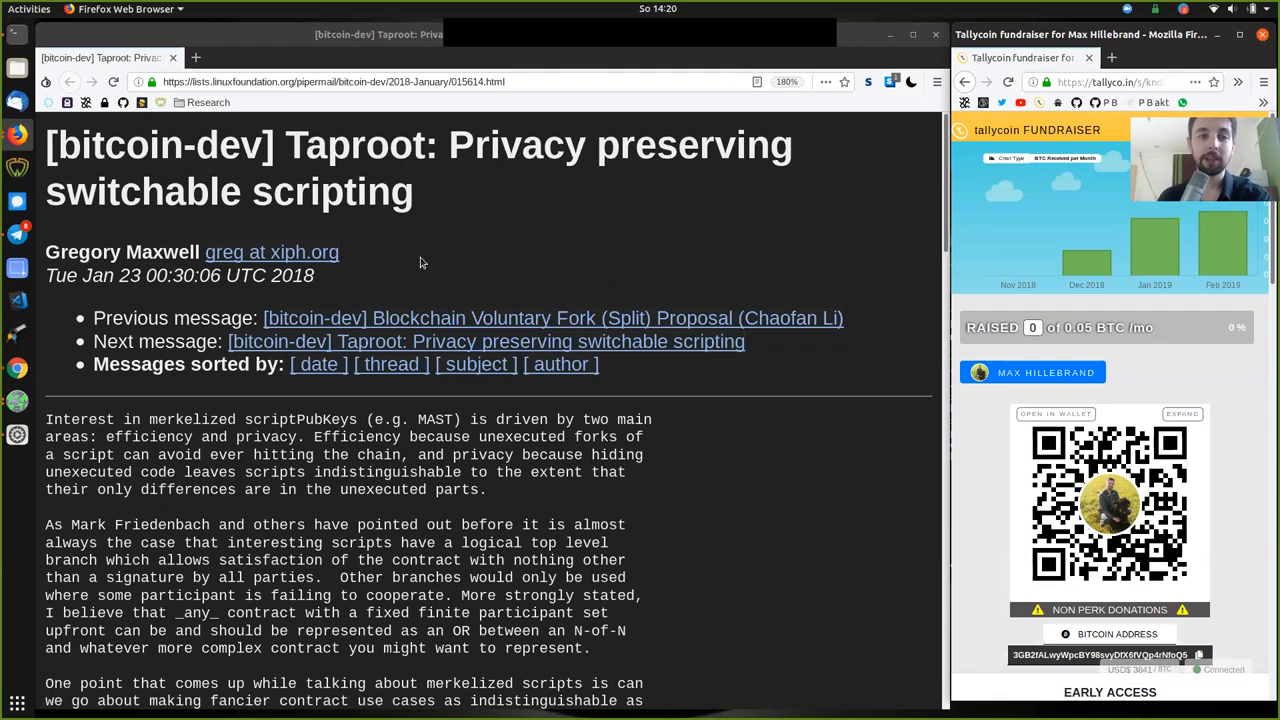
Step: Highlight the word Taproot, author Gregory Maxwell's name and the date Jan 23
{"action": "double_click", "coordinate": [355, 145]}
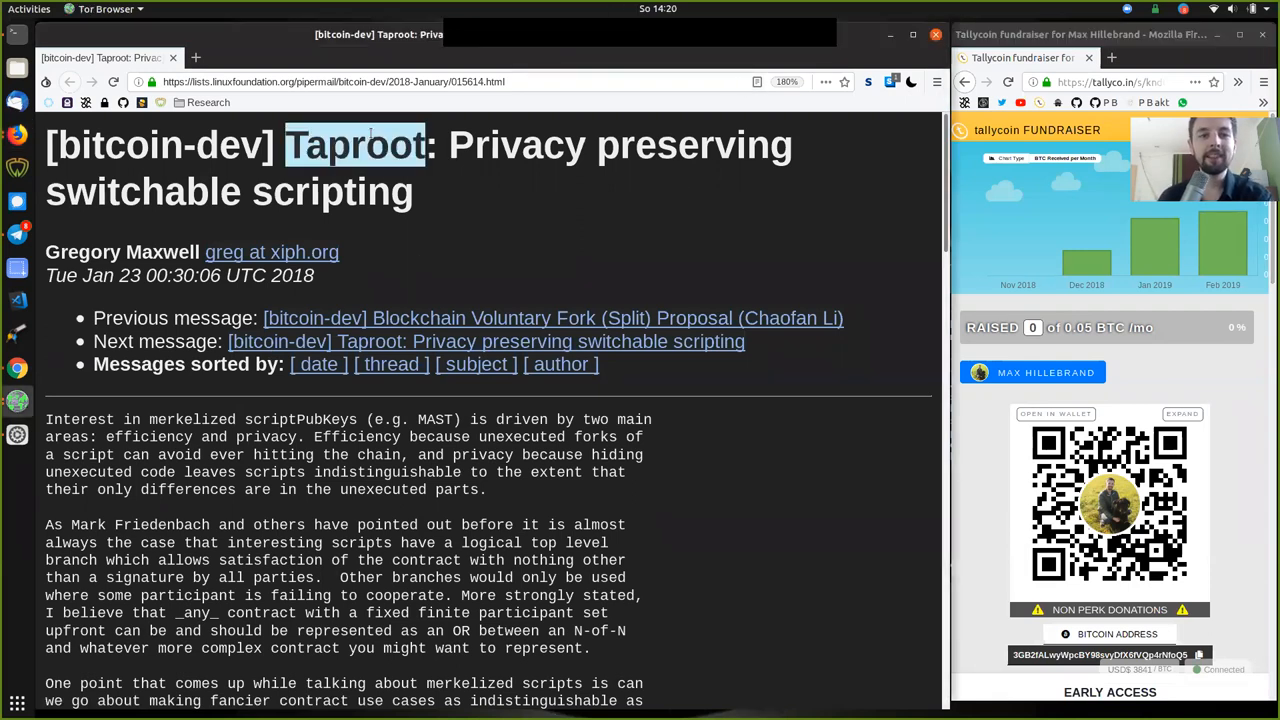
{"action": "double_click", "coordinate": [517, 145]}
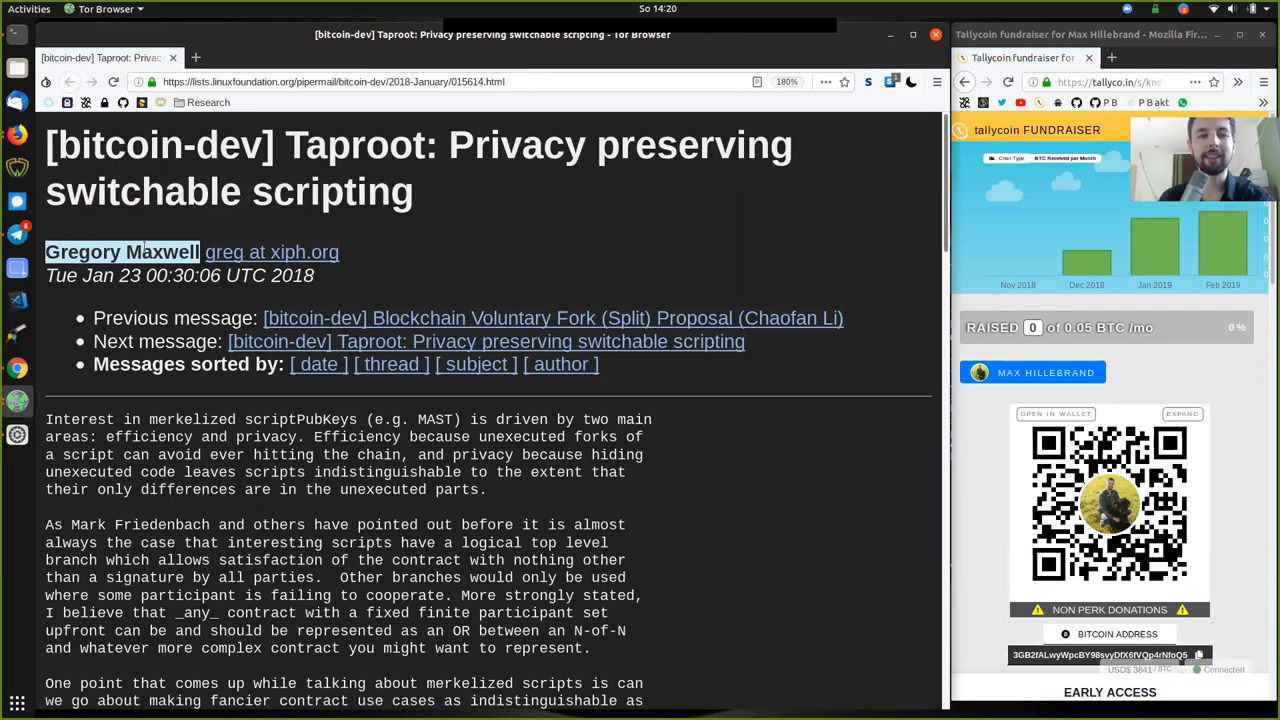
{"action": "mouse_move", "coordinate": [100, 236]}
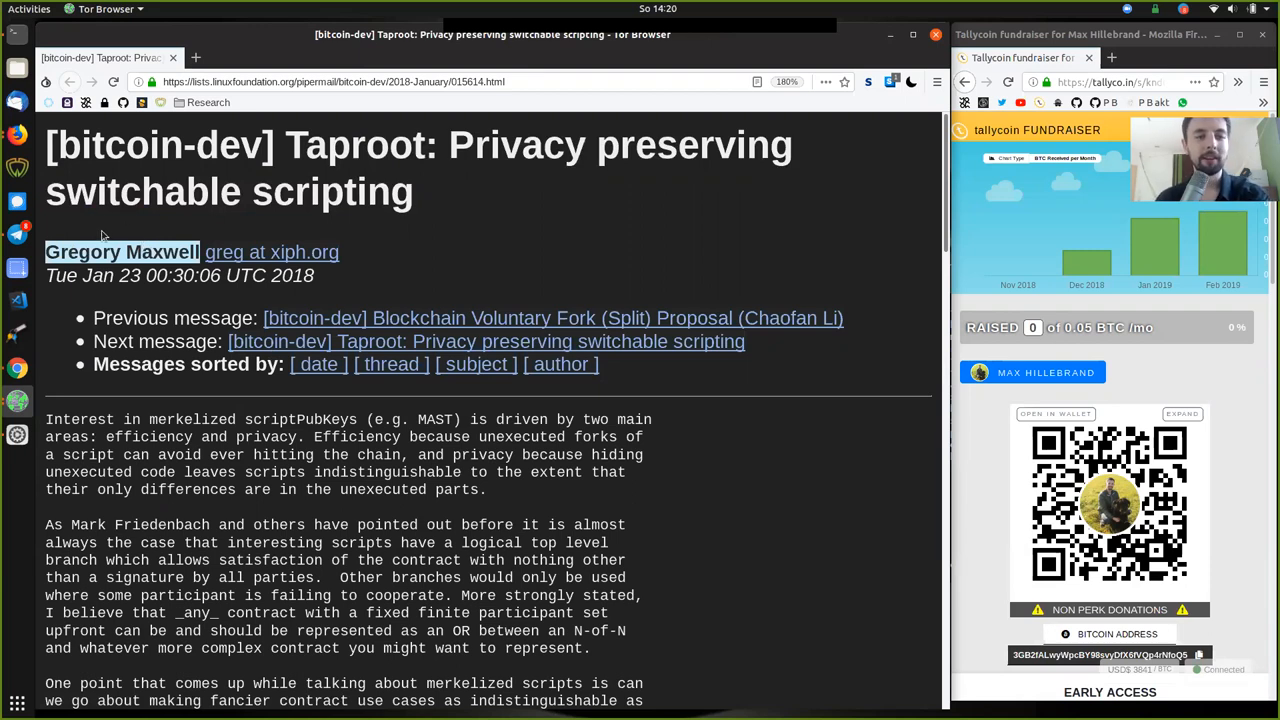
{"action": "mouse_move", "coordinate": [107, 238]}
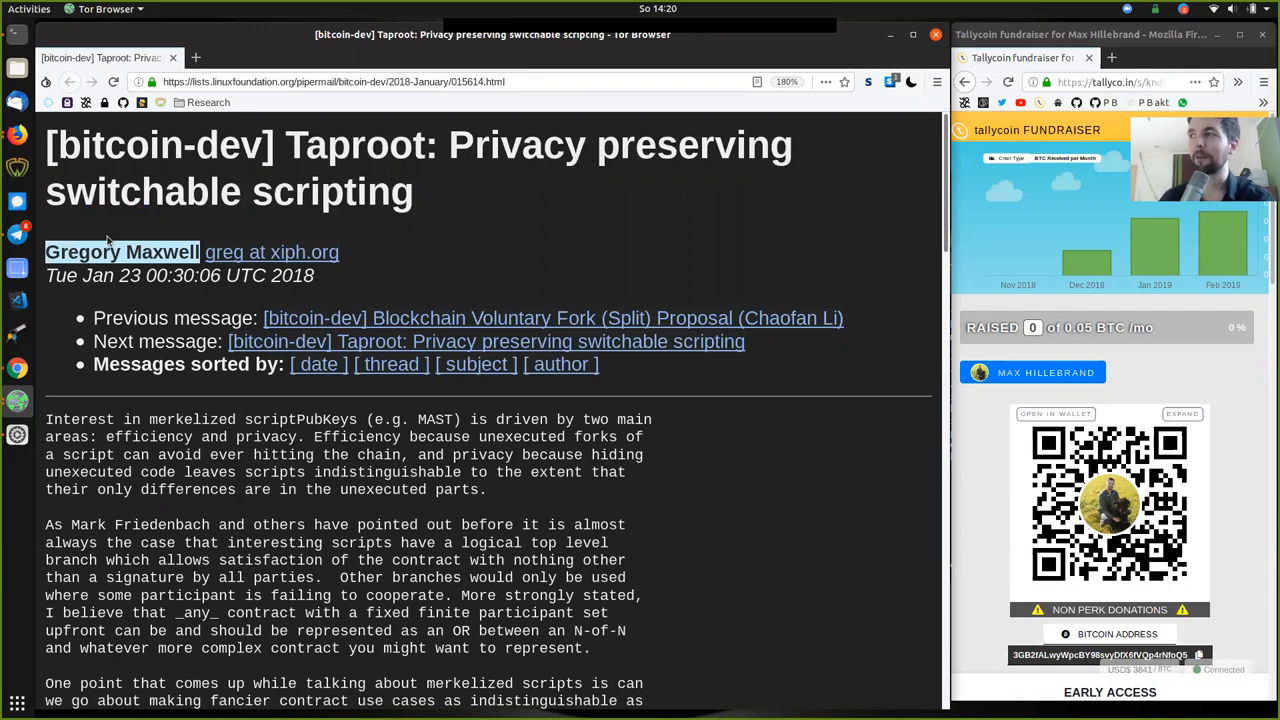
{"action": "mouse_move", "coordinate": [122, 218]}
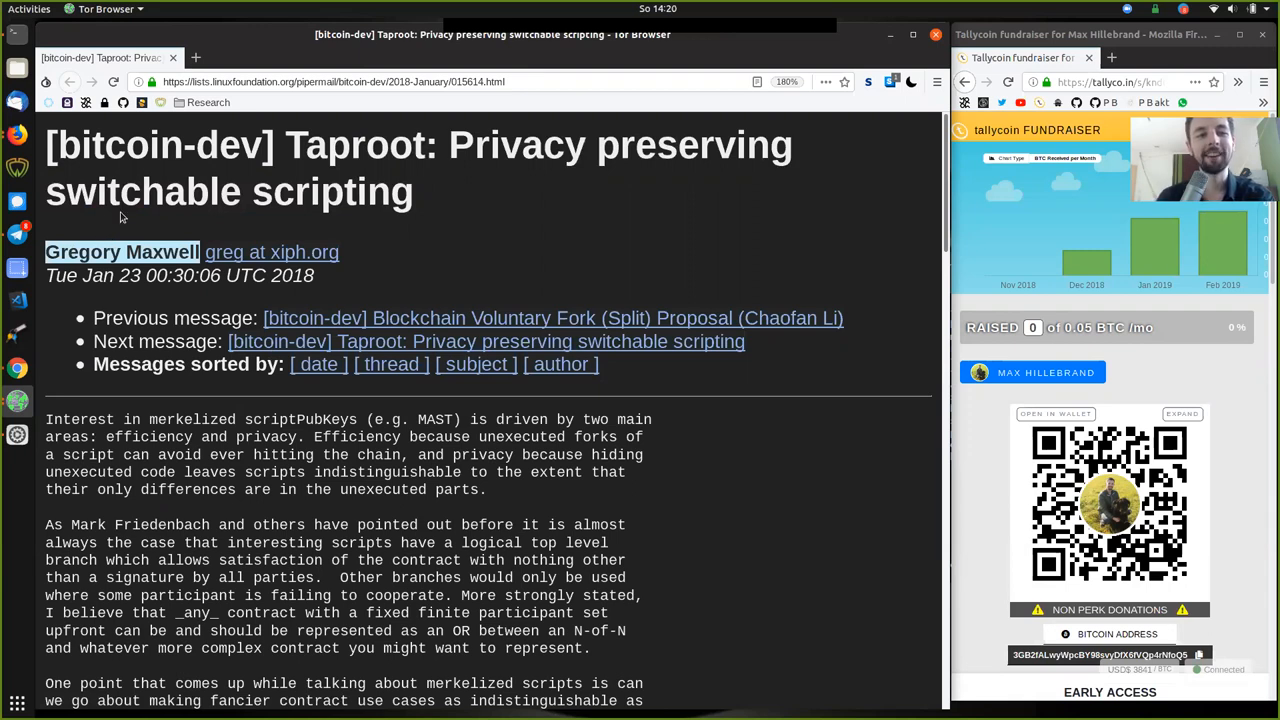
{"action": "mouse_move", "coordinate": [470, 223]}
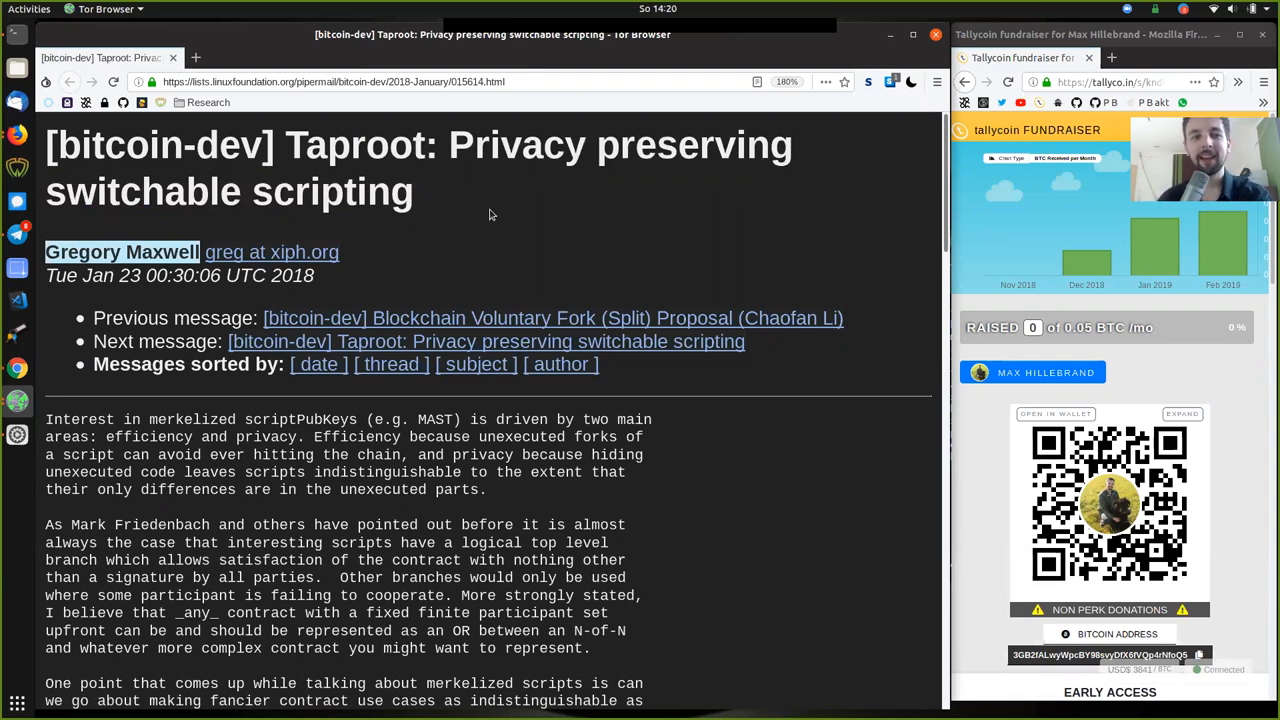
{"action": "mouse_move", "coordinate": [595, 238]}
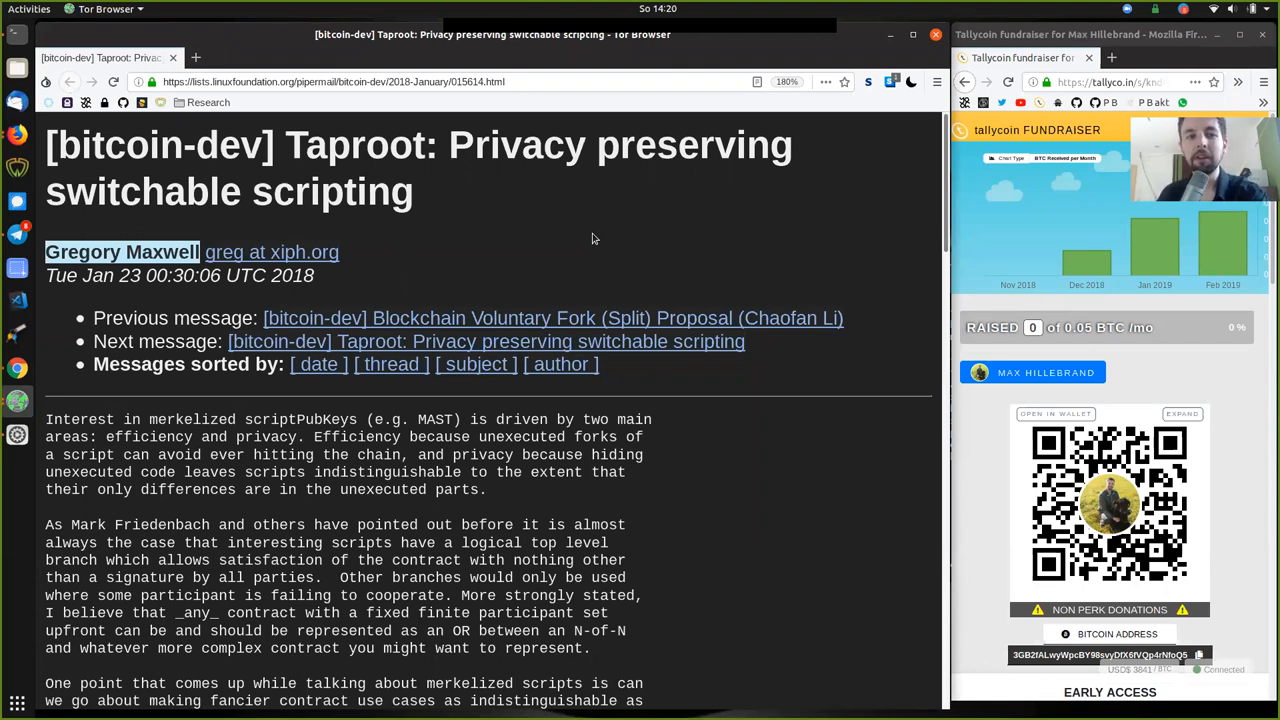
{"action": "mouse_move", "coordinate": [543, 247]}
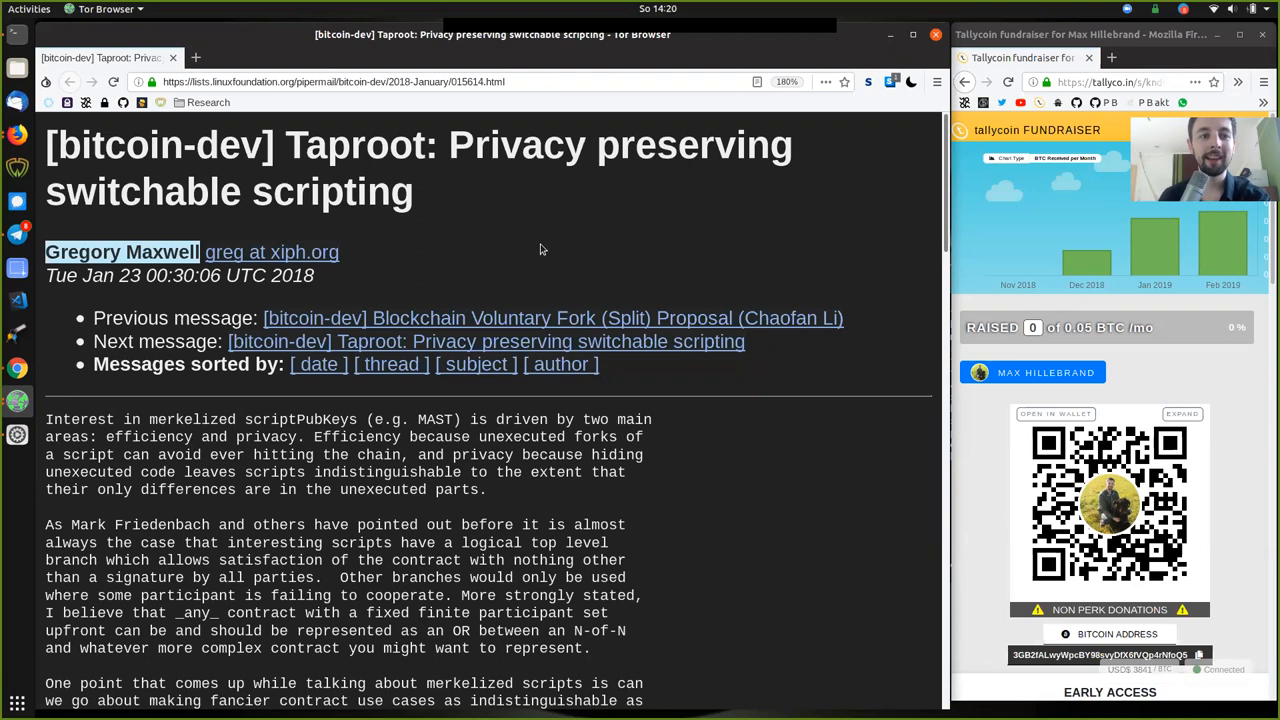
{"action": "mouse_move", "coordinate": [443, 215]}
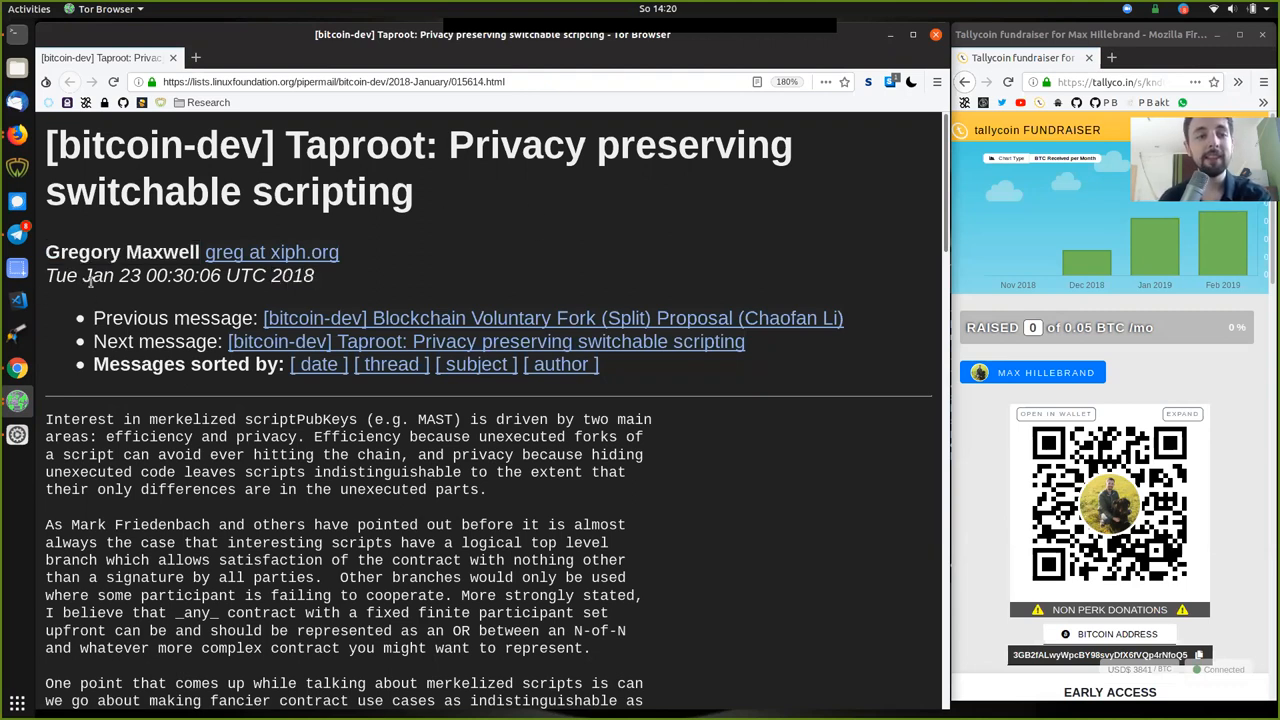
{"action": "double_click", "coordinate": [110, 275]}
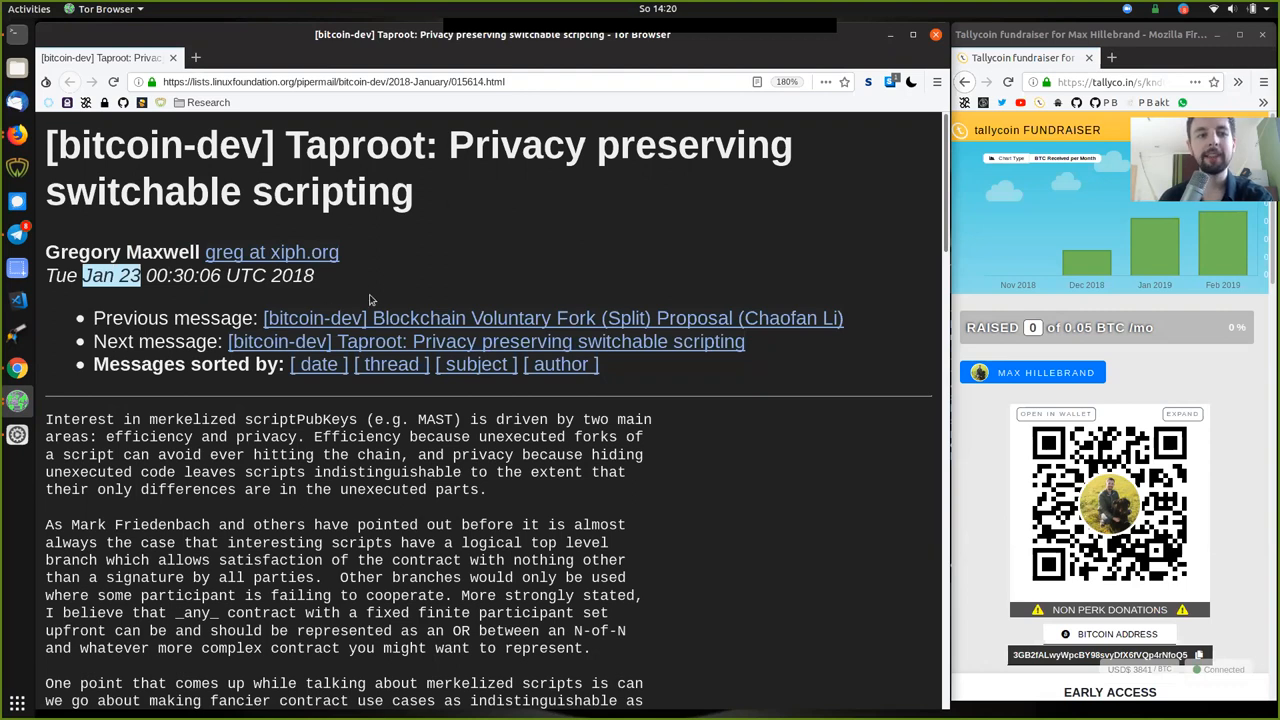
{"action": "mouse_move", "coordinate": [400, 140]}
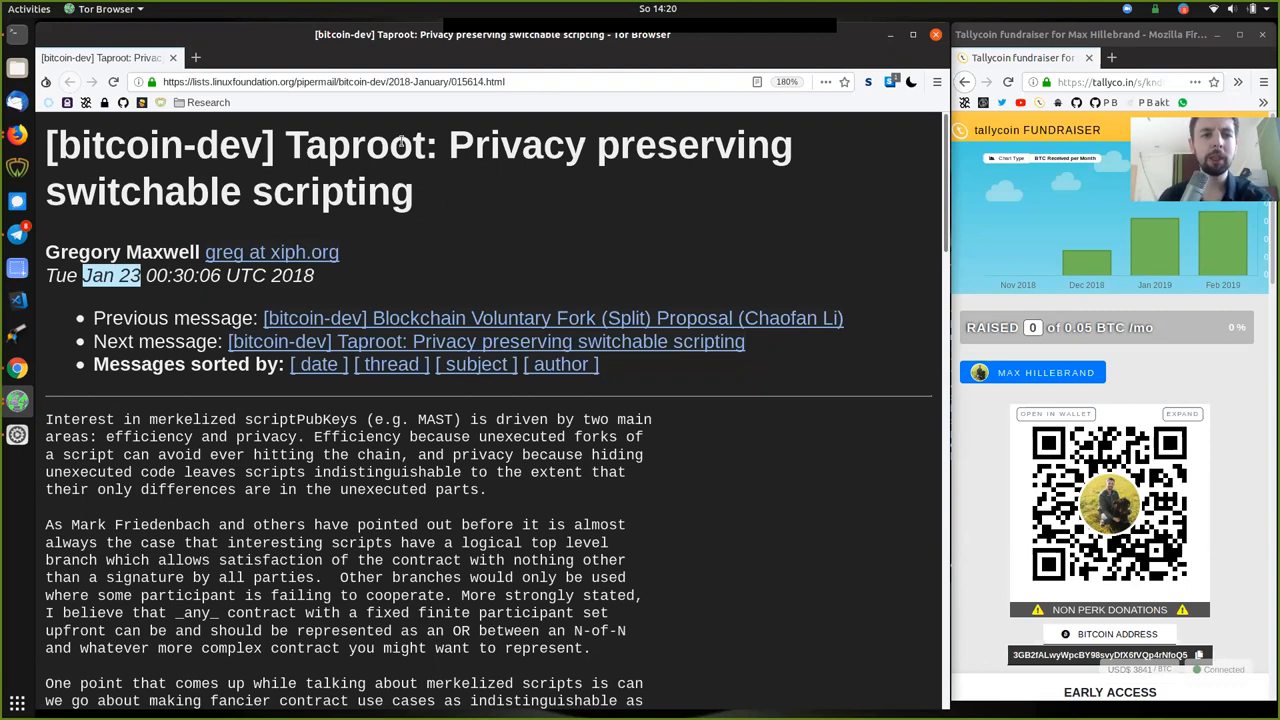
{"action": "double_click", "coordinate": [354, 145]}
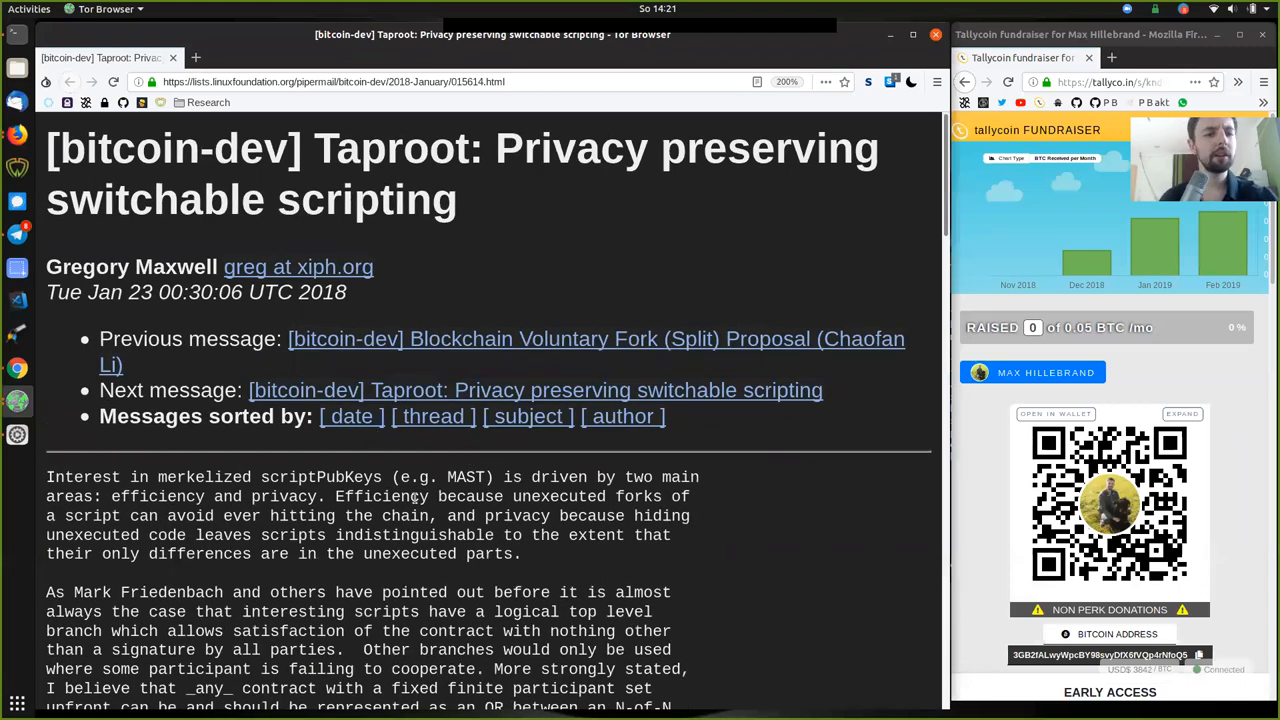
{"action": "scroll", "scroll_direction": "down", "scroll_amount": 3}
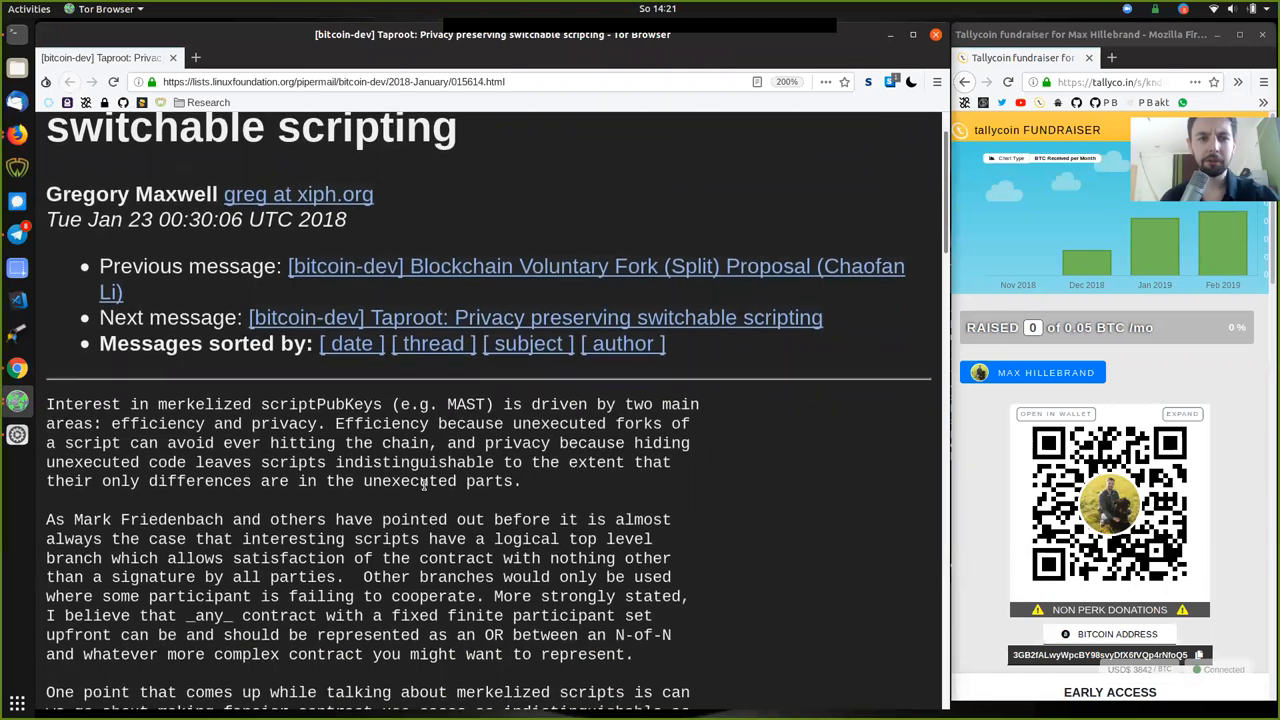
{"action": "scroll", "scroll_direction": "down", "scroll_amount": 3}
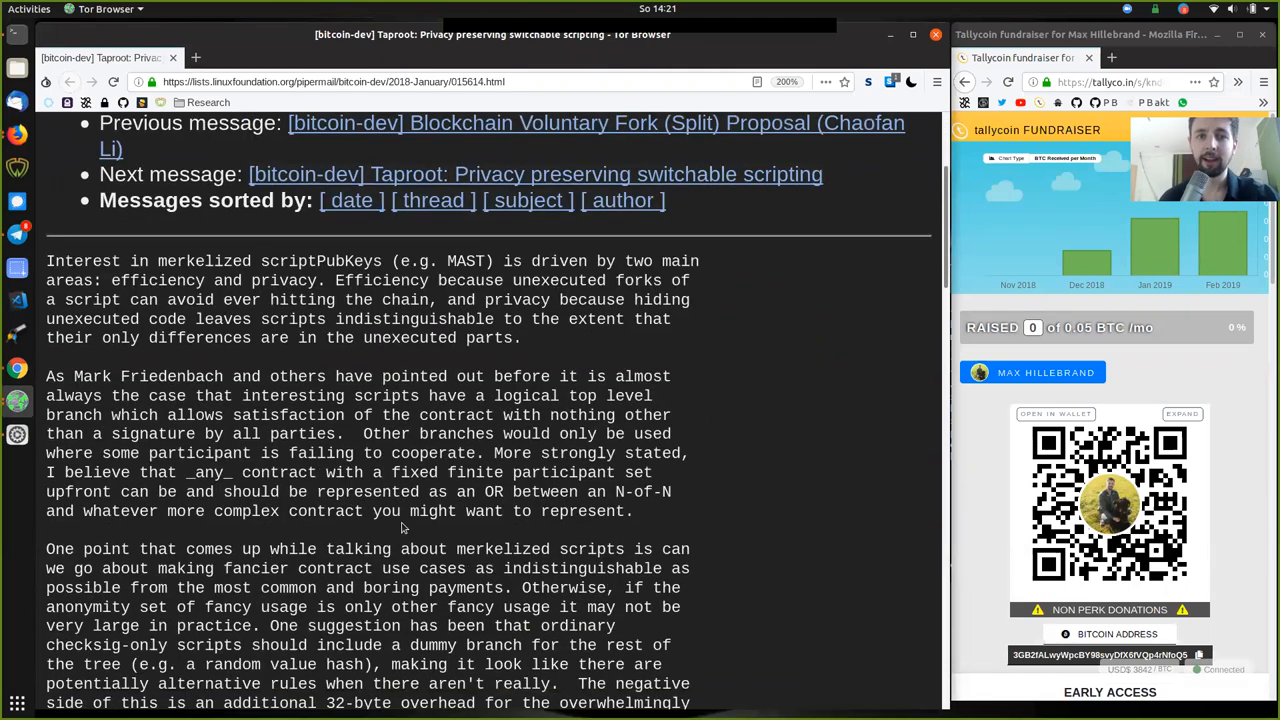
{"action": "scroll", "scroll_direction": "up", "scroll_amount": 3}
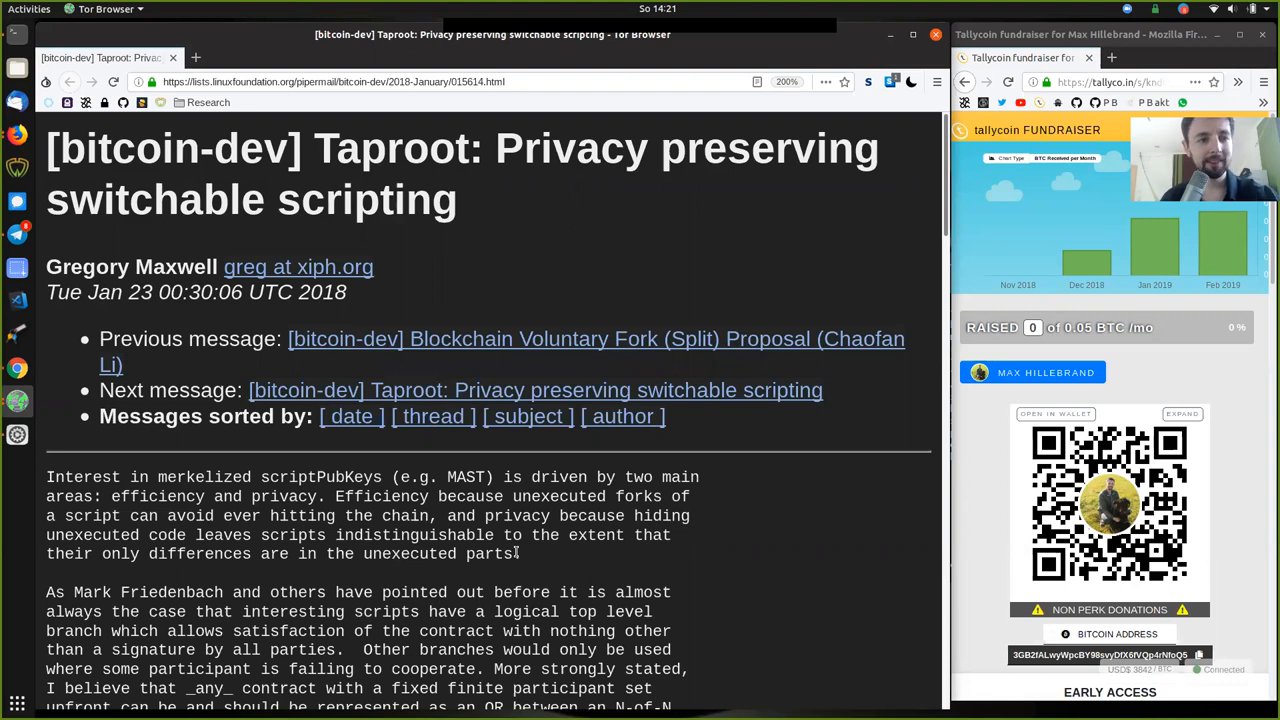
{"action": "mouse_move", "coordinate": [613, 531]}
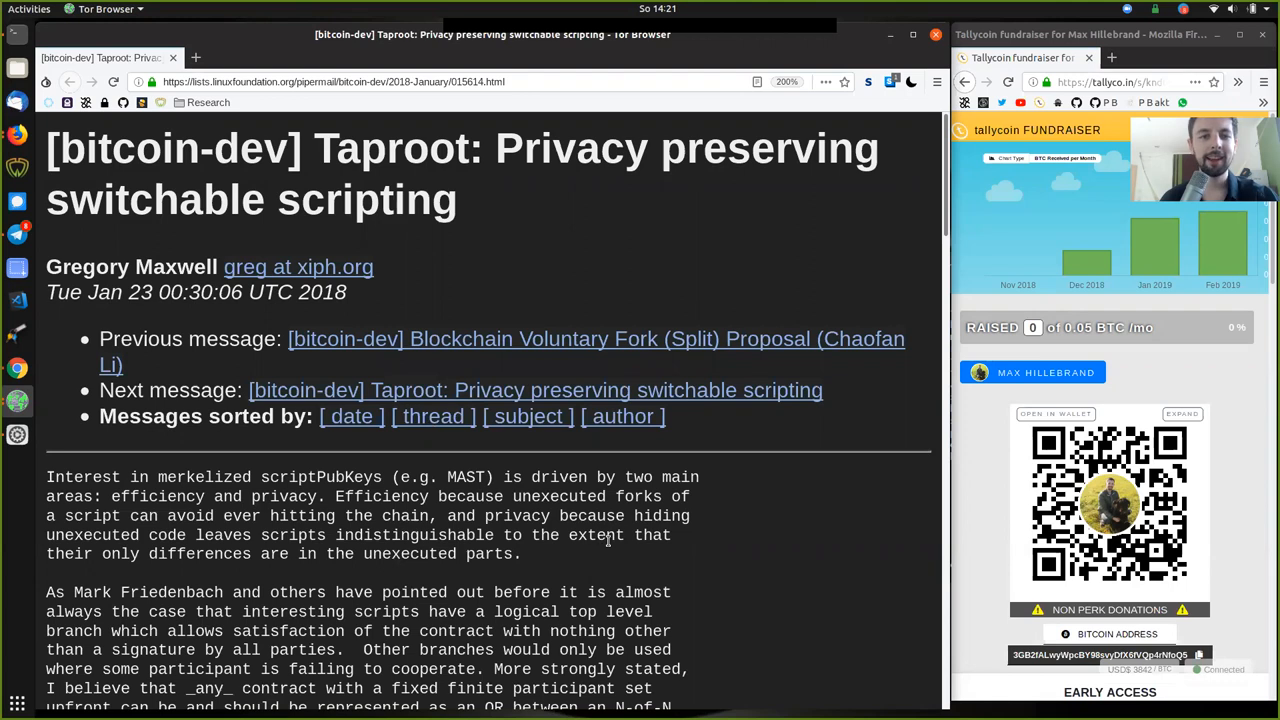
{"action": "mouse_move", "coordinate": [563, 563]}
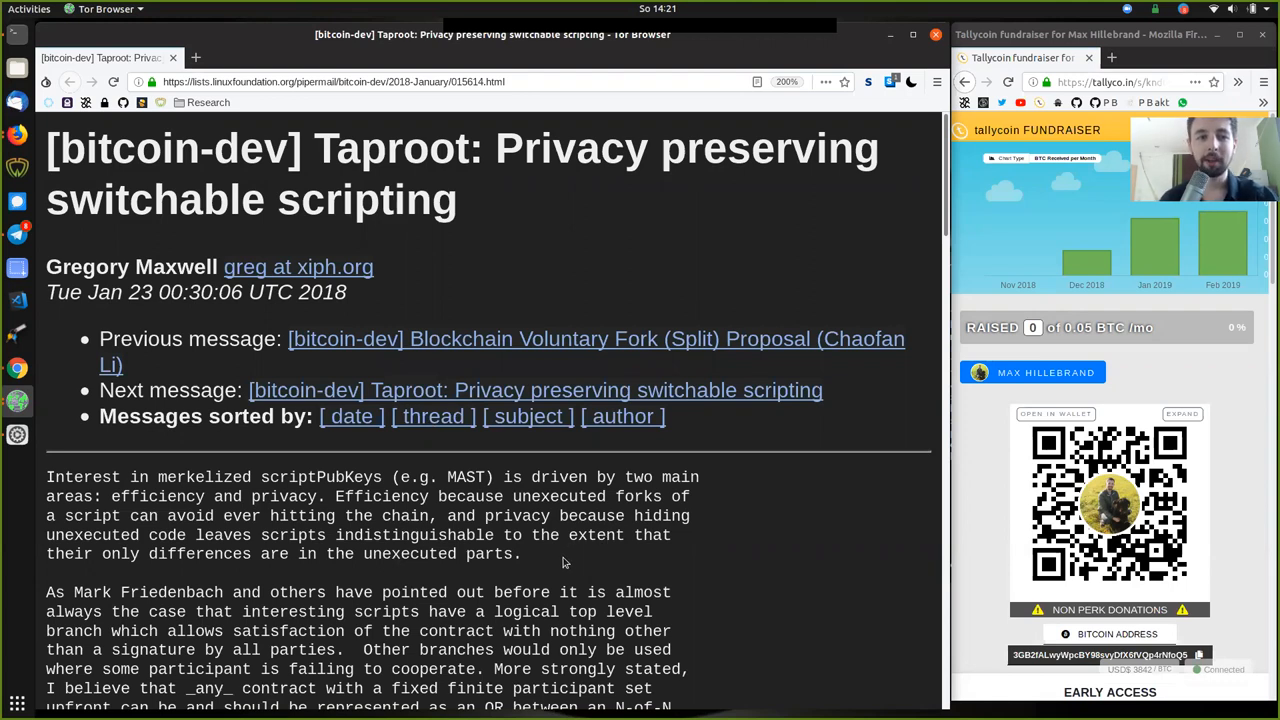
{"action": "scroll", "scroll_direction": "down", "scroll_amount": 3}
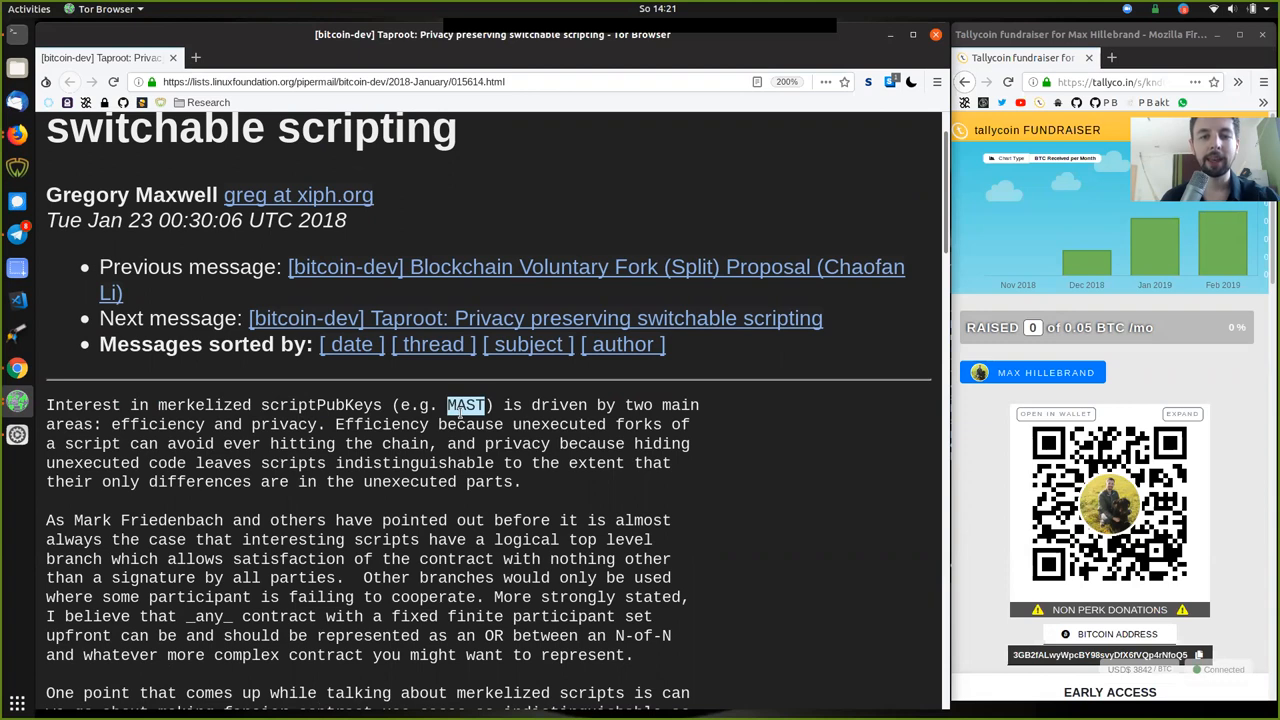
Step: Highlight unexecuted, efficiency and privacy, leaves scripts, their only and MAST in the opening paragraph
{"action": "double_click", "coordinate": [559, 424]}
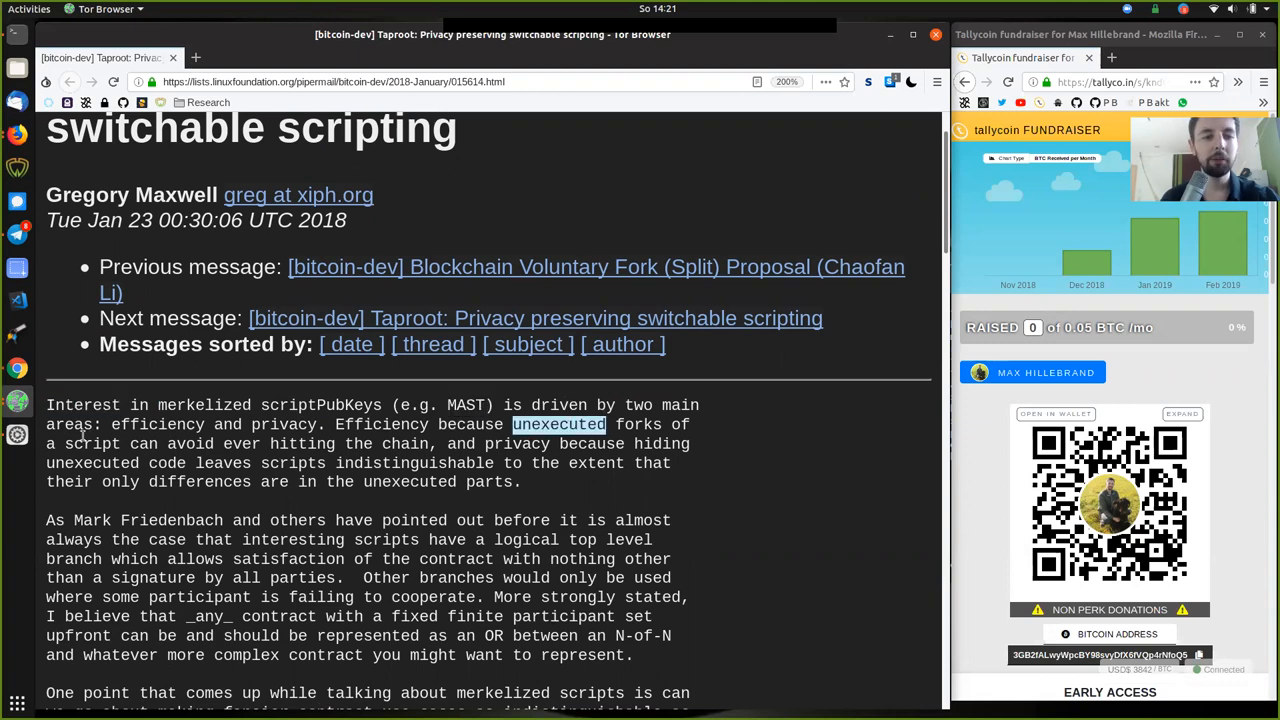
{"action": "double_click", "coordinate": [157, 424]}
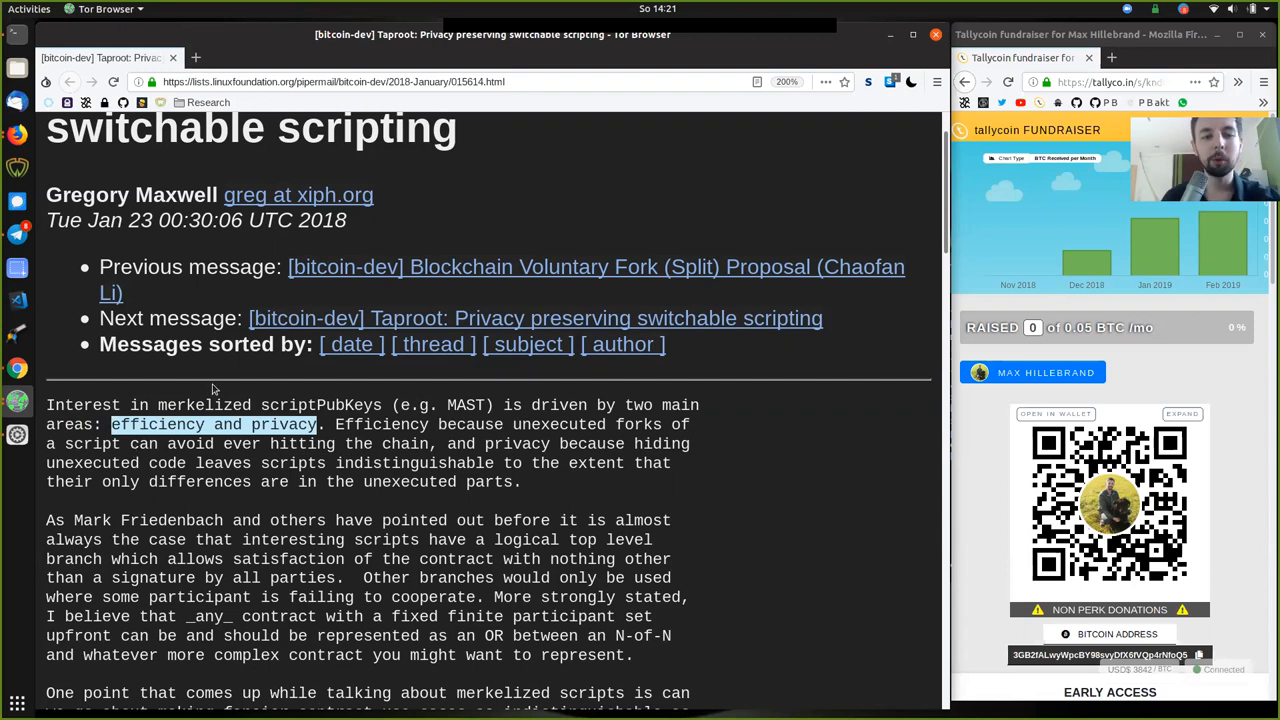
{"action": "mouse_move", "coordinate": [230, 403]}
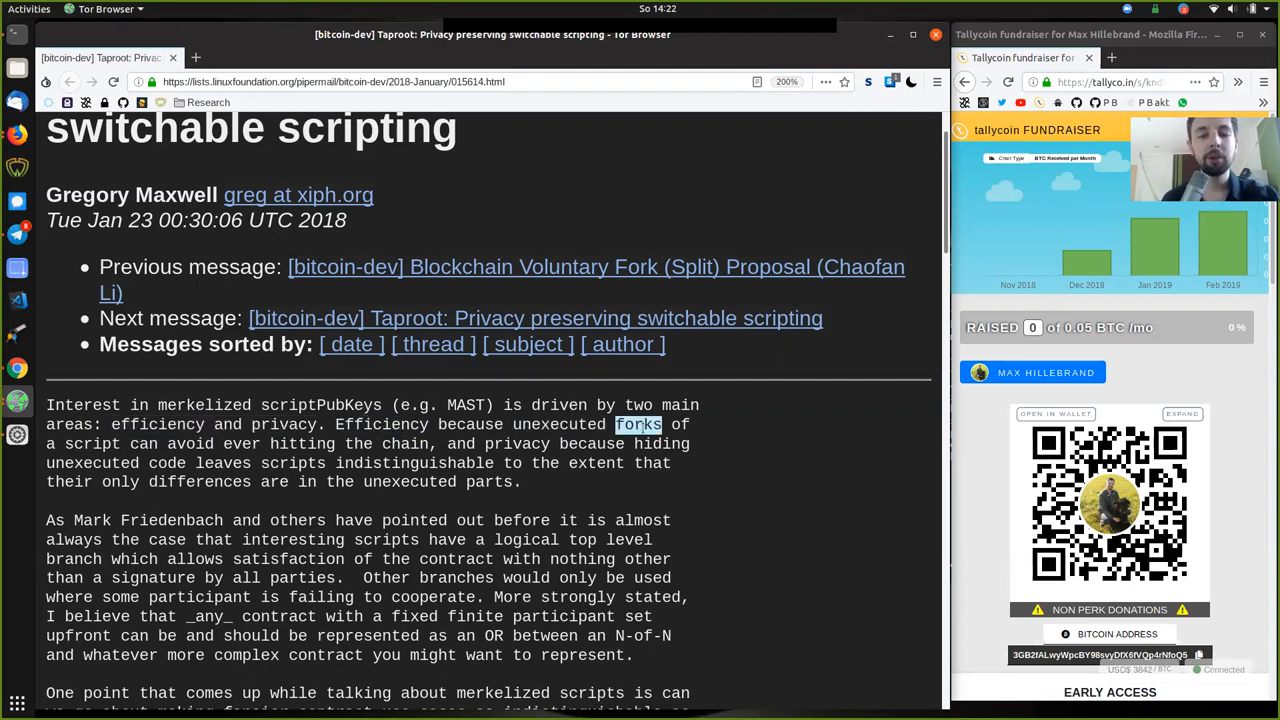
{"action": "double_click", "coordinate": [91, 443]}
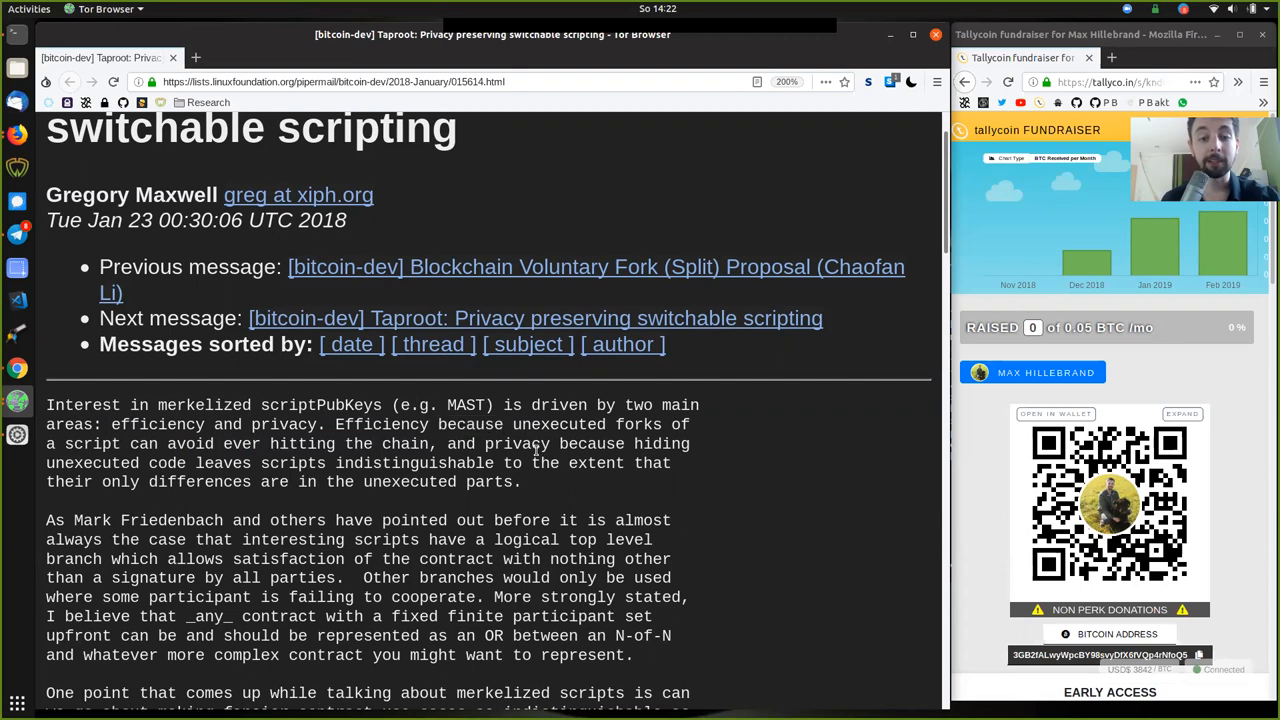
{"action": "double_click", "coordinate": [92, 462]}
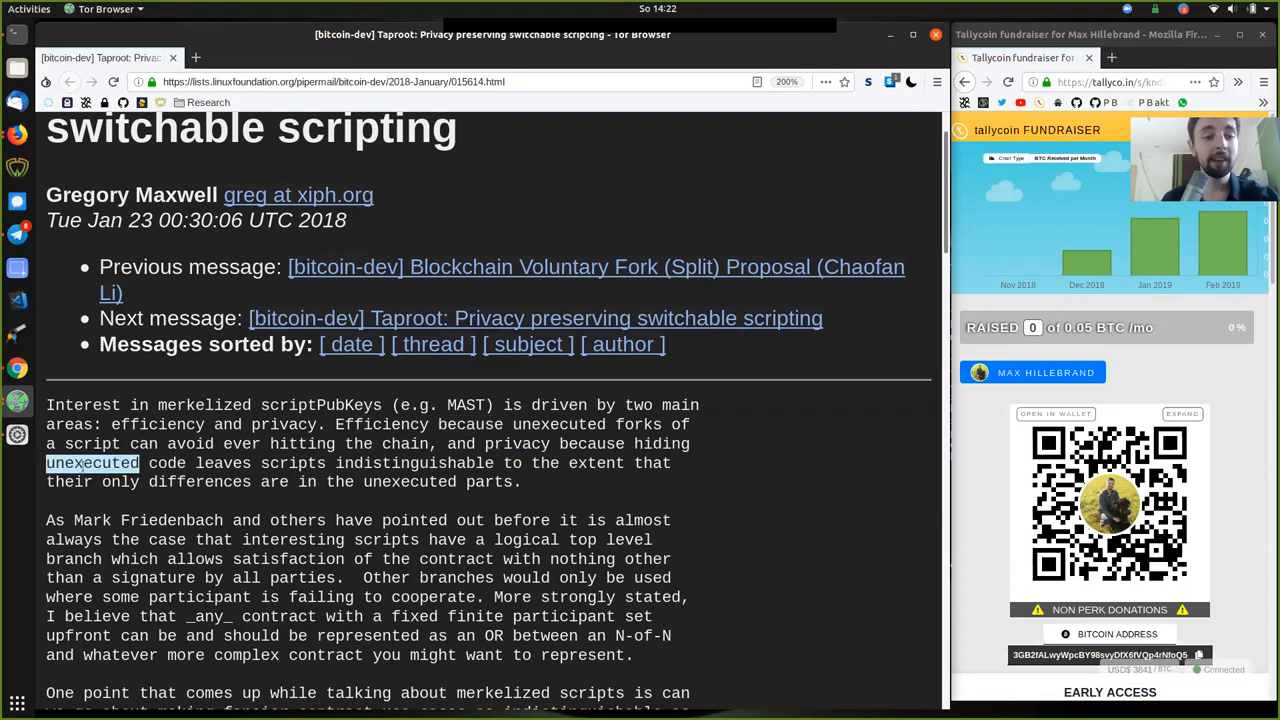
{"action": "double_click", "coordinate": [259, 463]}
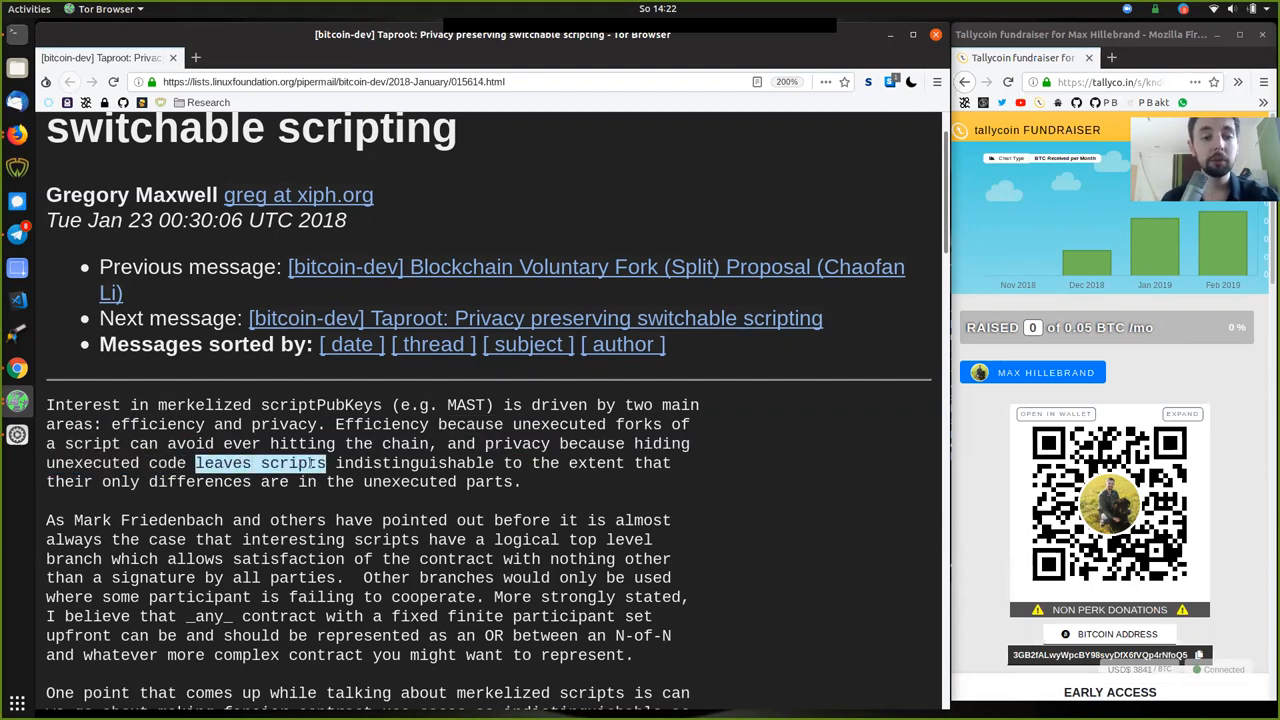
{"action": "left_click", "coordinate": [593, 462]}
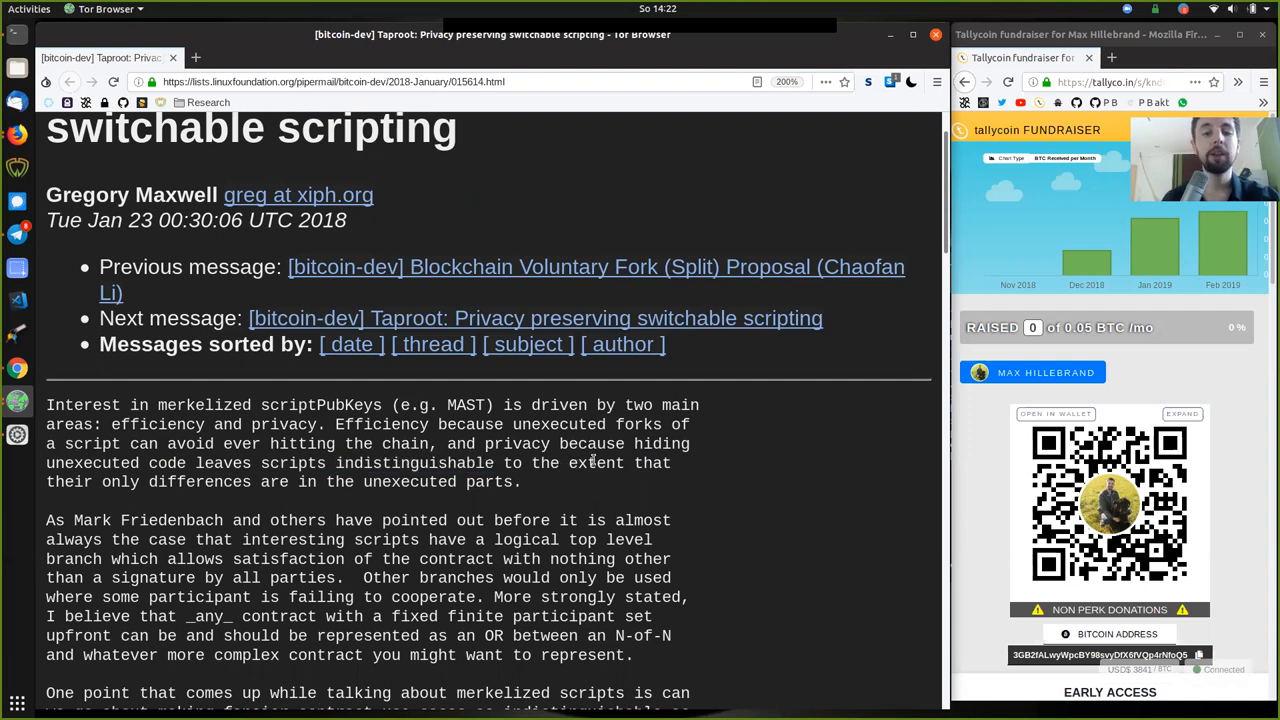
{"action": "double_click", "coordinate": [92, 482]}
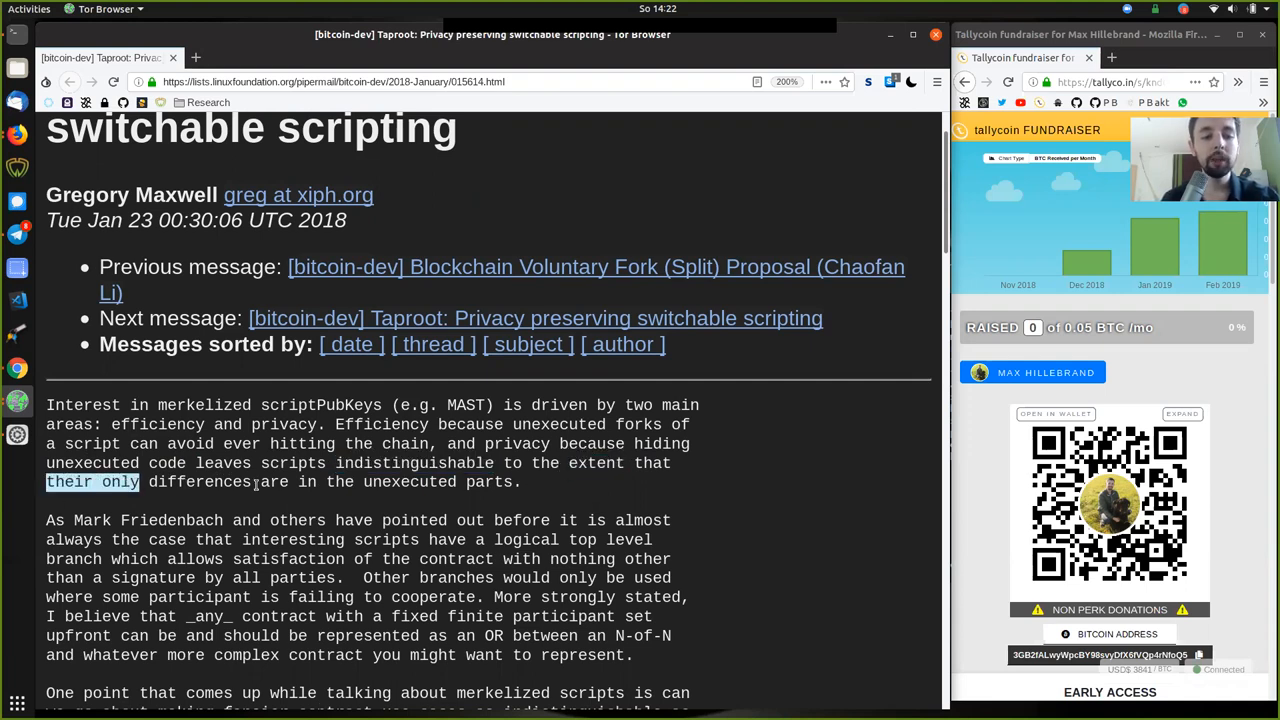
{"action": "double_click", "coordinate": [409, 482]}
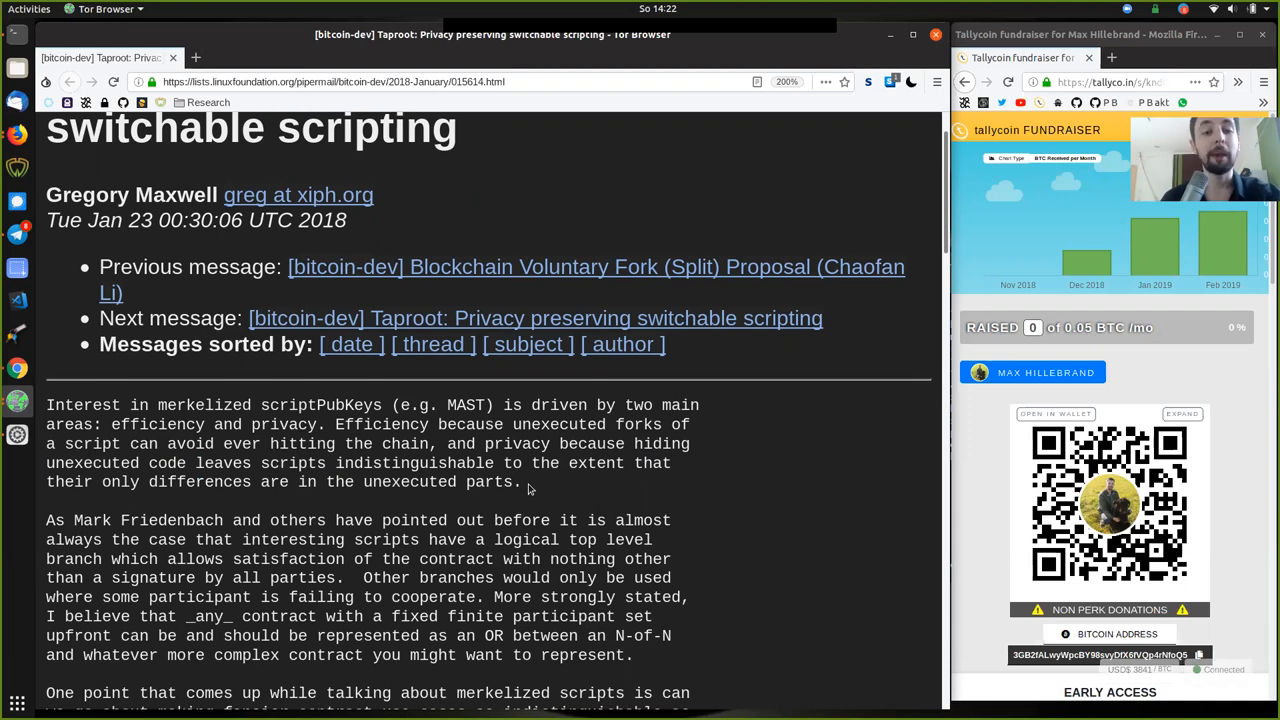
{"action": "double_click", "coordinate": [465, 405]}
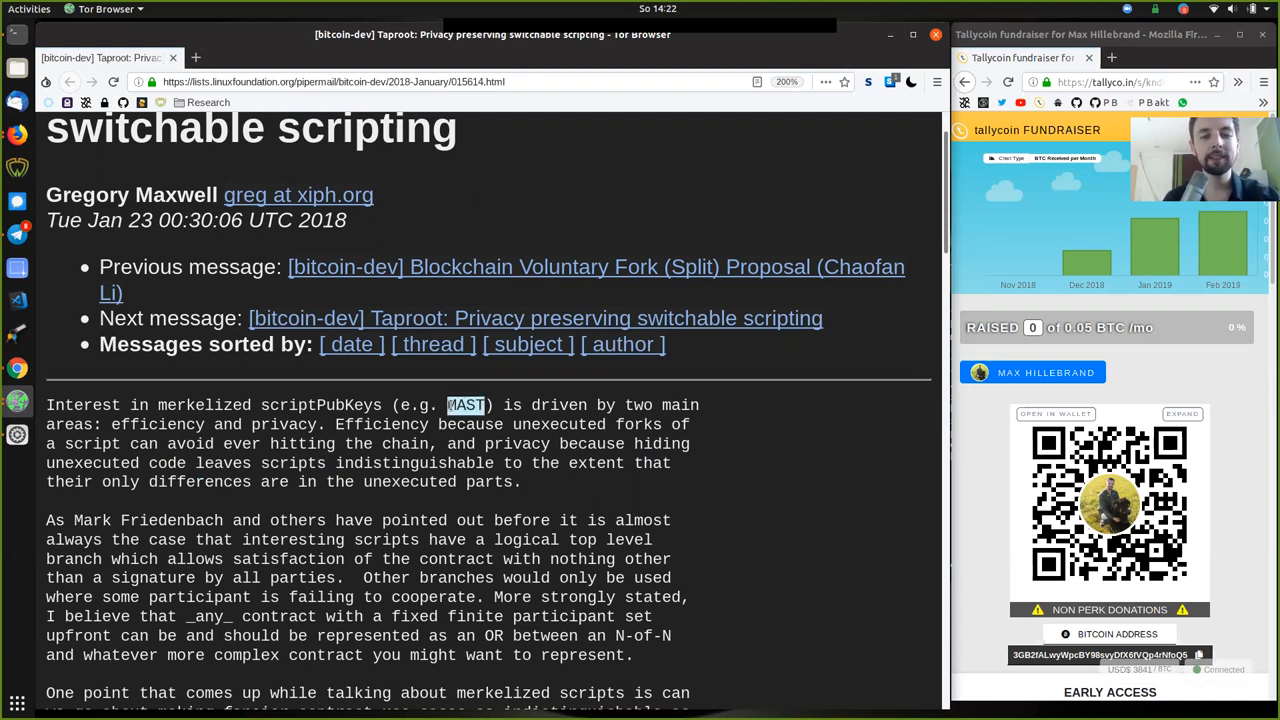
{"action": "mouse_move", "coordinate": [378, 363]}
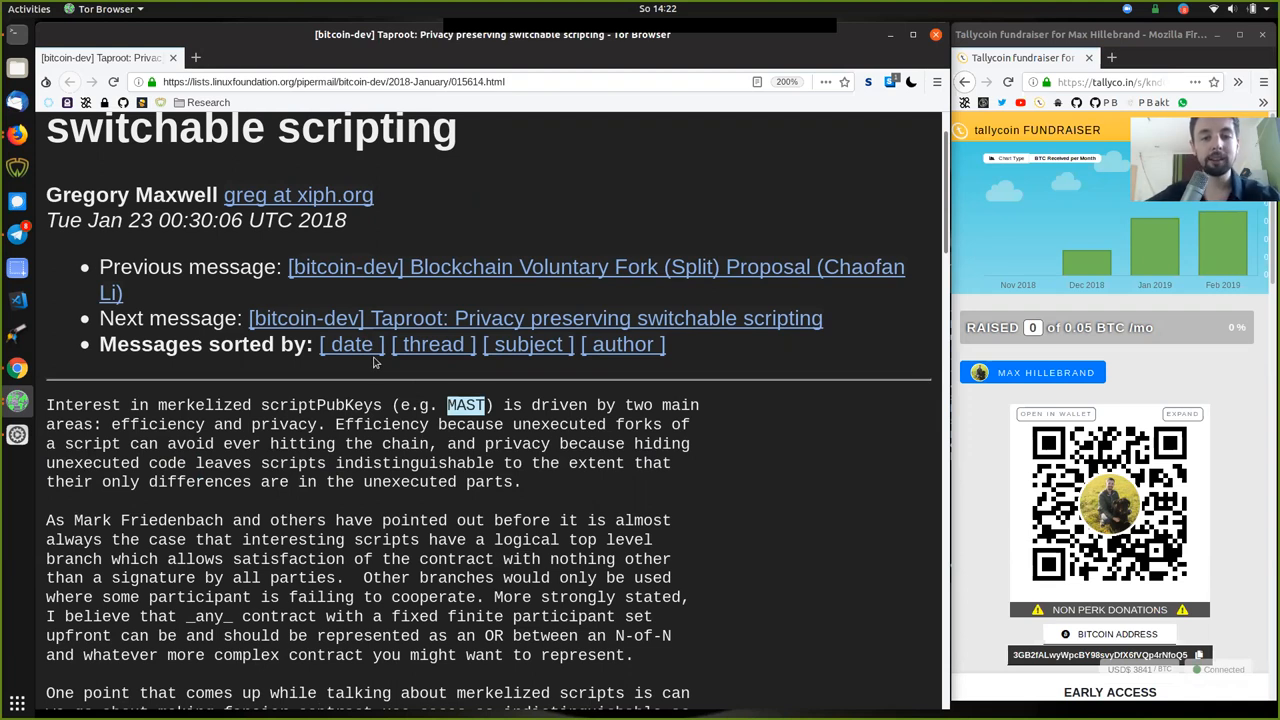
{"action": "mouse_move", "coordinate": [363, 367]}
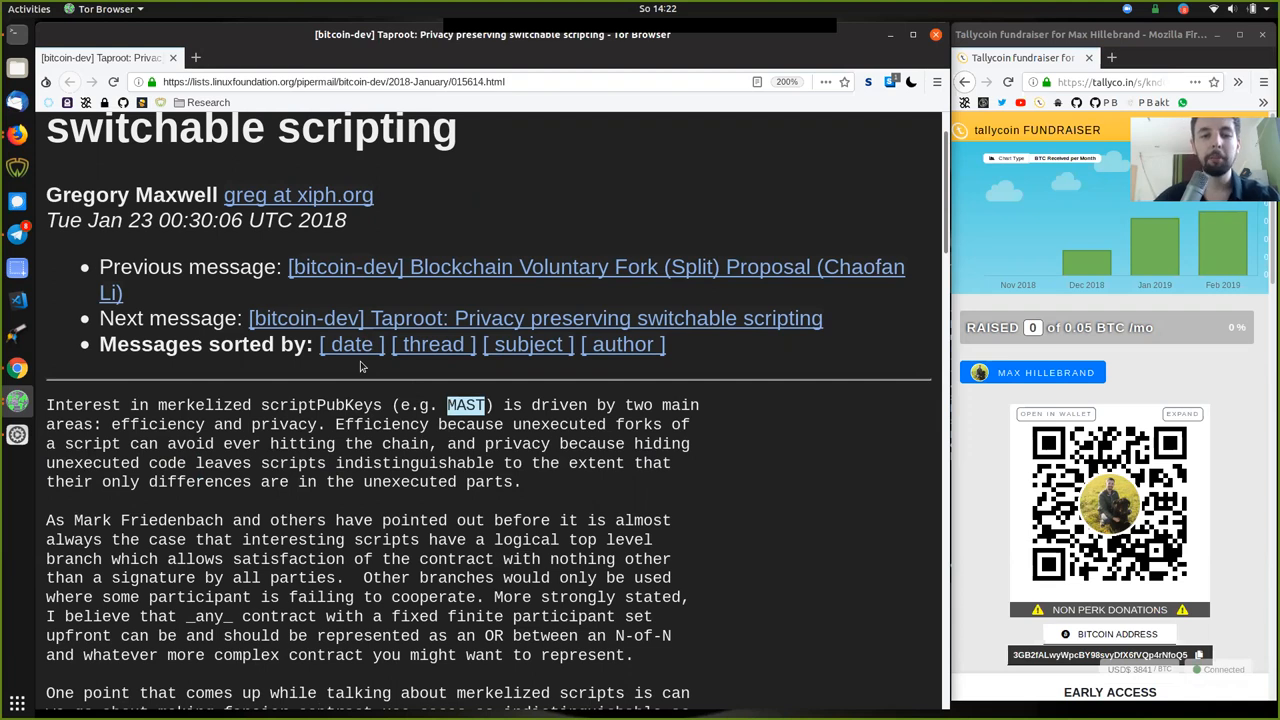
{"action": "mouse_move", "coordinate": [520, 628]}
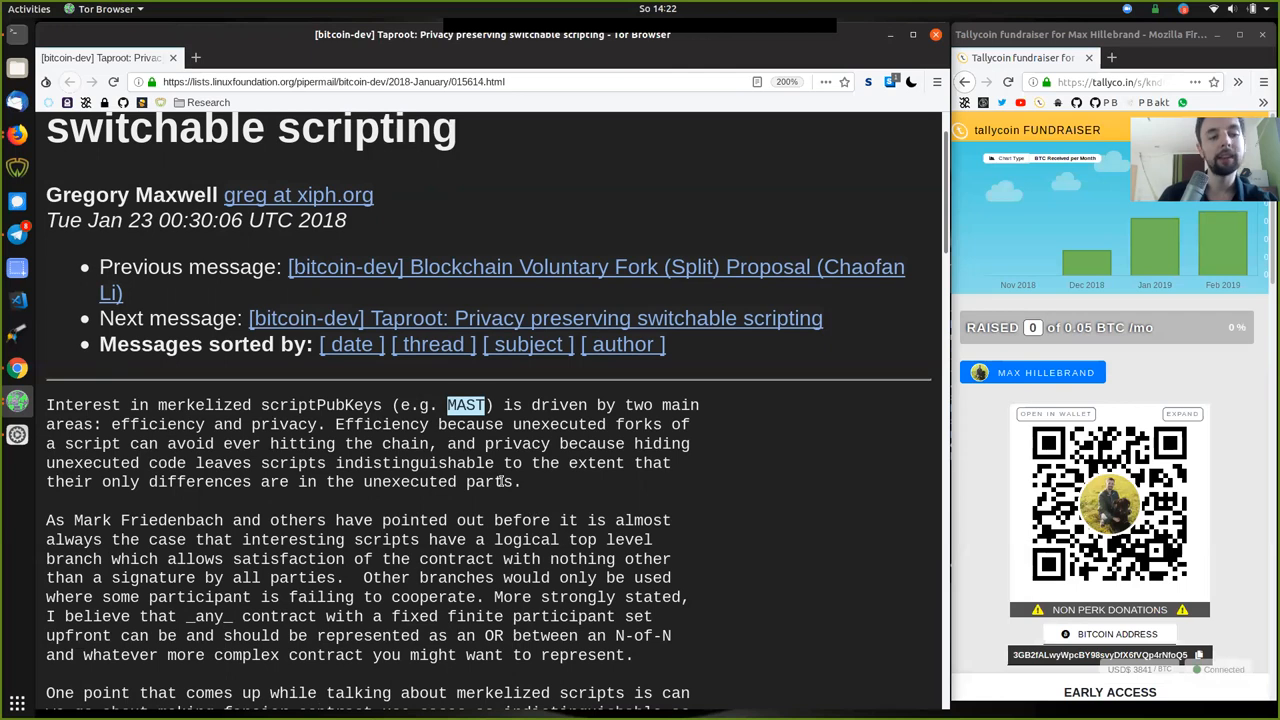
Step: Highlight before, interesting, logical, branch, nothing and a signature-sentence word in paragraph two
{"action": "scroll", "scroll_direction": "down", "scroll_amount": 3}
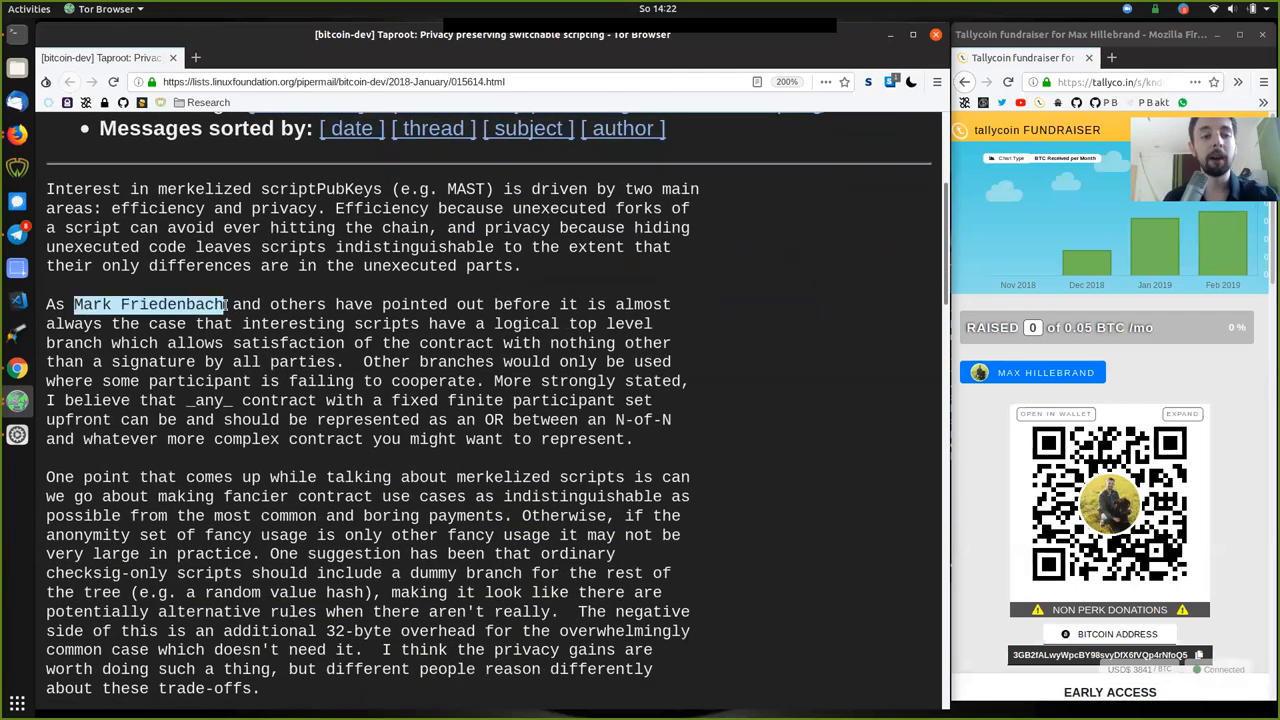
{"action": "double_click", "coordinate": [520, 304]}
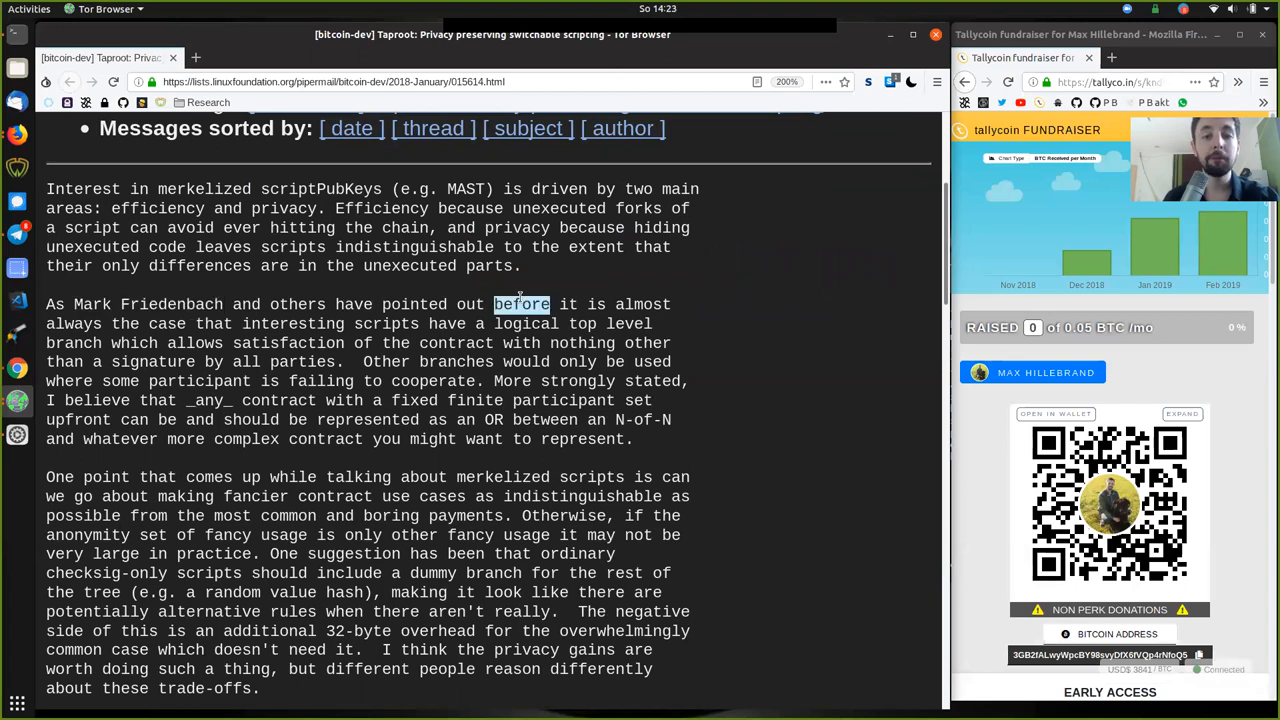
{"action": "double_click", "coordinate": [73, 323]}
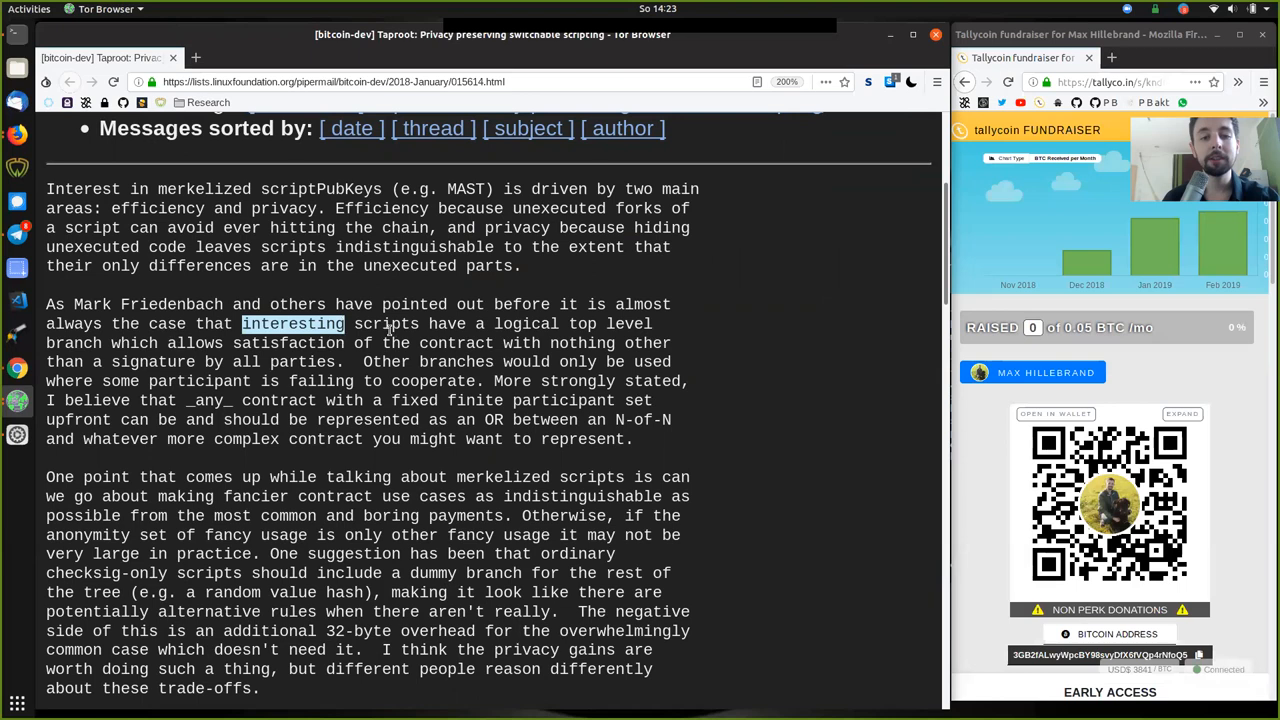
{"action": "double_click", "coordinate": [525, 323]}
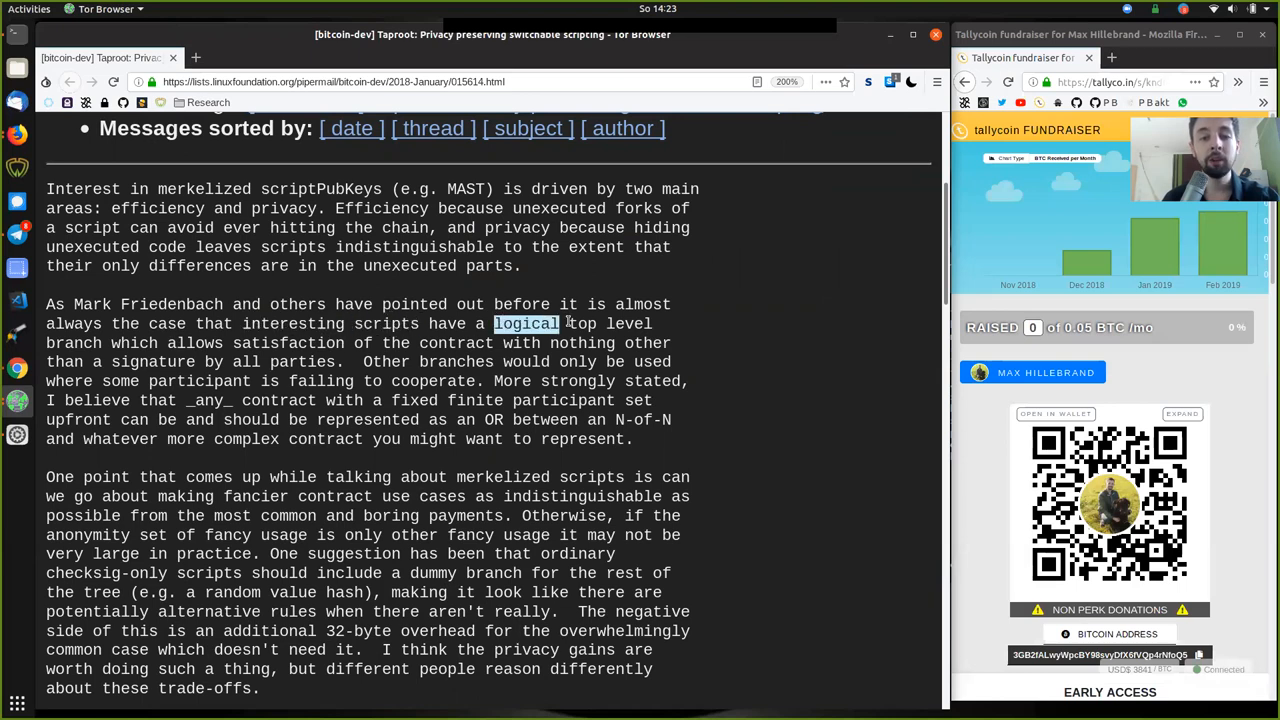
{"action": "double_click", "coordinate": [72, 343]}
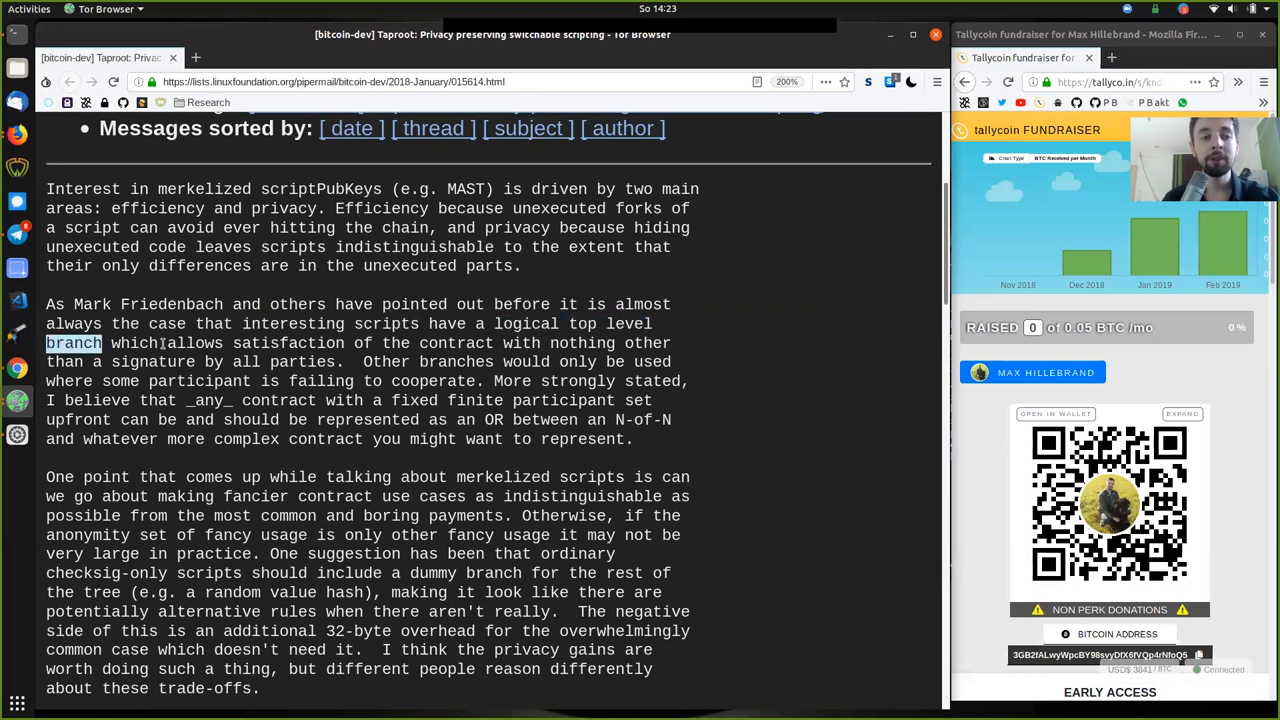
{"action": "double_click", "coordinate": [457, 343]}
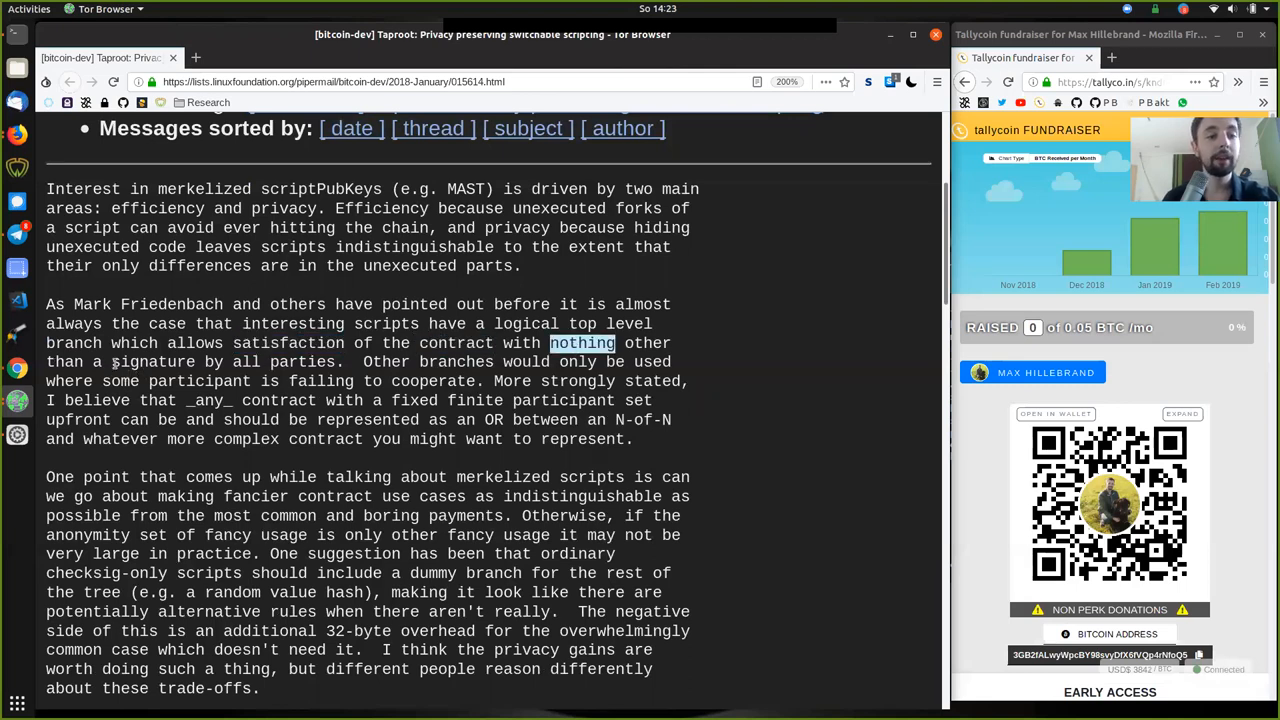
{"action": "double_click", "coordinate": [283, 361]}
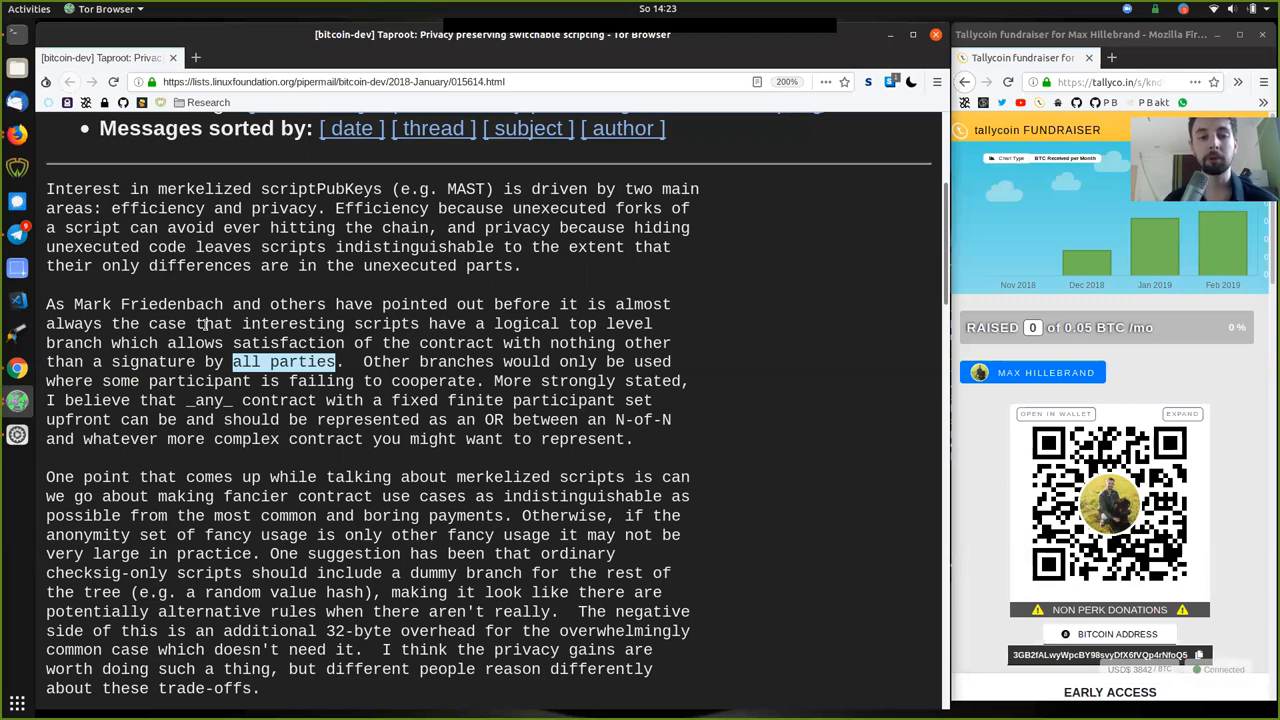
{"action": "mouse_move", "coordinate": [236, 291]}
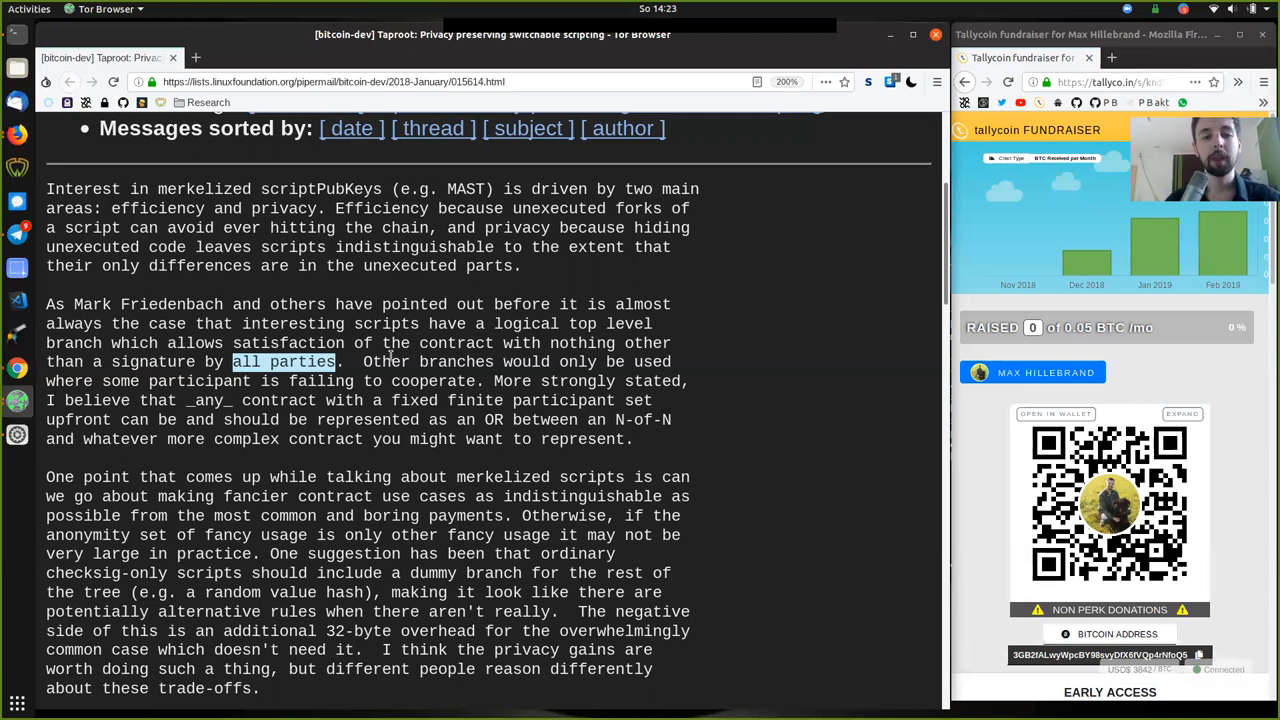
Step: Highlight strongly stated, upfront, represented, N-of-N, whatever and _any_ in the paragraph's second half
{"action": "double_click", "coordinate": [427, 361]}
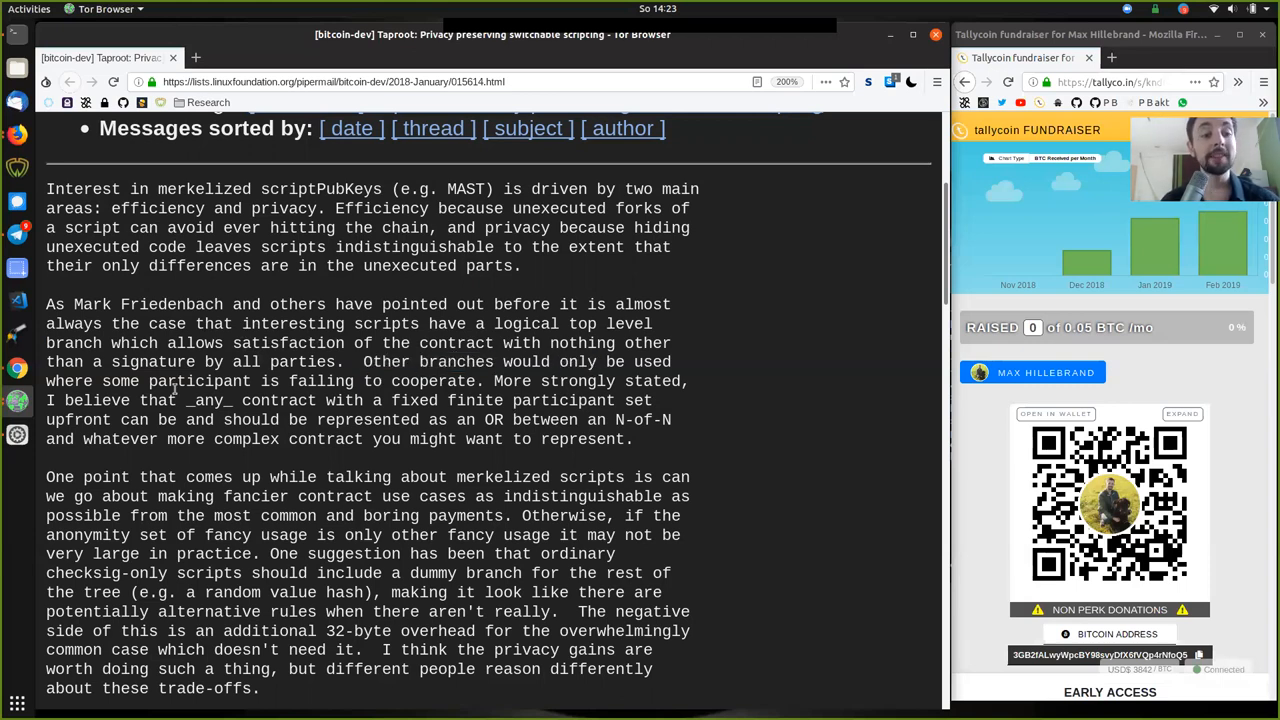
{"action": "double_click", "coordinate": [320, 381]}
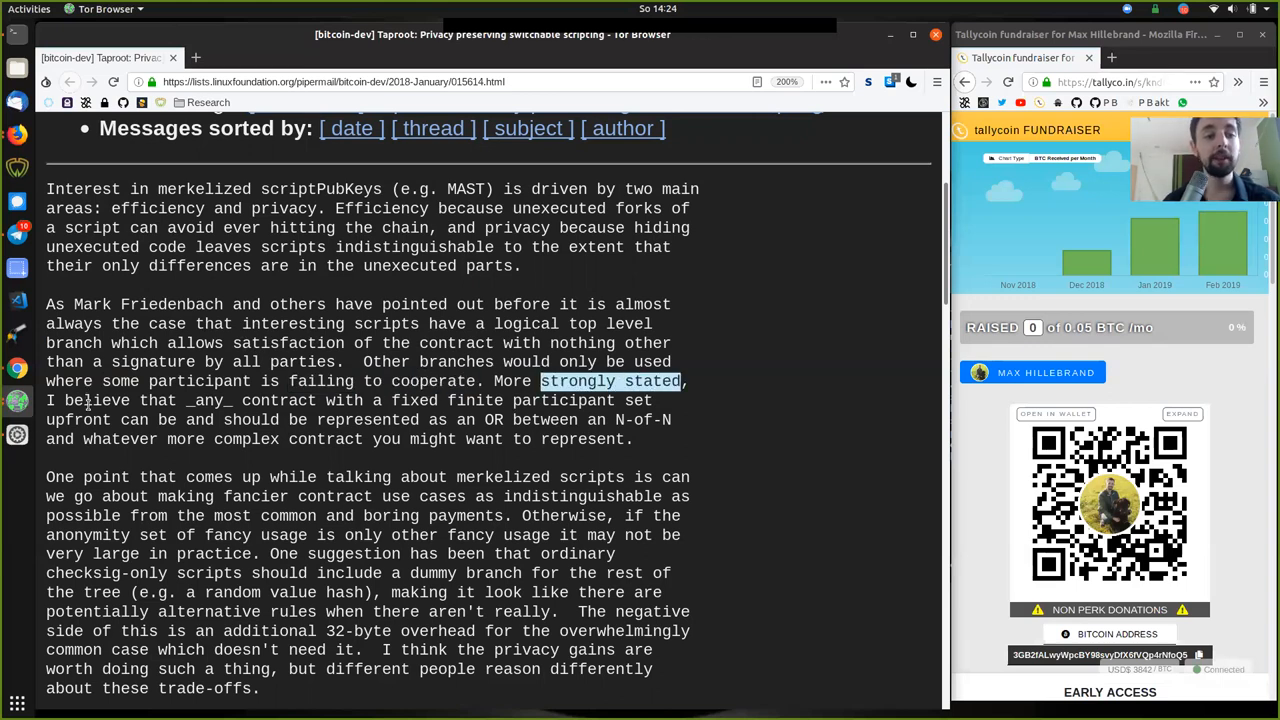
{"action": "double_click", "coordinate": [208, 401]}
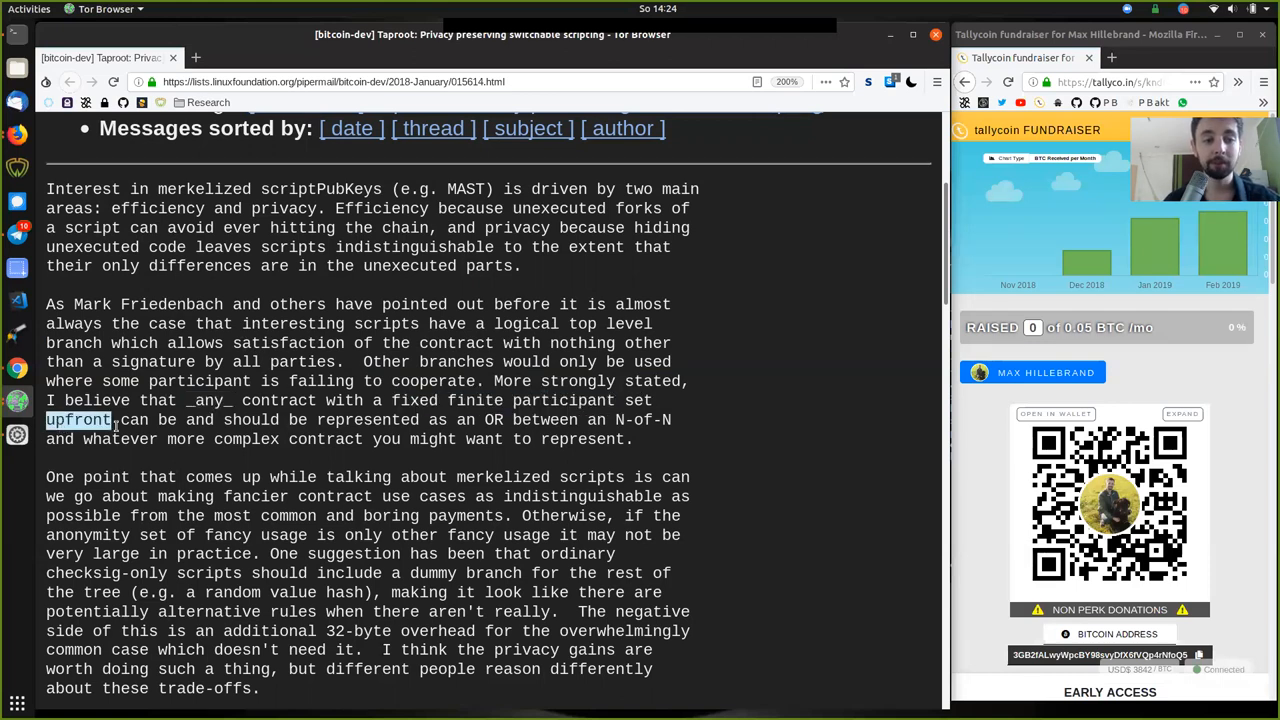
{"action": "double_click", "coordinate": [264, 419]}
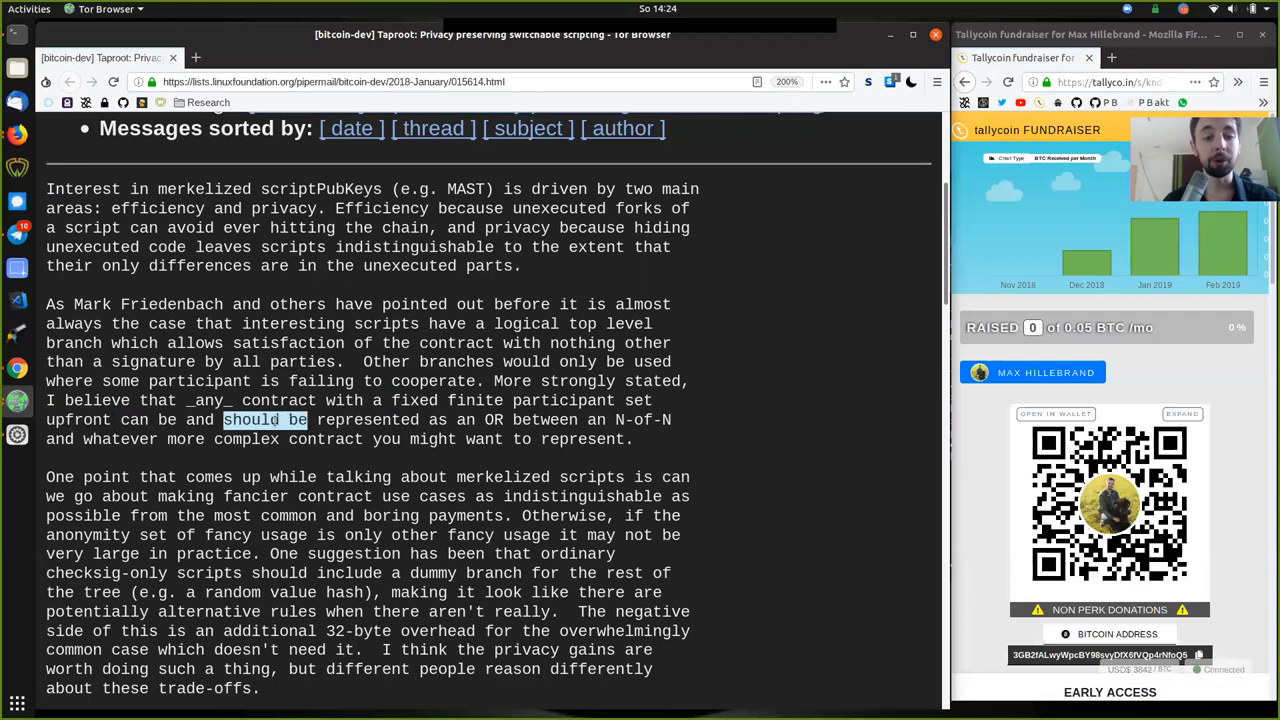
{"action": "double_click", "coordinate": [367, 419]}
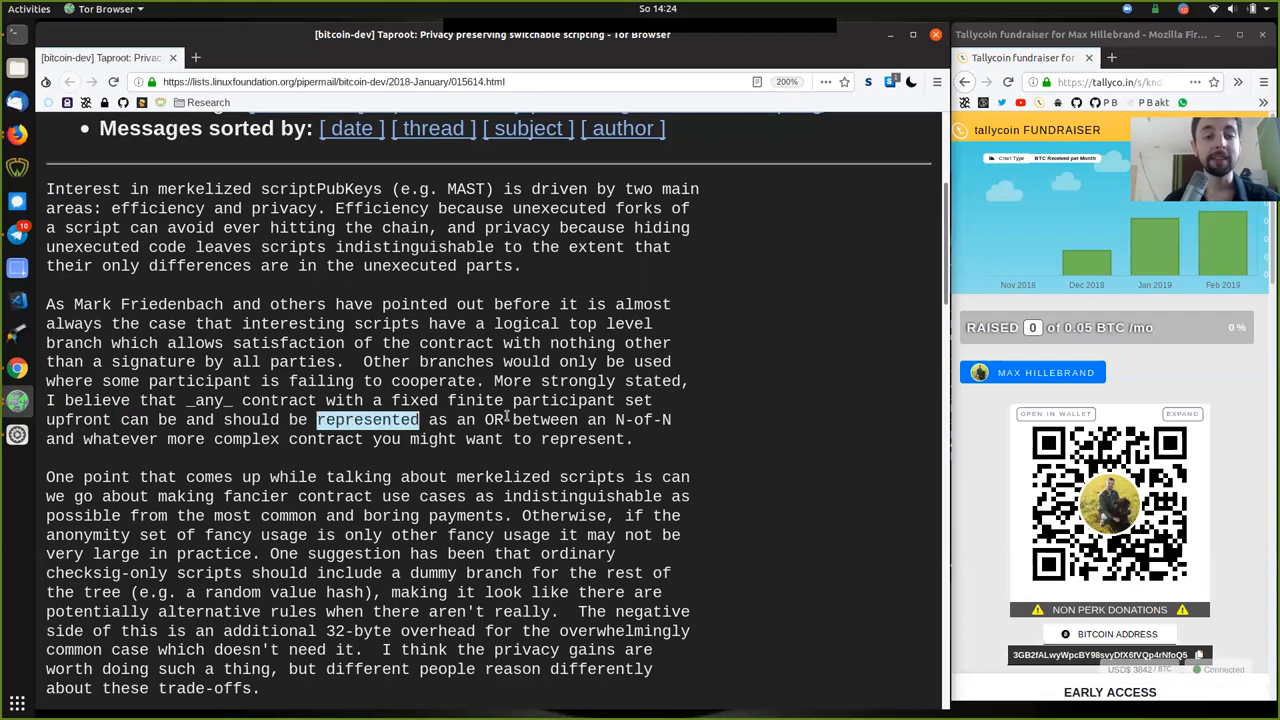
{"action": "double_click", "coordinate": [642, 419]}
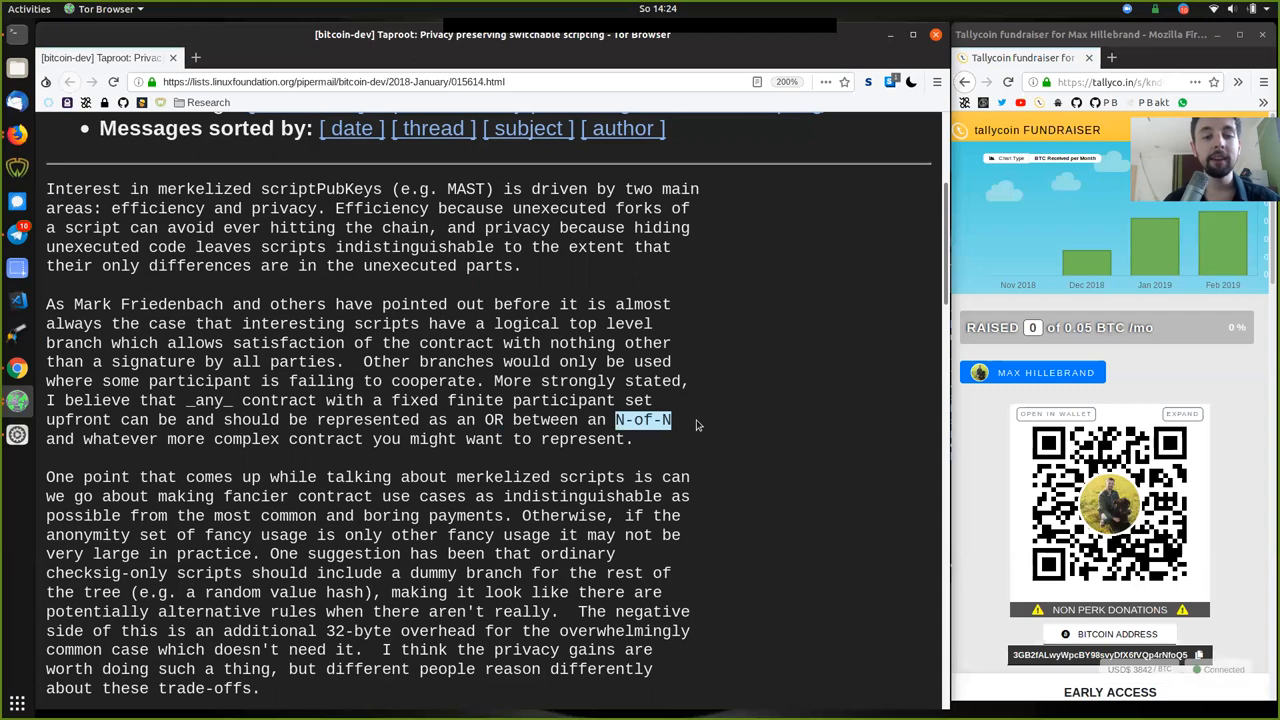
{"action": "double_click", "coordinate": [120, 439]}
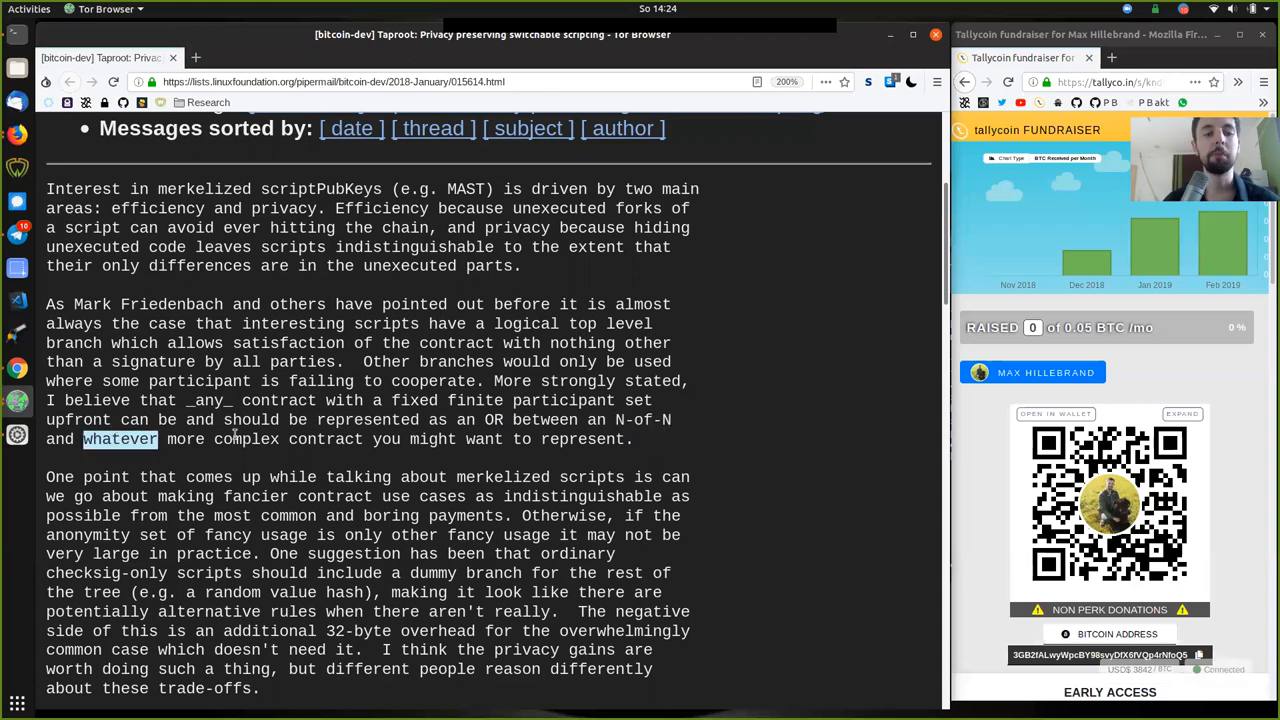
{"action": "left_click_drag", "start_coordinate": [46, 439], "coordinate": [631, 439]}
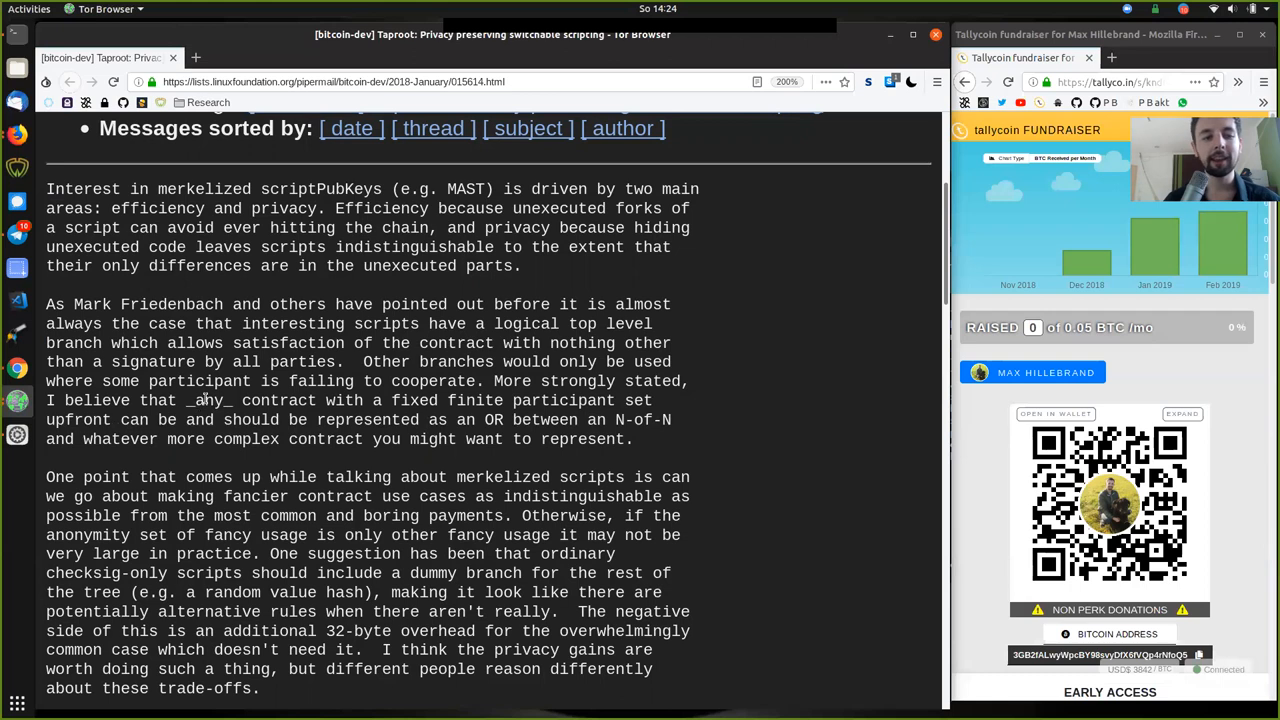
{"action": "double_click", "coordinate": [208, 400]}
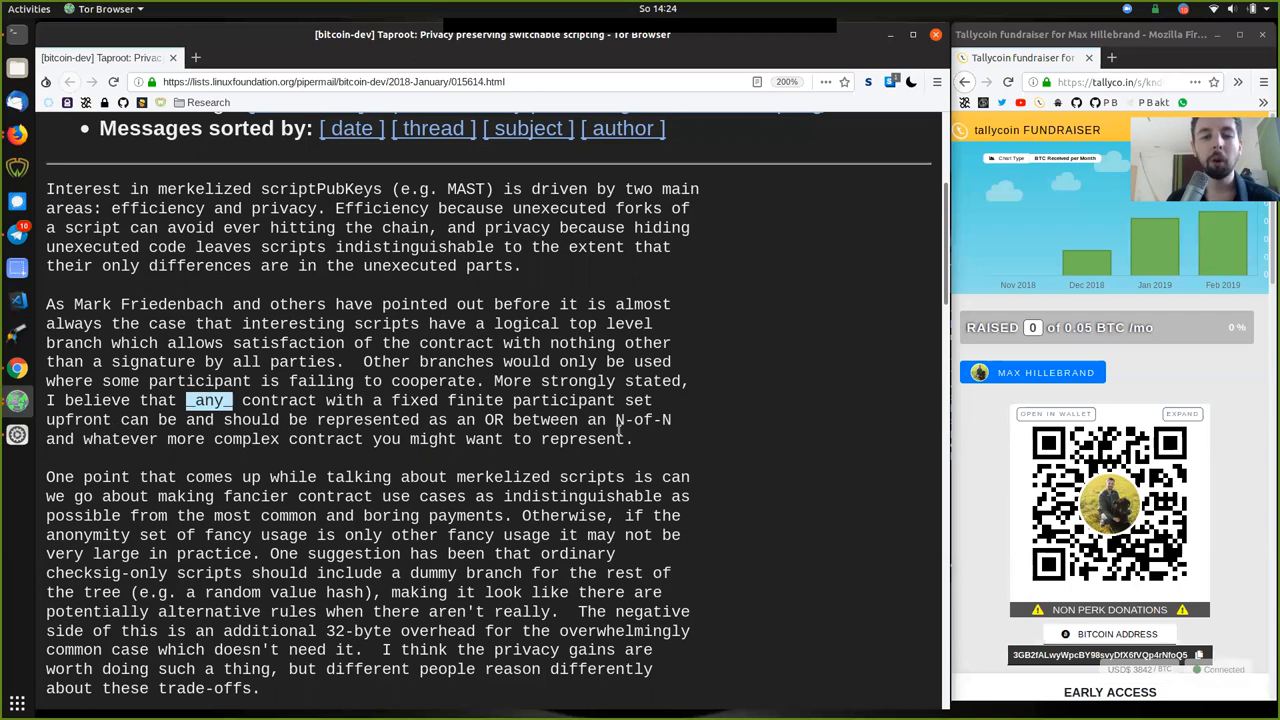
{"action": "double_click", "coordinate": [642, 419]}
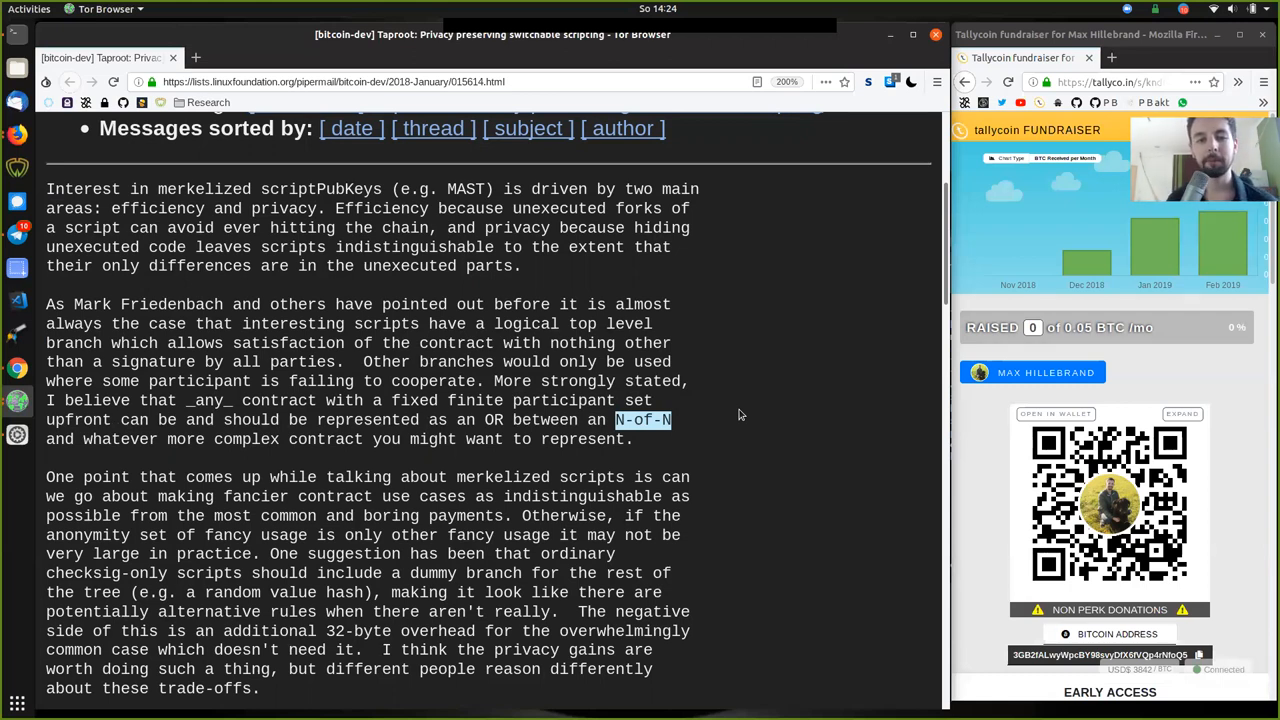
{"action": "mouse_move", "coordinate": [133, 481]}
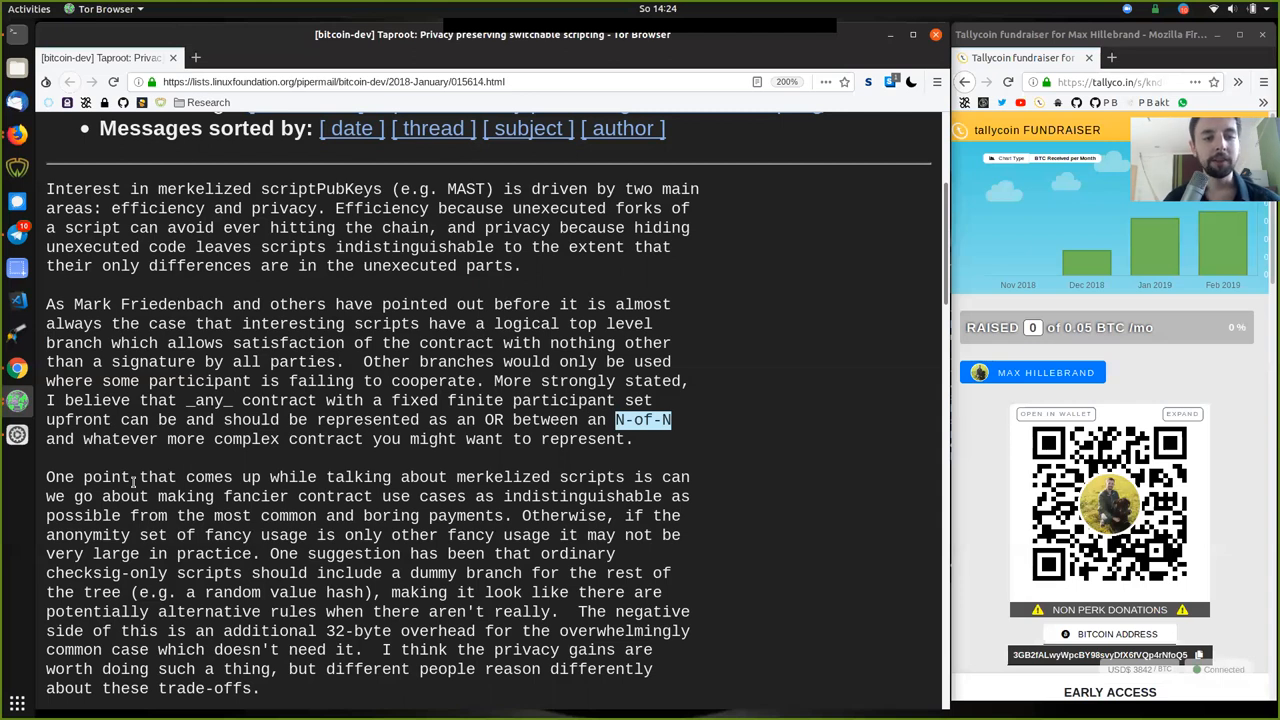
Step: Highlight point, talking, scripts, the whole opening sentence and indistinguishable in paragraph three
{"action": "double_click", "coordinate": [105, 477]}
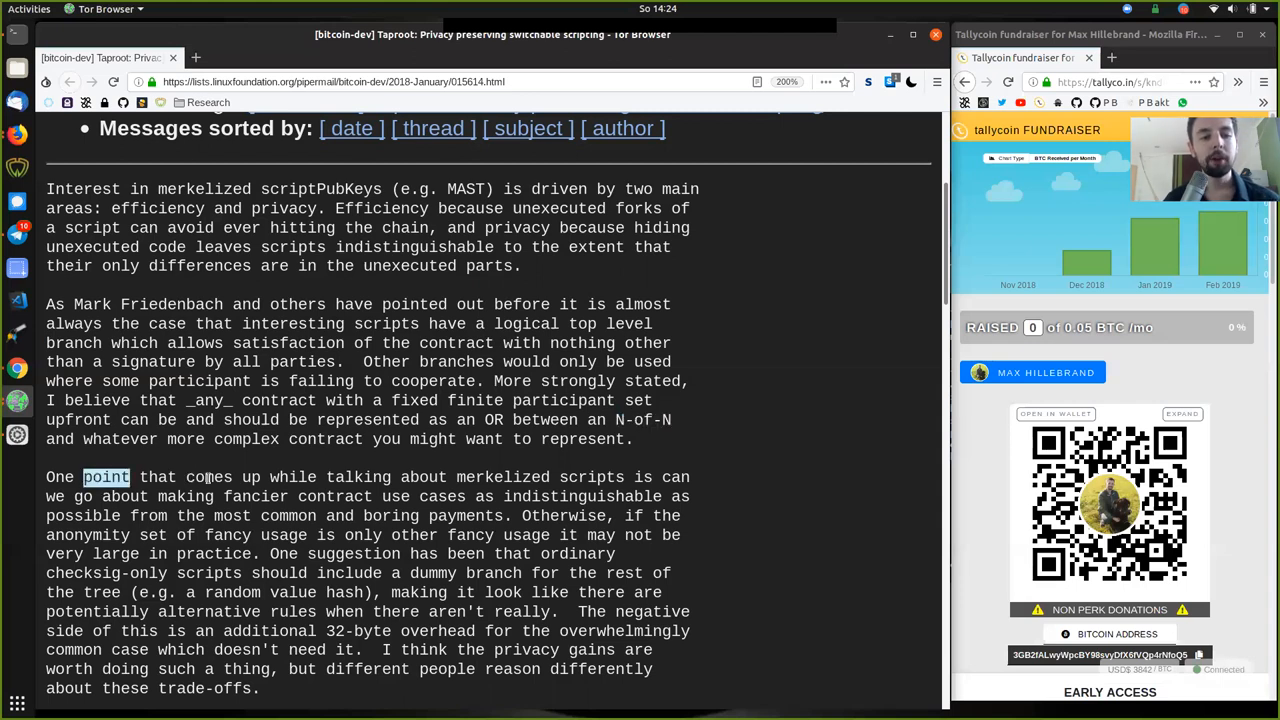
{"action": "double_click", "coordinate": [358, 477]}
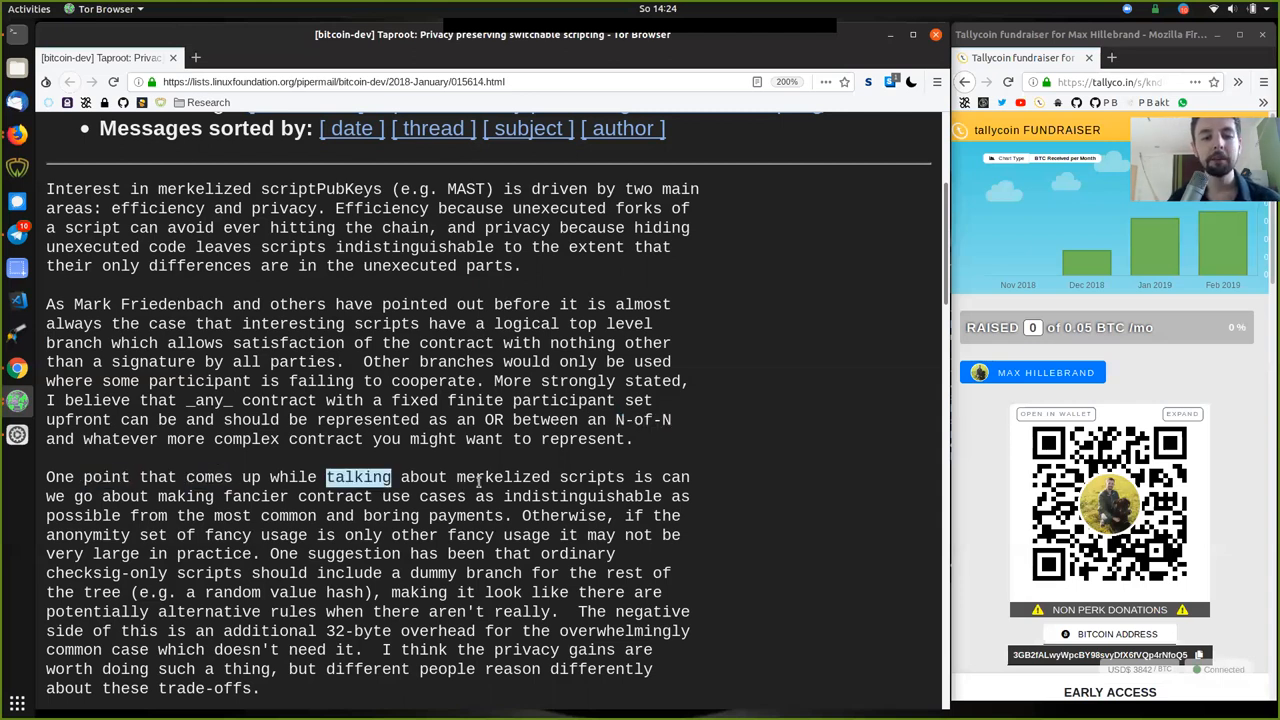
{"action": "double_click", "coordinate": [591, 477]}
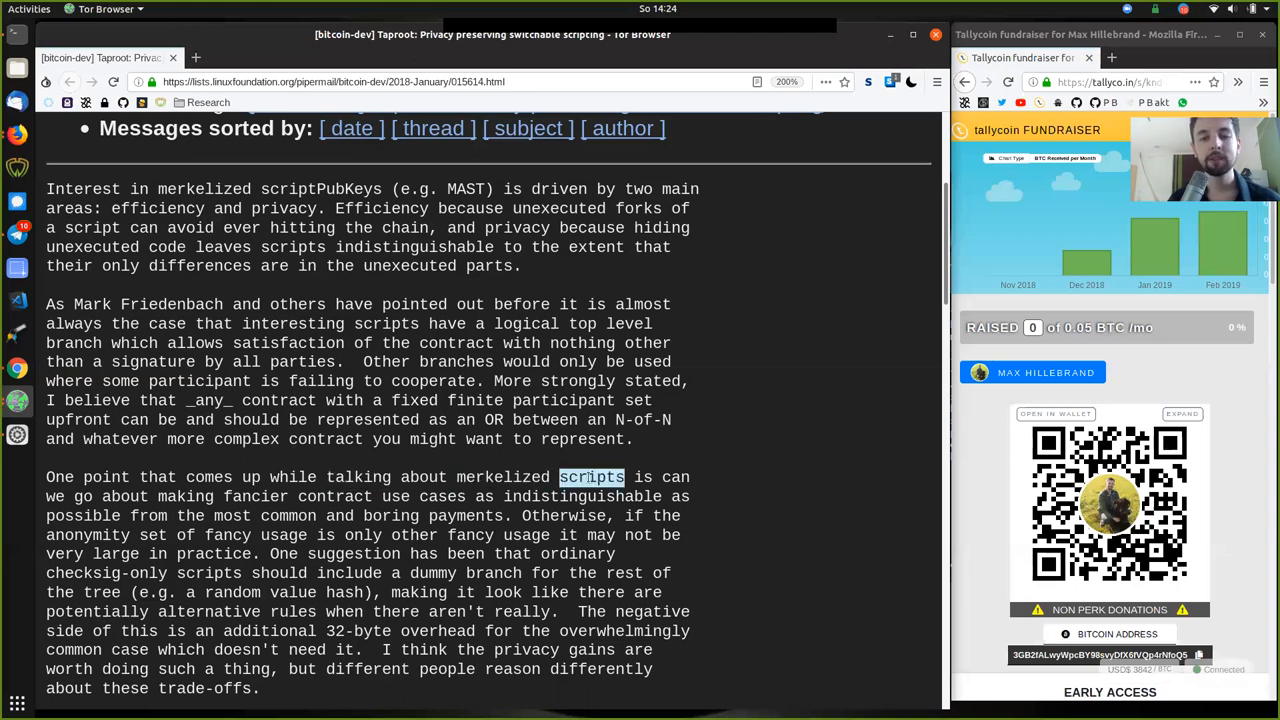
{"action": "mouse_move", "coordinate": [62, 500]}
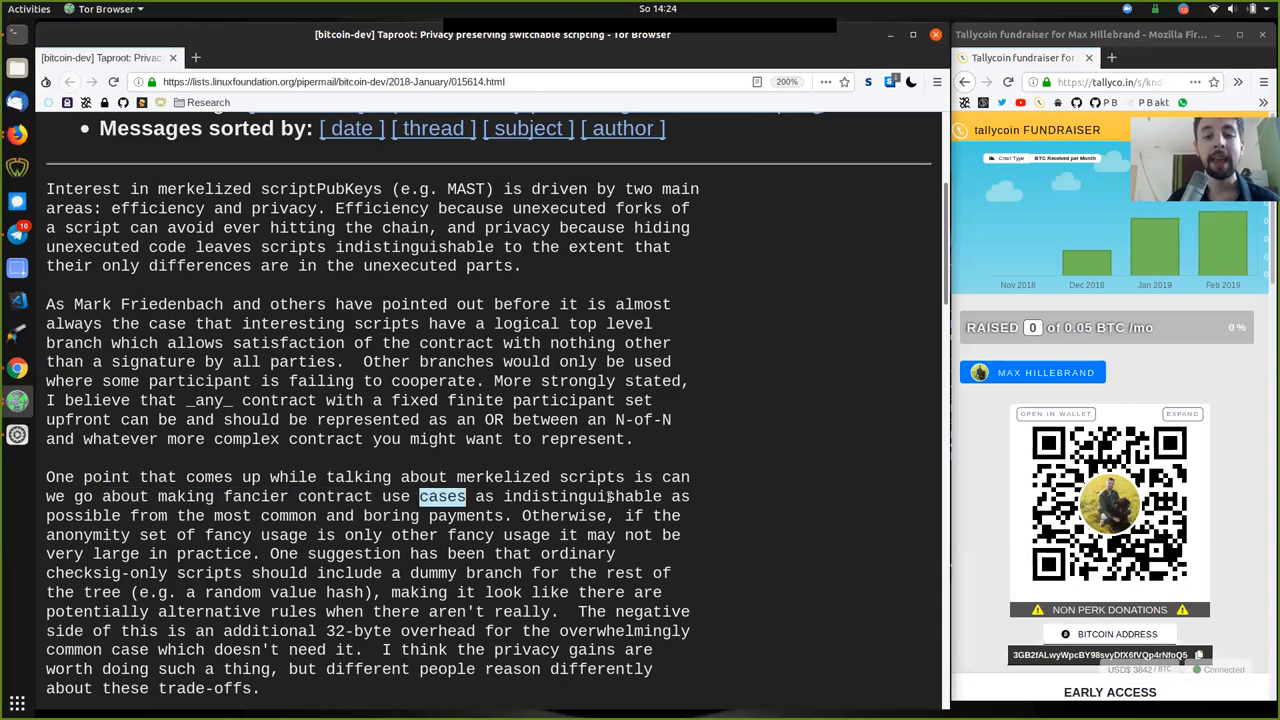
{"action": "double_click", "coordinate": [582, 496]}
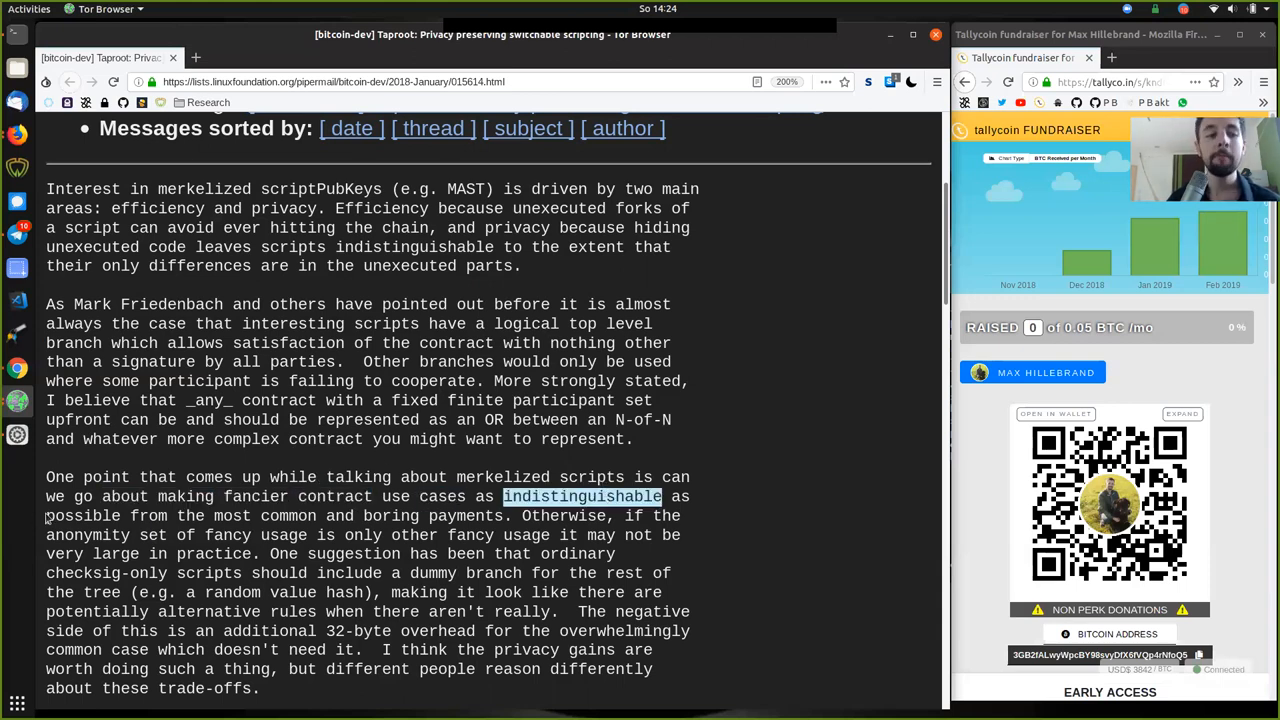
{"action": "double_click", "coordinate": [245, 515]}
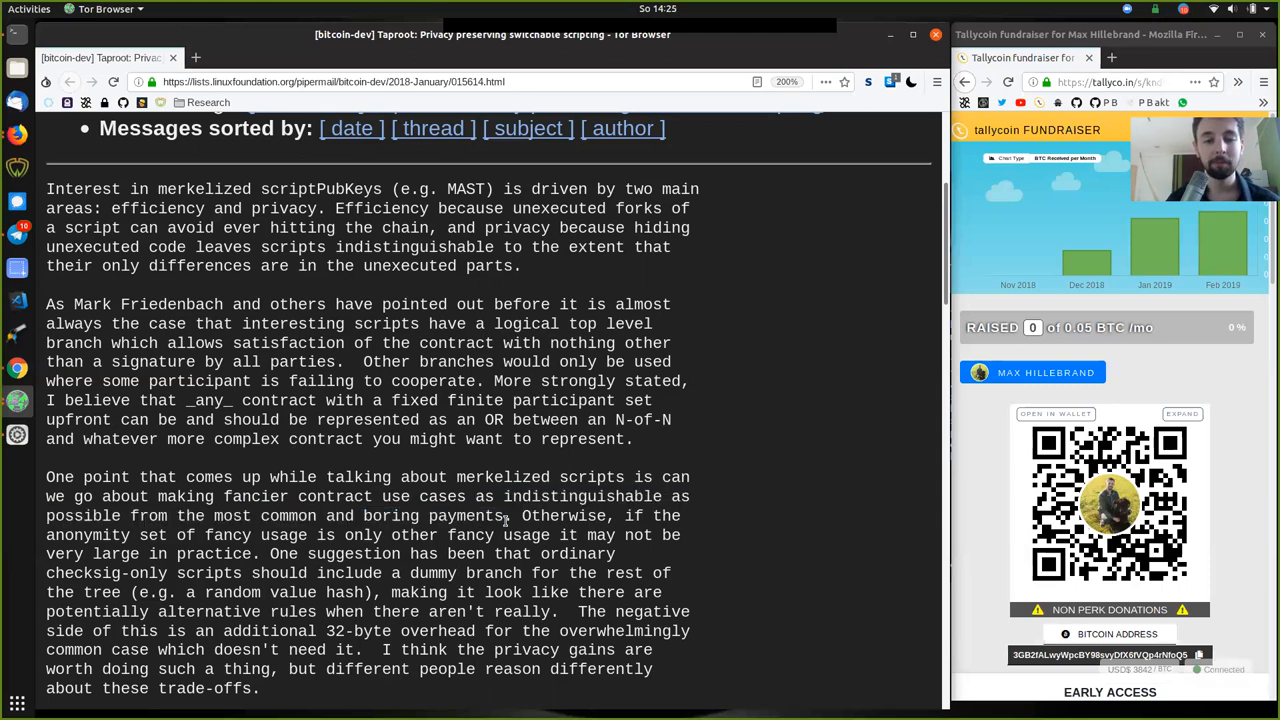
{"action": "left_click_drag", "start_coordinate": [46, 477], "coordinate": [507, 516]}
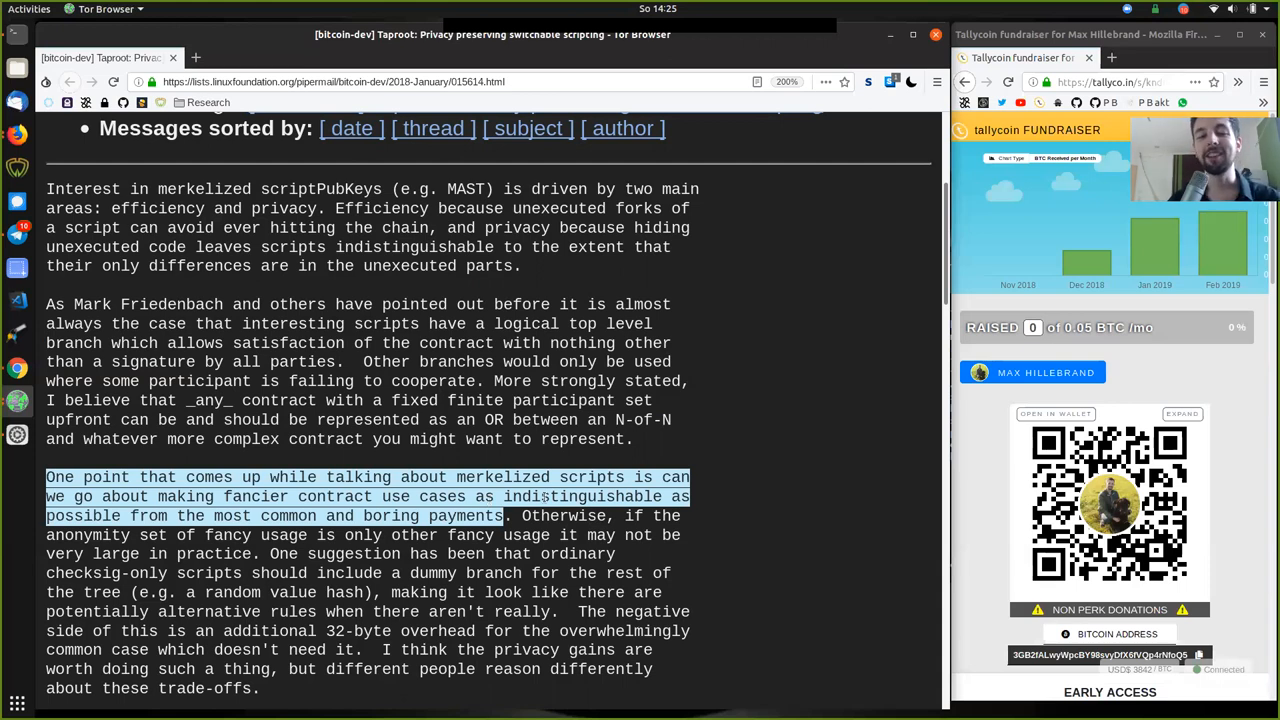
{"action": "double_click", "coordinate": [581, 496]}
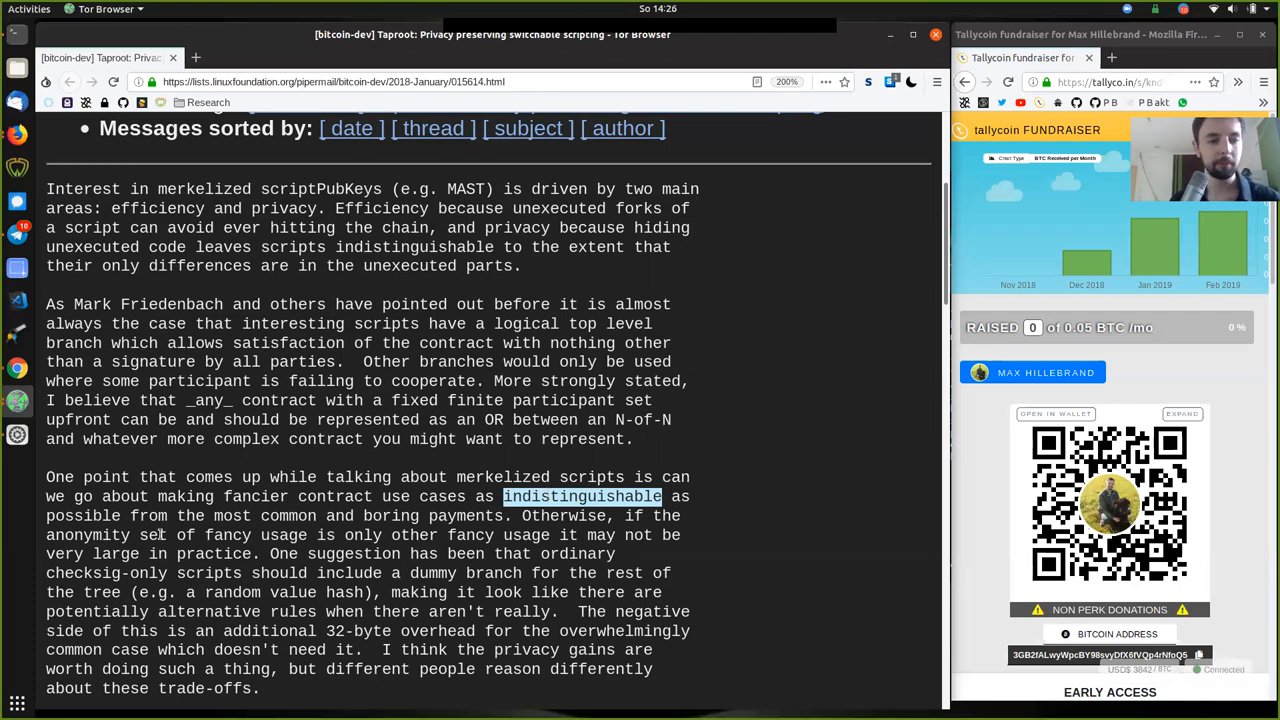
{"action": "scroll", "scroll_direction": "down", "scroll_amount": 3}
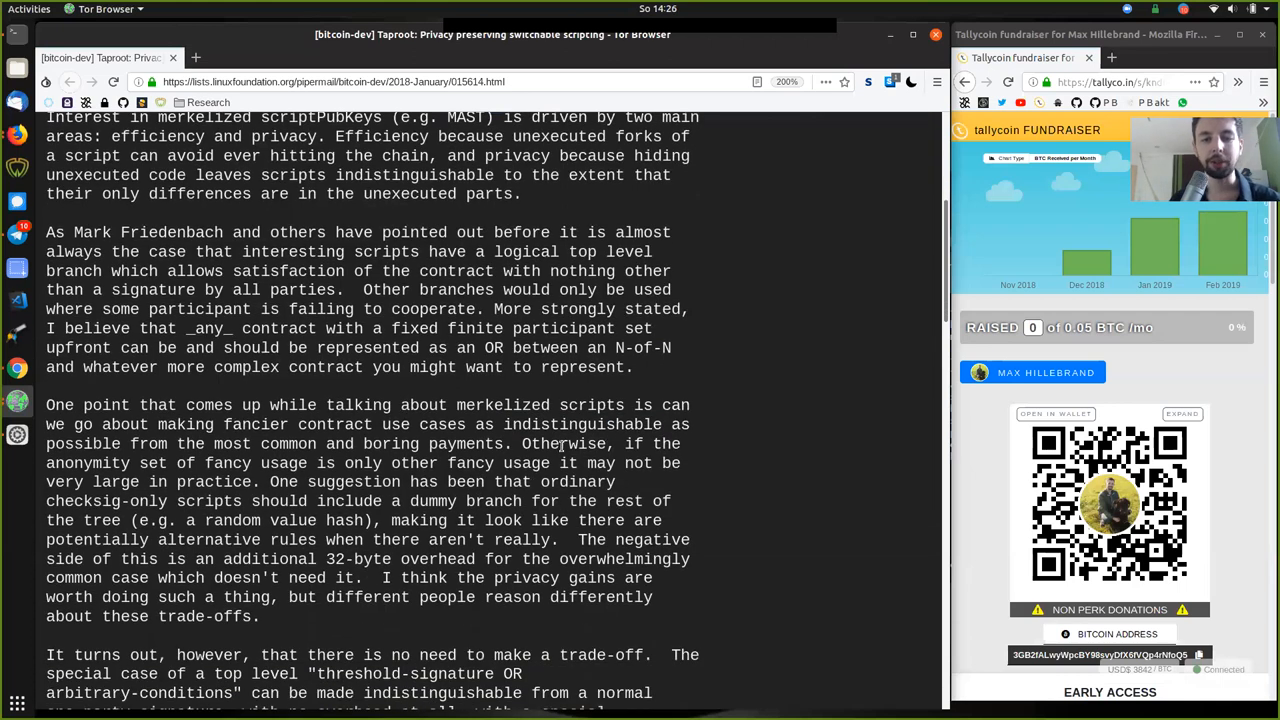
{"action": "double_click", "coordinate": [666, 444]}
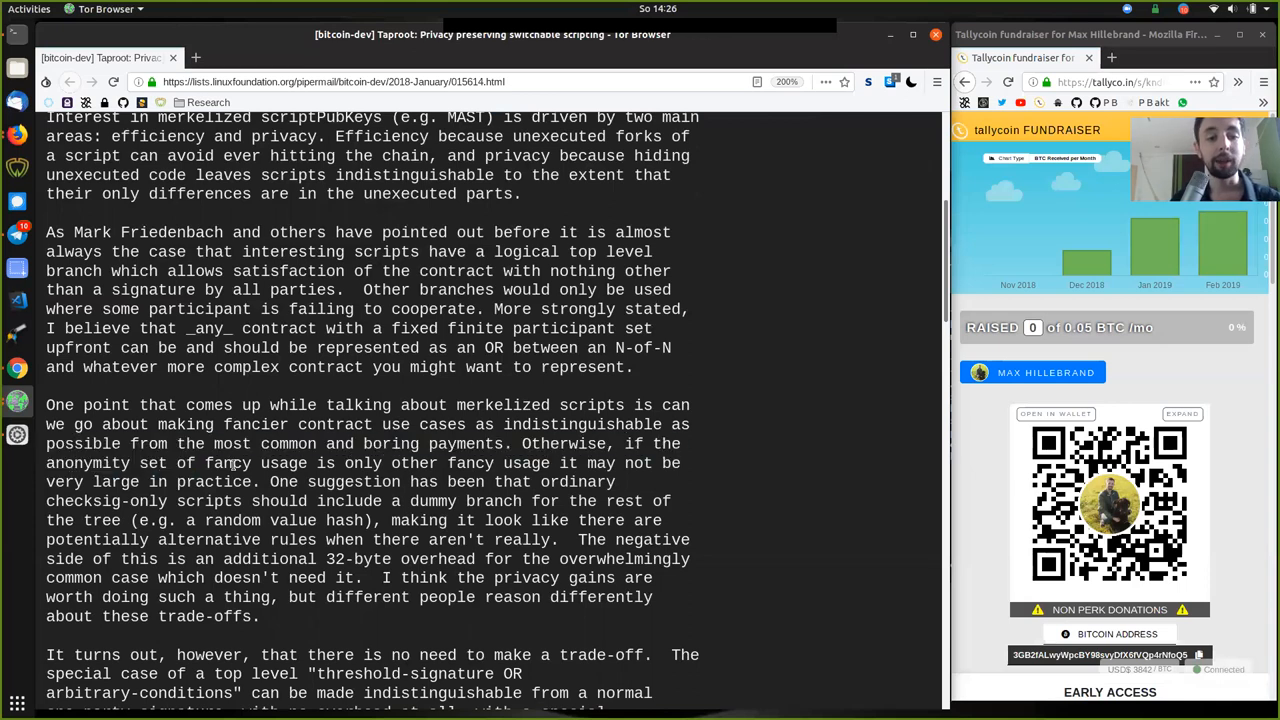
{"action": "double_click", "coordinate": [362, 463]}
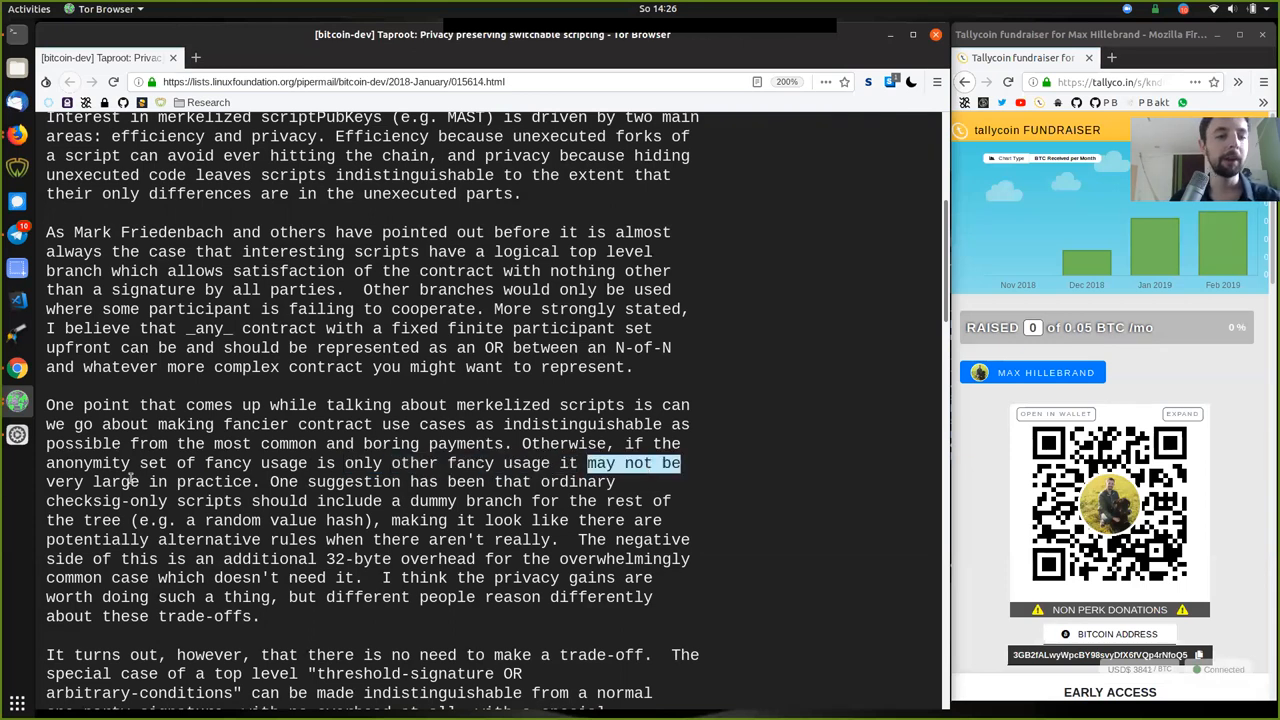
{"action": "double_click", "coordinate": [212, 481]}
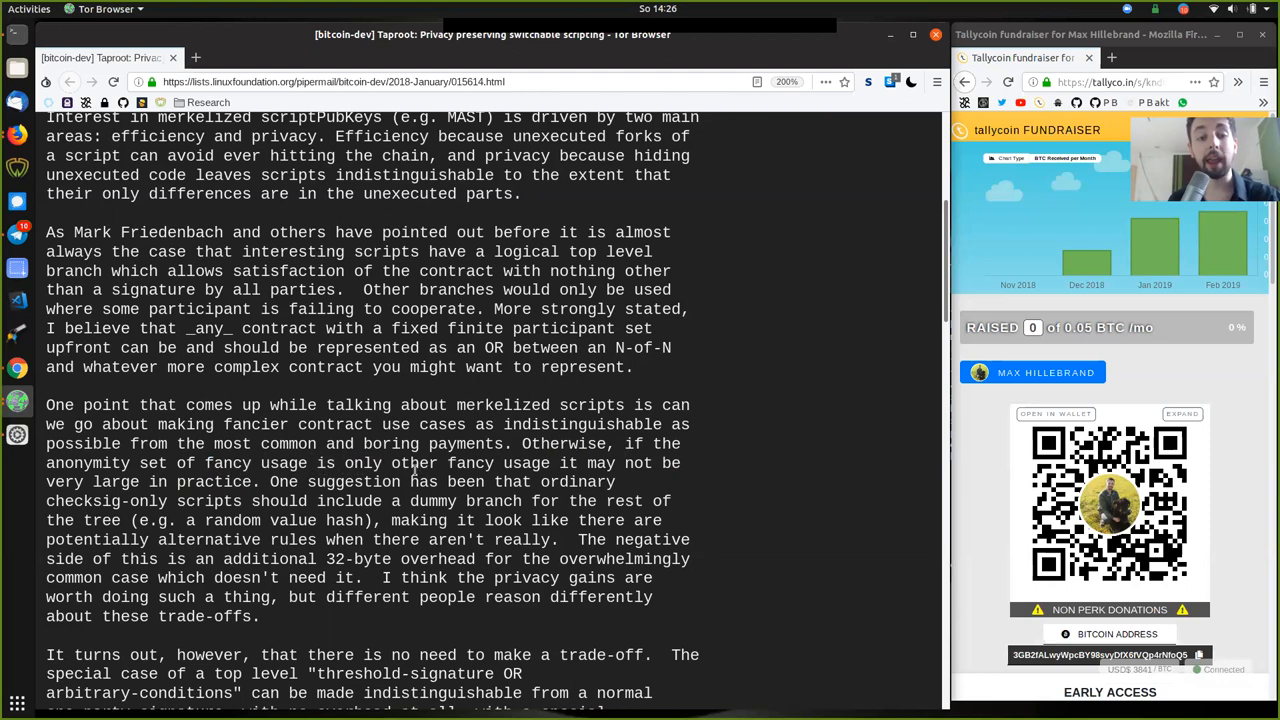
{"action": "double_click", "coordinate": [441, 462]}
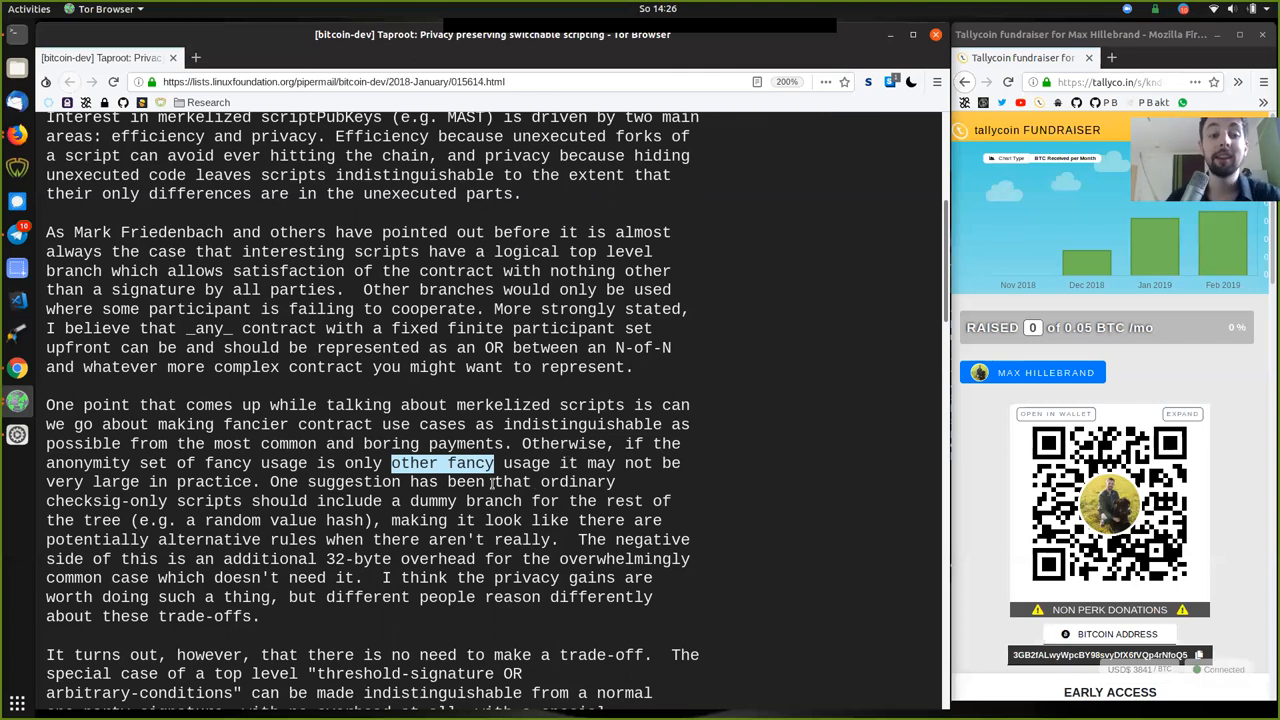
{"action": "double_click", "coordinate": [88, 463]}
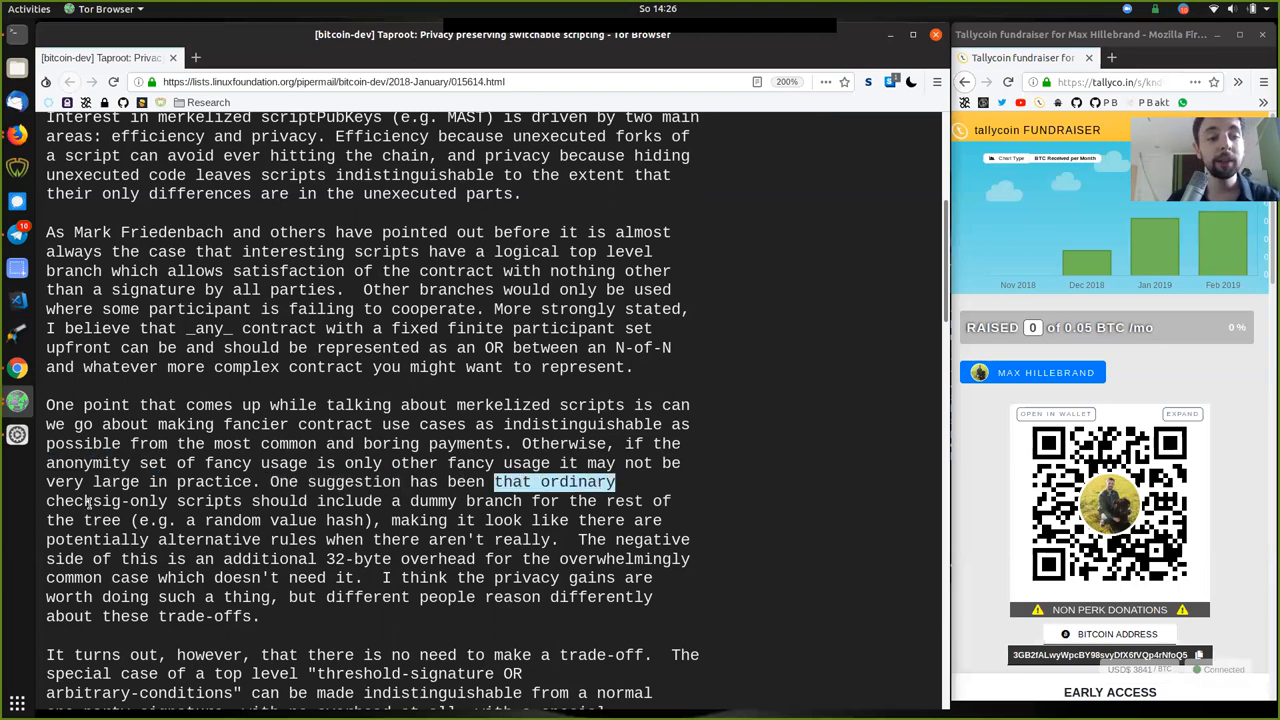
{"action": "double_click", "coordinate": [208, 501]}
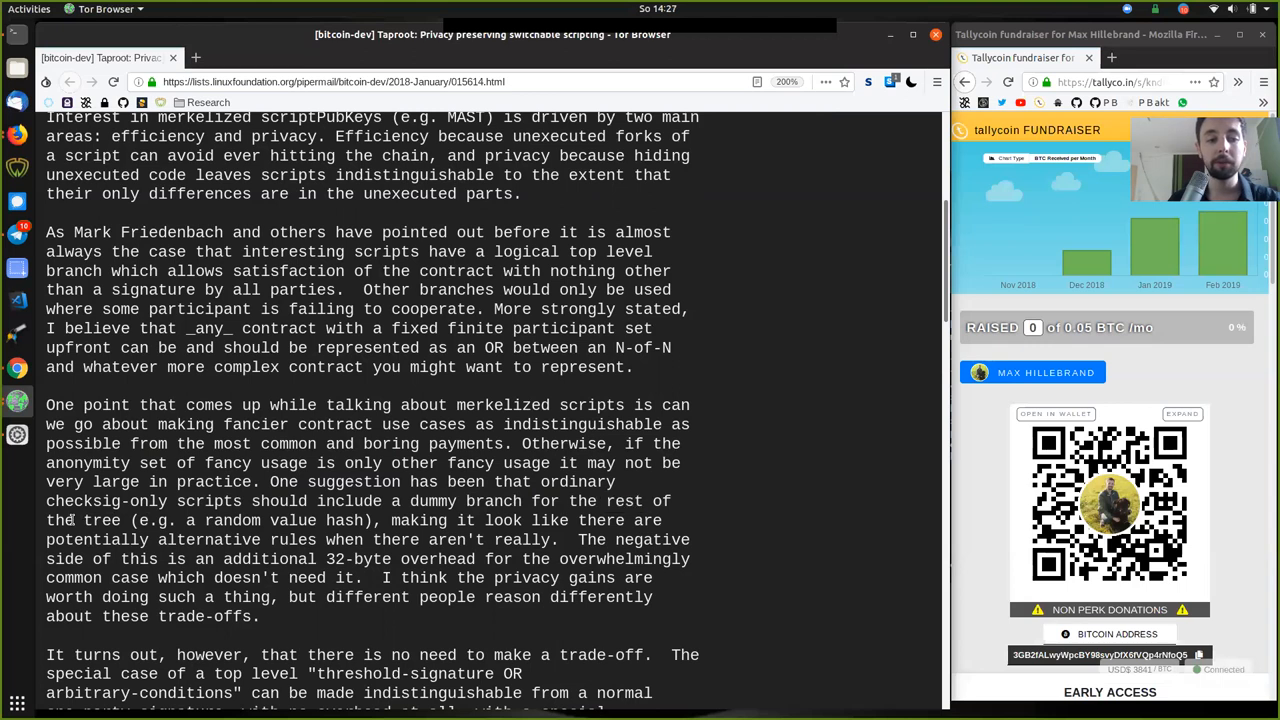
{"action": "double_click", "coordinate": [233, 520]}
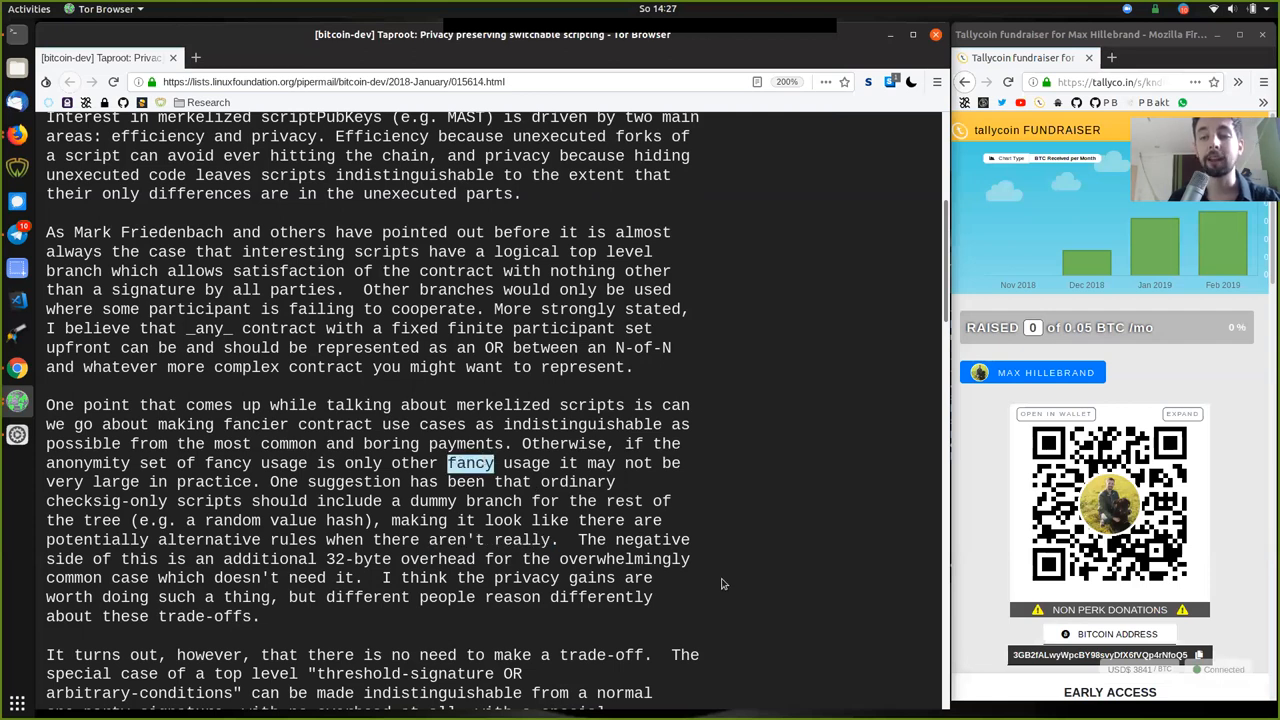
{"action": "mouse_move", "coordinate": [720, 584]}
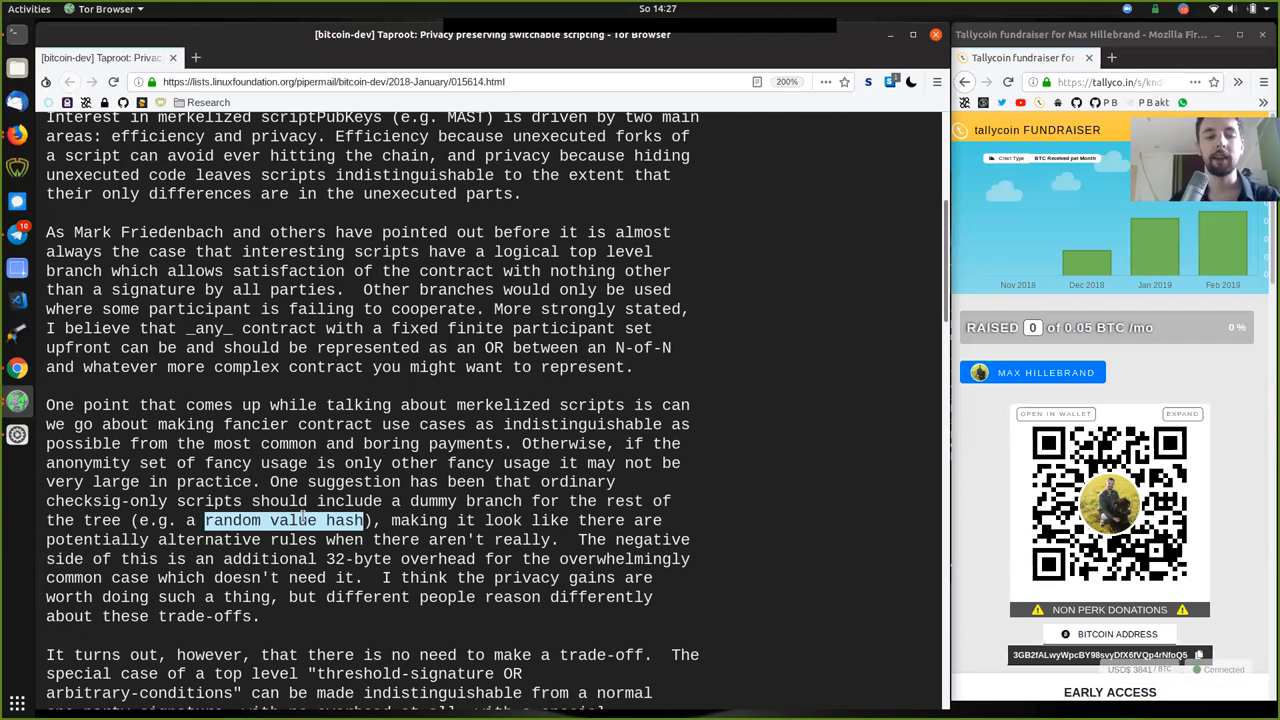
{"action": "mouse_move", "coordinate": [588, 559]}
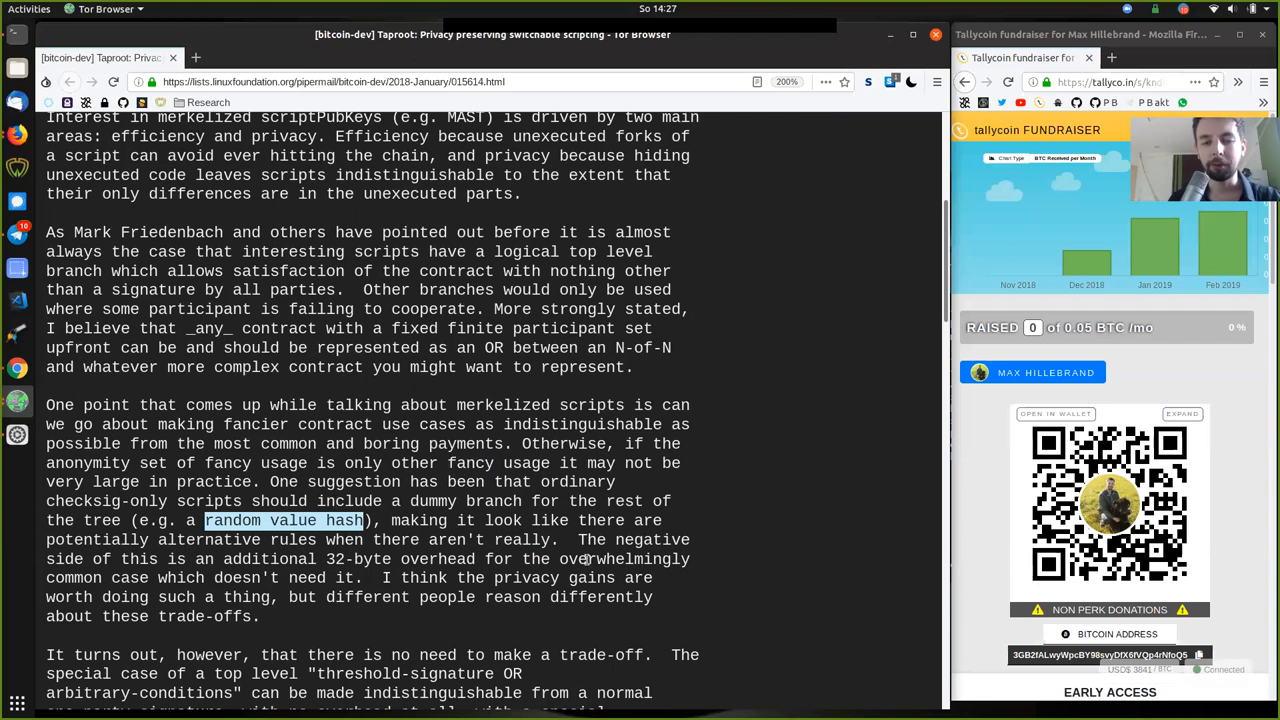
{"action": "double_click", "coordinate": [633, 540]}
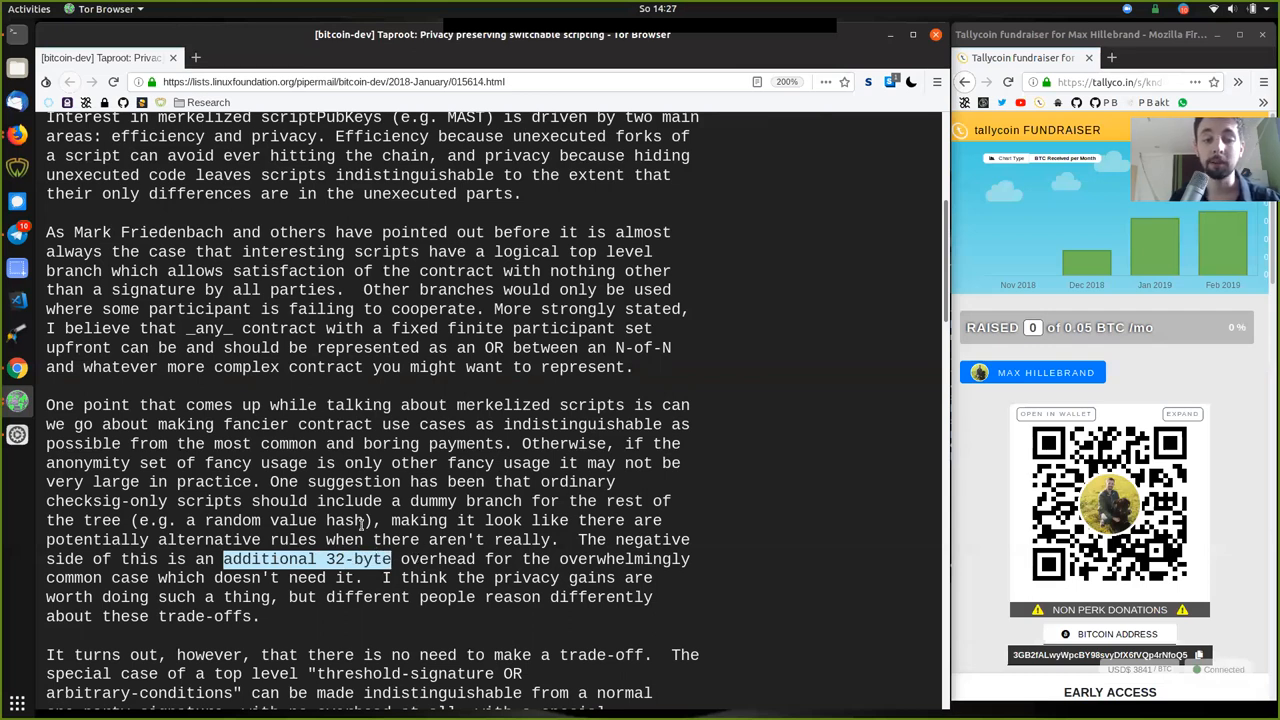
{"action": "double_click", "coordinate": [624, 559]}
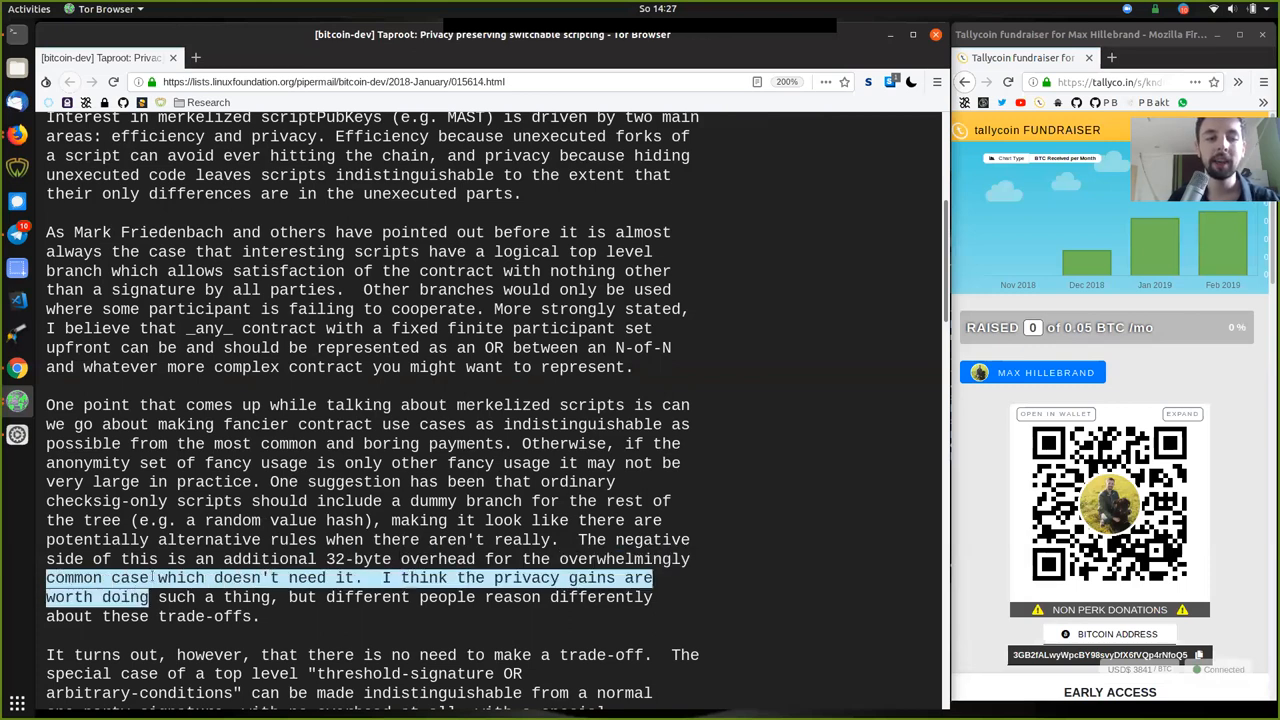
{"action": "double_click", "coordinate": [245, 578]}
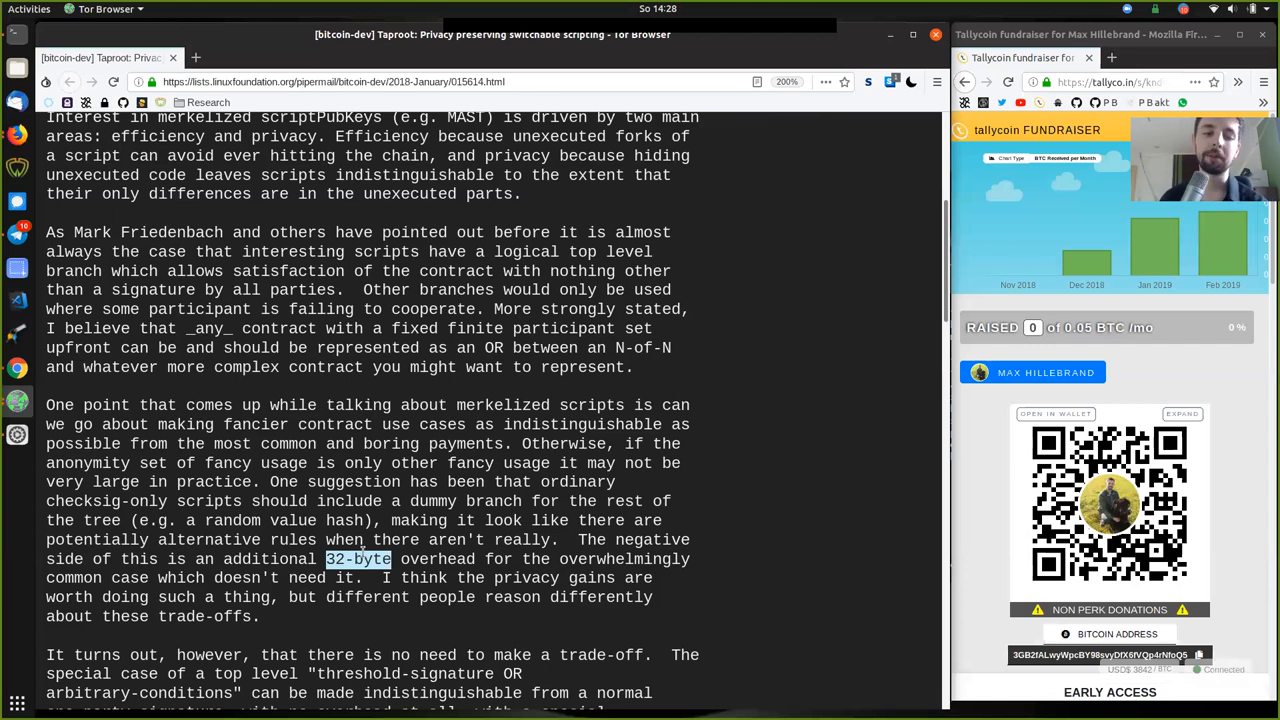
{"action": "mouse_move", "coordinate": [363, 549]}
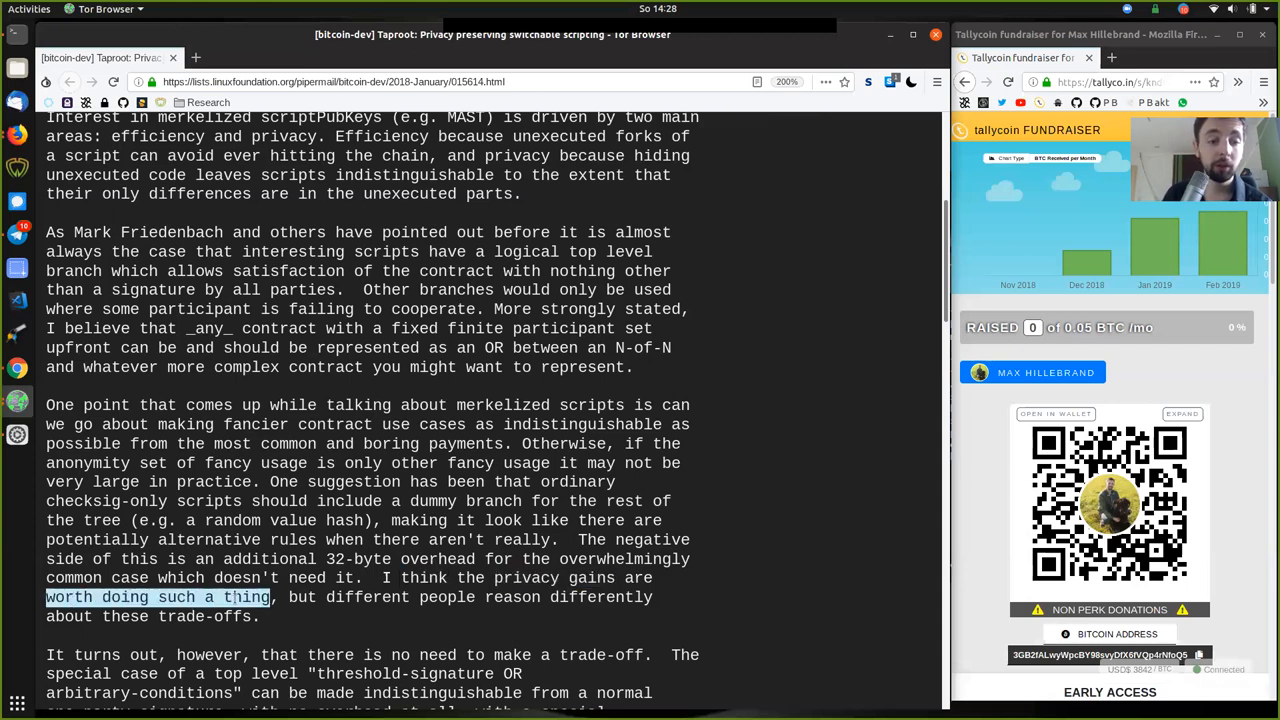
{"action": "double_click", "coordinate": [366, 597]}
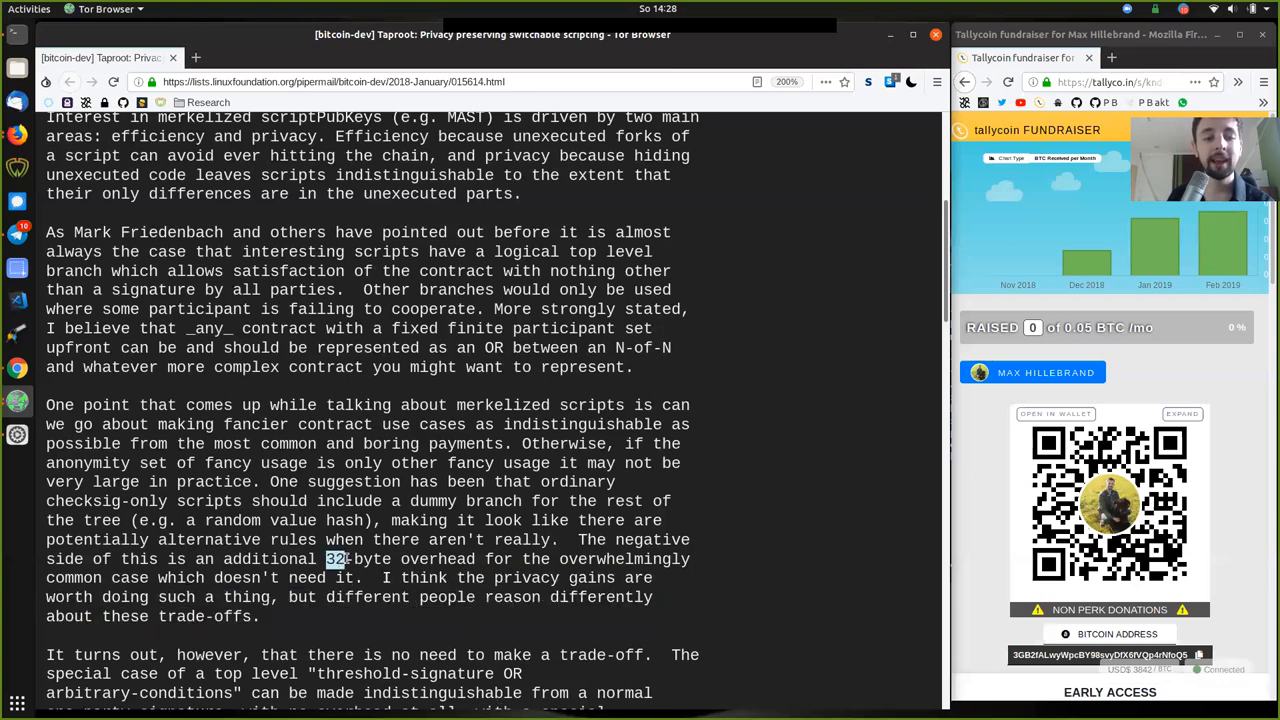
{"action": "double_click", "coordinate": [358, 559]}
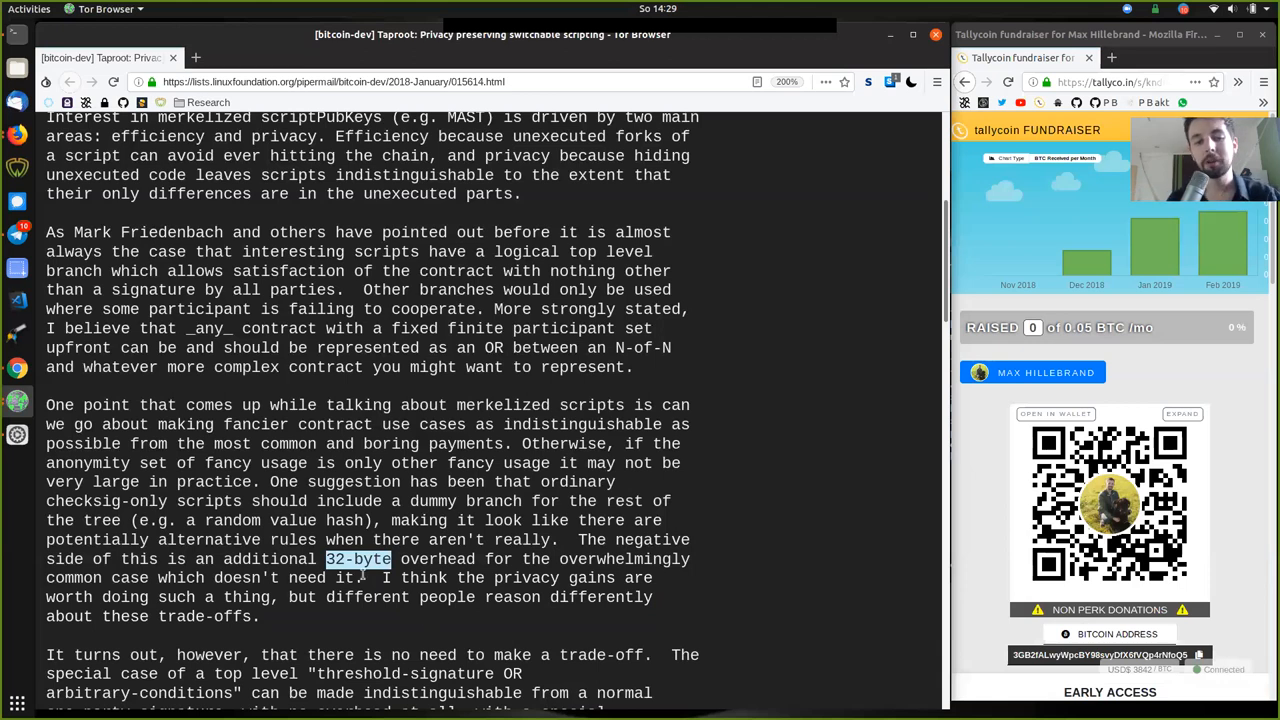
{"action": "mouse_move", "coordinate": [406, 627]}
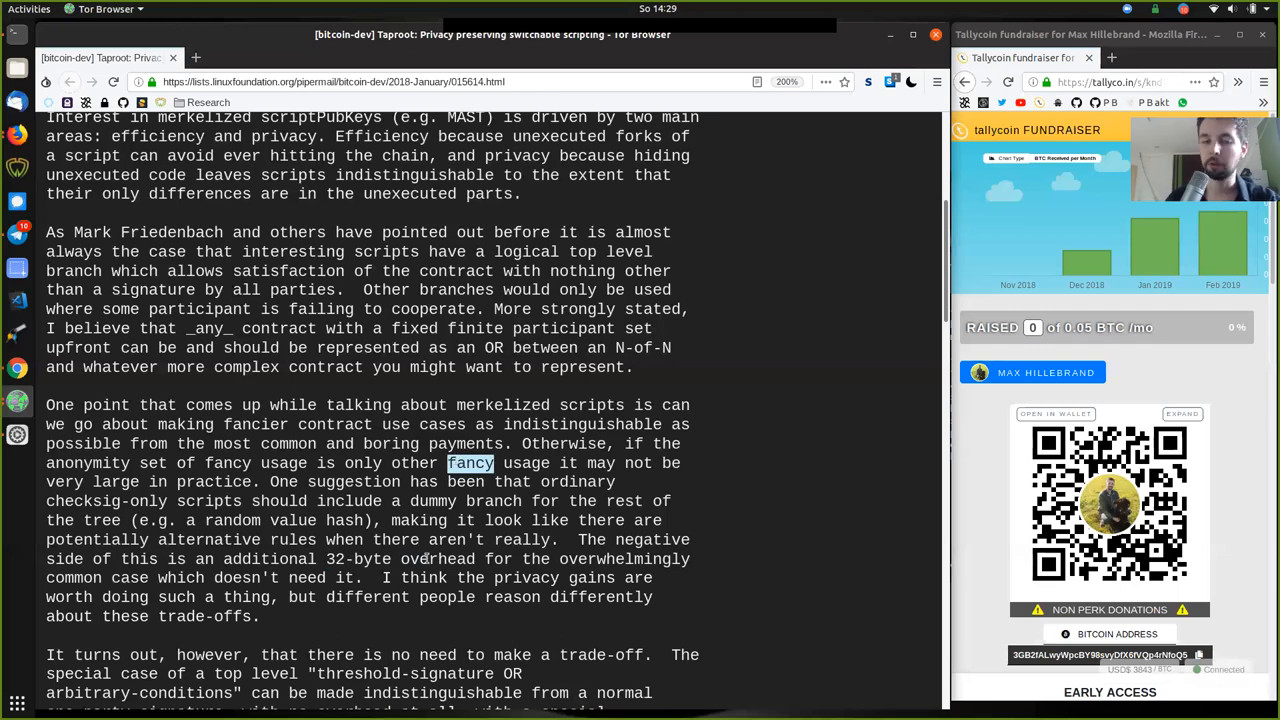
{"action": "scroll", "scroll_direction": "down", "scroll_amount": 3}
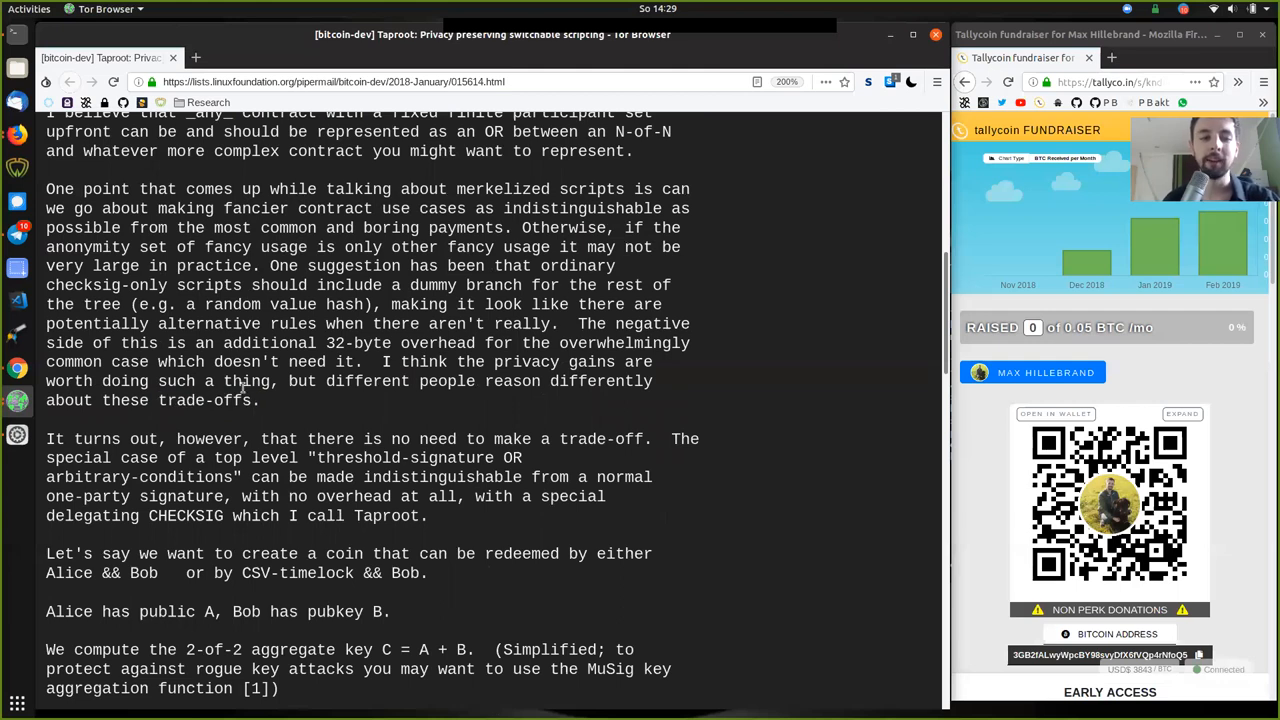
{"action": "scroll", "scroll_direction": "down", "scroll_amount": 3}
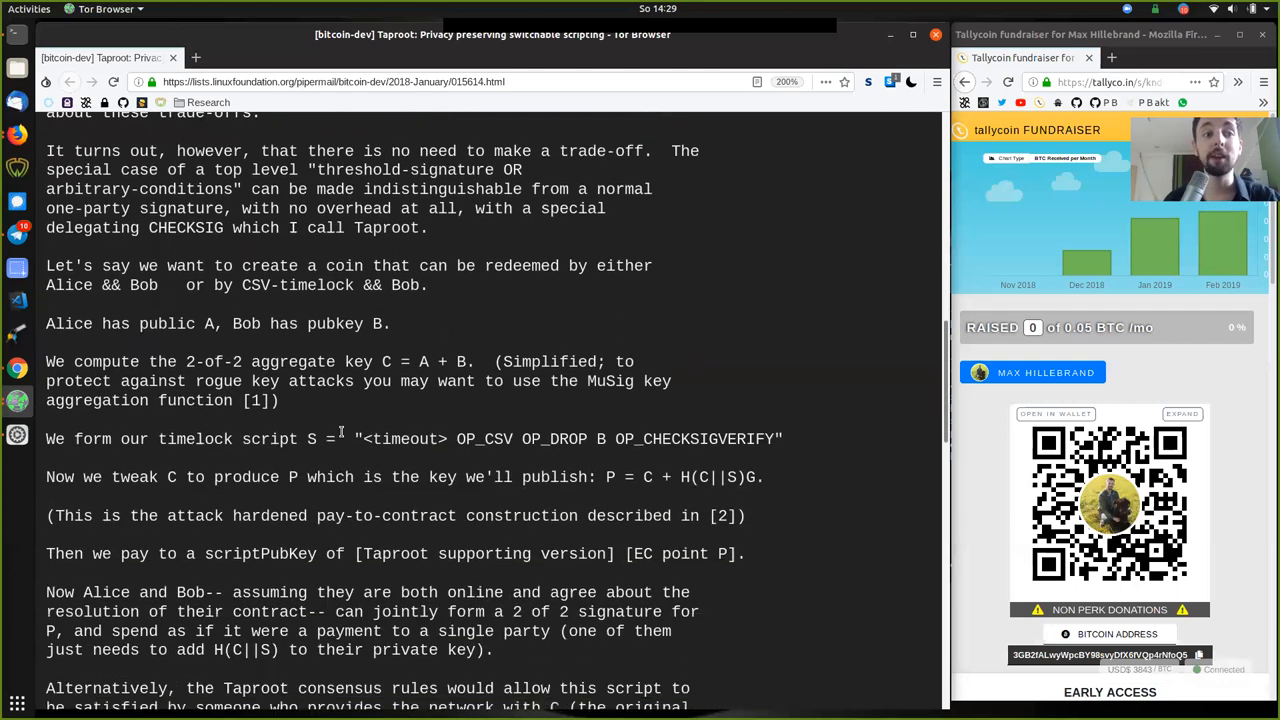
{"action": "double_click", "coordinate": [115, 151]}
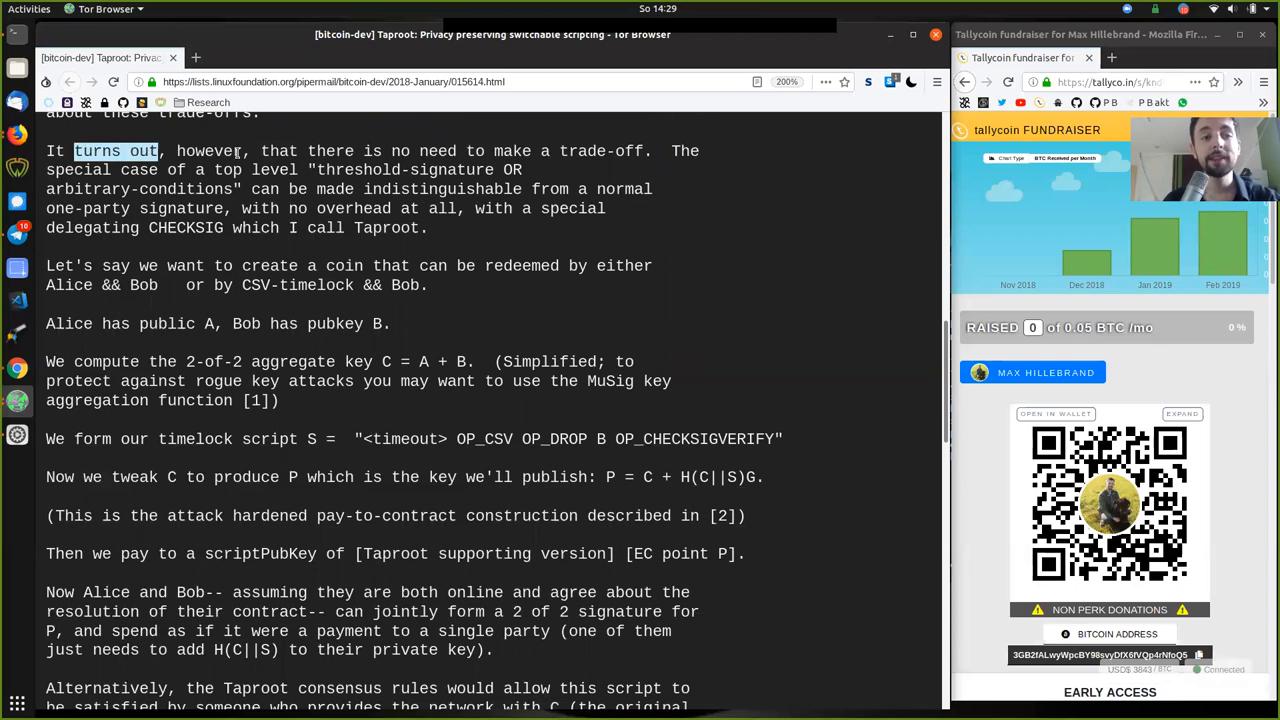
{"action": "double_click", "coordinate": [423, 151]}
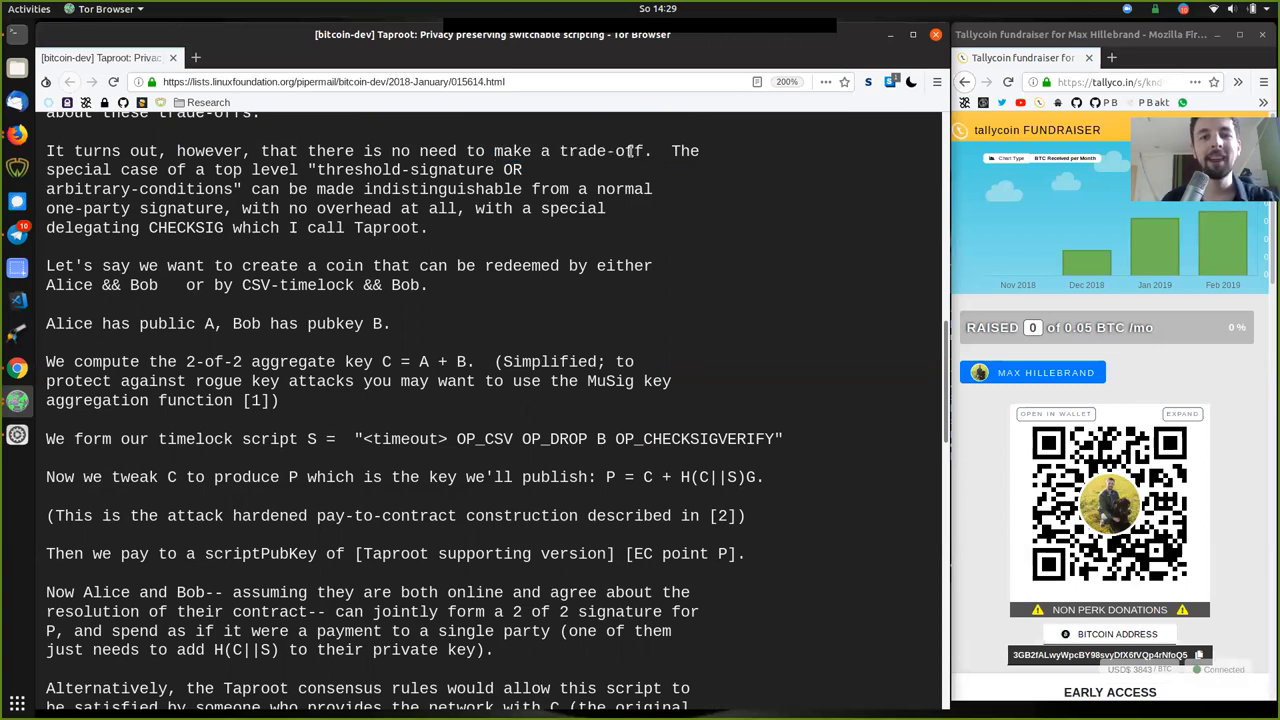
{"action": "double_click", "coordinate": [600, 151]}
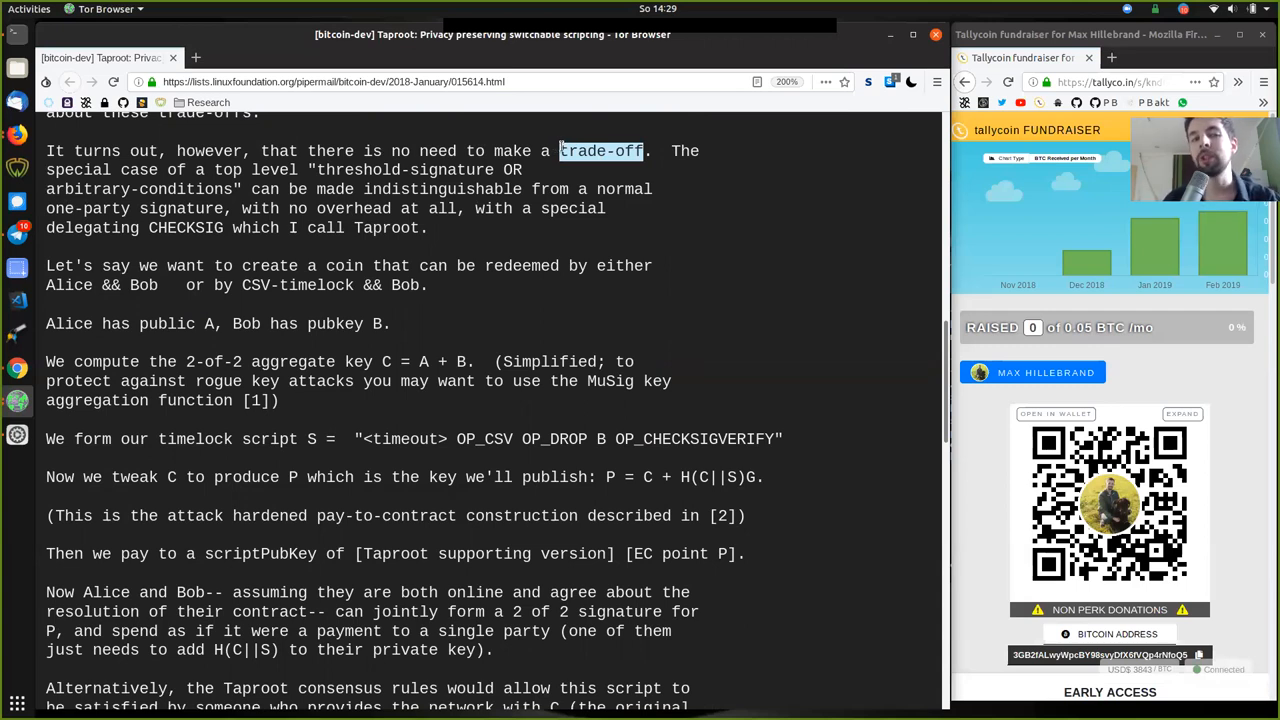
{"action": "double_click", "coordinate": [685, 151]}
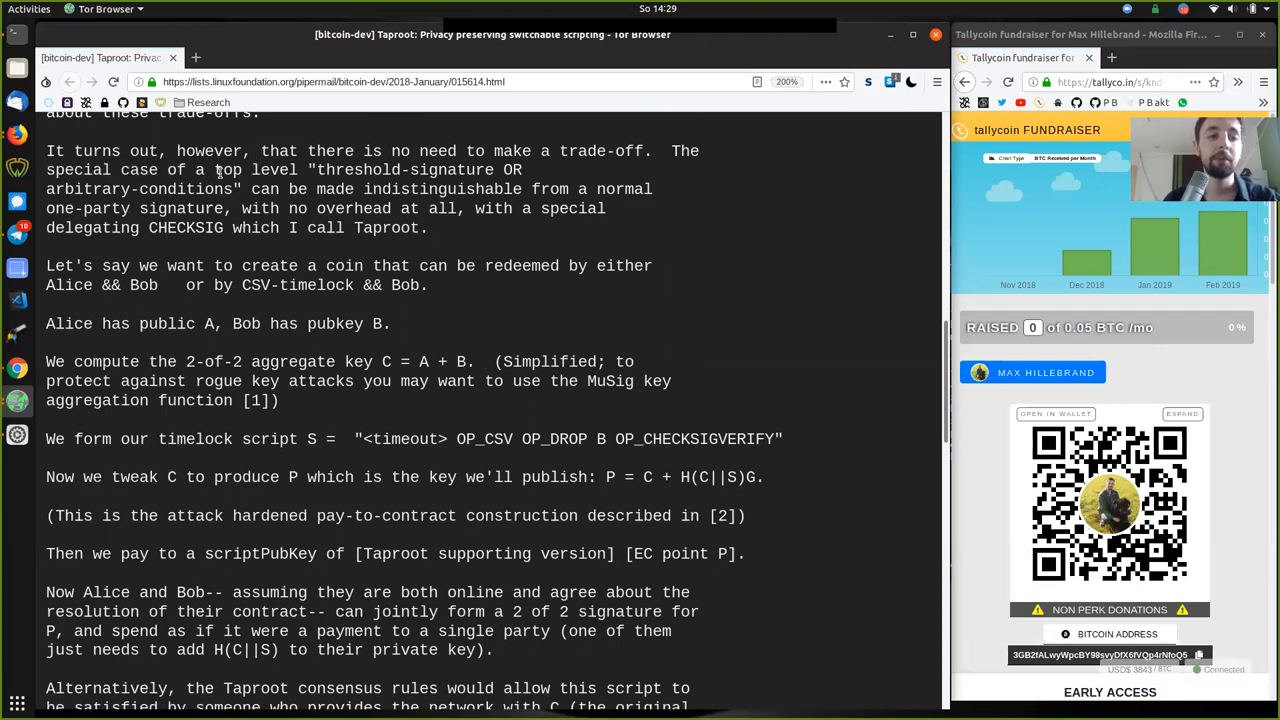
{"action": "double_click", "coordinate": [404, 169]}
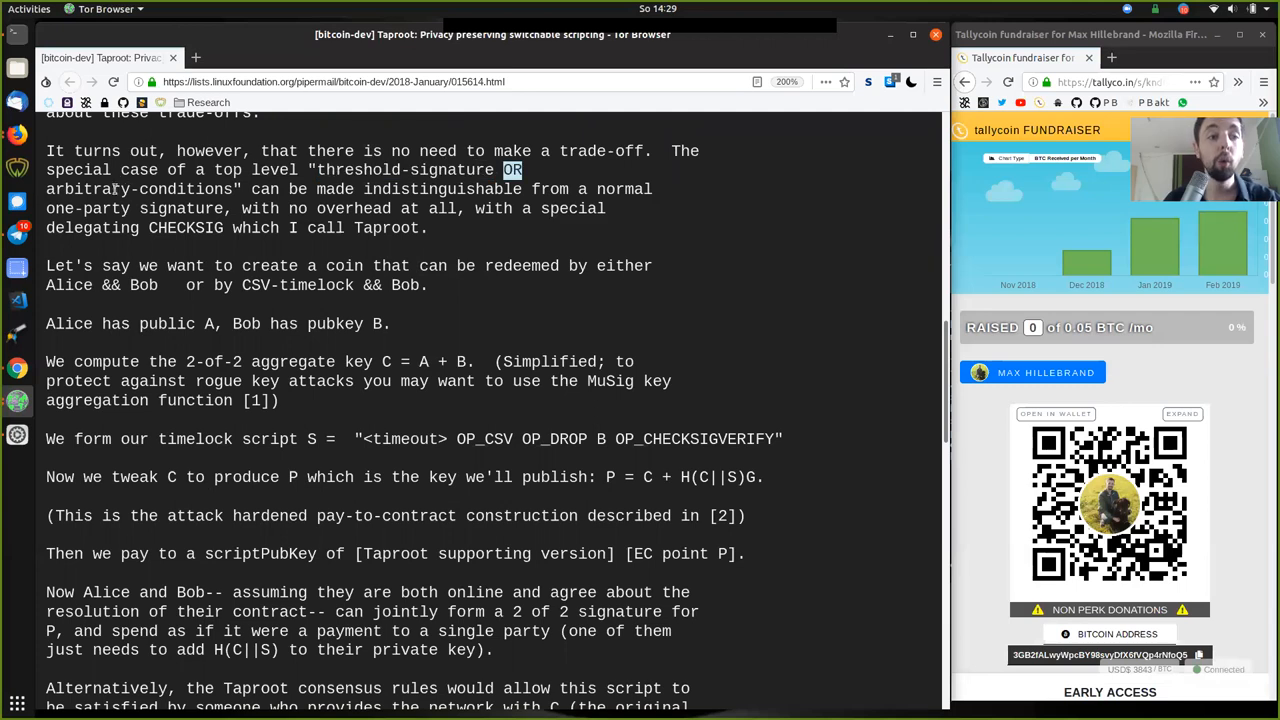
{"action": "double_click", "coordinate": [139, 189]}
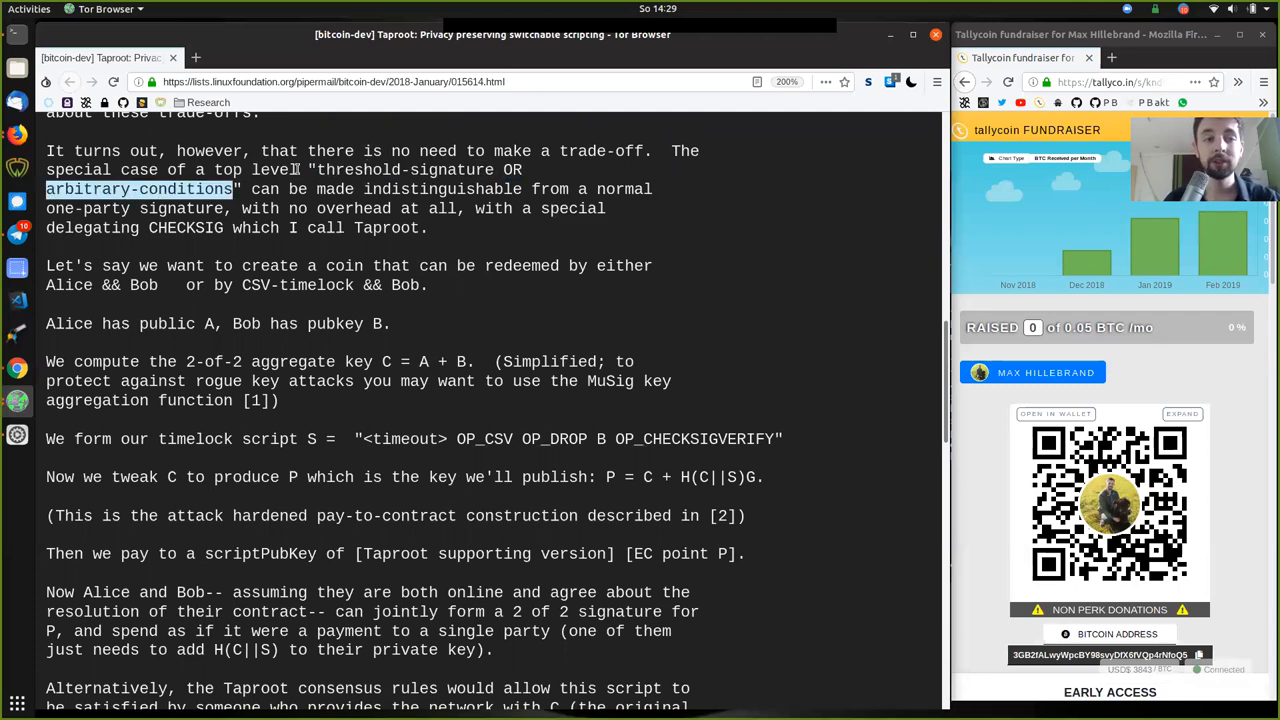
{"action": "double_click", "coordinate": [442, 189]}
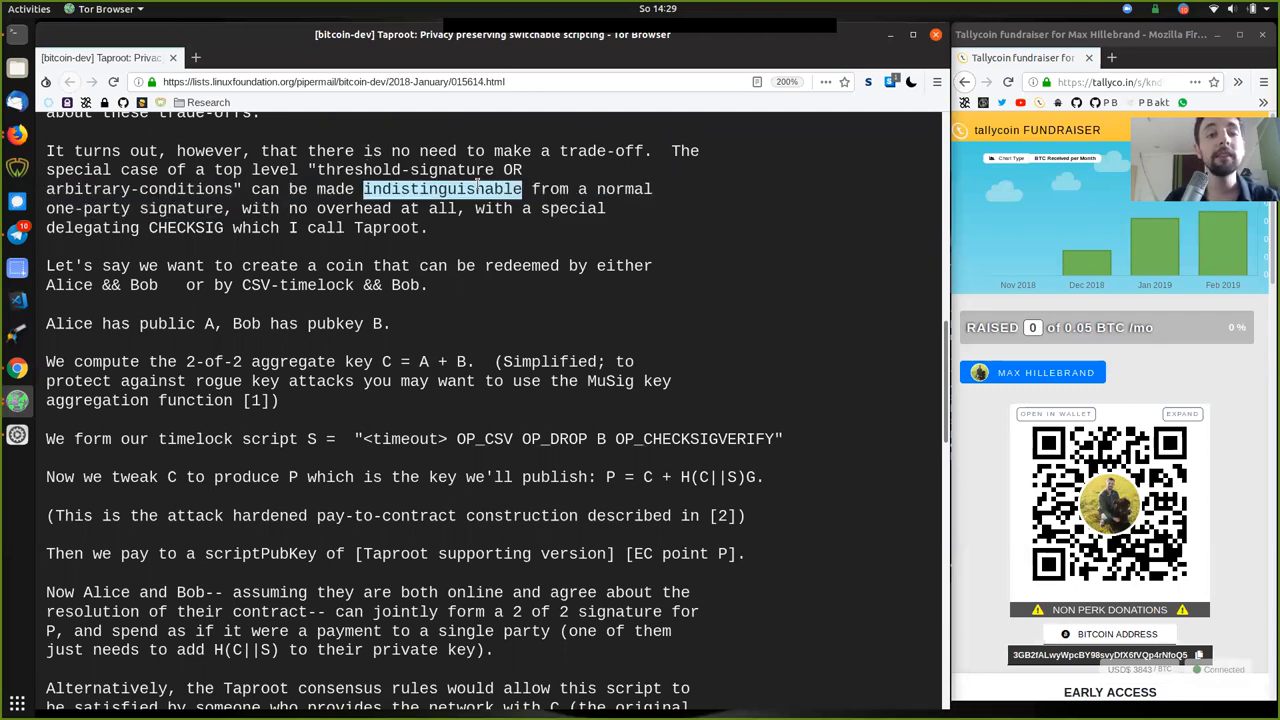
{"action": "double_click", "coordinate": [624, 189]}
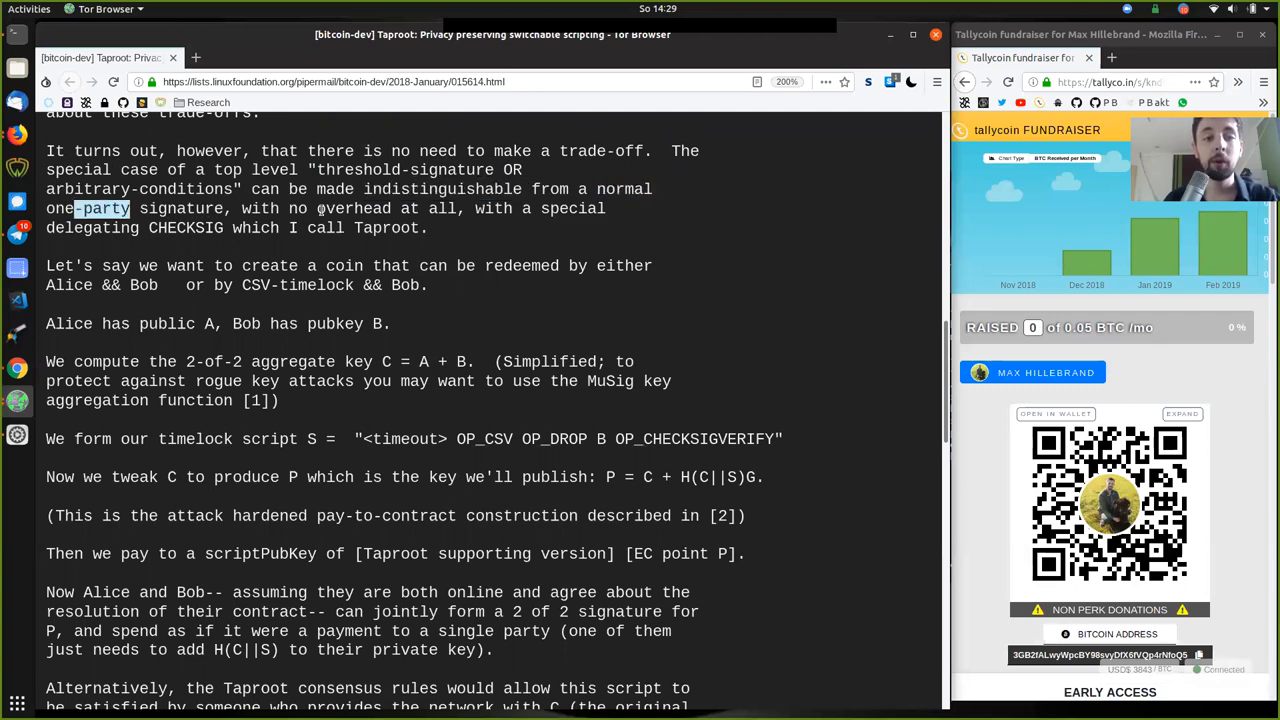
{"action": "double_click", "coordinate": [339, 208]}
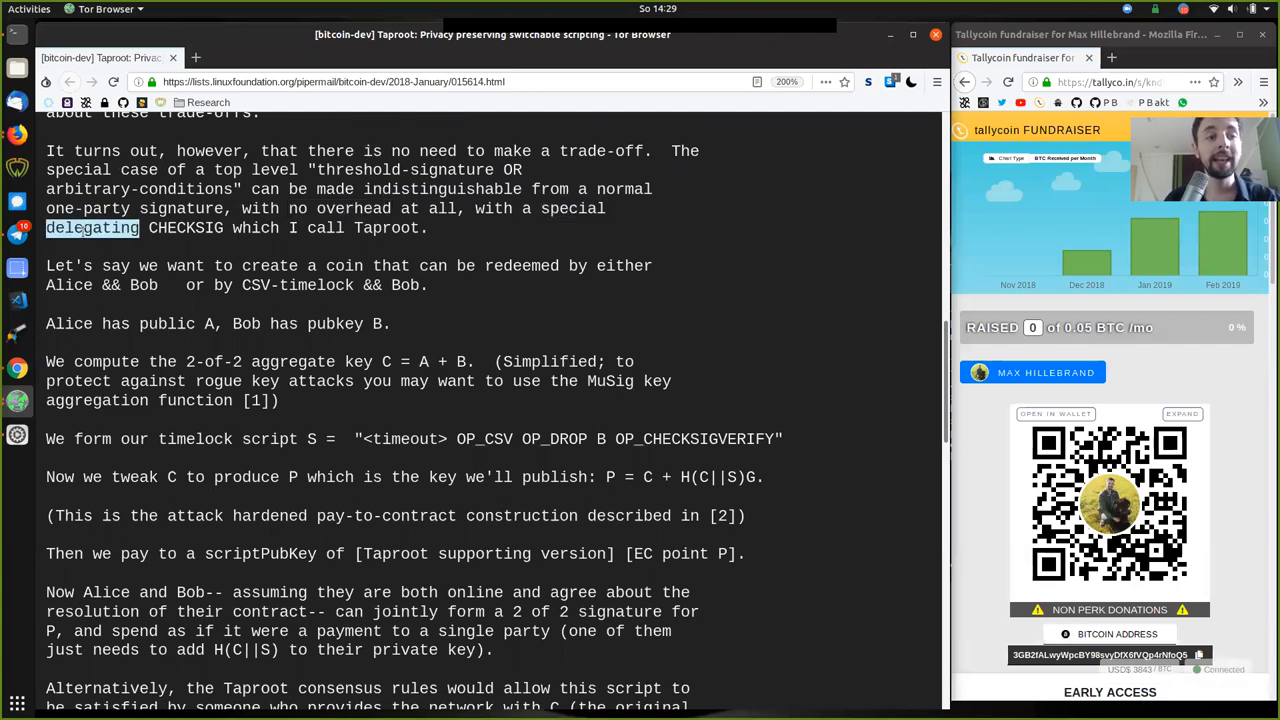
{"action": "double_click", "coordinate": [386, 228]}
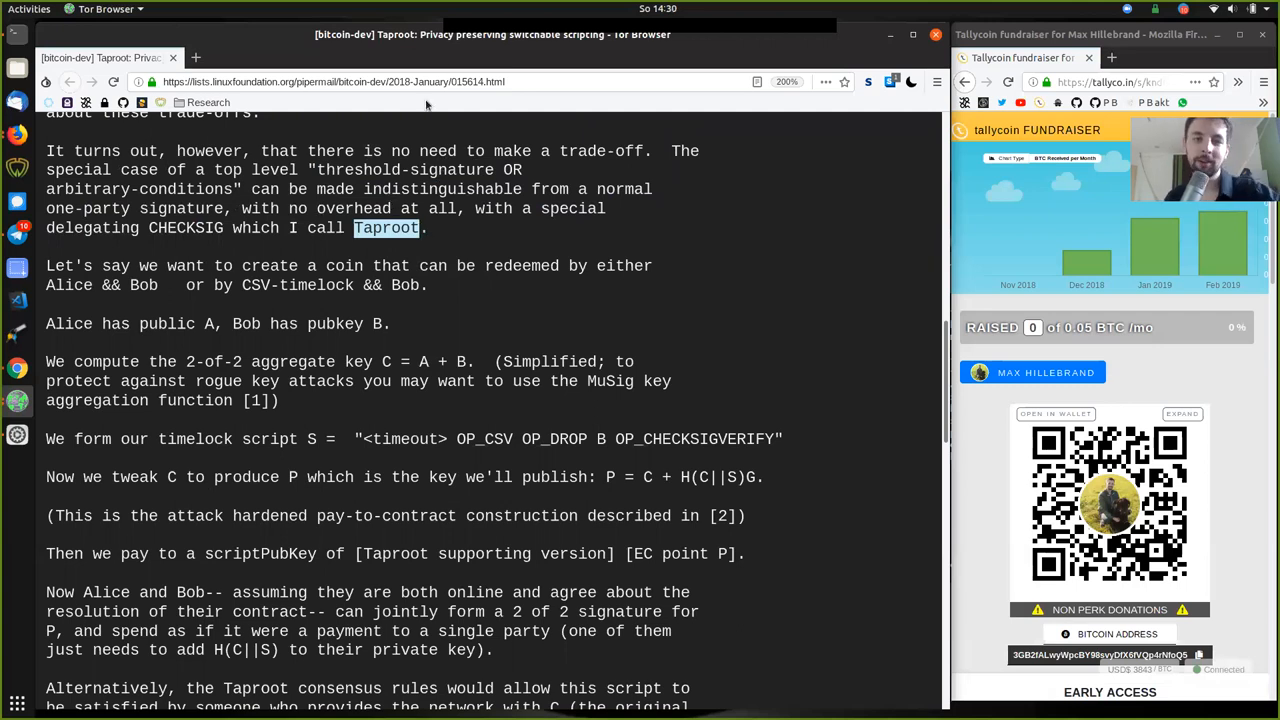
{"action": "mouse_move", "coordinate": [331, 174]}
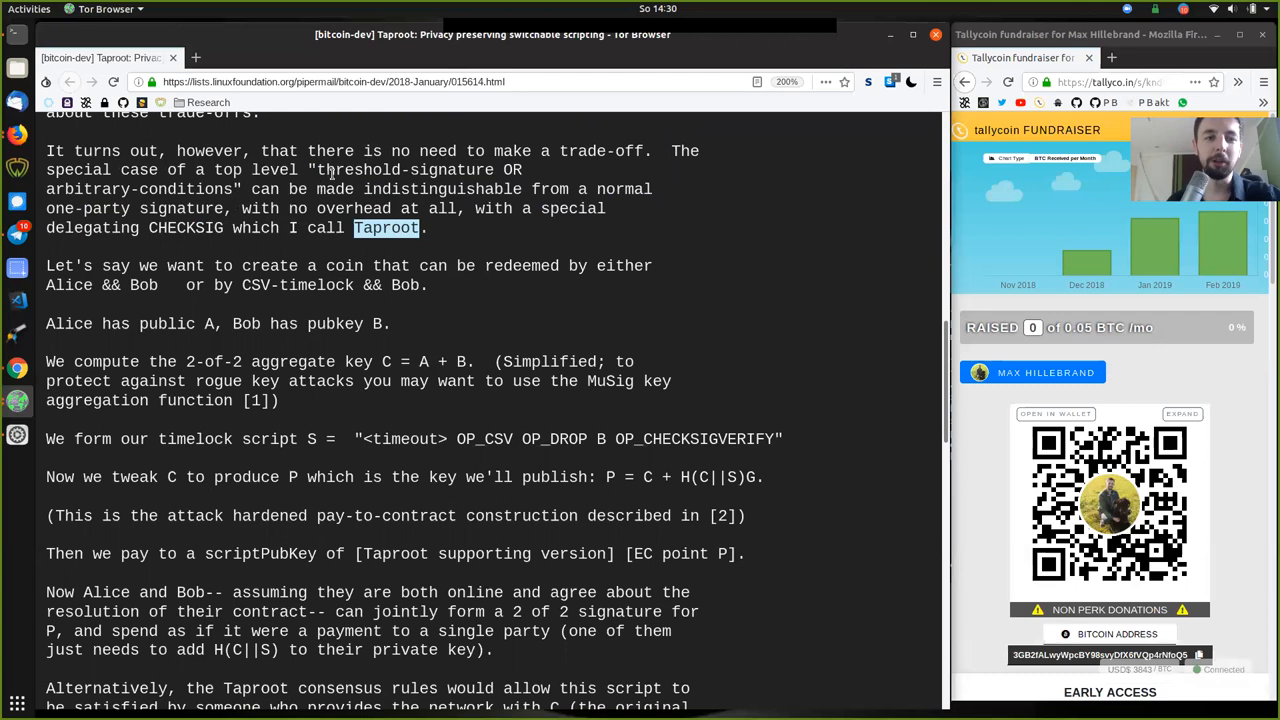
{"action": "mouse_move", "coordinate": [296, 297]}
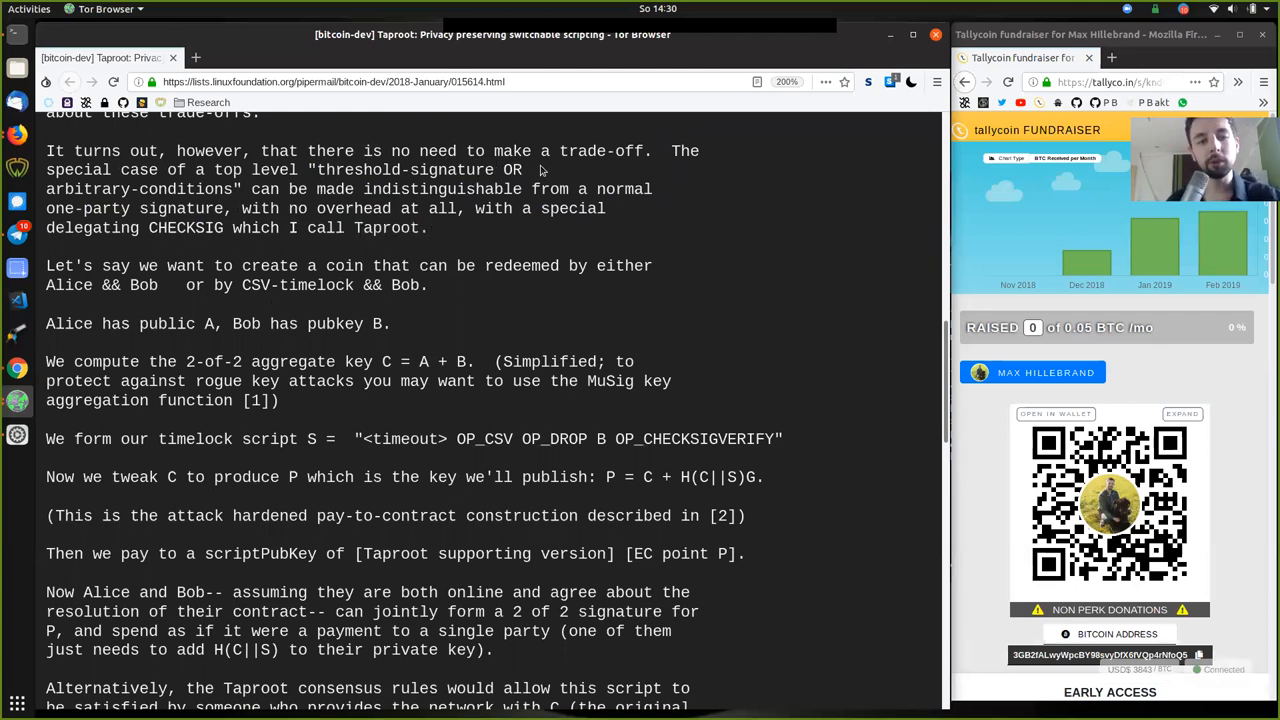
{"action": "mouse_move", "coordinate": [527, 183]}
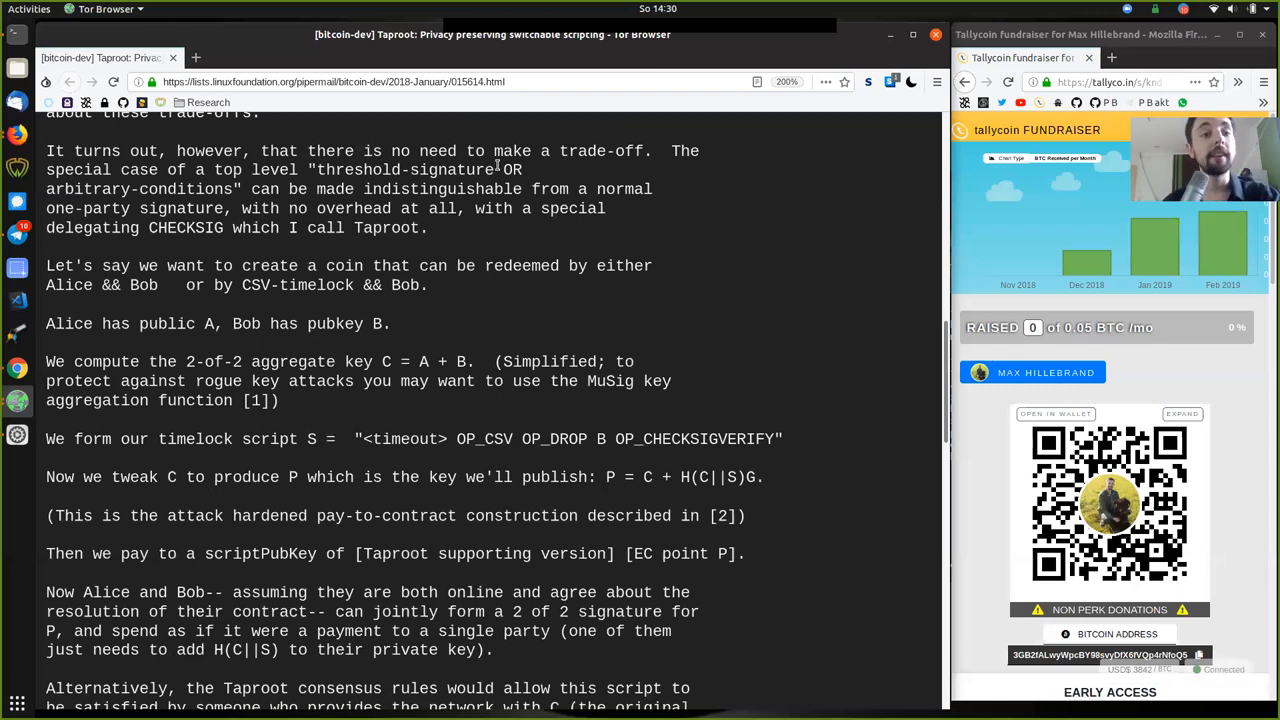
{"action": "double_click", "coordinate": [405, 169]}
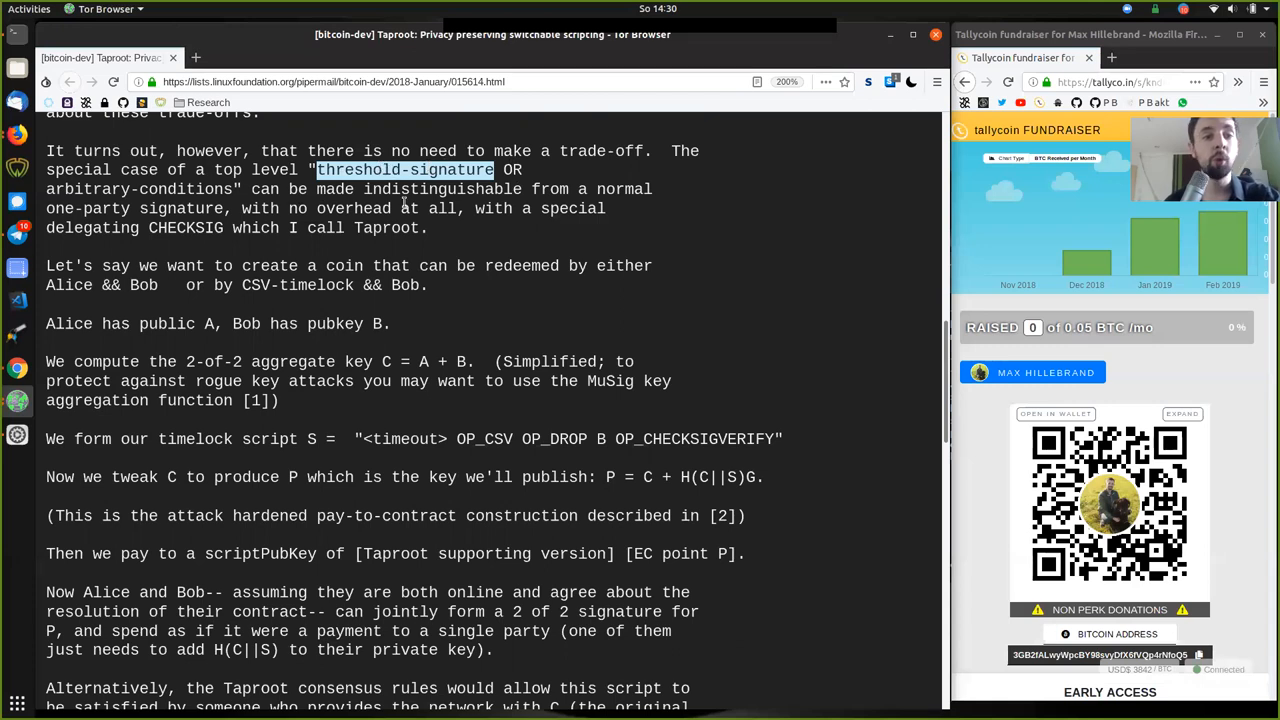
{"action": "double_click", "coordinate": [138, 189]}
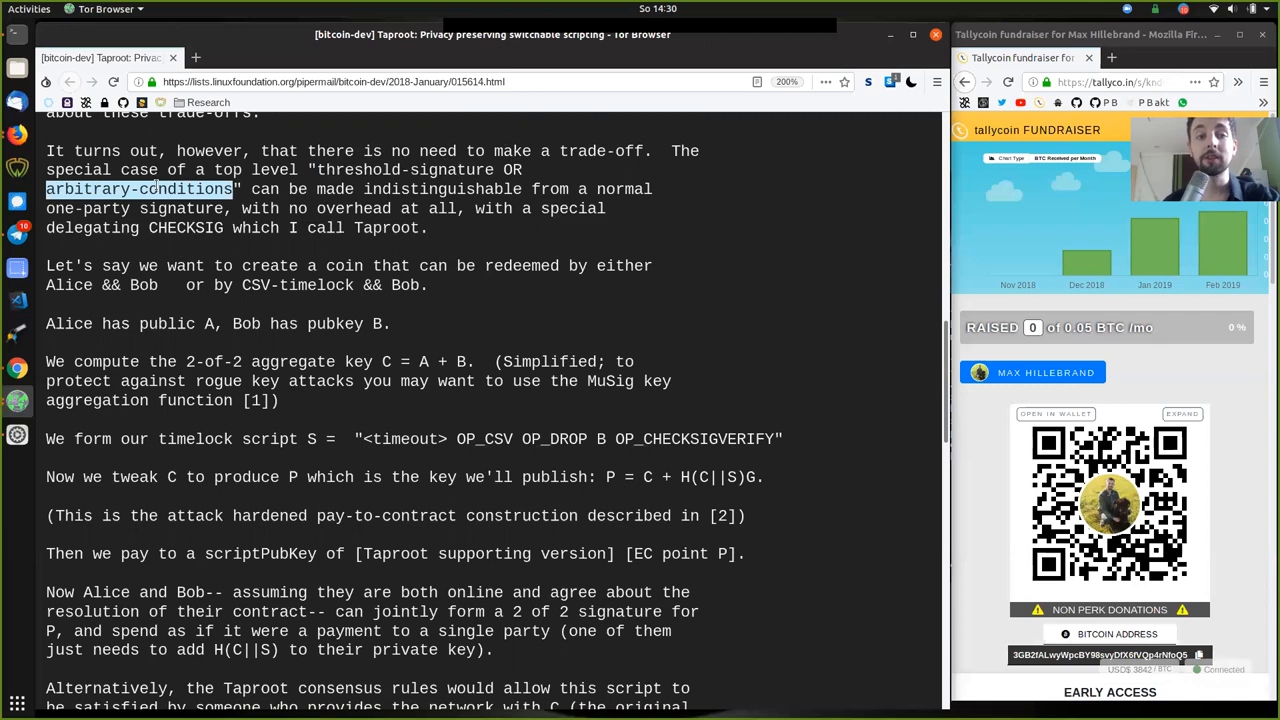
{"action": "double_click", "coordinate": [358, 169]}
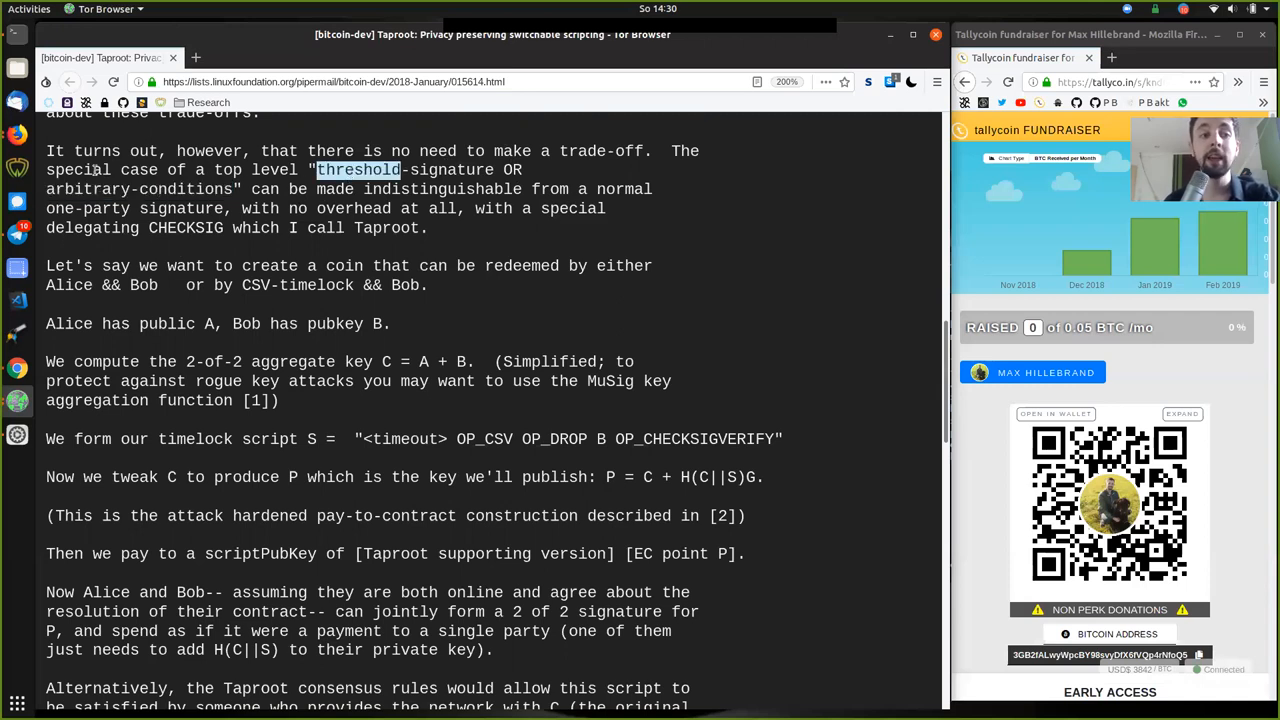
{"action": "double_click", "coordinate": [138, 189]}
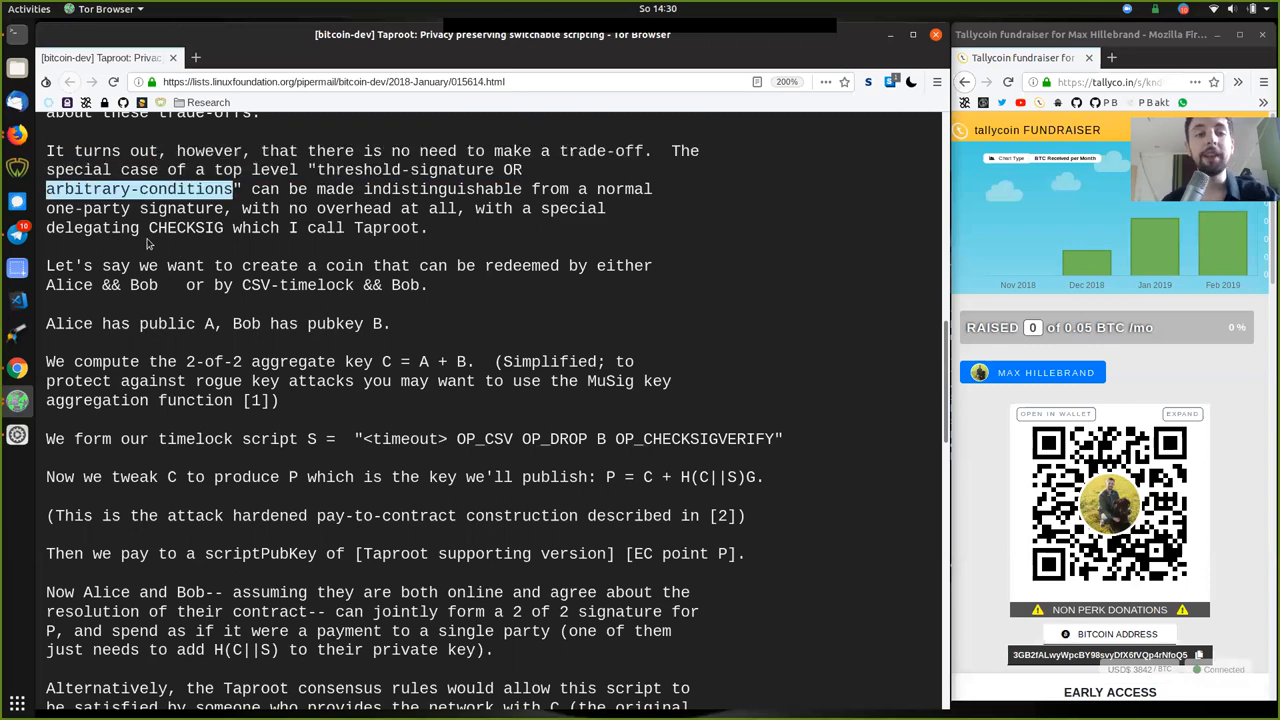
{"action": "double_click", "coordinate": [226, 169]}
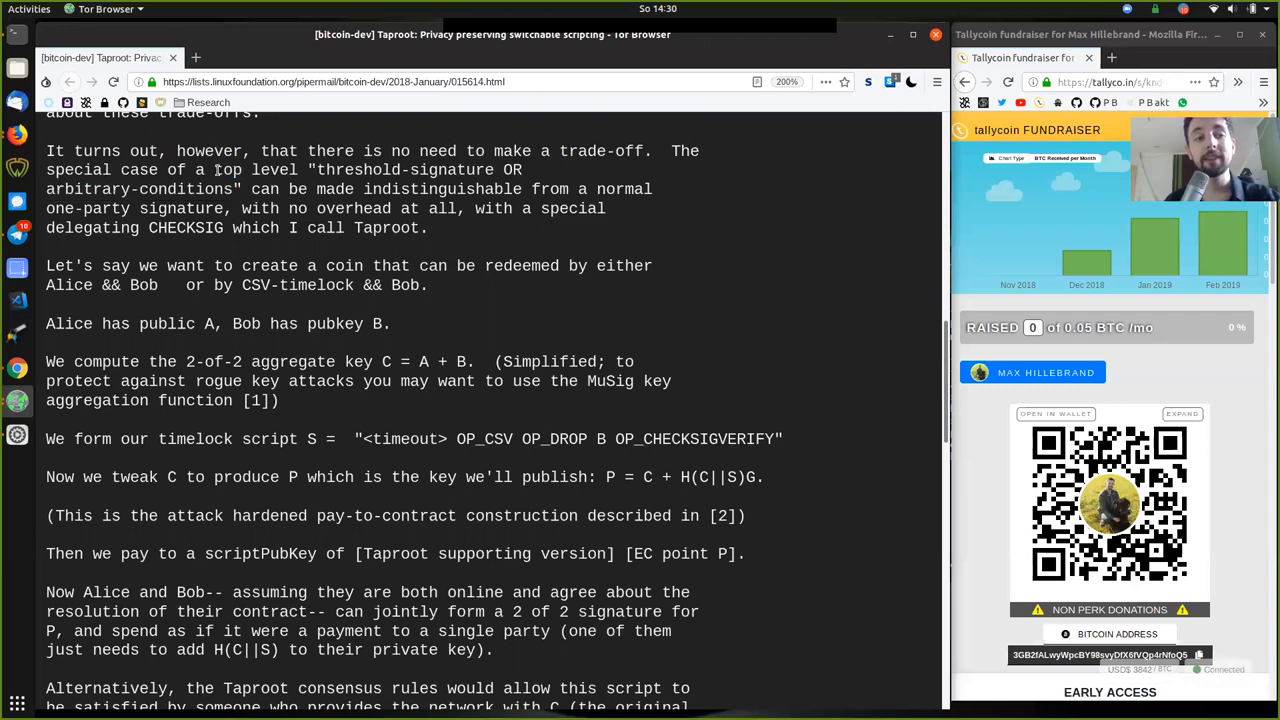
{"action": "double_click", "coordinate": [441, 189]}
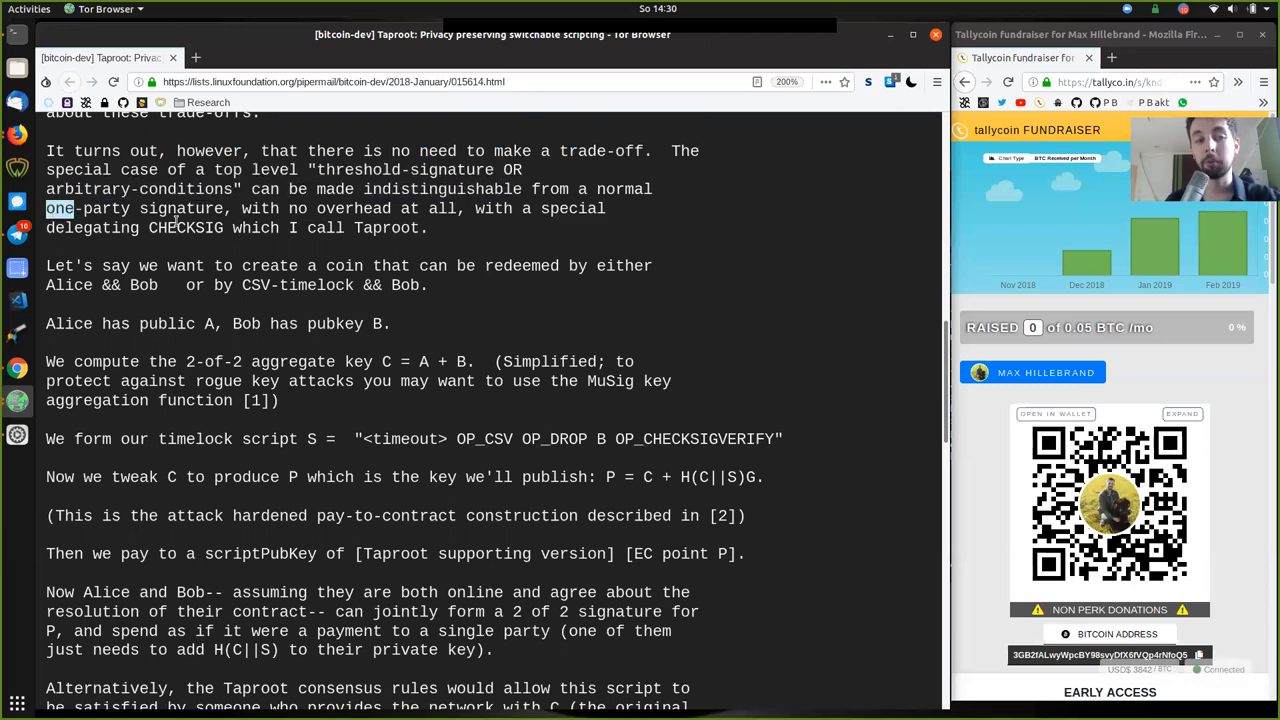
{"action": "left_click_drag", "start_coordinate": [46, 208], "coordinate": [227, 208]}
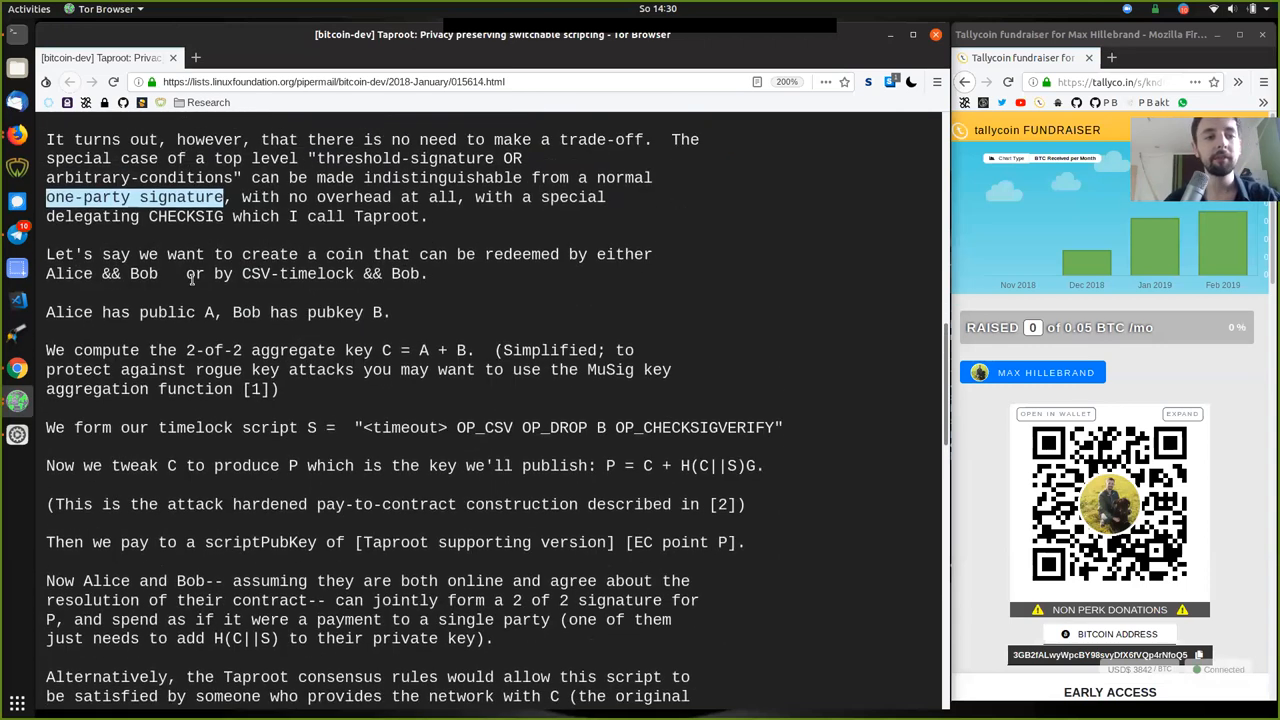
{"action": "scroll", "scroll_direction": "up", "scroll_amount": 3}
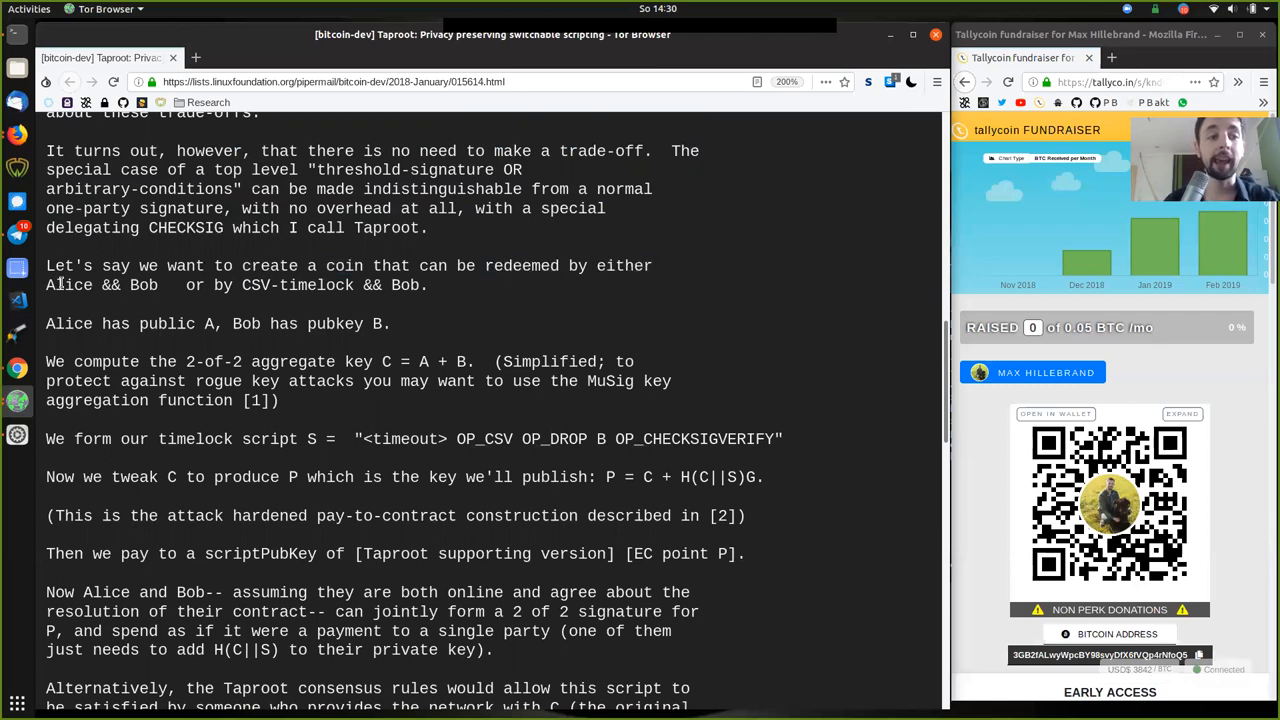
{"action": "double_click", "coordinate": [142, 285]}
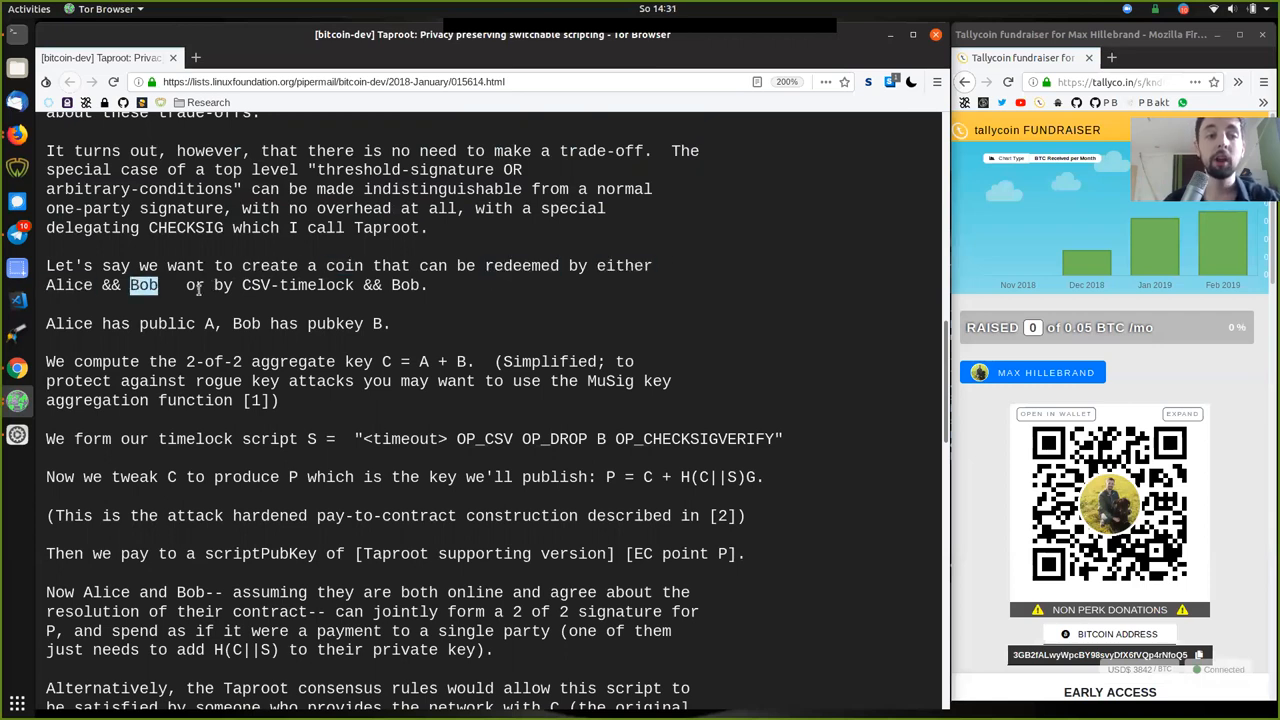
{"action": "double_click", "coordinate": [296, 285]}
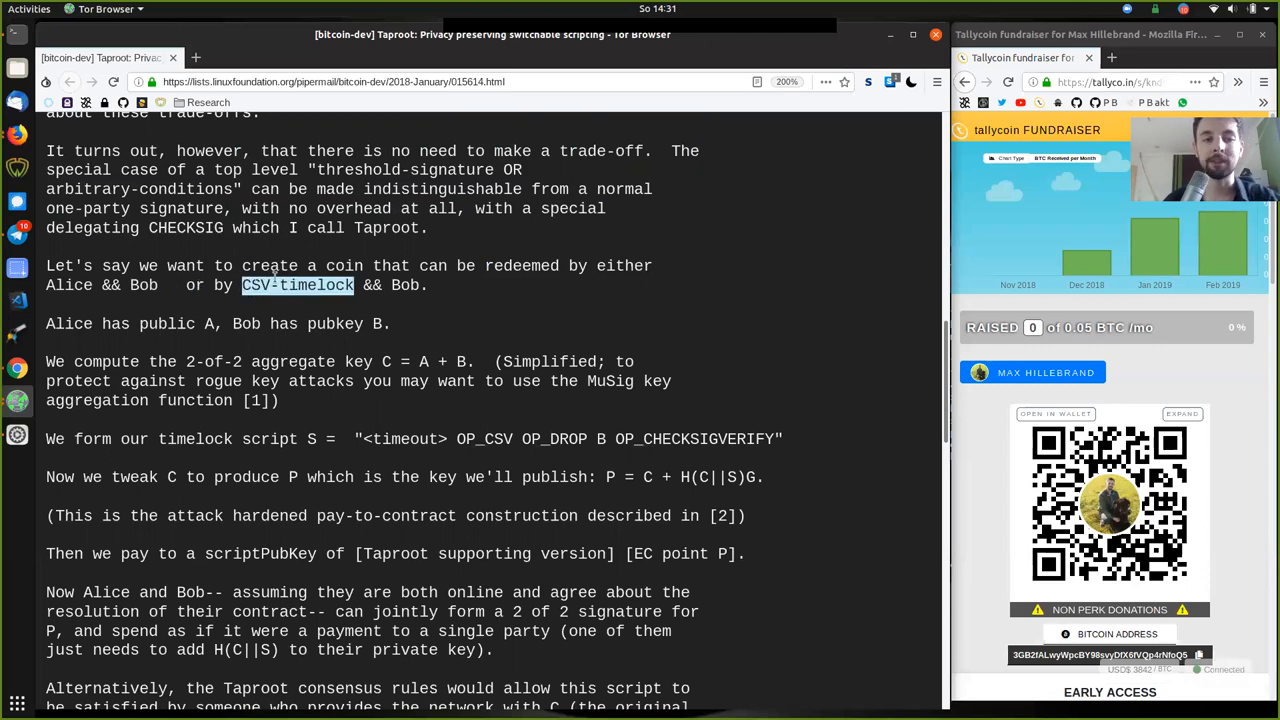
{"action": "double_click", "coordinate": [404, 285]}
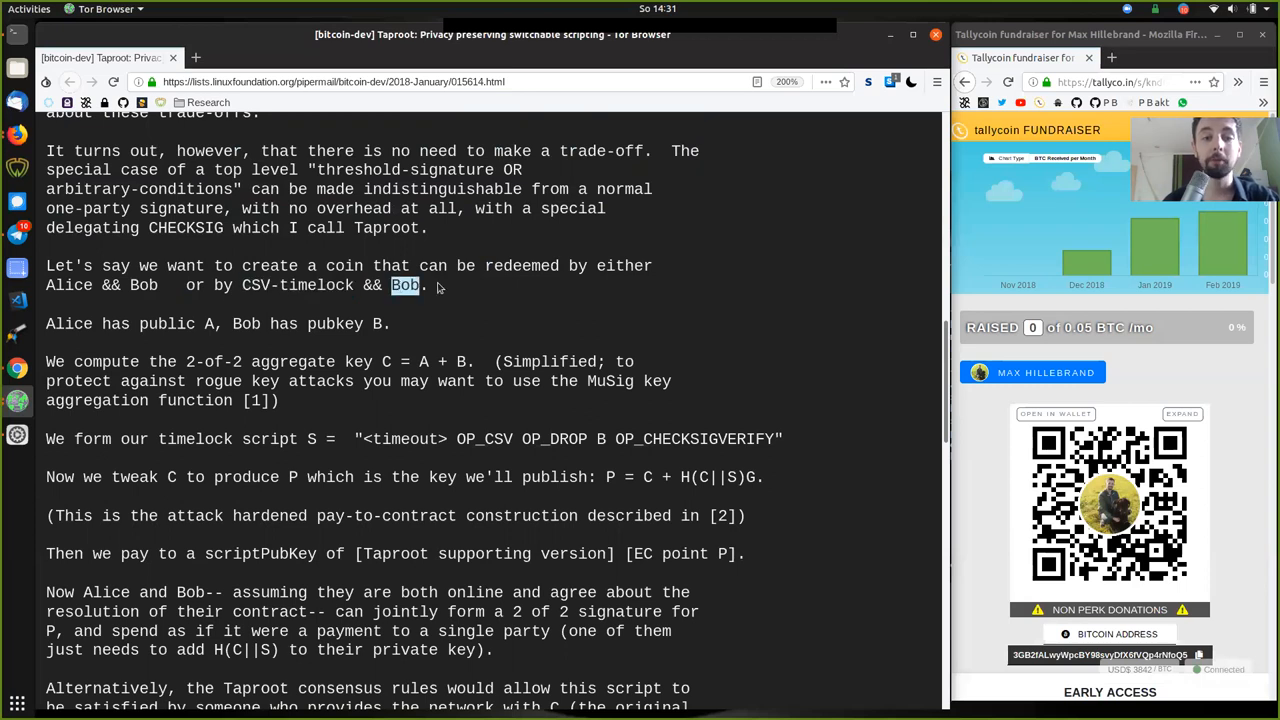
{"action": "double_click", "coordinate": [68, 285]}
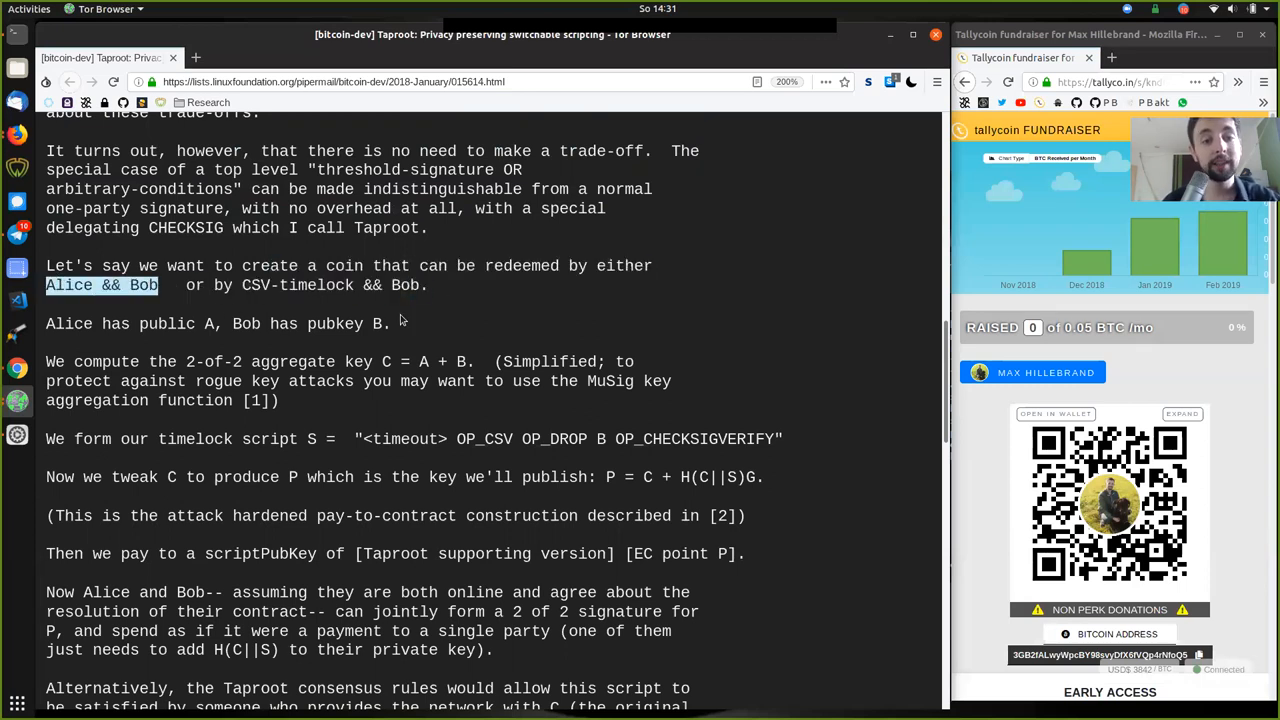
{"action": "double_click", "coordinate": [404, 285]}
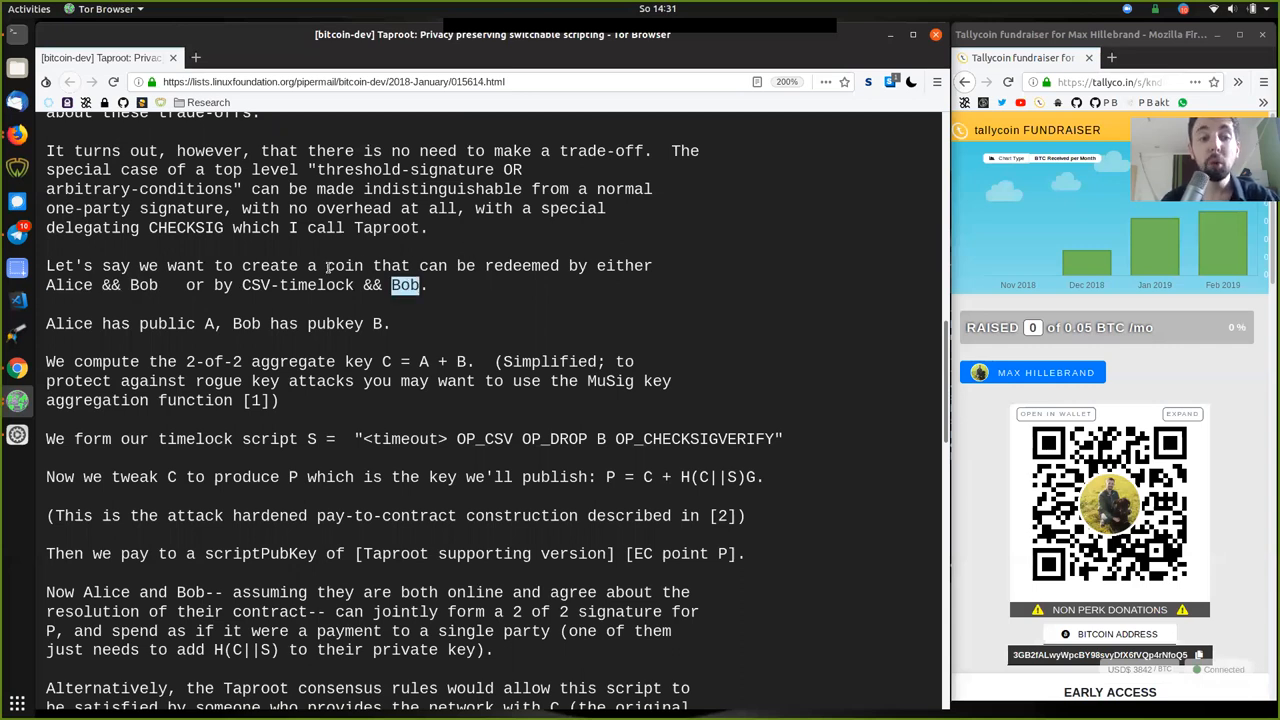
{"action": "double_click", "coordinate": [297, 285]}
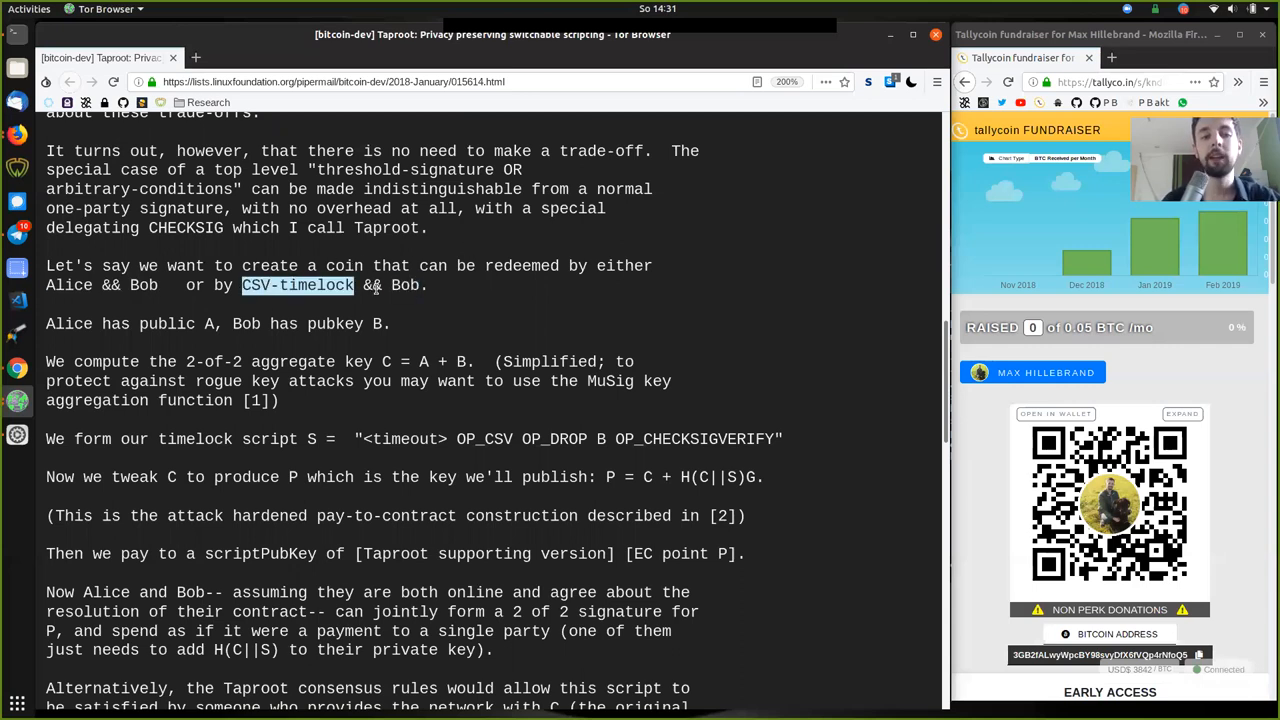
{"action": "left_click_drag", "start_coordinate": [241, 285], "coordinate": [428, 285]}
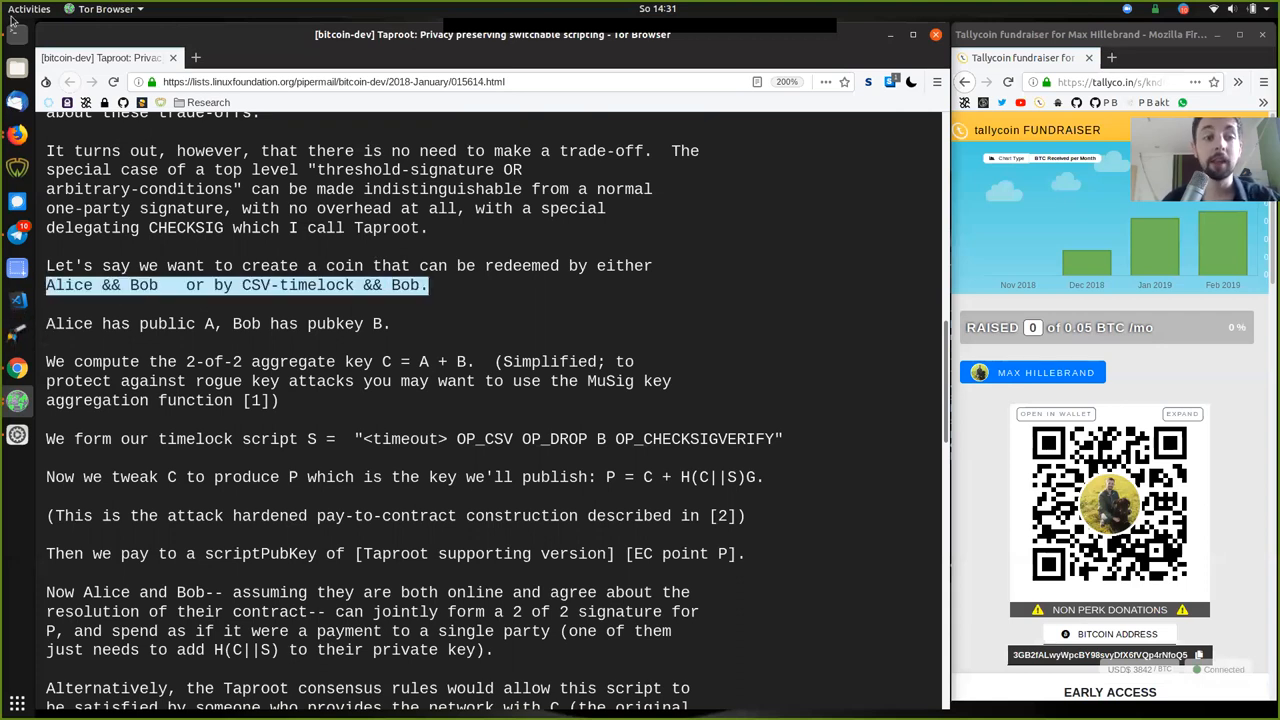
{"action": "left_click", "coordinate": [95, 285]}
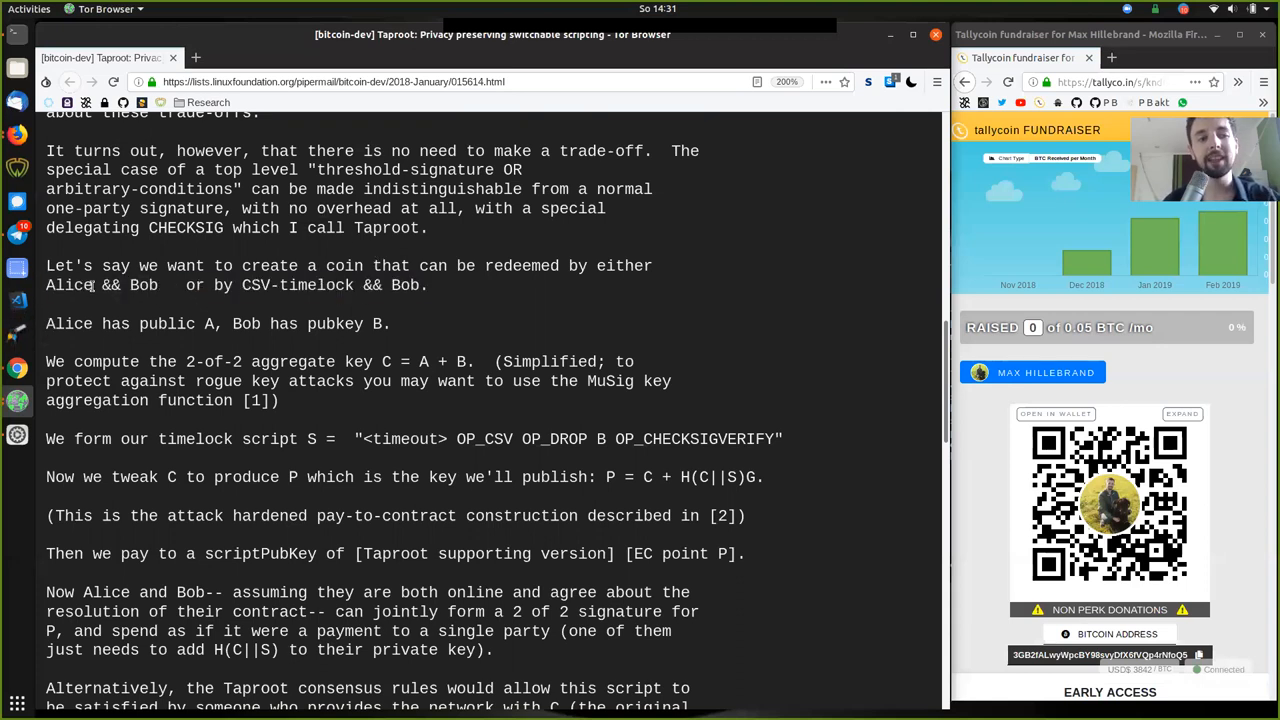
Step: Highlight public A, pubkey B, compute, 2-of-2, aggregate and the sum A + B
{"action": "double_click", "coordinate": [167, 323]}
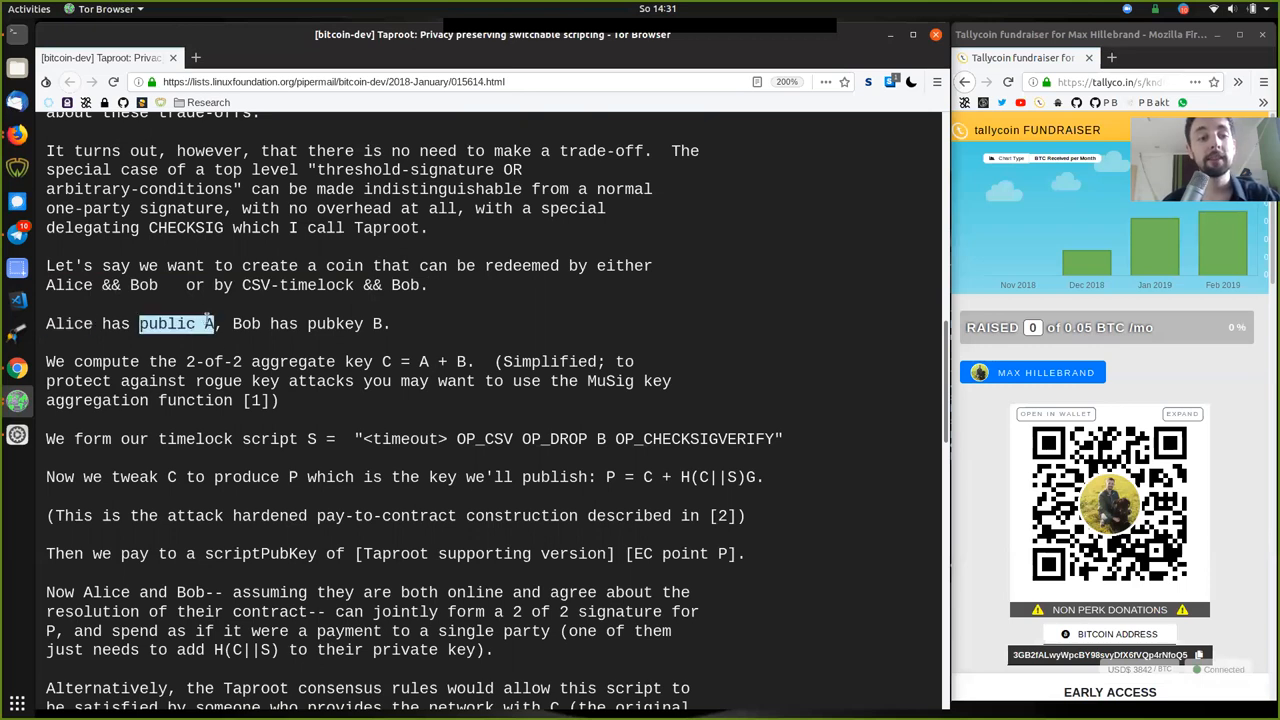
{"action": "double_click", "coordinate": [335, 323]}
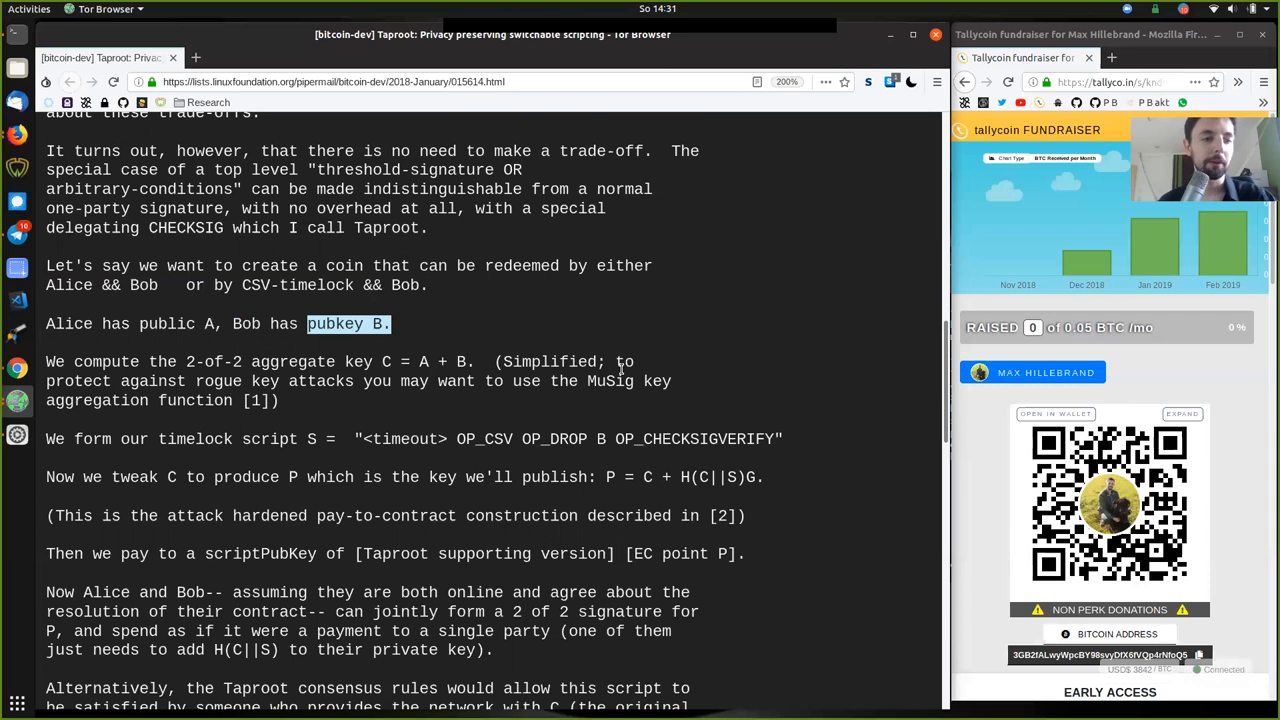
{"action": "double_click", "coordinate": [106, 361]}
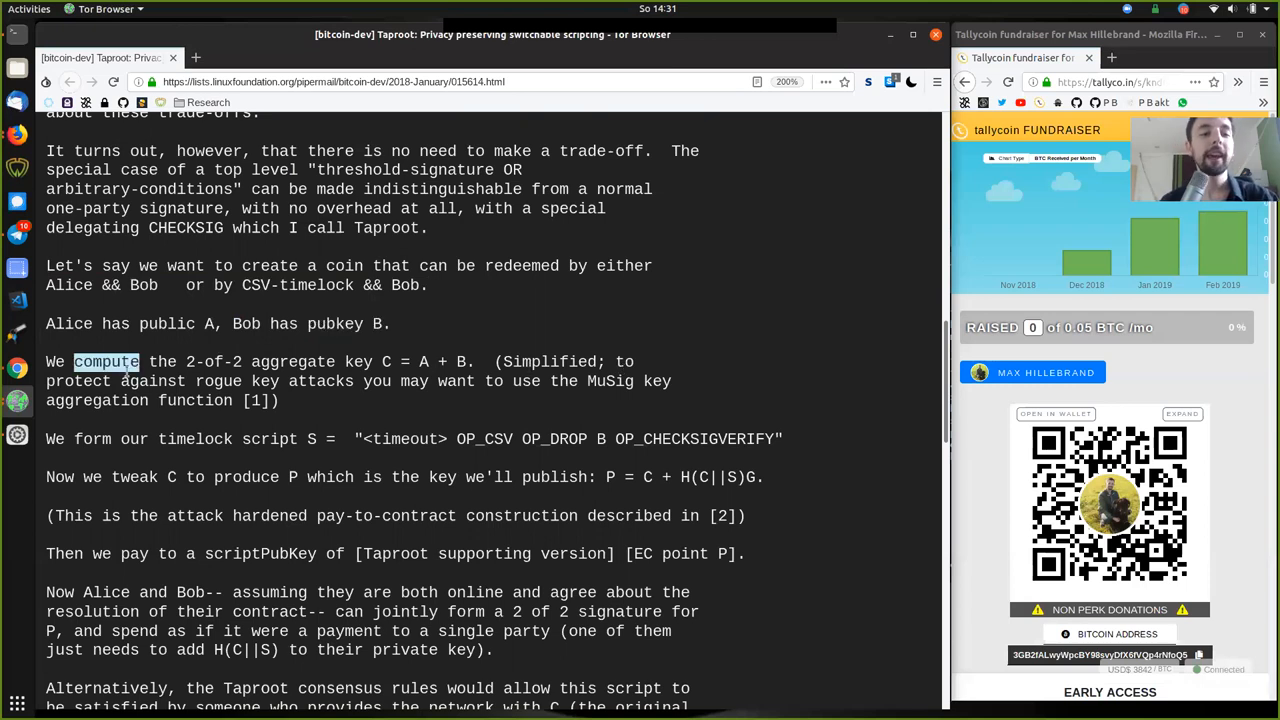
{"action": "double_click", "coordinate": [213, 361]}
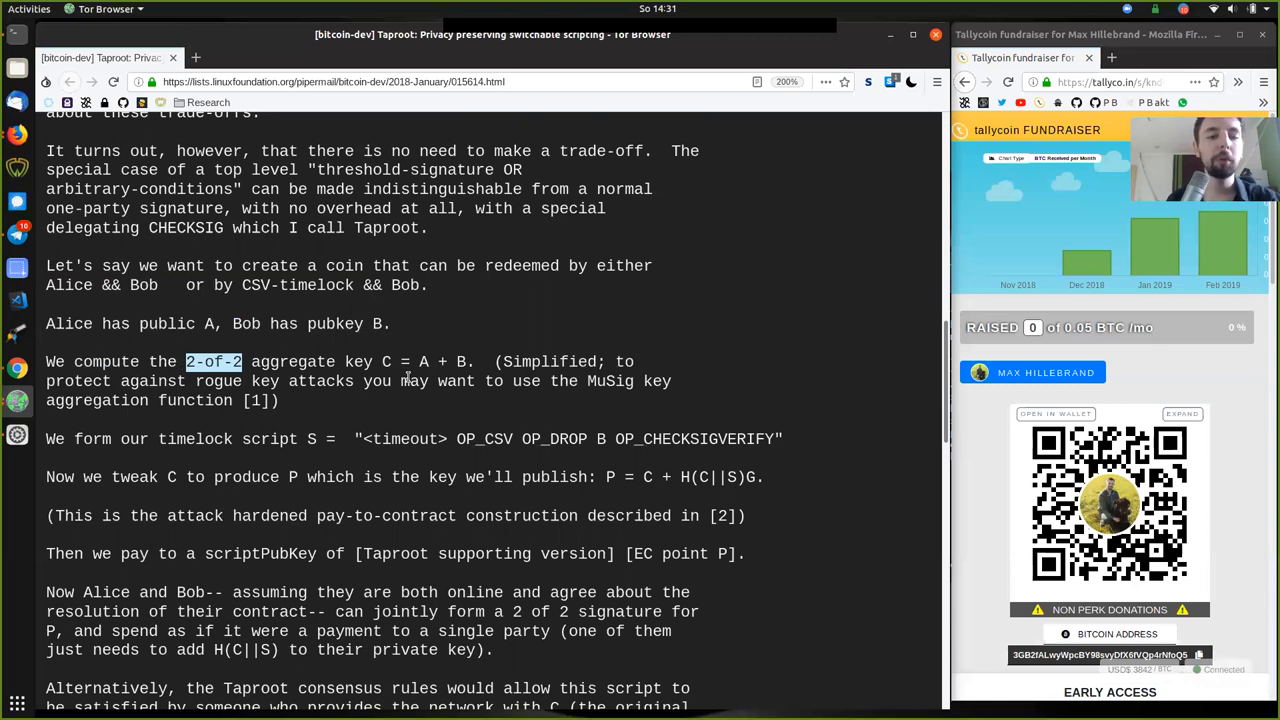
{"action": "double_click", "coordinate": [292, 361]}
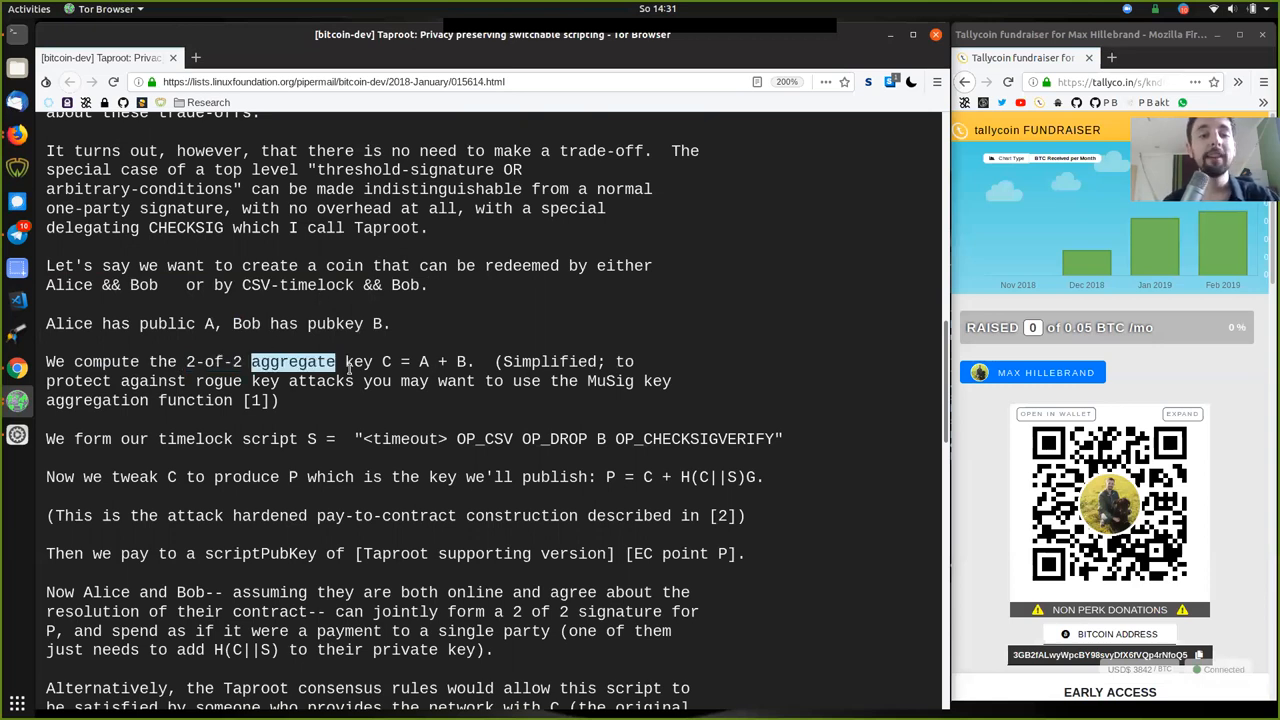
{"action": "left_click", "coordinate": [387, 361]}
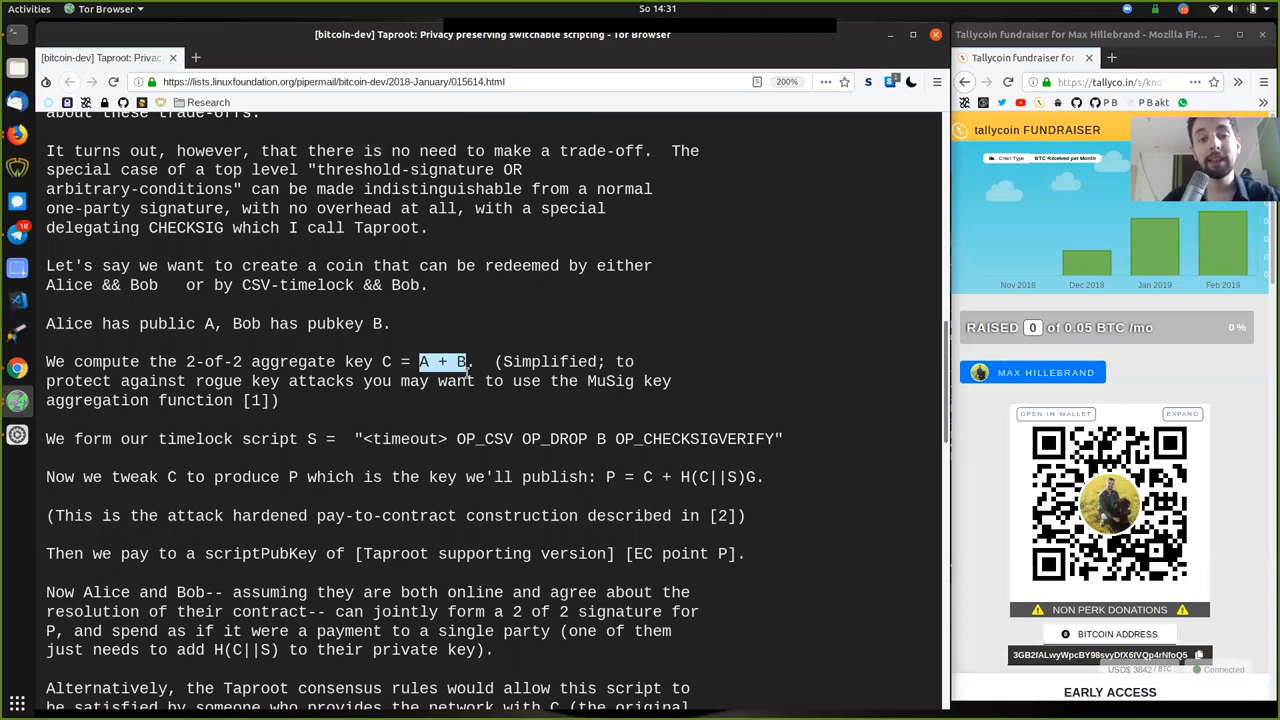
{"action": "mouse_move", "coordinate": [338, 316]}
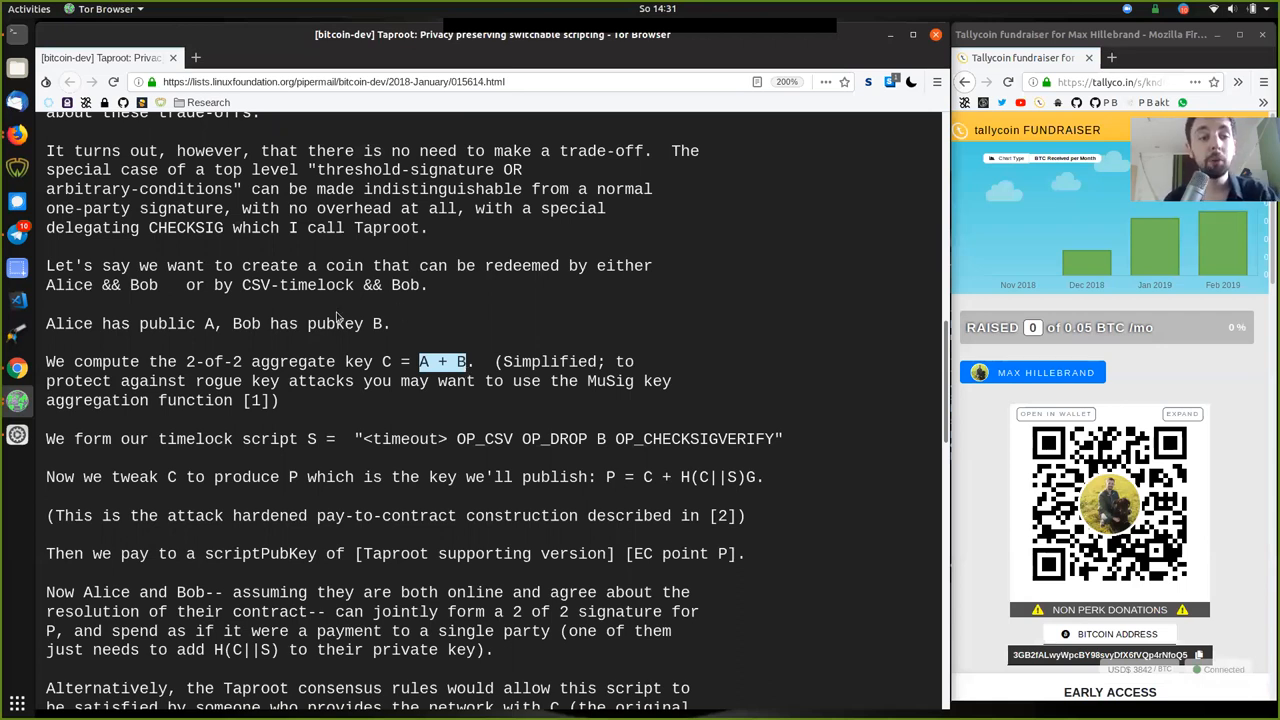
Step: Re-highlight aggregate and key C, then mark Simplified and MuSig before clearing the A + B highlight
{"action": "double_click", "coordinate": [293, 361]}
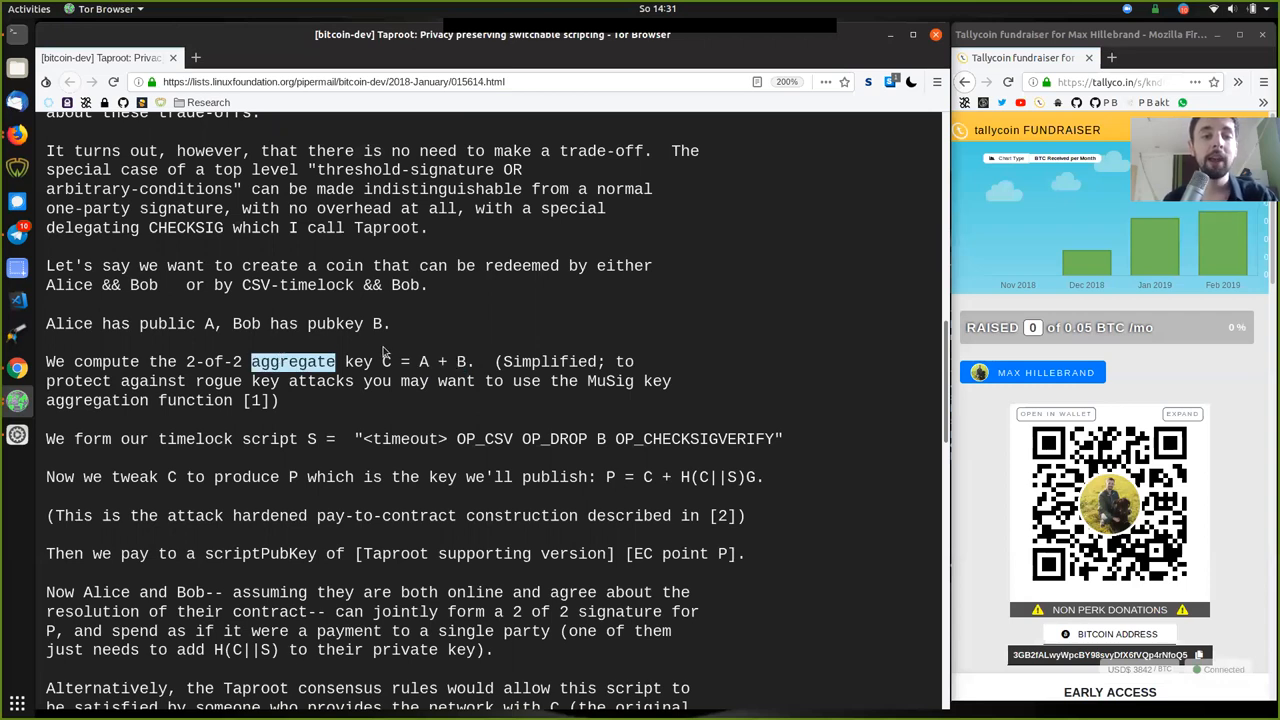
{"action": "left_click", "coordinate": [387, 361]}
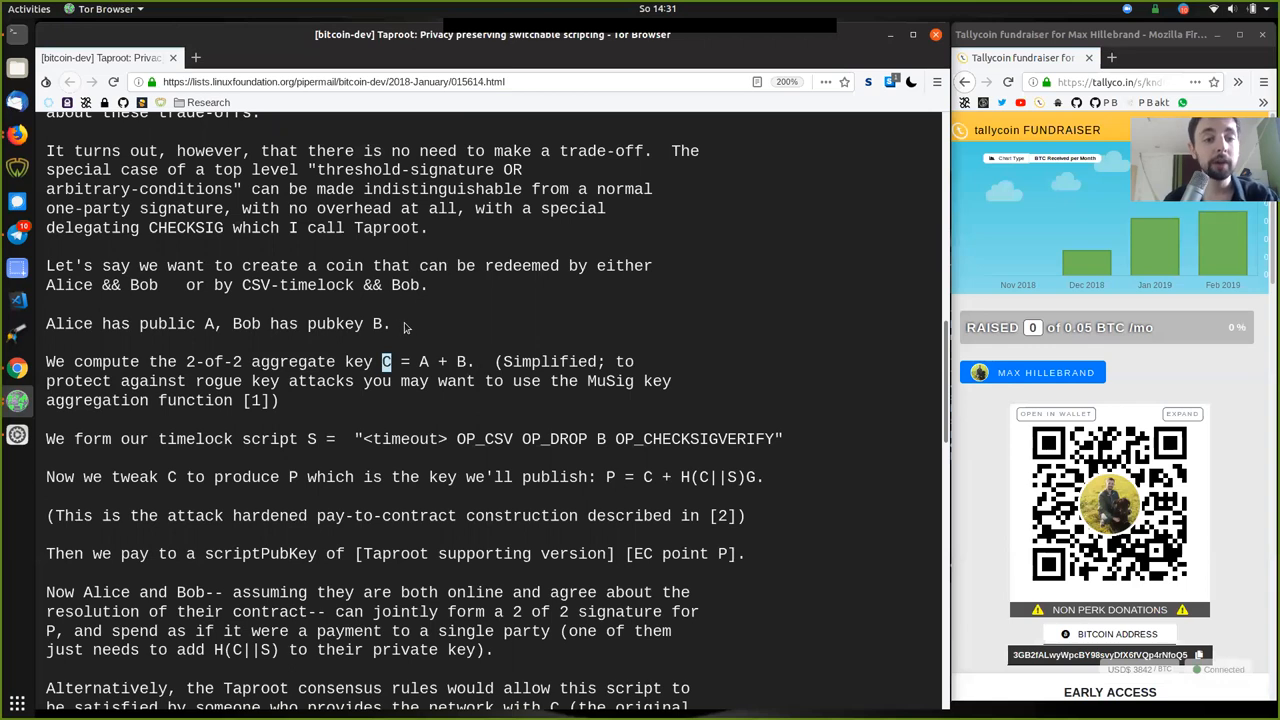
{"action": "mouse_move", "coordinate": [408, 399]}
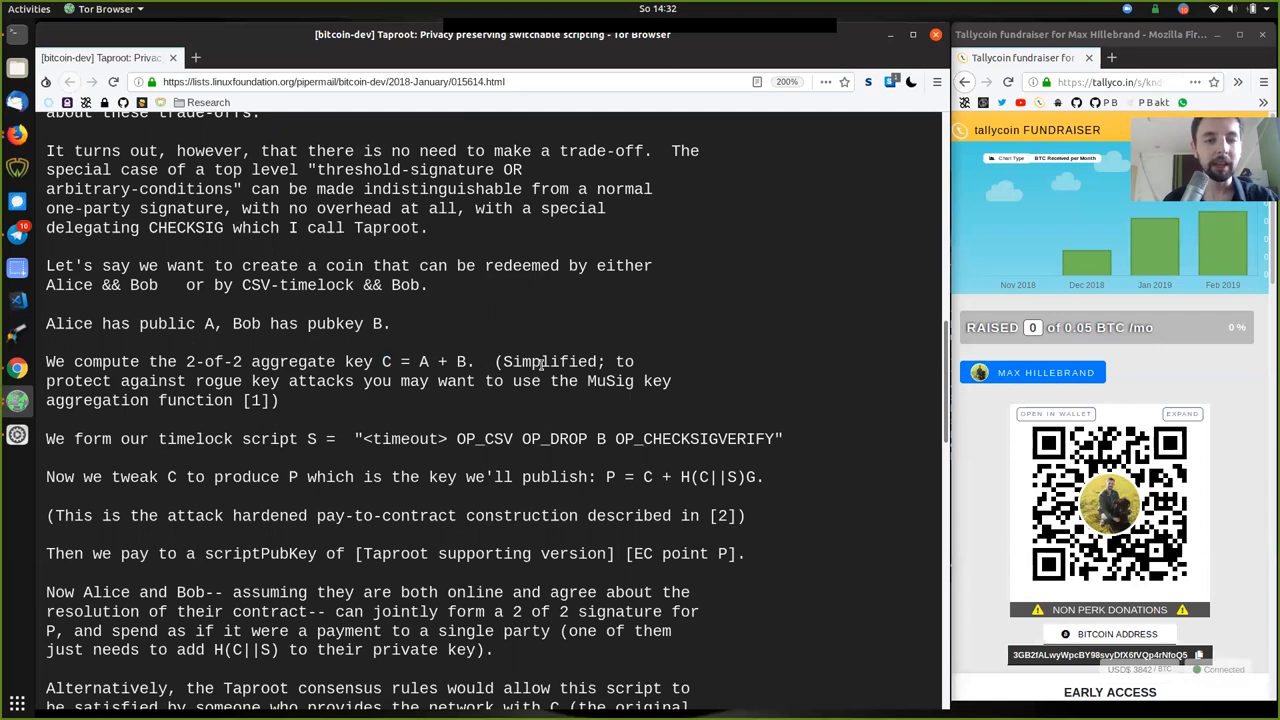
{"action": "double_click", "coordinate": [549, 361]}
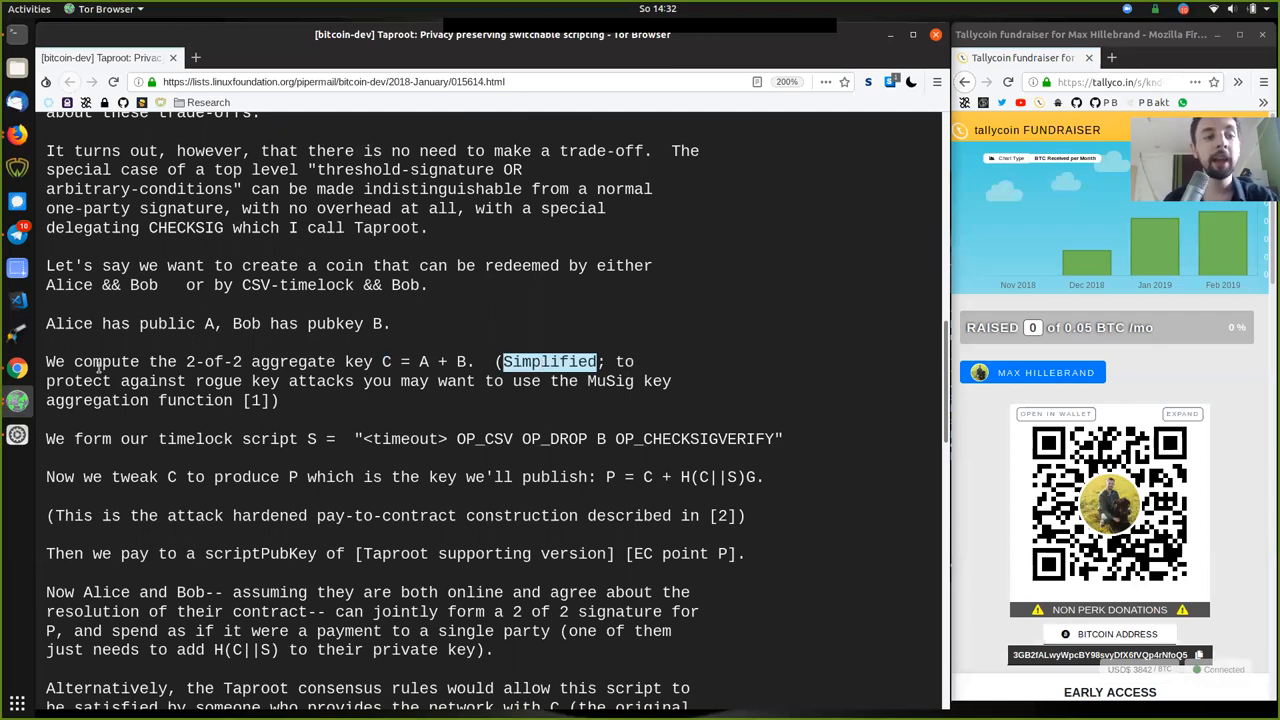
{"action": "double_click", "coordinate": [218, 381]}
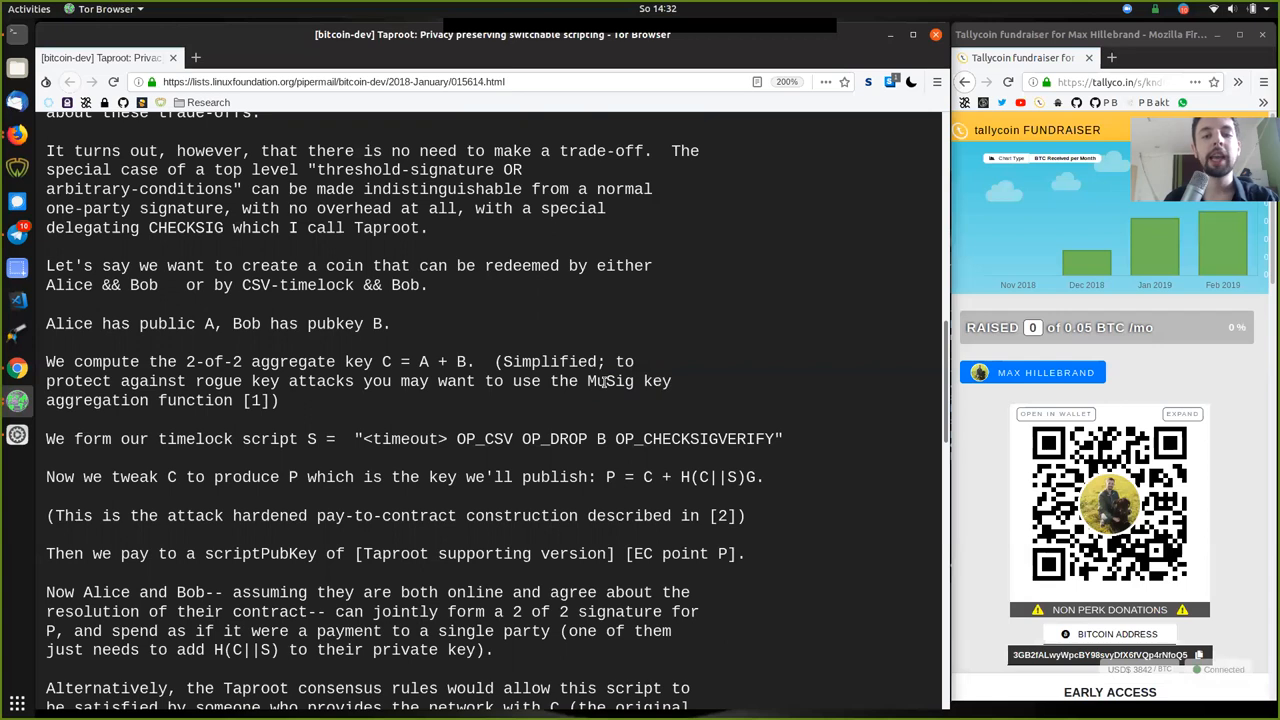
{"action": "double_click", "coordinate": [609, 381]}
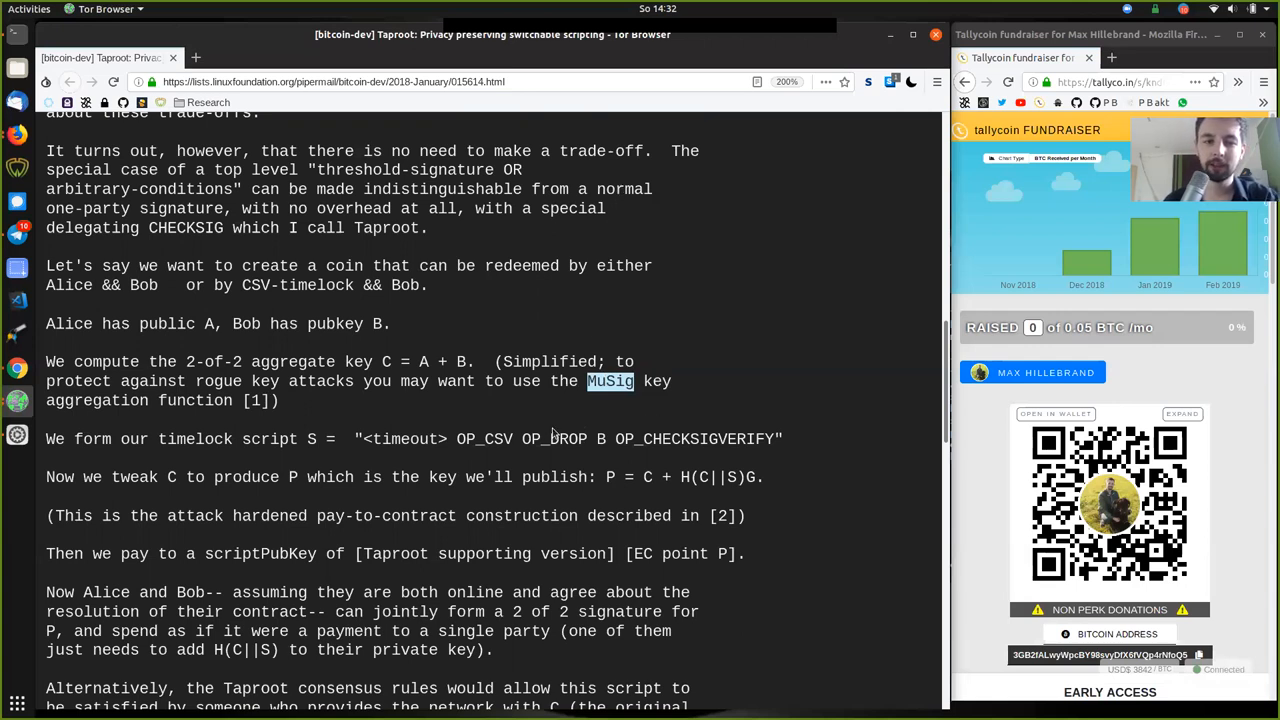
{"action": "mouse_move", "coordinate": [582, 411]}
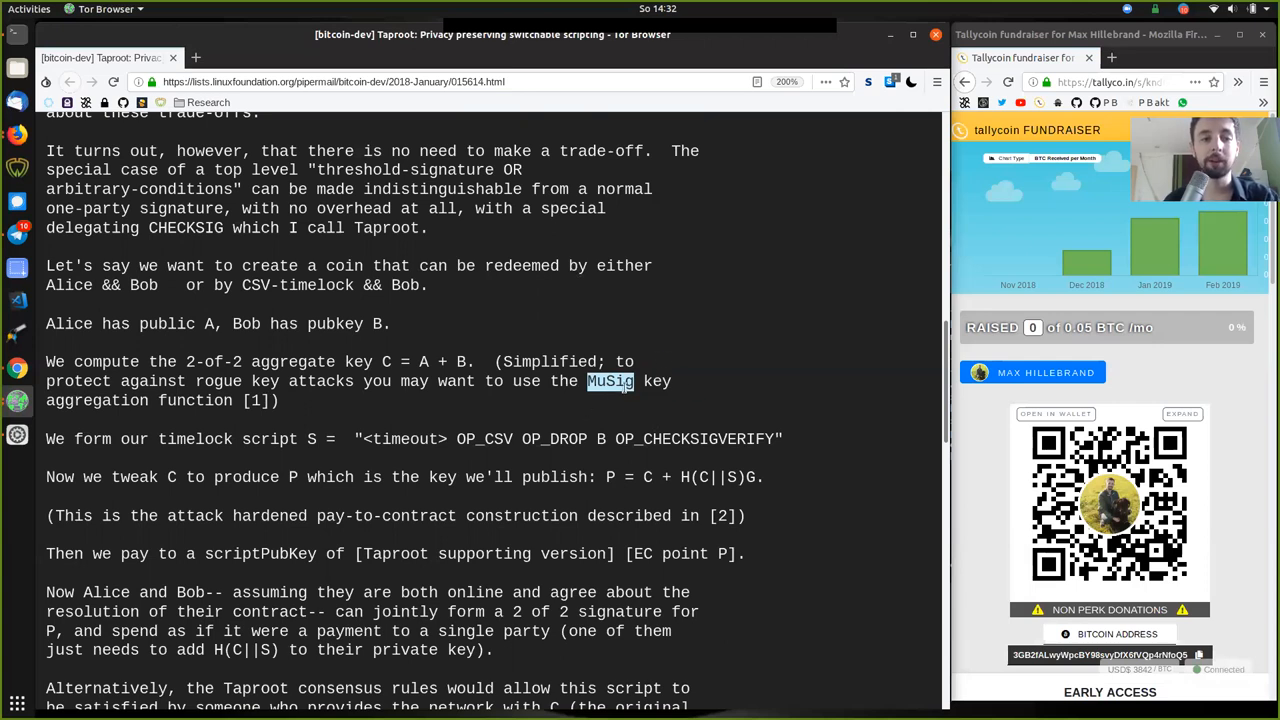
{"action": "mouse_move", "coordinate": [384, 362]}
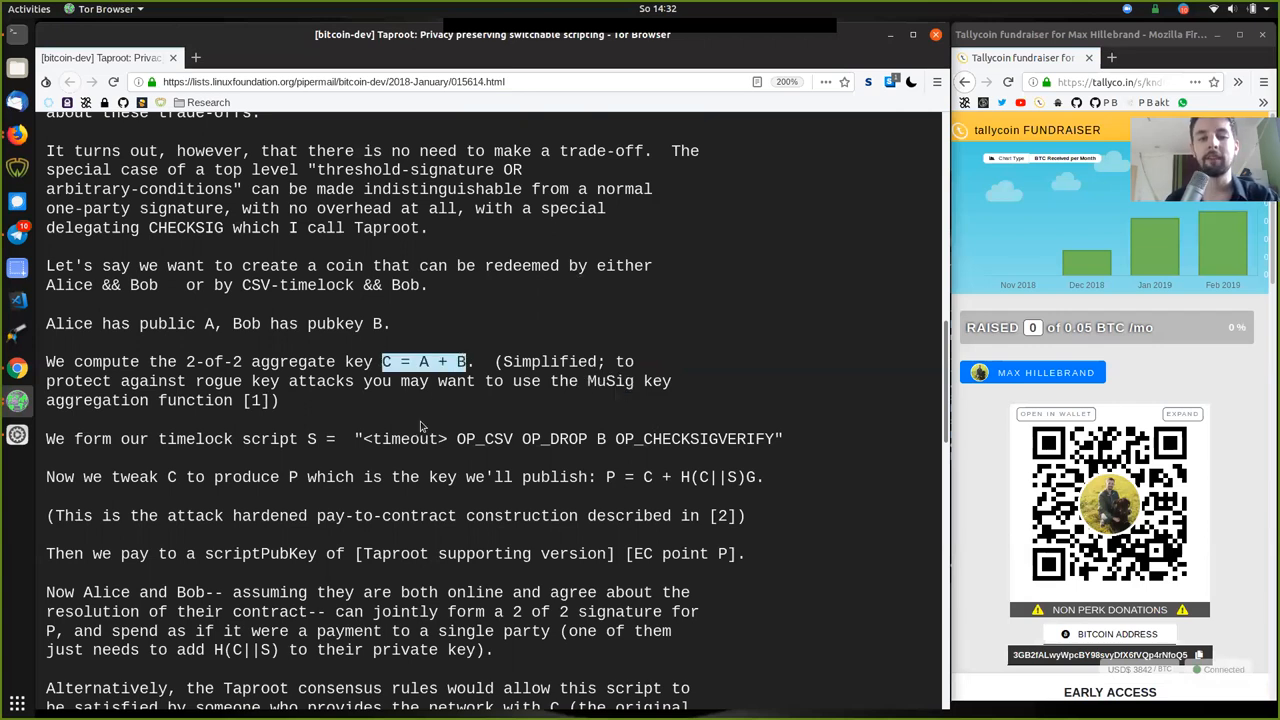
{"action": "double_click", "coordinate": [292, 361]}
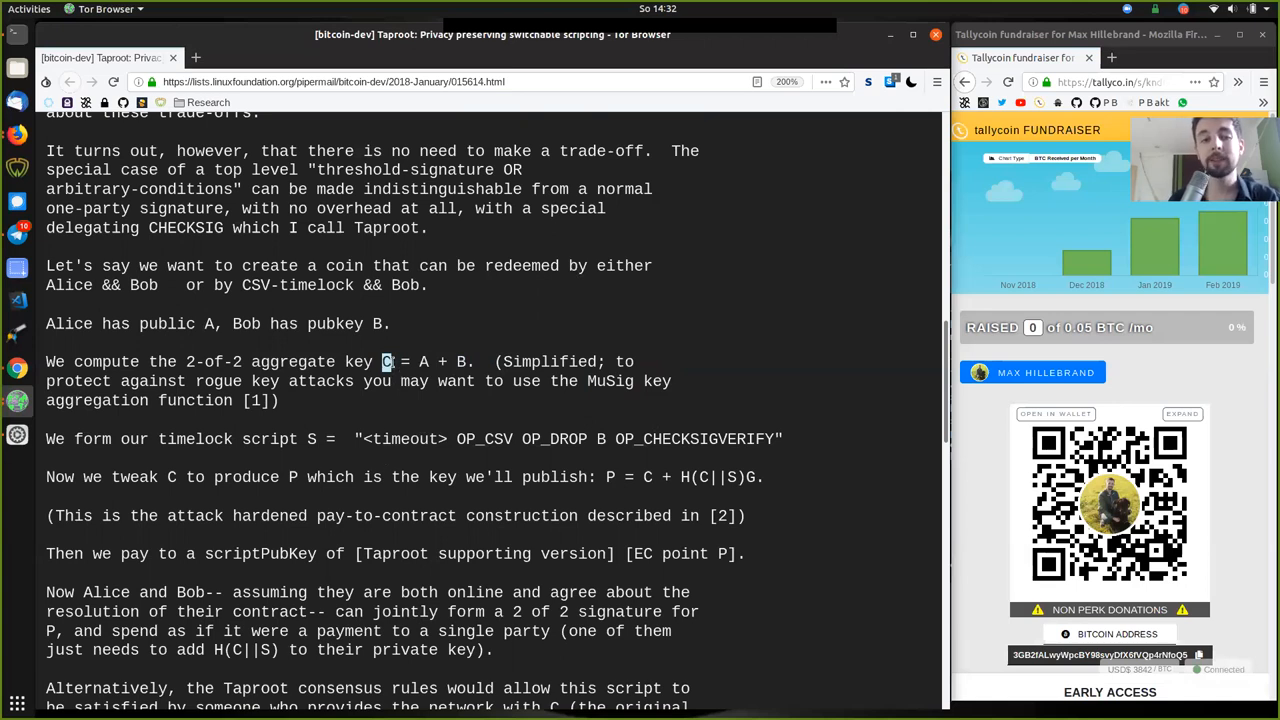
{"action": "mouse_move", "coordinate": [392, 312]}
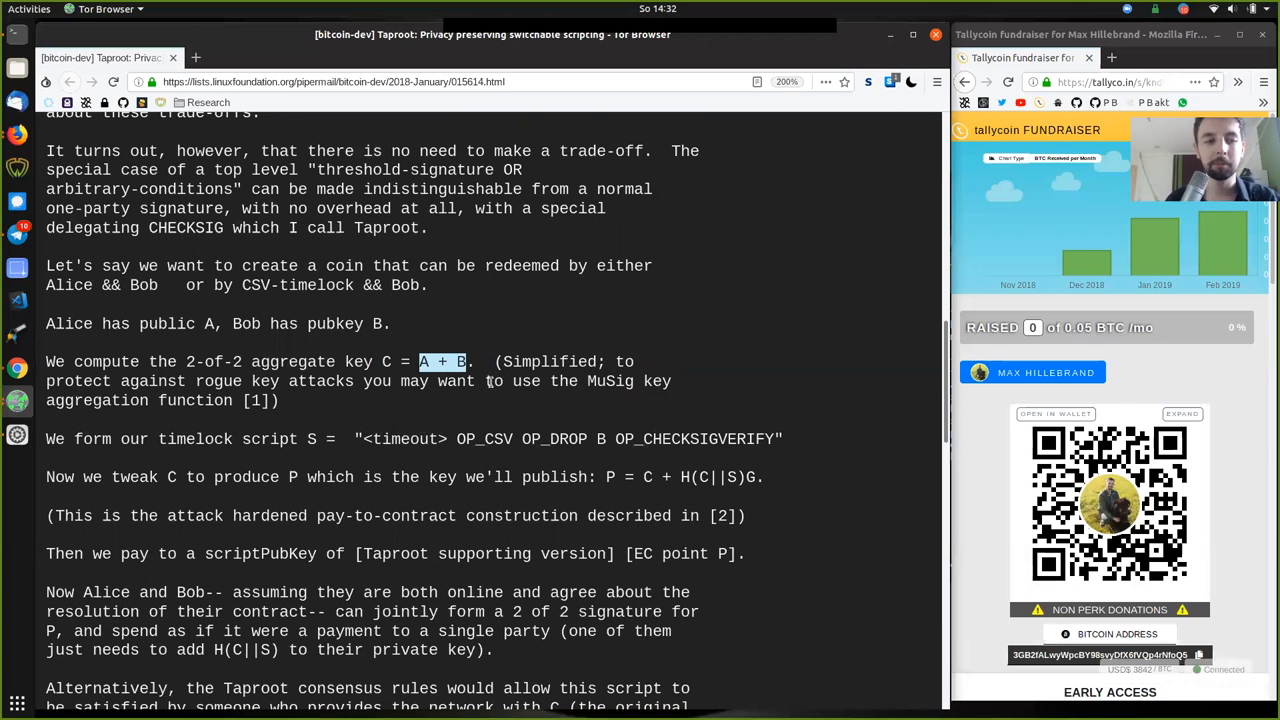
{"action": "left_click", "coordinate": [227, 448]}
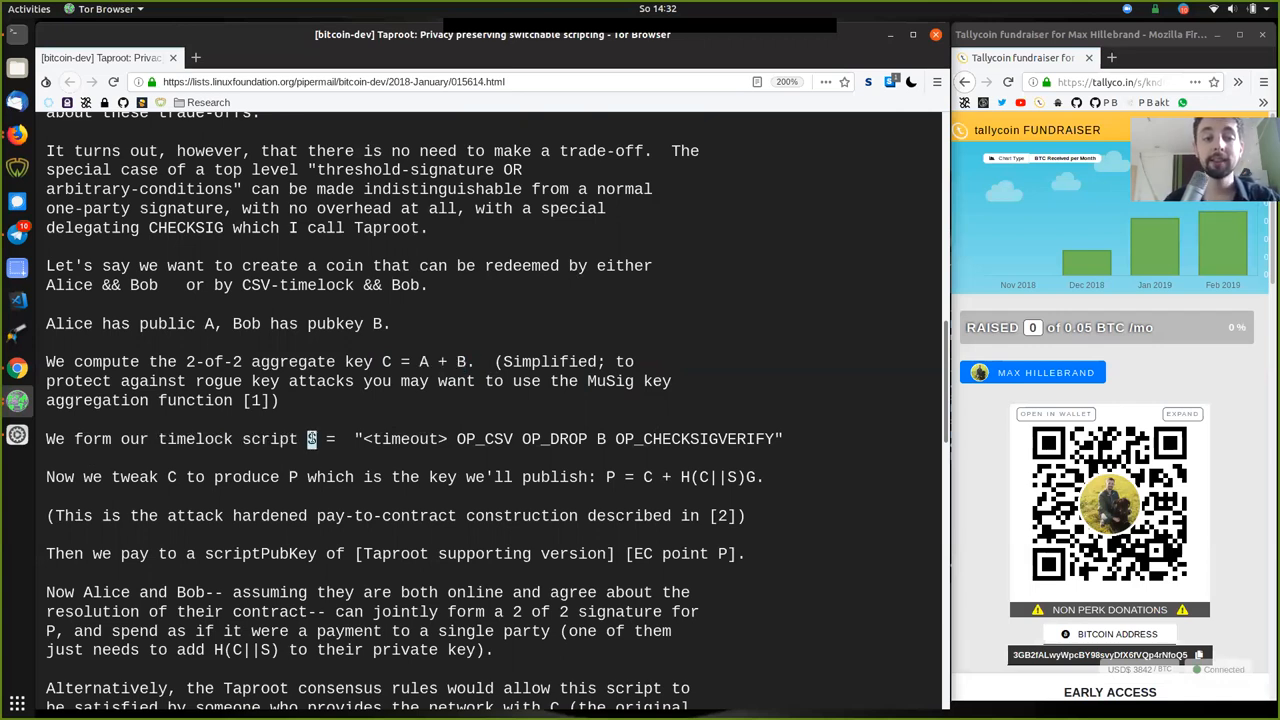
Step: Highlight <timeout>, OP_CSV, OP_DROP, the full script, 'CSV-timelock && Bob' and 'tweak C'
{"action": "double_click", "coordinate": [403, 439]}
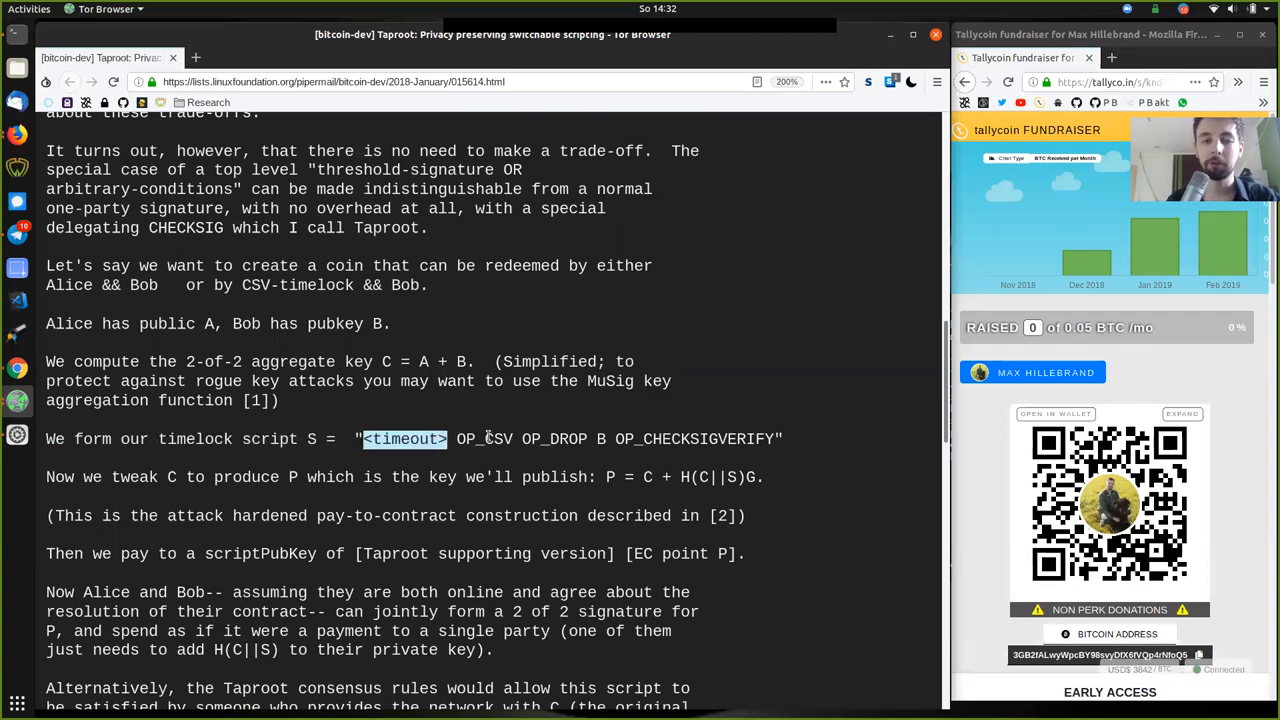
{"action": "double_click", "coordinate": [484, 439]}
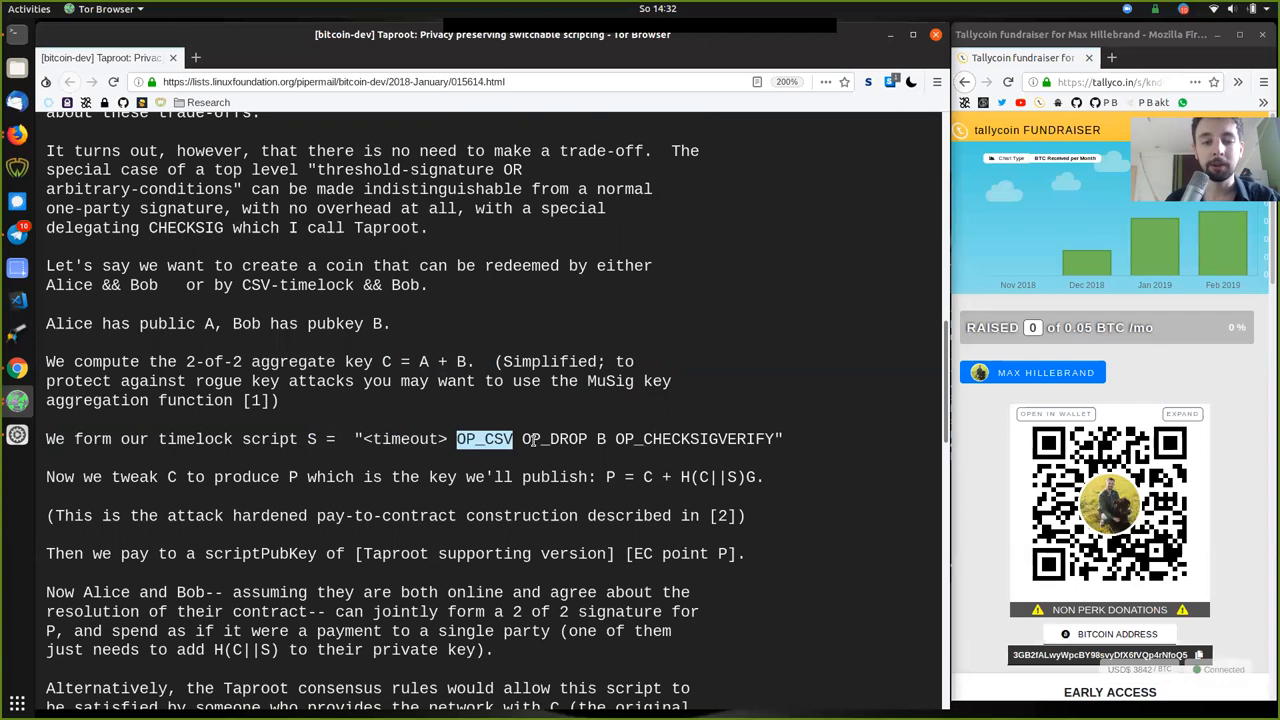
{"action": "double_click", "coordinate": [554, 439]}
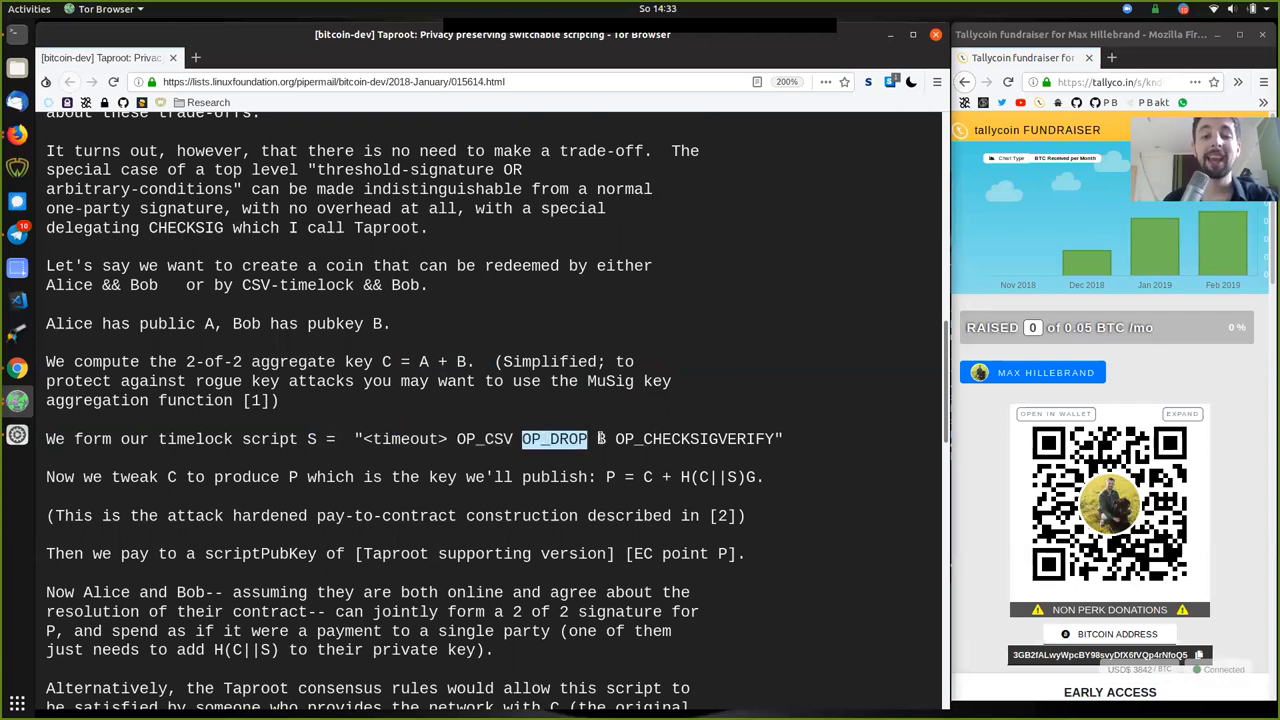
{"action": "double_click", "coordinate": [698, 439]}
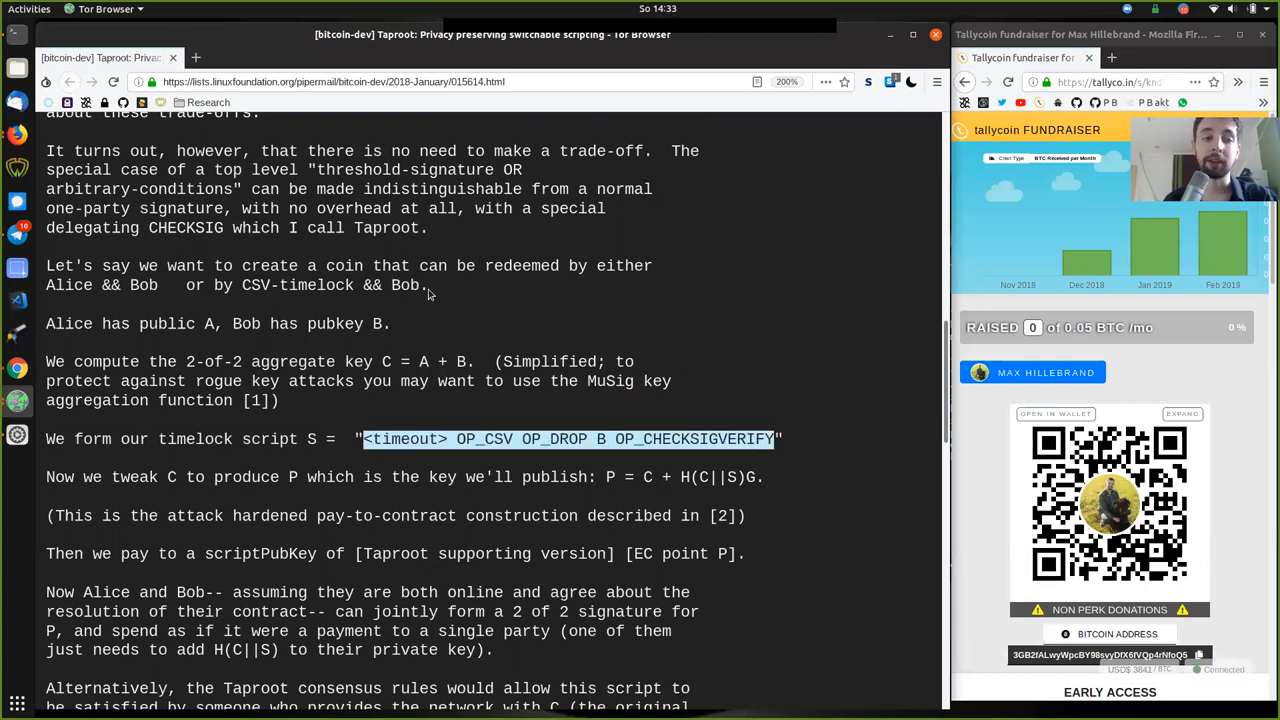
{"action": "double_click", "coordinate": [296, 285]}
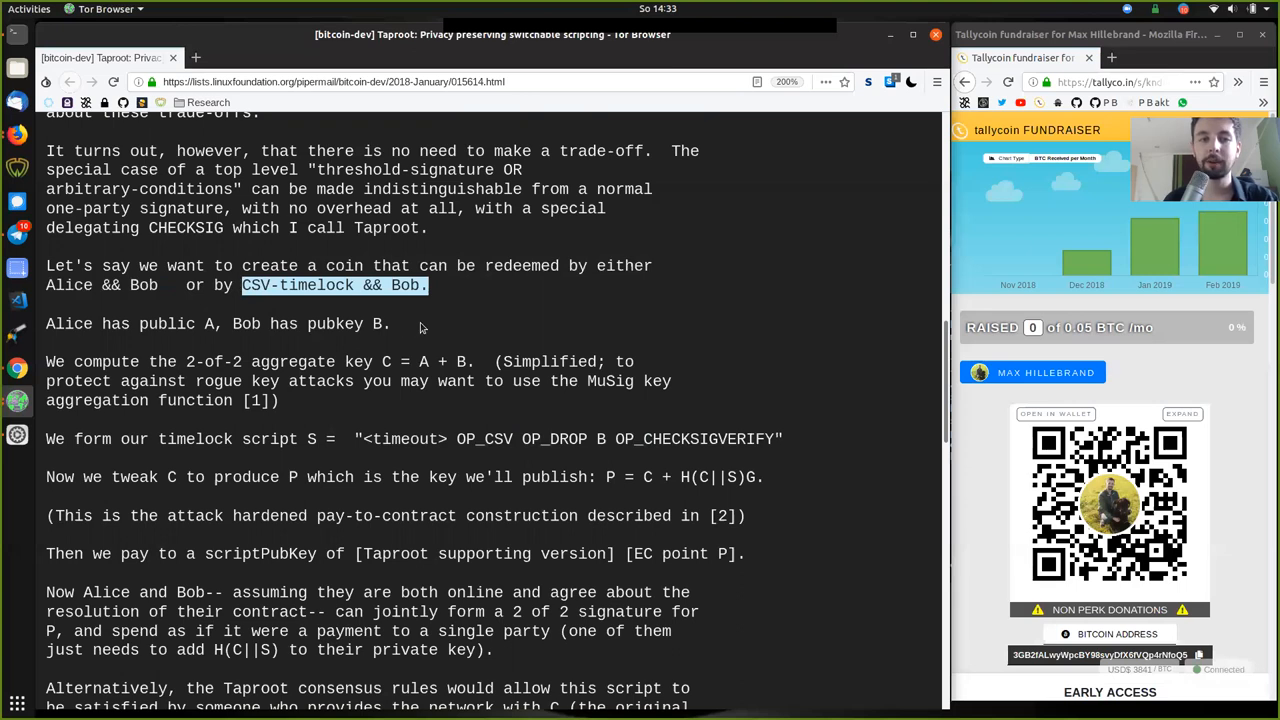
{"action": "mouse_move", "coordinate": [324, 421]}
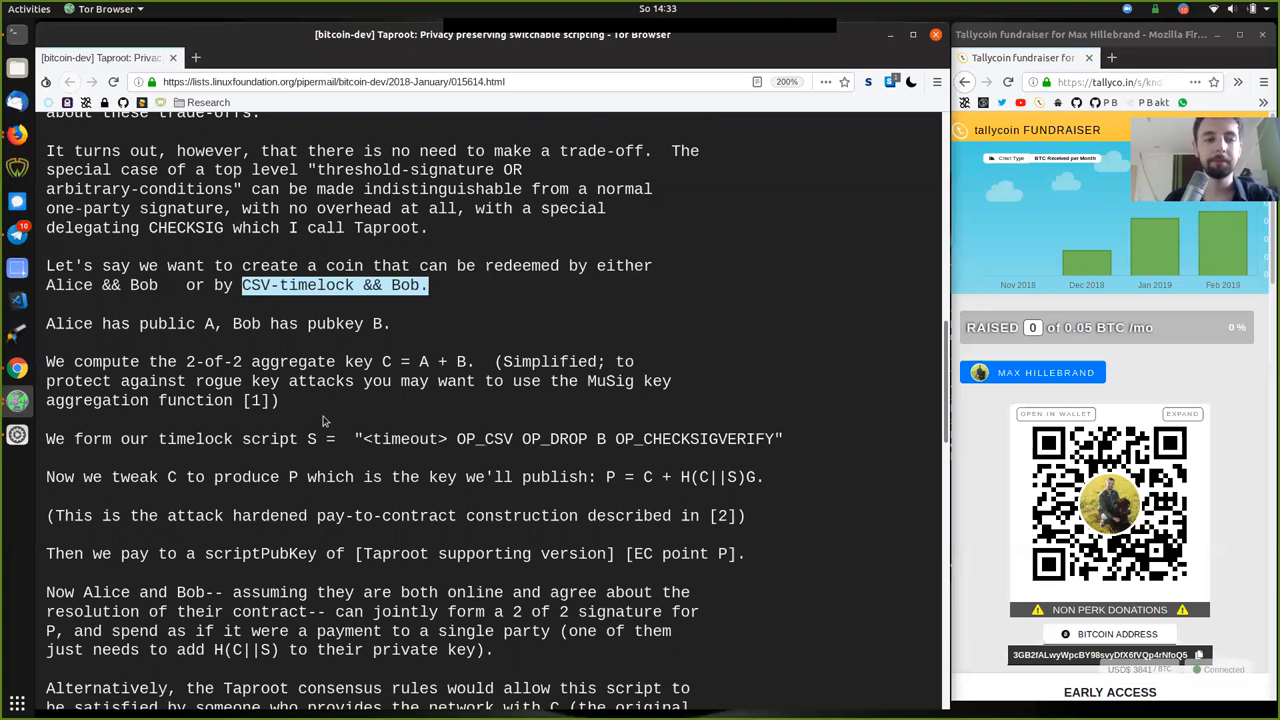
{"action": "double_click", "coordinate": [133, 477]}
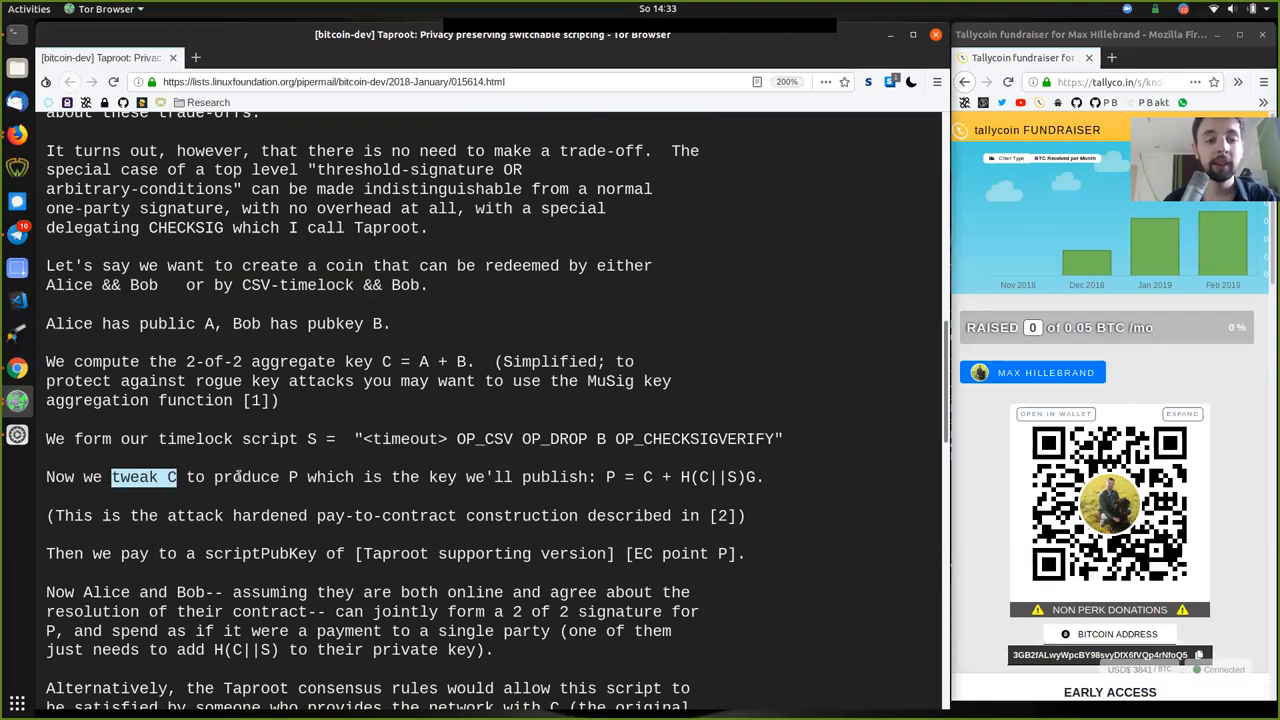
Step: Highlight 'produce P', the formula P = C + H(C||S)G, 'attack' and 'described in [2]'
{"action": "double_click", "coordinate": [248, 477]}
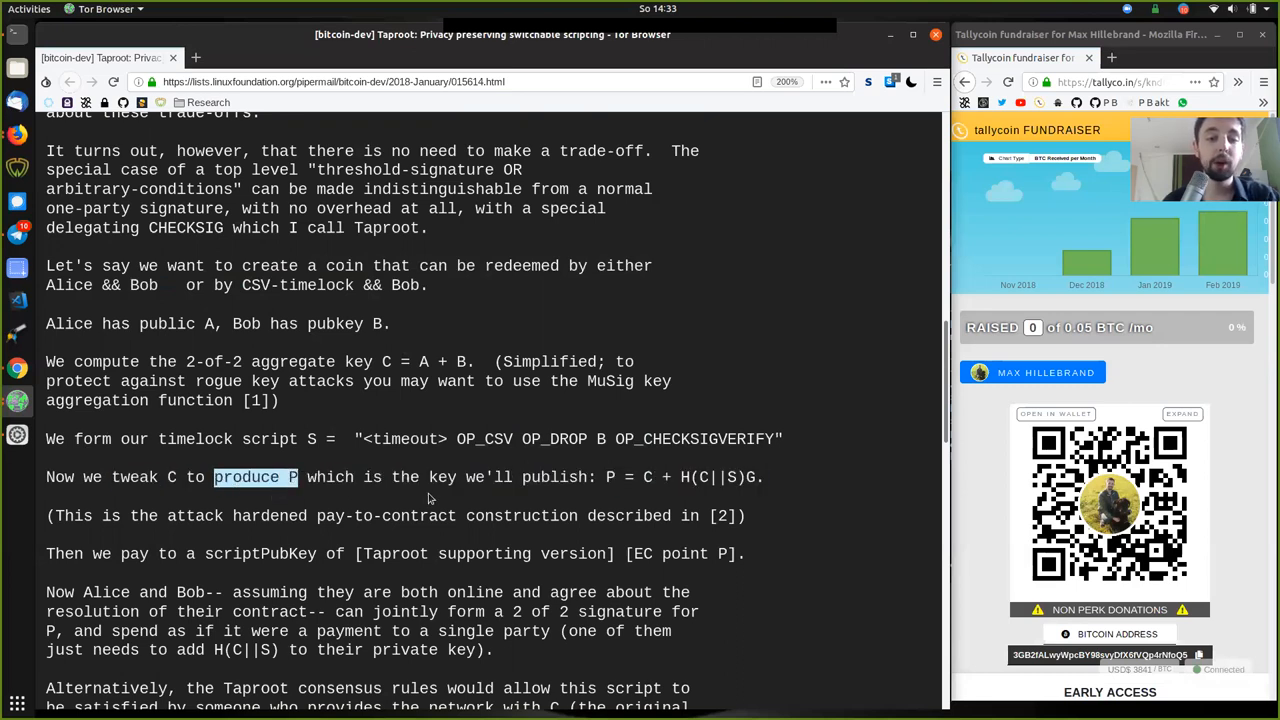
{"action": "double_click", "coordinate": [527, 477]}
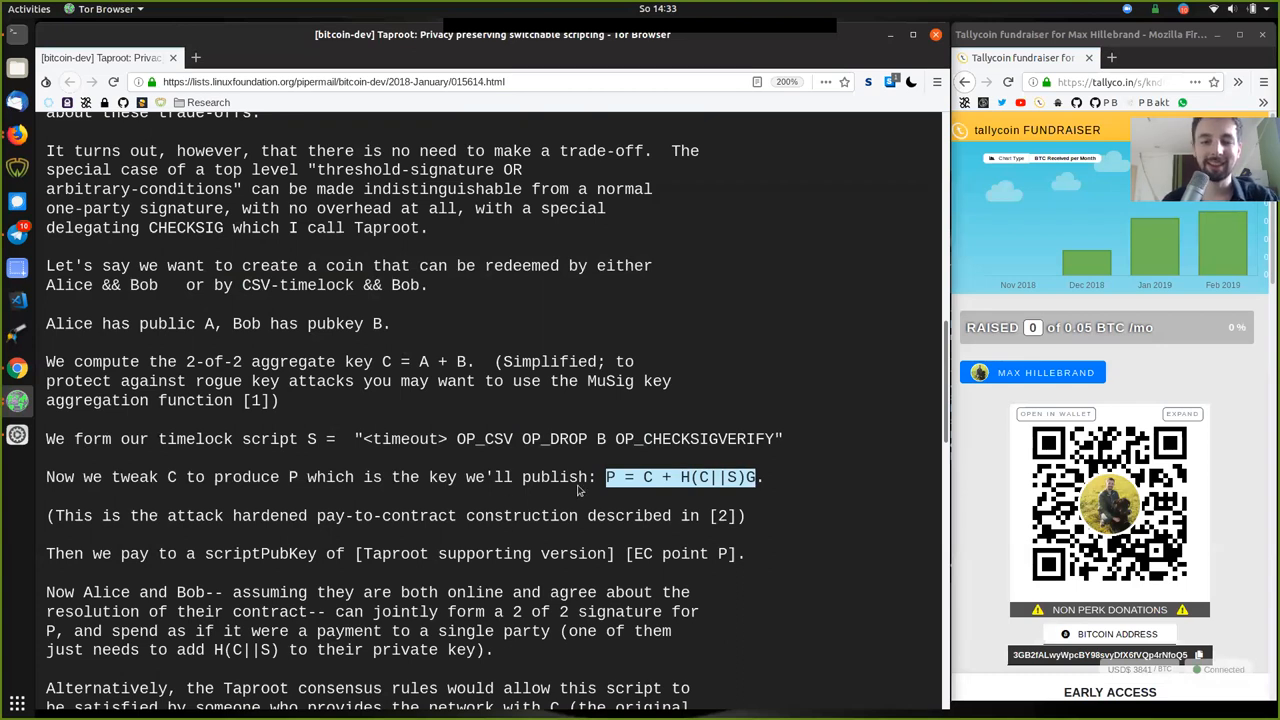
{"action": "mouse_move", "coordinate": [493, 197]}
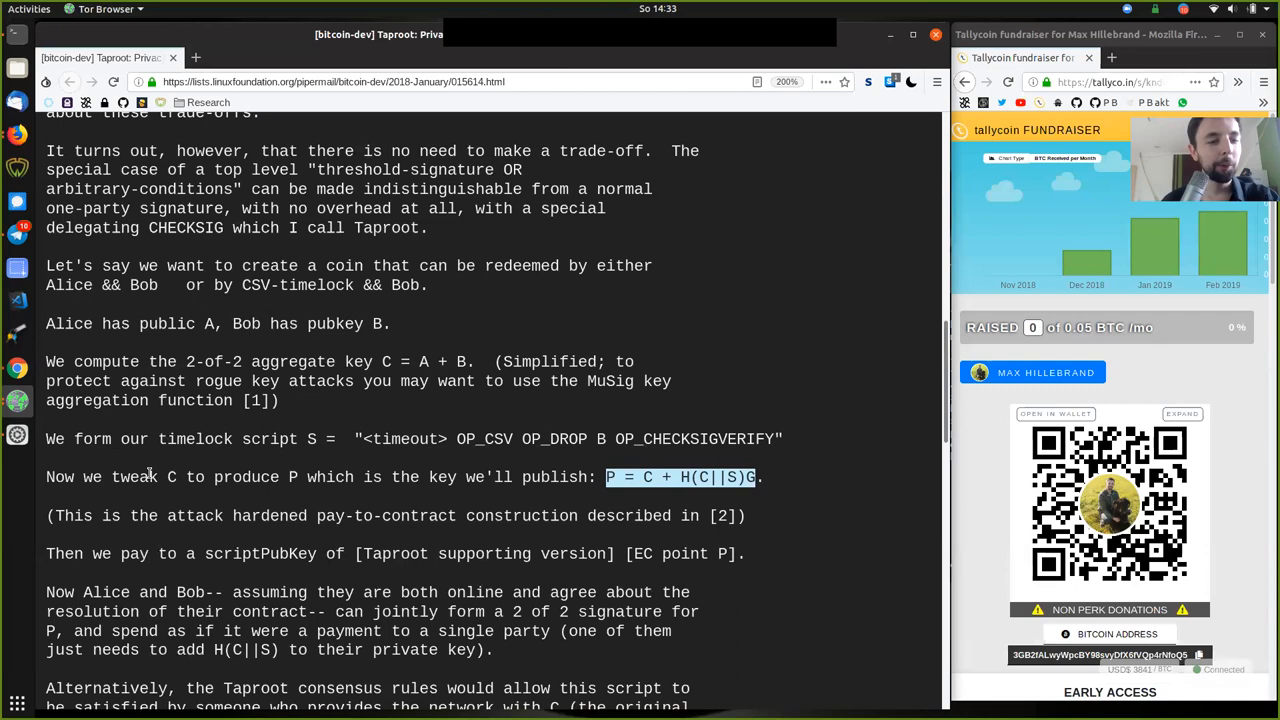
{"action": "double_click", "coordinate": [133, 477]}
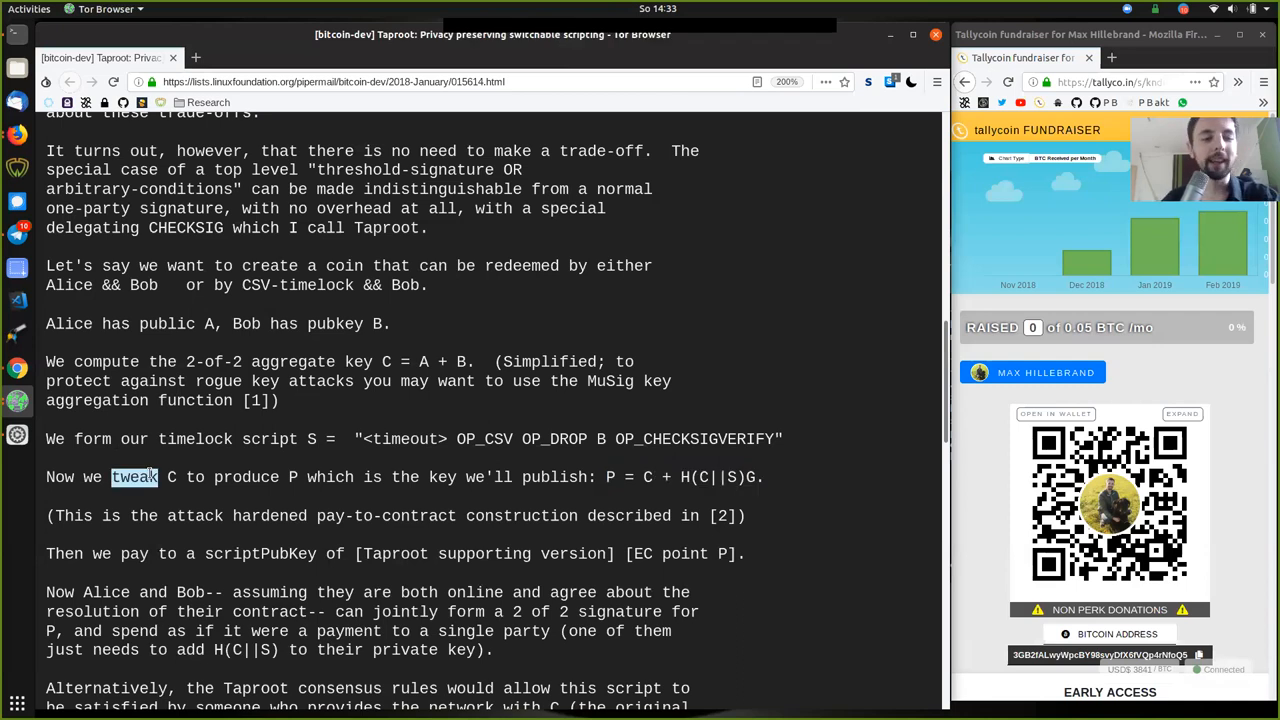
{"action": "mouse_move", "coordinate": [369, 360]}
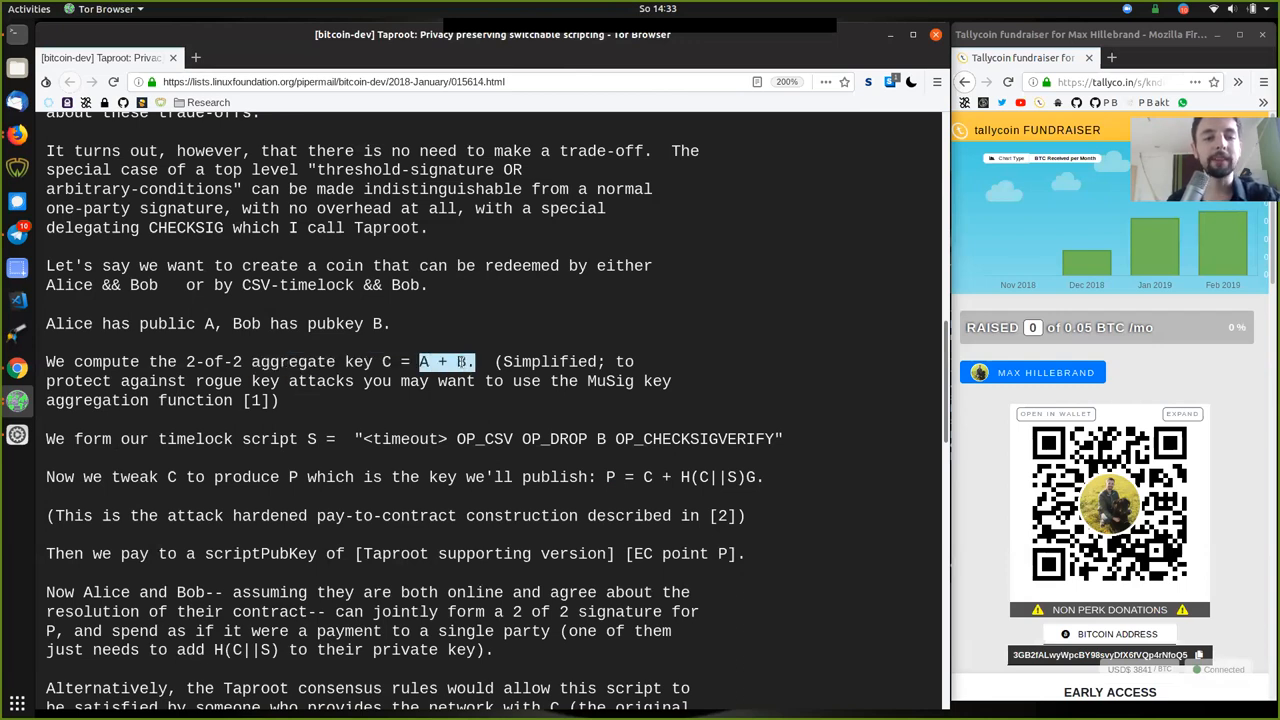
{"action": "left_click", "coordinate": [397, 361]}
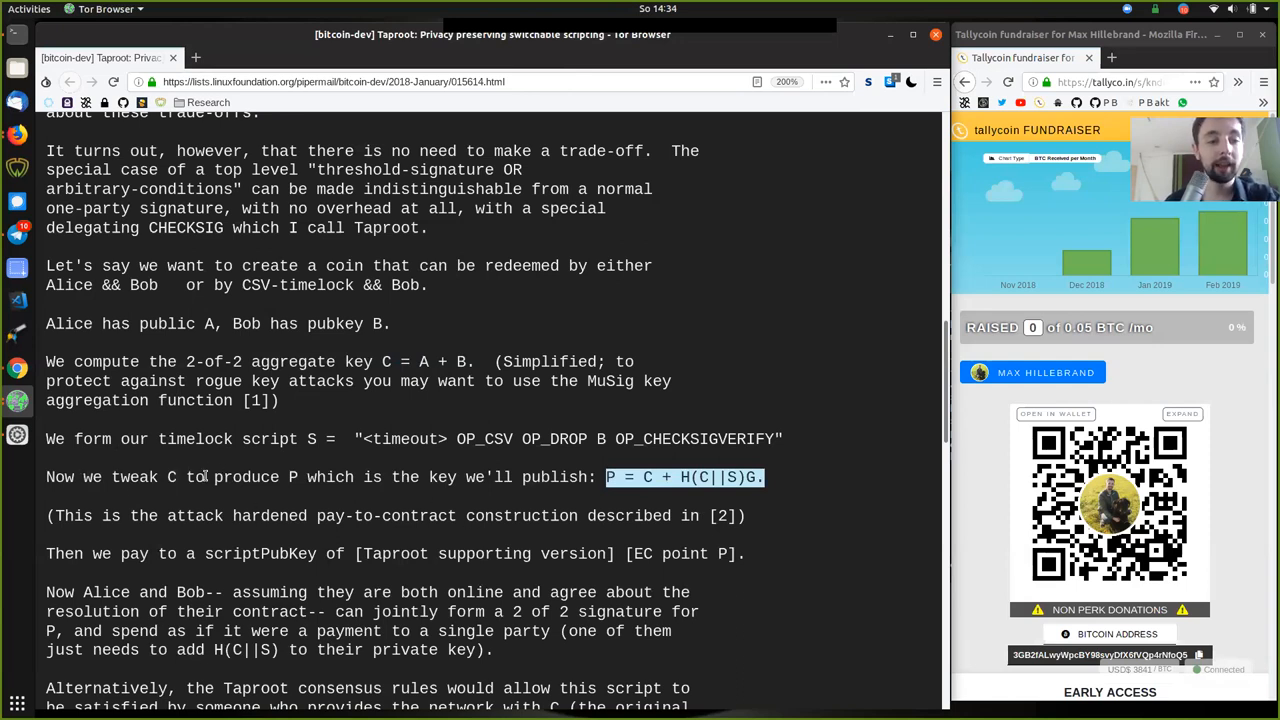
{"action": "left_click", "coordinate": [291, 477]}
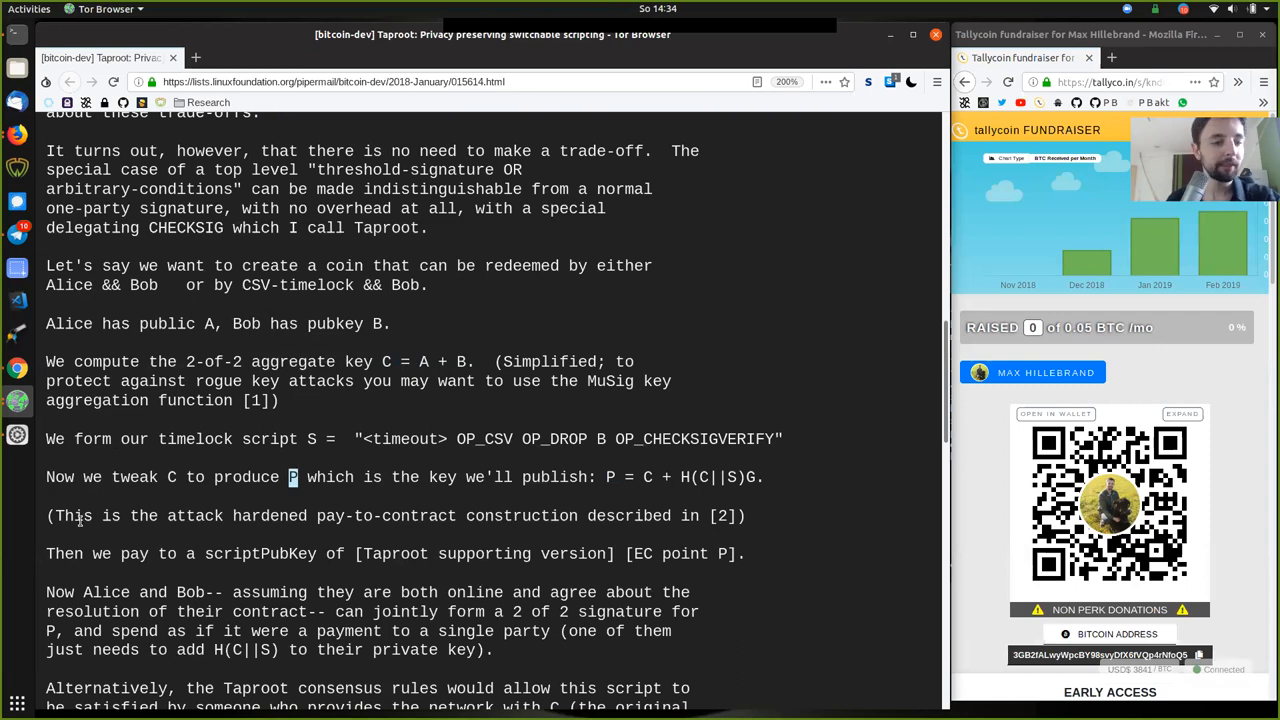
{"action": "double_click", "coordinate": [194, 515]}
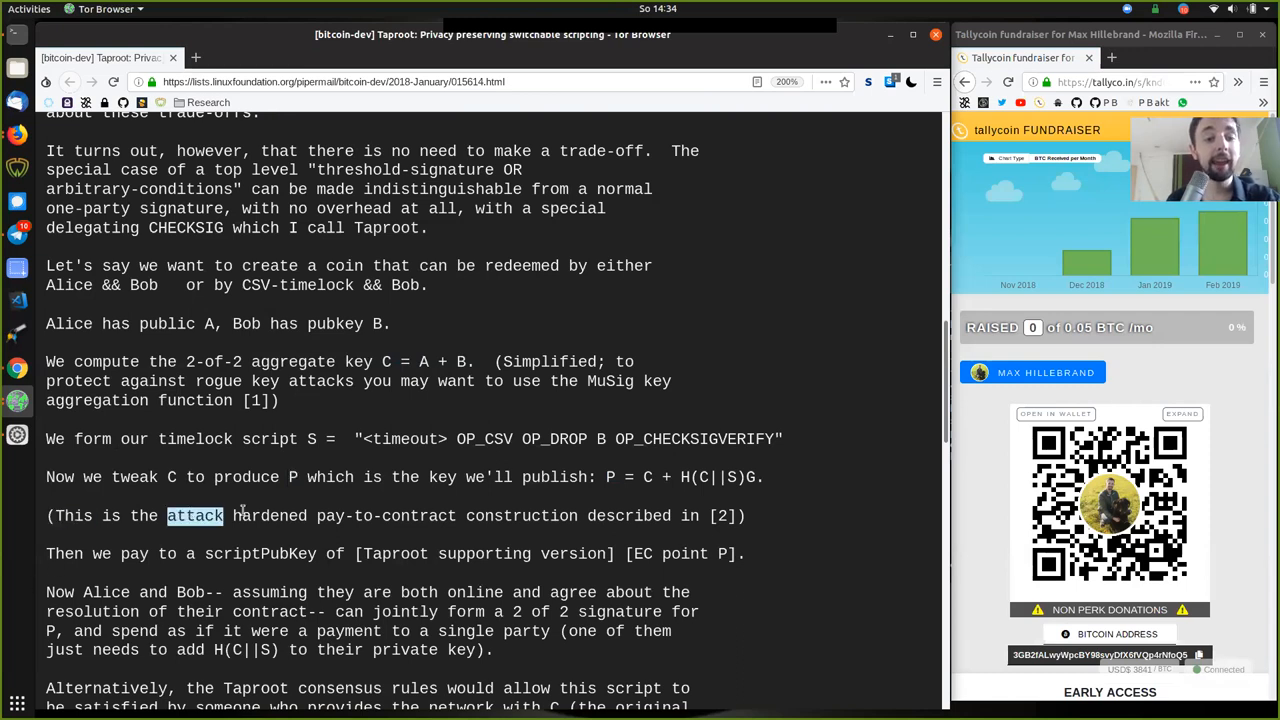
{"action": "double_click", "coordinate": [385, 515]}
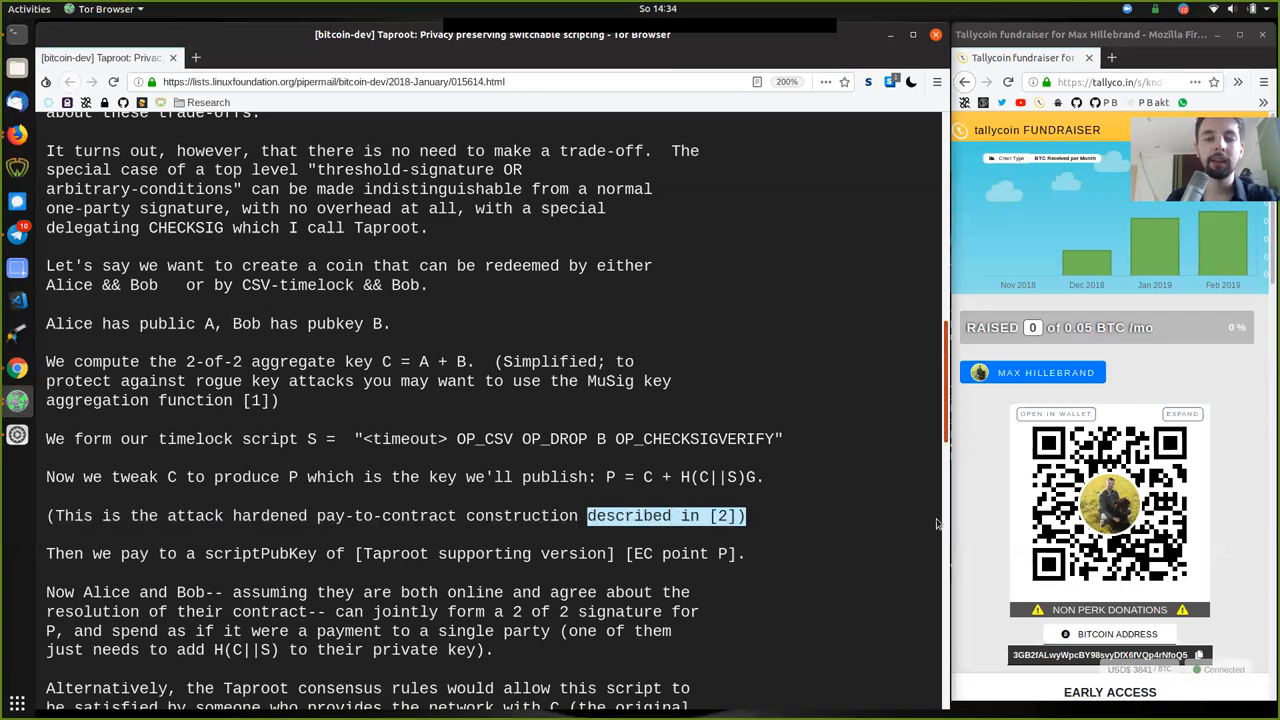
{"action": "scroll", "scroll_direction": "down", "scroll_amount": 3}
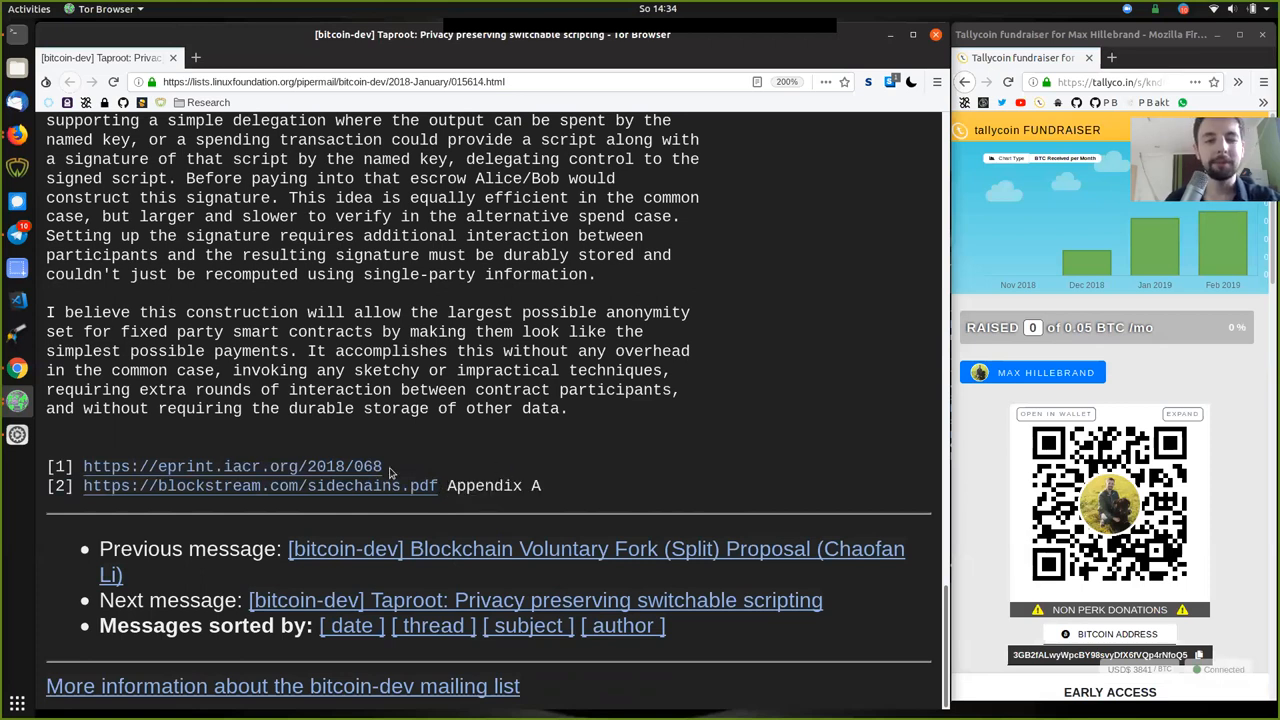
{"action": "mouse_move", "coordinate": [434, 485]}
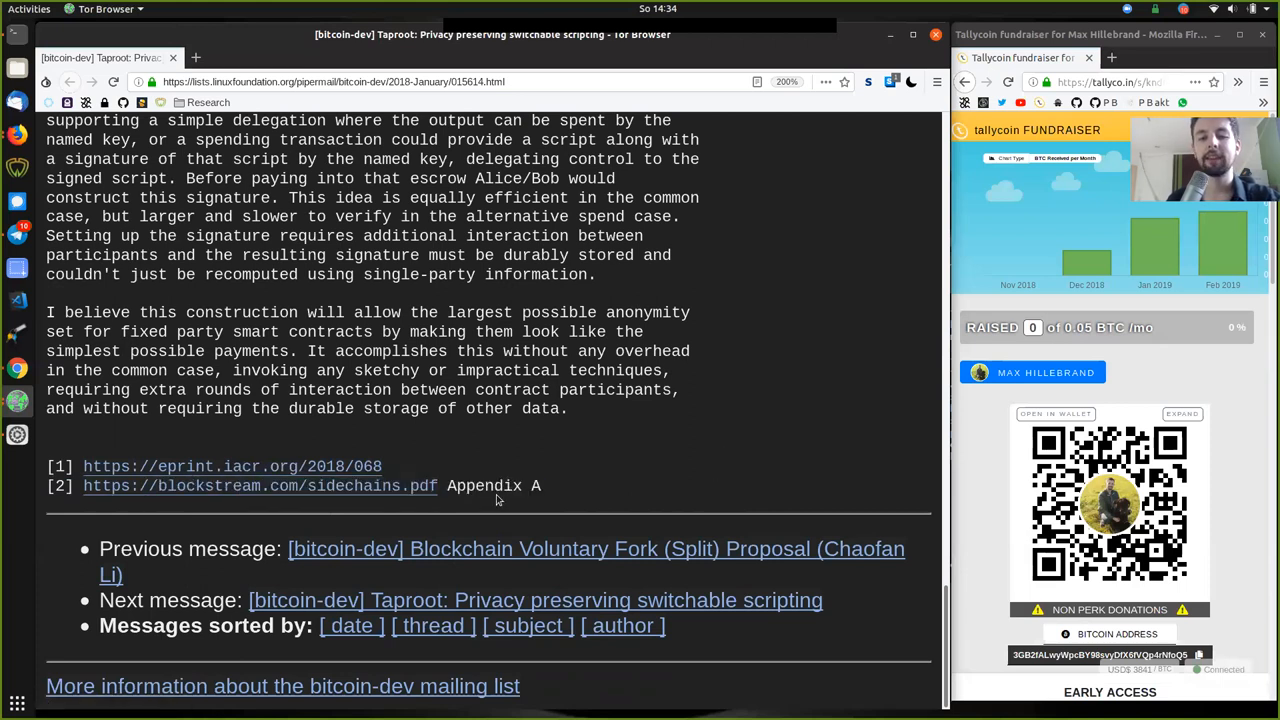
{"action": "mouse_move", "coordinate": [570, 421]}
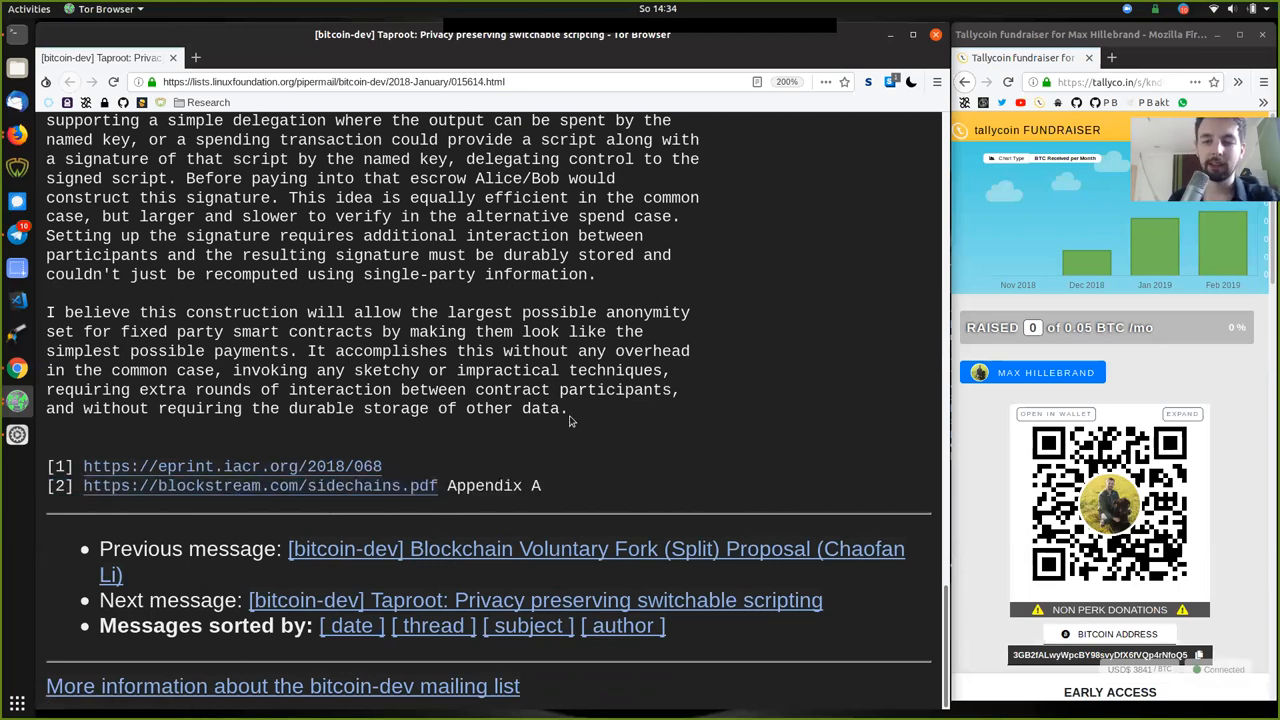
{"action": "scroll", "scroll_direction": "up", "scroll_amount": 3}
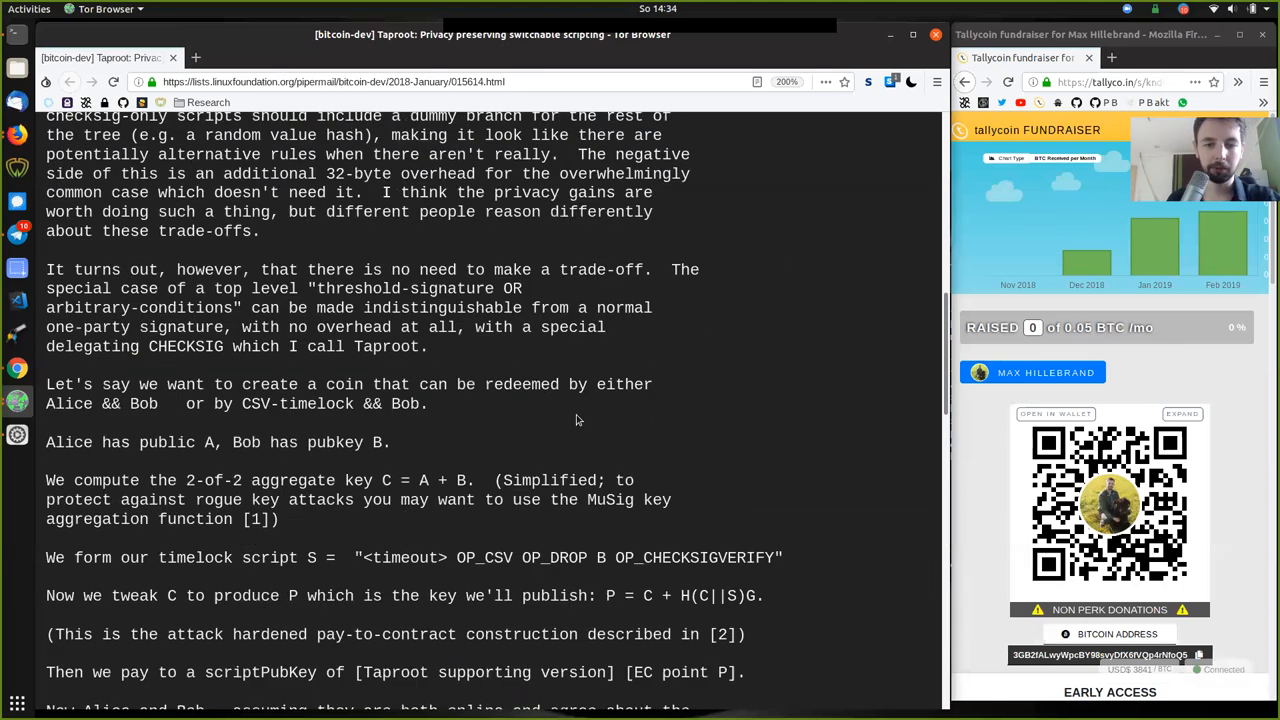
{"action": "scroll", "scroll_direction": "down", "scroll_amount": 3}
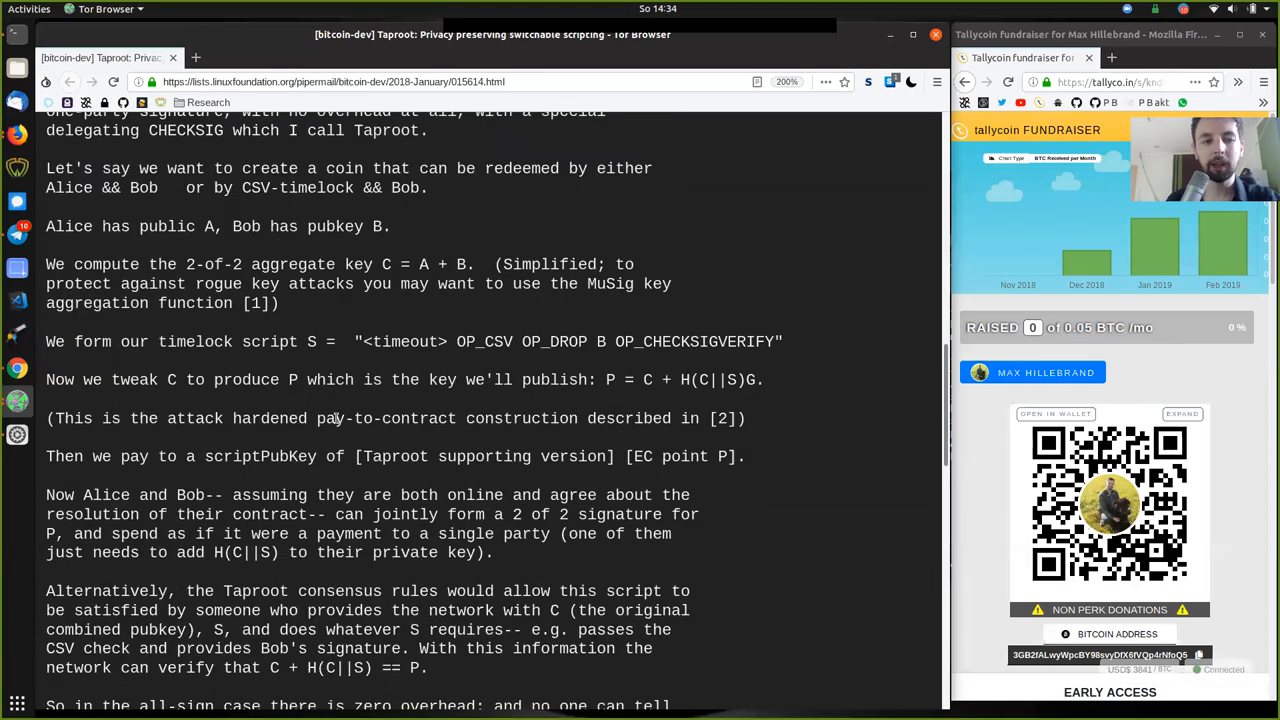
{"action": "scroll", "scroll_direction": "down", "scroll_amount": 3}
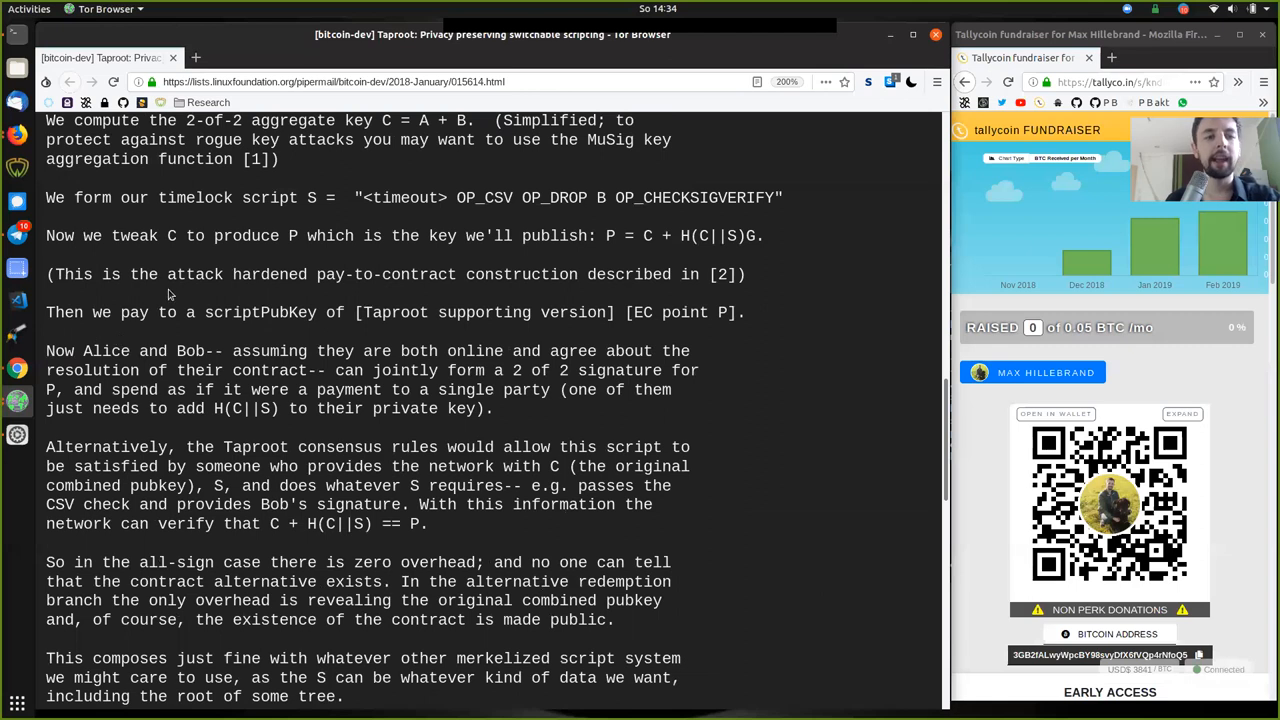
Step: Highlight the tweaked key C, the aggregate A + B and the published key P
{"action": "double_click", "coordinate": [236, 274]}
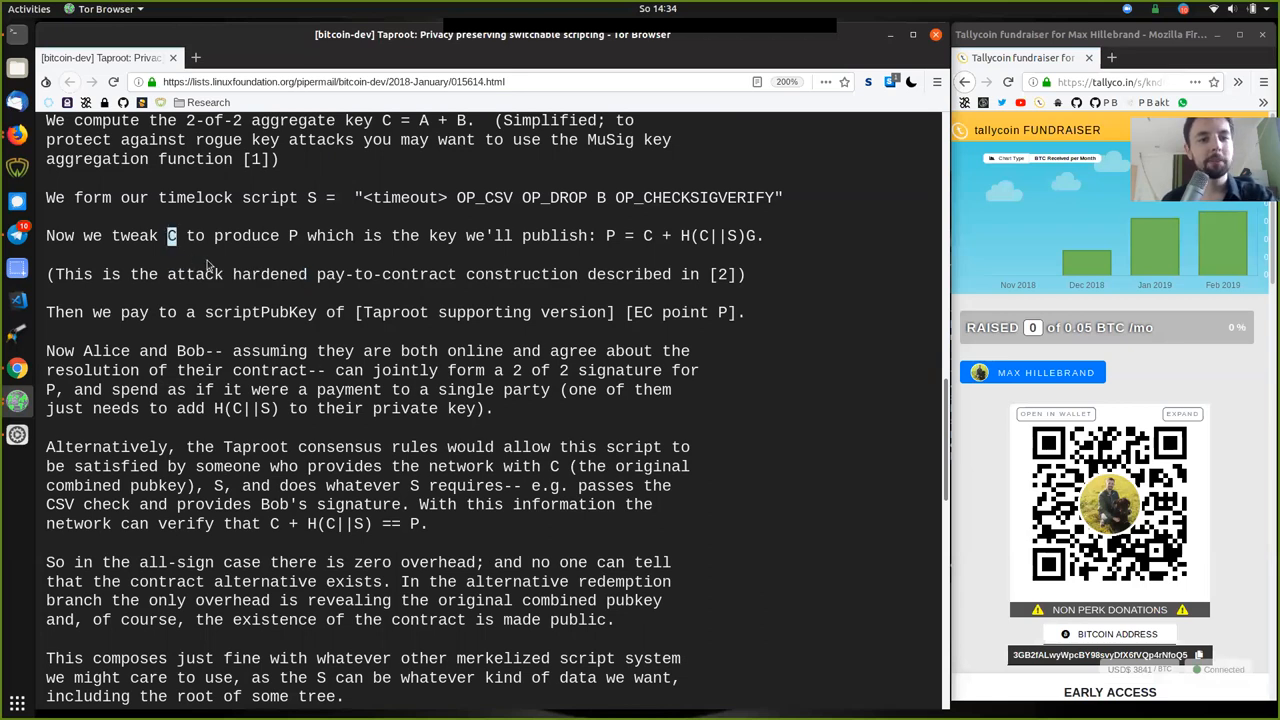
{"action": "scroll", "scroll_direction": "up", "scroll_amount": 3}
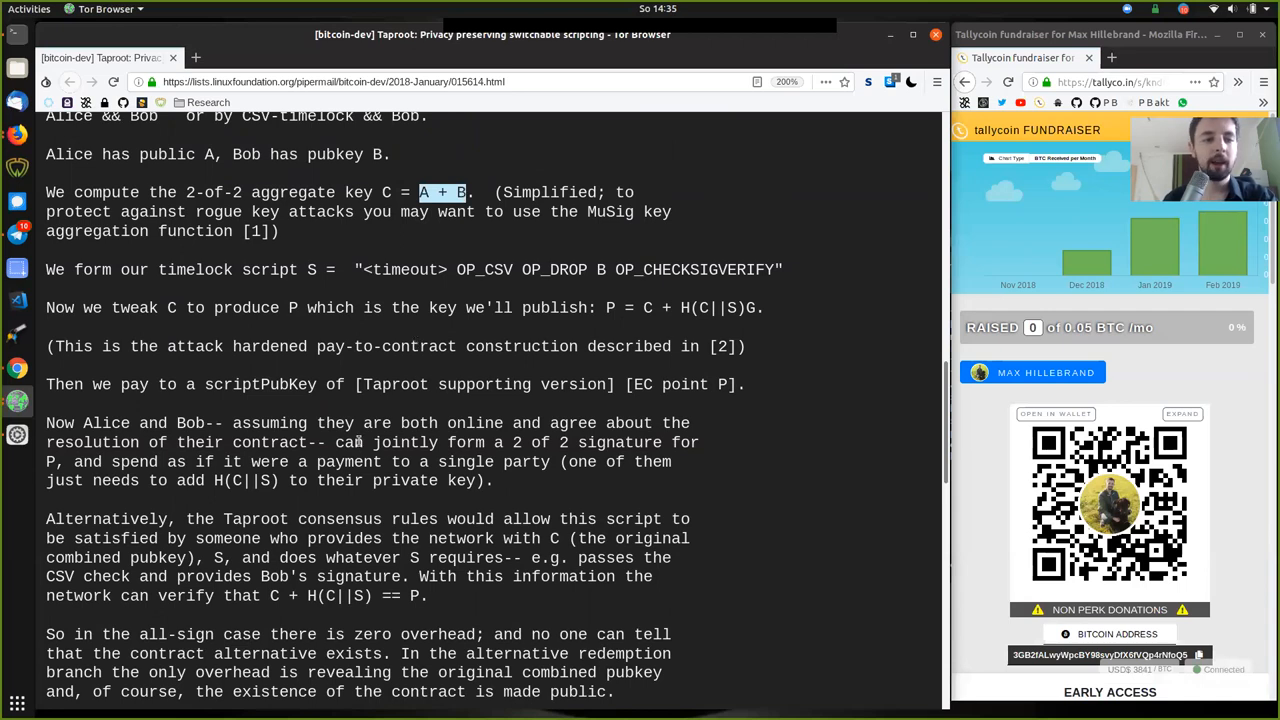
{"action": "mouse_move", "coordinate": [153, 466]}
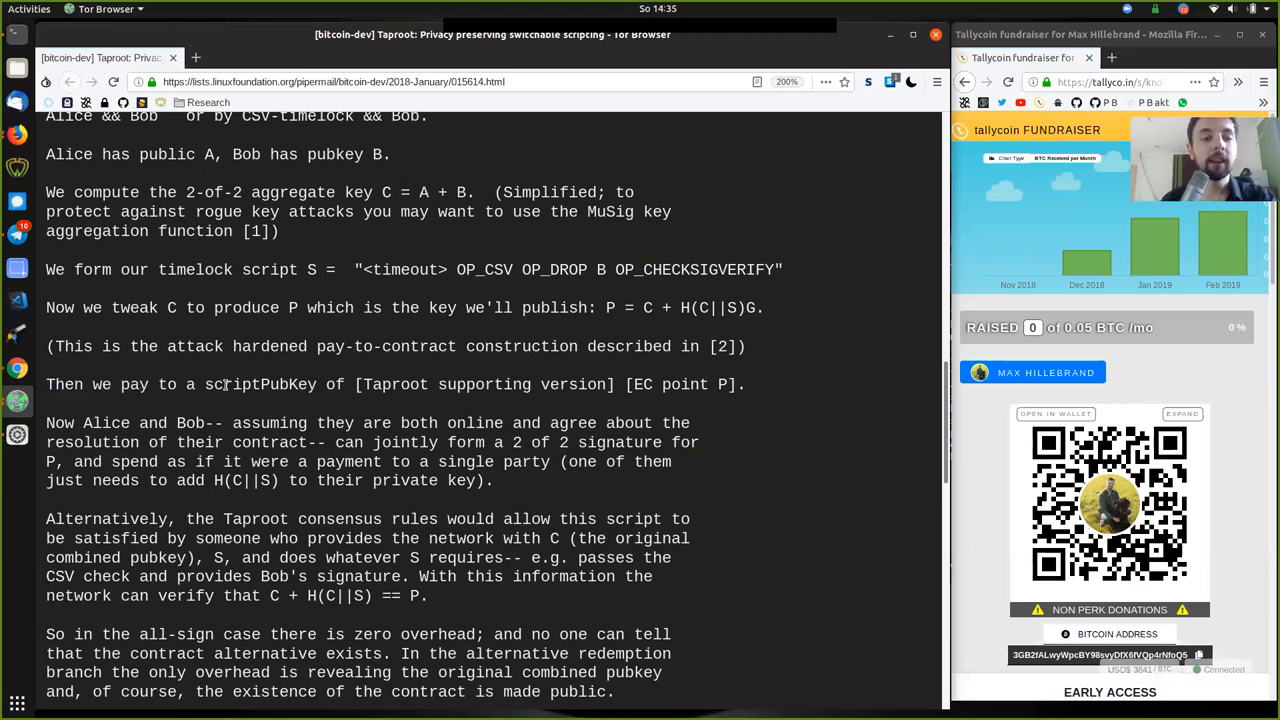
{"action": "double_click", "coordinate": [259, 384]}
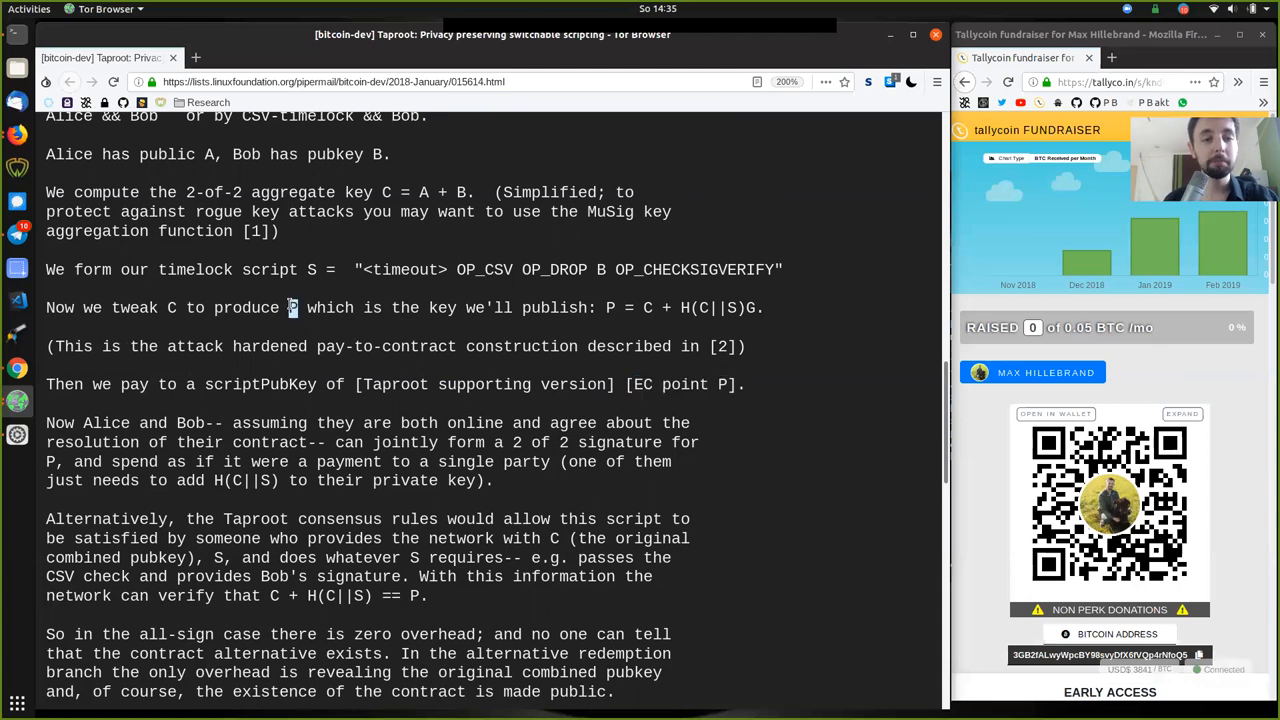
{"action": "double_click", "coordinate": [260, 384]}
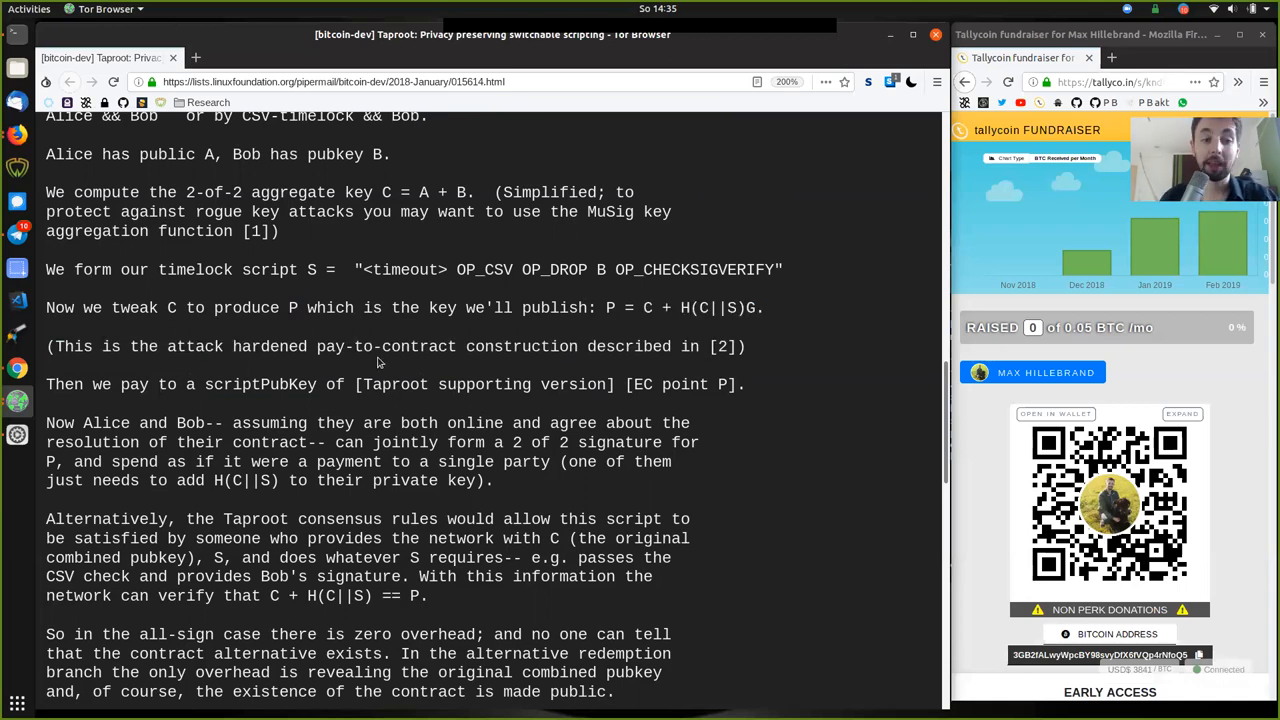
{"action": "double_click", "coordinate": [260, 384]}
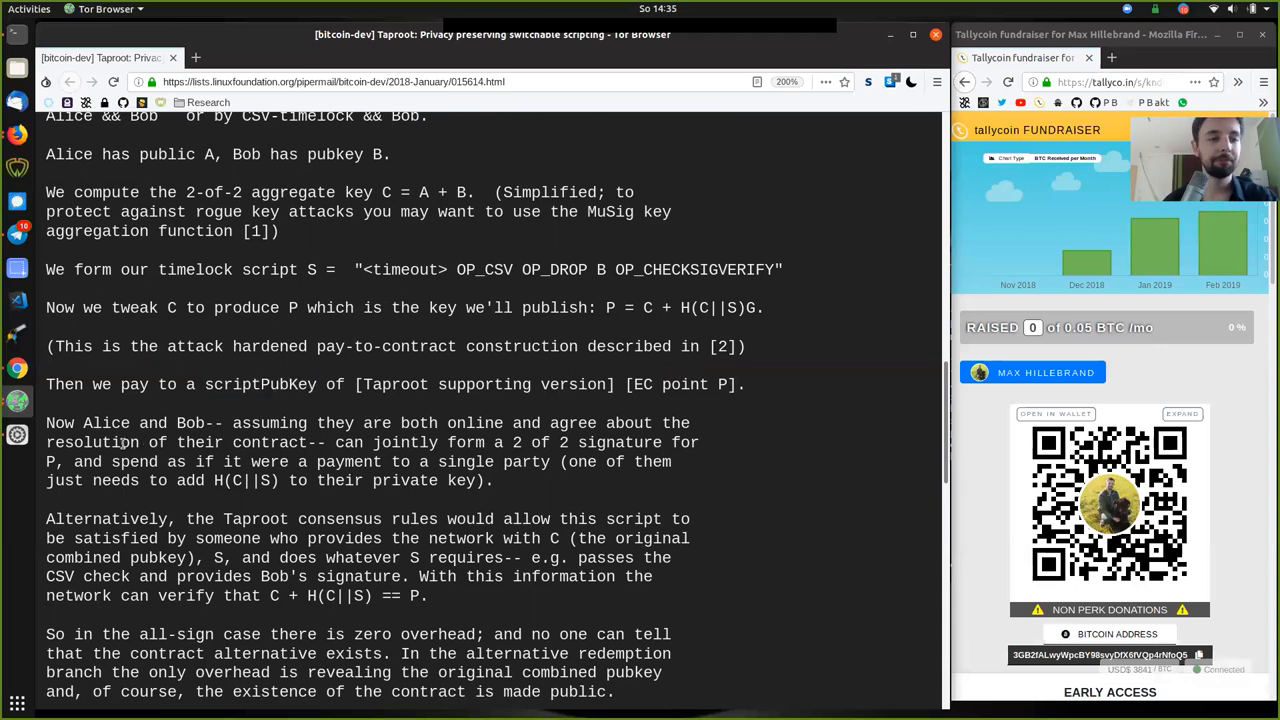
{"action": "double_click", "coordinate": [105, 423]}
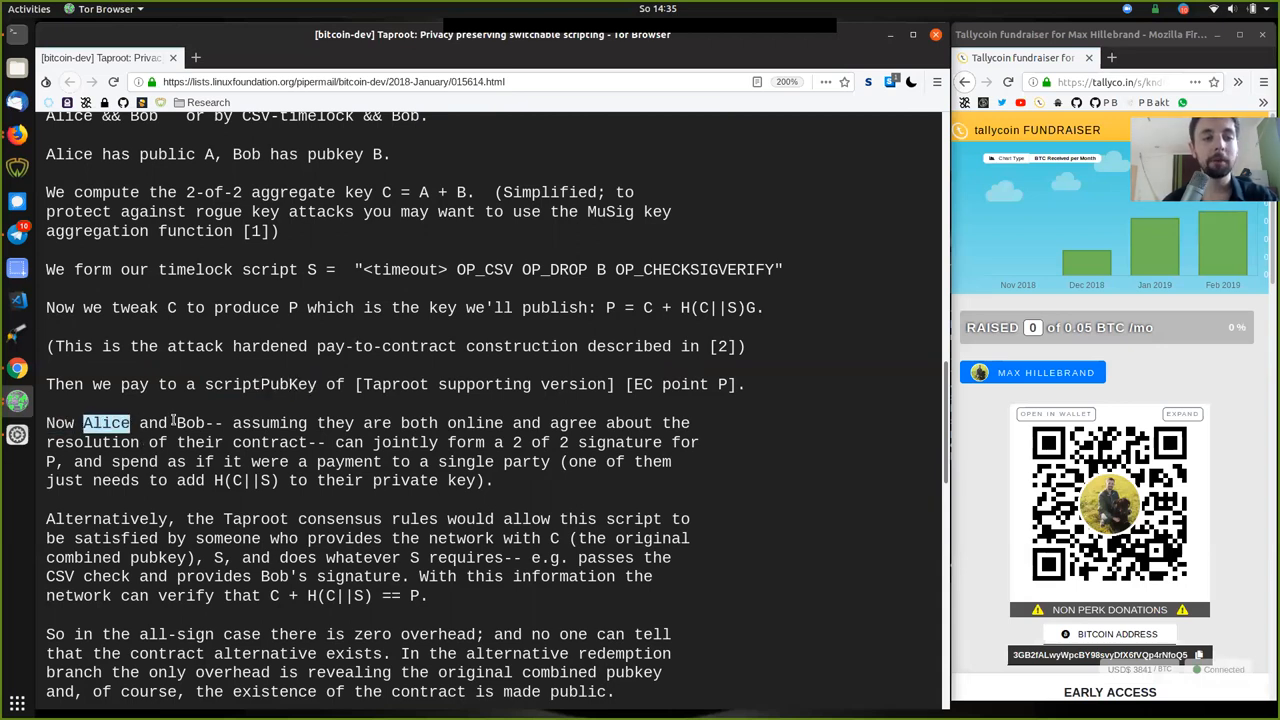
{"action": "double_click", "coordinate": [417, 422]}
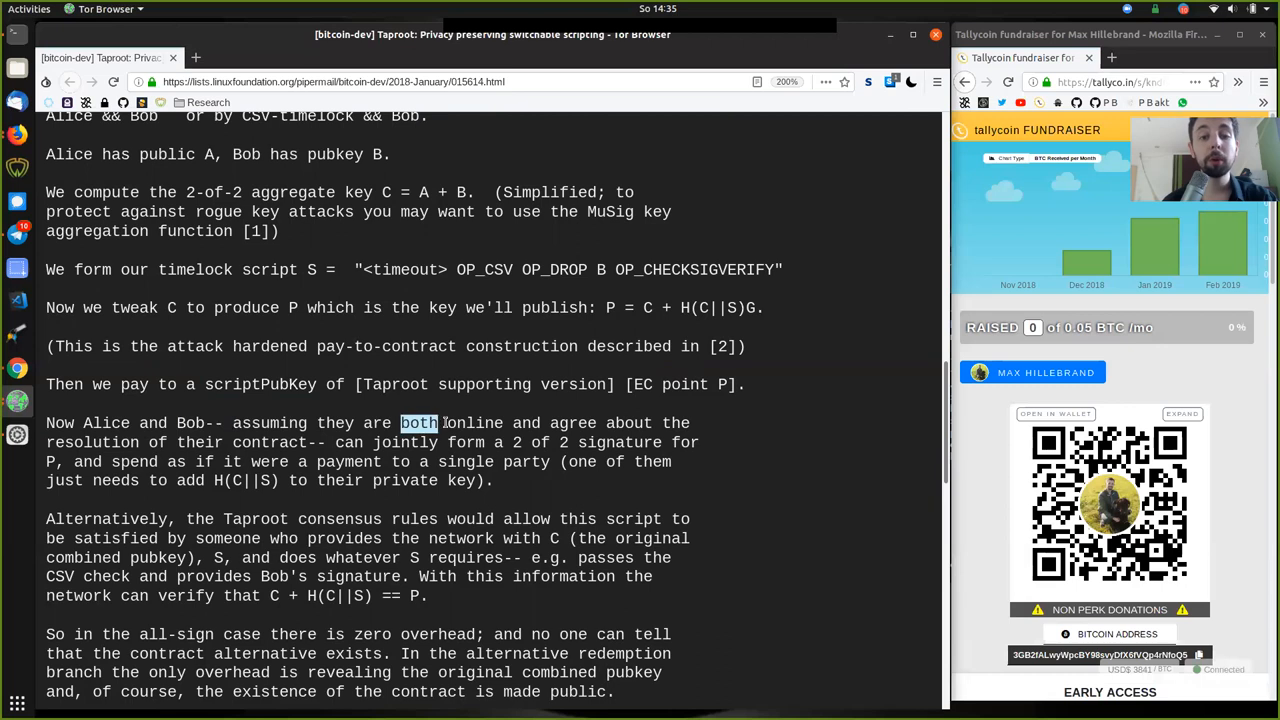
{"action": "double_click", "coordinate": [91, 442]}
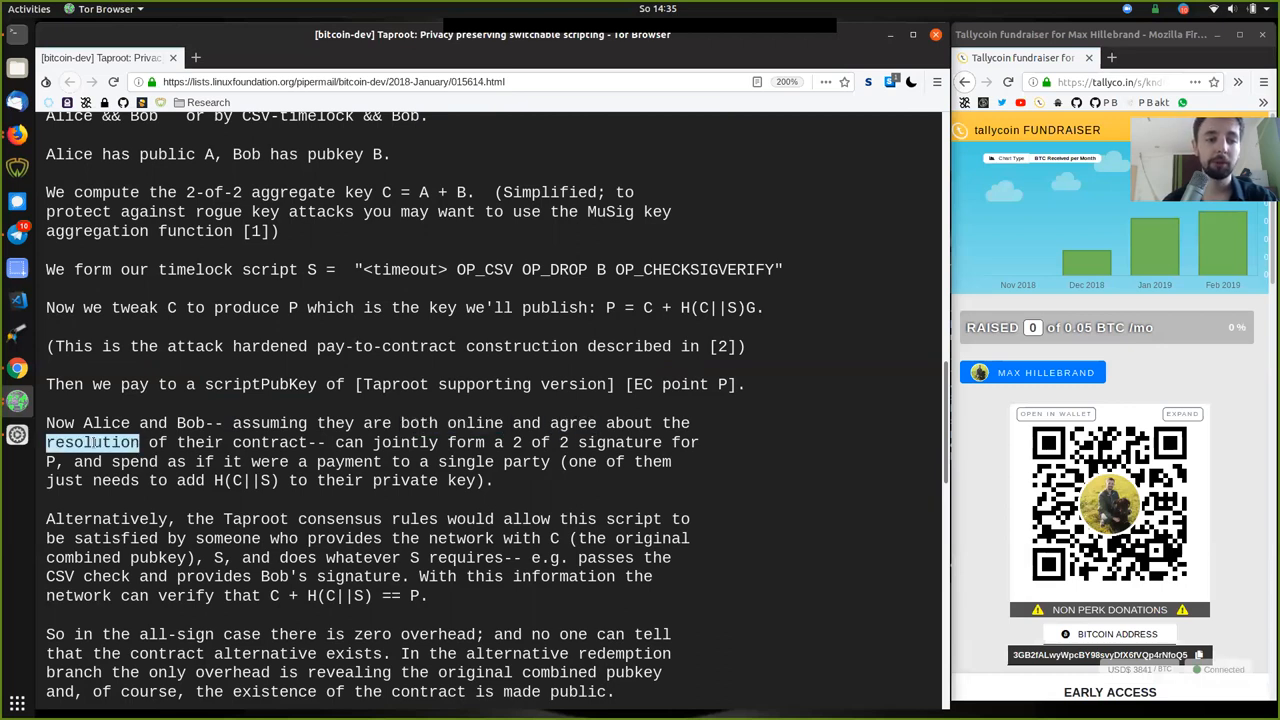
{"action": "double_click", "coordinate": [240, 442]}
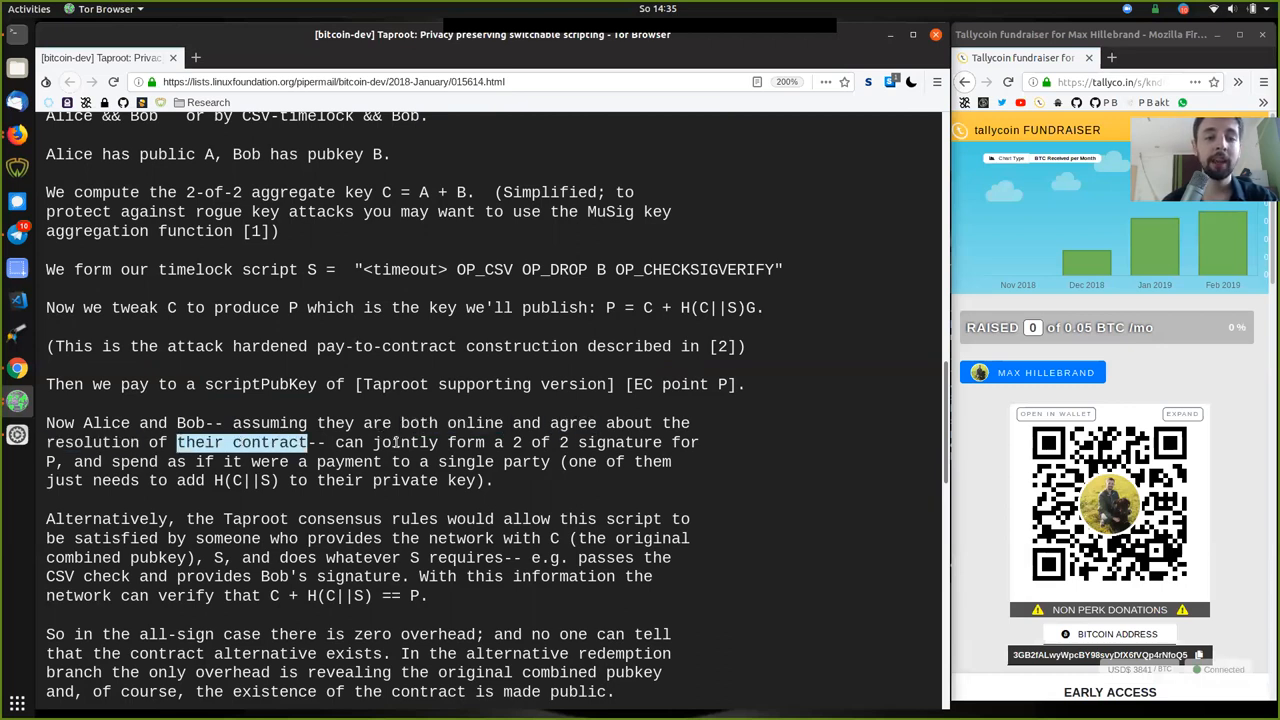
{"action": "double_click", "coordinate": [405, 442]}
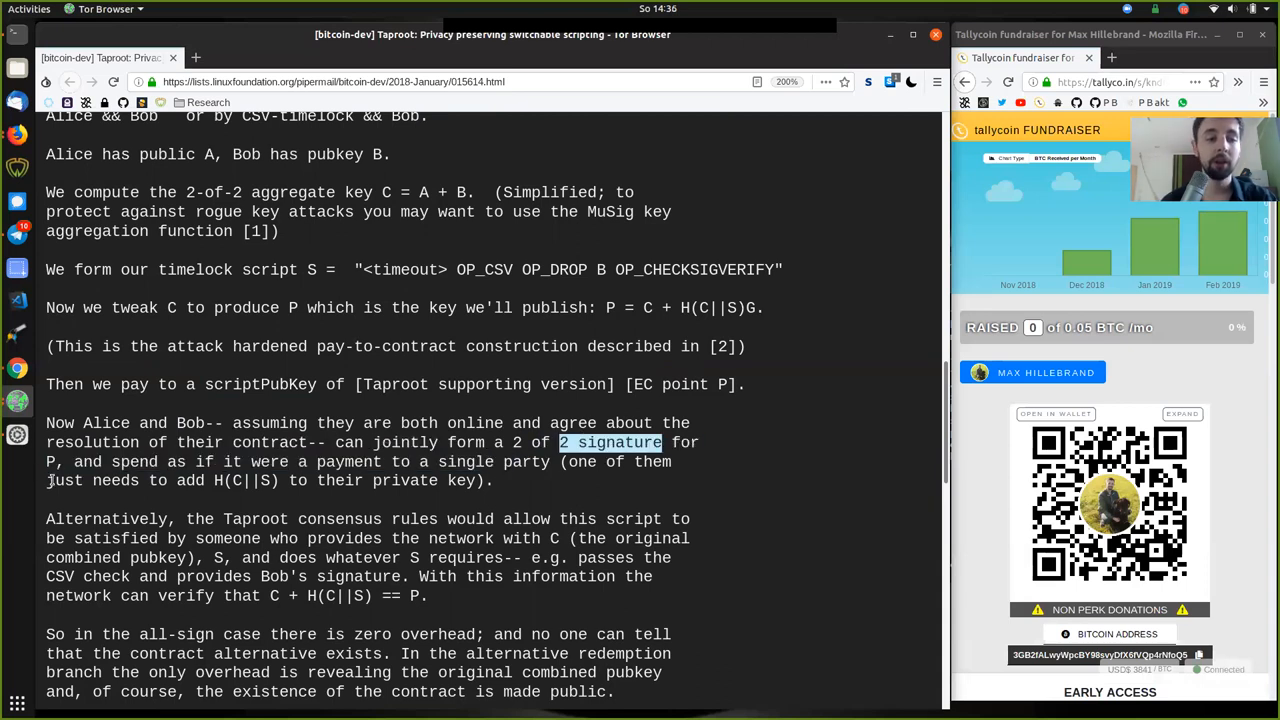
{"action": "double_click", "coordinate": [133, 461]}
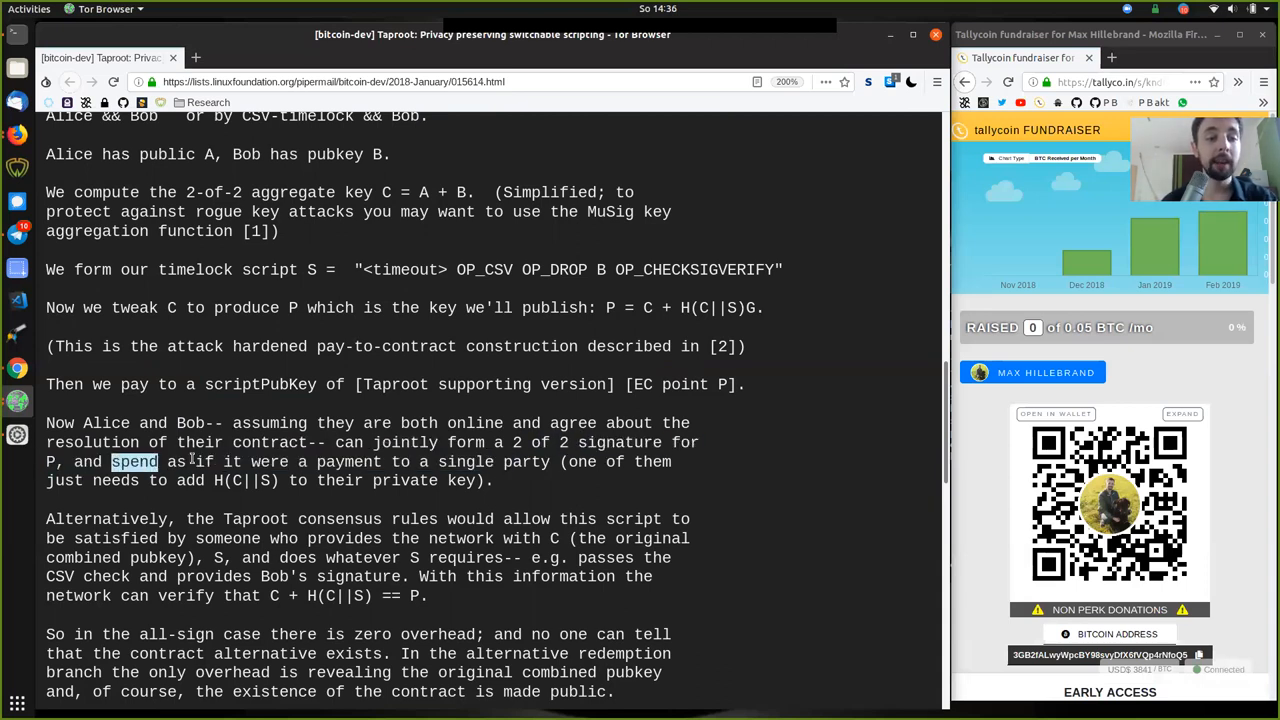
{"action": "double_click", "coordinate": [349, 461]}
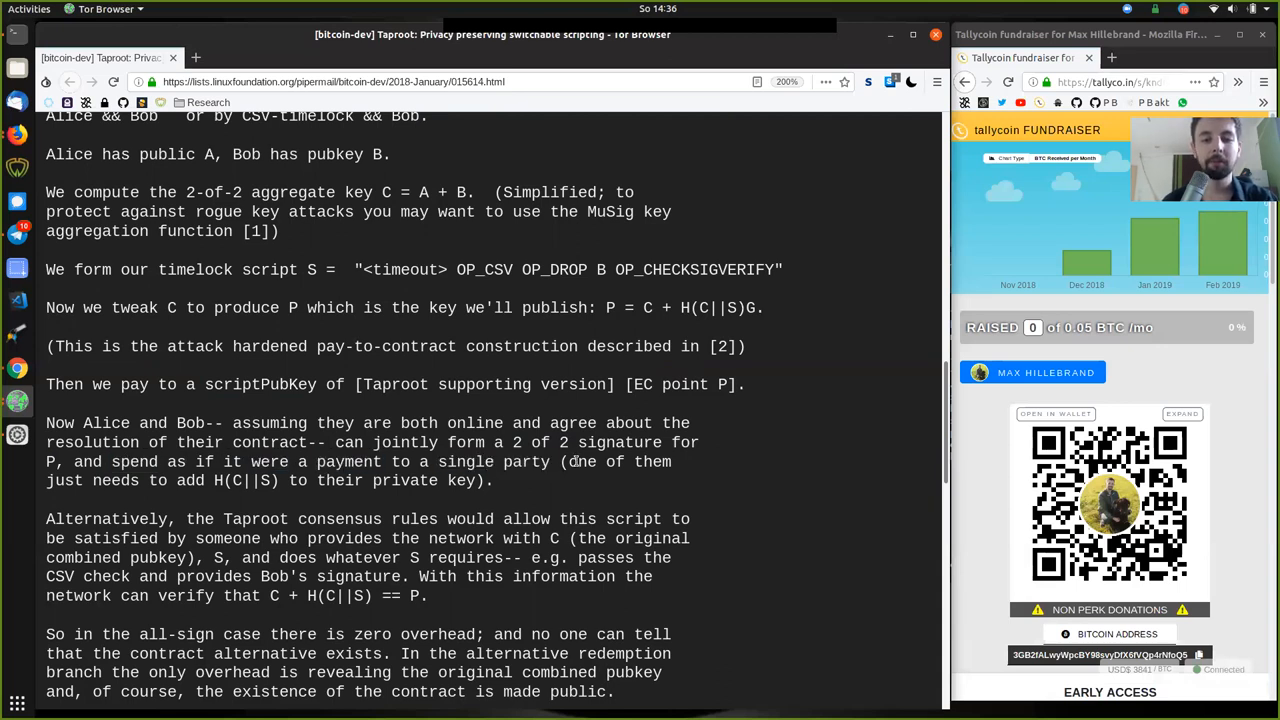
{"action": "double_click", "coordinate": [189, 480]}
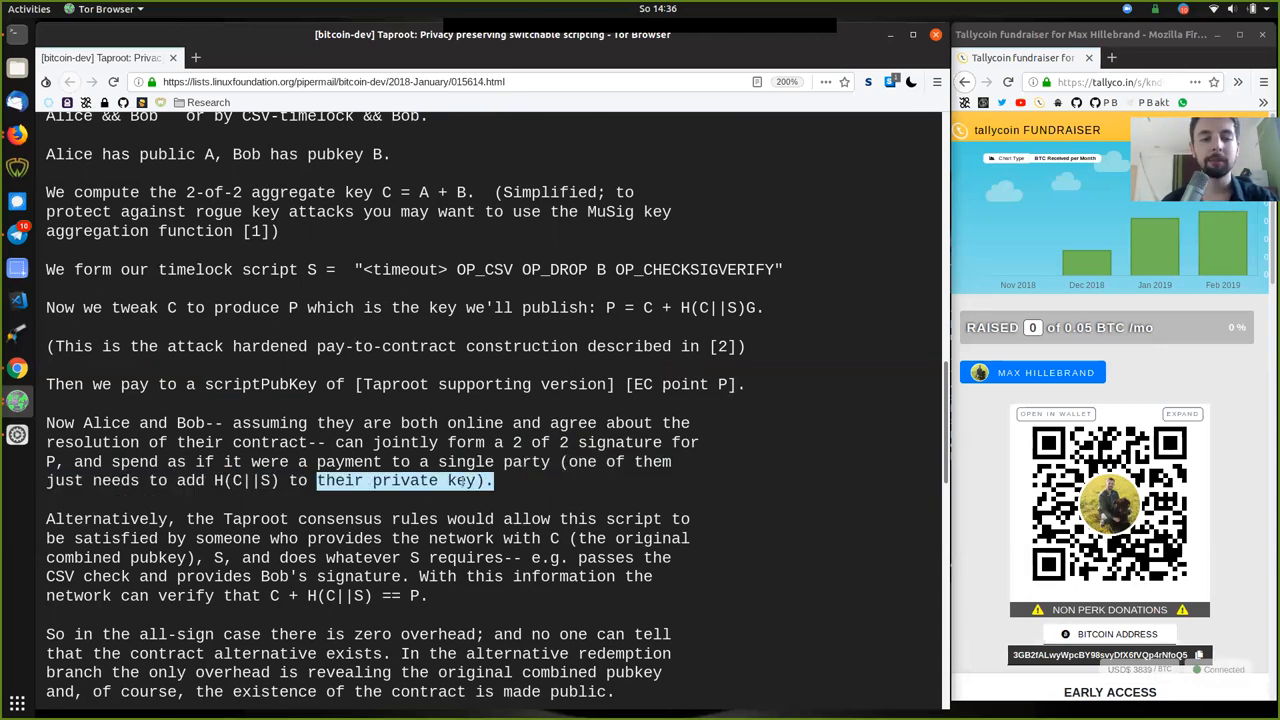
{"action": "left_click", "coordinate": [247, 420]}
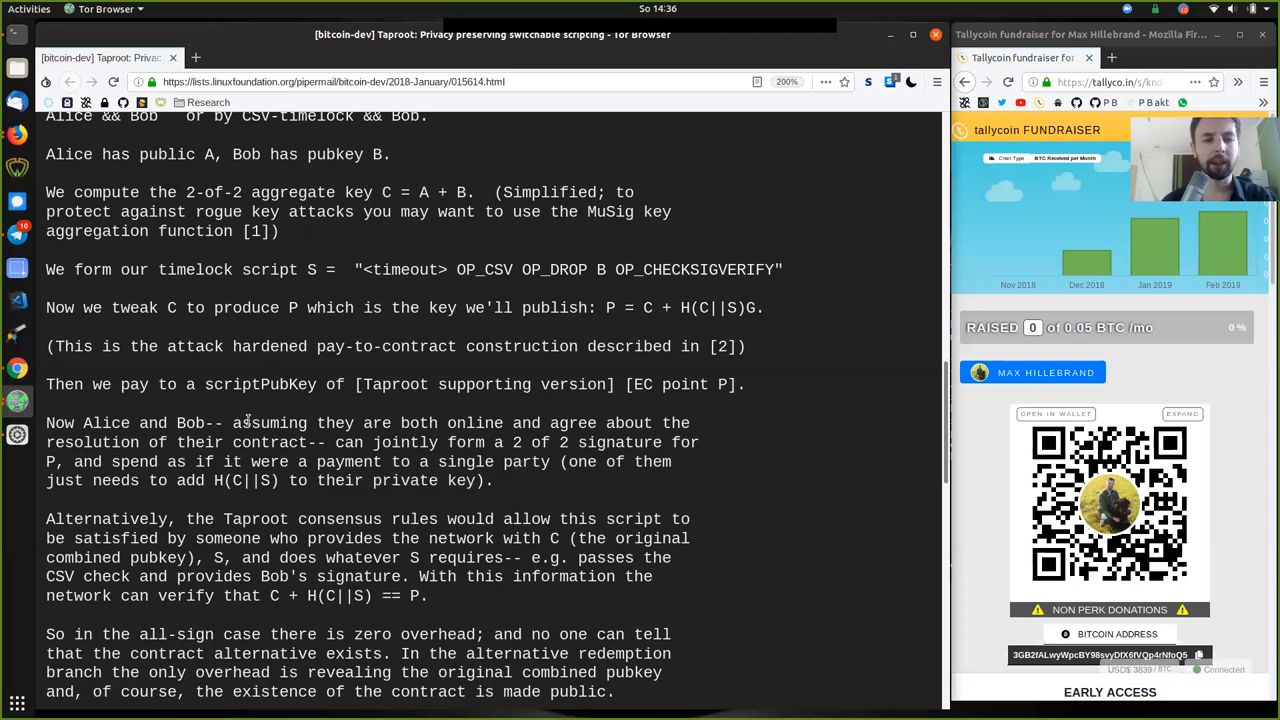
{"action": "left_click_drag", "start_coordinate": [46, 422], "coordinate": [493, 480]}
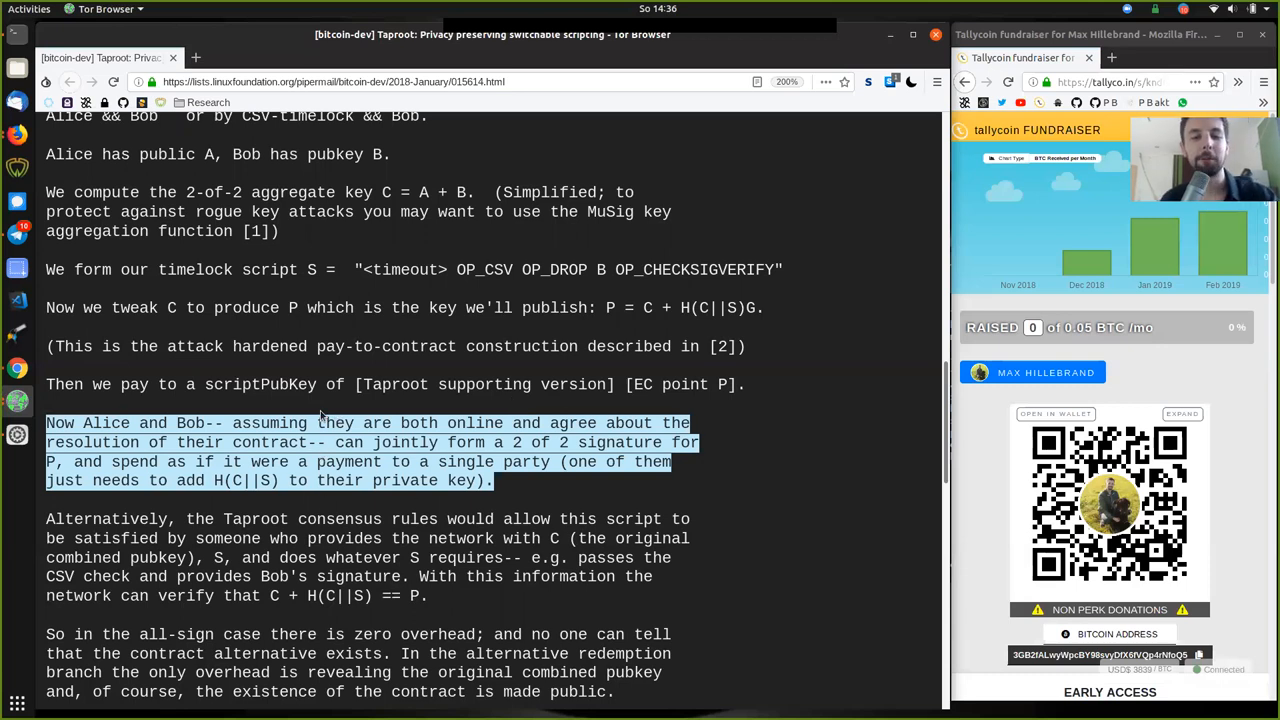
{"action": "left_click", "coordinate": [350, 413]}
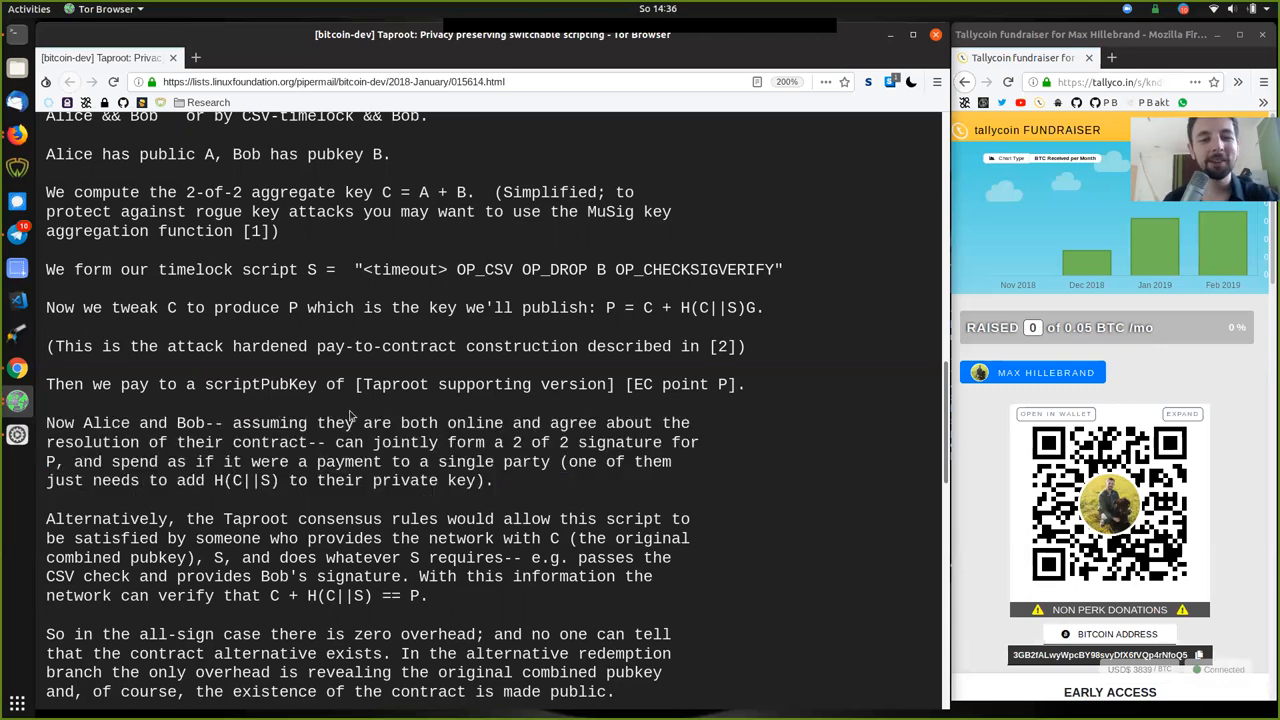
{"action": "double_click", "coordinate": [451, 422]}
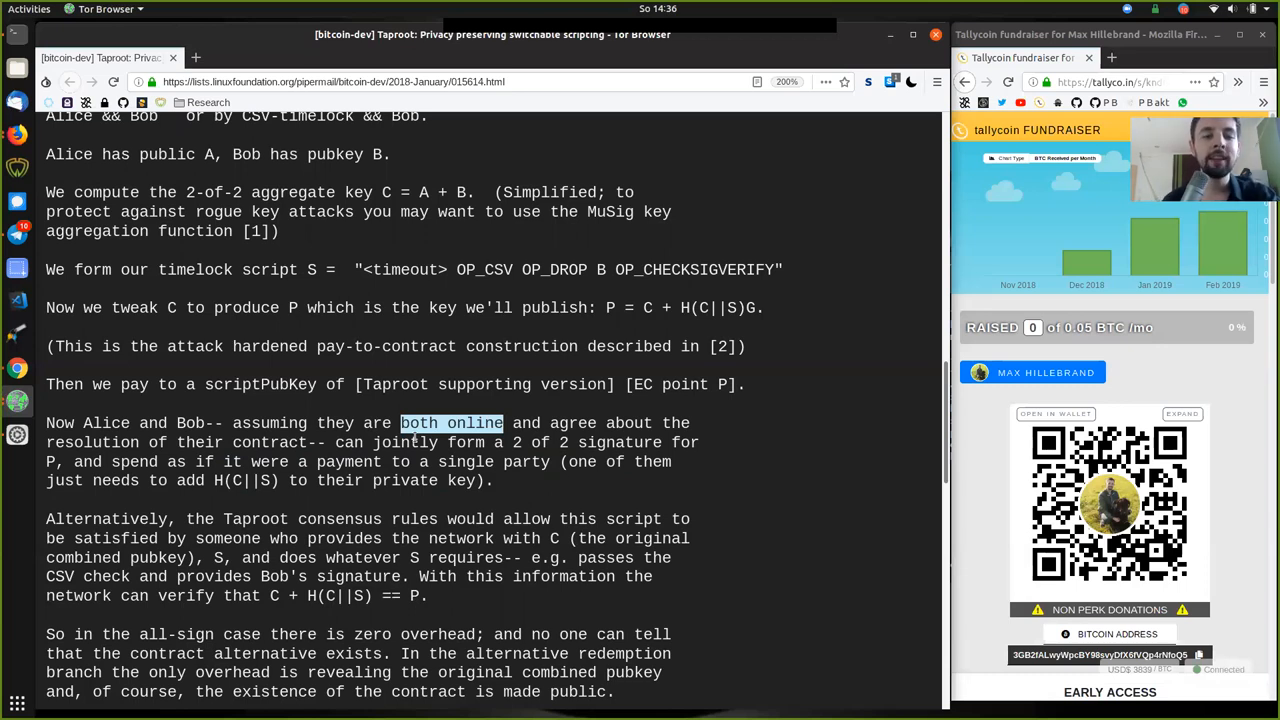
{"action": "mouse_move", "coordinate": [225, 400]}
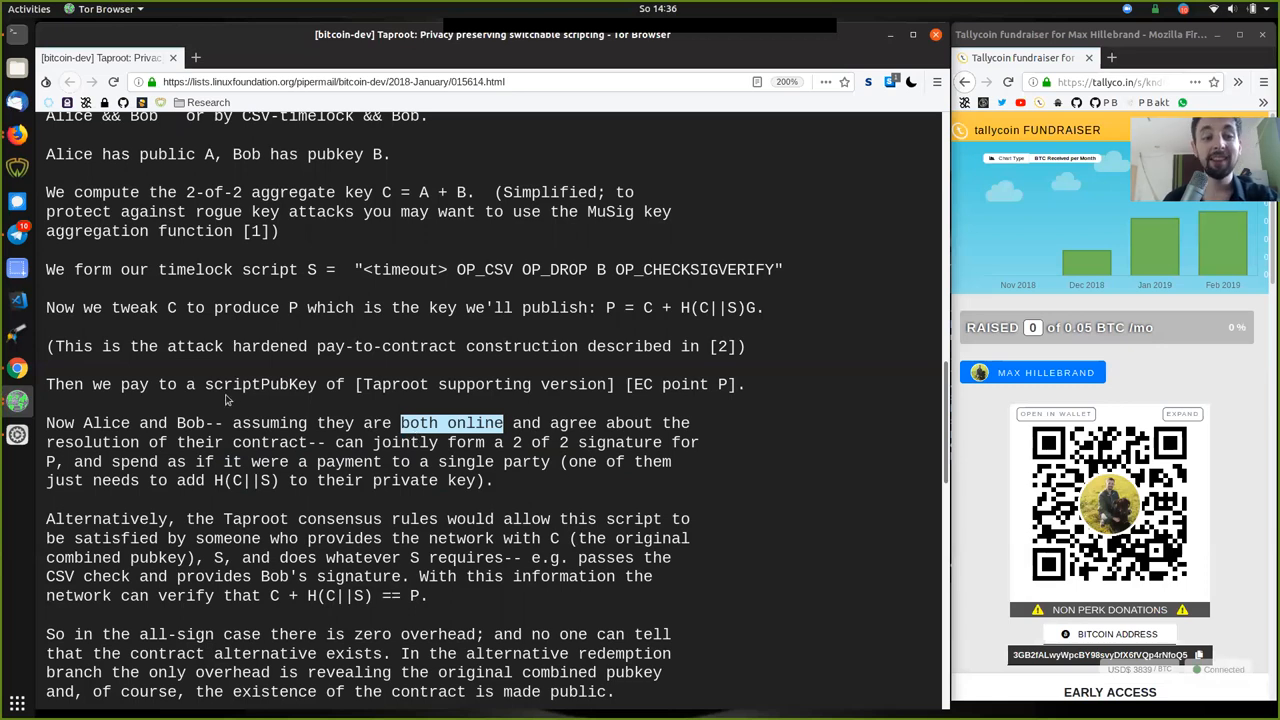
{"action": "double_click", "coordinate": [190, 423]}
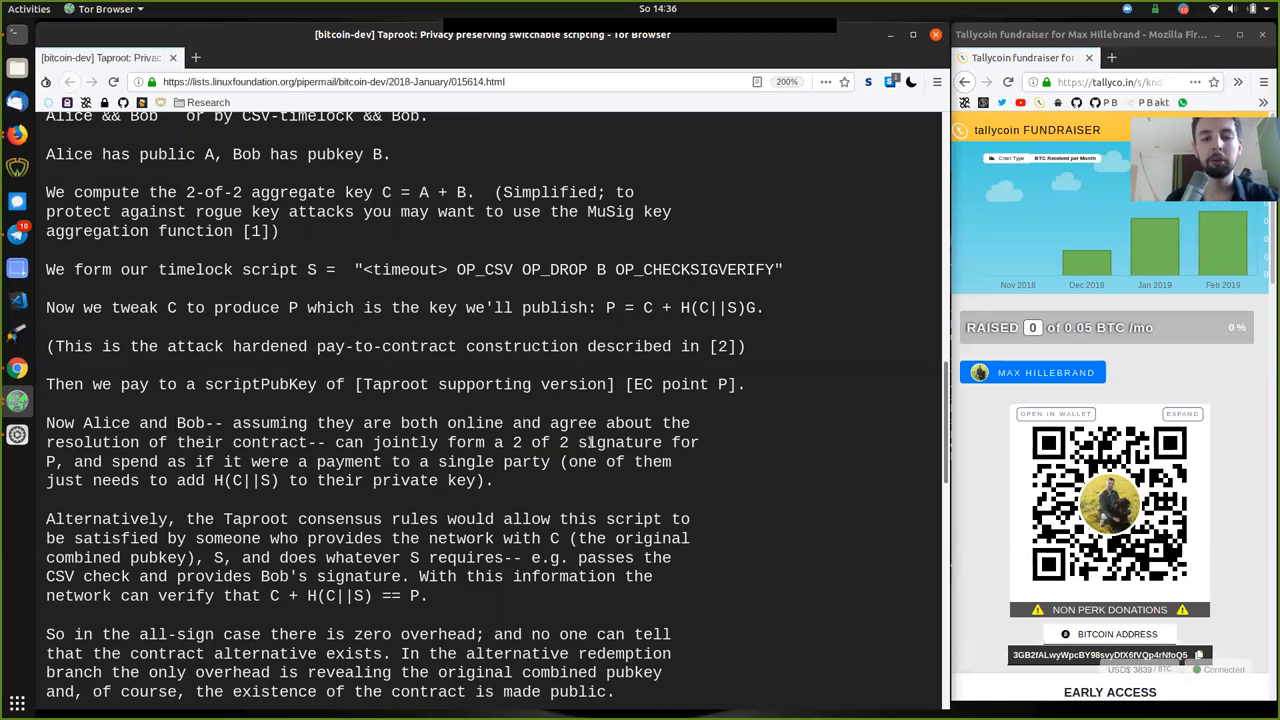
{"action": "double_click", "coordinate": [619, 442]}
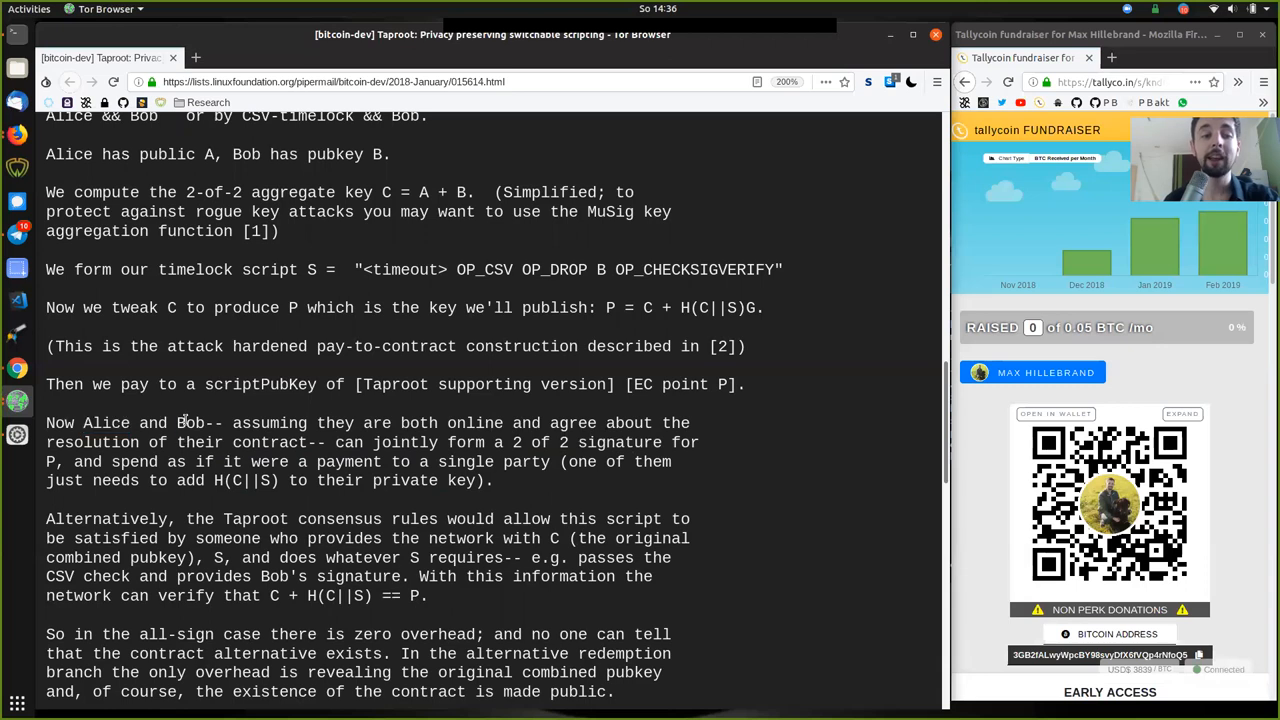
{"action": "double_click", "coordinate": [189, 422]}
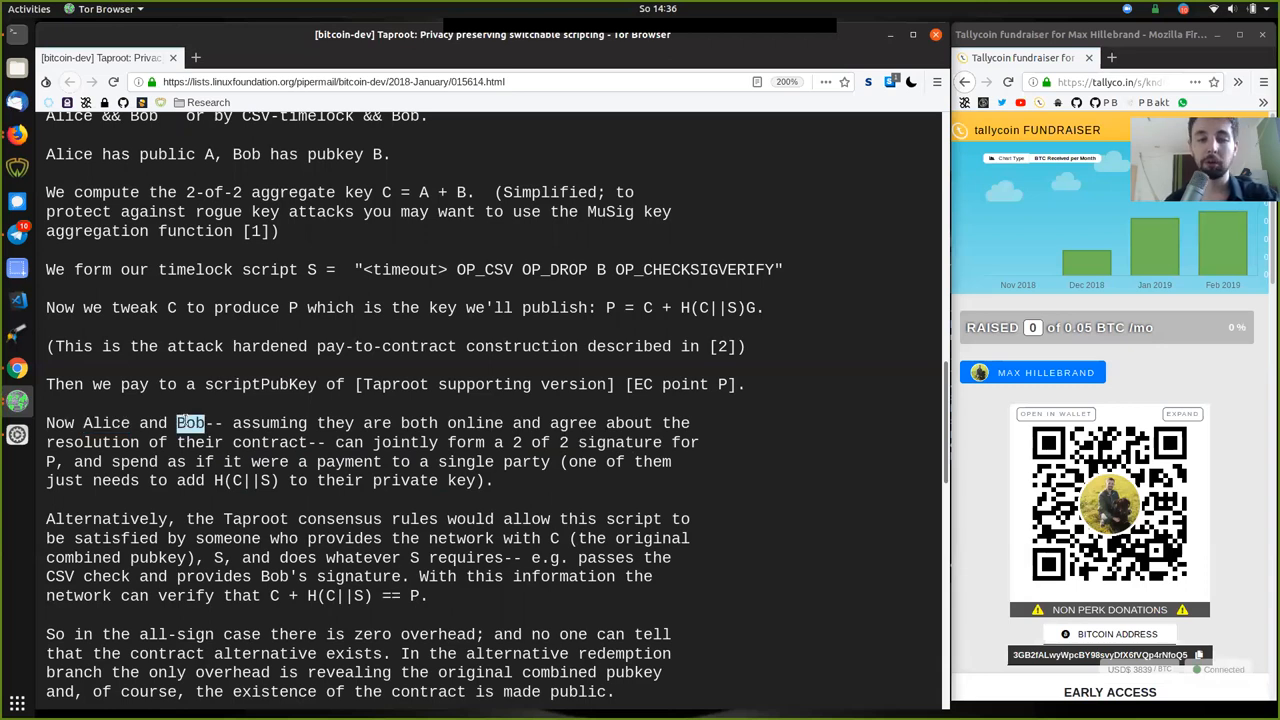
{"action": "mouse_move", "coordinate": [140, 415]}
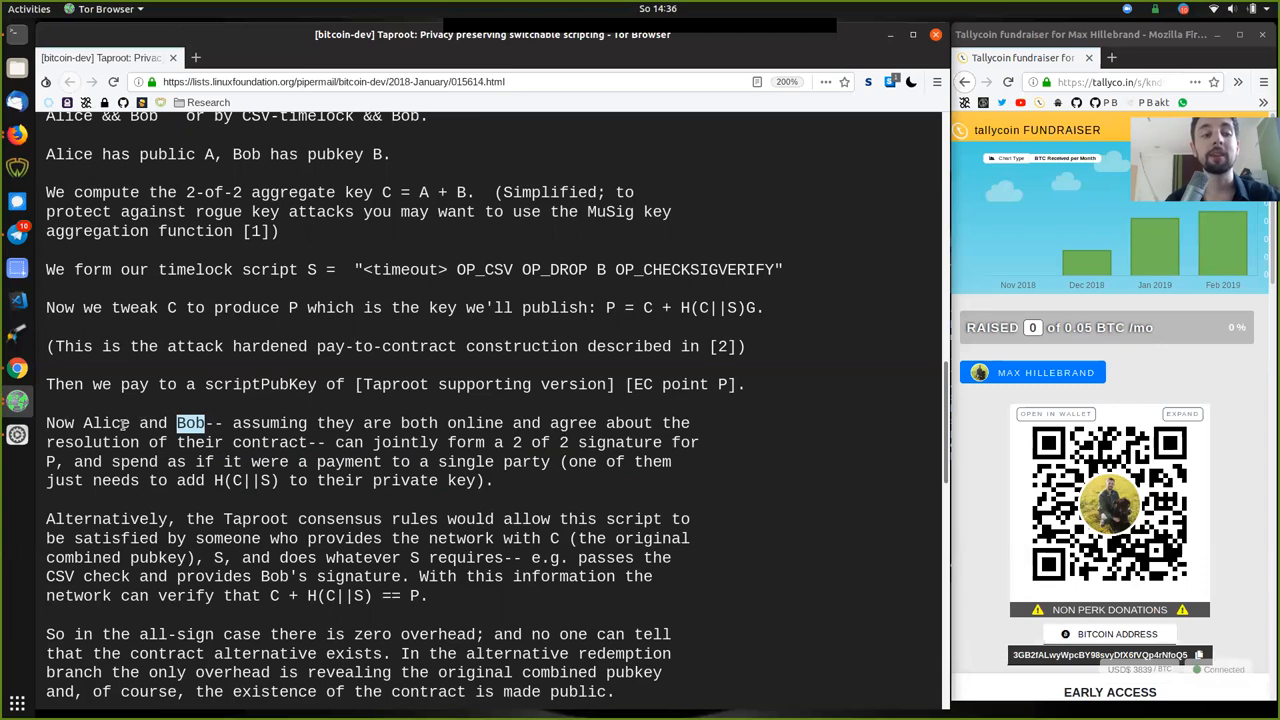
{"action": "left_click_drag", "start_coordinate": [190, 422], "coordinate": [83, 422]}
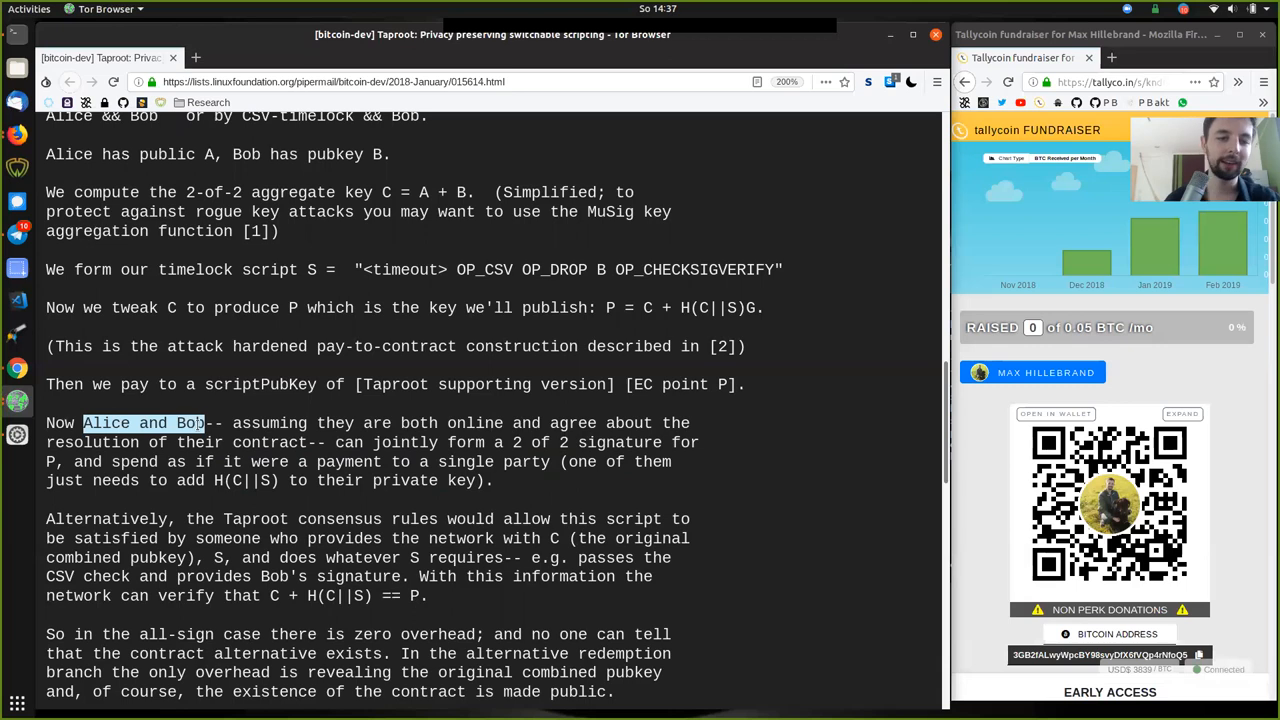
{"action": "mouse_move", "coordinate": [436, 390]}
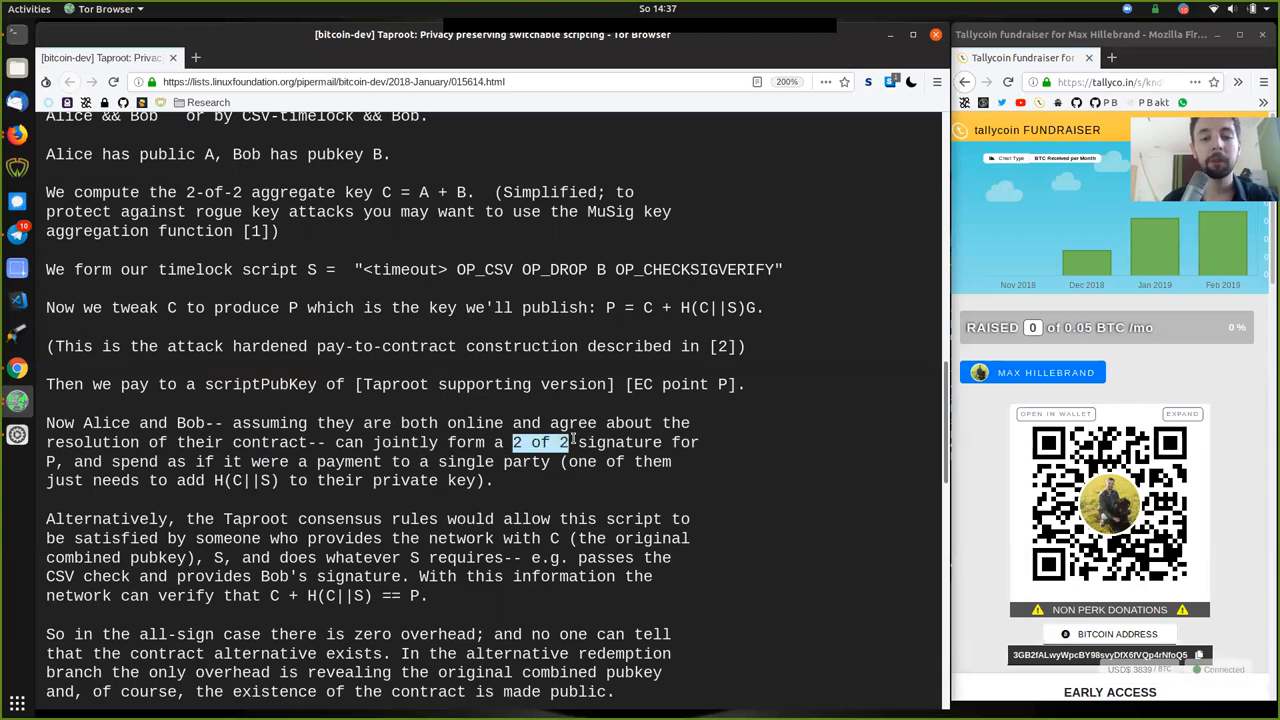
{"action": "mouse_move", "coordinate": [456, 187]}
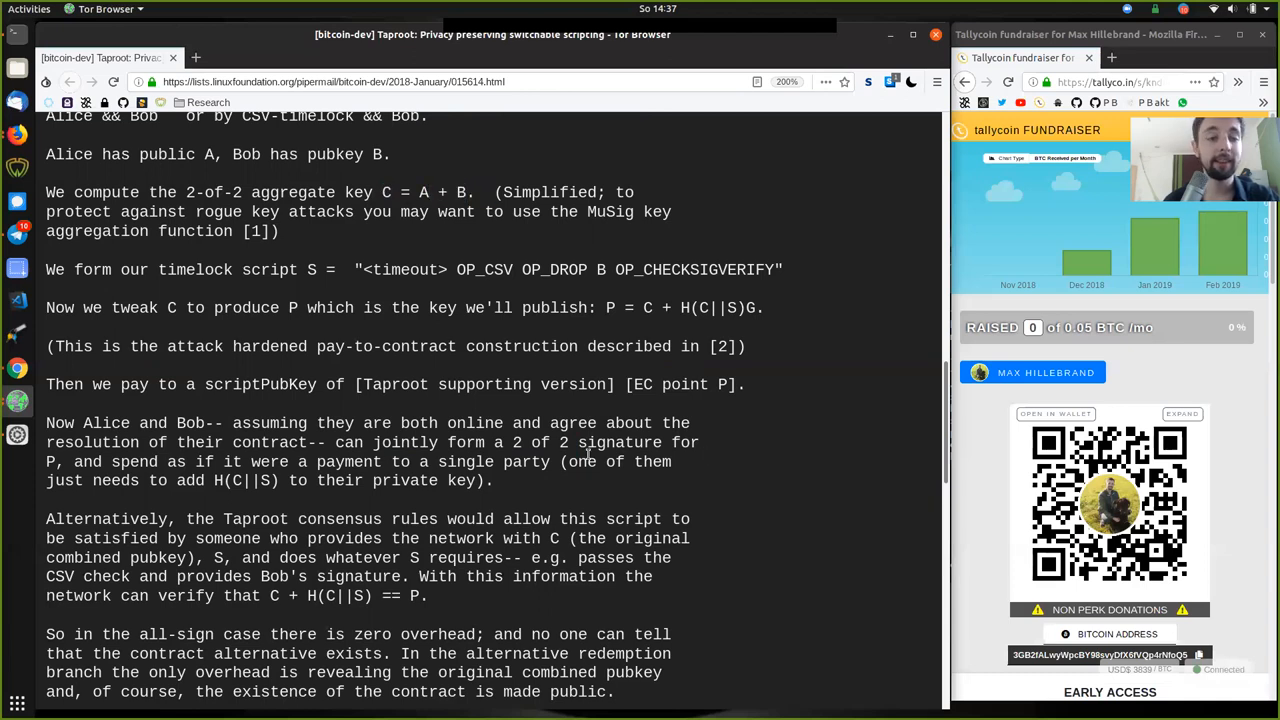
{"action": "mouse_move", "coordinate": [628, 338]}
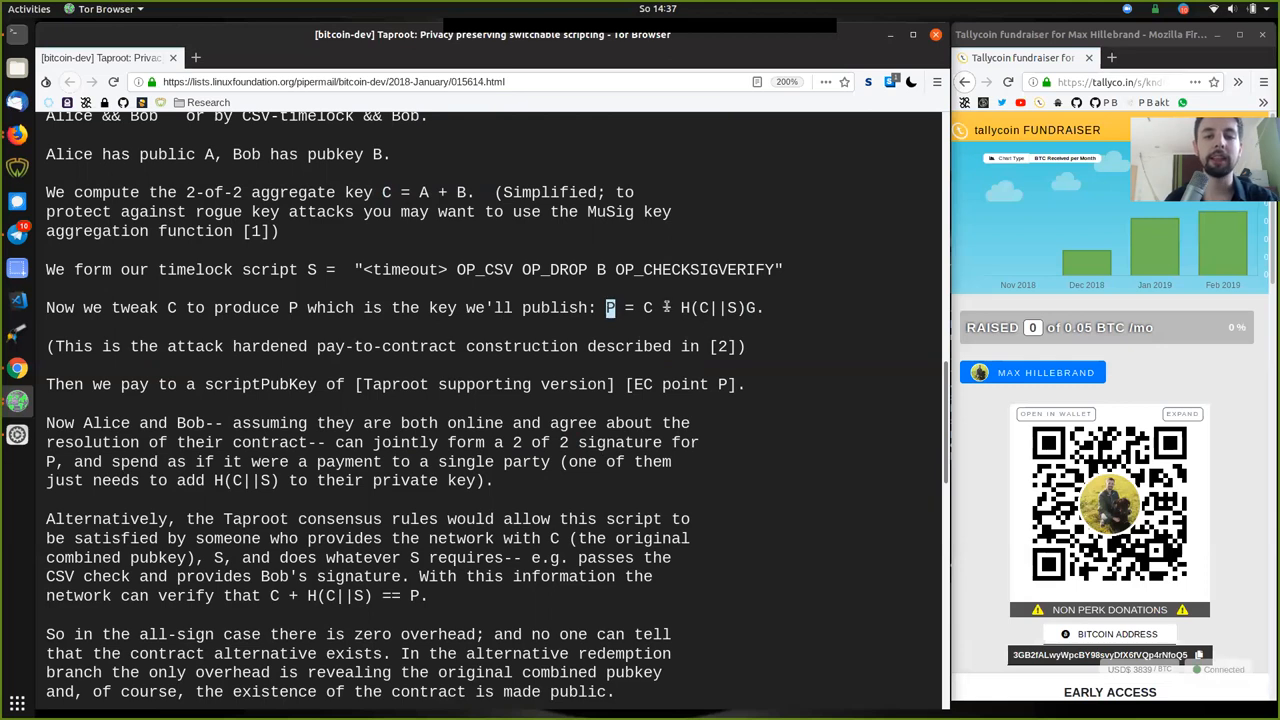
{"action": "mouse_move", "coordinate": [314, 503]}
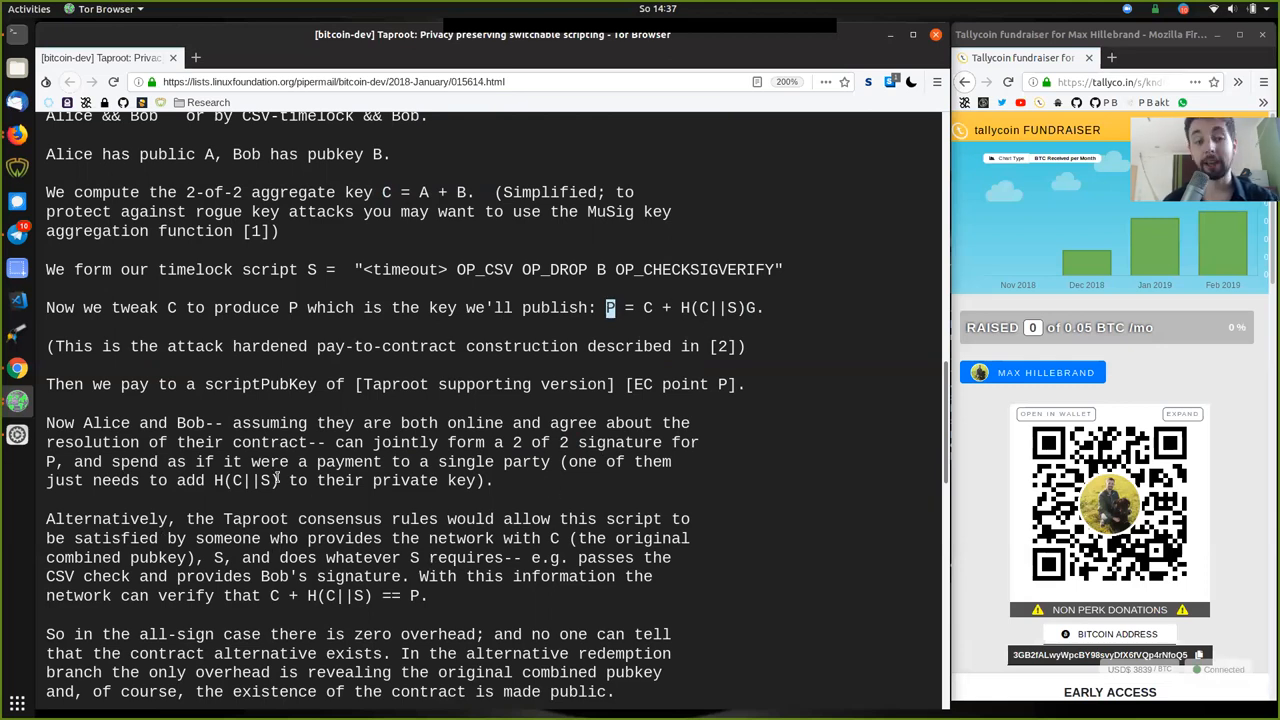
{"action": "double_click", "coordinate": [493, 461]}
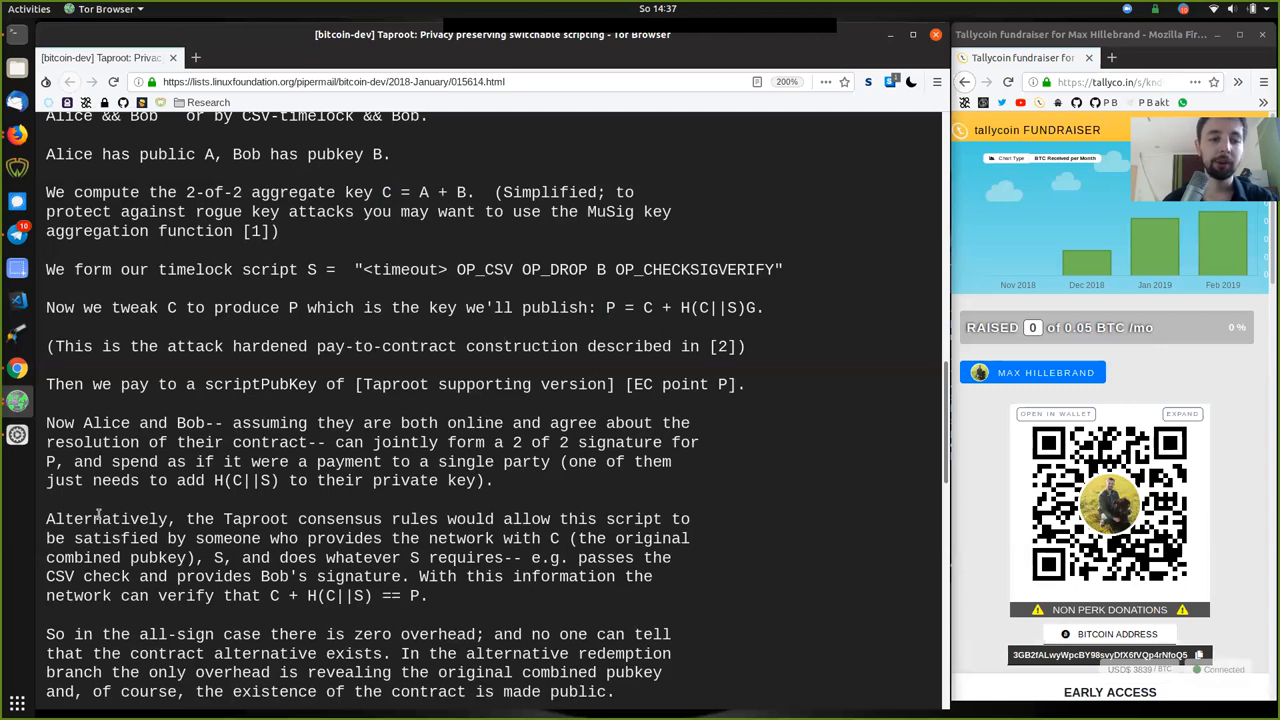
{"action": "double_click", "coordinate": [339, 519]}
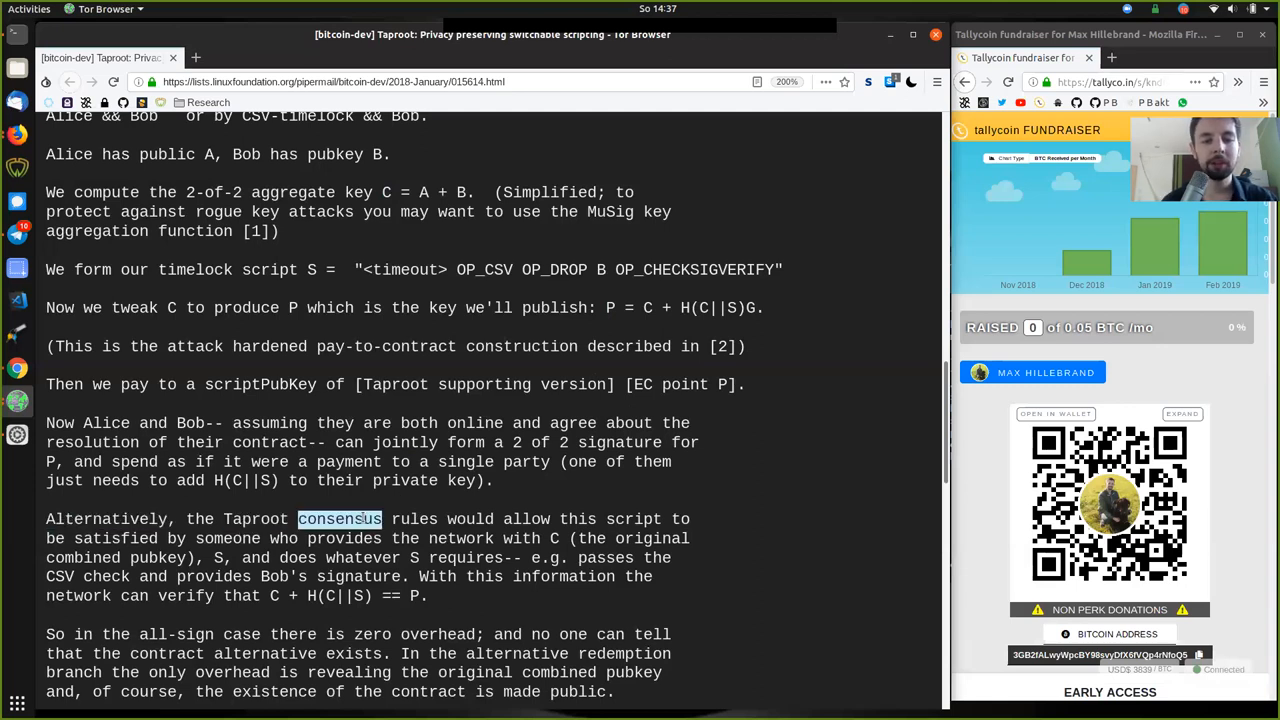
{"action": "double_click", "coordinate": [549, 518]}
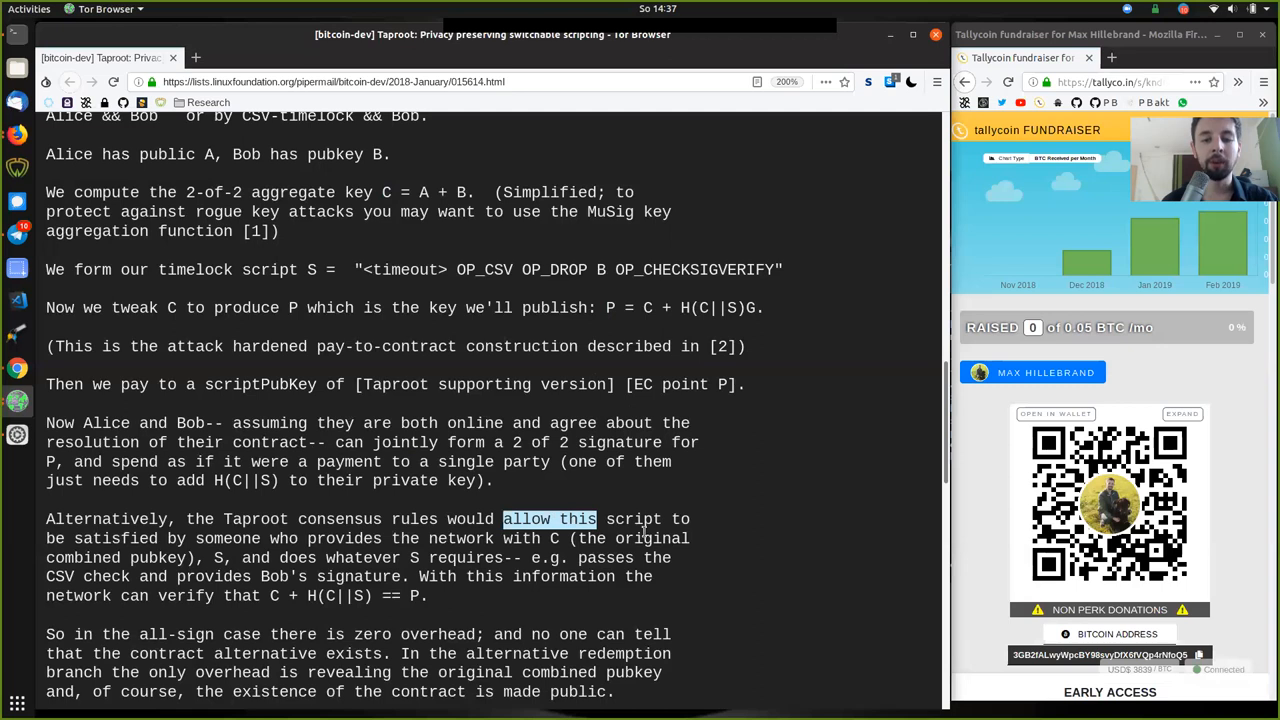
{"action": "double_click", "coordinate": [114, 538]}
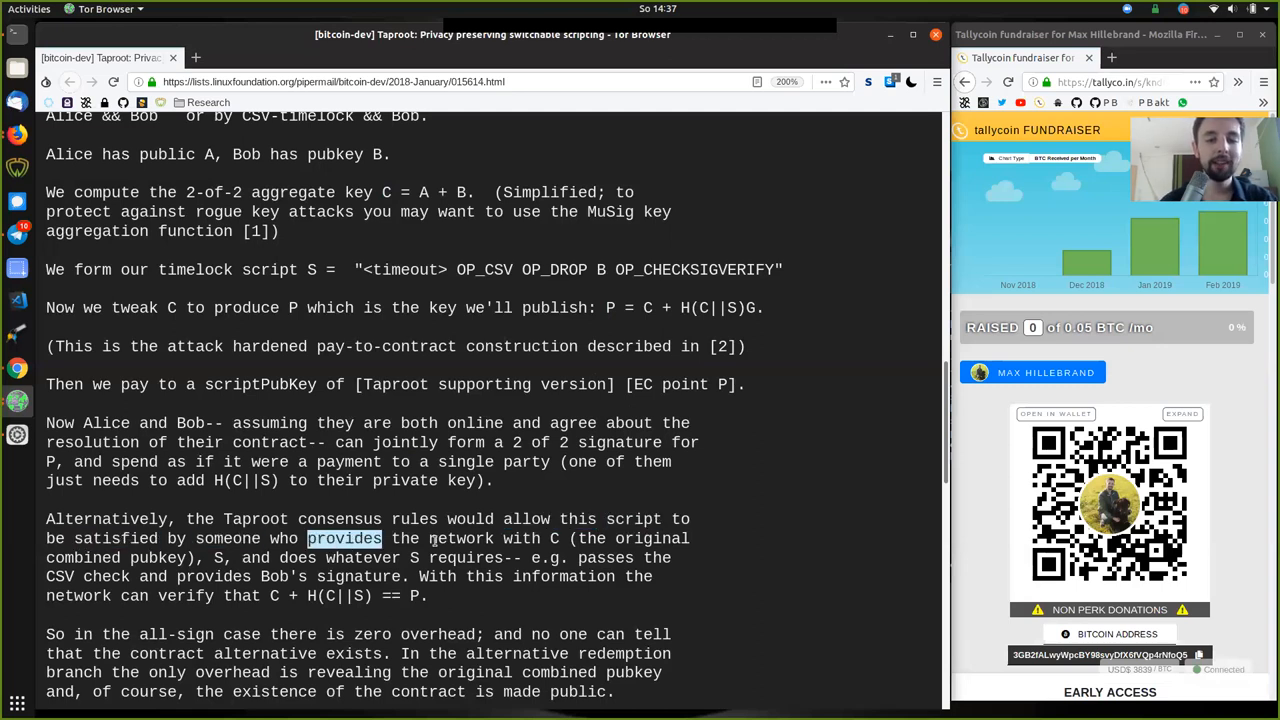
{"action": "left_click", "coordinate": [554, 538]}
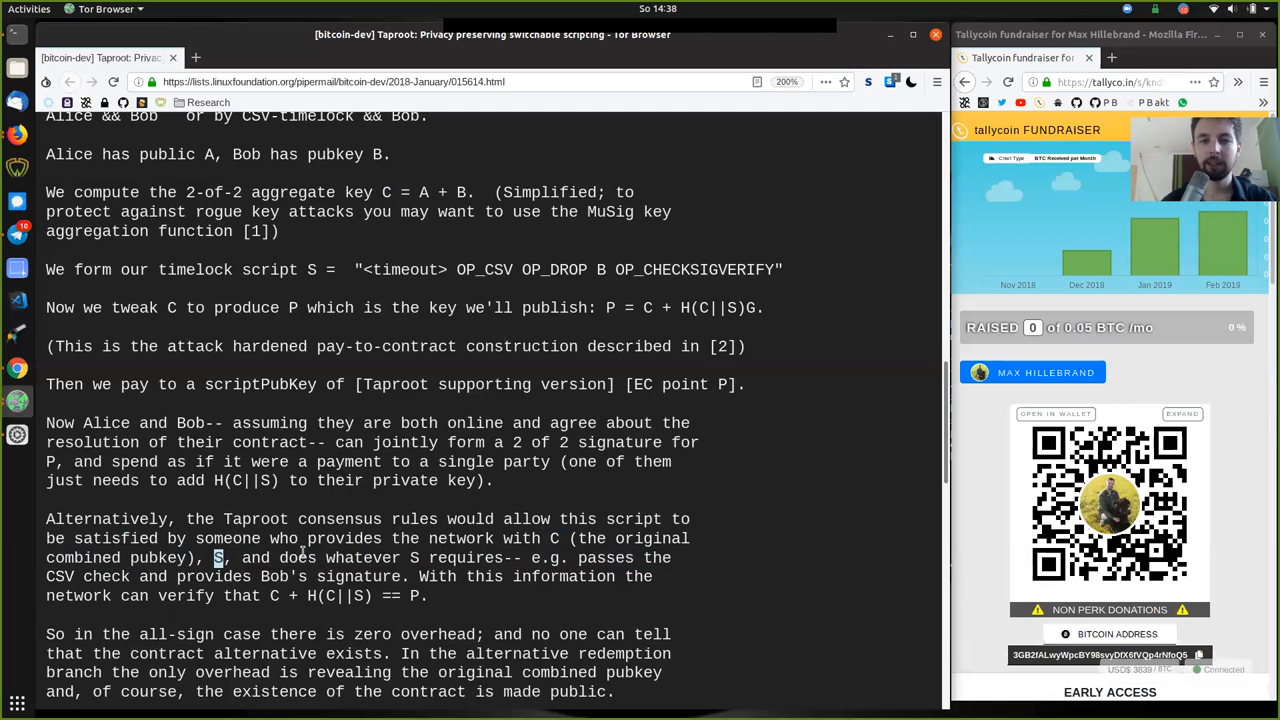
{"action": "double_click", "coordinate": [338, 558]}
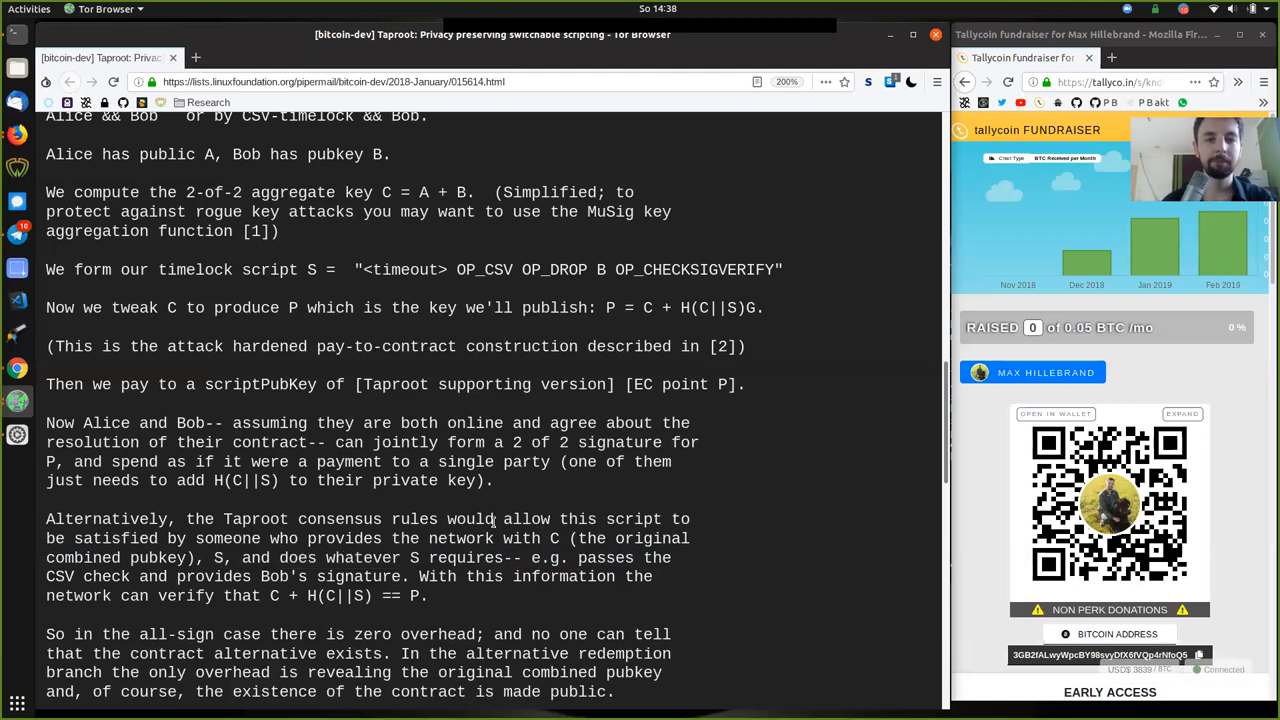
{"action": "mouse_move", "coordinate": [448, 507]}
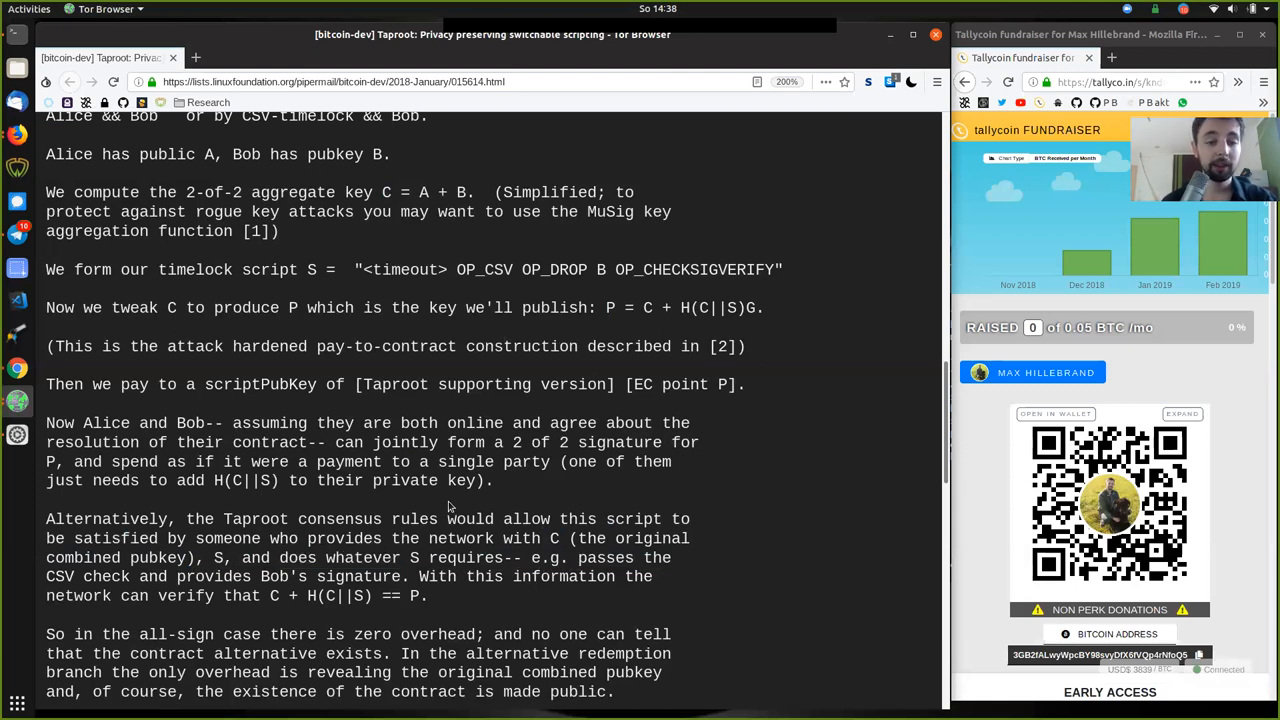
{"action": "double_click", "coordinate": [464, 558]}
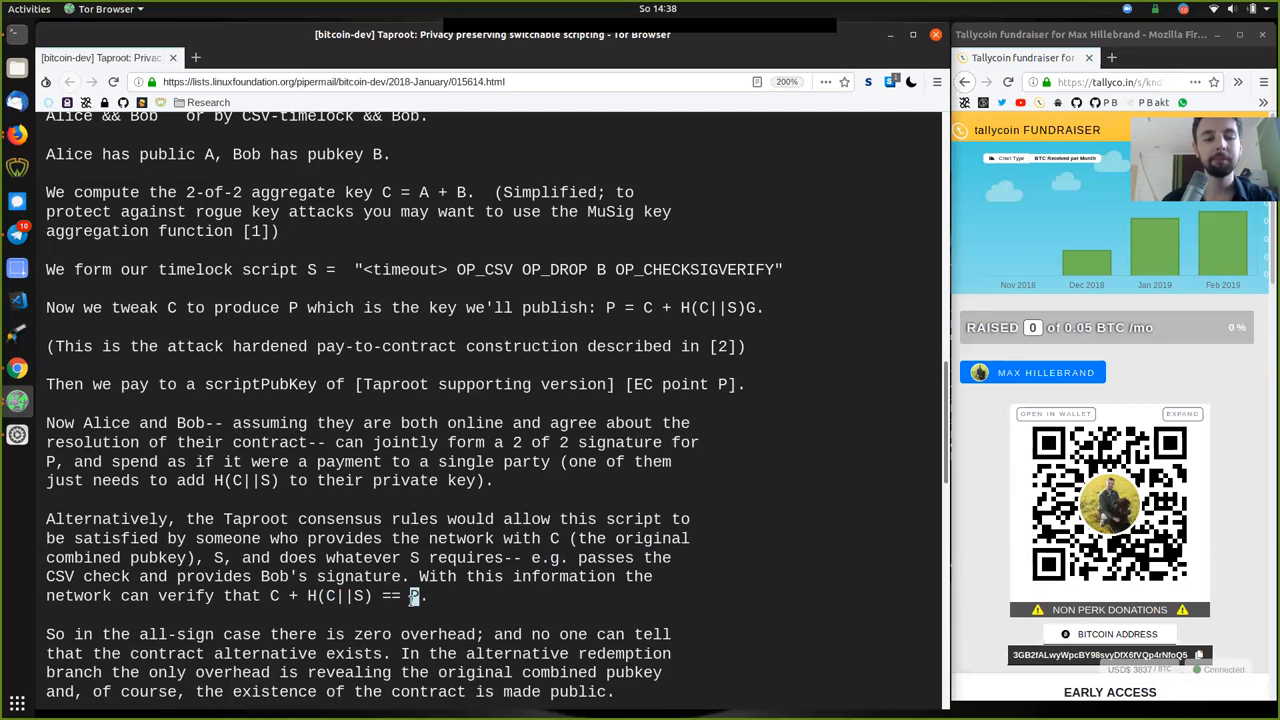
{"action": "mouse_move", "coordinate": [513, 487]}
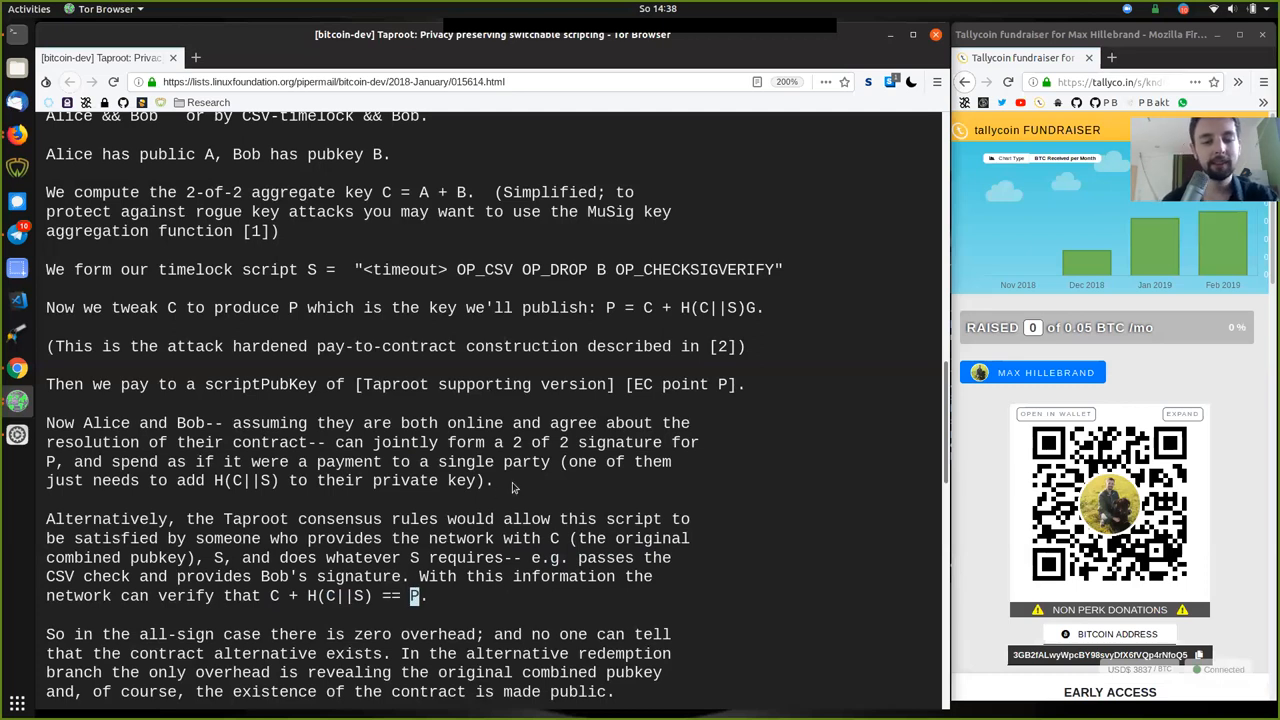
{"action": "mouse_move", "coordinate": [548, 540]}
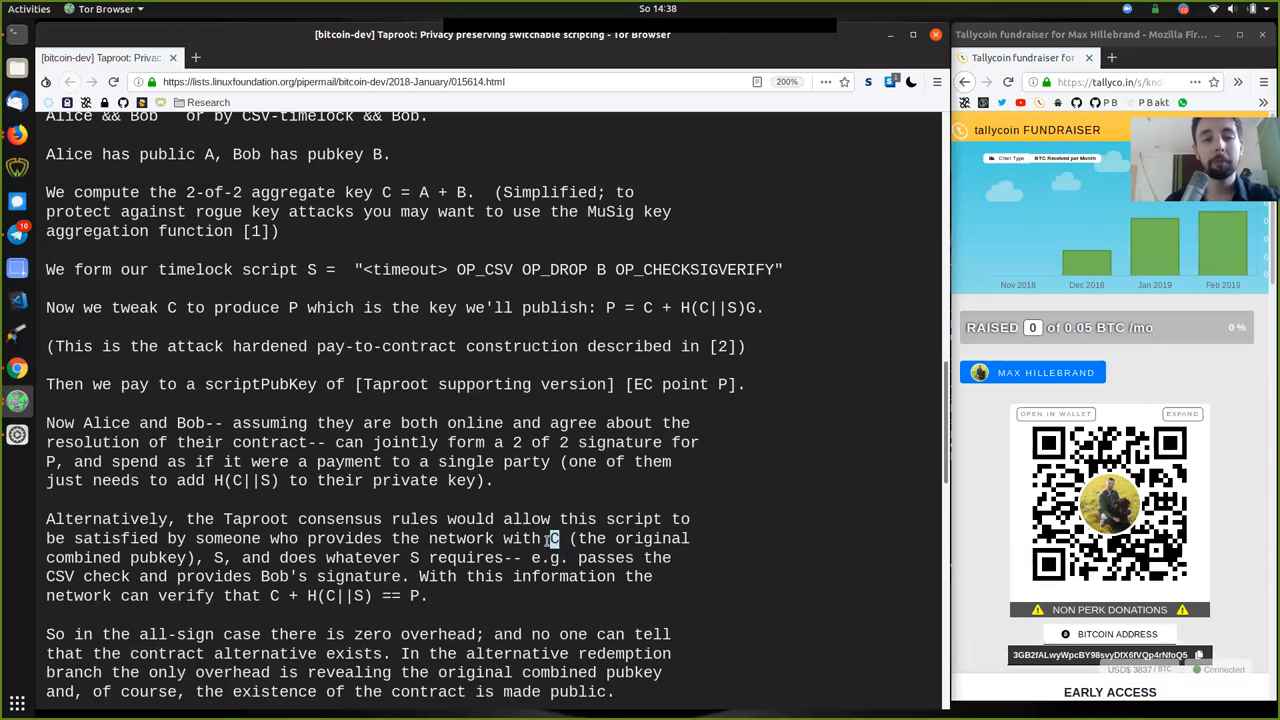
{"action": "double_click", "coordinate": [428, 192]}
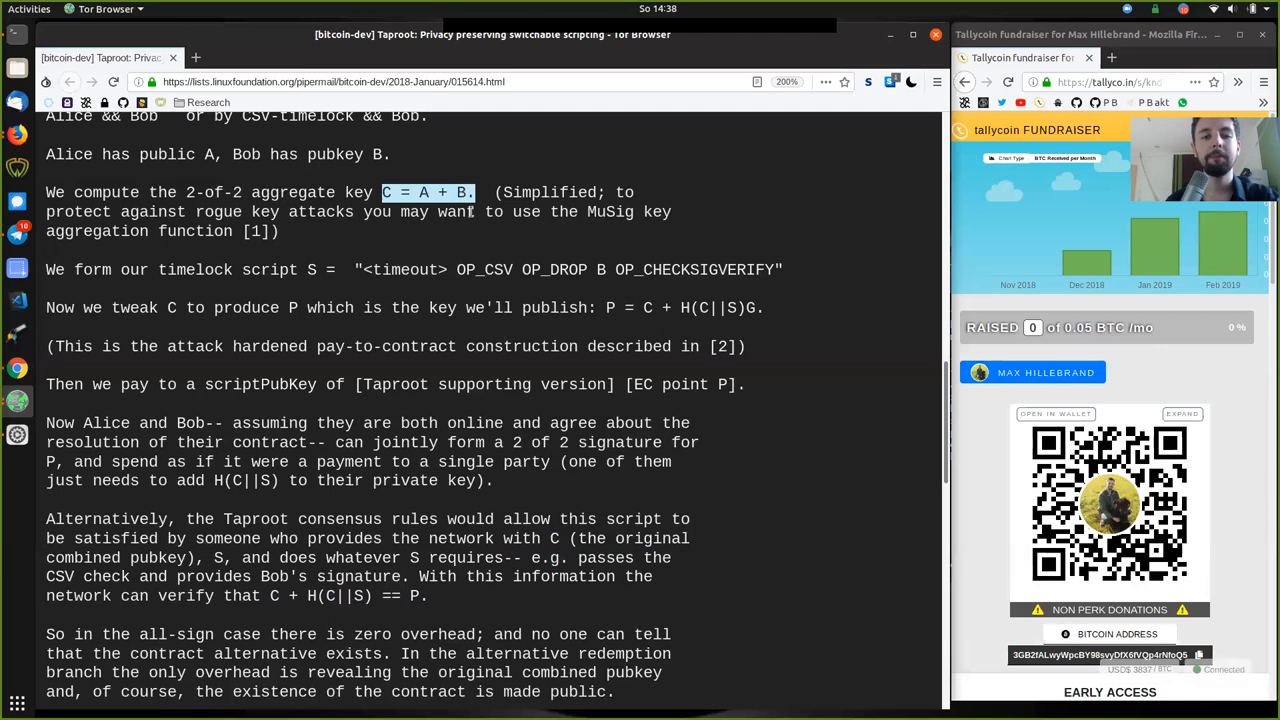
{"action": "scroll", "scroll_direction": "up", "scroll_amount": 3}
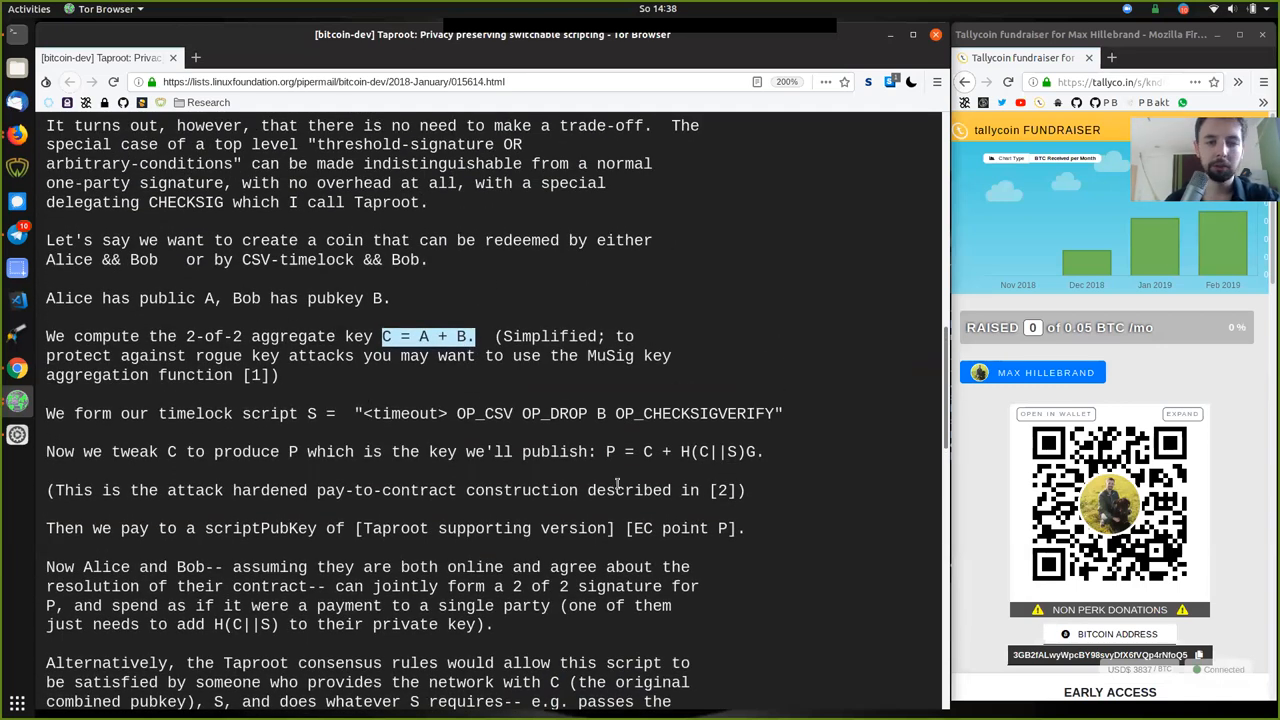
{"action": "scroll", "scroll_direction": "down", "scroll_amount": 3}
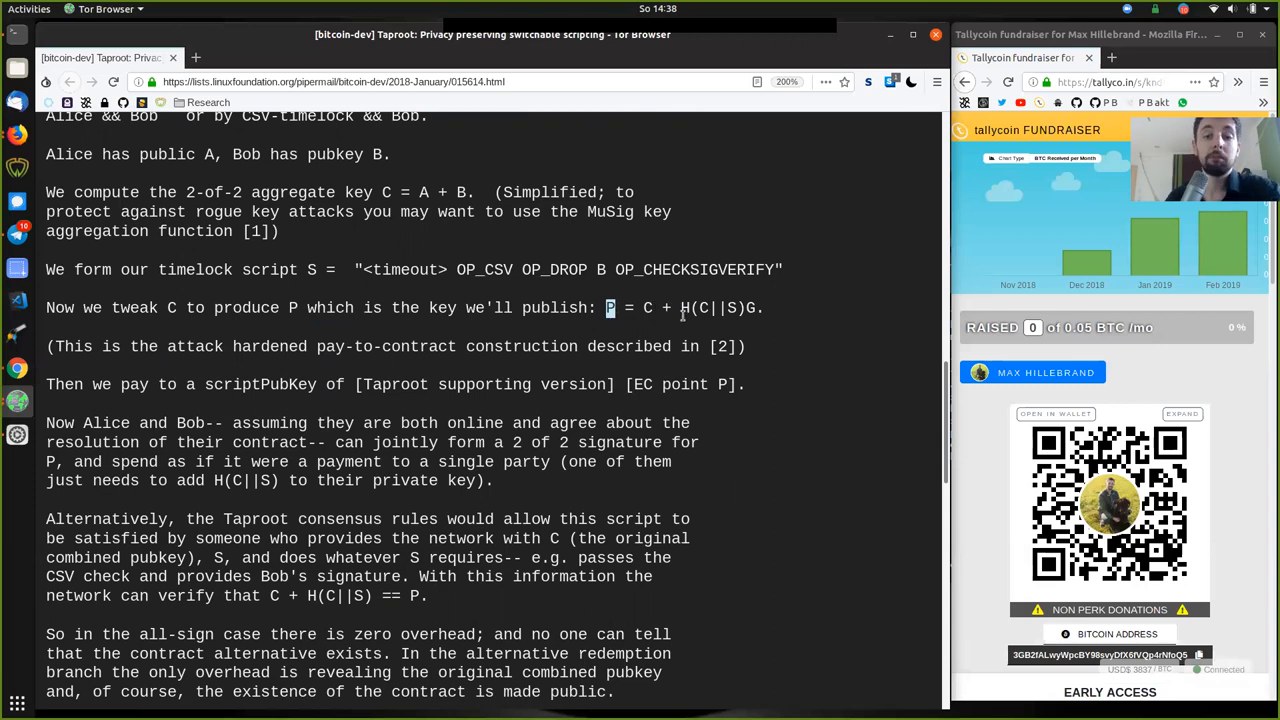
{"action": "left_click_drag", "start_coordinate": [611, 307], "coordinate": [763, 307]}
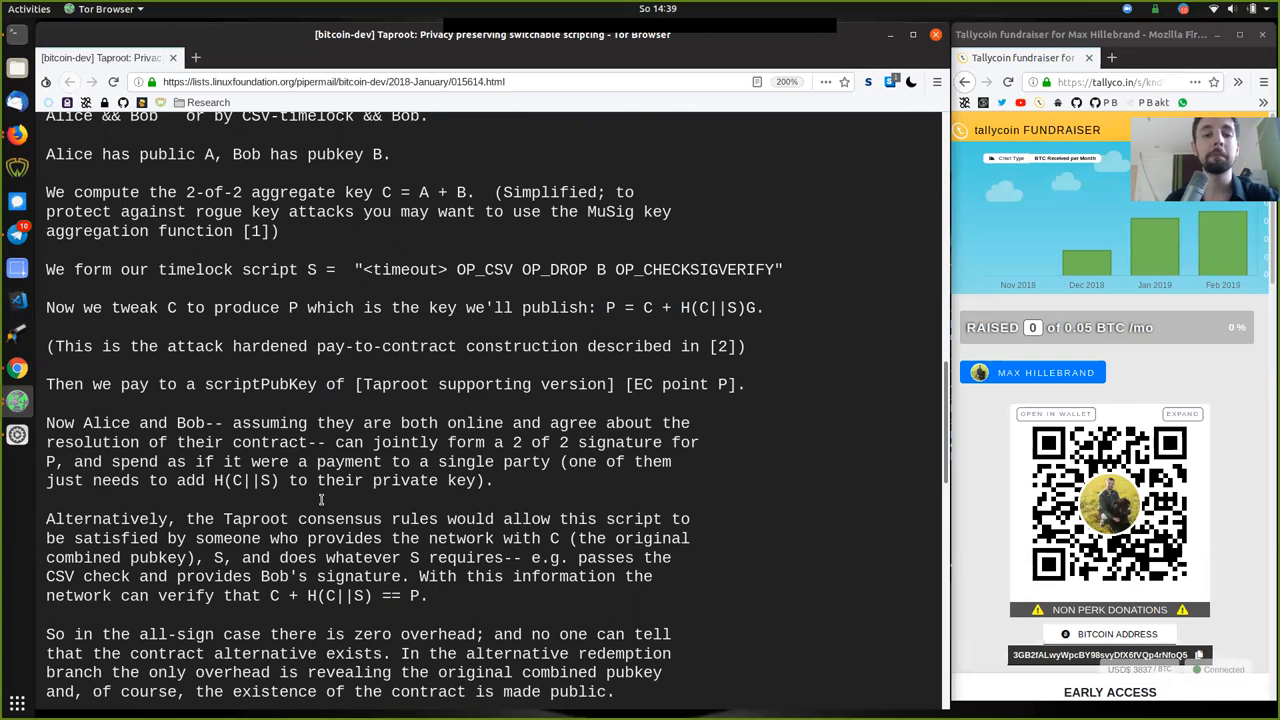
{"action": "mouse_move", "coordinate": [111, 154]}
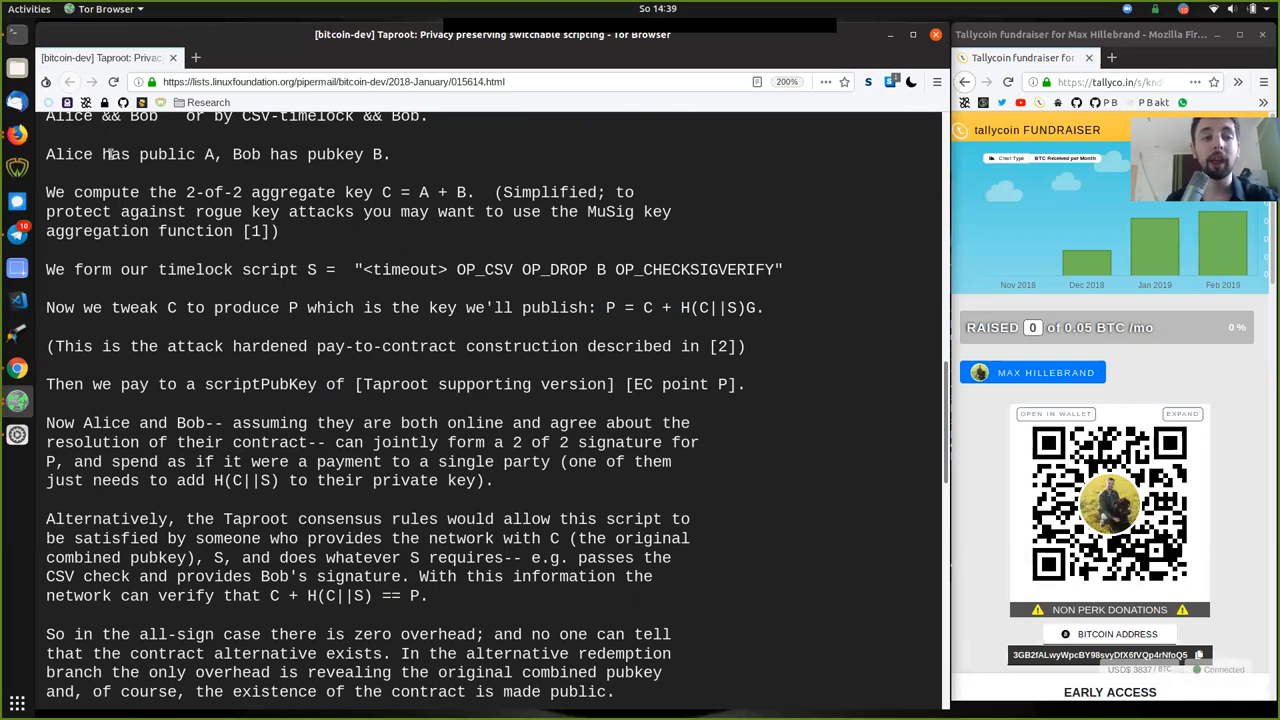
{"action": "double_click", "coordinate": [249, 154]}
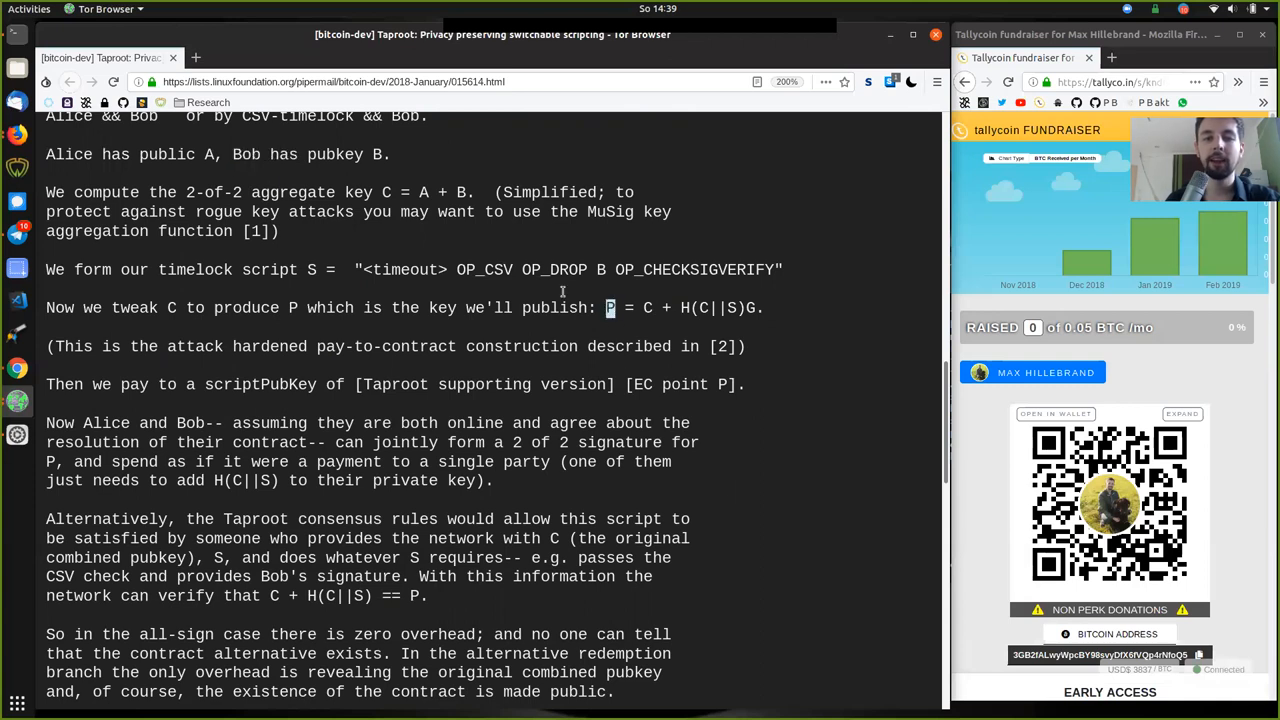
{"action": "mouse_move", "coordinate": [527, 483]}
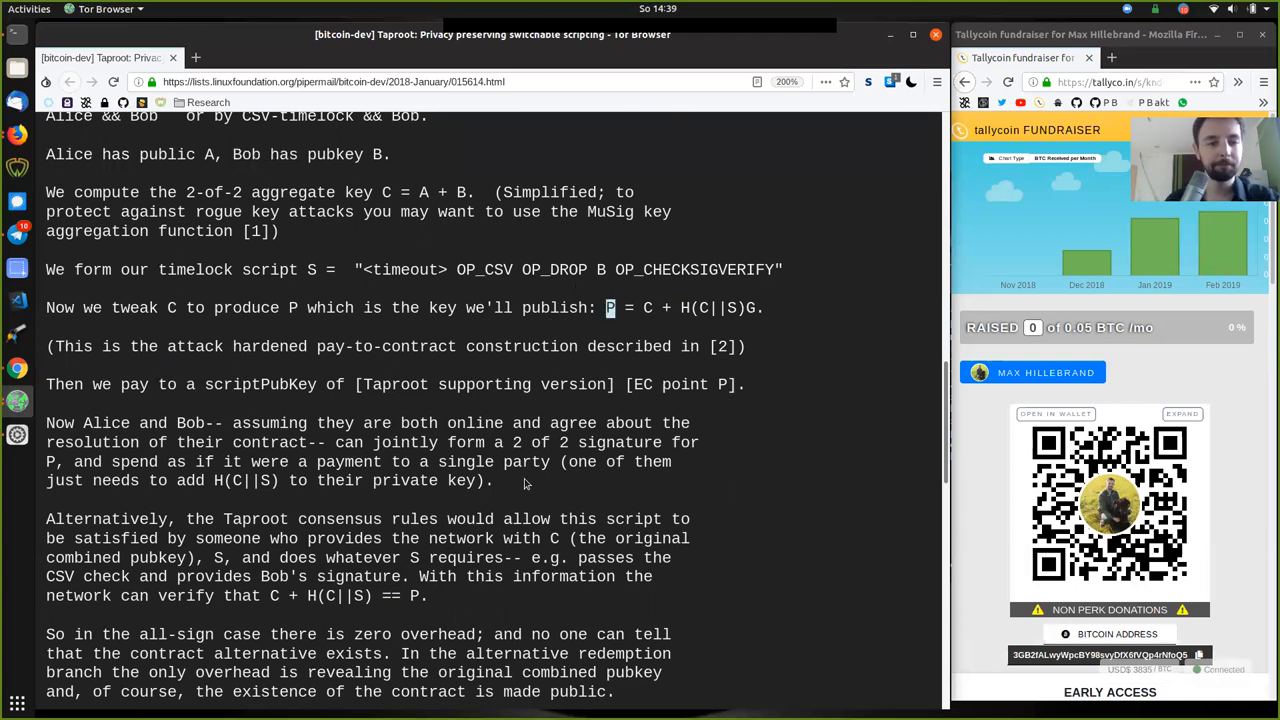
{"action": "scroll", "scroll_direction": "down", "scroll_amount": 3}
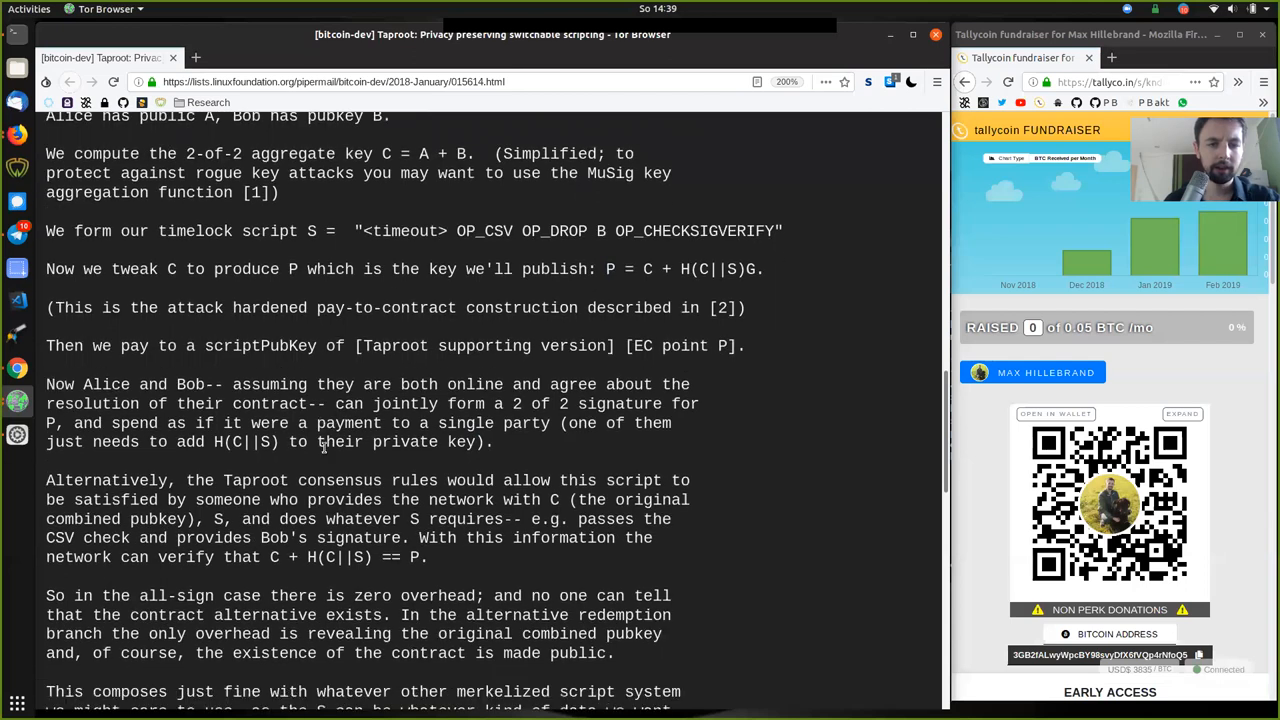
{"action": "scroll", "scroll_direction": "down", "scroll_amount": 3}
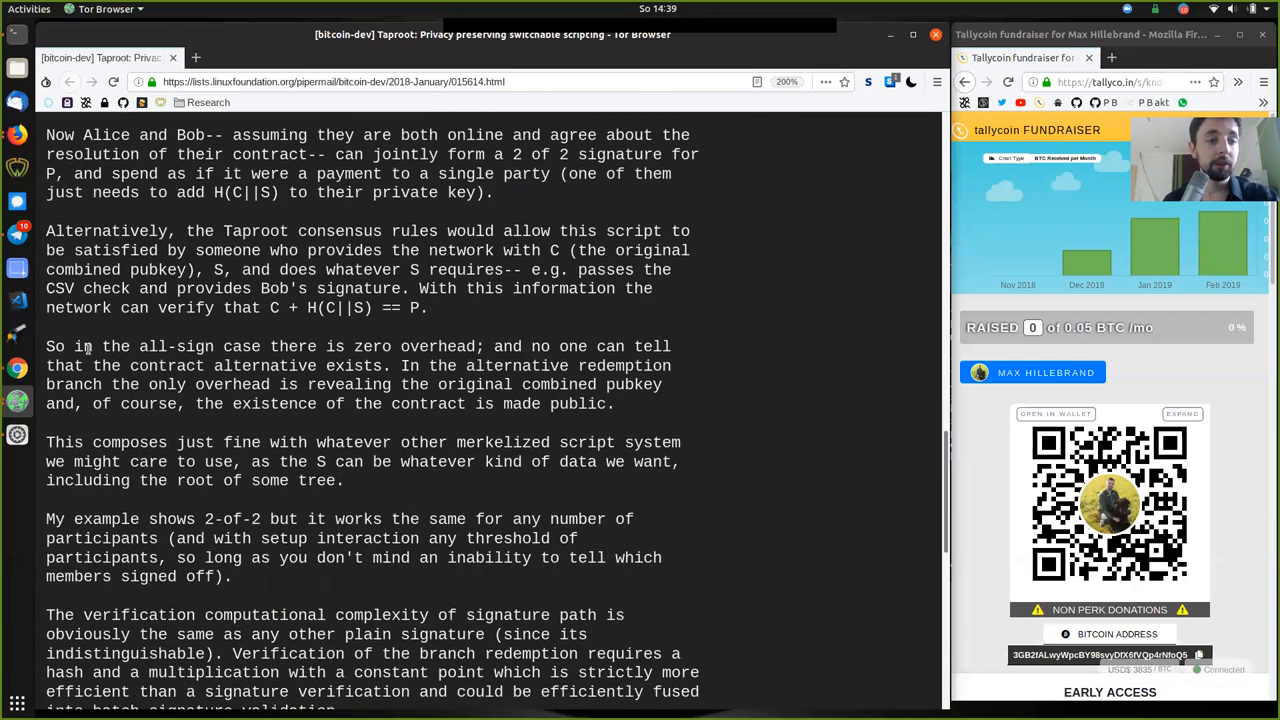
{"action": "double_click", "coordinate": [176, 346]}
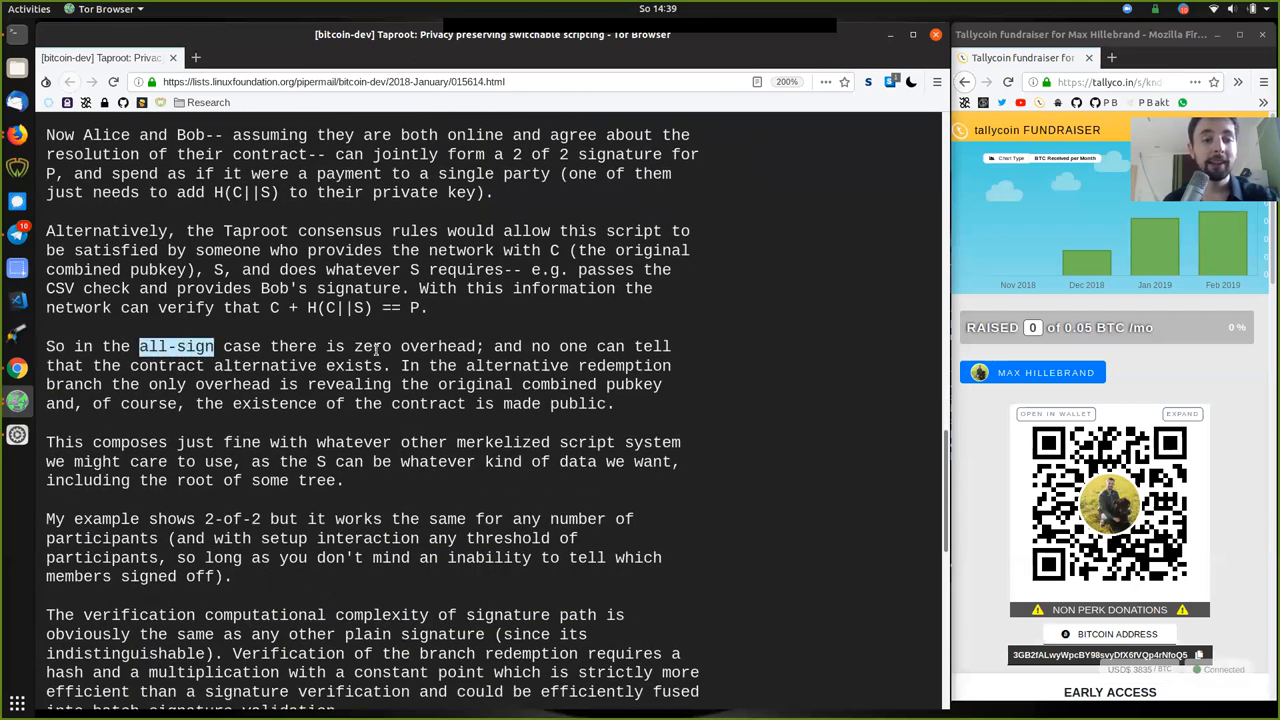
{"action": "double_click", "coordinate": [371, 346]}
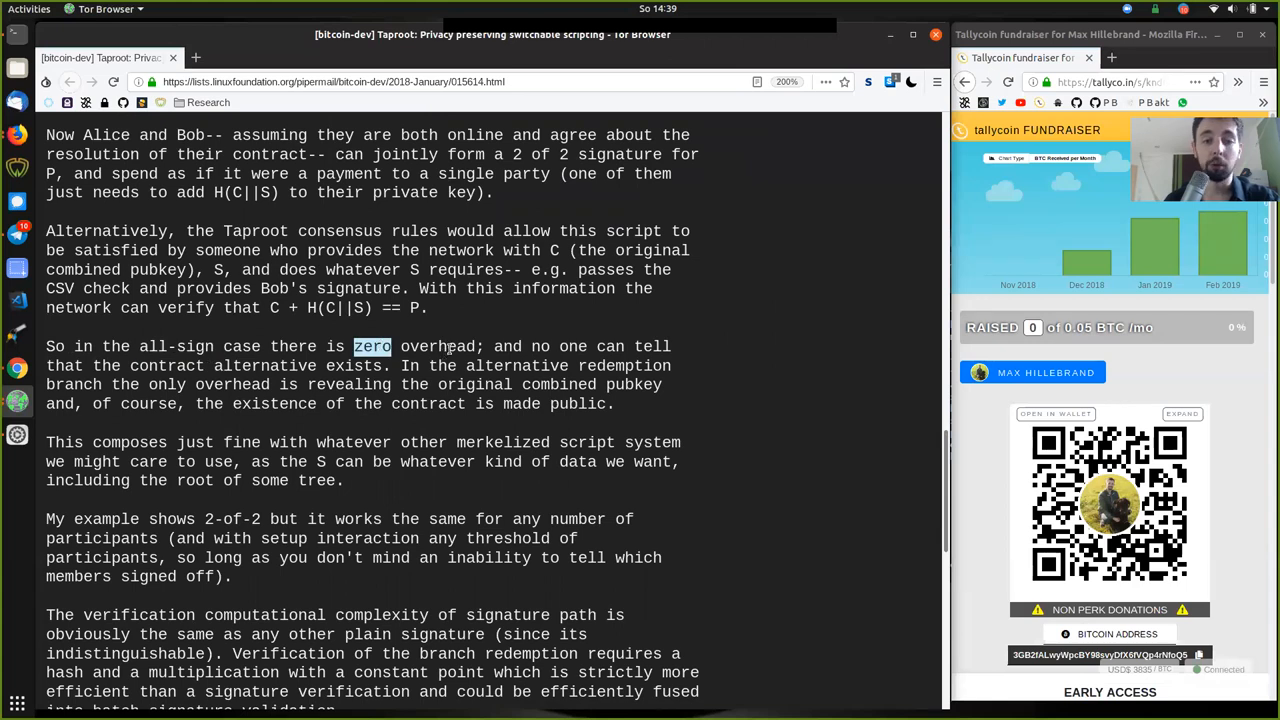
{"action": "double_click", "coordinate": [437, 346]}
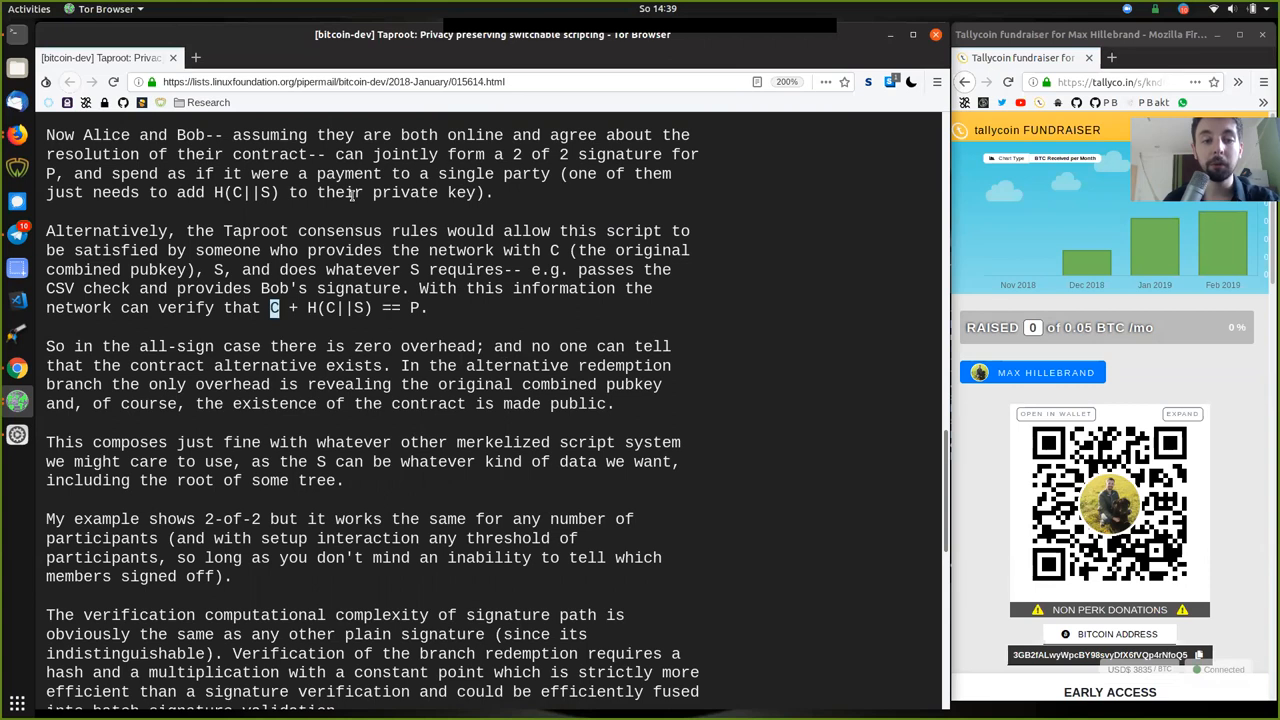
{"action": "scroll", "scroll_direction": "up", "scroll_amount": 3}
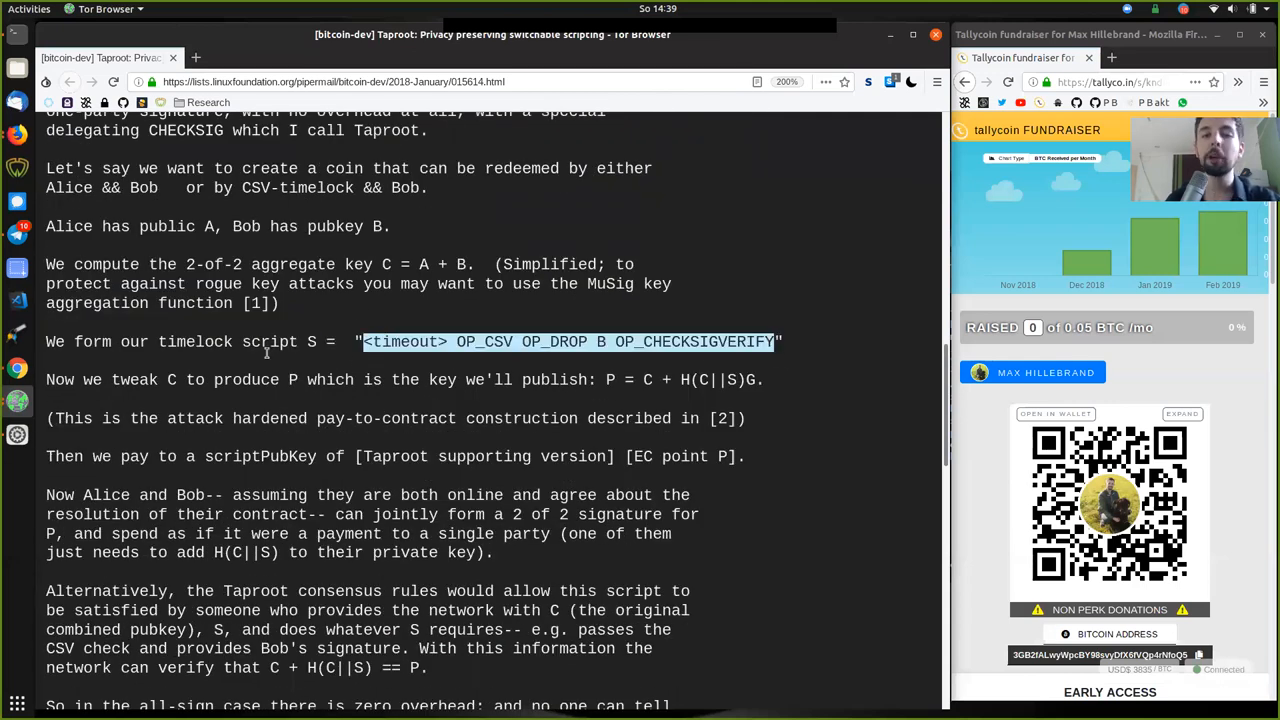
{"action": "scroll", "scroll_direction": "down", "scroll_amount": 3}
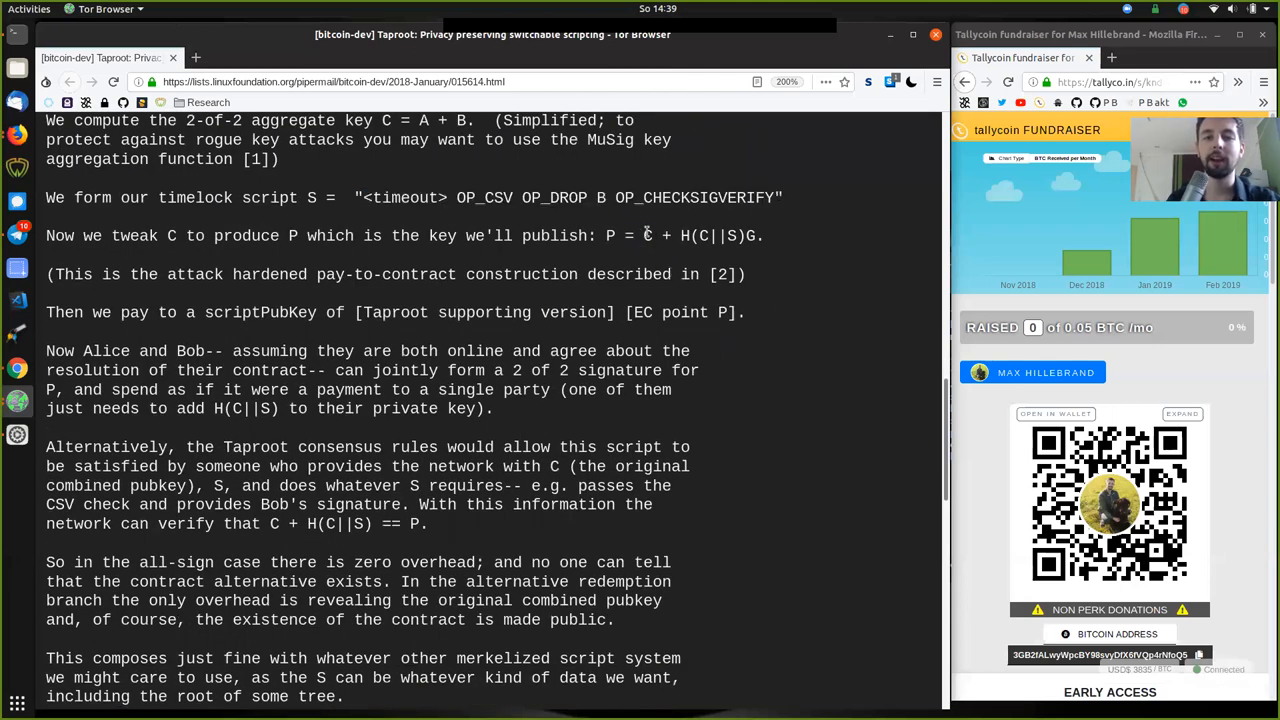
{"action": "scroll", "scroll_direction": "down", "scroll_amount": 3}
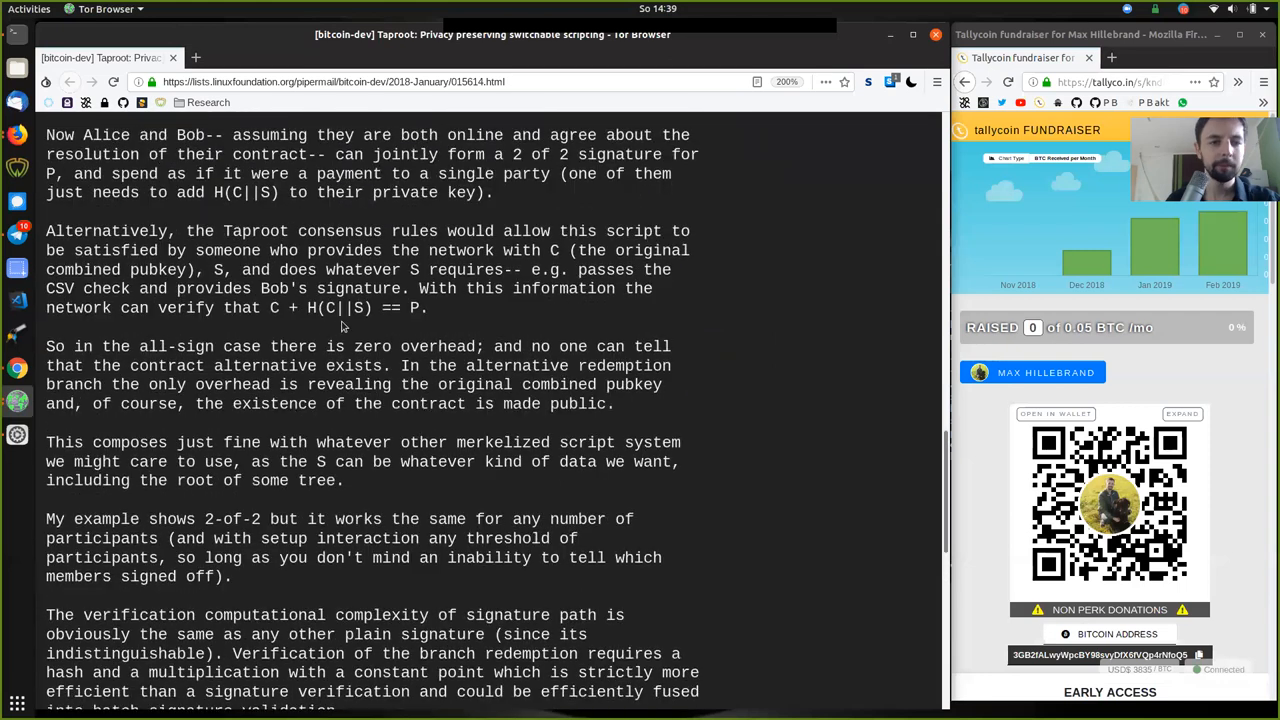
{"action": "double_click", "coordinate": [507, 346]}
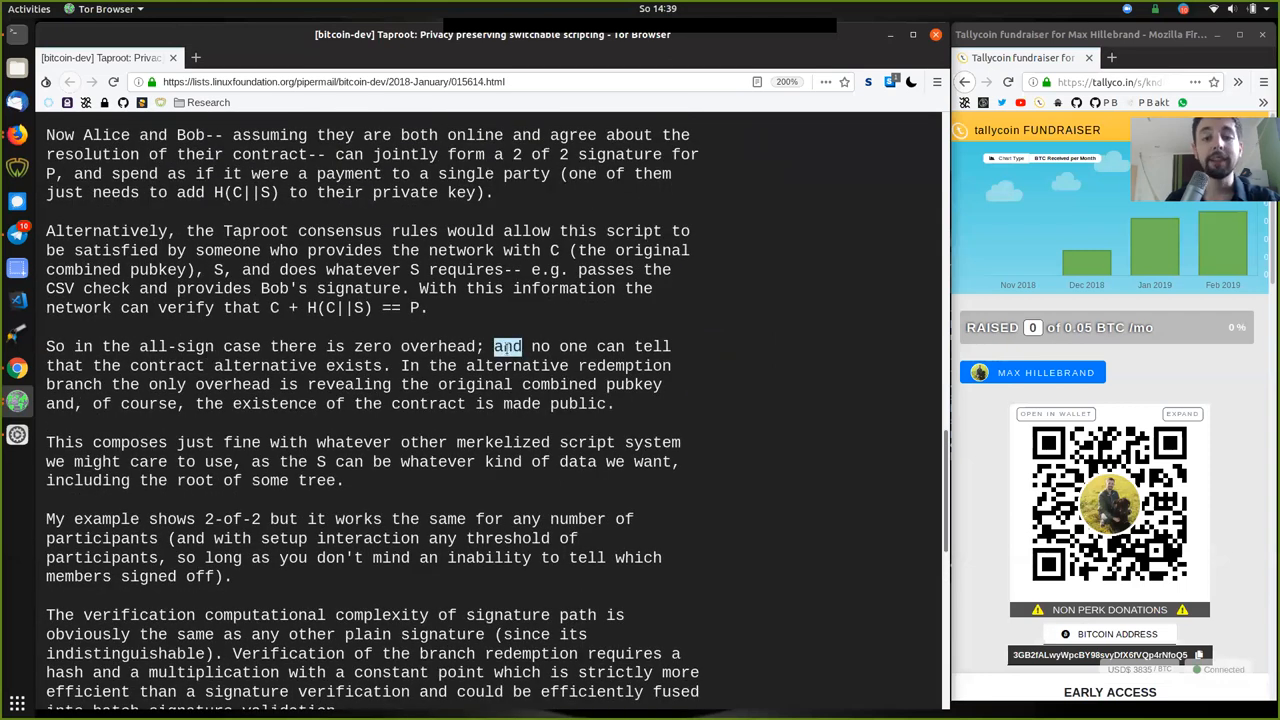
{"action": "double_click", "coordinate": [167, 365]}
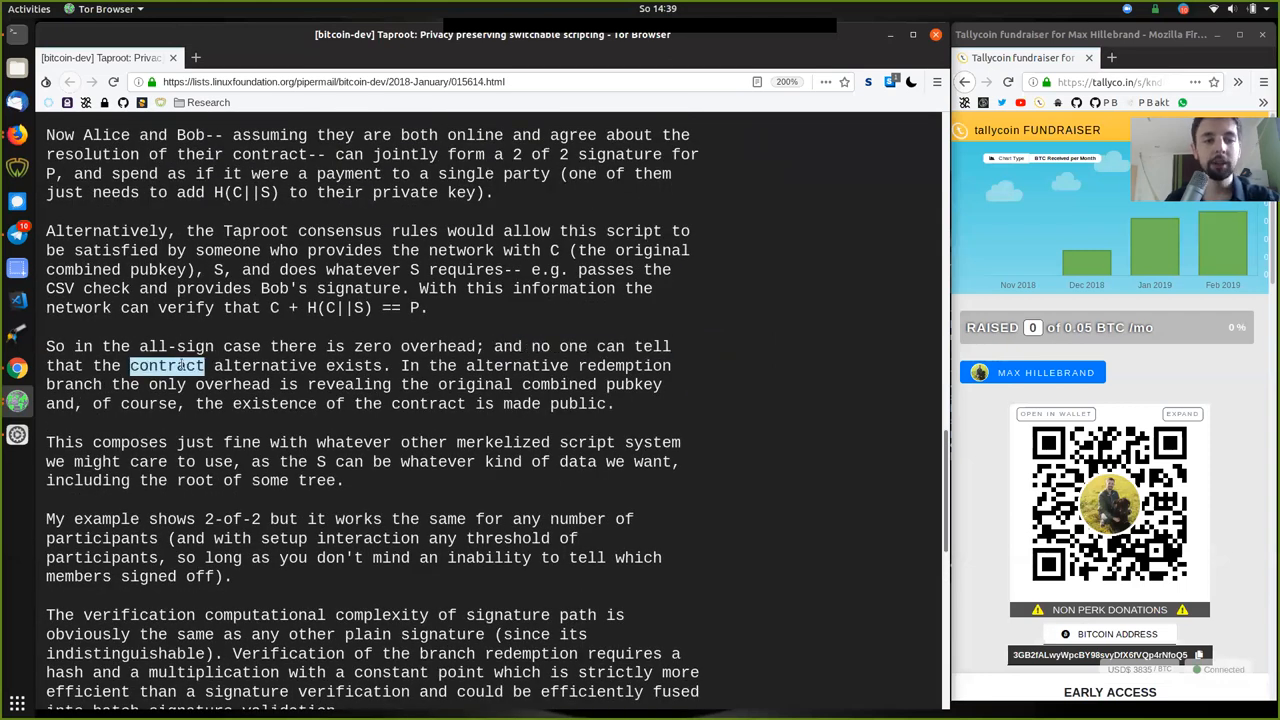
{"action": "left_click_drag", "start_coordinate": [130, 365], "coordinate": [383, 365]}
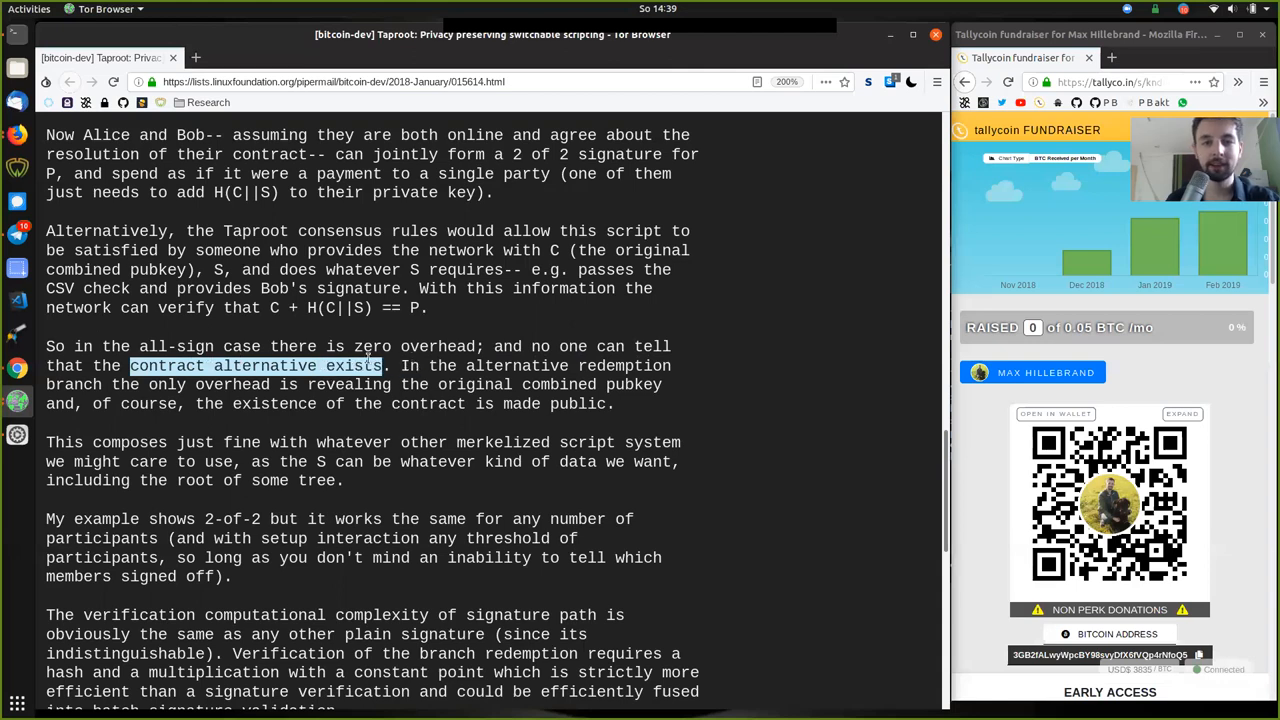
{"action": "scroll", "scroll_direction": "up", "scroll_amount": 3}
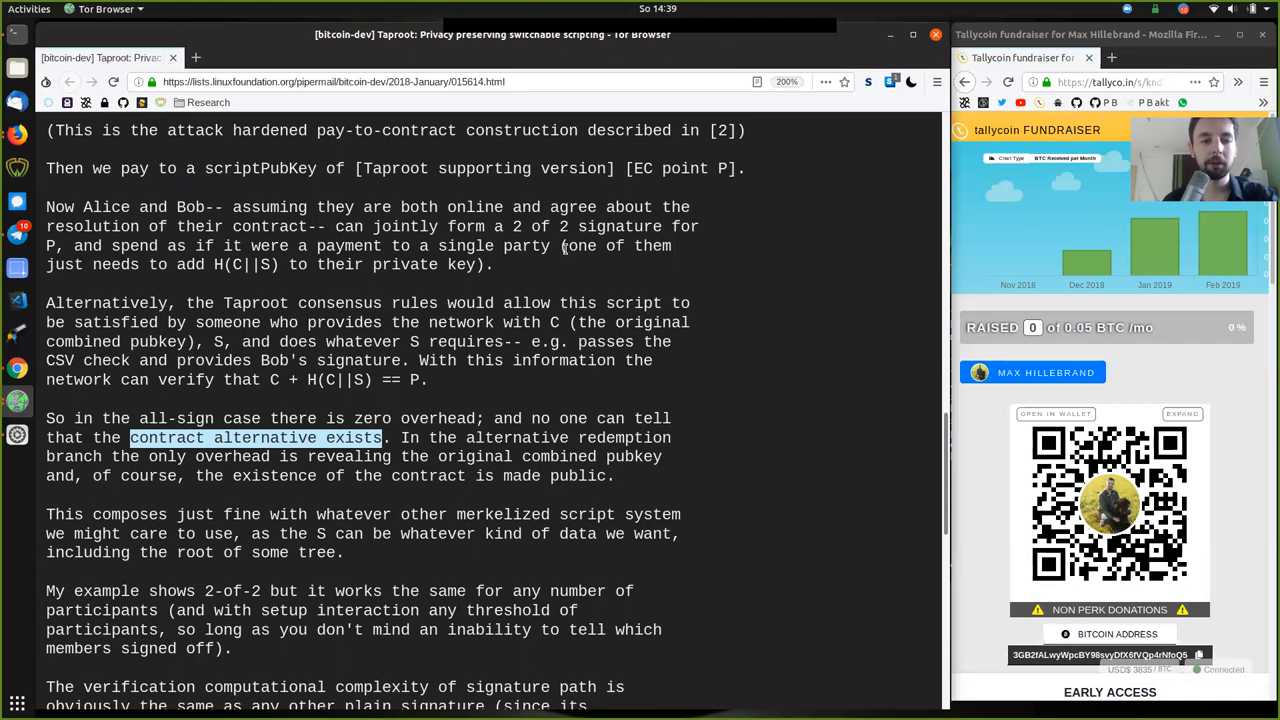
{"action": "mouse_move", "coordinate": [503, 437]}
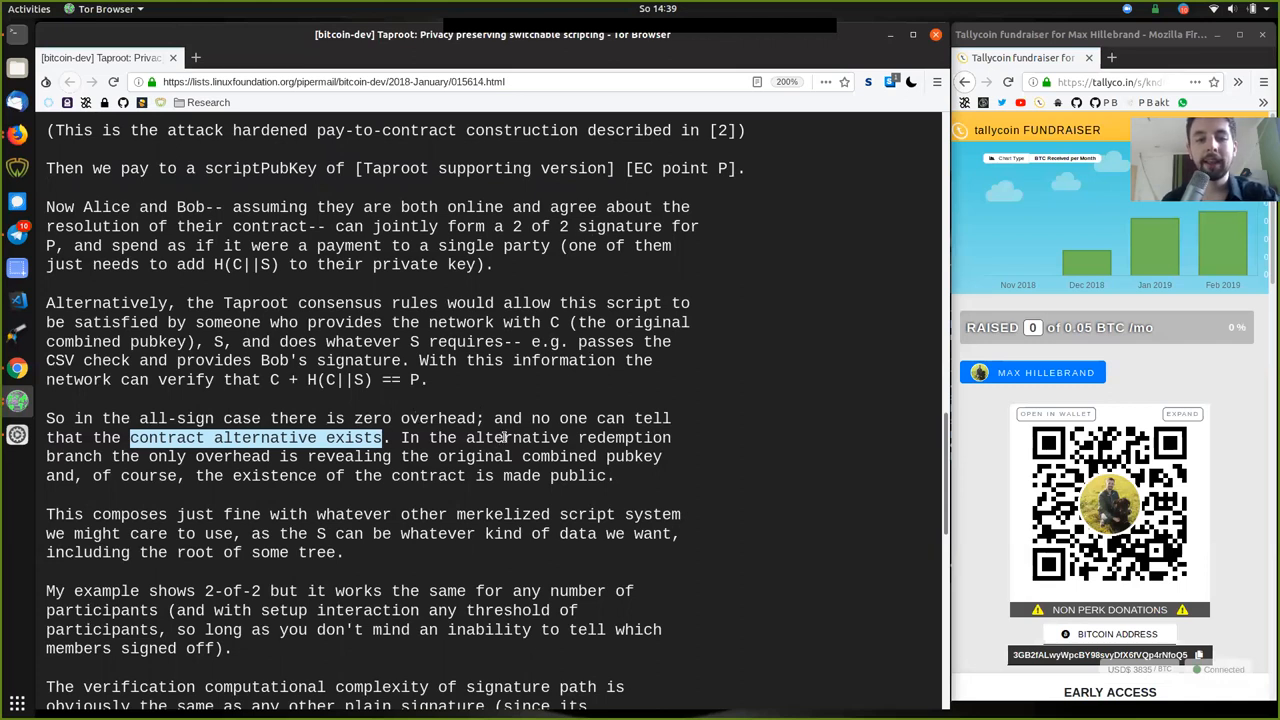
{"action": "double_click", "coordinate": [623, 438]}
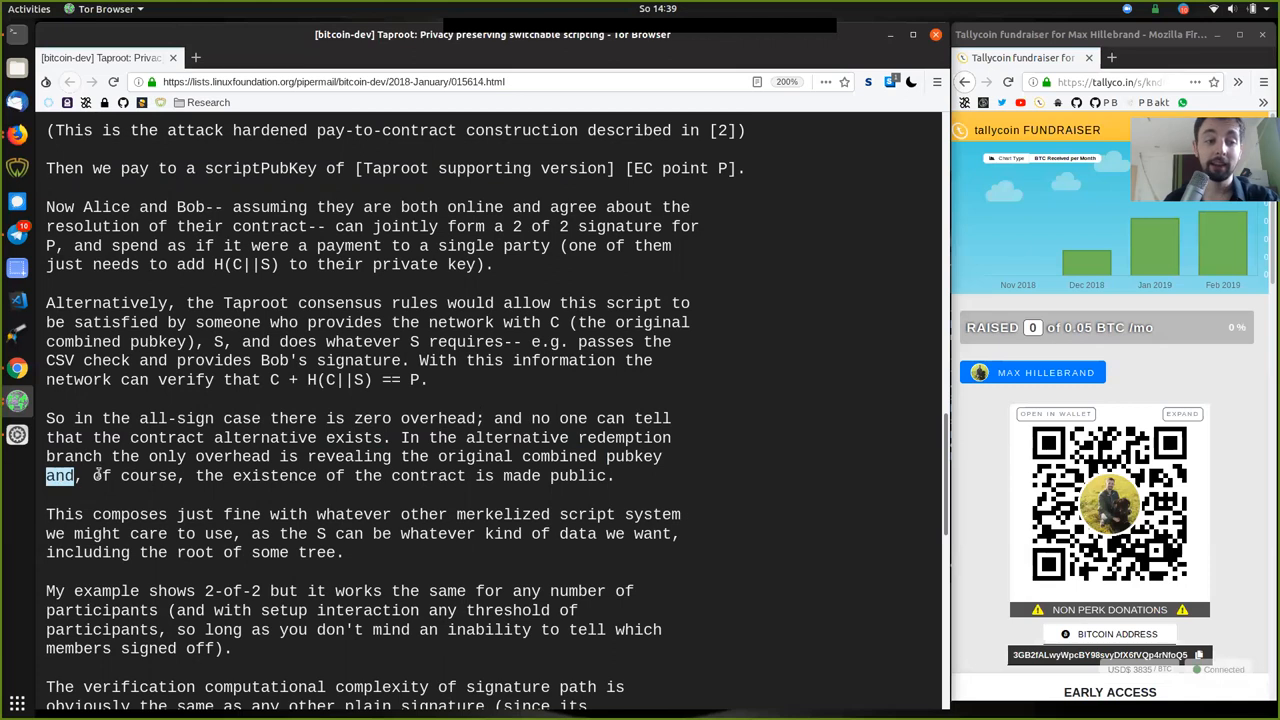
{"action": "left_click", "coordinate": [410, 476]}
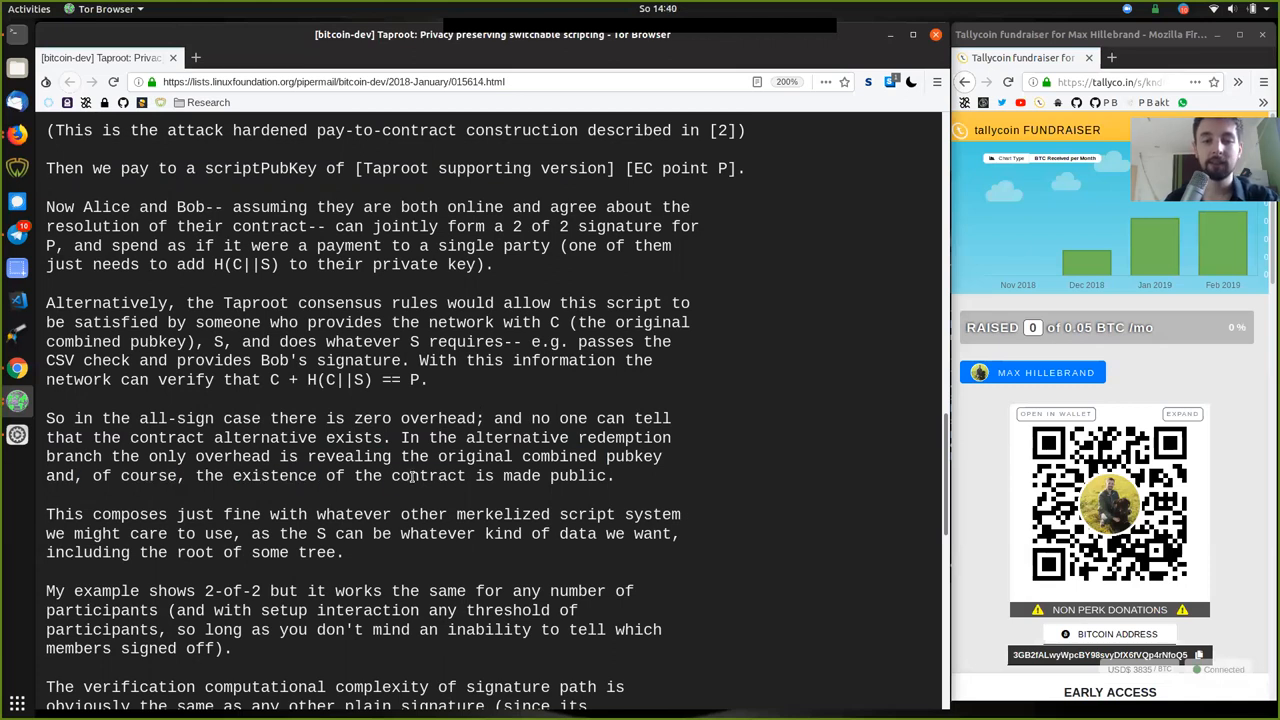
{"action": "double_click", "coordinate": [534, 475]}
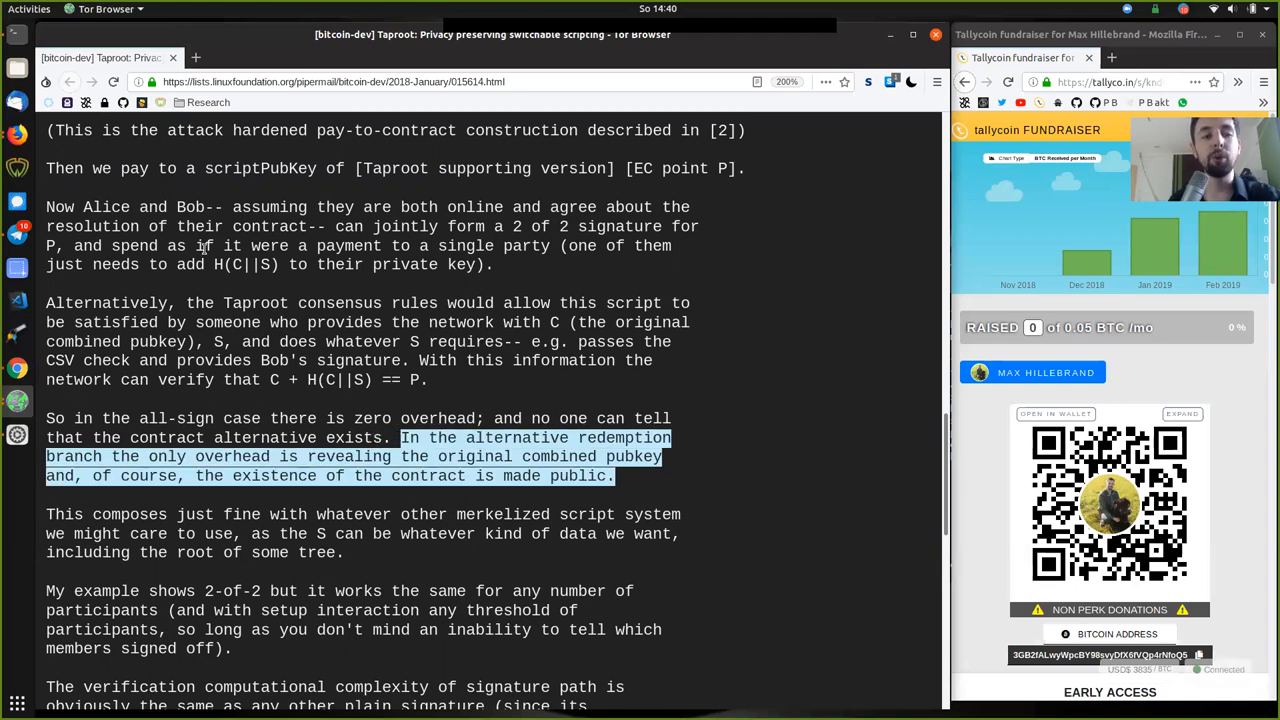
{"action": "scroll", "scroll_direction": "up", "scroll_amount": 3}
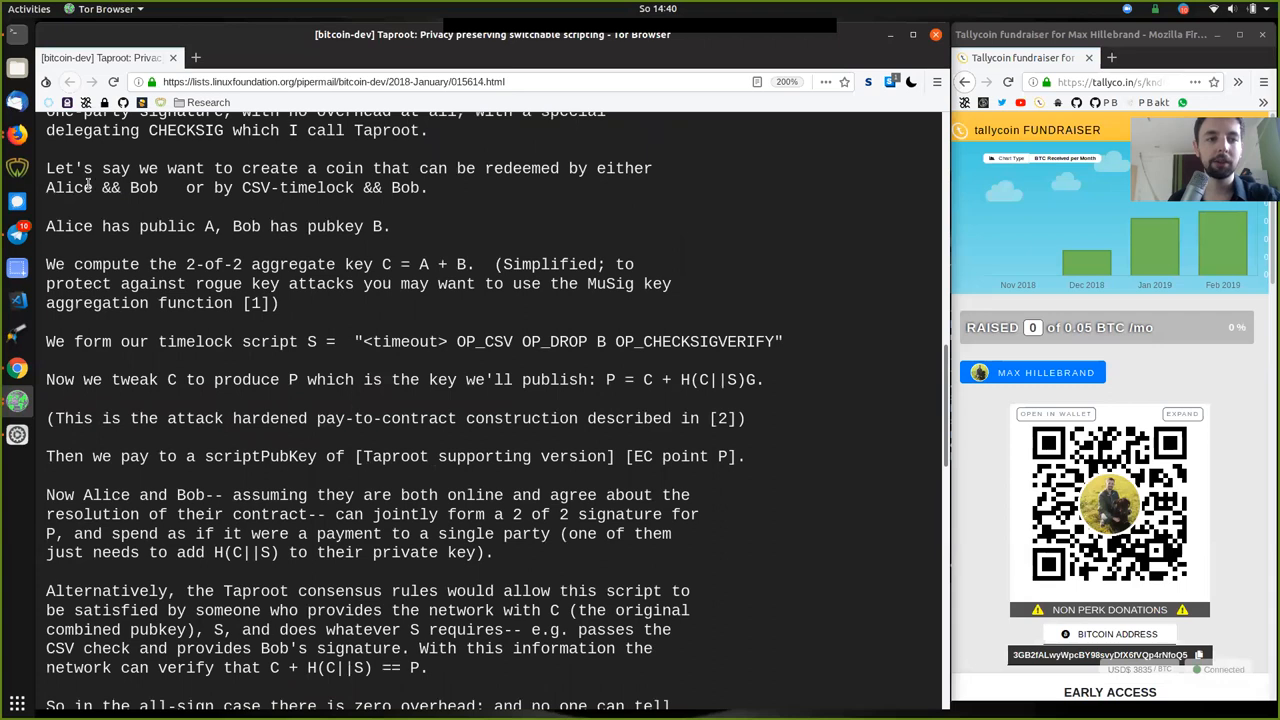
{"action": "double_click", "coordinate": [100, 188]}
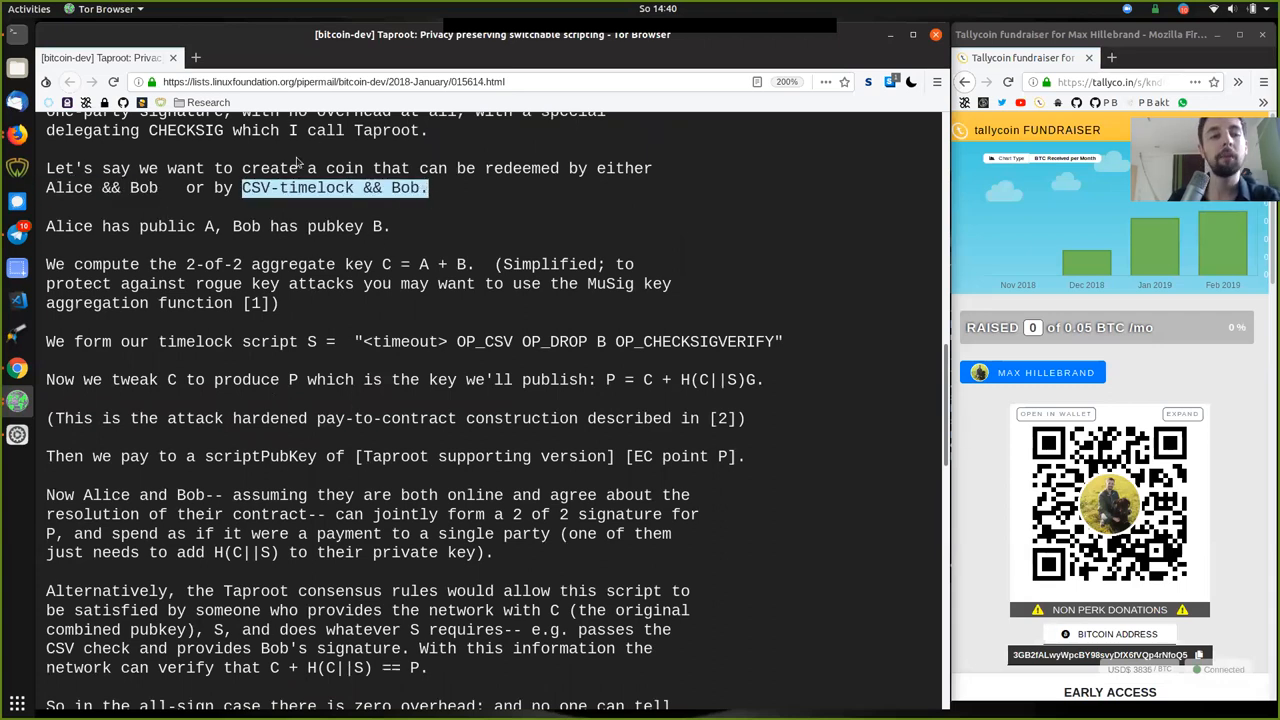
{"action": "mouse_move", "coordinate": [262, 207]}
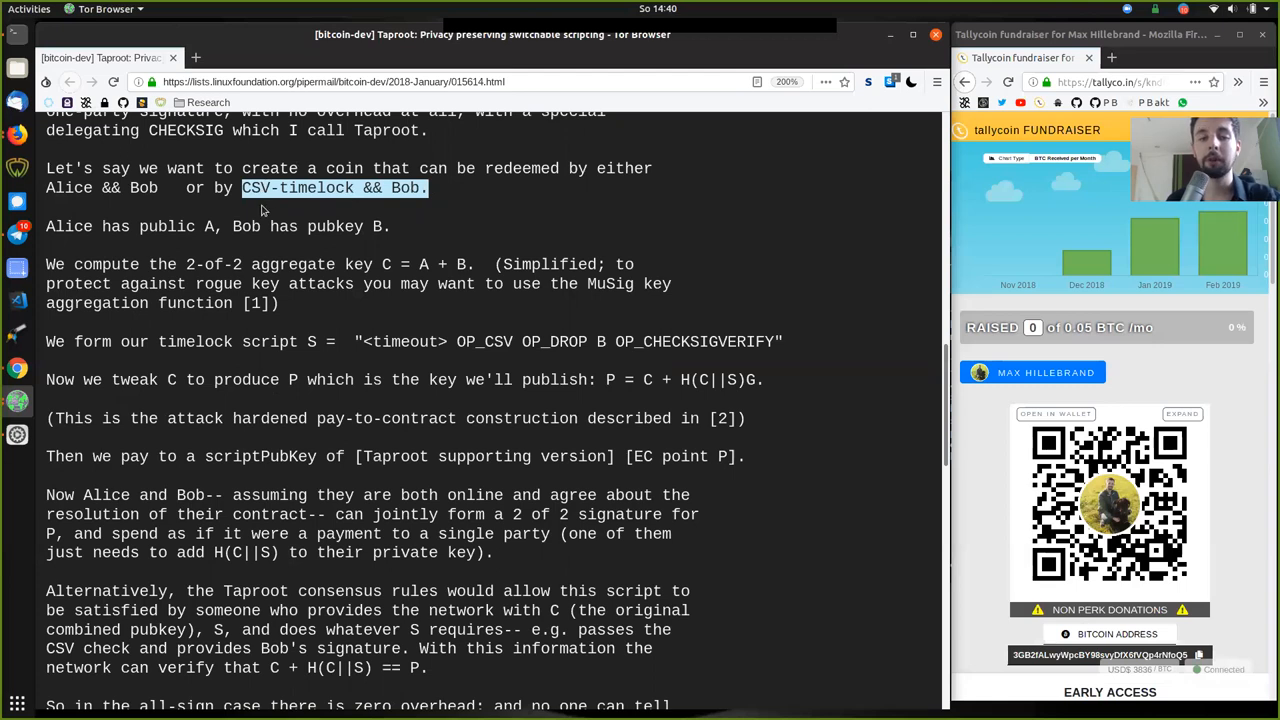
{"action": "scroll", "scroll_direction": "down", "scroll_amount": 3}
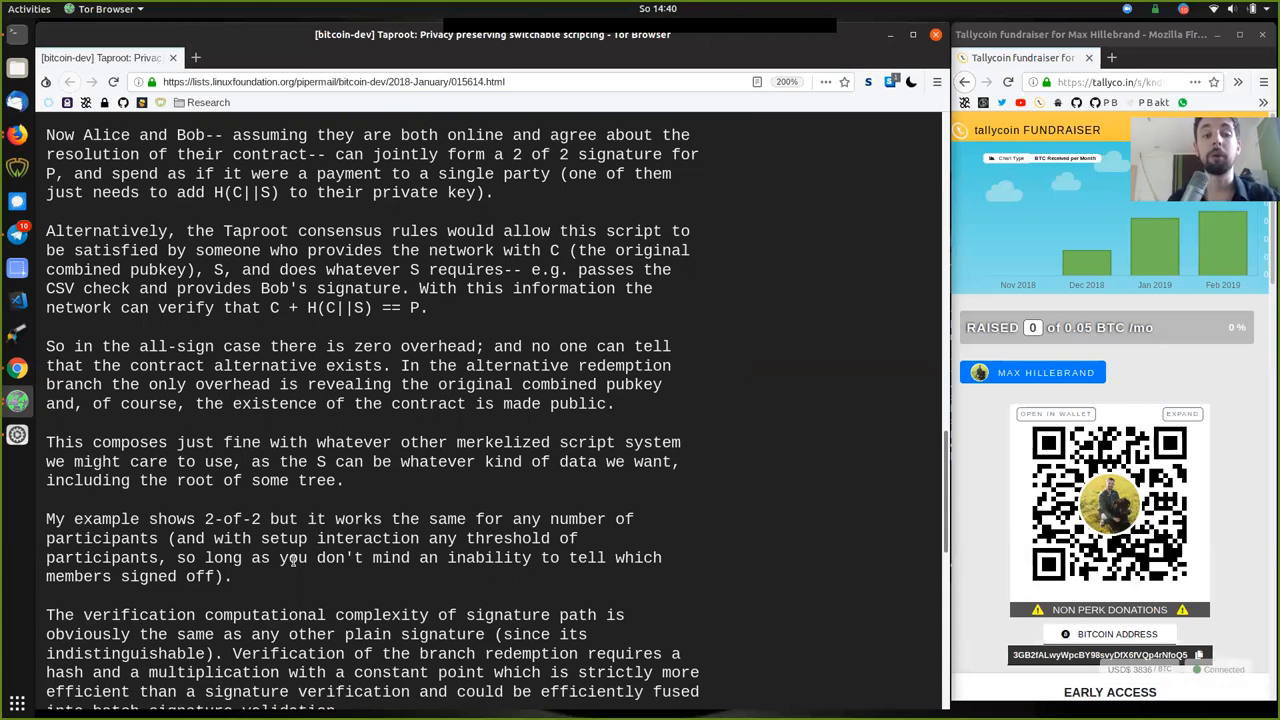
{"action": "mouse_move", "coordinate": [415, 305]}
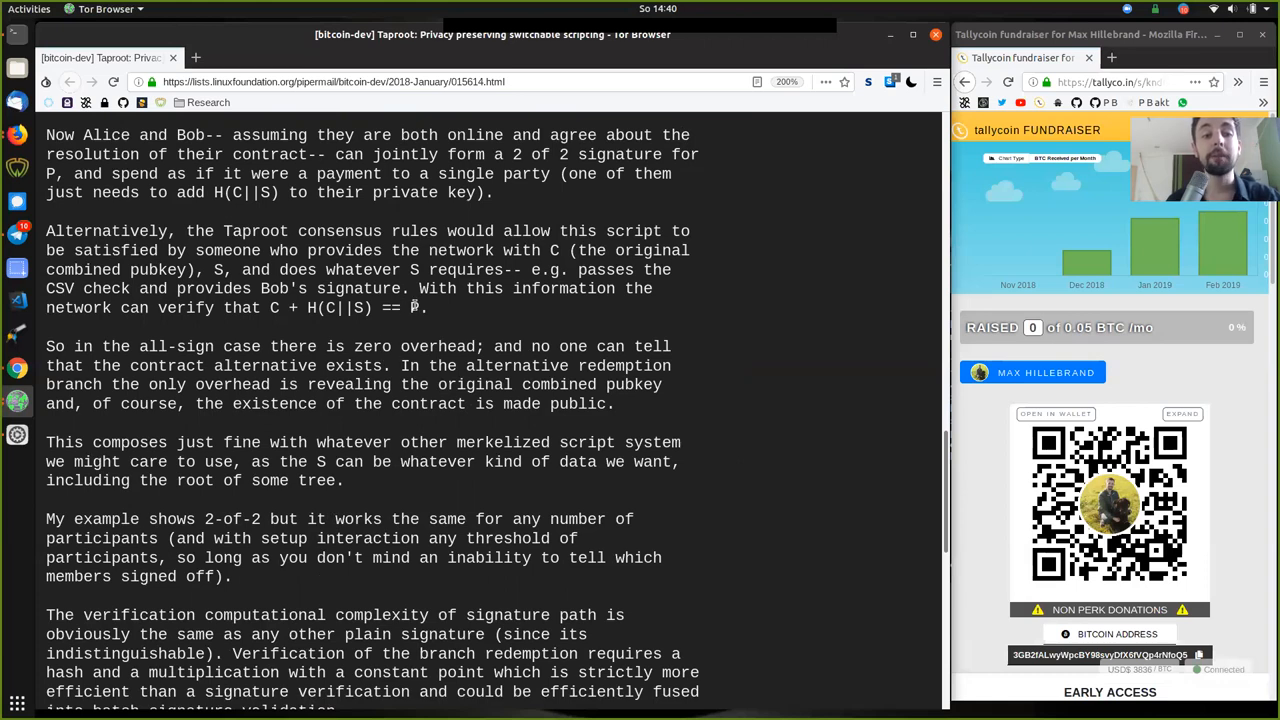
{"action": "double_click", "coordinate": [410, 308]}
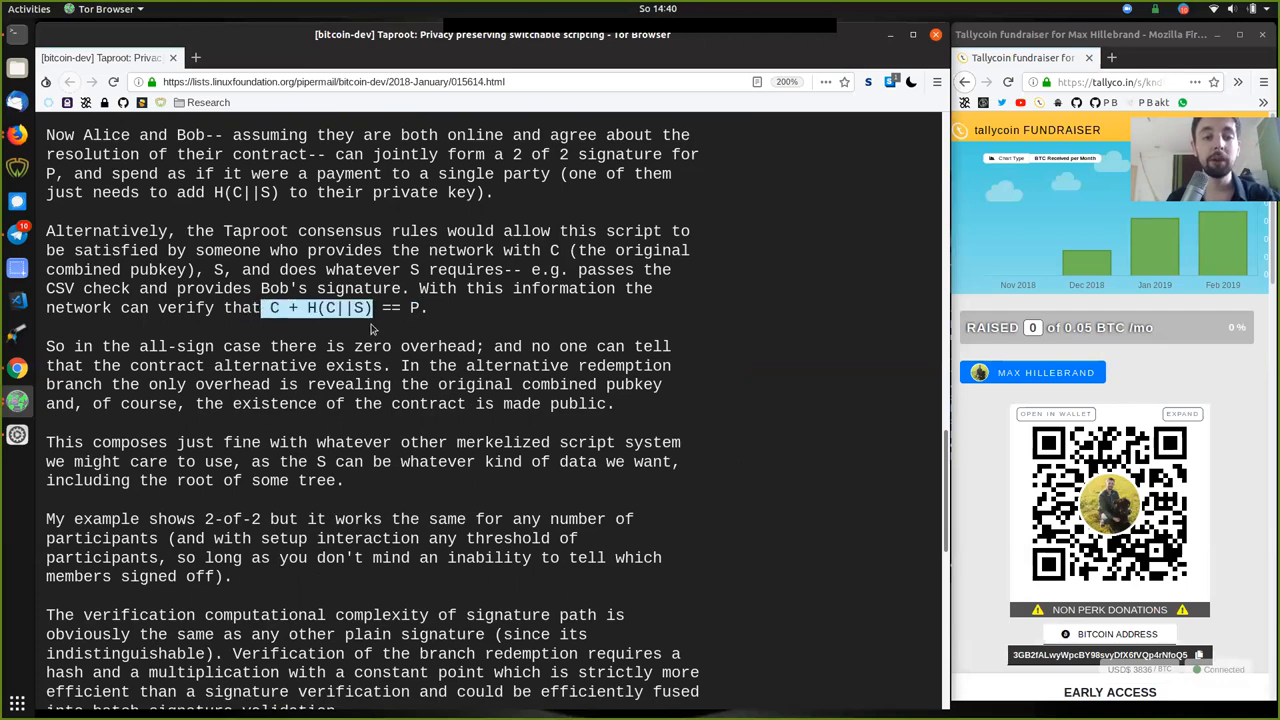
{"action": "left_click", "coordinate": [413, 308]}
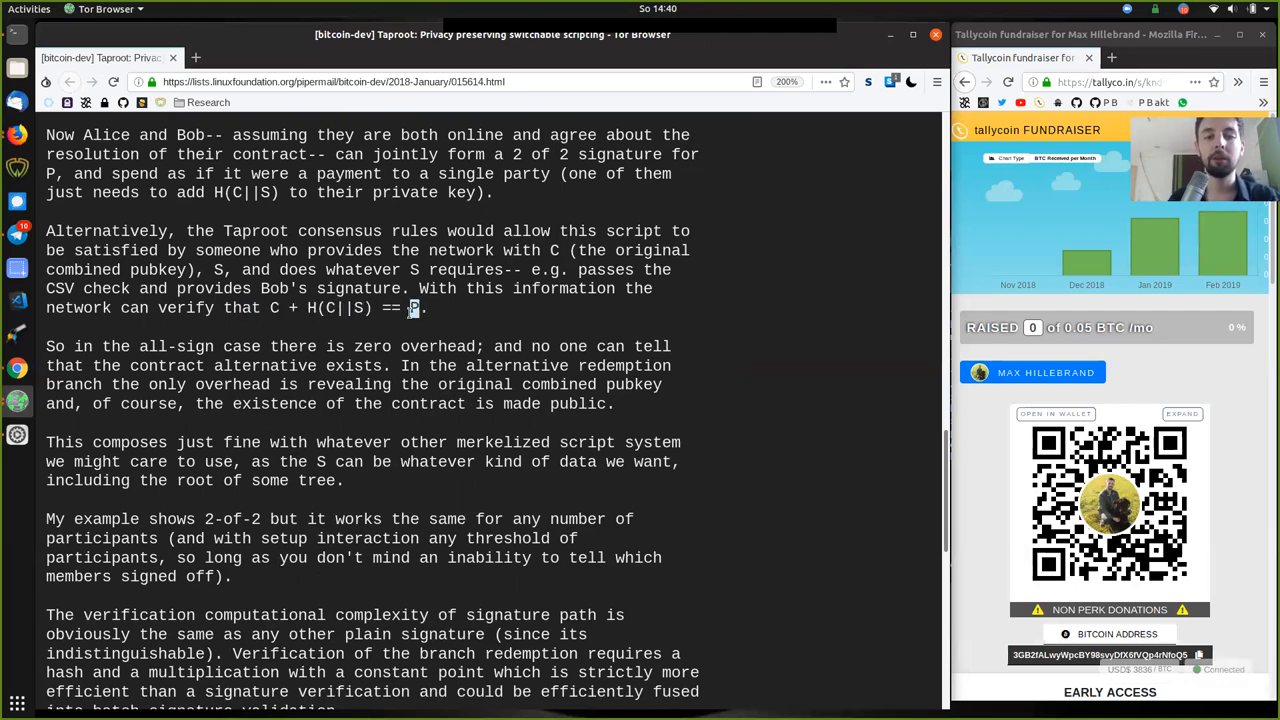
{"action": "mouse_move", "coordinate": [617, 399]}
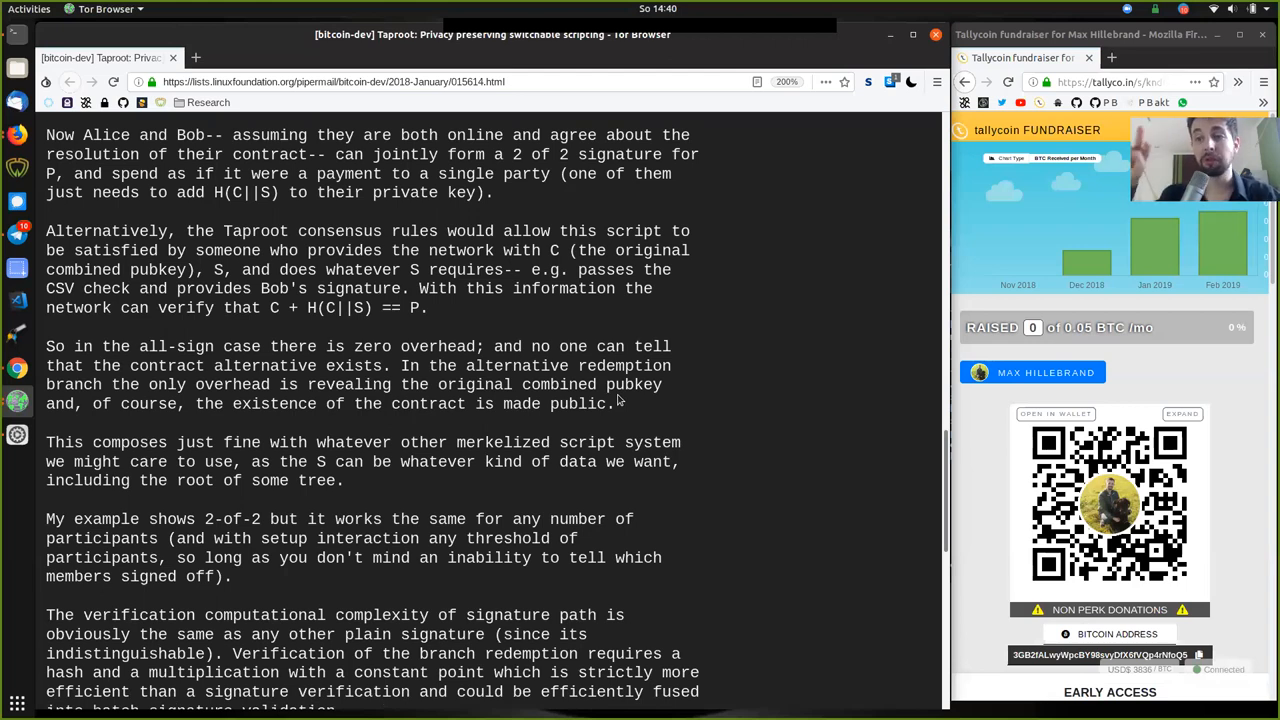
Step: Highlight composes, 'whatever other merkelized script system' and the whole composability paragraph
{"action": "scroll", "scroll_direction": "down", "scroll_amount": 3}
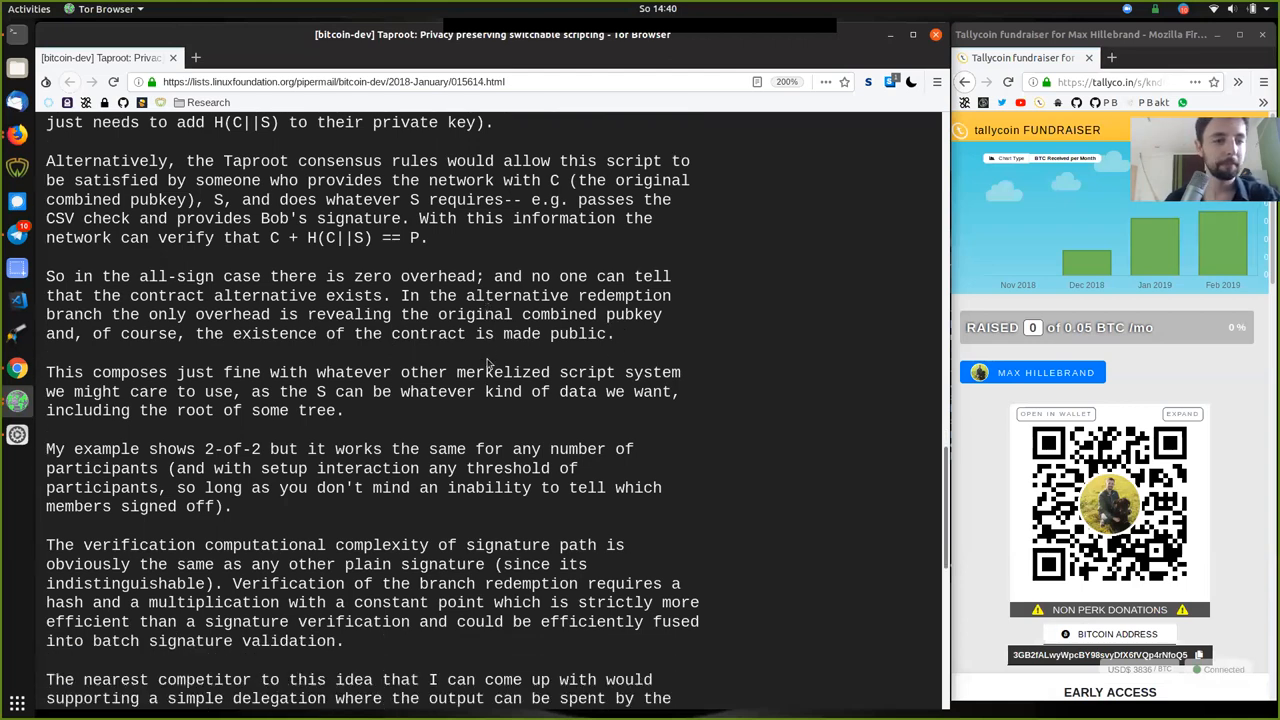
{"action": "double_click", "coordinate": [129, 370]}
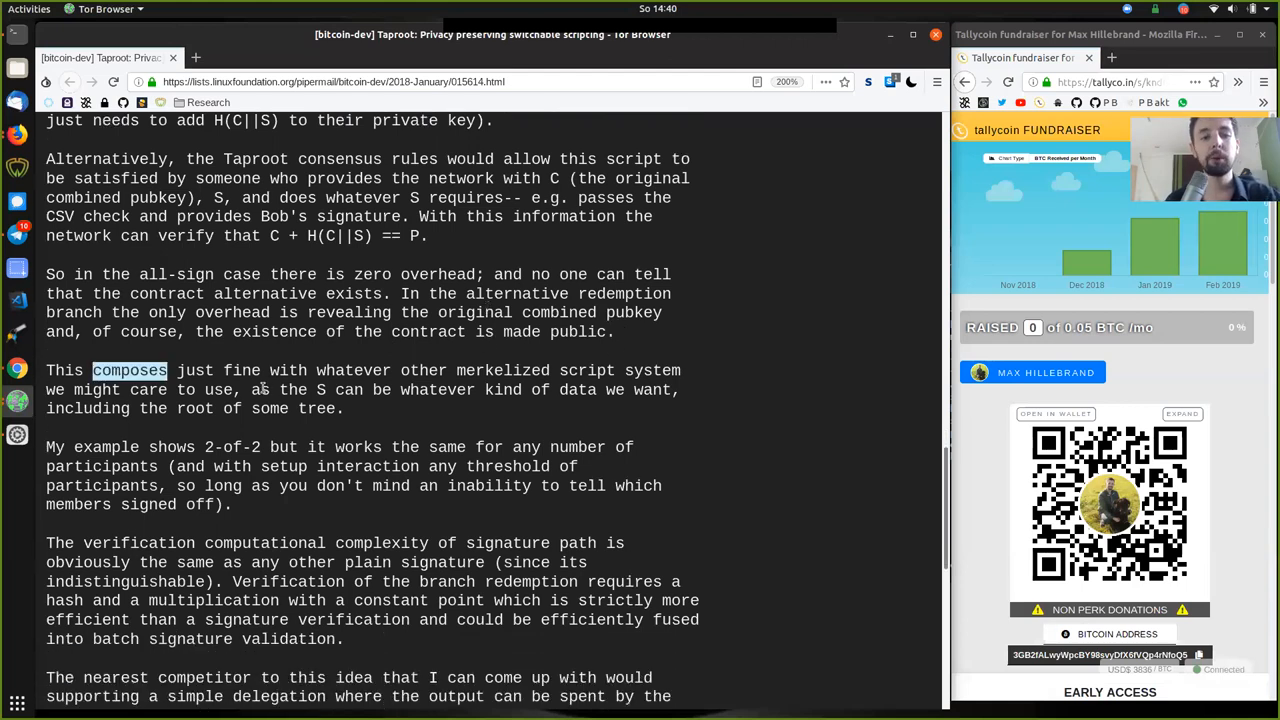
{"action": "double_click", "coordinate": [353, 370]}
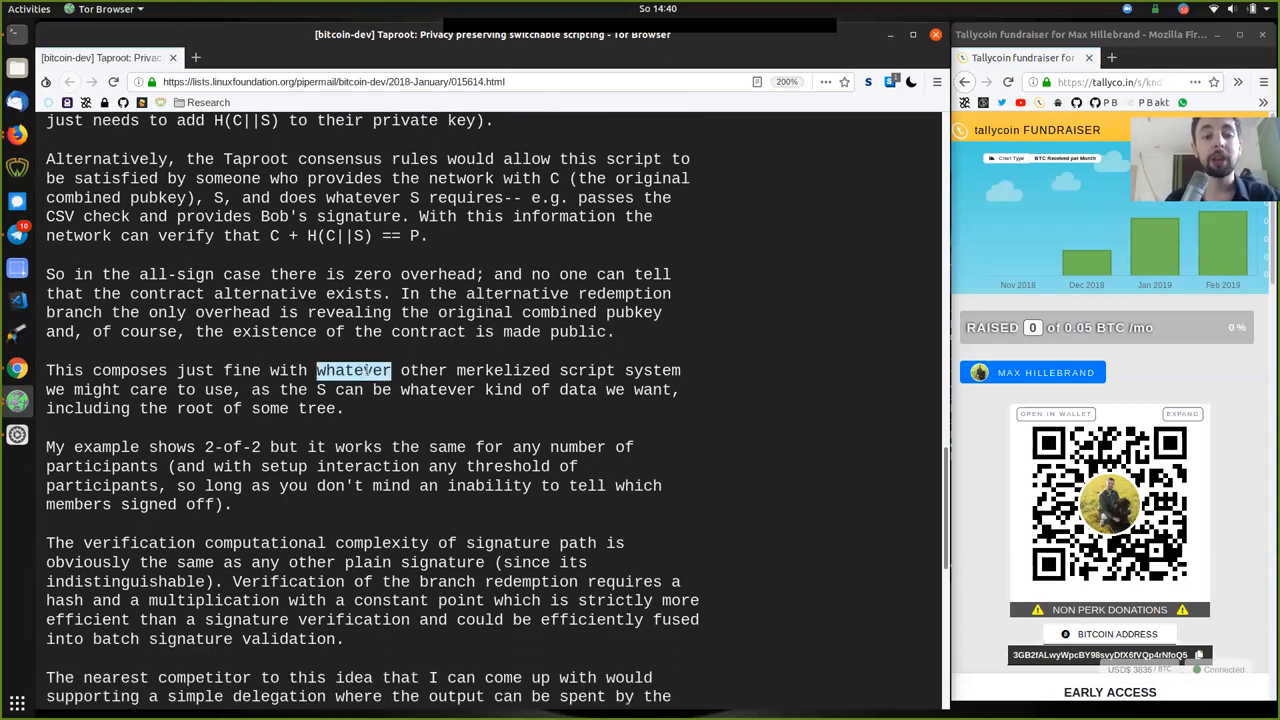
{"action": "left_click_drag", "start_coordinate": [318, 371], "coordinate": [680, 371]}
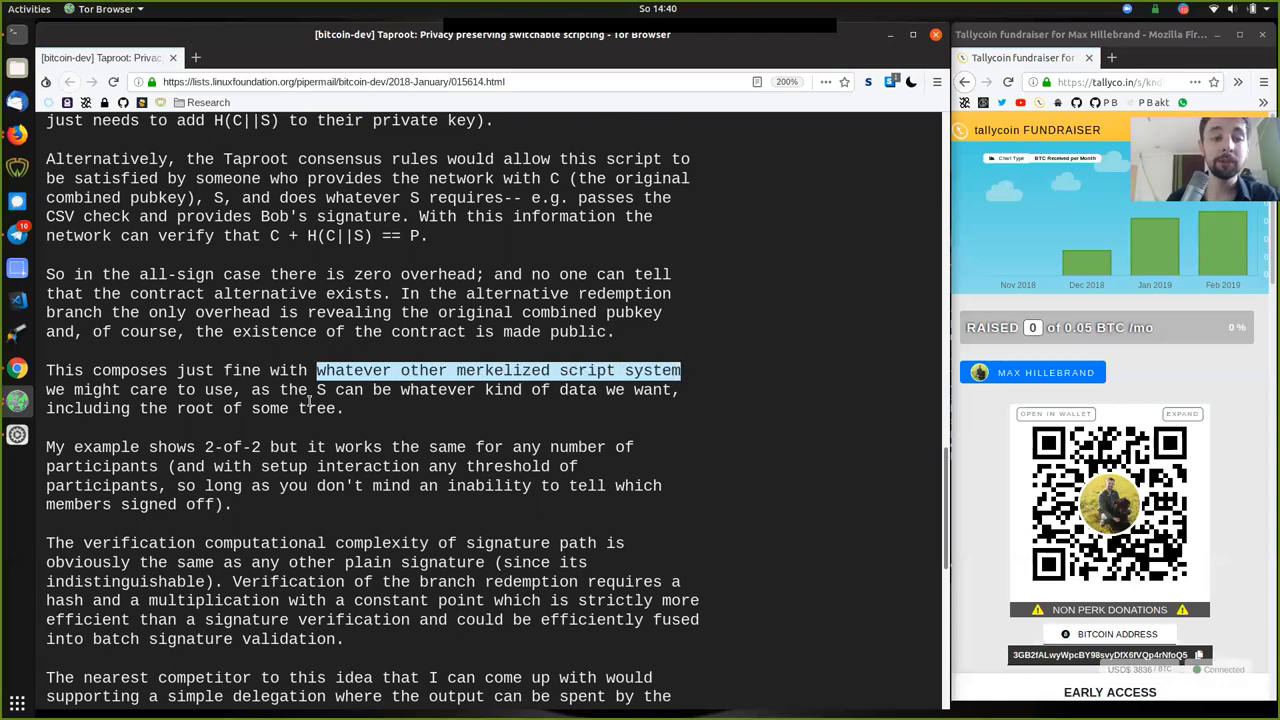
{"action": "double_click", "coordinate": [437, 390]}
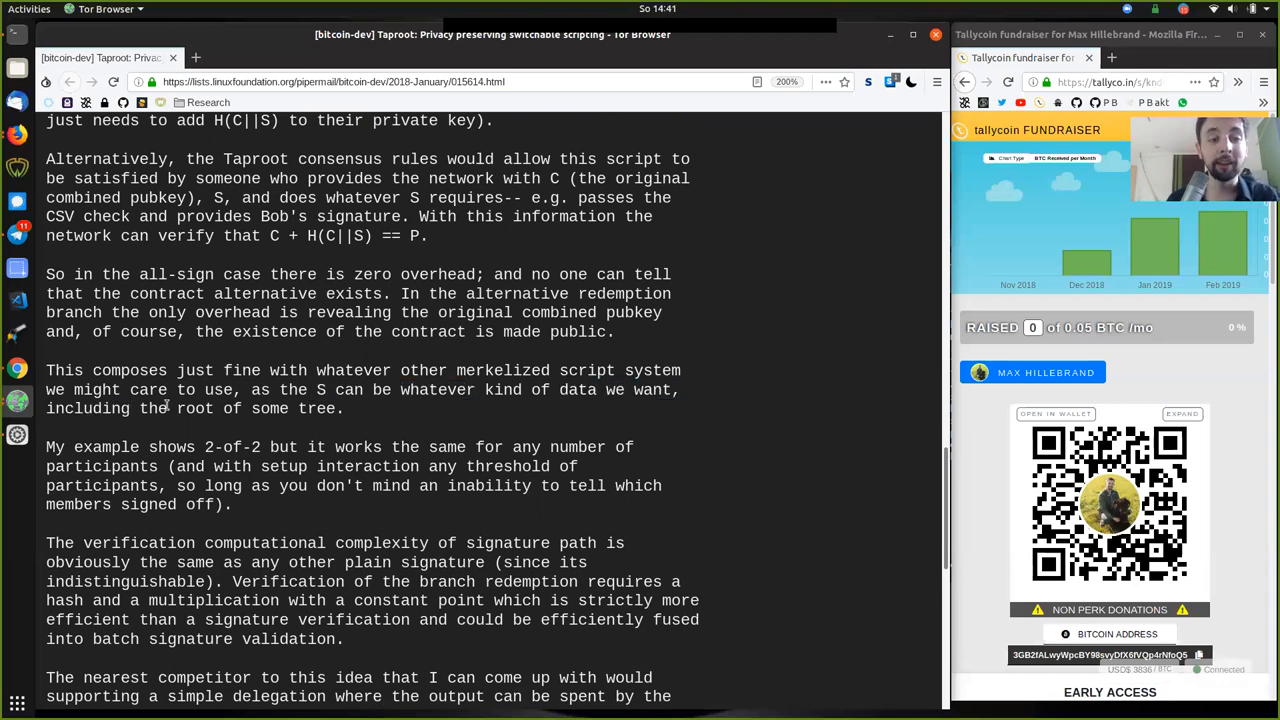
{"action": "left_click_drag", "start_coordinate": [75, 370], "coordinate": [342, 408]}
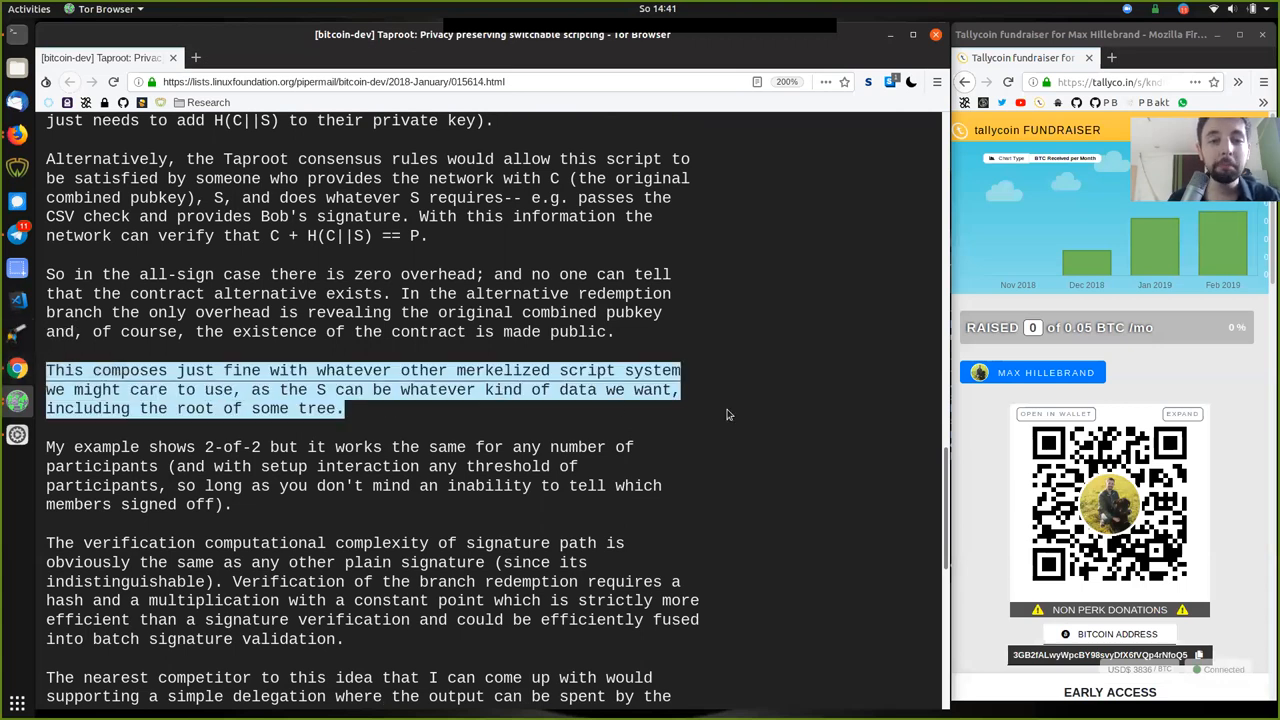
Step: Highlight the timelock script contents above, then the word merkelized
{"action": "scroll", "scroll_direction": "up", "scroll_amount": 3}
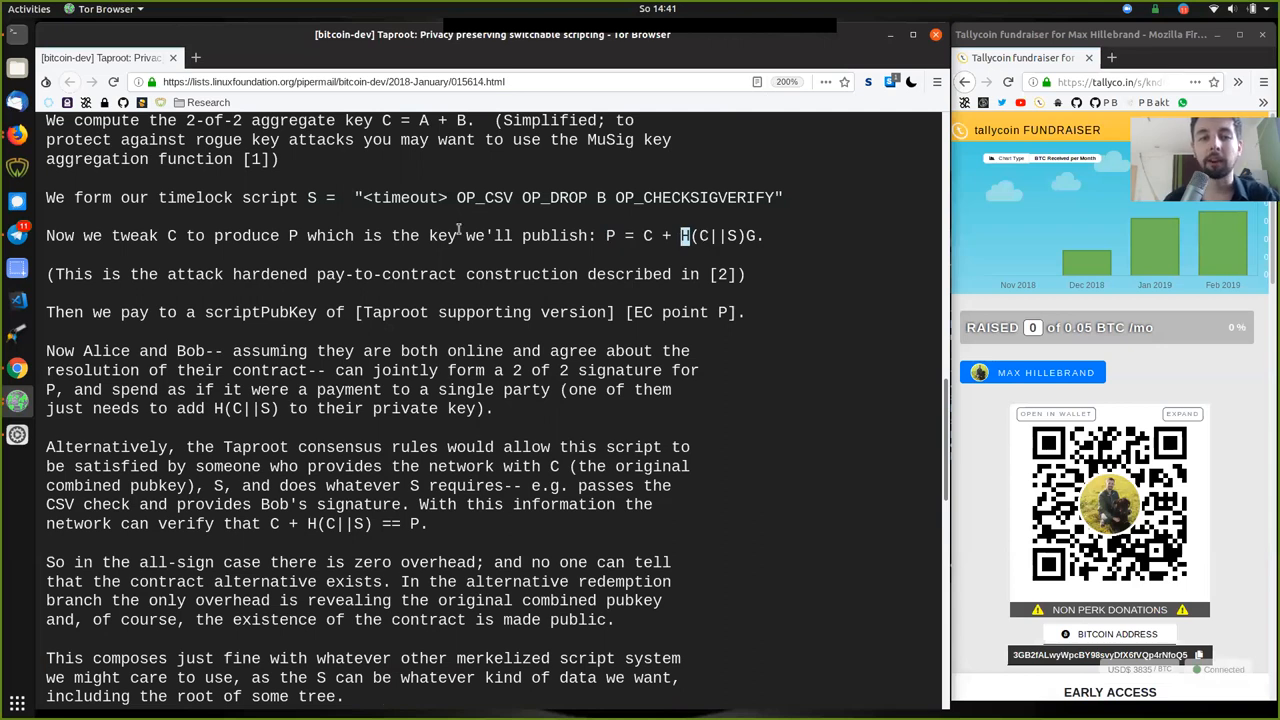
{"action": "double_click", "coordinate": [570, 197]}
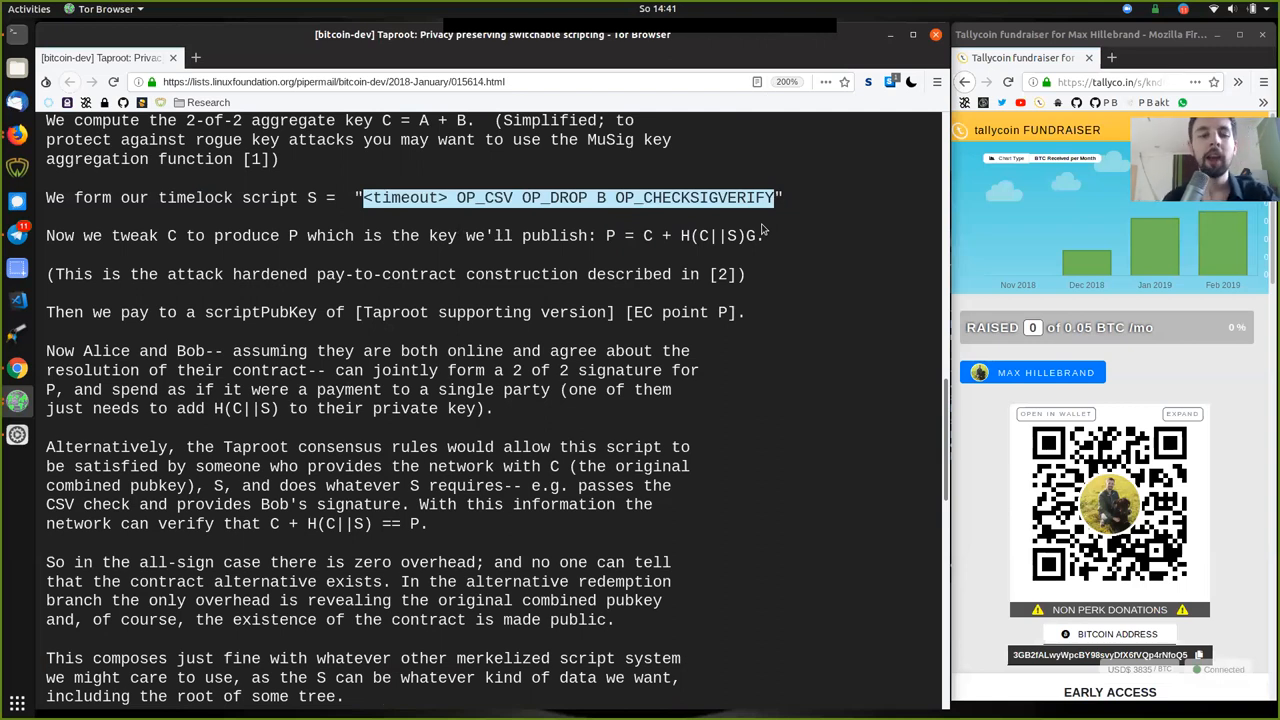
{"action": "scroll", "scroll_direction": "down", "scroll_amount": 3}
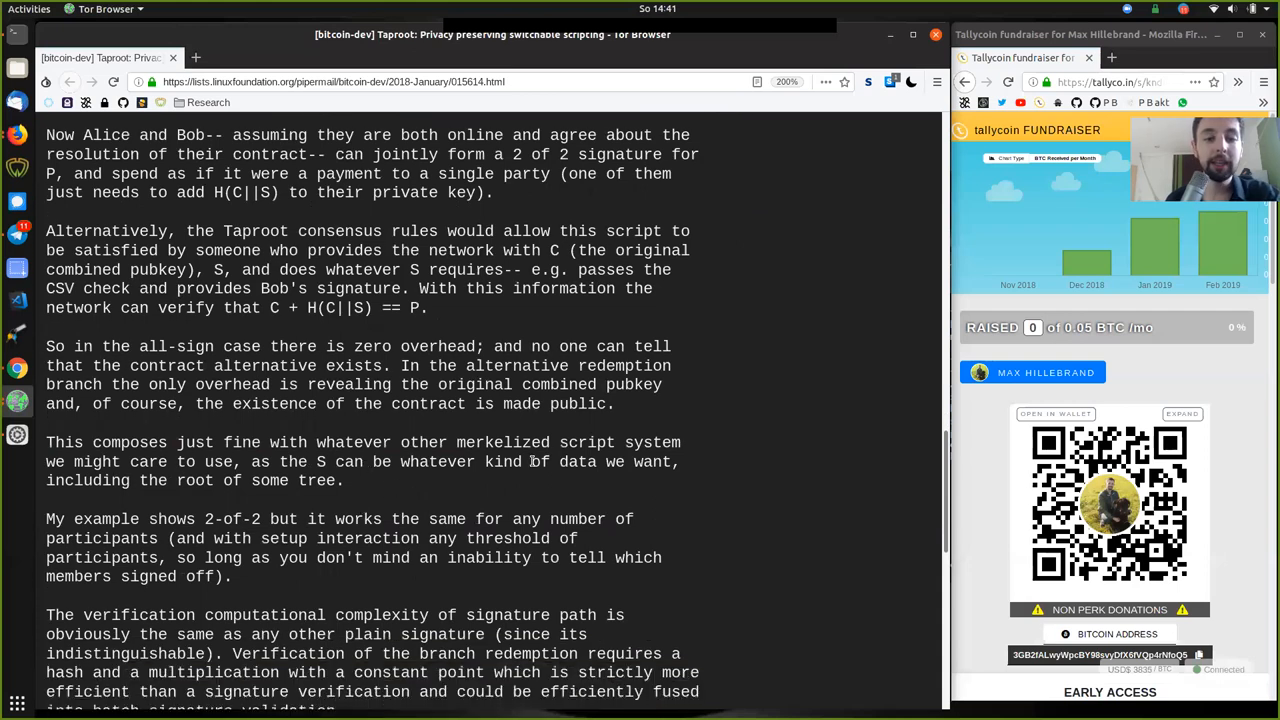
{"action": "double_click", "coordinate": [503, 442]}
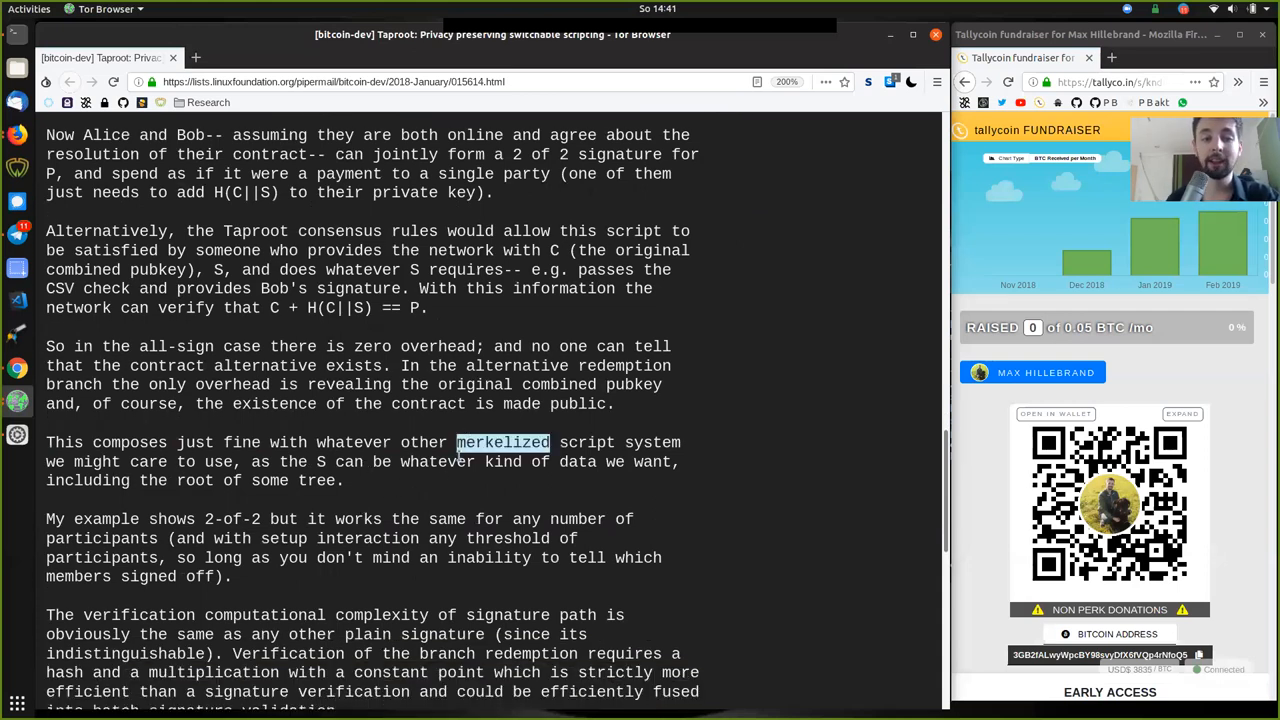
{"action": "scroll", "scroll_direction": "up", "scroll_amount": 3}
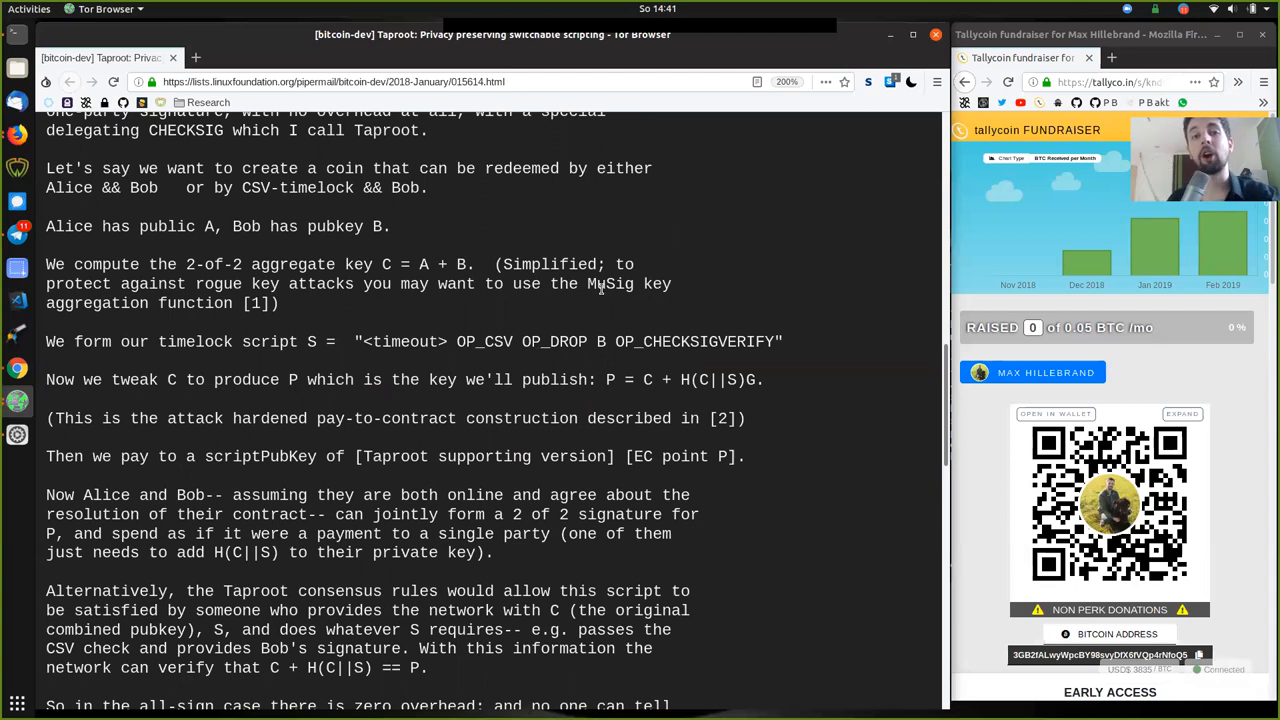
{"action": "mouse_move", "coordinate": [631, 328]}
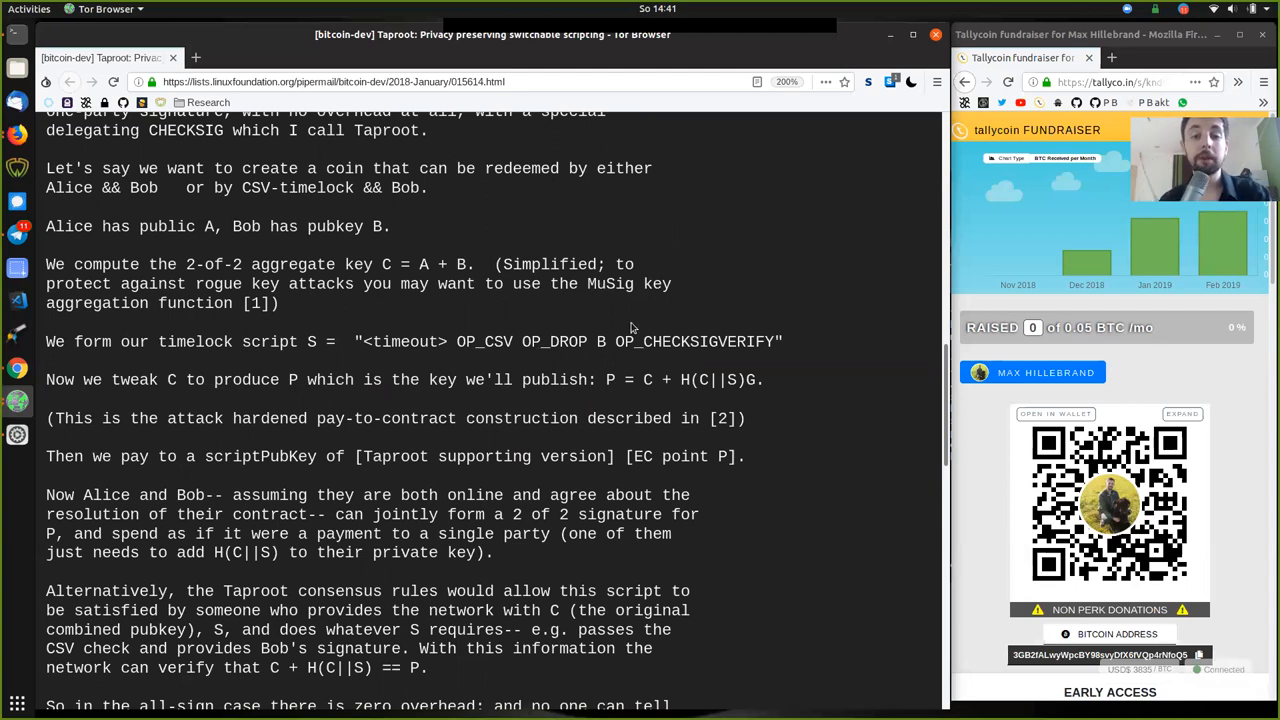
{"action": "mouse_move", "coordinate": [545, 263]}
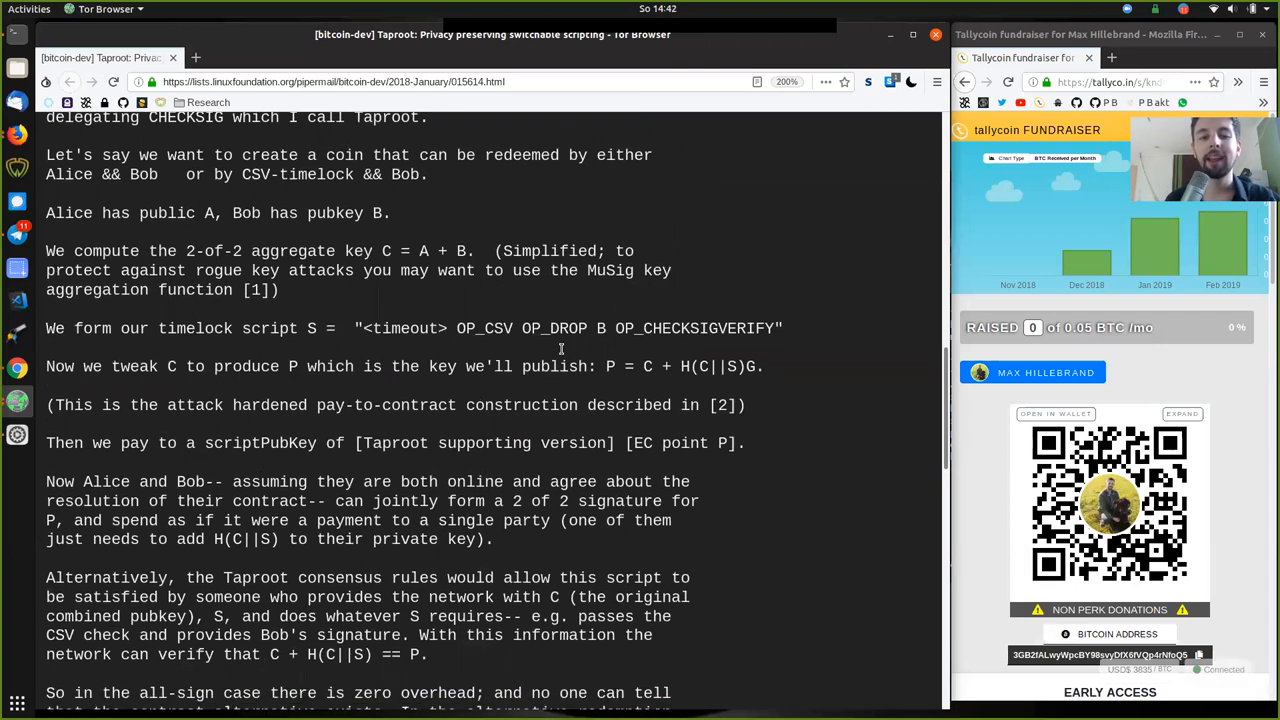
{"action": "scroll", "scroll_direction": "down", "scroll_amount": 3}
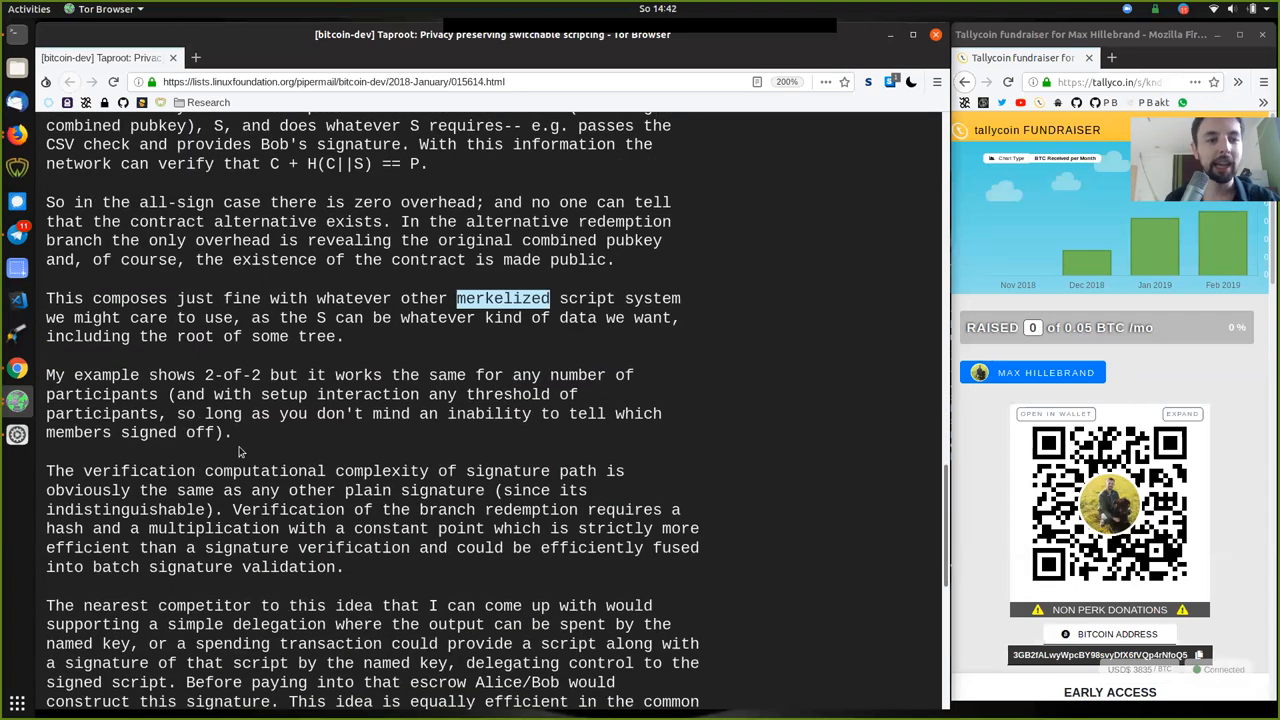
Step: Highlight example, any number, with setup and the clause about not telling which members signed
{"action": "double_click", "coordinate": [105, 375]}
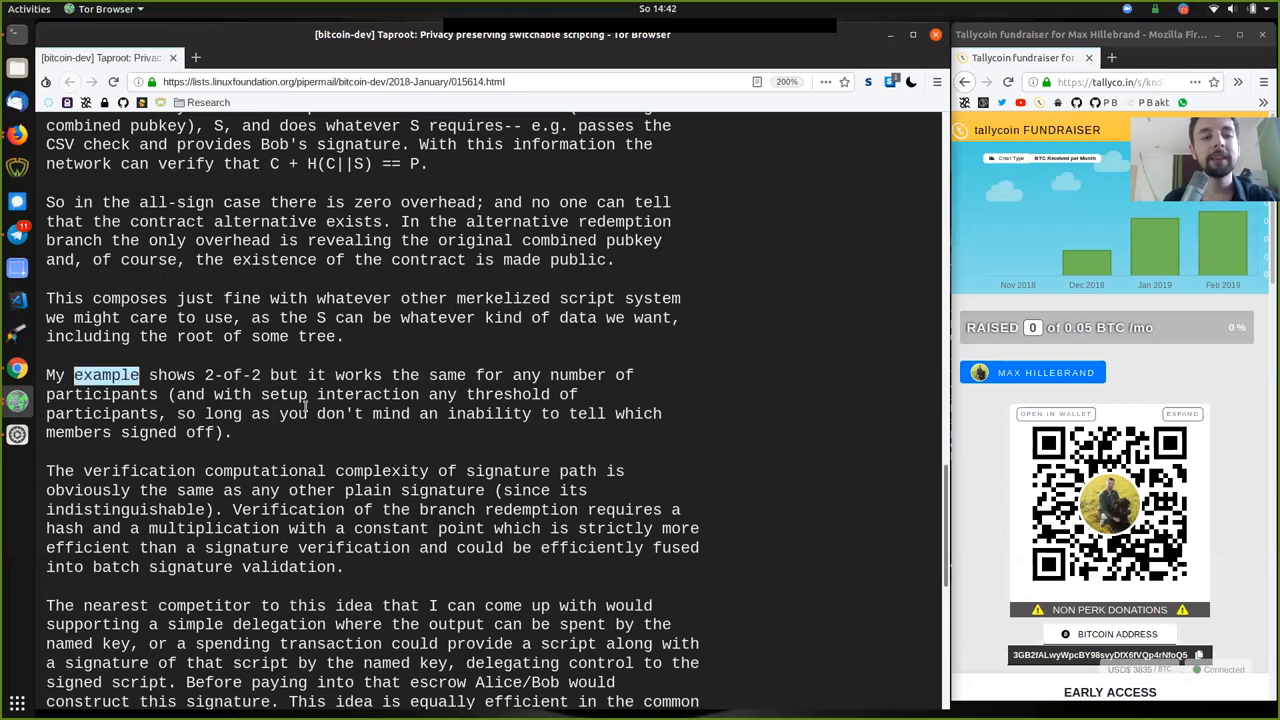
{"action": "double_click", "coordinate": [231, 374]}
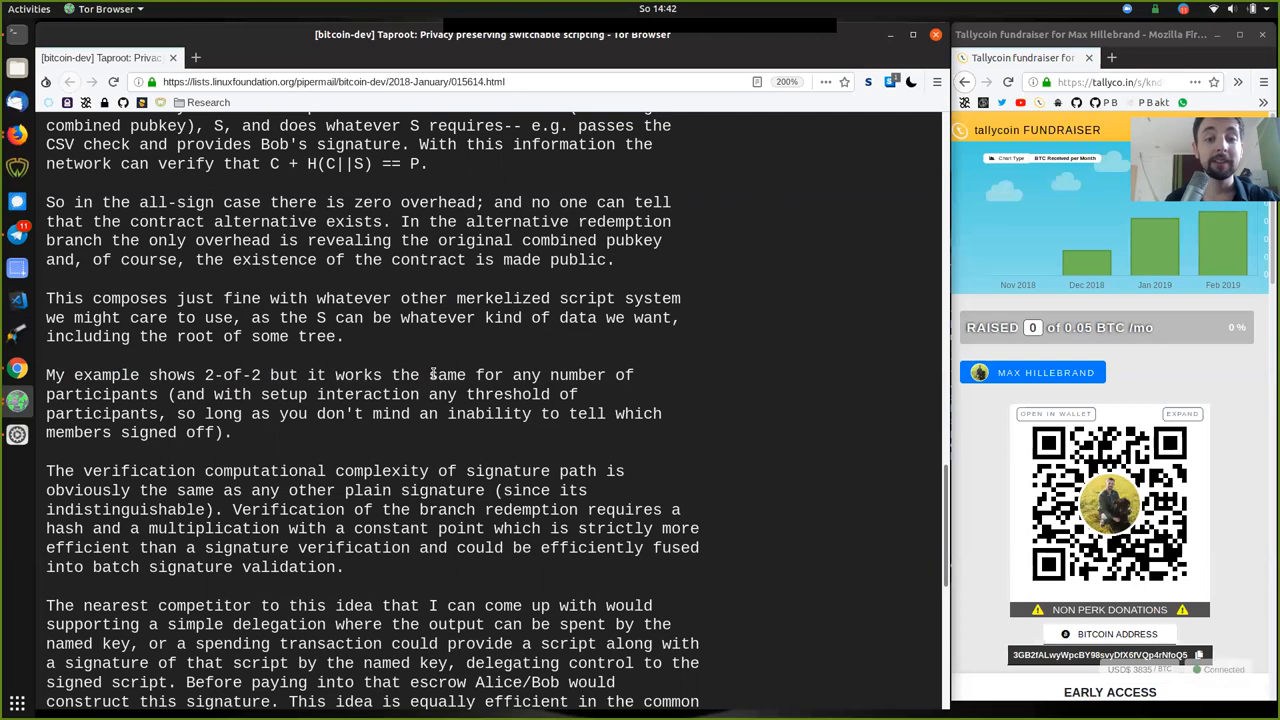
{"action": "double_click", "coordinate": [558, 375]}
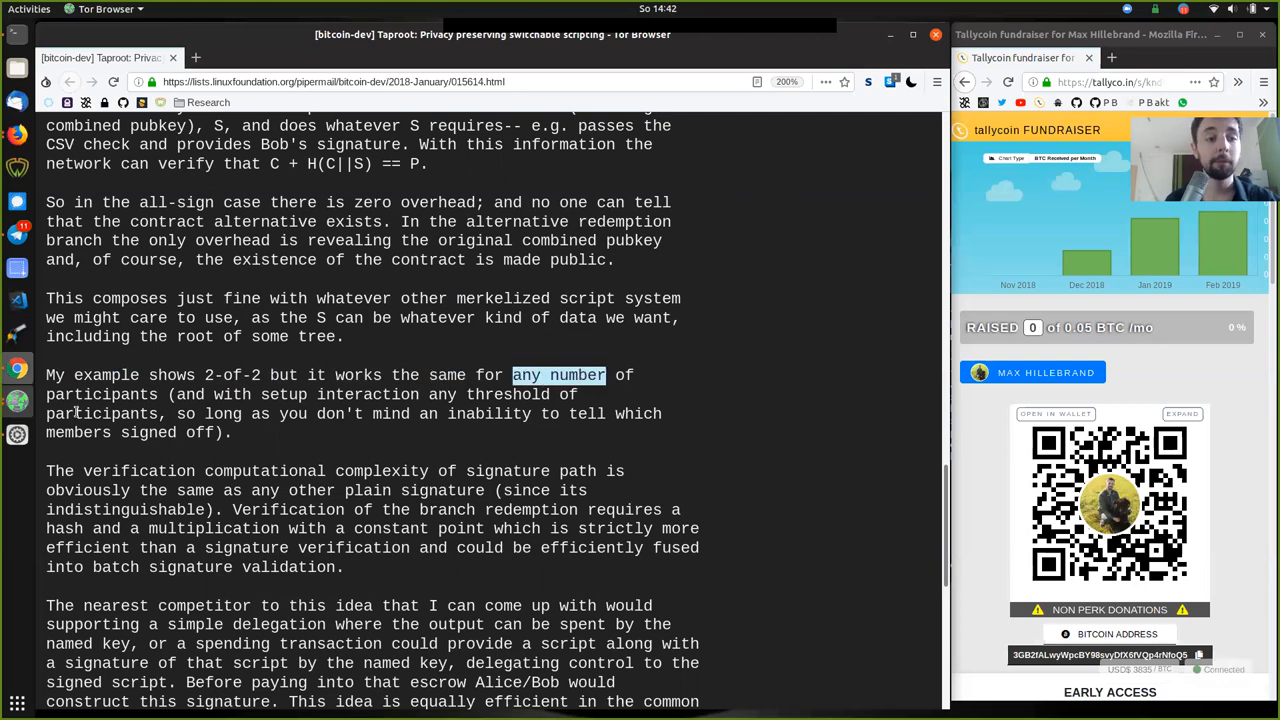
{"action": "double_click", "coordinate": [260, 394]}
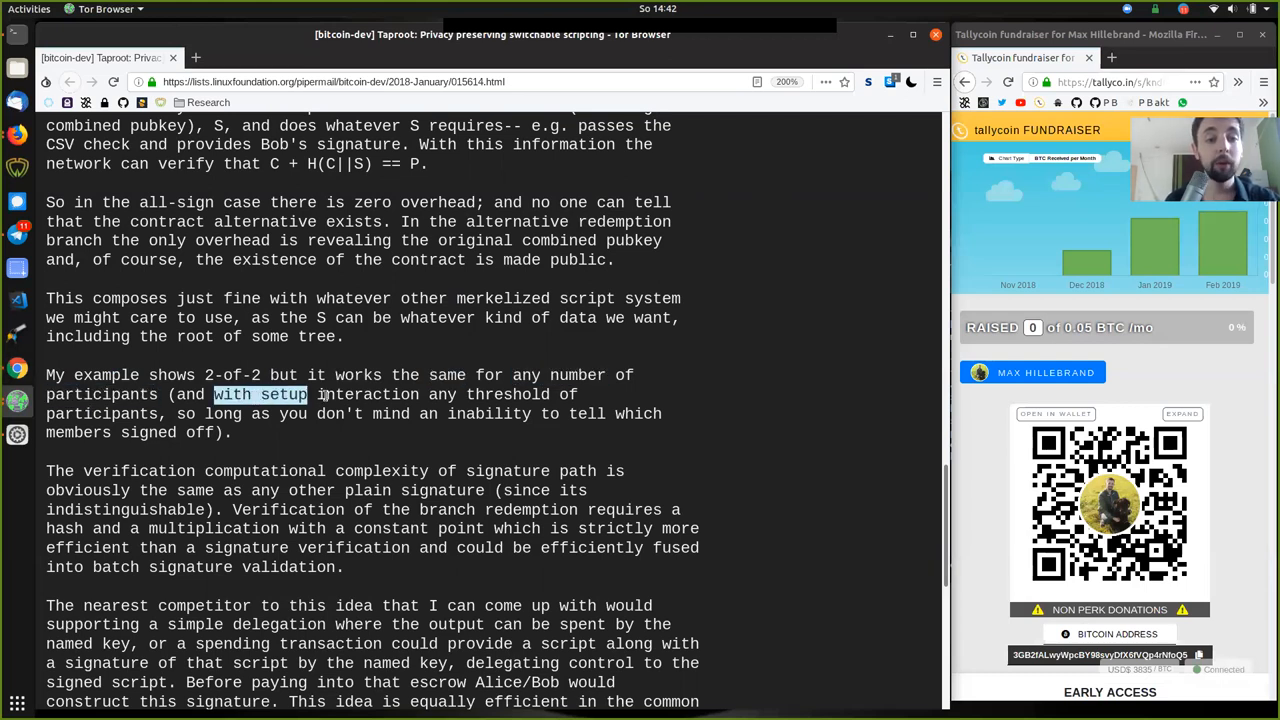
{"action": "double_click", "coordinate": [506, 394]}
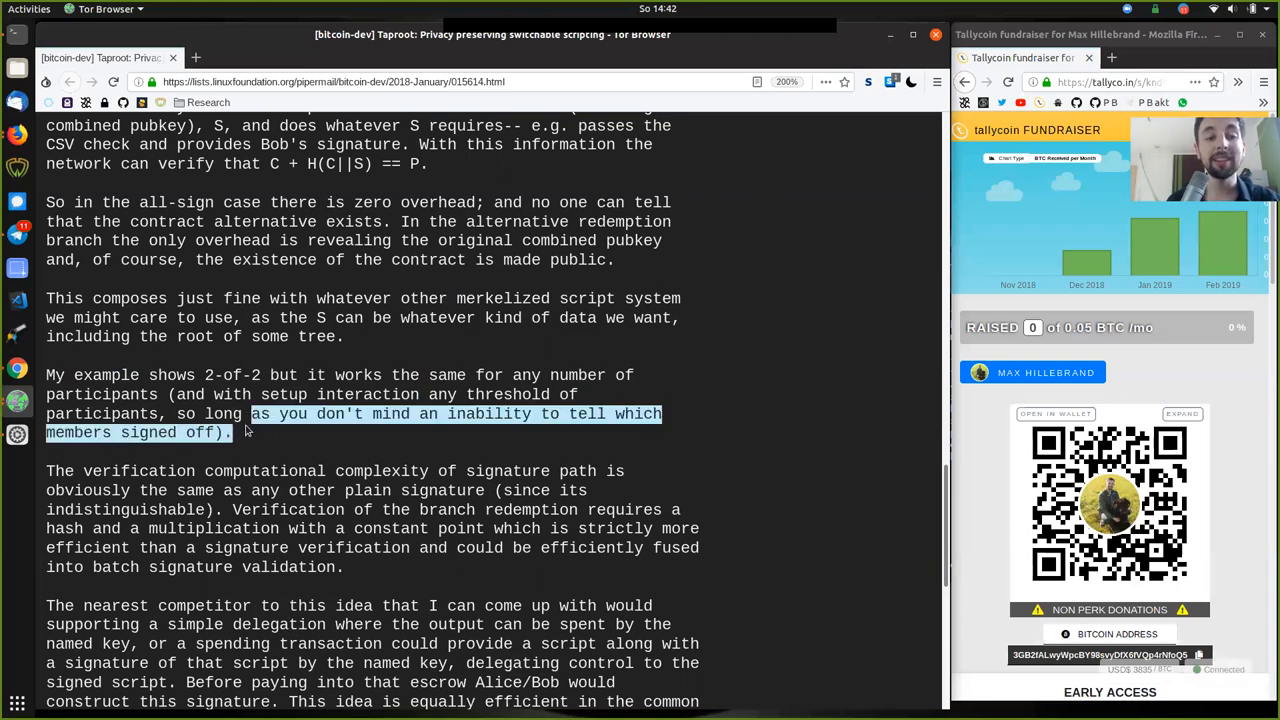
Step: Scroll up to the 2-of-2 line, highlight 'aggregate key C', then return to the participants paragraph
{"action": "scroll", "scroll_direction": "up", "scroll_amount": 3}
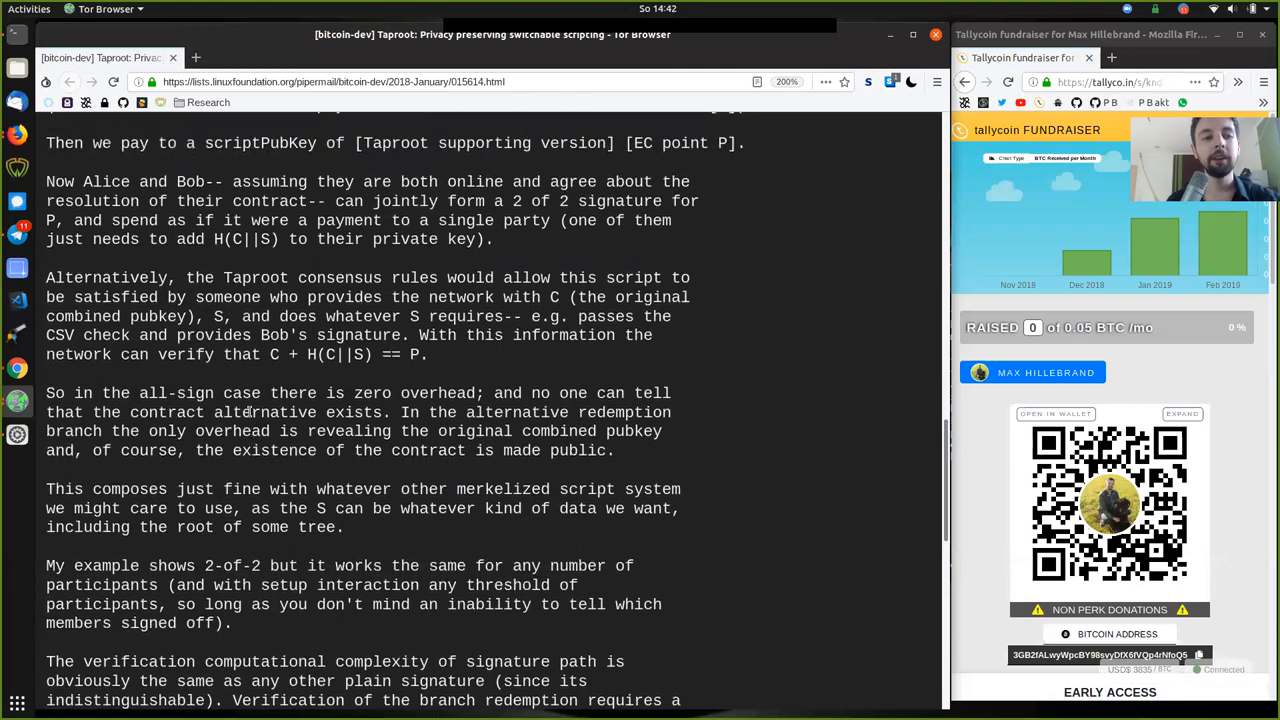
{"action": "scroll", "scroll_direction": "up", "scroll_amount": 3}
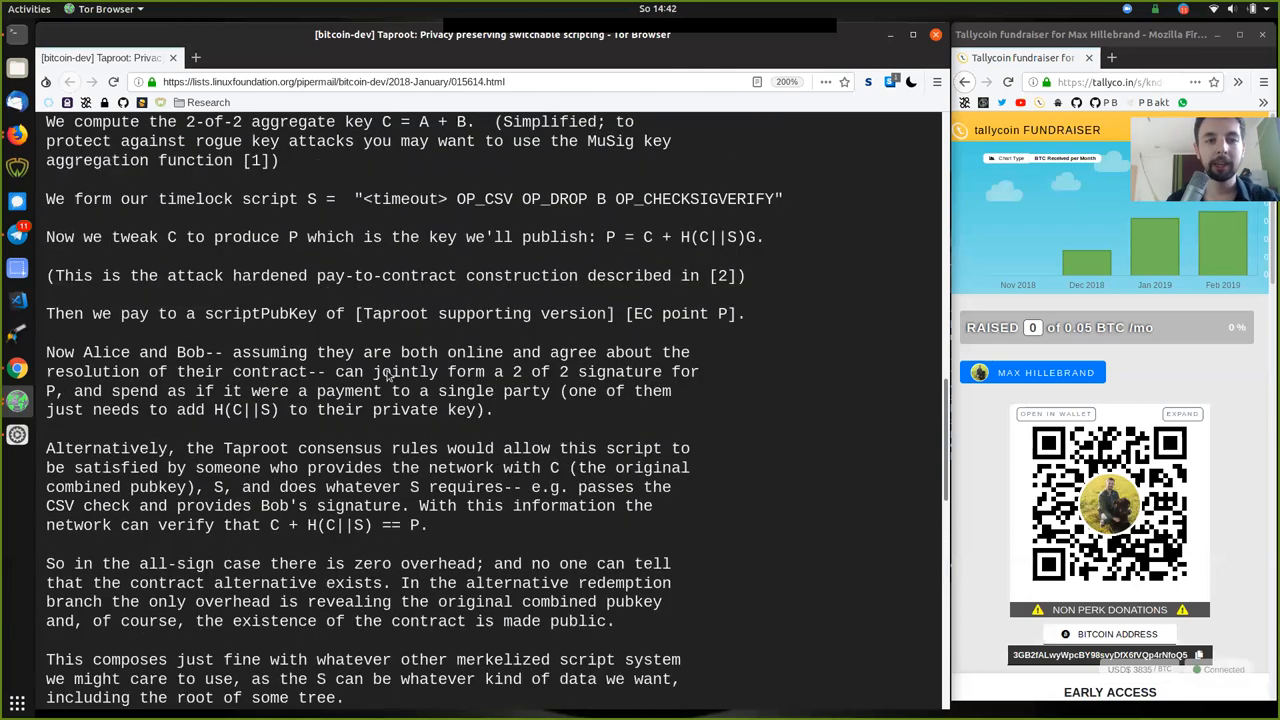
{"action": "scroll", "scroll_direction": "up", "scroll_amount": 3}
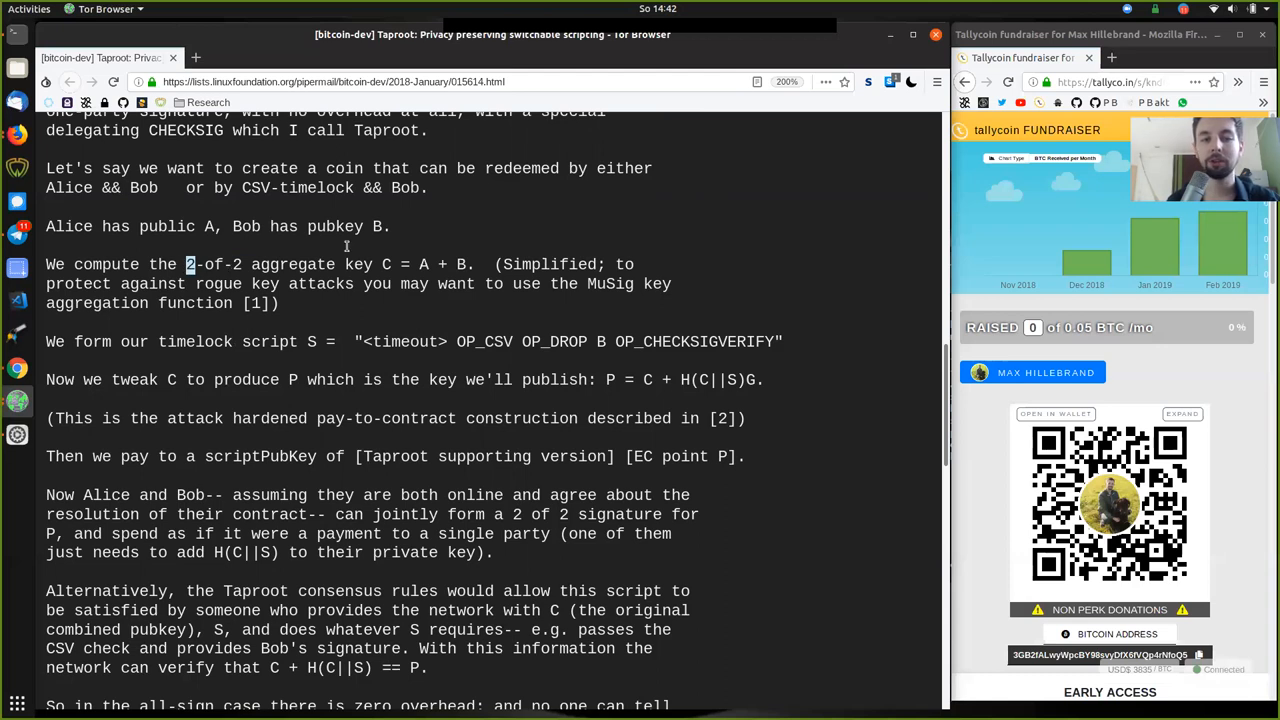
{"action": "double_click", "coordinate": [290, 264]}
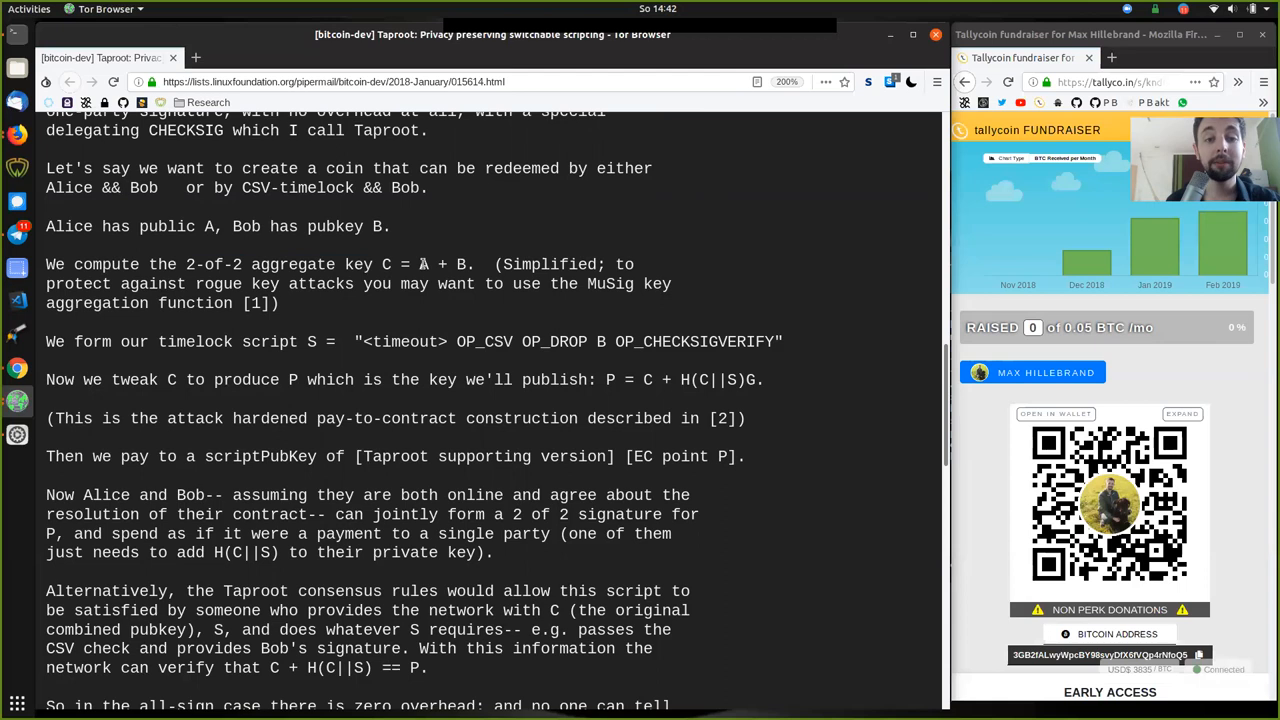
{"action": "left_click_drag", "start_coordinate": [419, 264], "coordinate": [590, 264]}
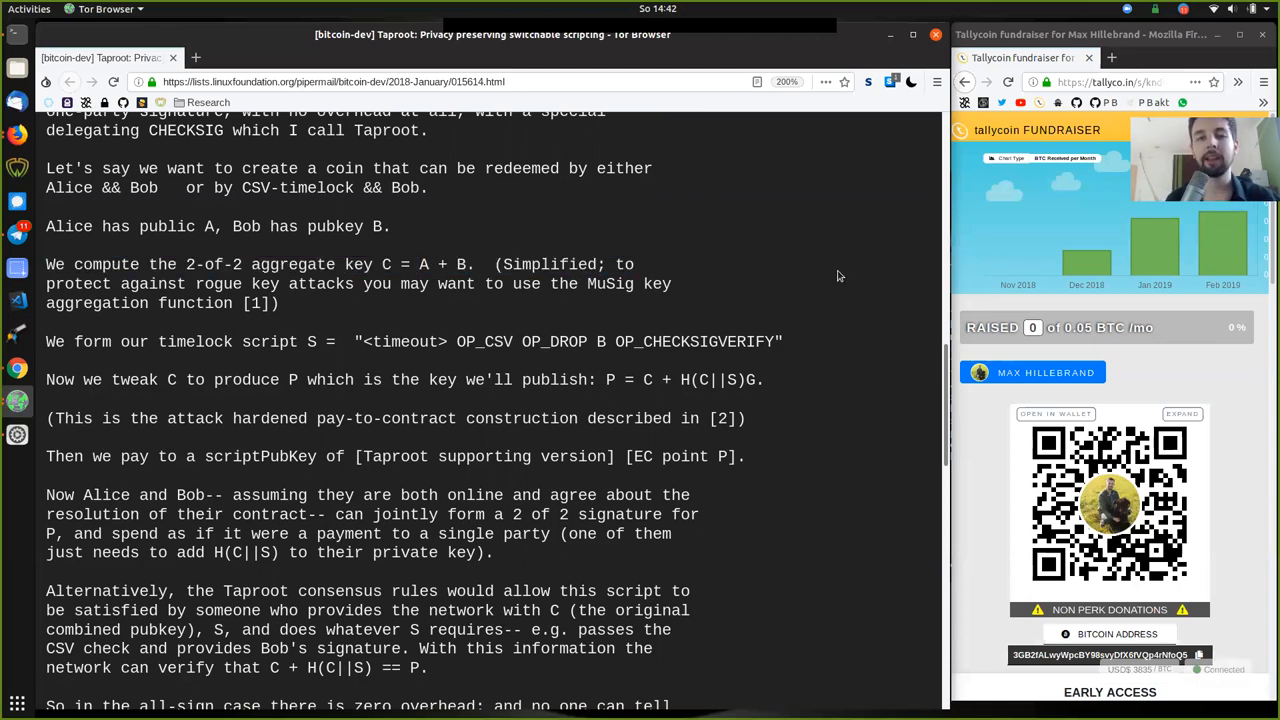
{"action": "mouse_move", "coordinate": [690, 290]}
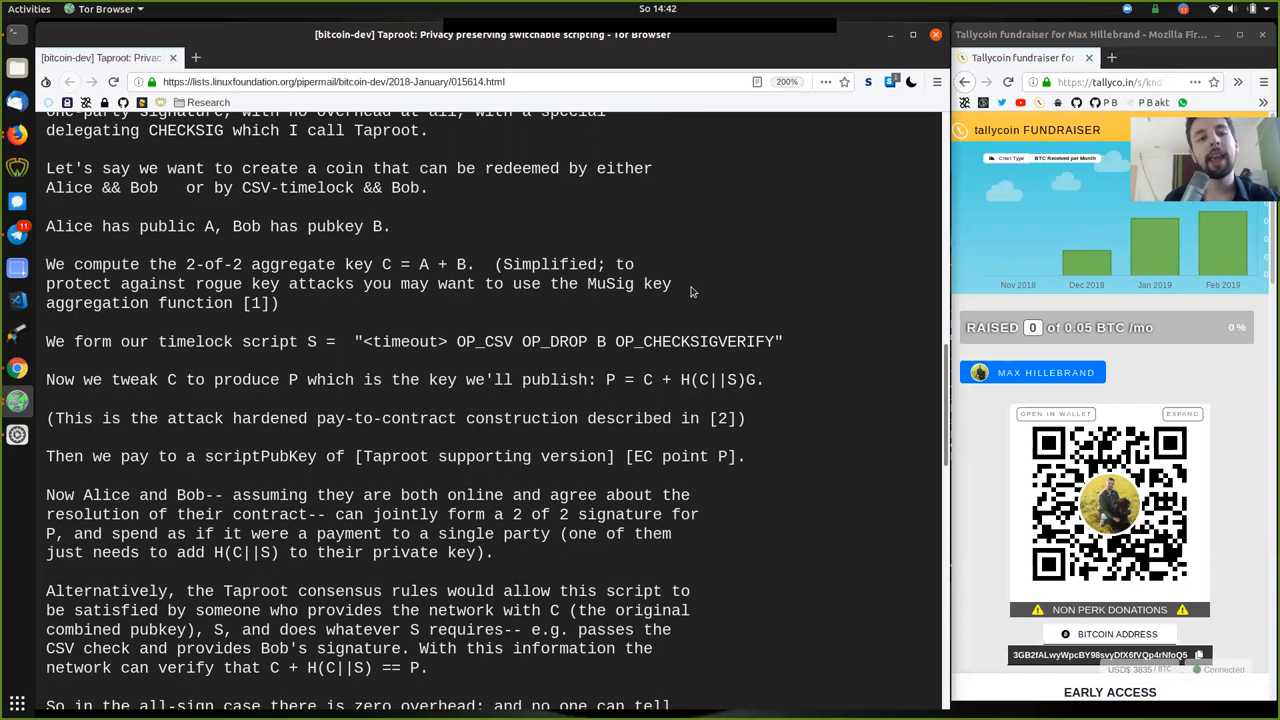
{"action": "double_click", "coordinate": [292, 264]}
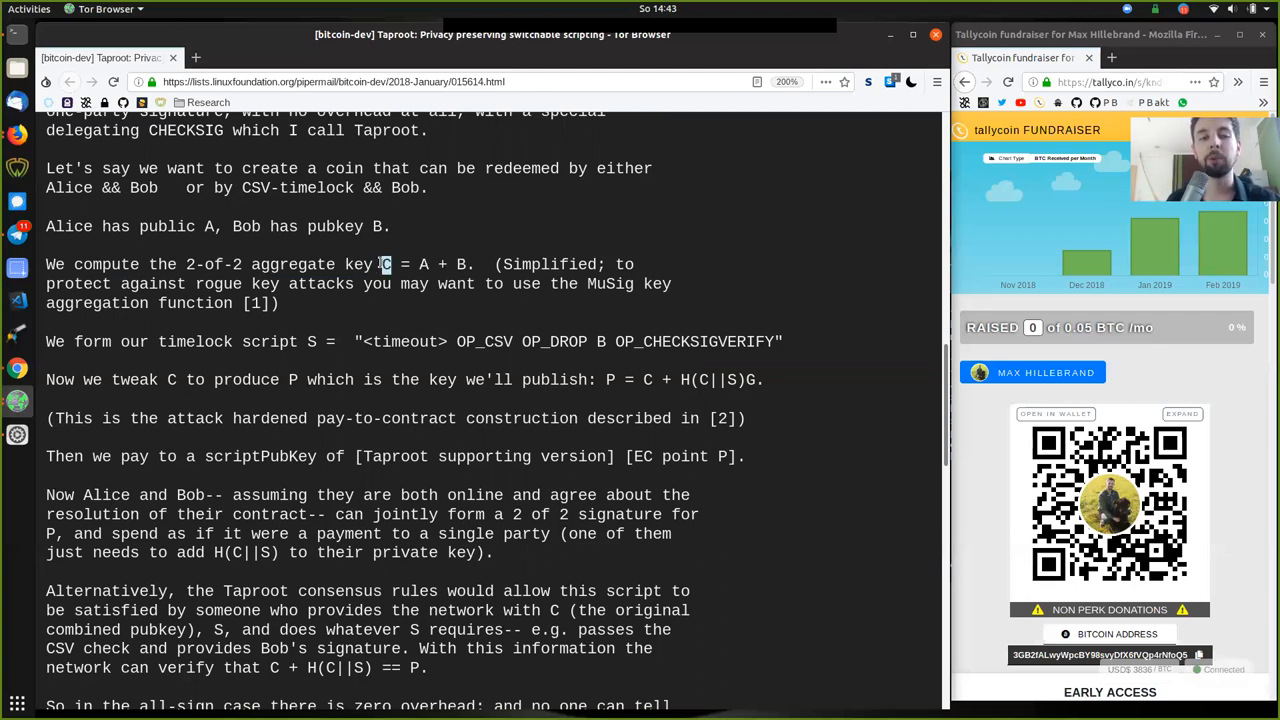
{"action": "double_click", "coordinate": [292, 264]}
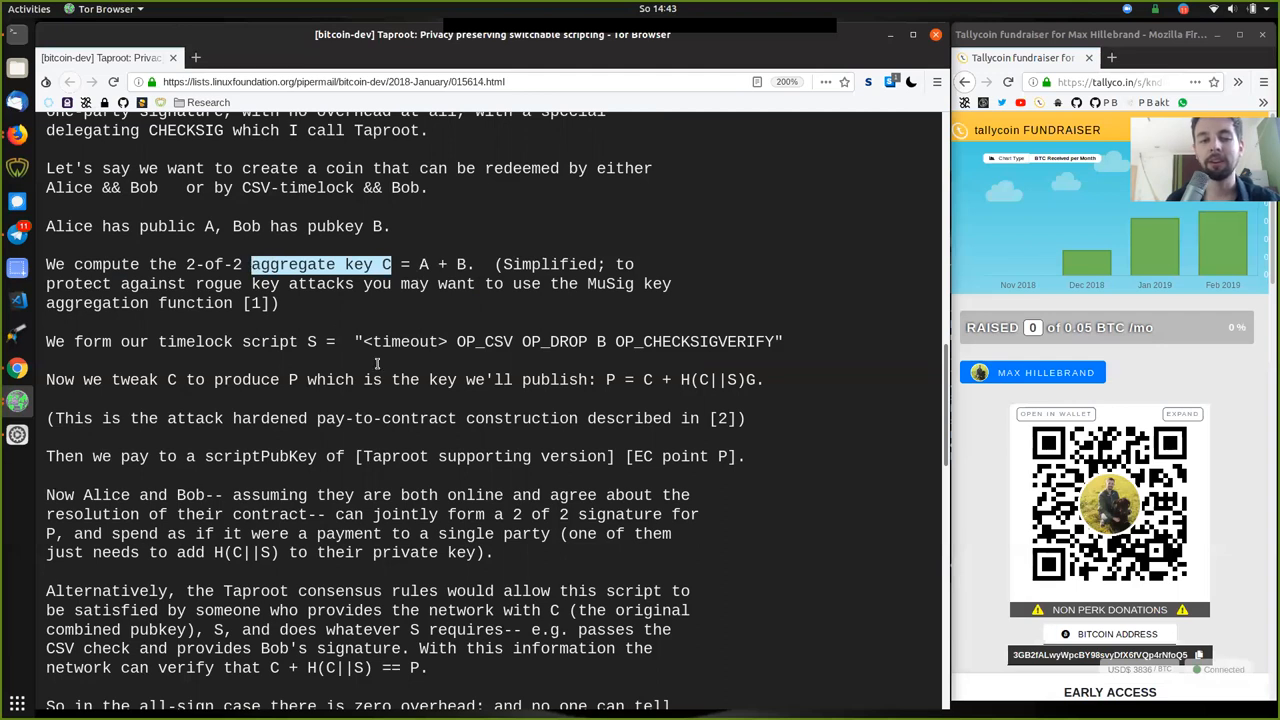
{"action": "scroll", "scroll_direction": "down", "scroll_amount": 3}
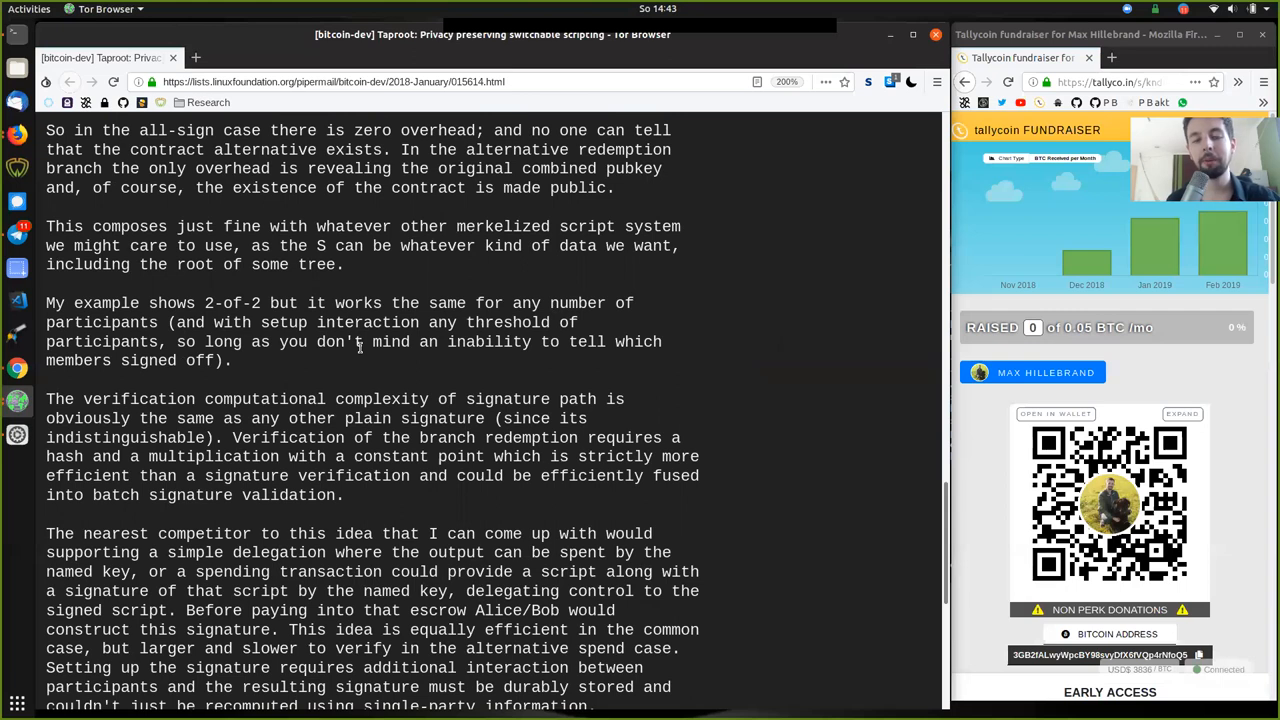
Step: Highlight 'computational', 'obviously' and 'Verification' in the verification-cost paragraph
{"action": "scroll", "scroll_direction": "down", "scroll_amount": 3}
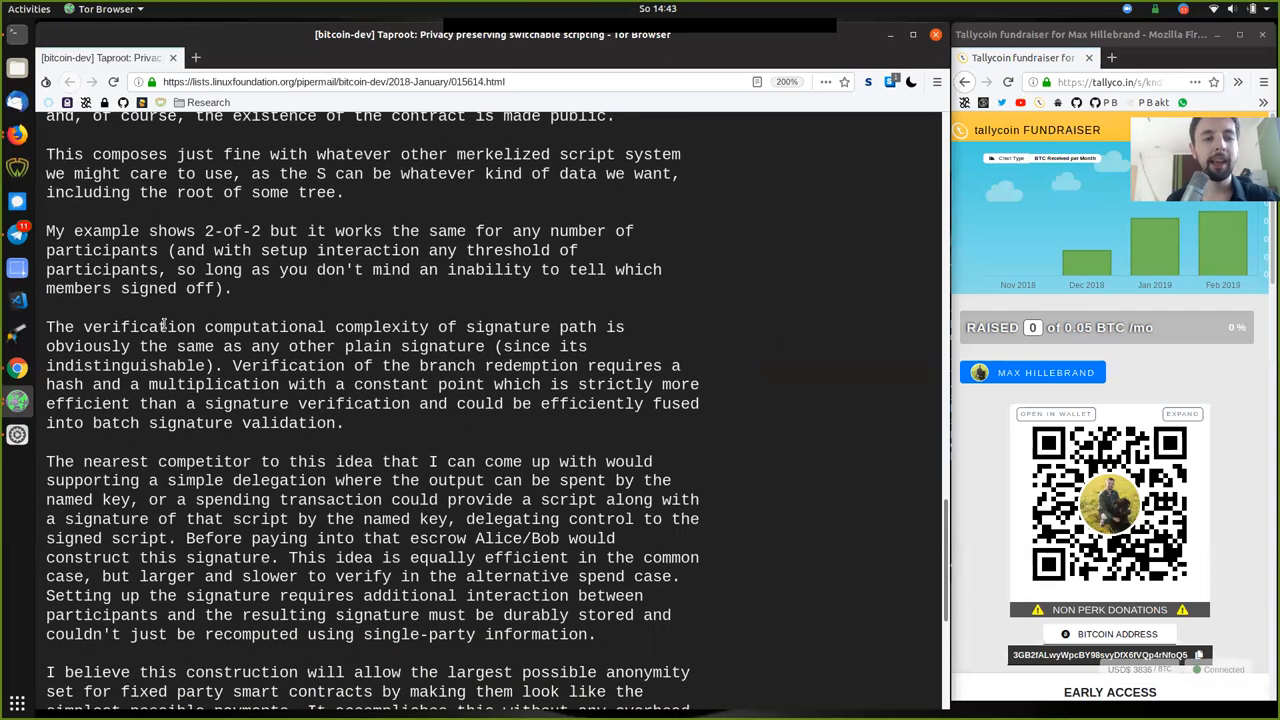
{"action": "double_click", "coordinate": [264, 327]}
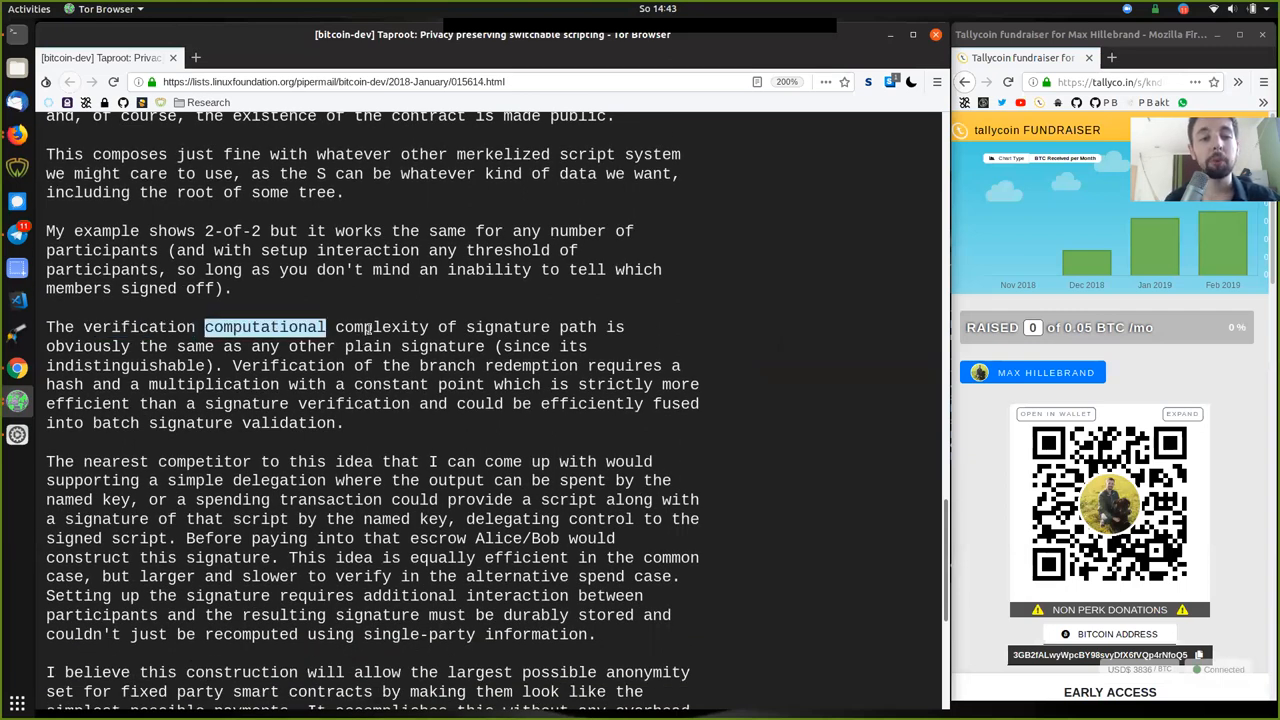
{"action": "double_click", "coordinate": [507, 327]}
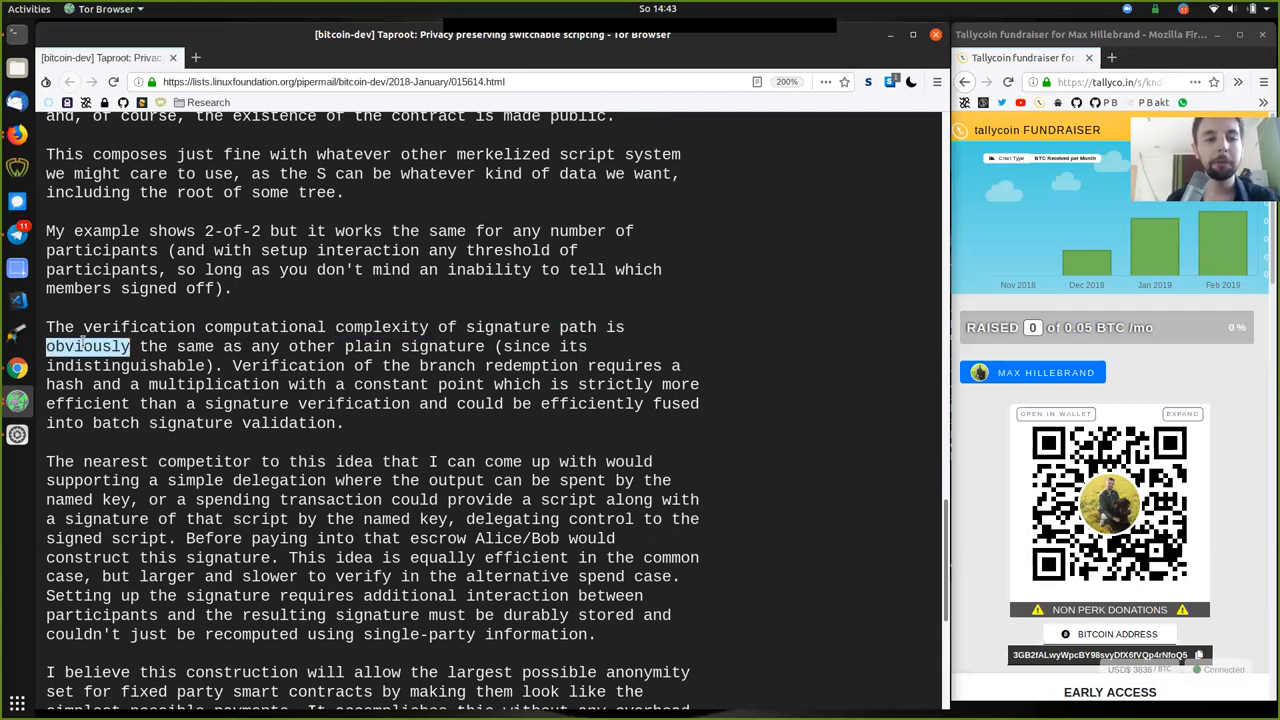
{"action": "left_click", "coordinate": [260, 346]}
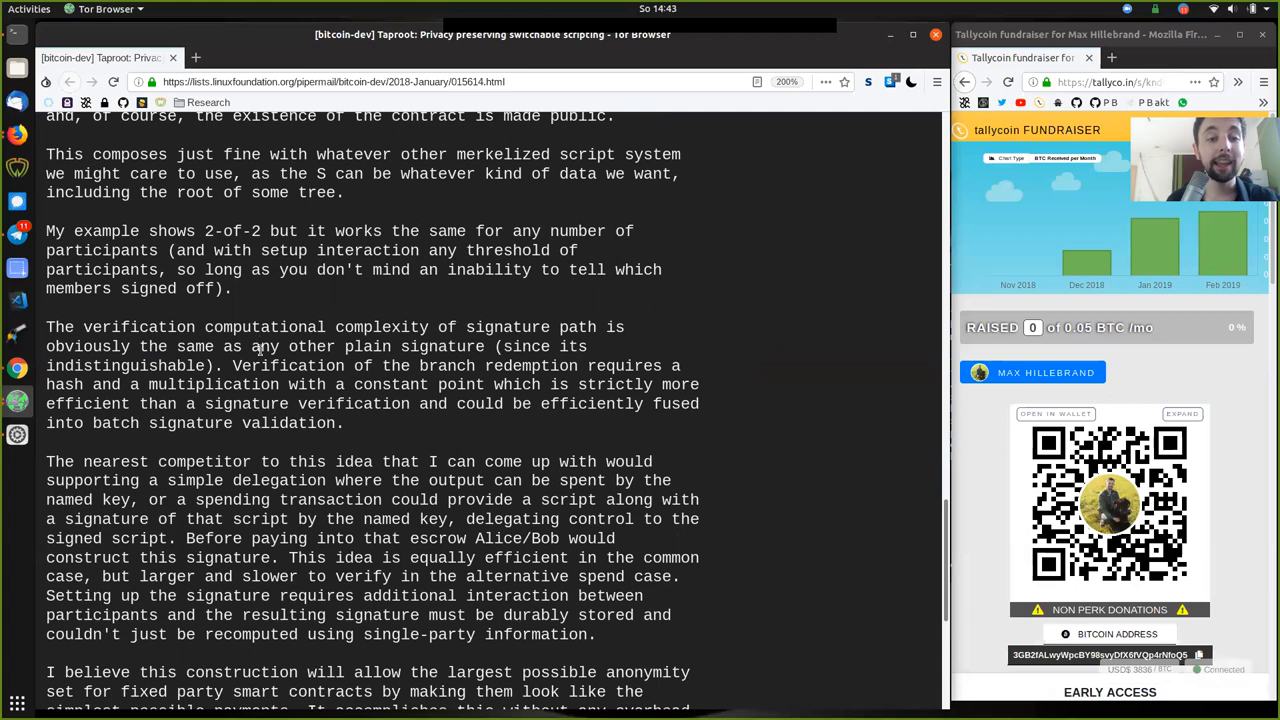
{"action": "double_click", "coordinate": [124, 365]}
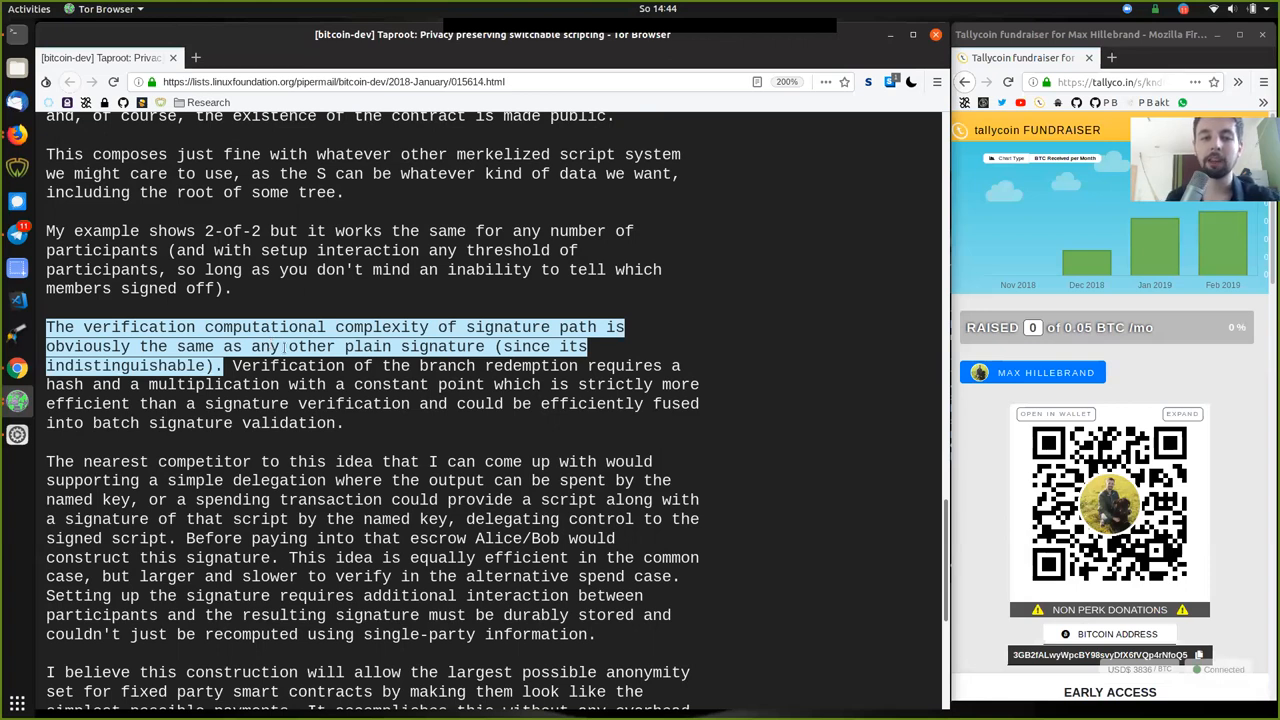
{"action": "double_click", "coordinate": [288, 365]}
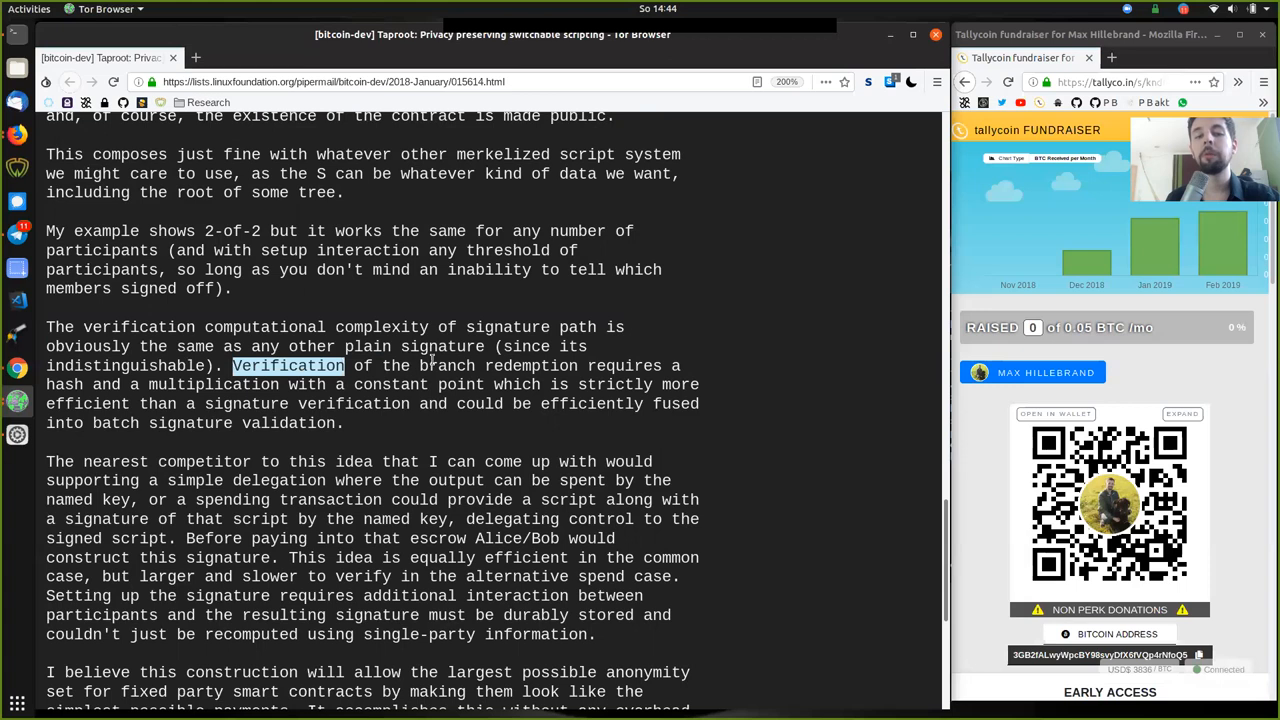
{"action": "double_click", "coordinate": [497, 365]}
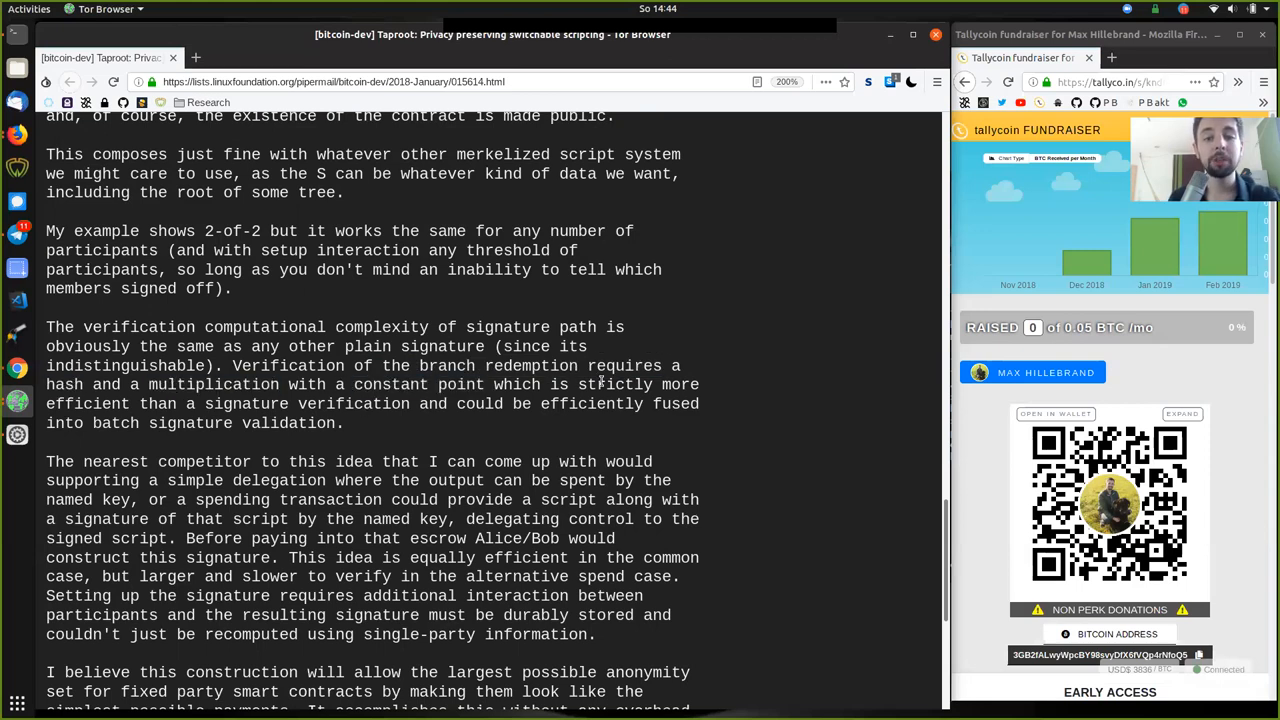
Step: Highlight 'efficient', 'batch signature', 'branch', 'constant point' and finally 'batch signature validation'
{"action": "double_click", "coordinate": [87, 403]}
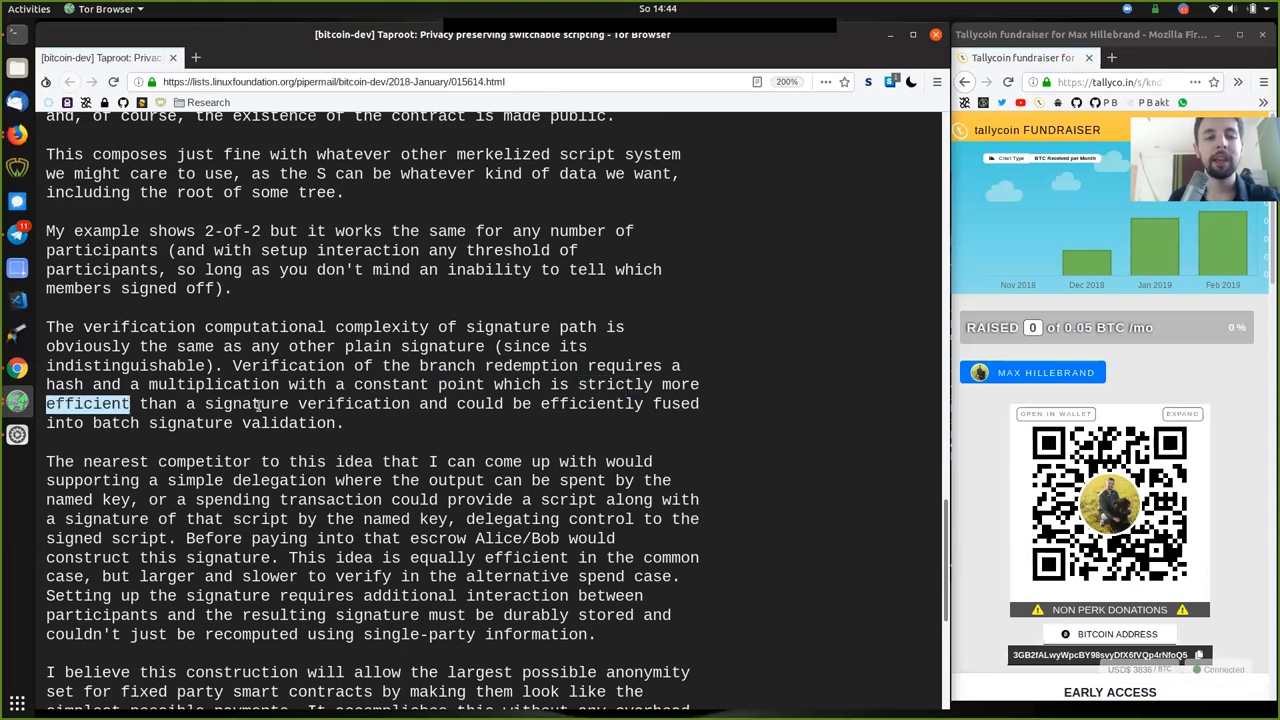
{"action": "left_click", "coordinate": [480, 404]}
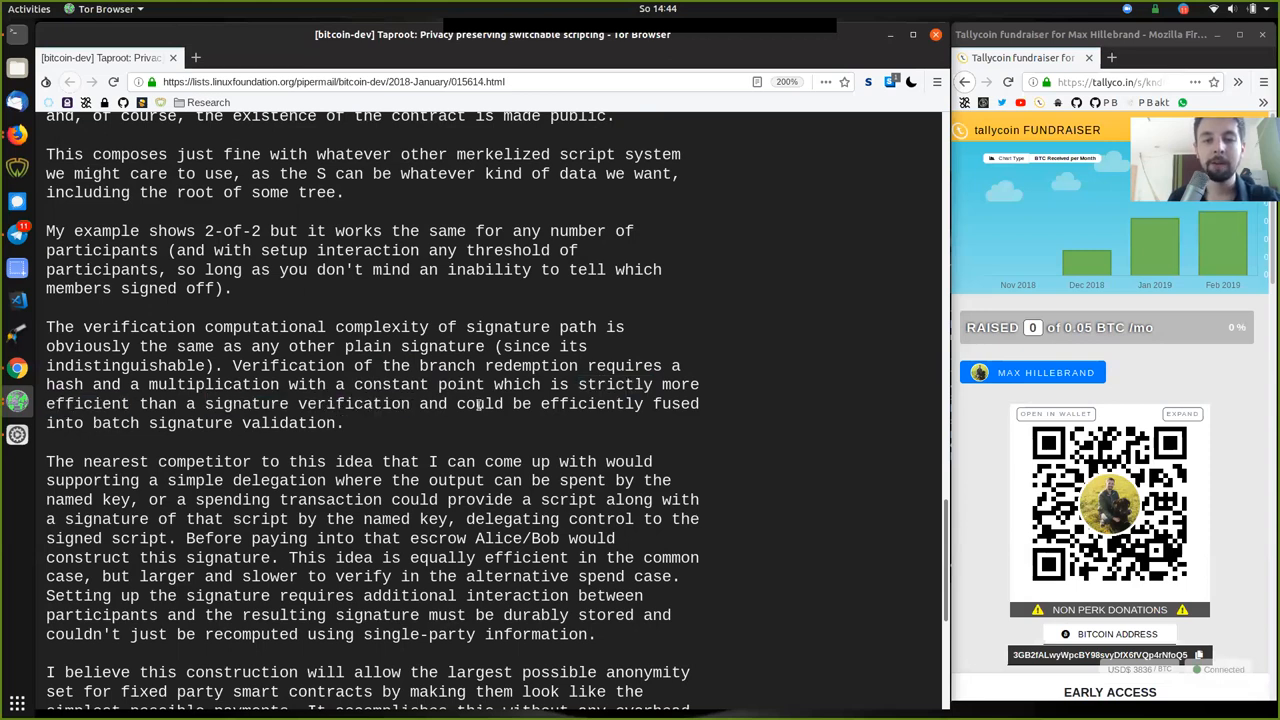
{"action": "double_click", "coordinate": [679, 384]}
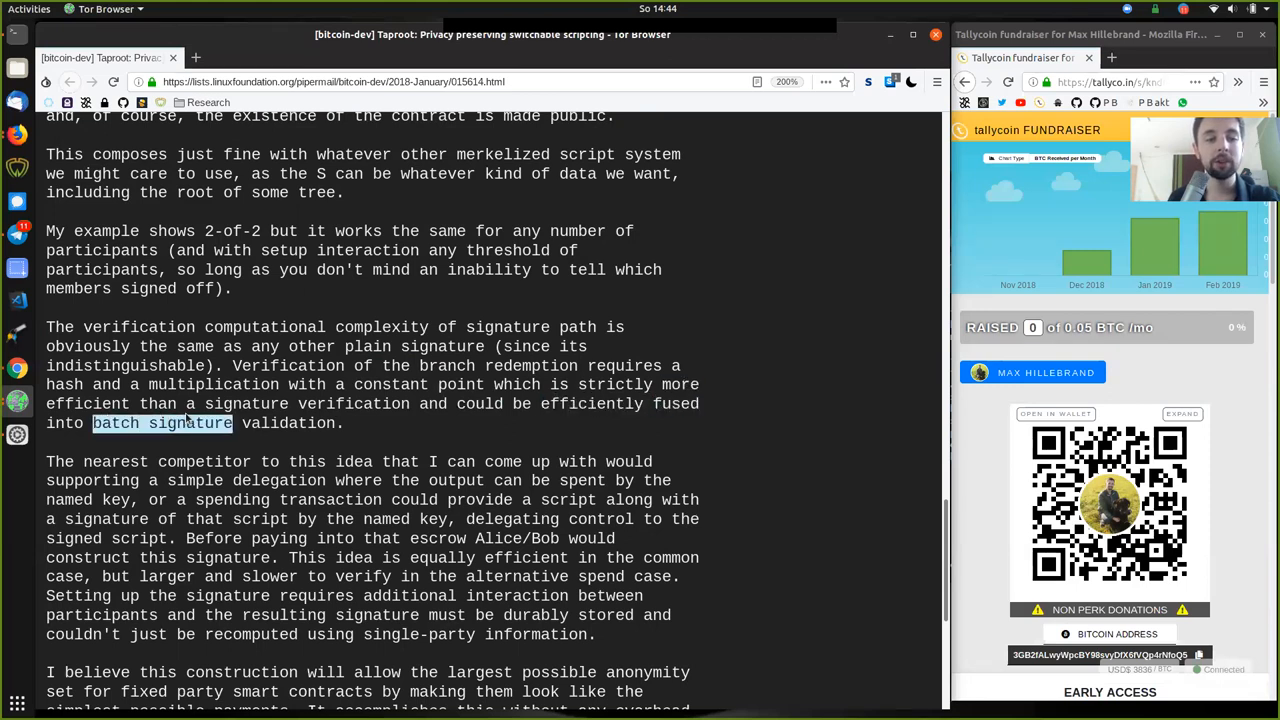
{"action": "left_click", "coordinate": [363, 423]}
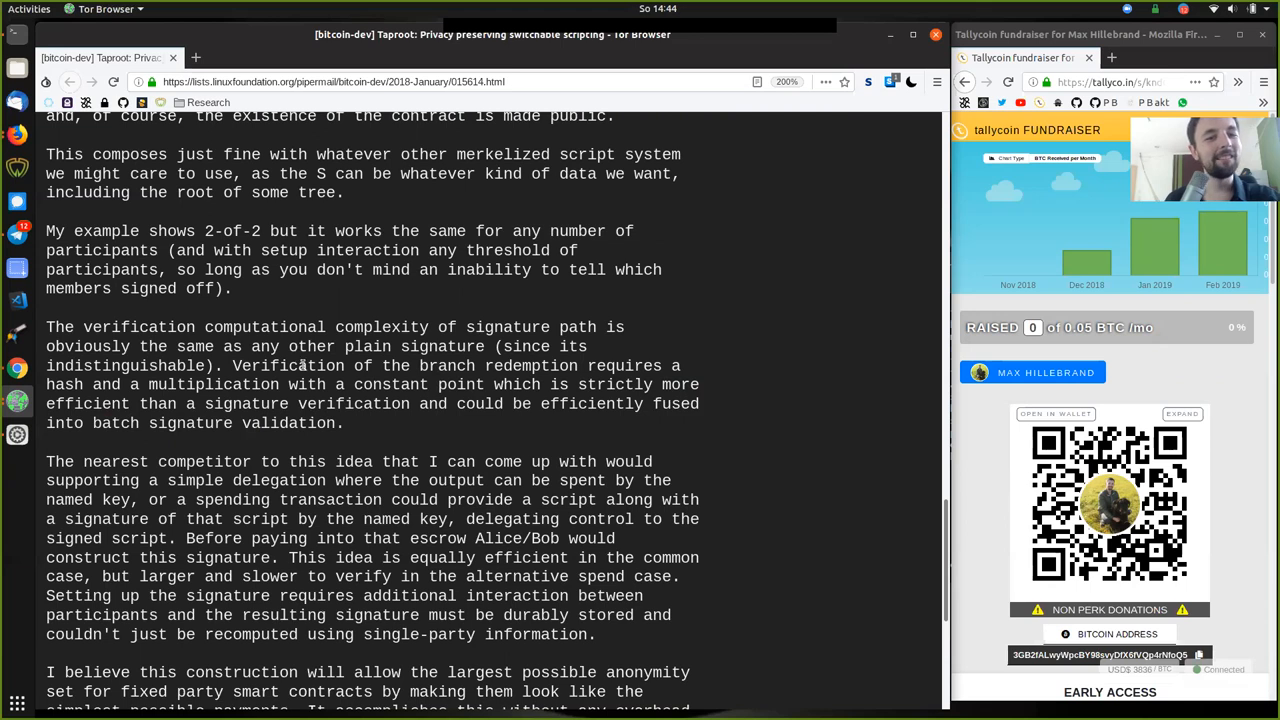
{"action": "double_click", "coordinate": [447, 365]}
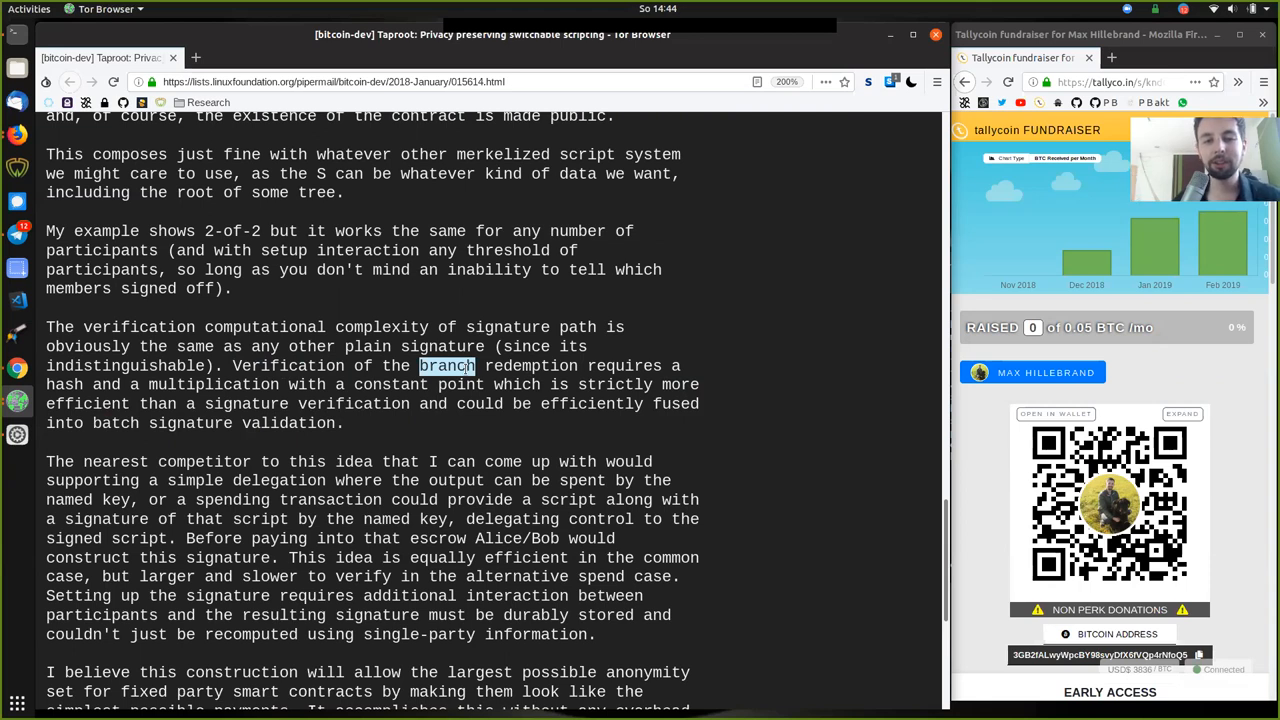
{"action": "mouse_move", "coordinate": [325, 453]}
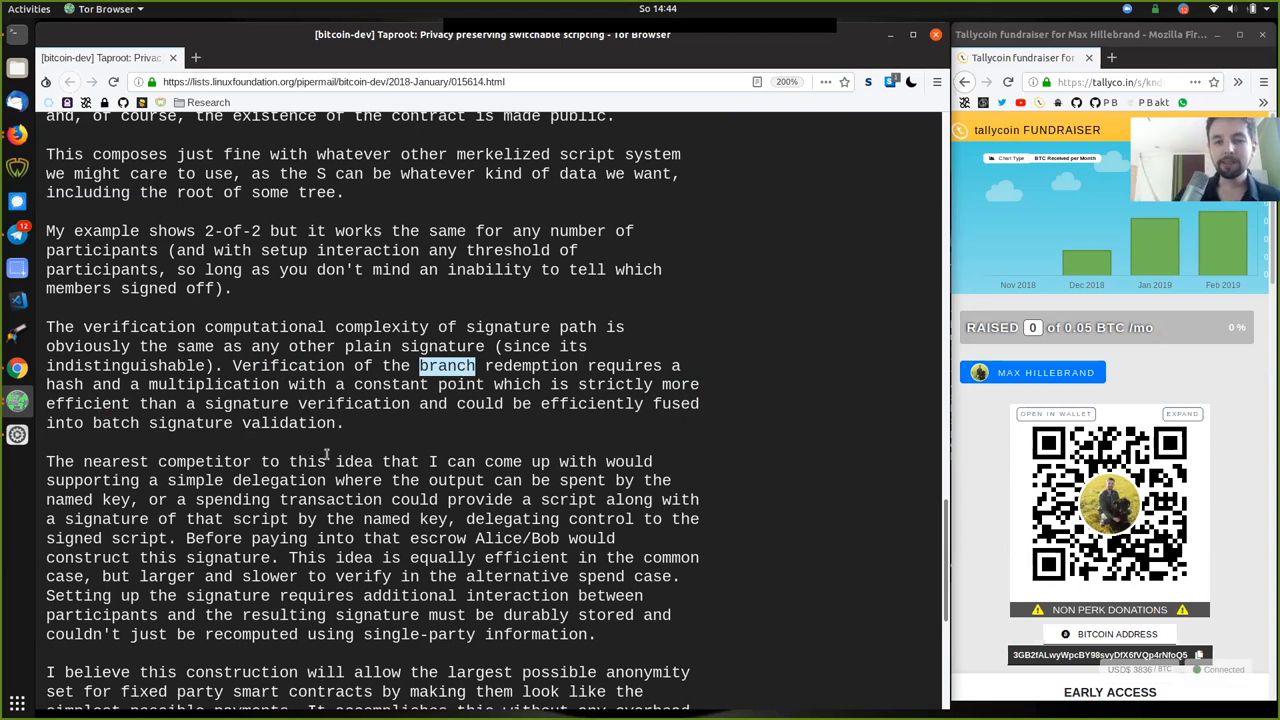
{"action": "double_click", "coordinate": [418, 384]}
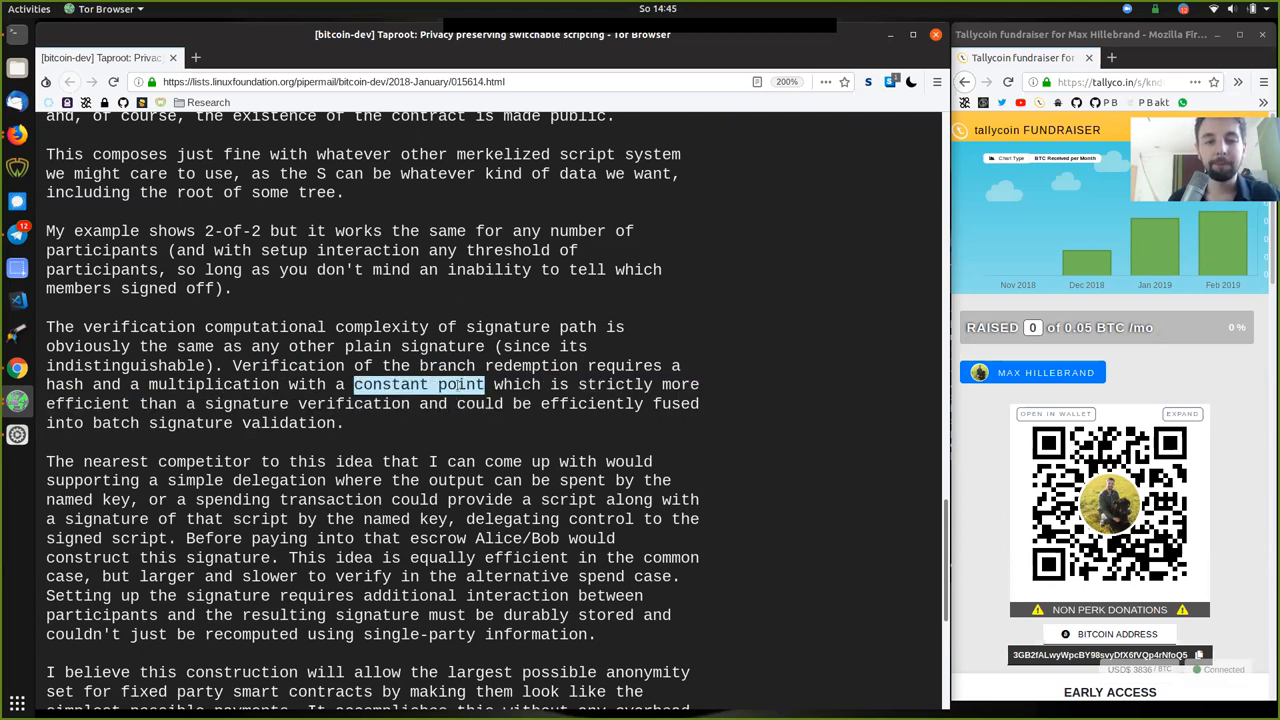
{"action": "mouse_move", "coordinate": [385, 462]}
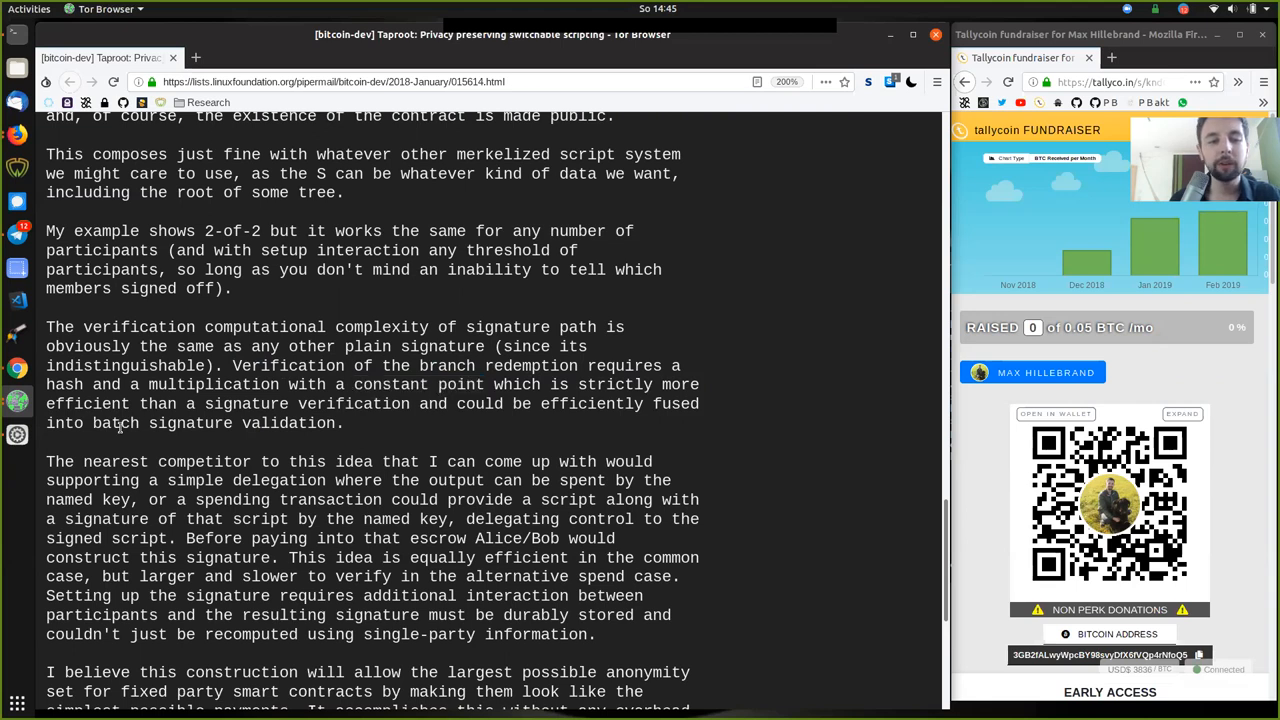
{"action": "double_click", "coordinate": [189, 422]}
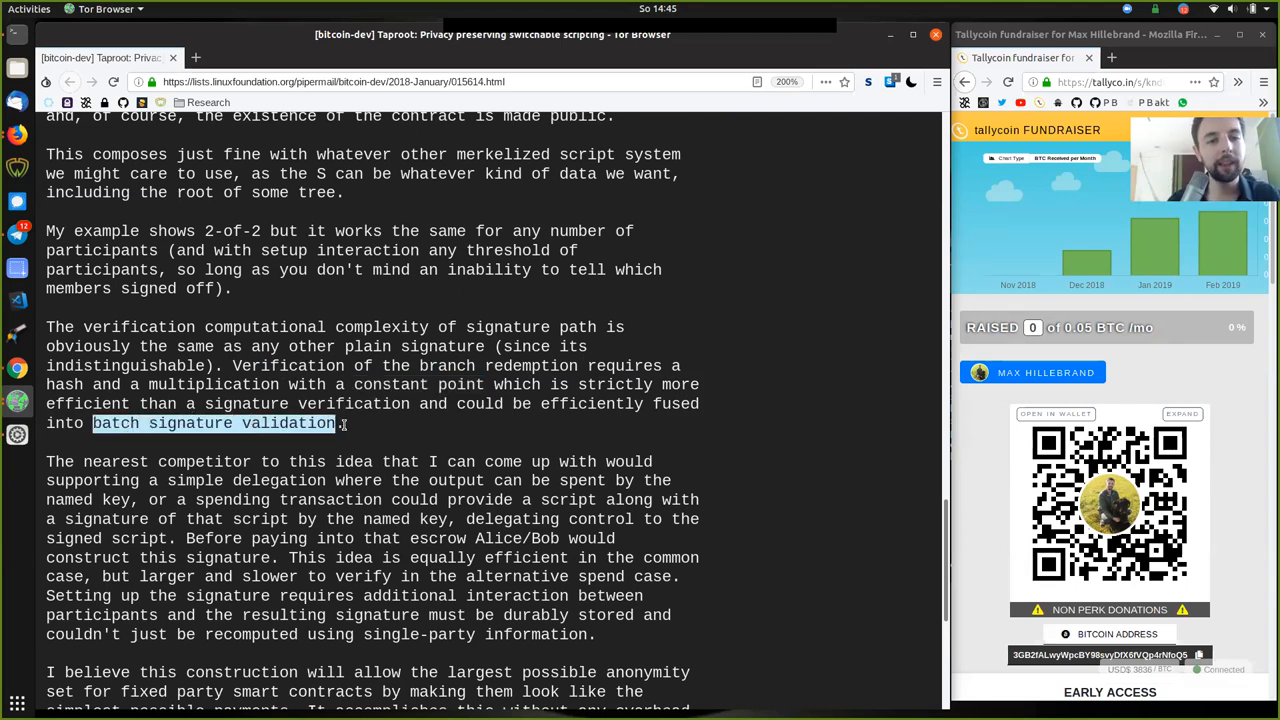
Step: Scroll back up to the 2-of-2 aggregate key C = A + B line
{"action": "scroll", "scroll_direction": "up", "scroll_amount": 3}
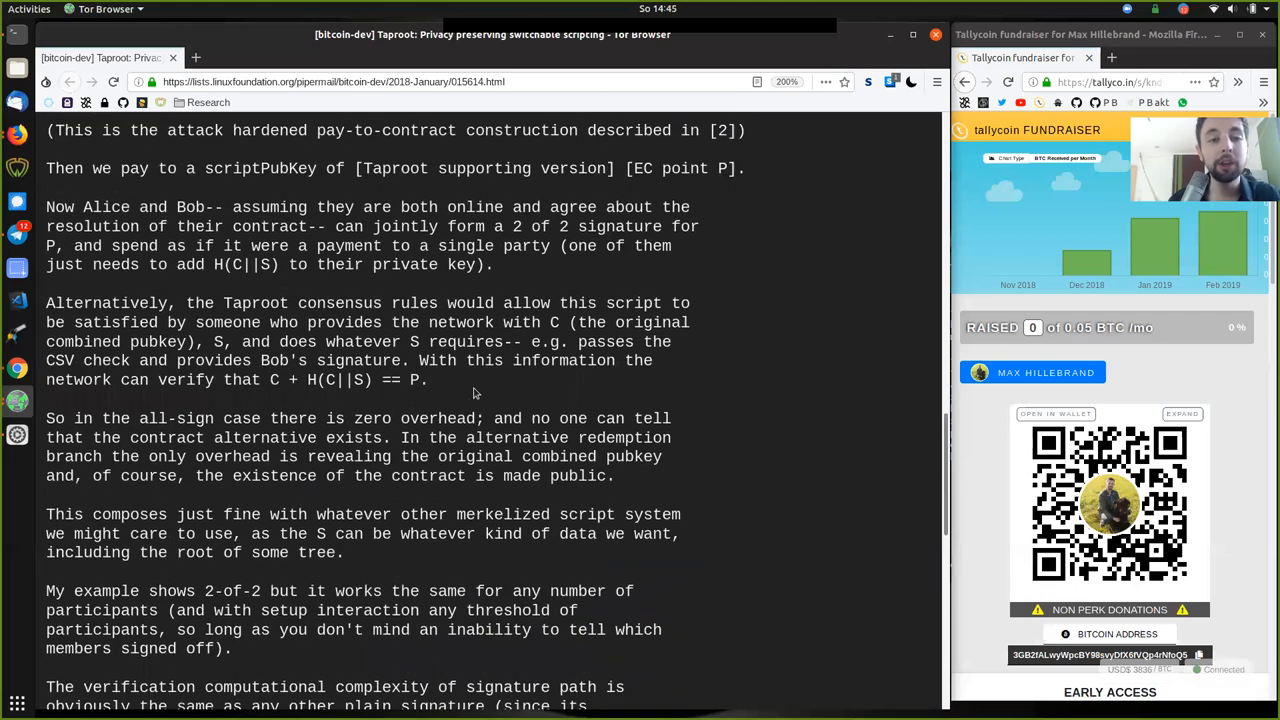
{"action": "scroll", "scroll_direction": "up", "scroll_amount": 3}
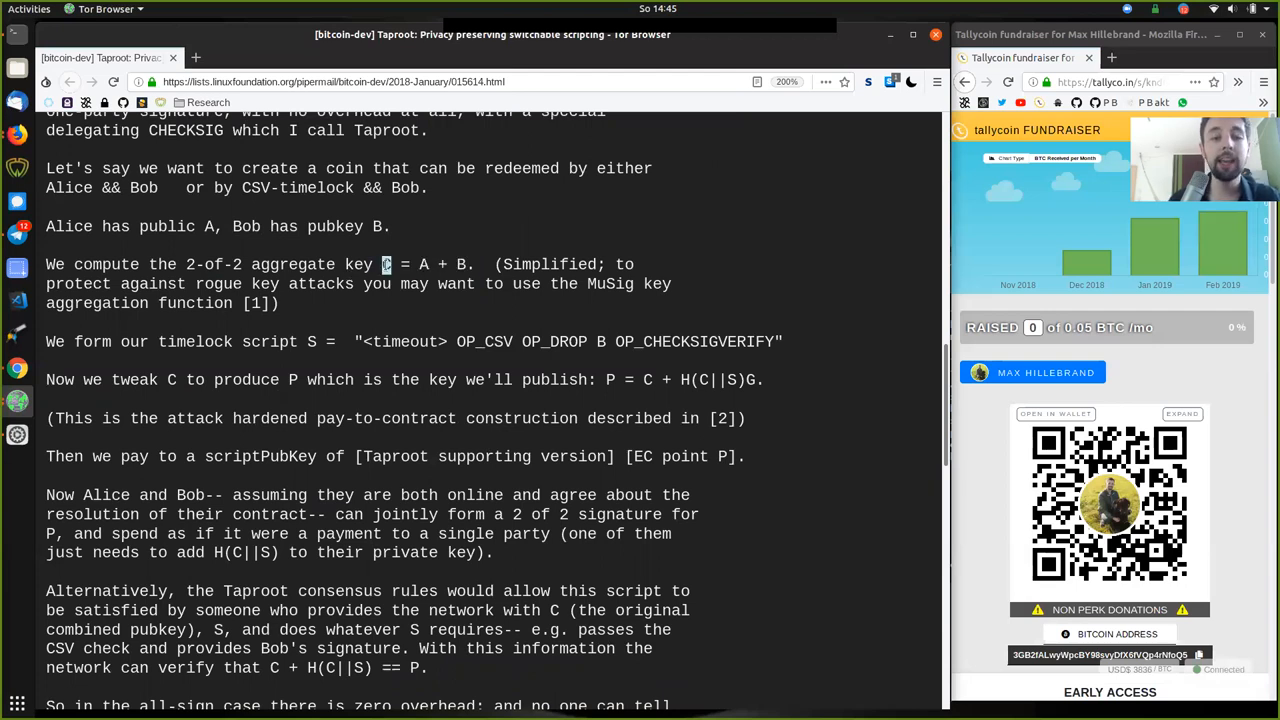
{"action": "mouse_move", "coordinate": [405, 222]}
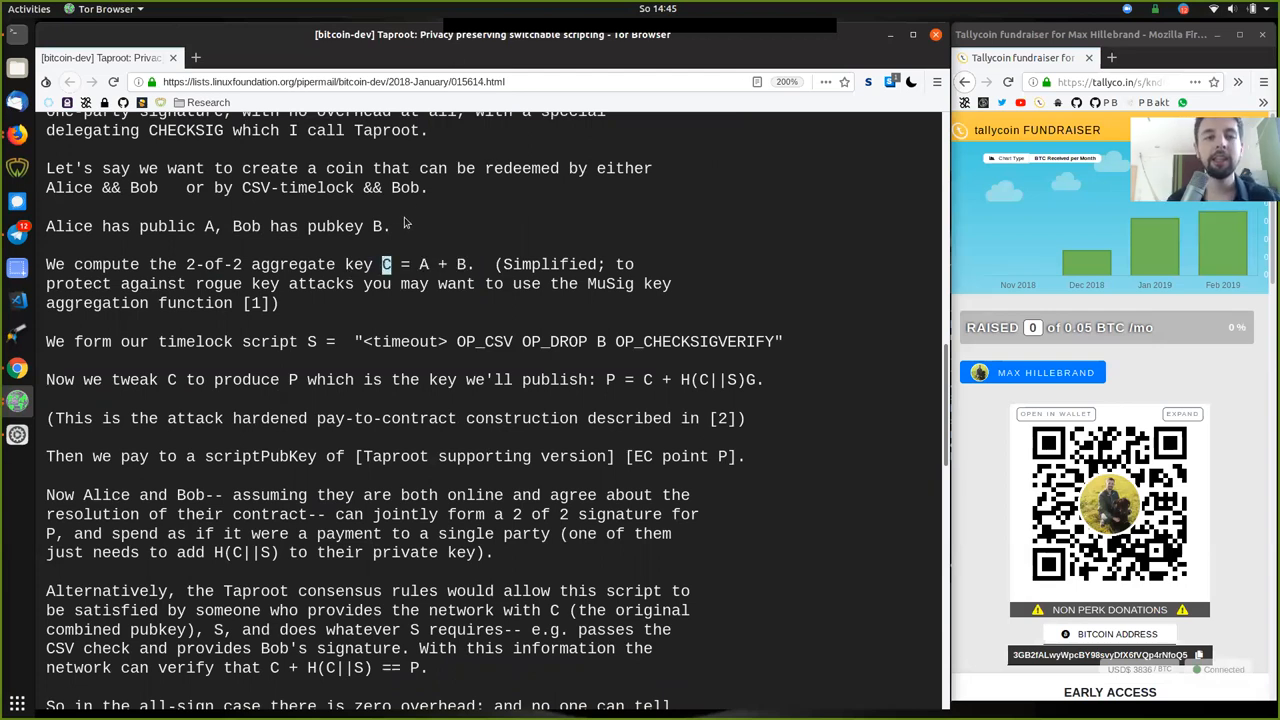
{"action": "mouse_move", "coordinate": [462, 253]}
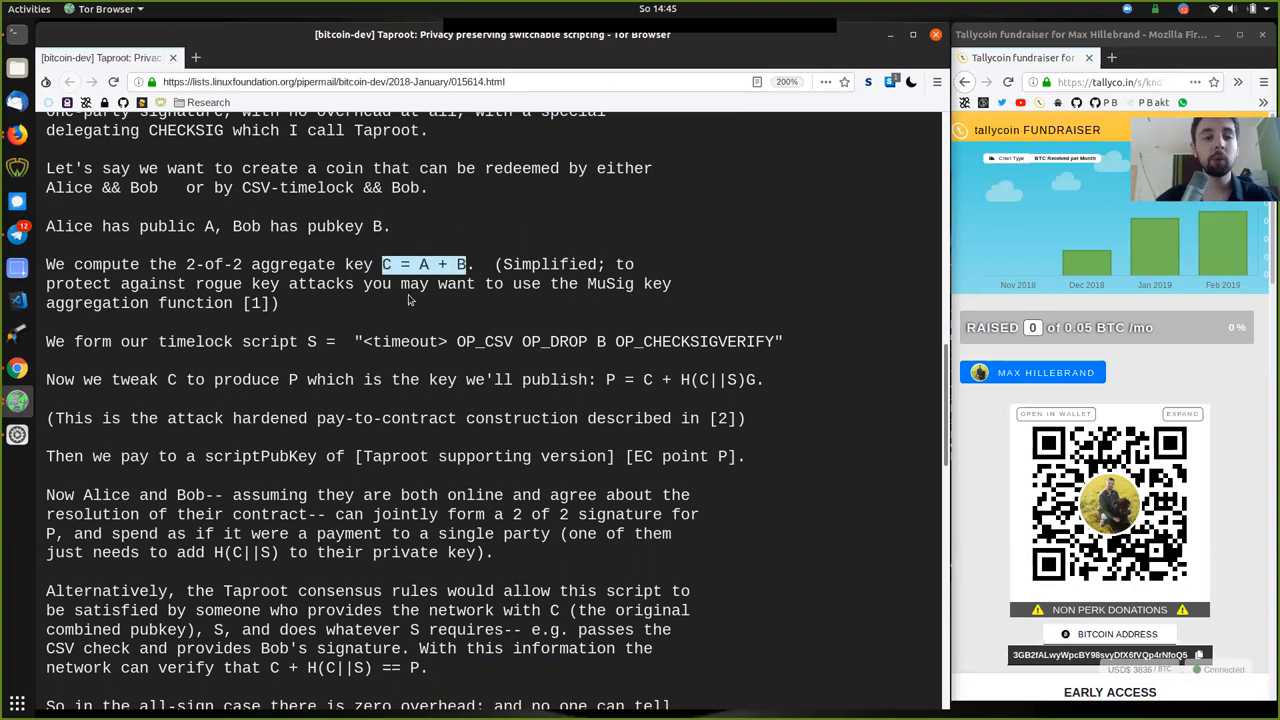
{"action": "mouse_move", "coordinate": [437, 343]}
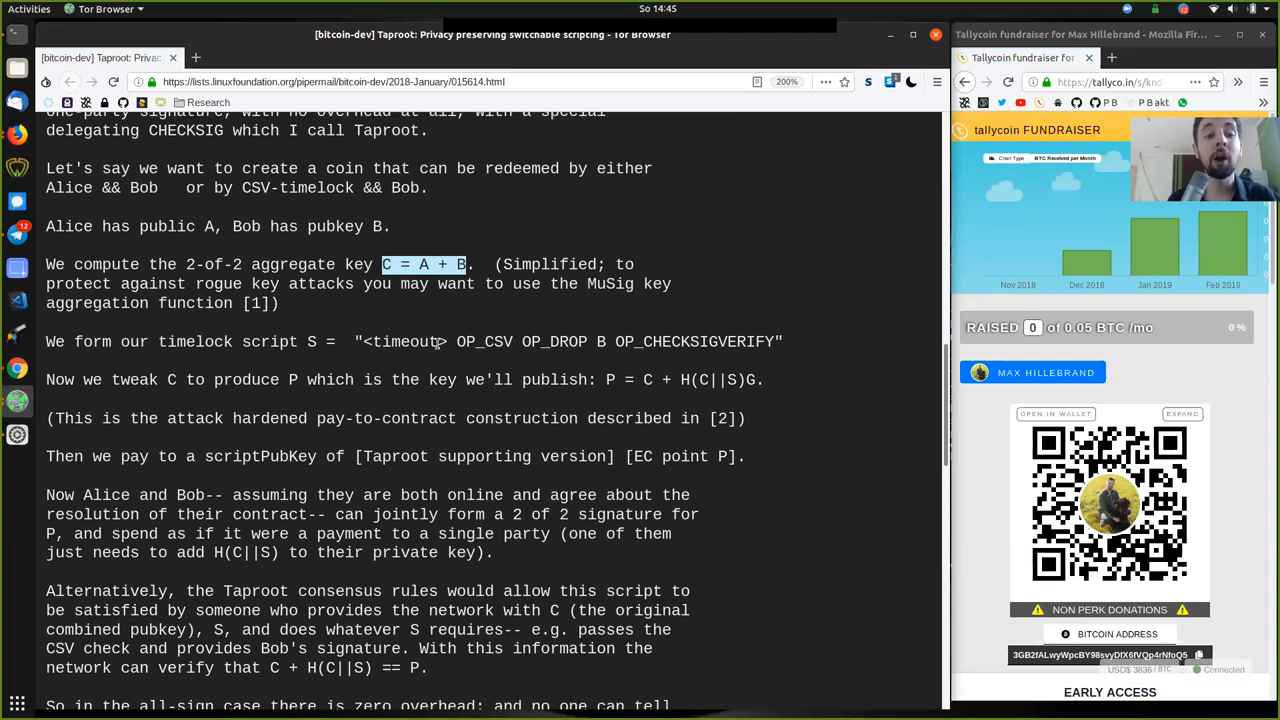
Step: Highlight the whole verification-cost paragraph, then scroll down to the nearest-competitor paragraph
{"action": "scroll", "scroll_direction": "down", "scroll_amount": 3}
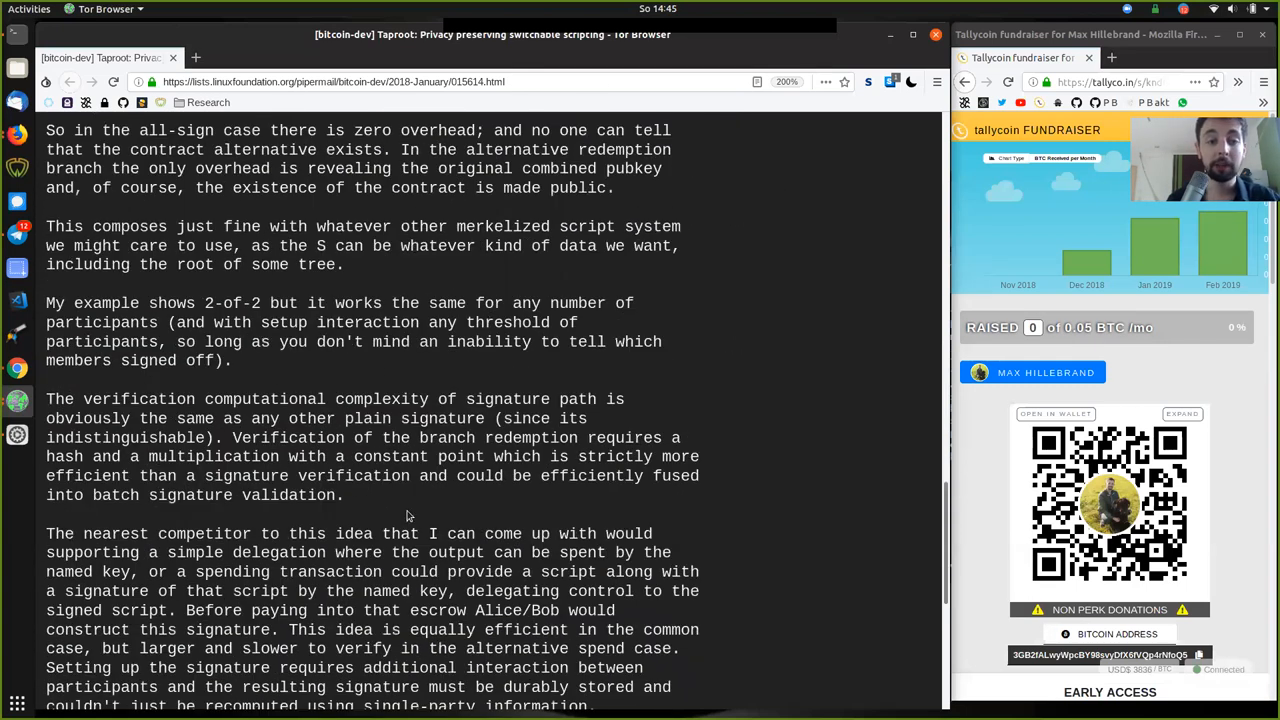
{"action": "double_click", "coordinate": [418, 456]}
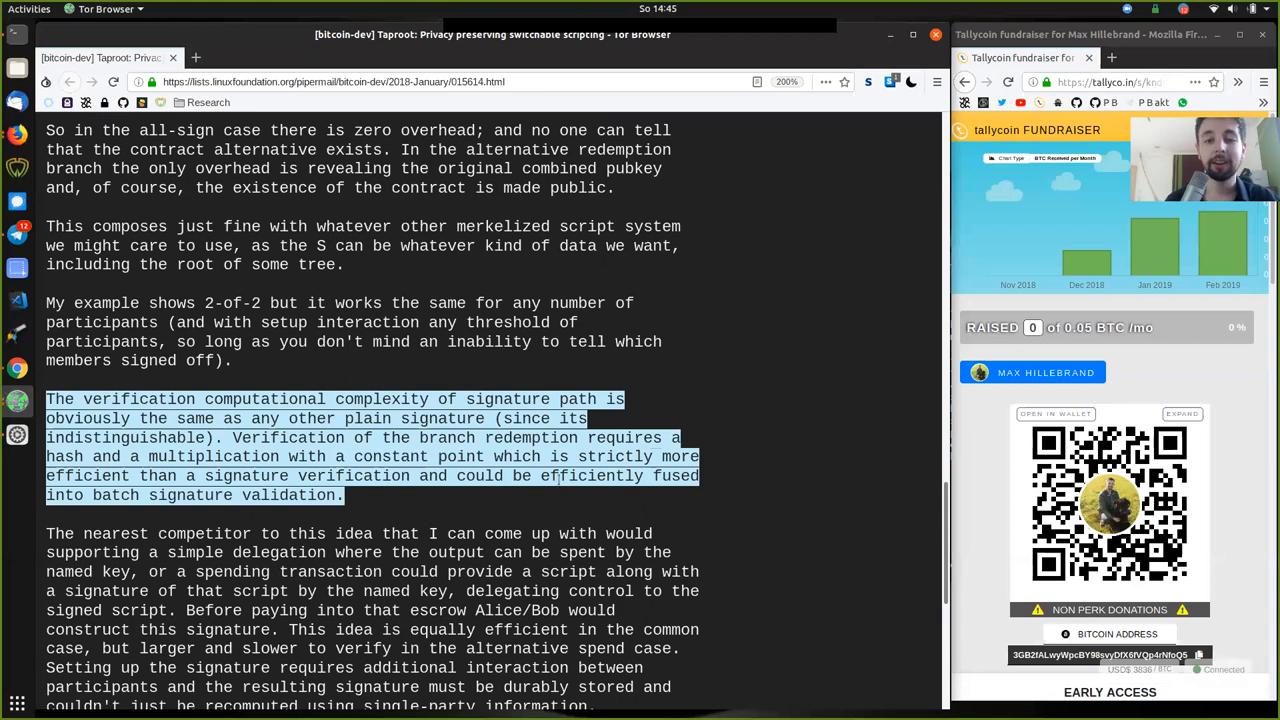
{"action": "scroll", "scroll_direction": "down", "scroll_amount": 3}
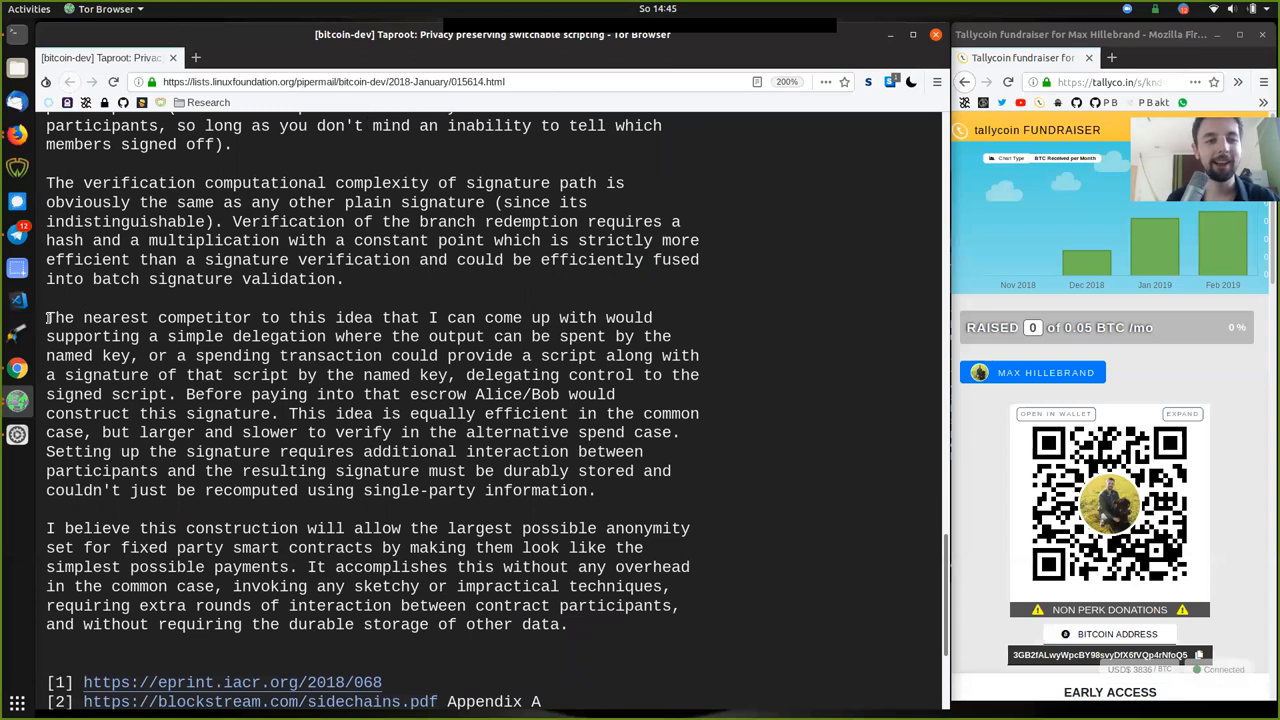
Step: Highlight 'nearest competitor', 'simple delegation' and the clause about delegating control to the script
{"action": "left_click_drag", "start_coordinate": [46, 318], "coordinate": [568, 624]}
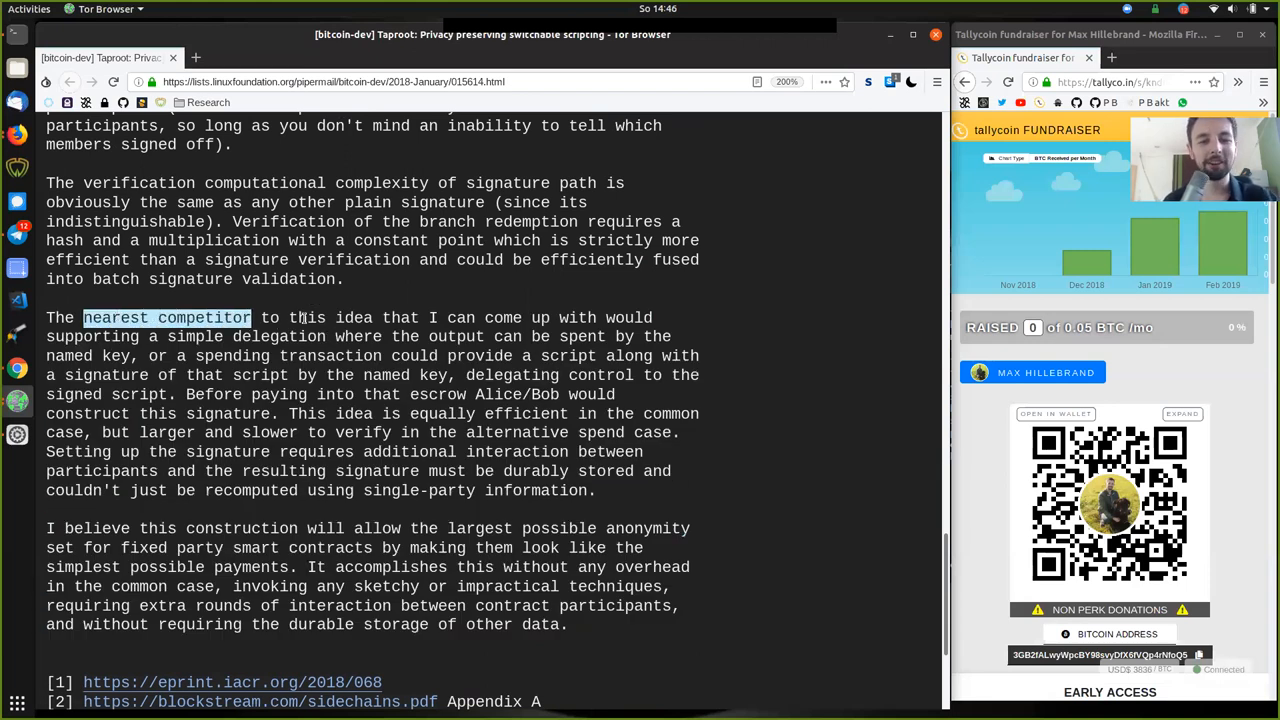
{"action": "double_click", "coordinate": [461, 317]}
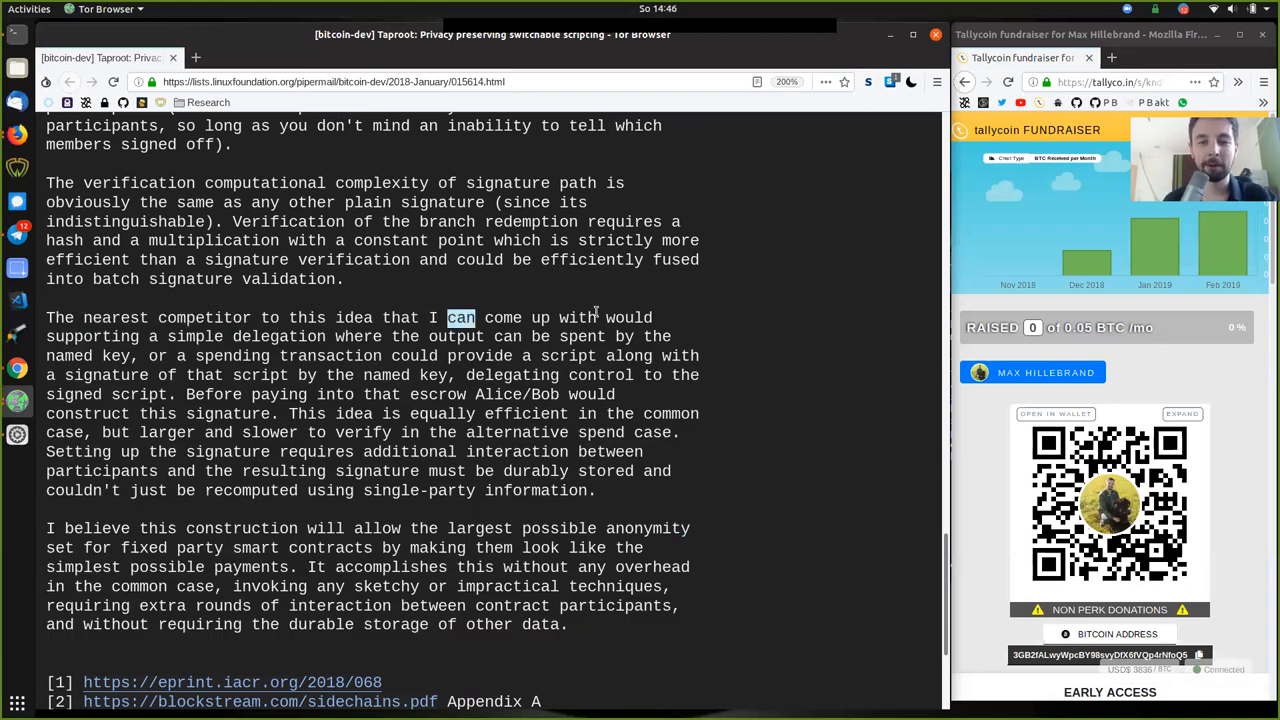
{"action": "double_click", "coordinate": [91, 336]}
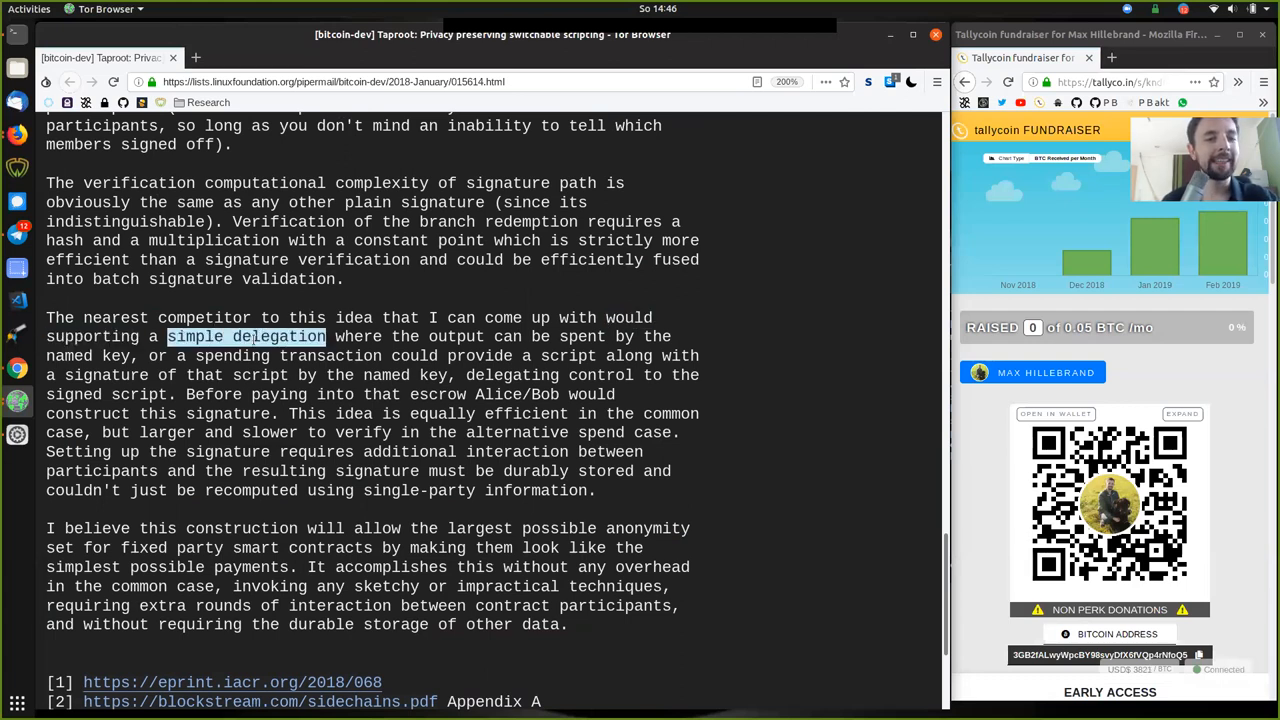
{"action": "double_click", "coordinate": [455, 336]}
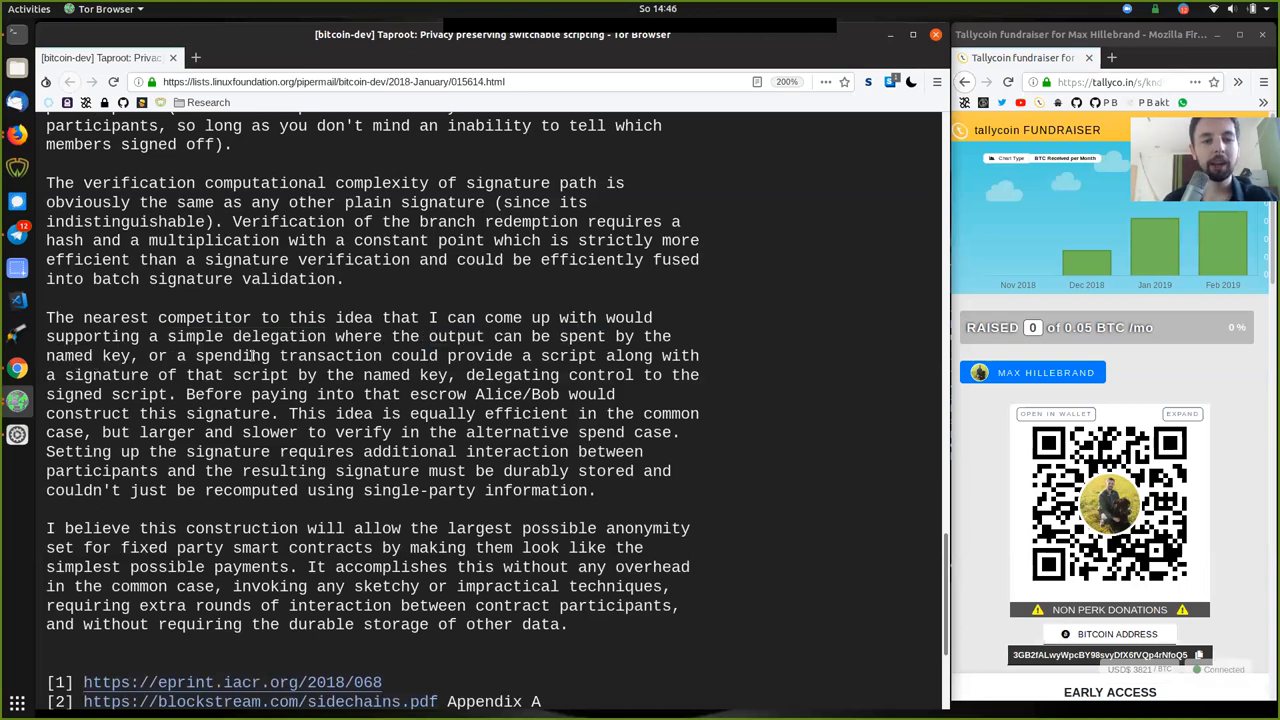
{"action": "double_click", "coordinate": [480, 356]}
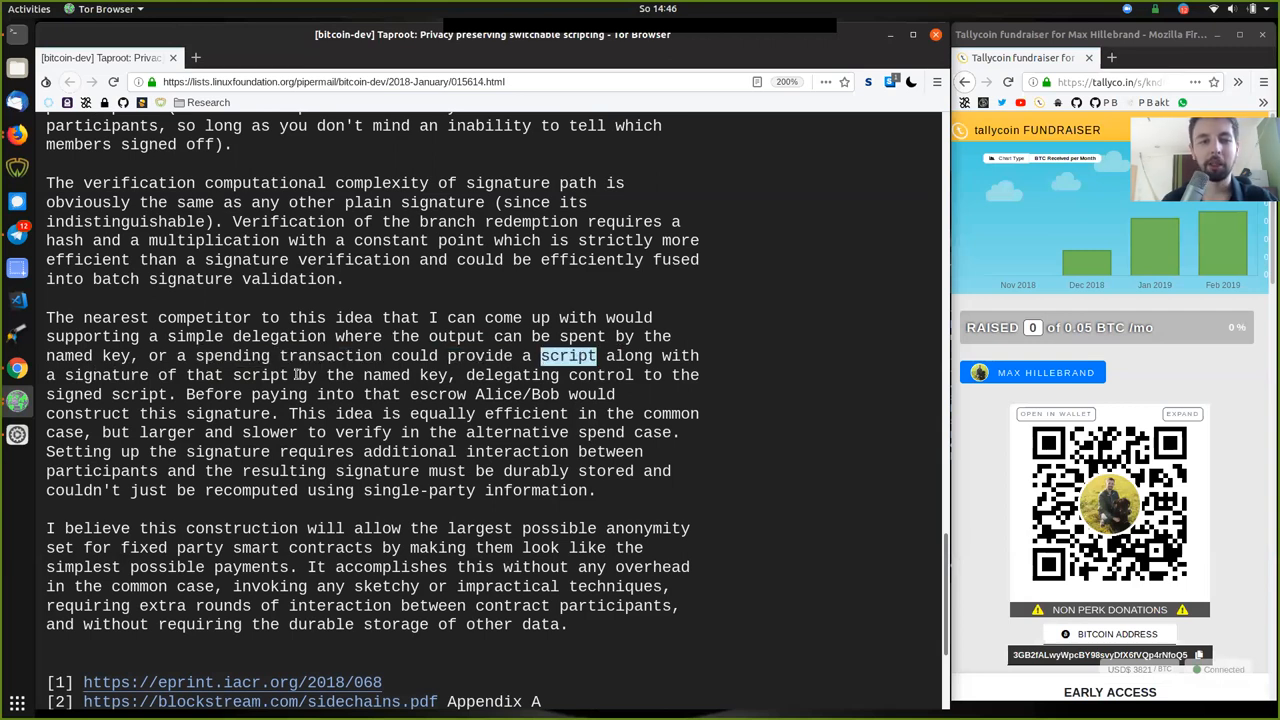
{"action": "left_click_drag", "start_coordinate": [543, 355], "coordinate": [241, 394]}
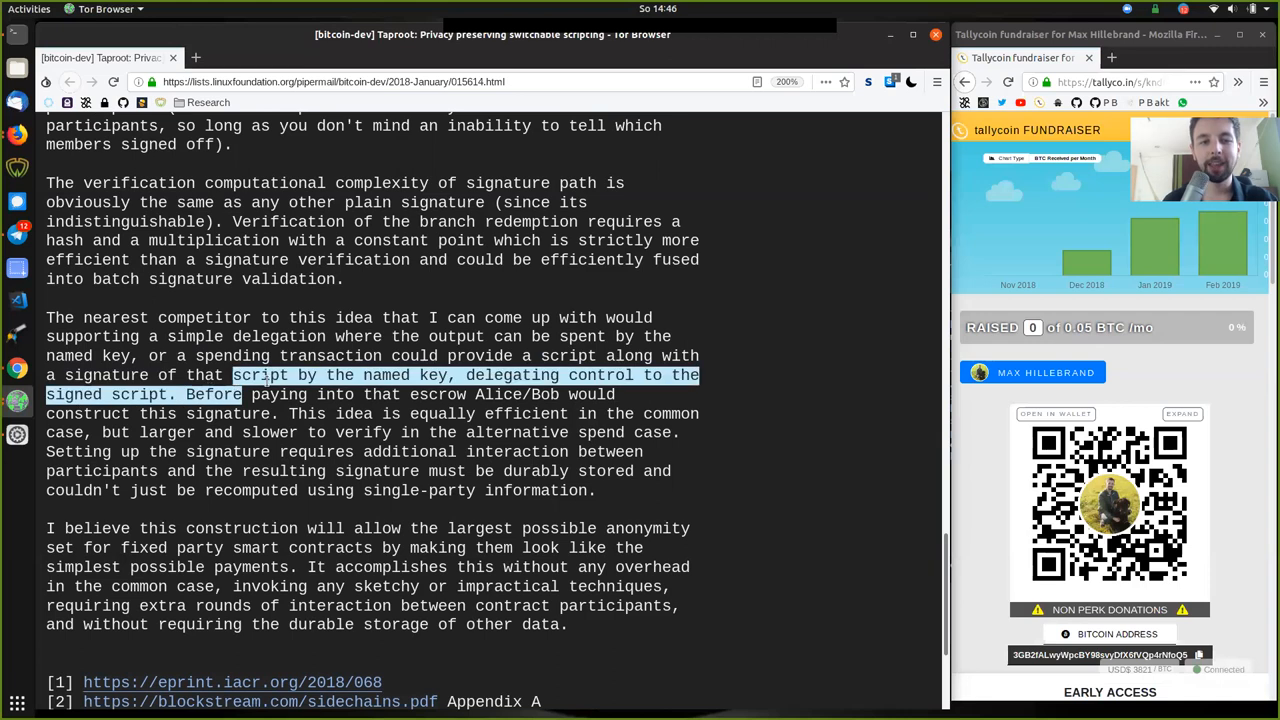
{"action": "double_click", "coordinate": [405, 375]}
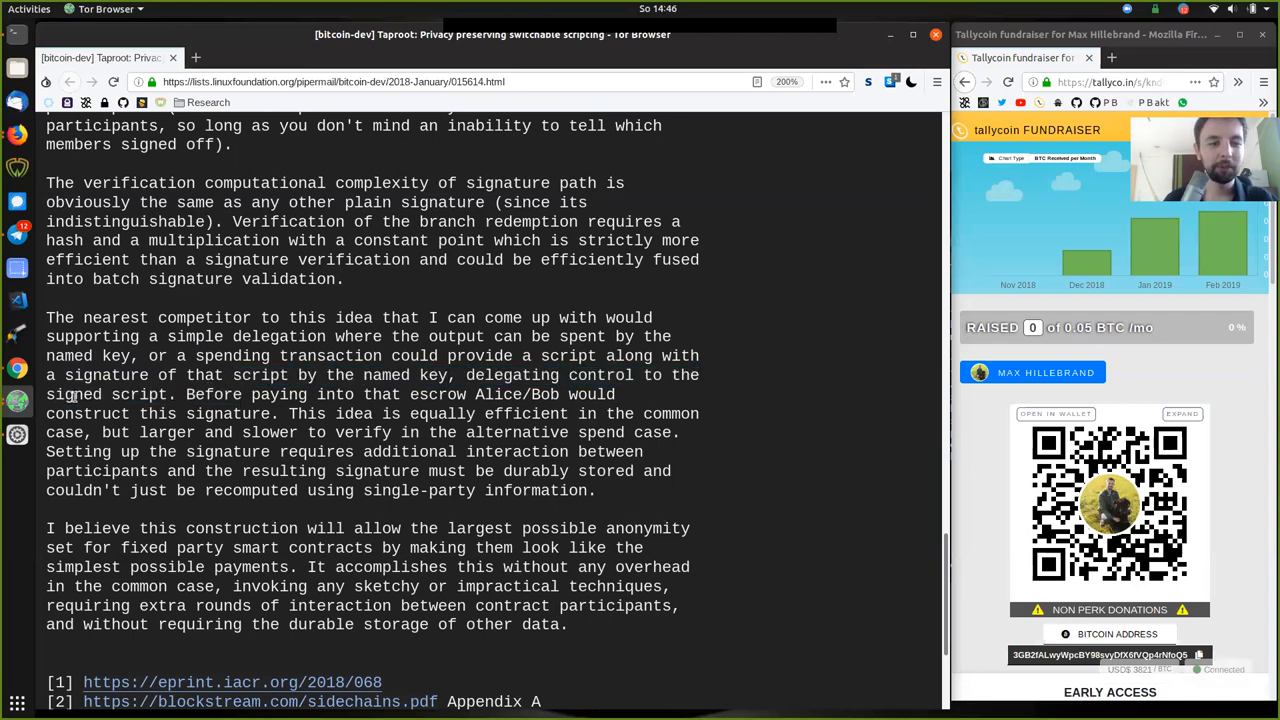
Step: Highlight the first sentence of the nearest-competitor paragraph, clearing and reselecting it
{"action": "left_click_drag", "start_coordinate": [46, 355], "coordinate": [171, 394]}
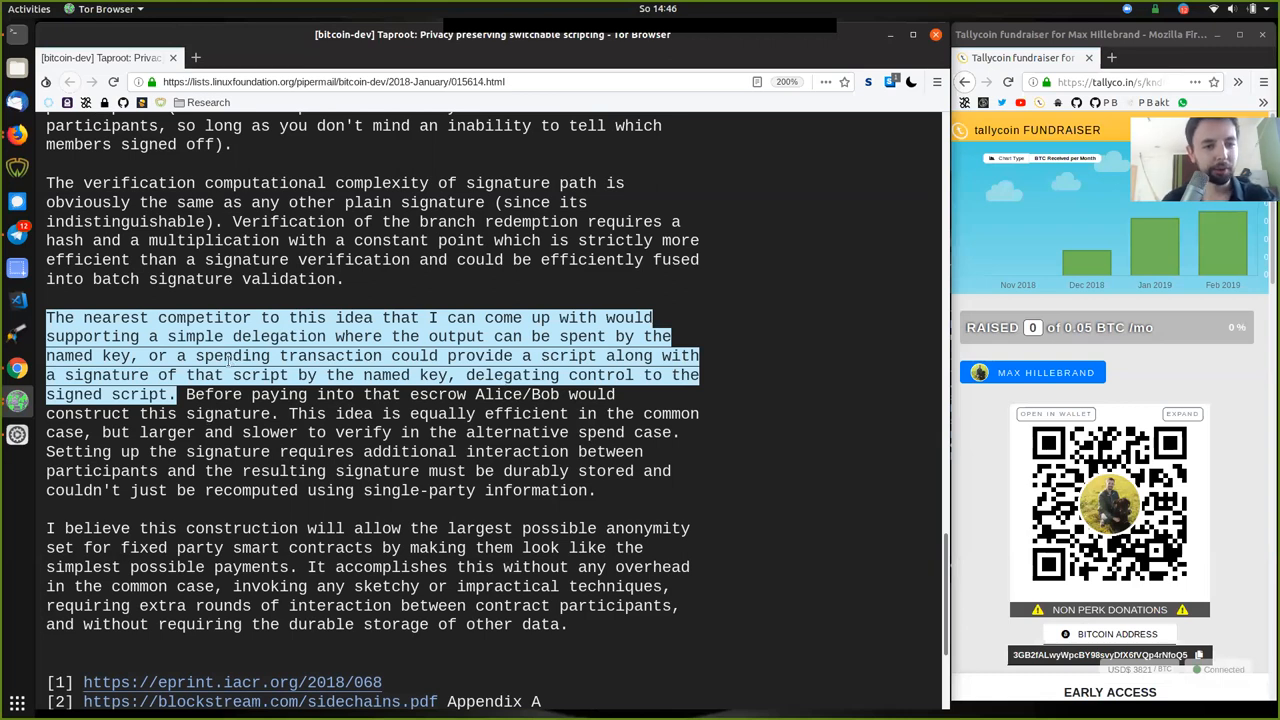
{"action": "left_click", "coordinate": [240, 336]}
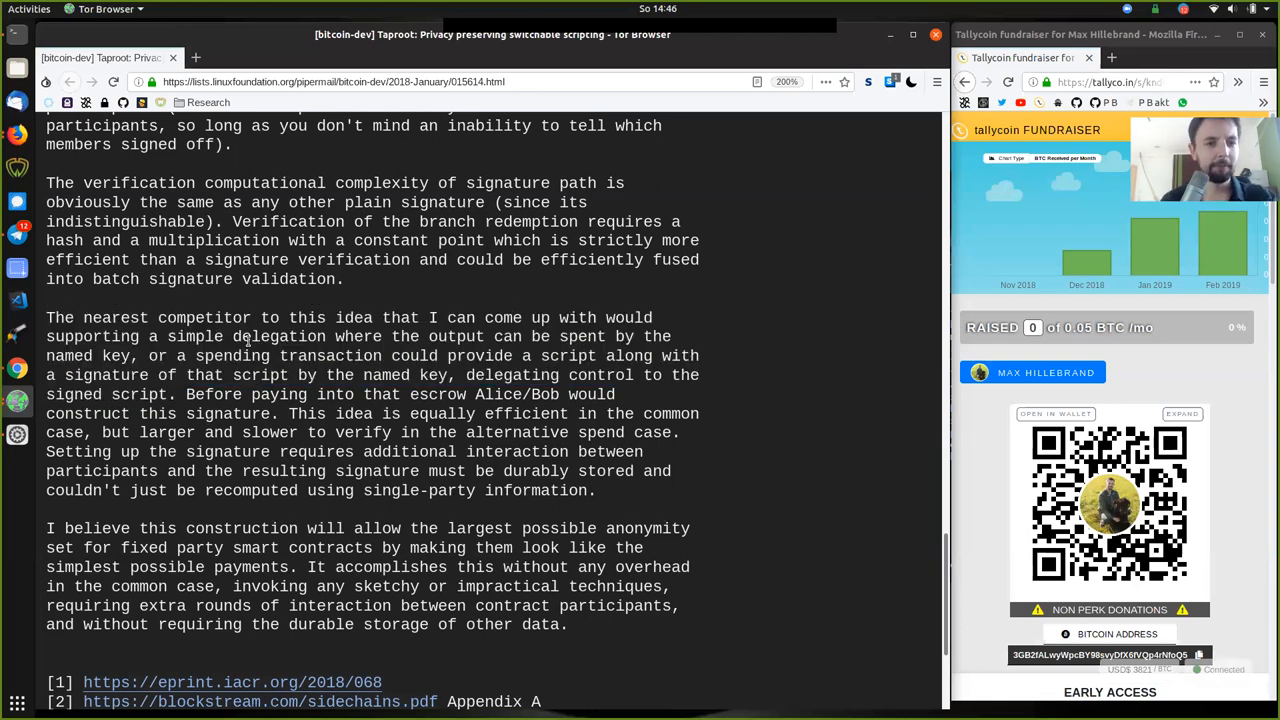
{"action": "double_click", "coordinate": [279, 336]}
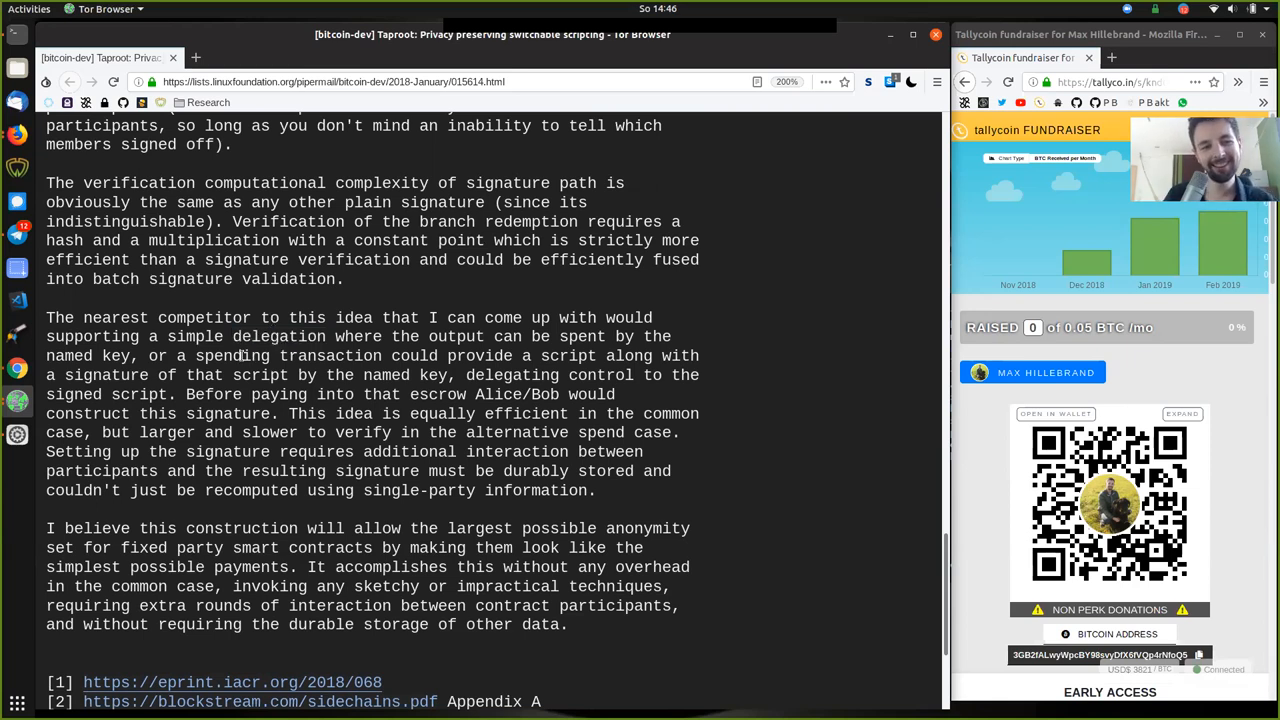
{"action": "left_click_drag", "start_coordinate": [152, 375], "coordinate": [175, 394]}
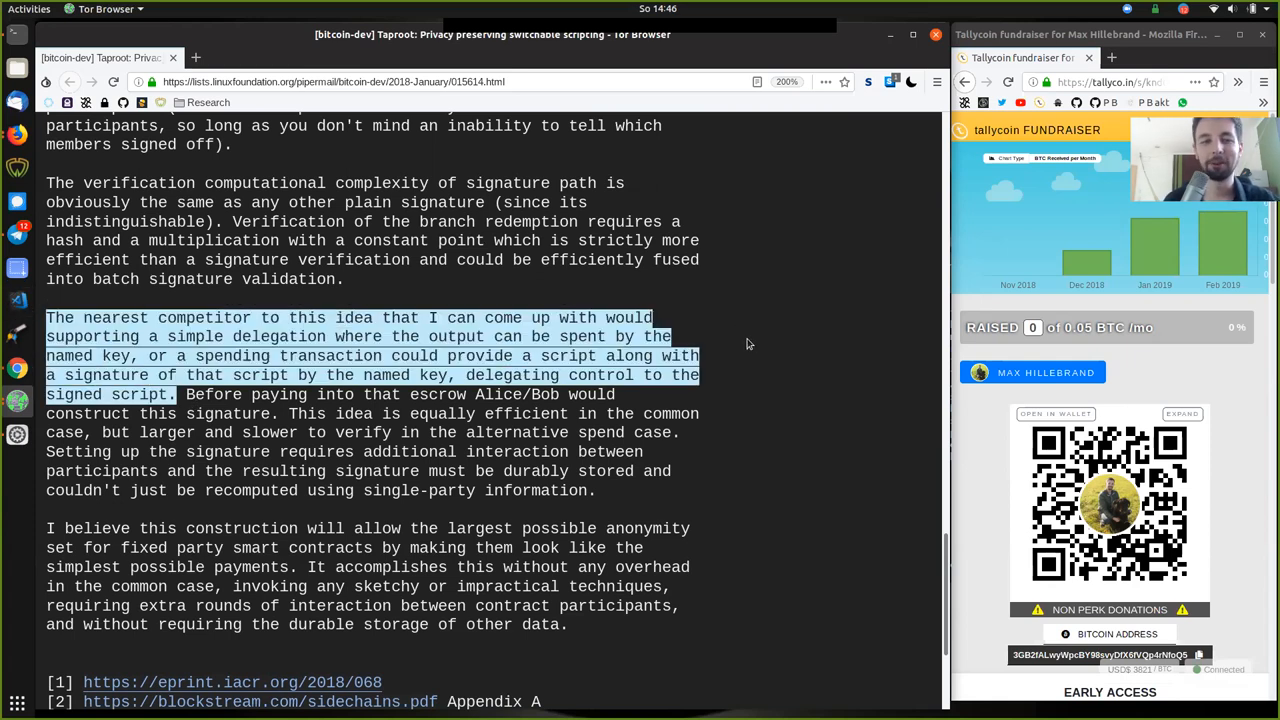
{"action": "mouse_move", "coordinate": [268, 301]}
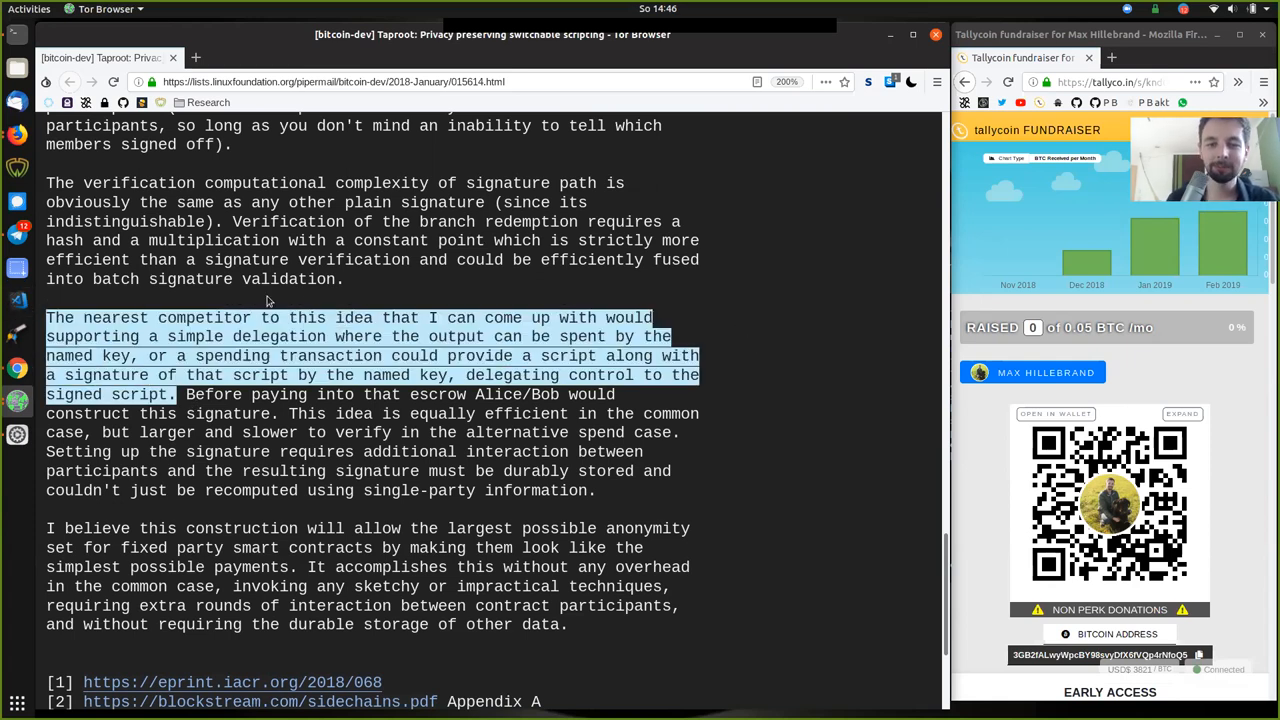
{"action": "left_click", "coordinate": [520, 378]}
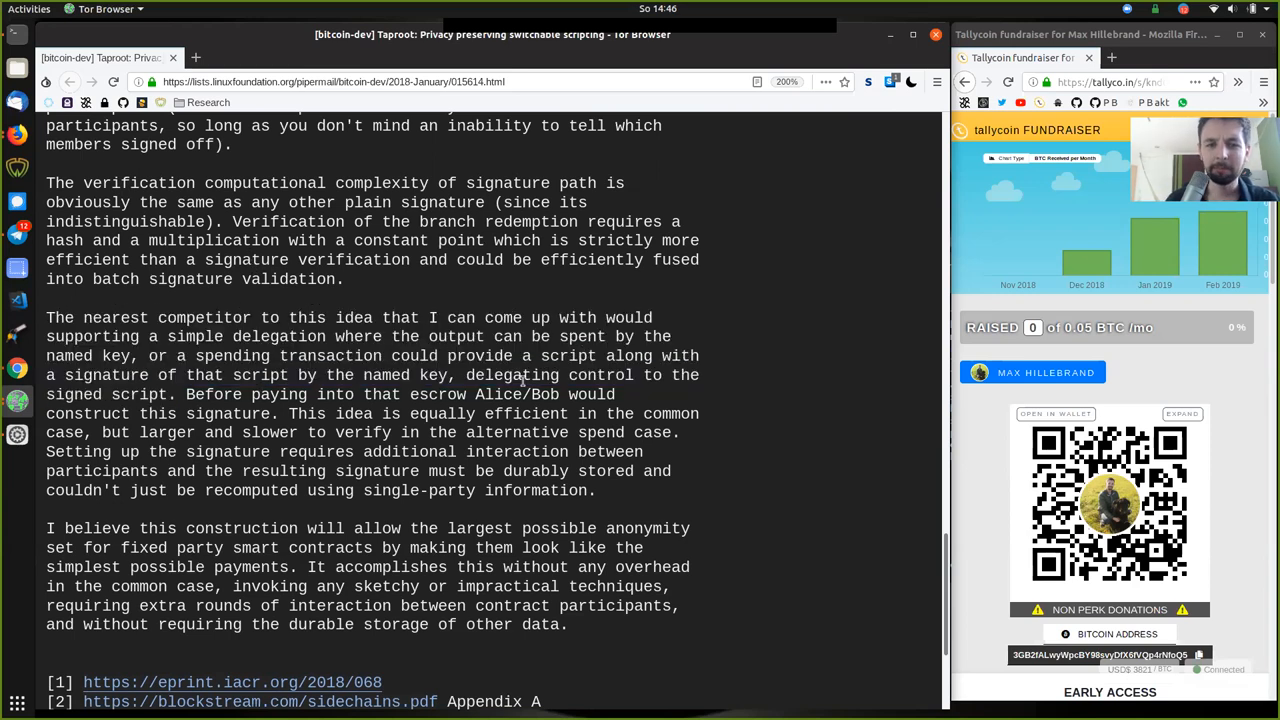
{"action": "double_click", "coordinate": [512, 375]}
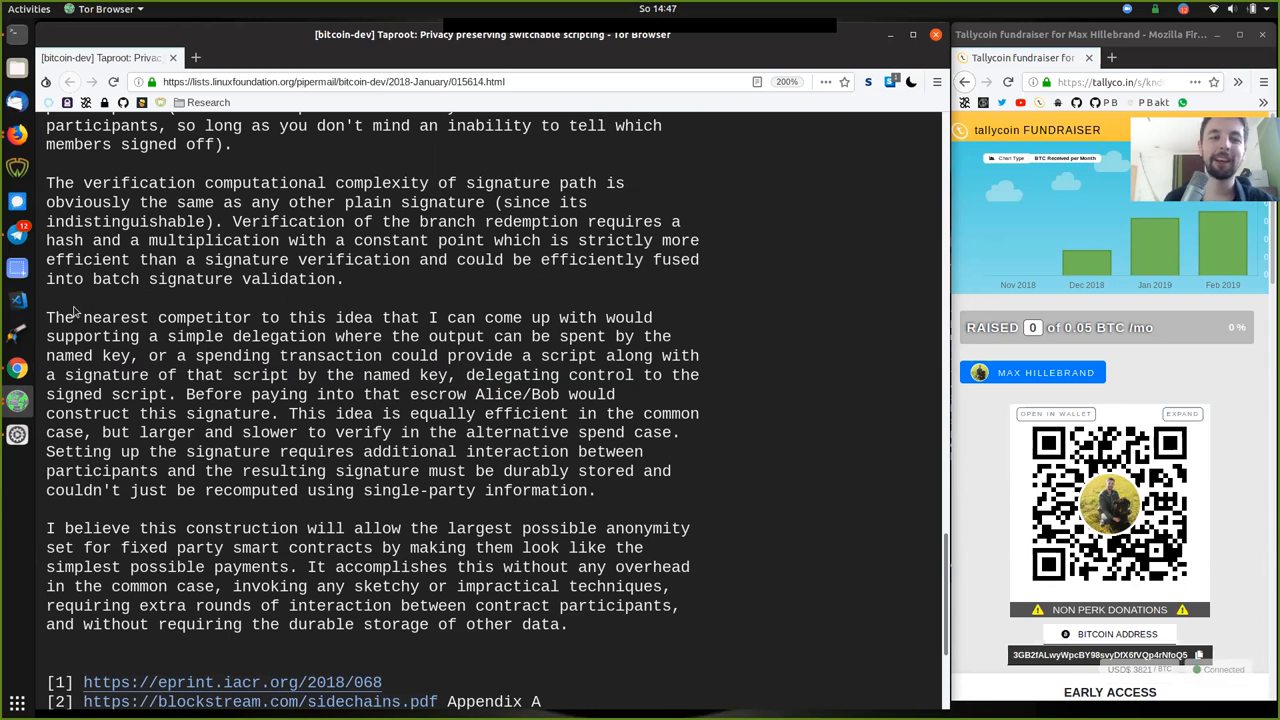
Step: Highlight 'The nearest' and 'named key', then clear the spending-transaction clause highlight
{"action": "double_click", "coordinate": [95, 317]}
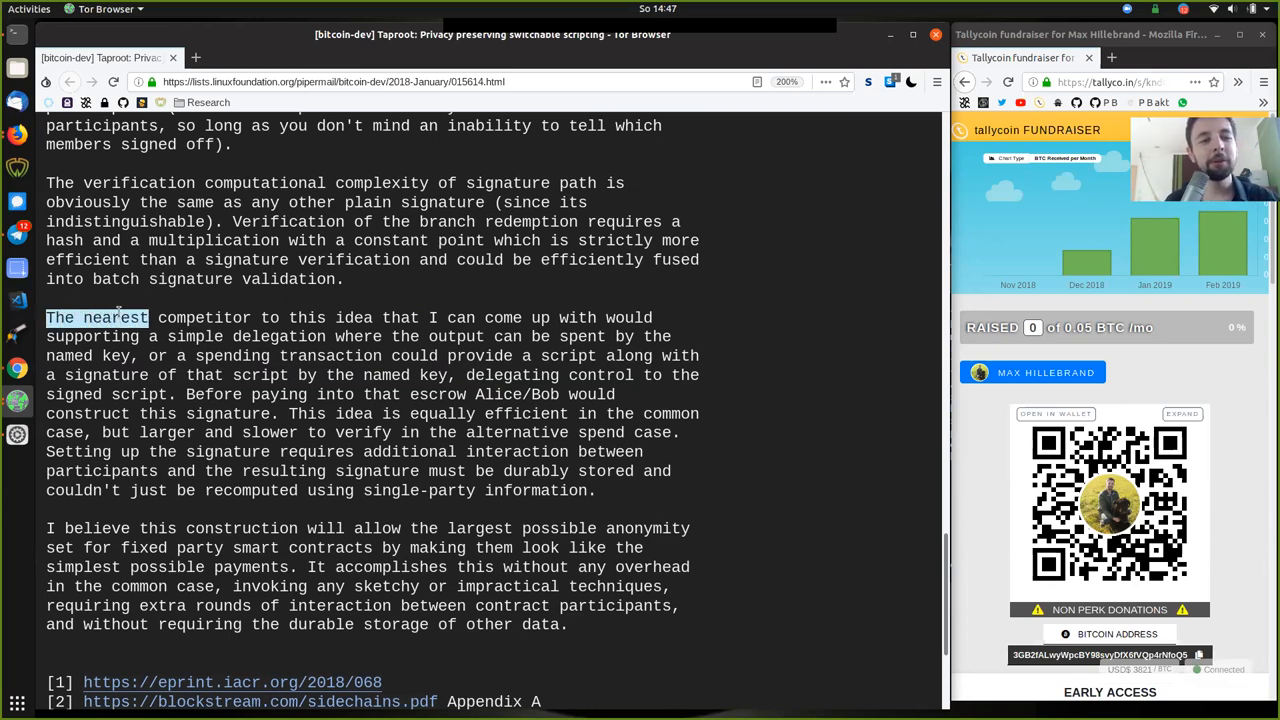
{"action": "double_click", "coordinate": [353, 317]}
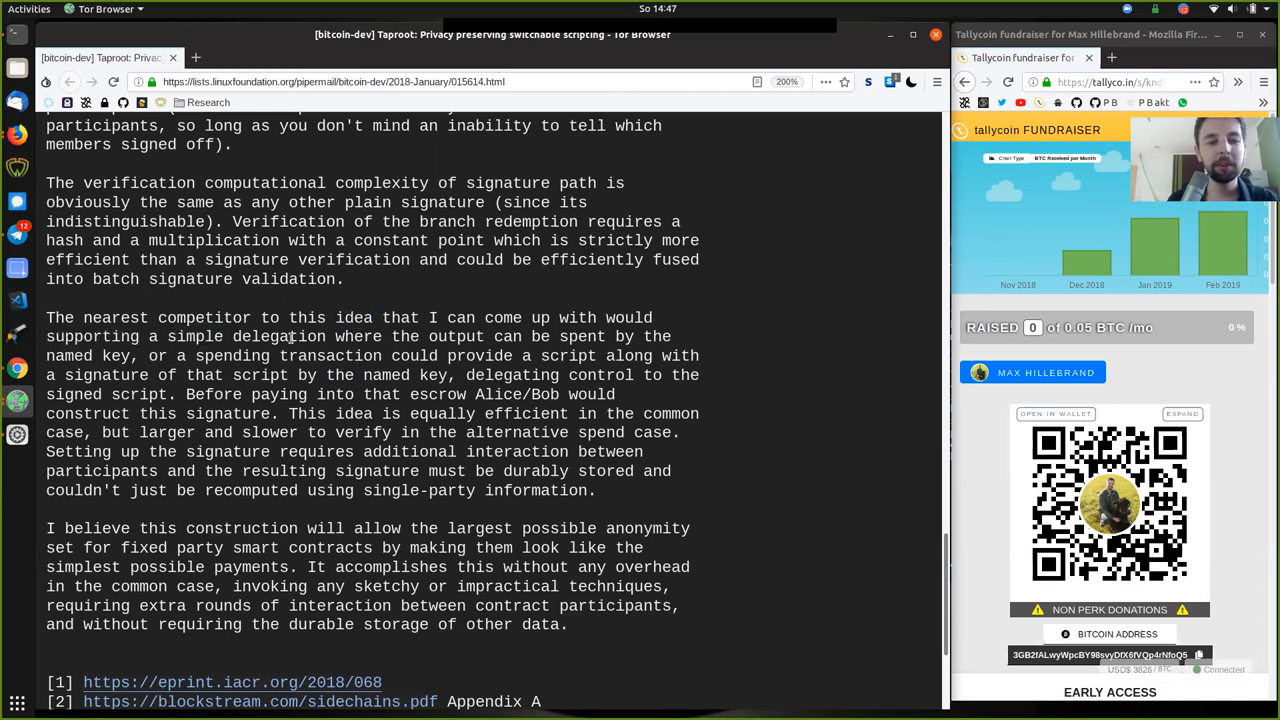
{"action": "double_click", "coordinate": [456, 336]}
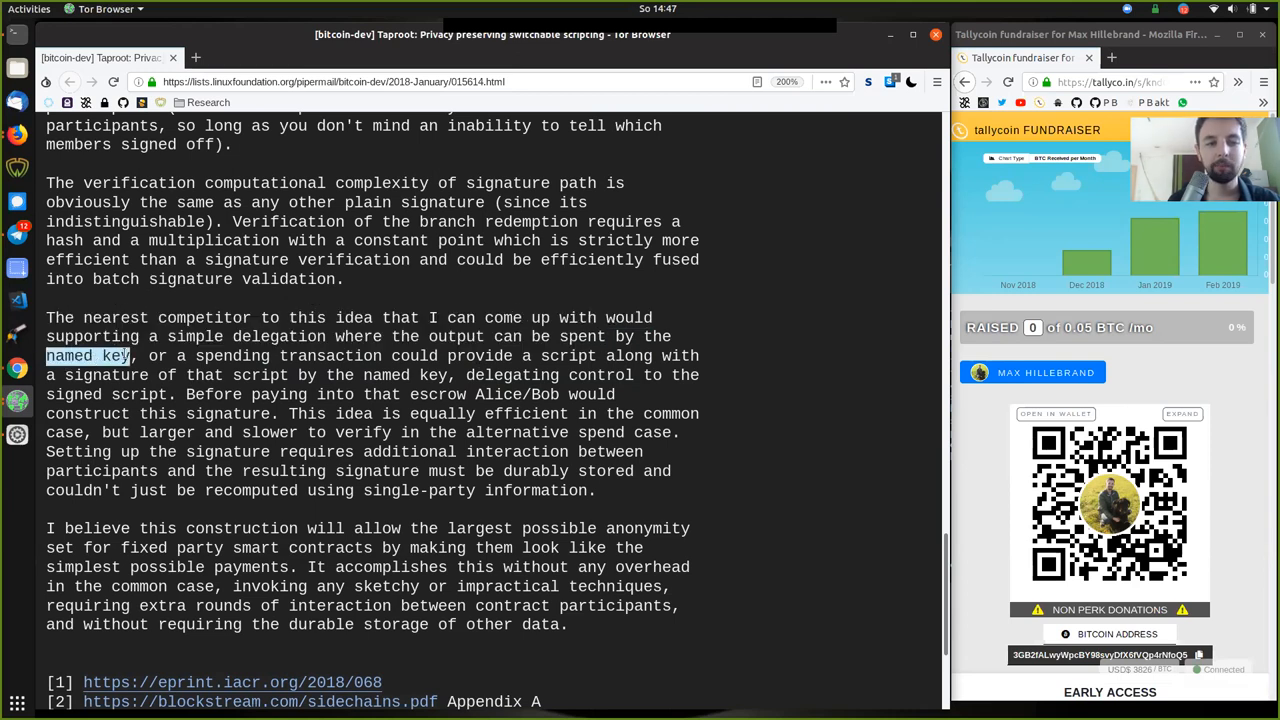
{"action": "mouse_move", "coordinate": [477, 279]}
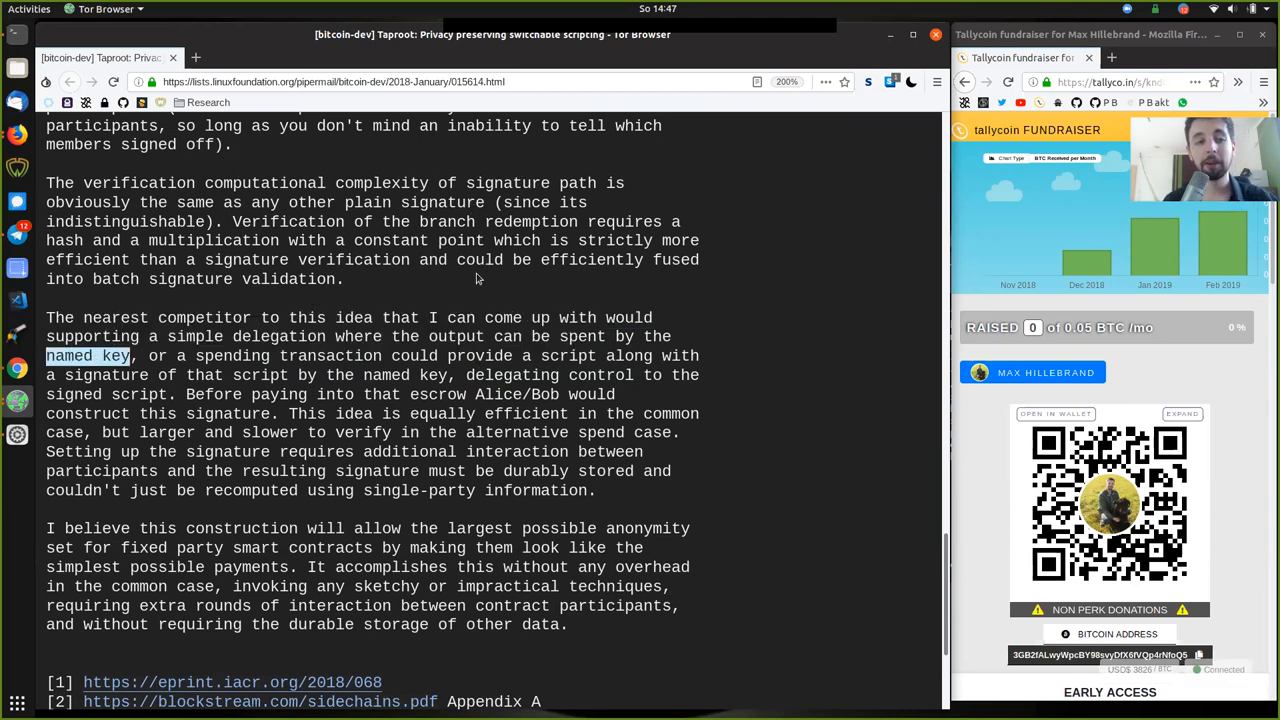
{"action": "mouse_move", "coordinate": [165, 356]}
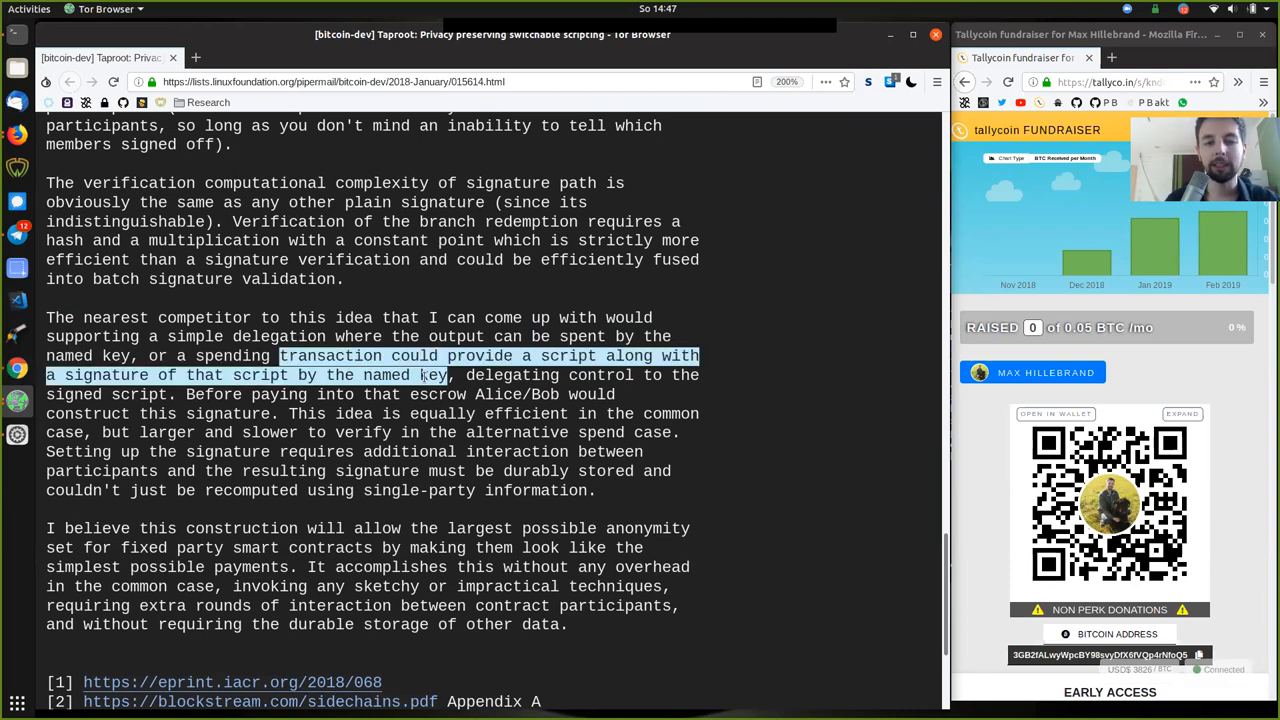
{"action": "left_click", "coordinate": [485, 365]}
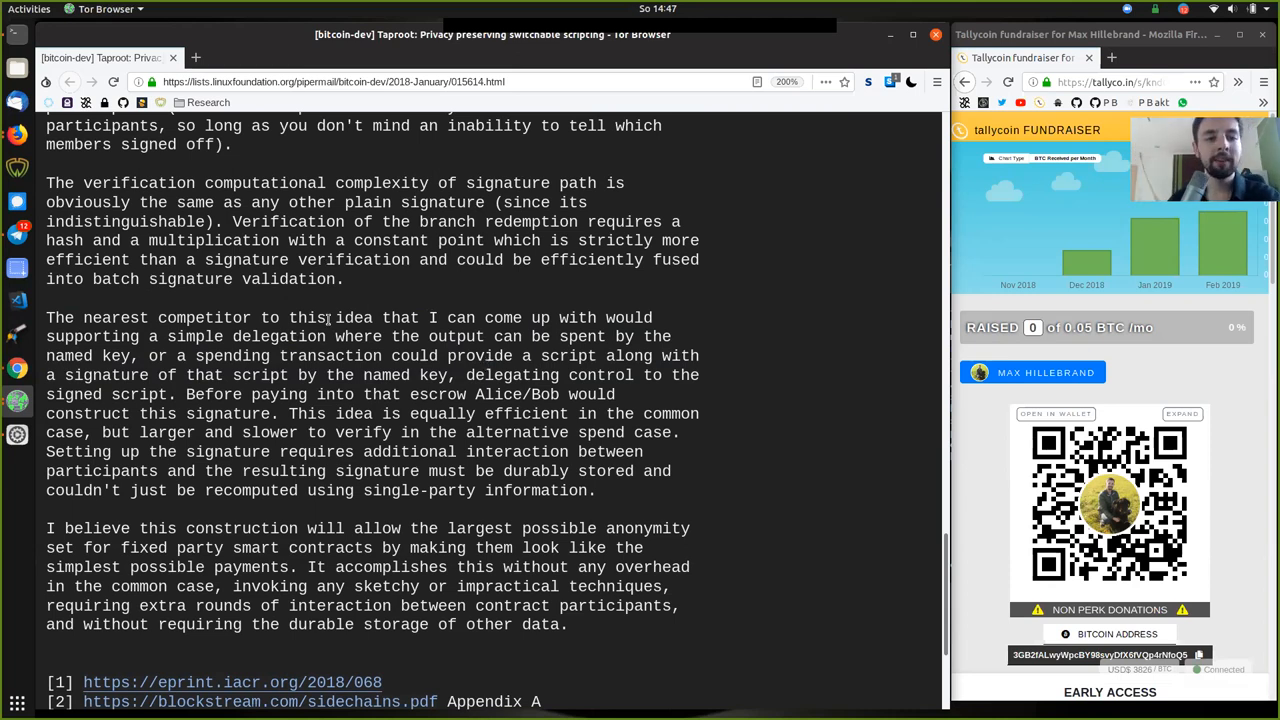
Step: Scroll up to the Alice-and-Bob example and highlight the aggregate key and quoted timelock script
{"action": "scroll", "scroll_direction": "up", "scroll_amount": 3}
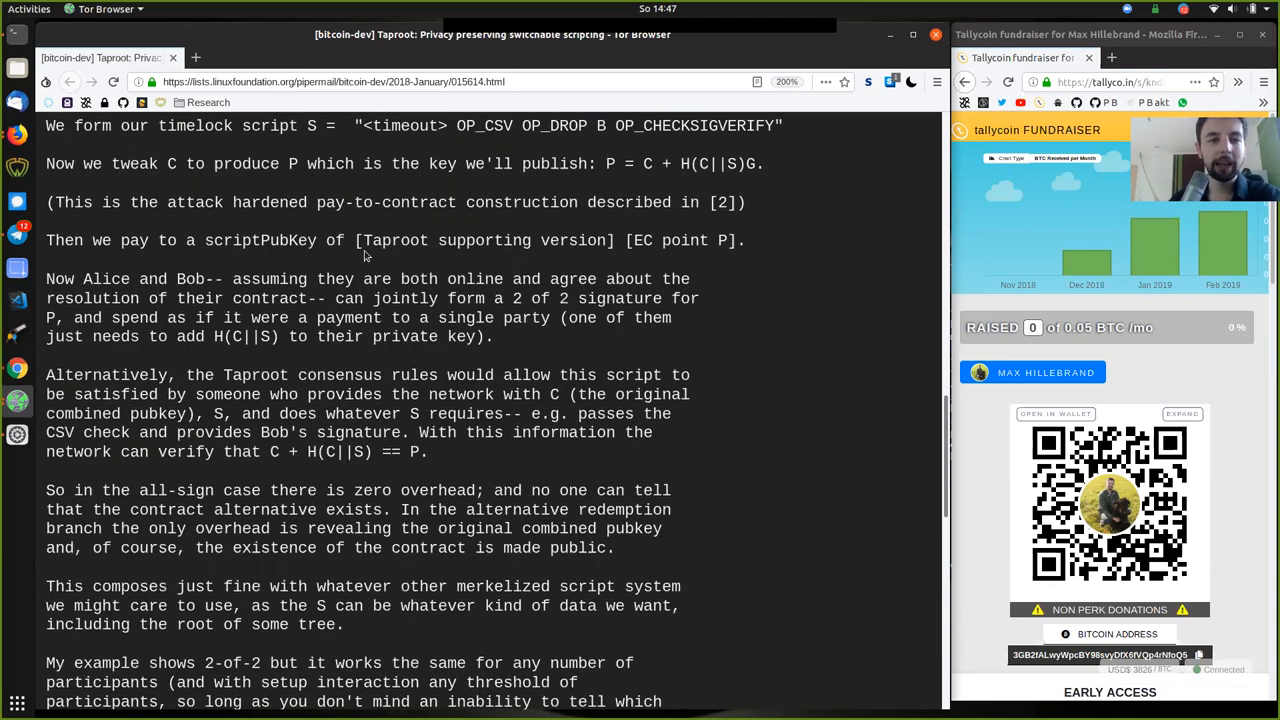
{"action": "scroll", "scroll_direction": "up", "scroll_amount": 3}
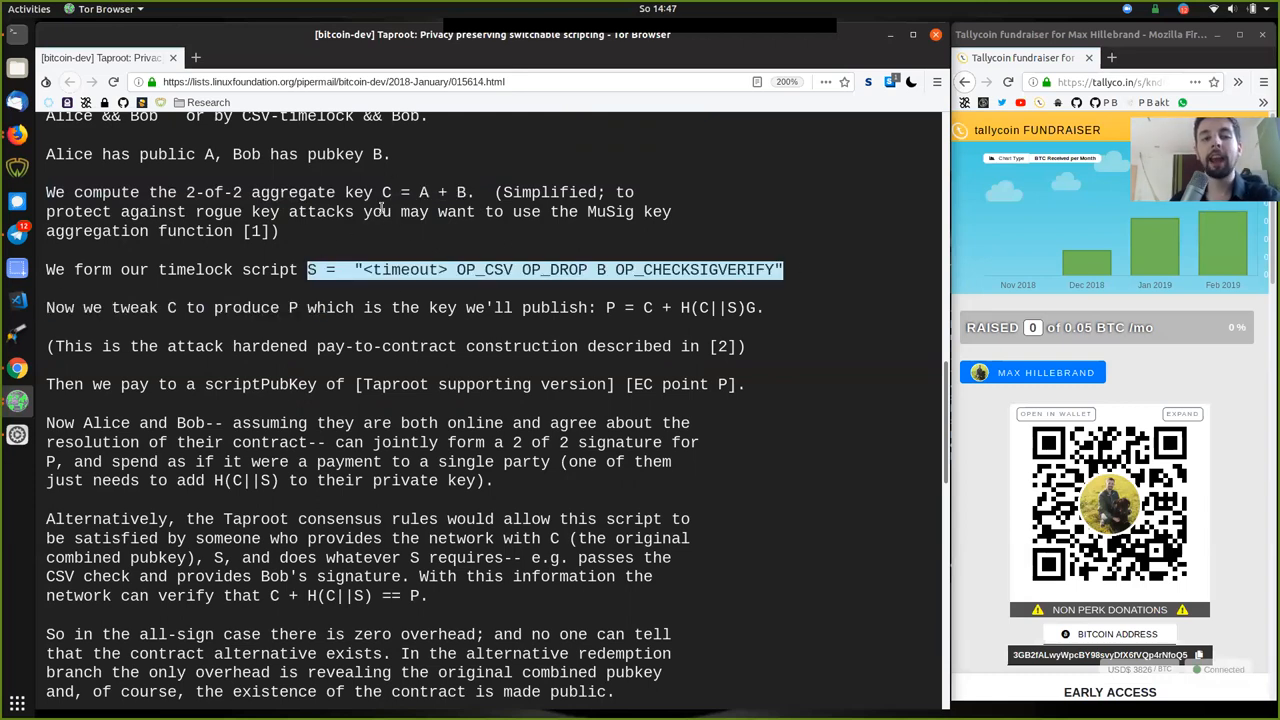
{"action": "left_click", "coordinate": [386, 192]}
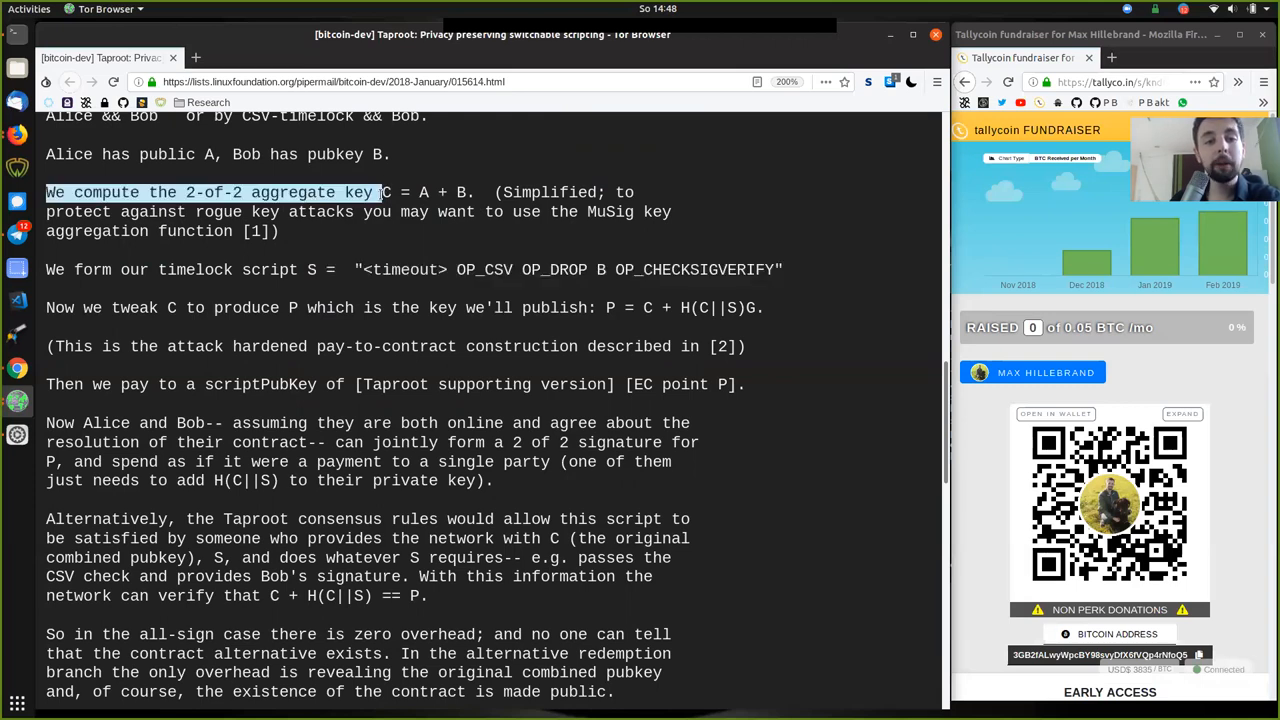
{"action": "left_click", "coordinate": [387, 192]}
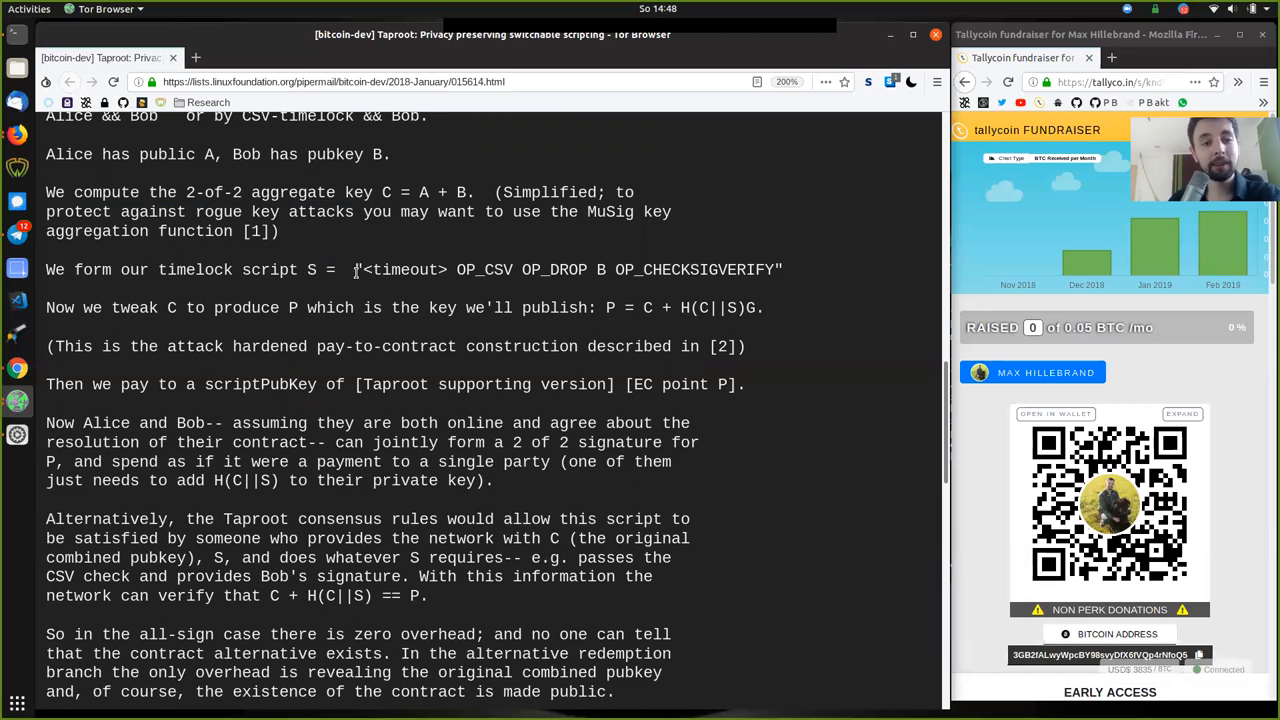
{"action": "double_click", "coordinate": [550, 269]}
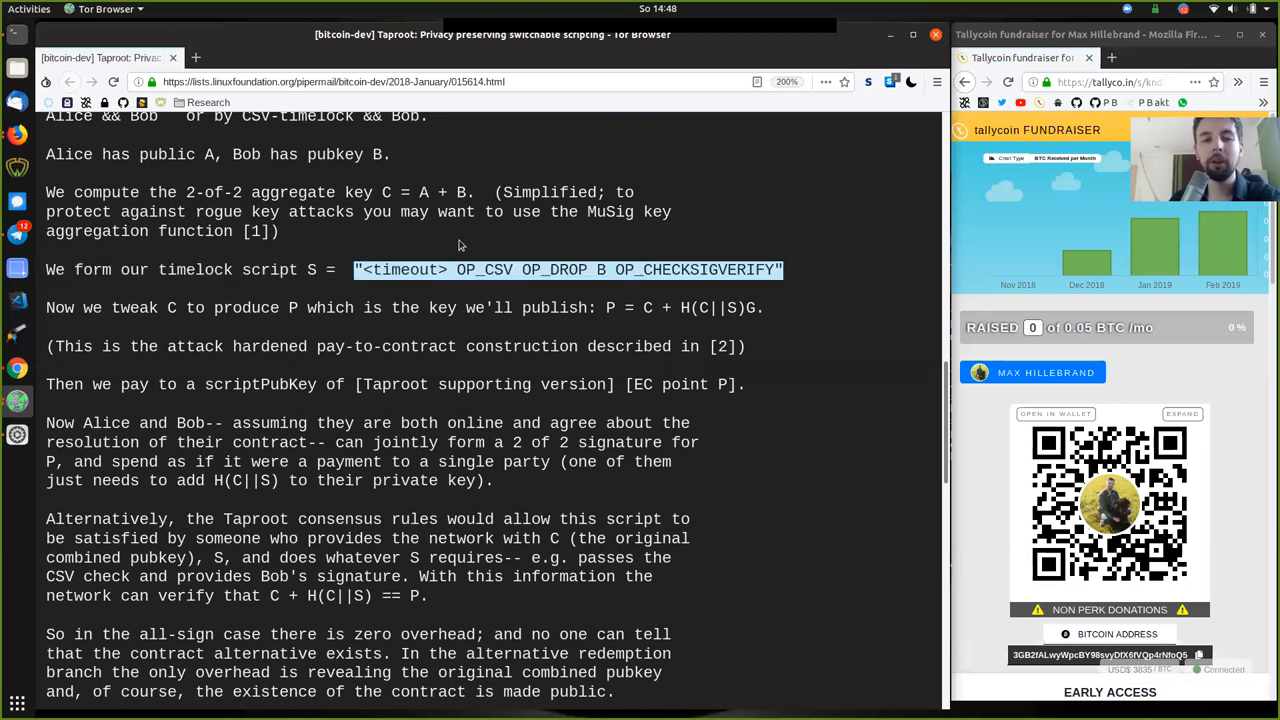
{"action": "mouse_move", "coordinate": [363, 222]}
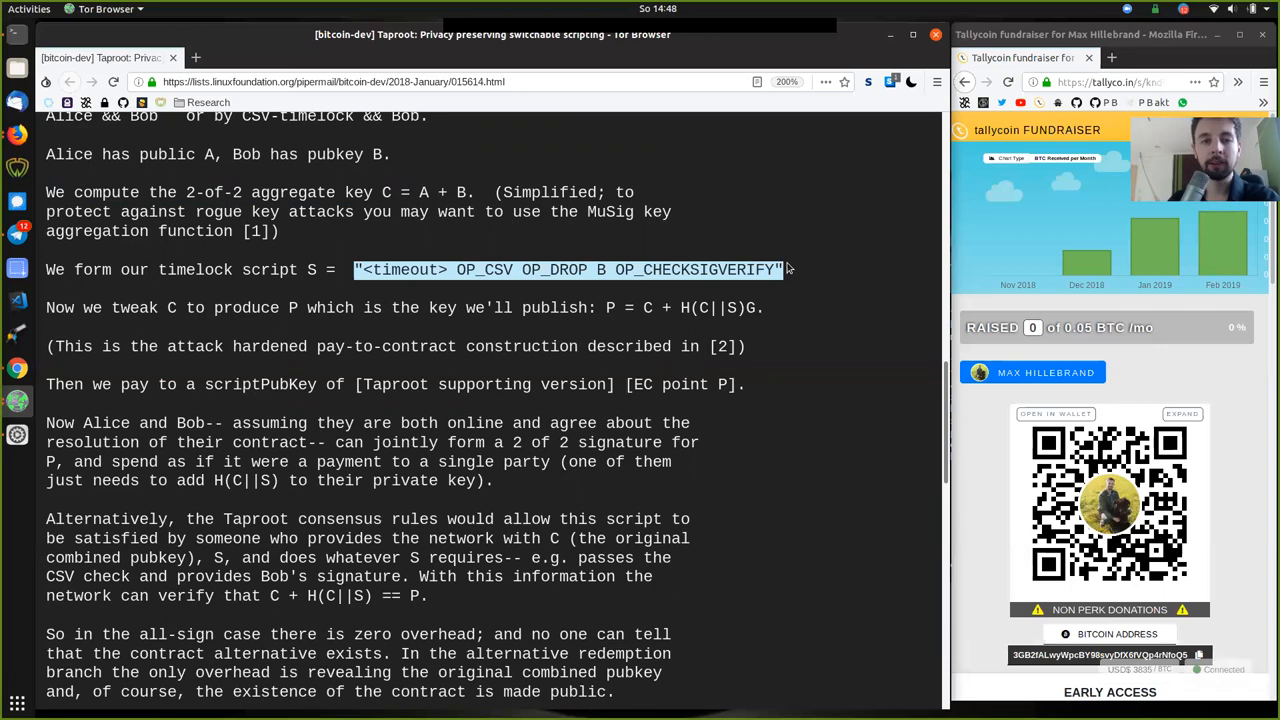
{"action": "scroll", "scroll_direction": "down", "scroll_amount": 3}
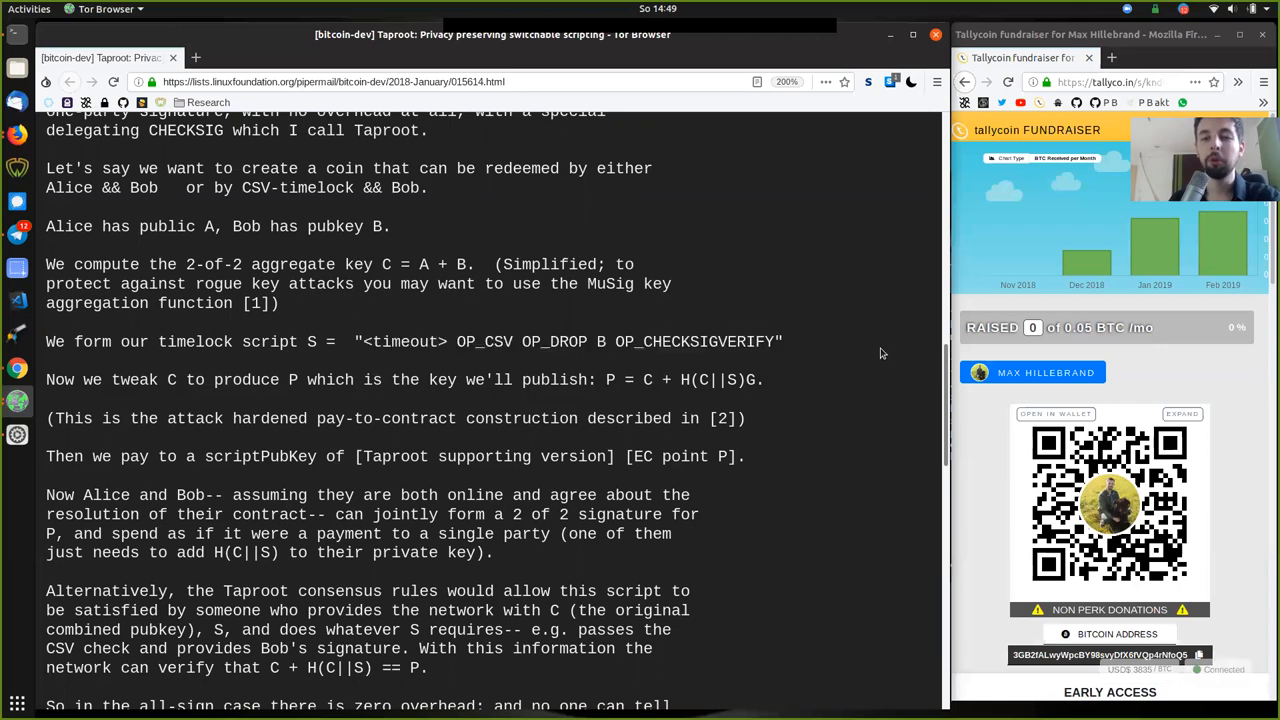
{"action": "mouse_move", "coordinate": [856, 338]}
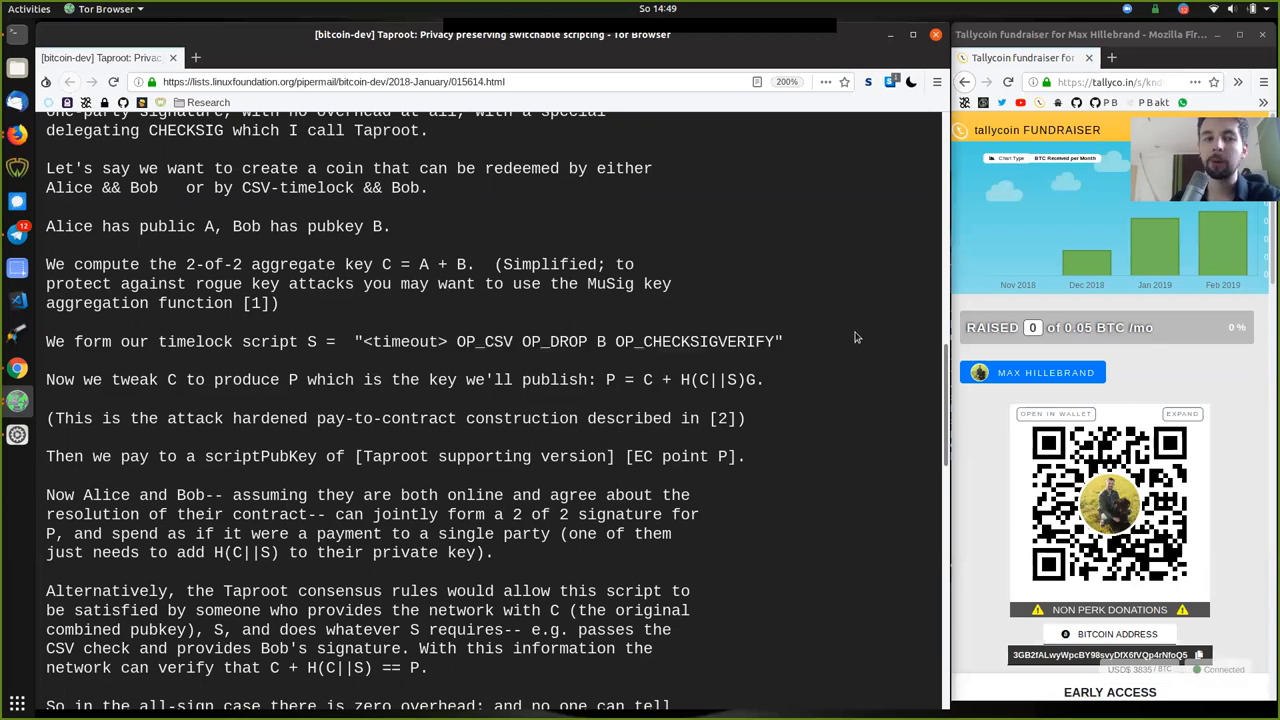
{"action": "mouse_move", "coordinate": [835, 360]}
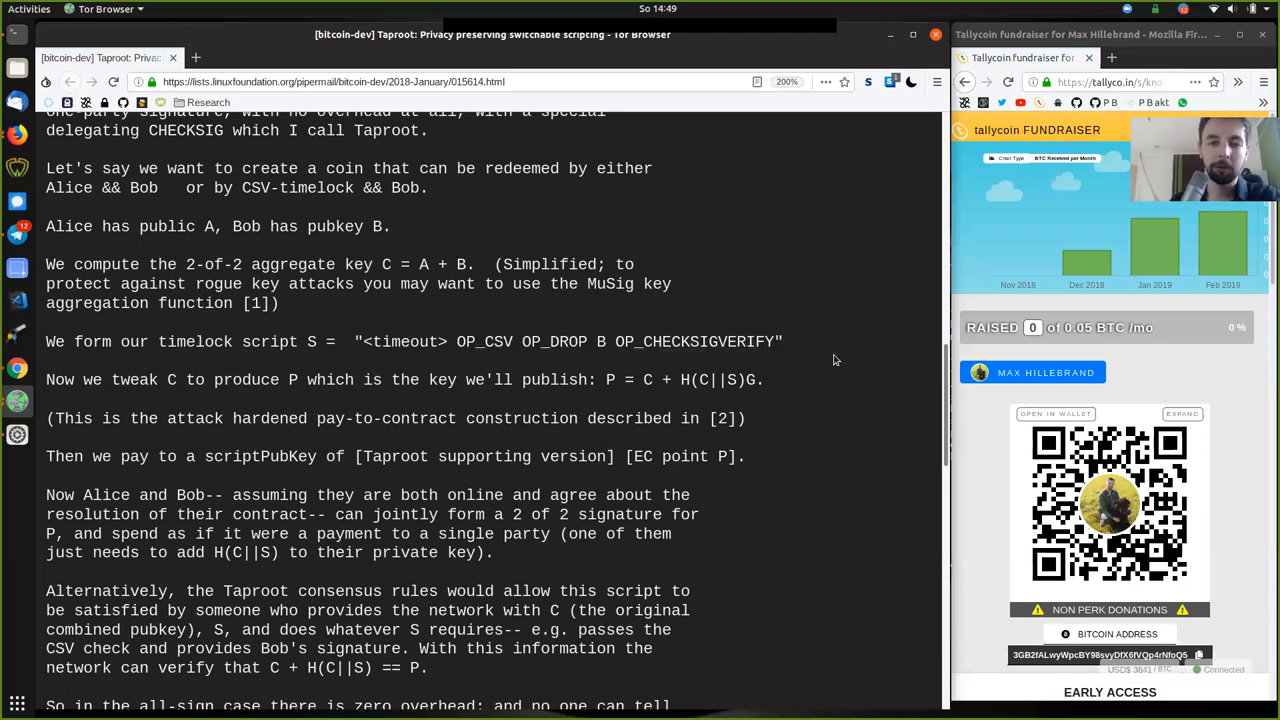
Step: Highlight 'paying', 'that escrow', 'equally efficient', then the efficiency-versus-verification-cost sentence
{"action": "scroll", "scroll_direction": "down", "scroll_amount": 3}
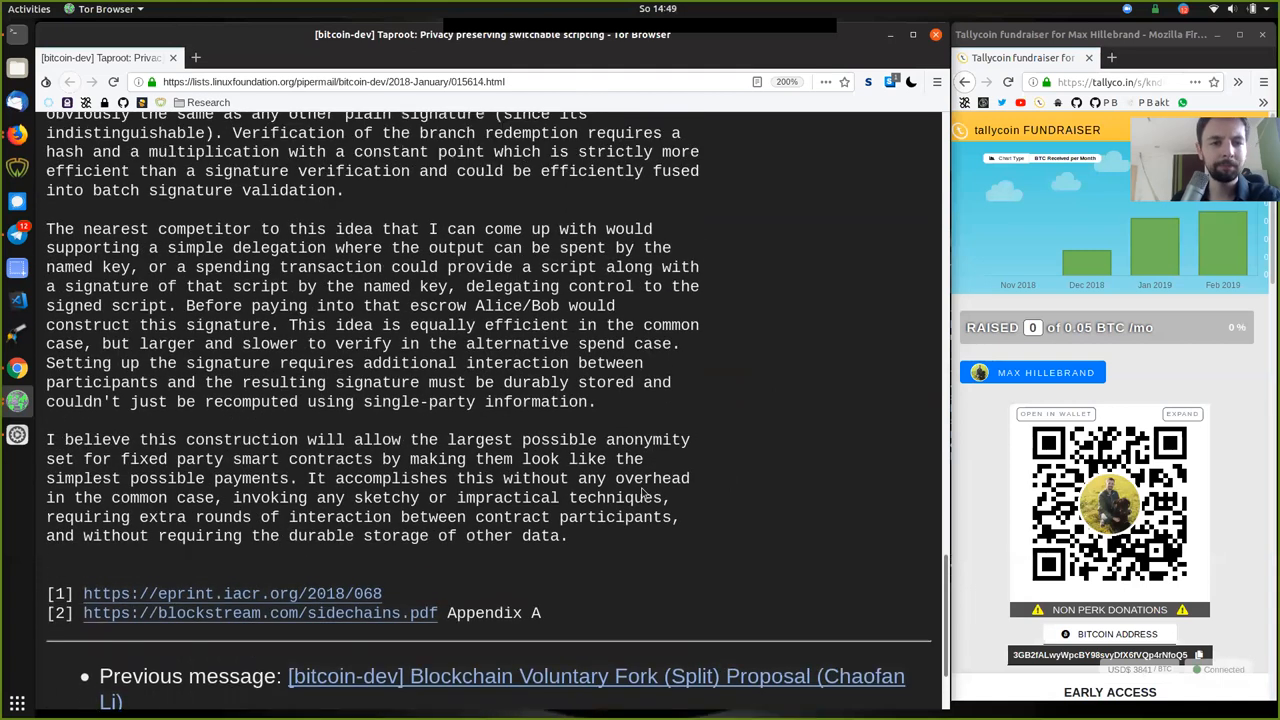
{"action": "scroll", "scroll_direction": "up", "scroll_amount": 3}
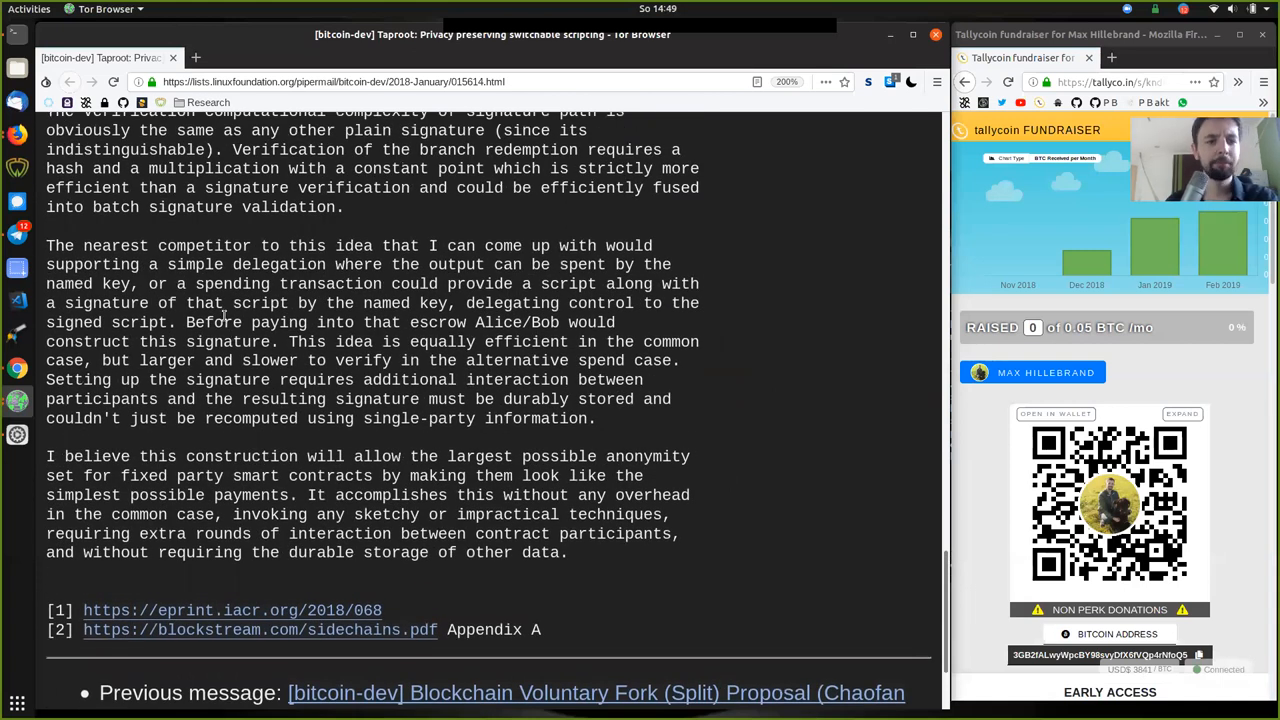
{"action": "double_click", "coordinate": [279, 322]}
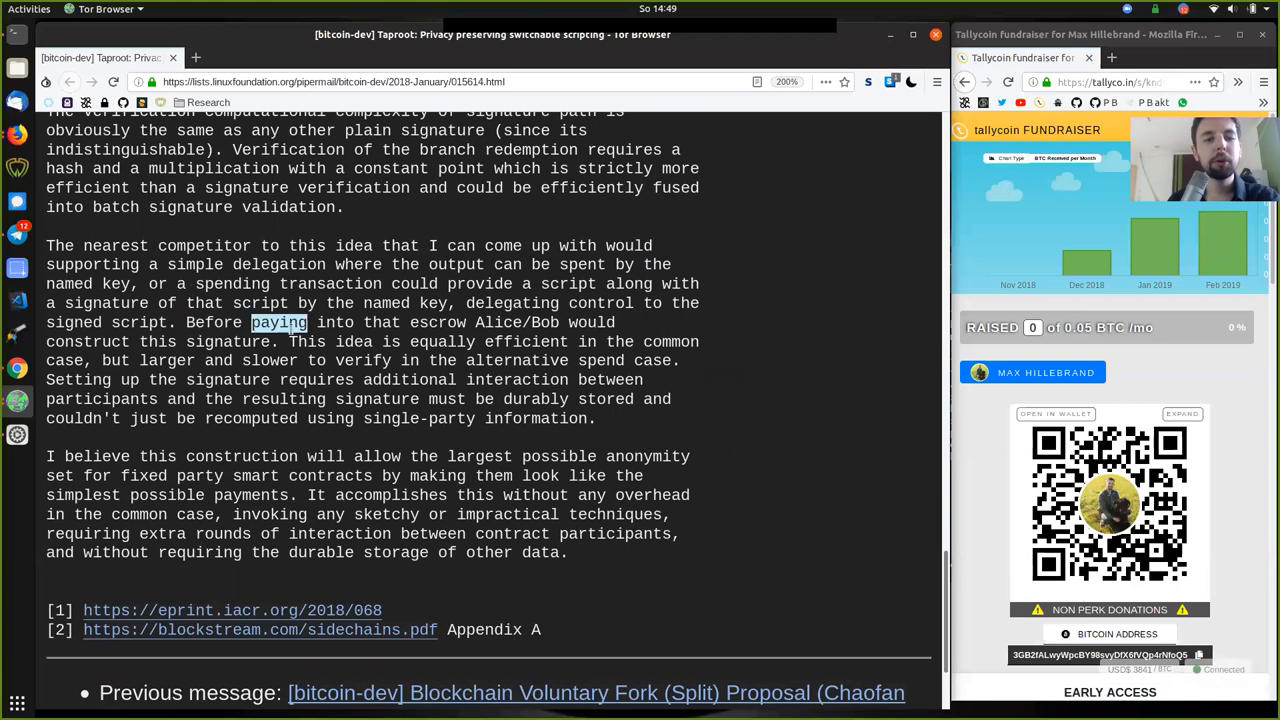
{"action": "double_click", "coordinate": [437, 322]}
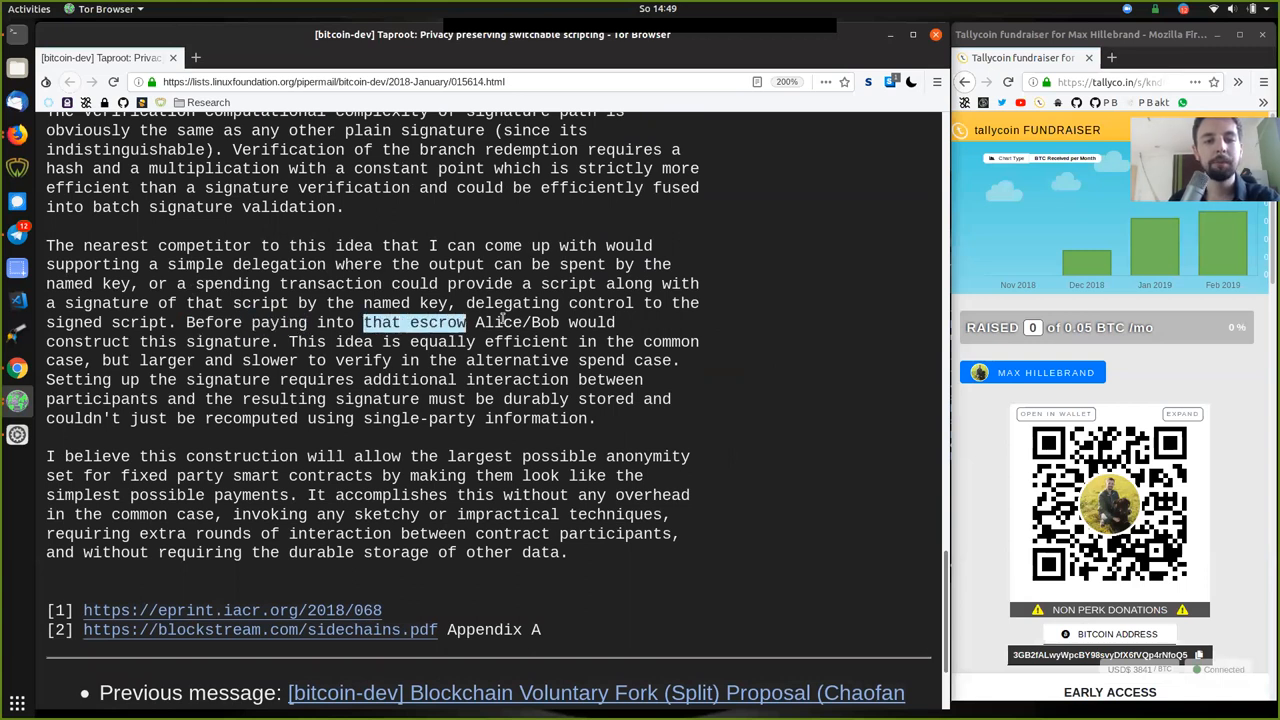
{"action": "double_click", "coordinate": [591, 322]}
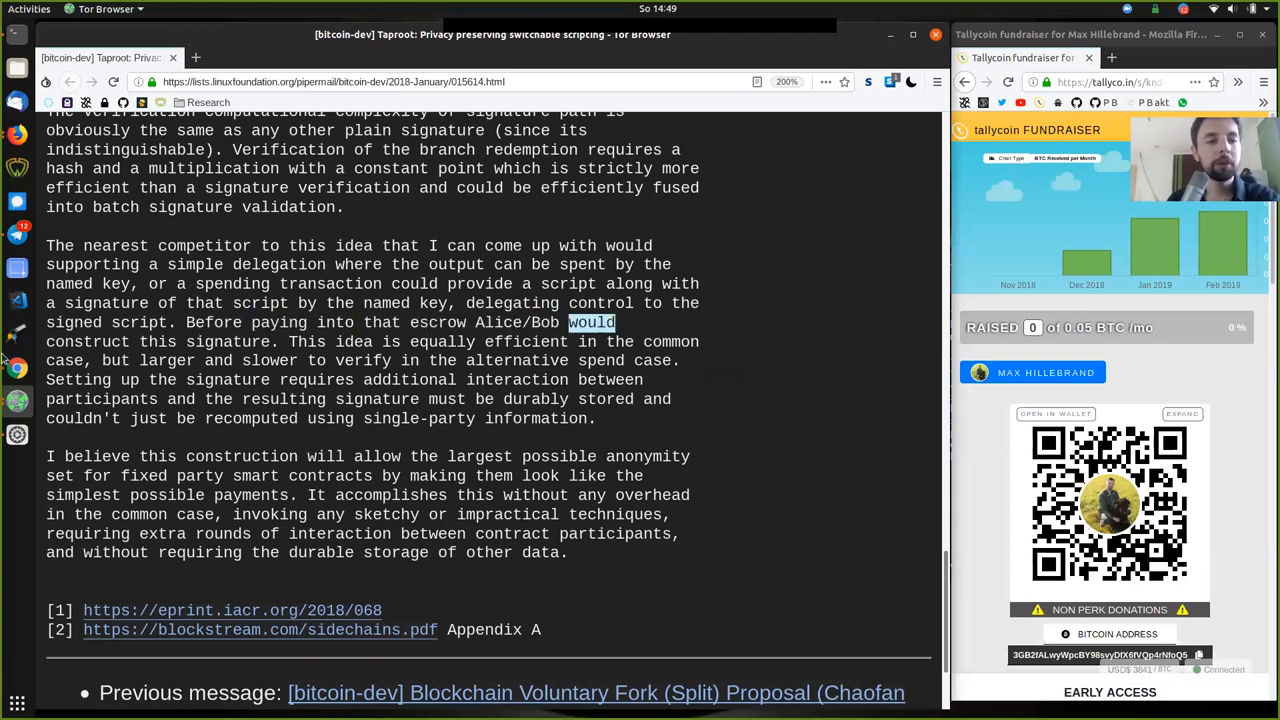
{"action": "double_click", "coordinate": [227, 341]}
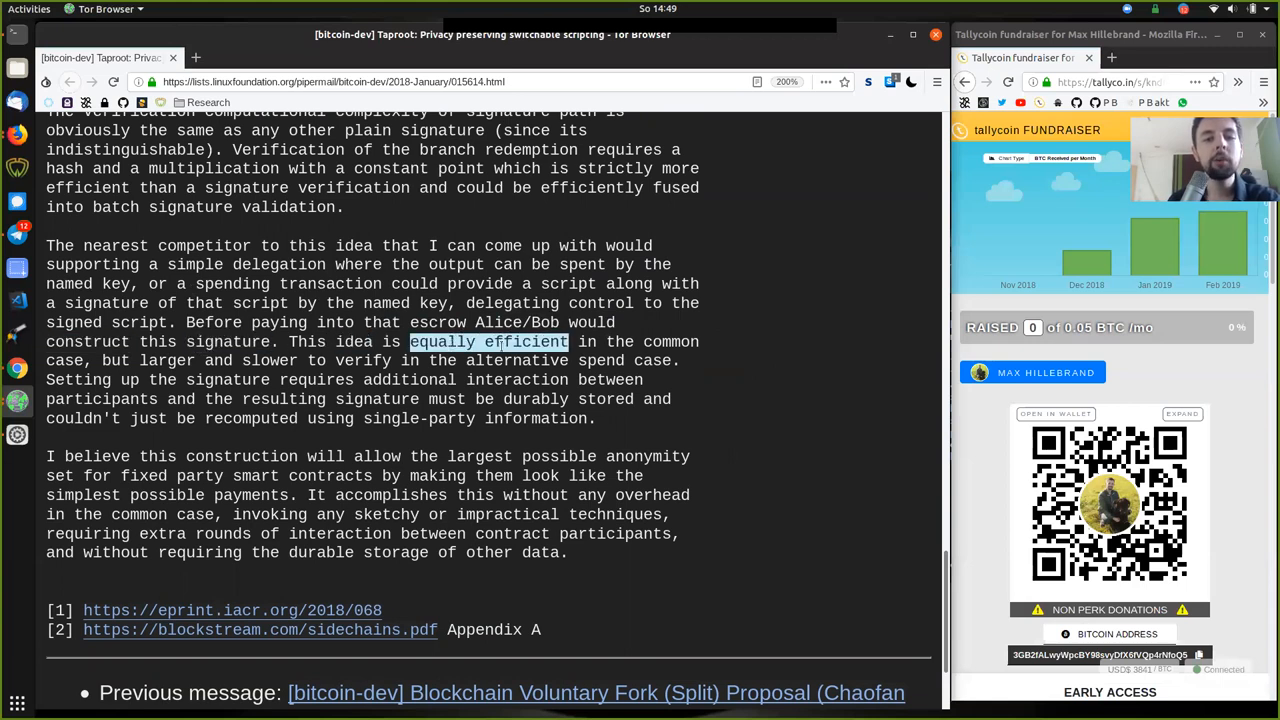
{"action": "double_click", "coordinate": [670, 341]}
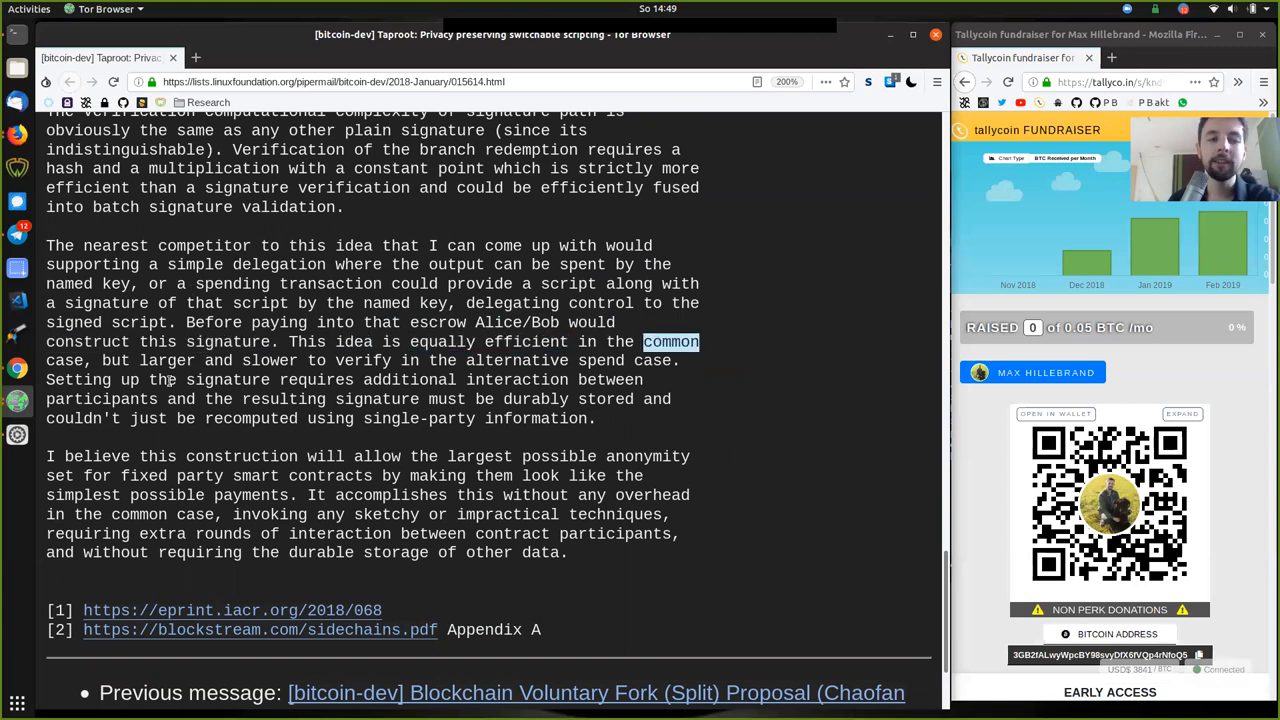
{"action": "double_click", "coordinate": [269, 360]}
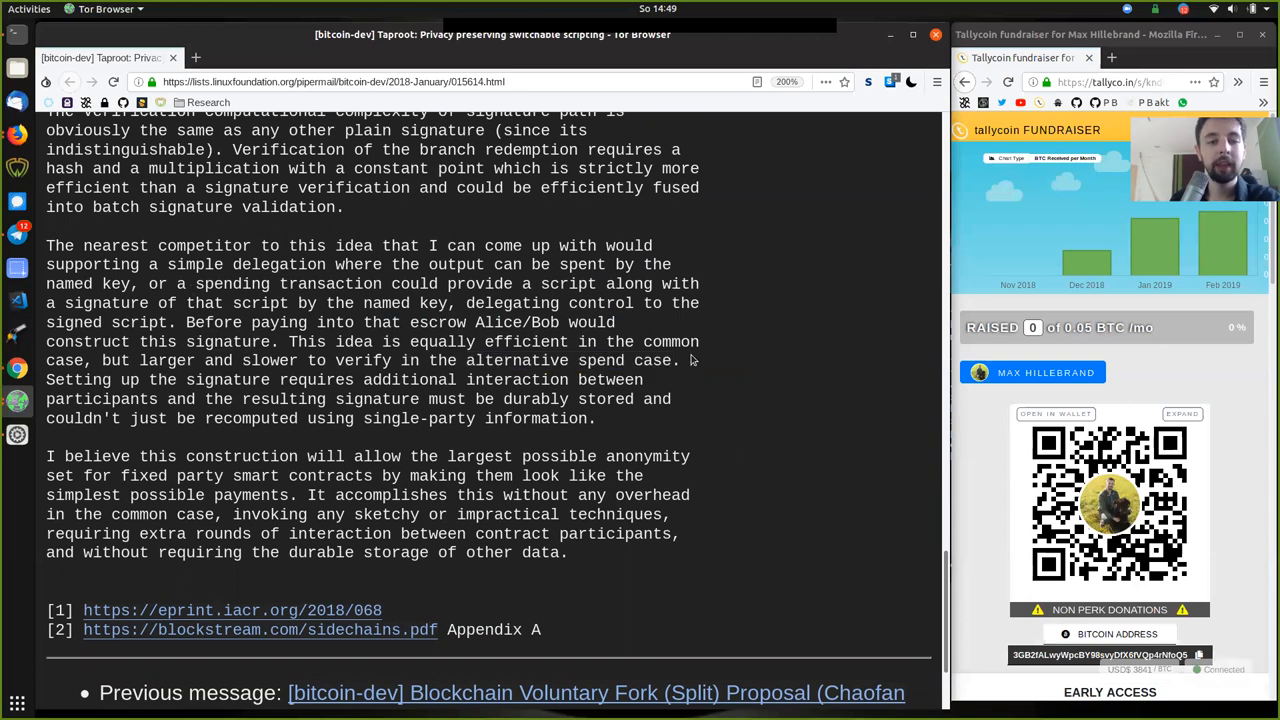
{"action": "left_click_drag", "start_coordinate": [289, 341], "coordinate": [680, 360]}
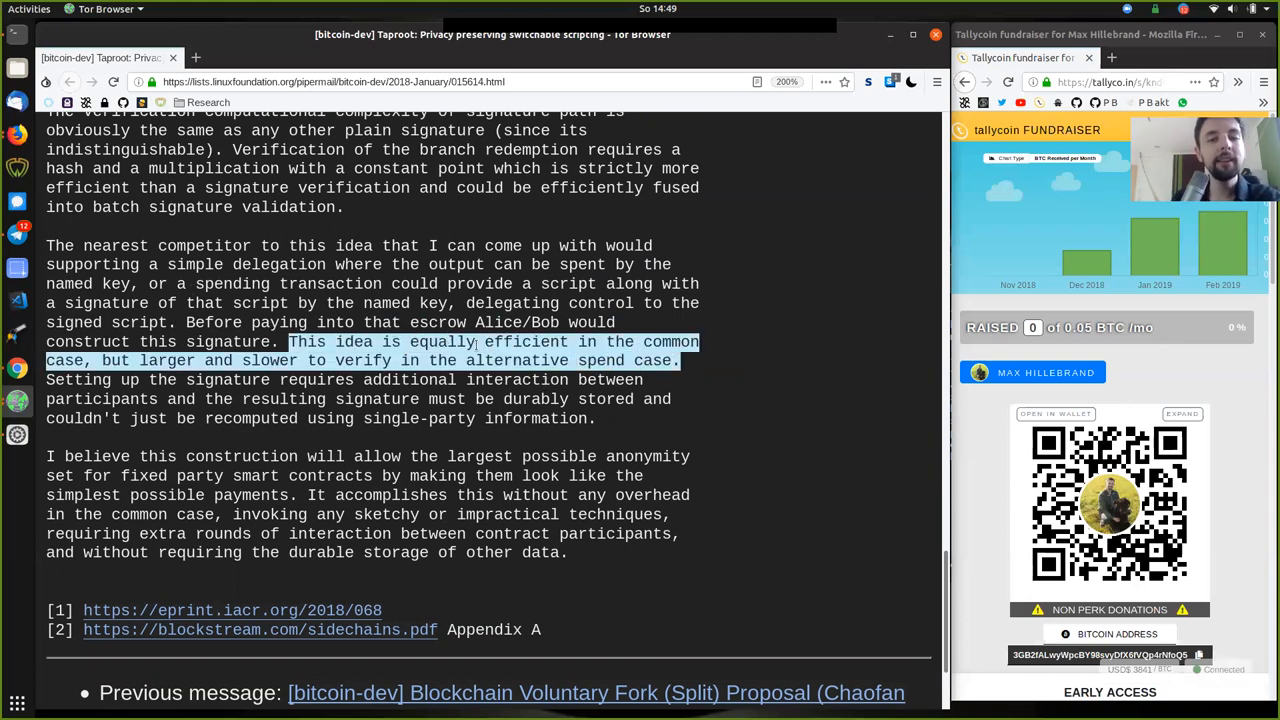
Step: Scroll up to the timelock script S, then back down to the participants paragraph
{"action": "scroll", "scroll_direction": "up", "scroll_amount": 3}
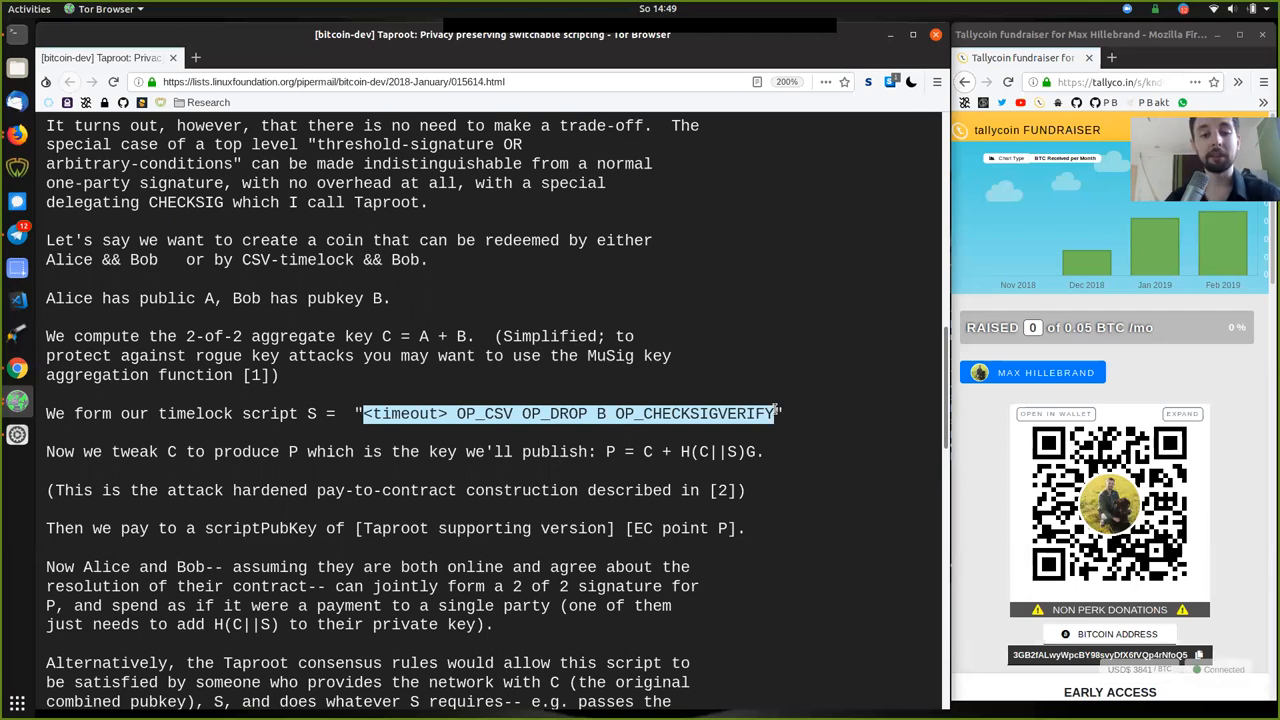
{"action": "mouse_move", "coordinate": [528, 446]}
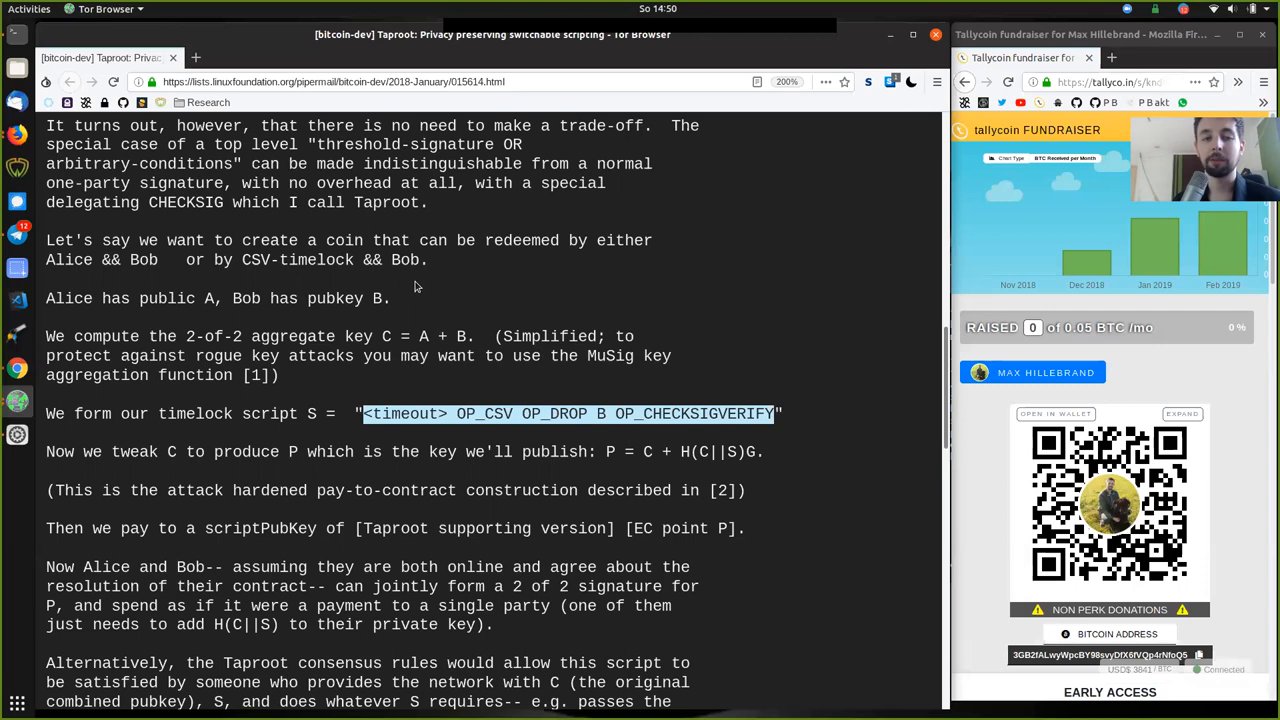
{"action": "mouse_move", "coordinate": [380, 332]}
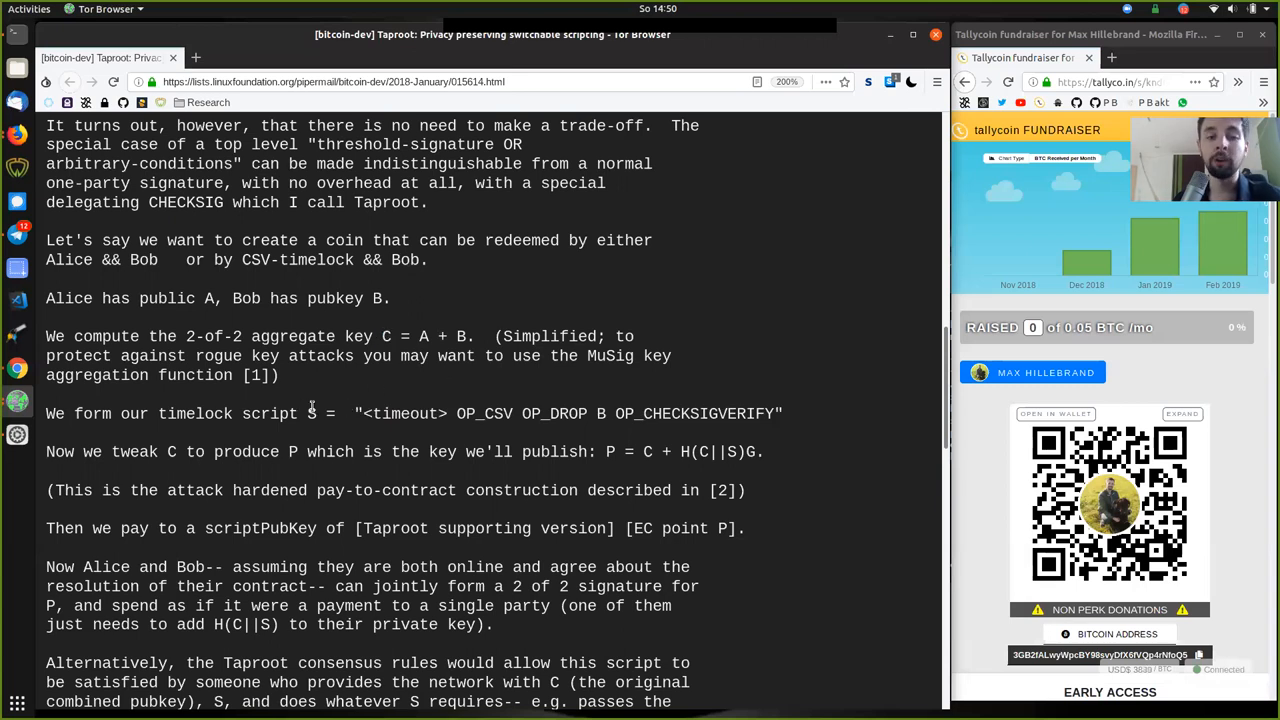
{"action": "scroll", "scroll_direction": "down", "scroll_amount": 3}
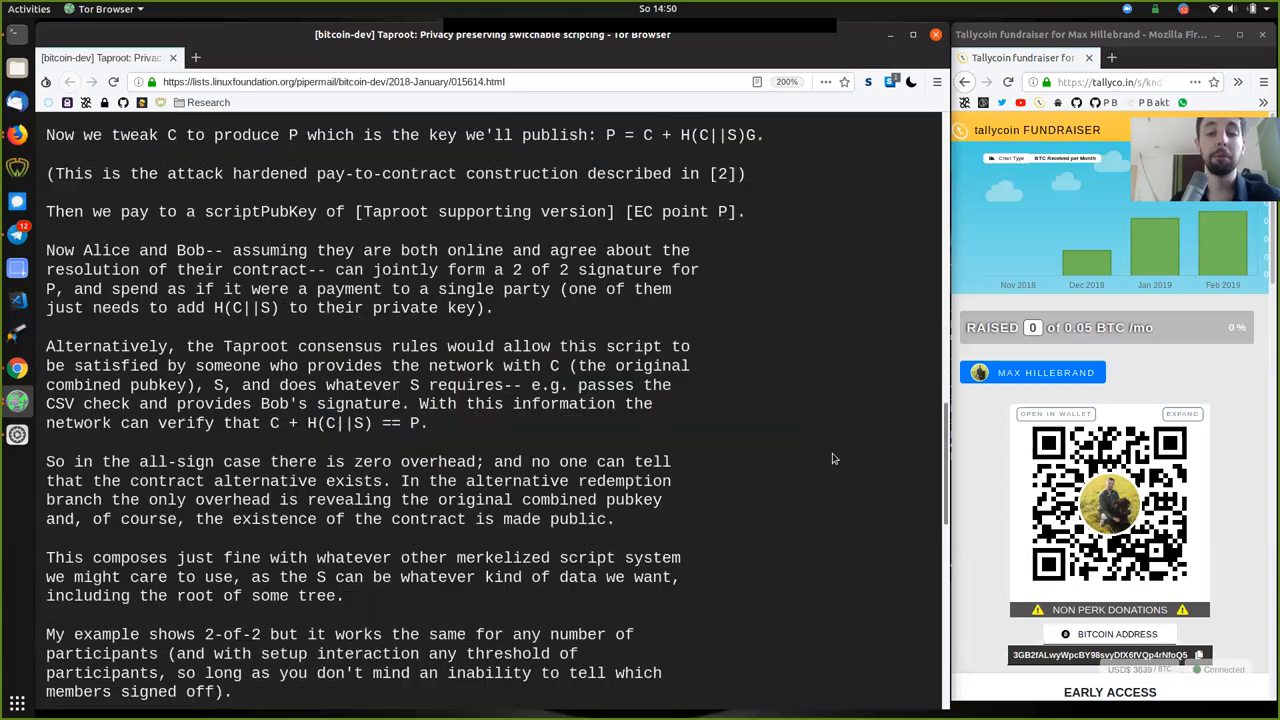
{"action": "scroll", "scroll_direction": "down", "scroll_amount": 3}
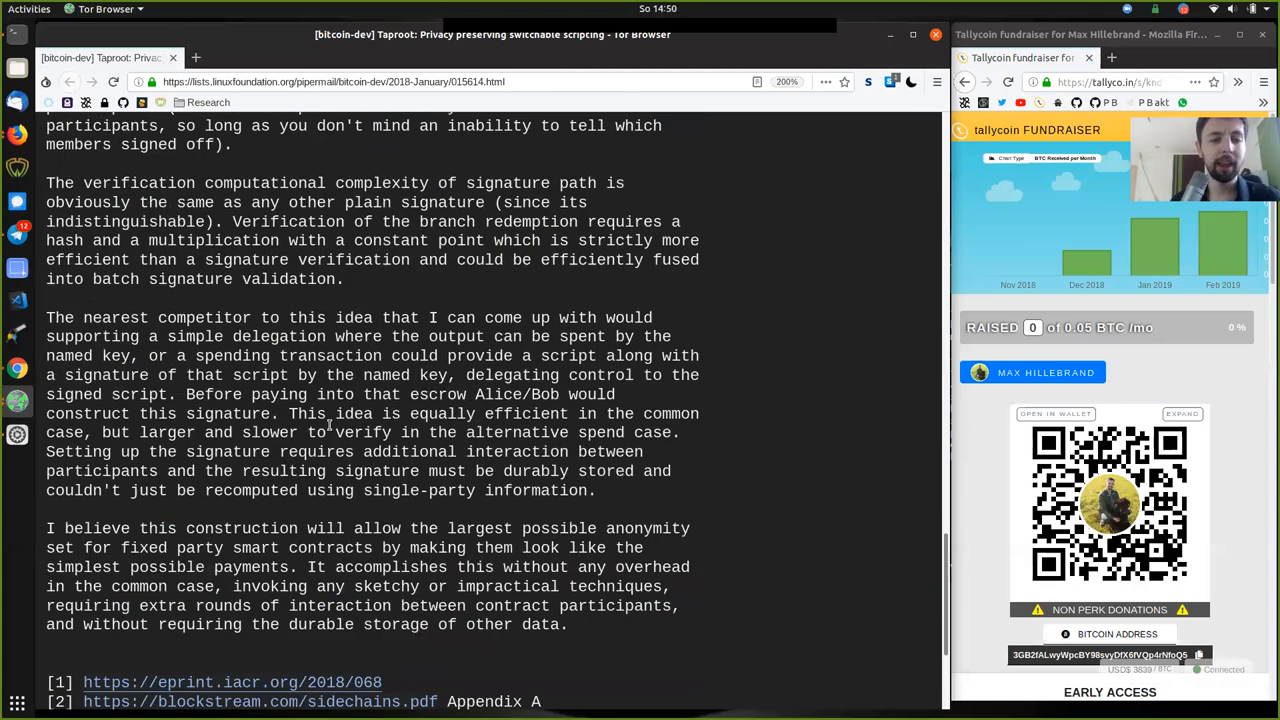
{"action": "double_click", "coordinate": [353, 414]}
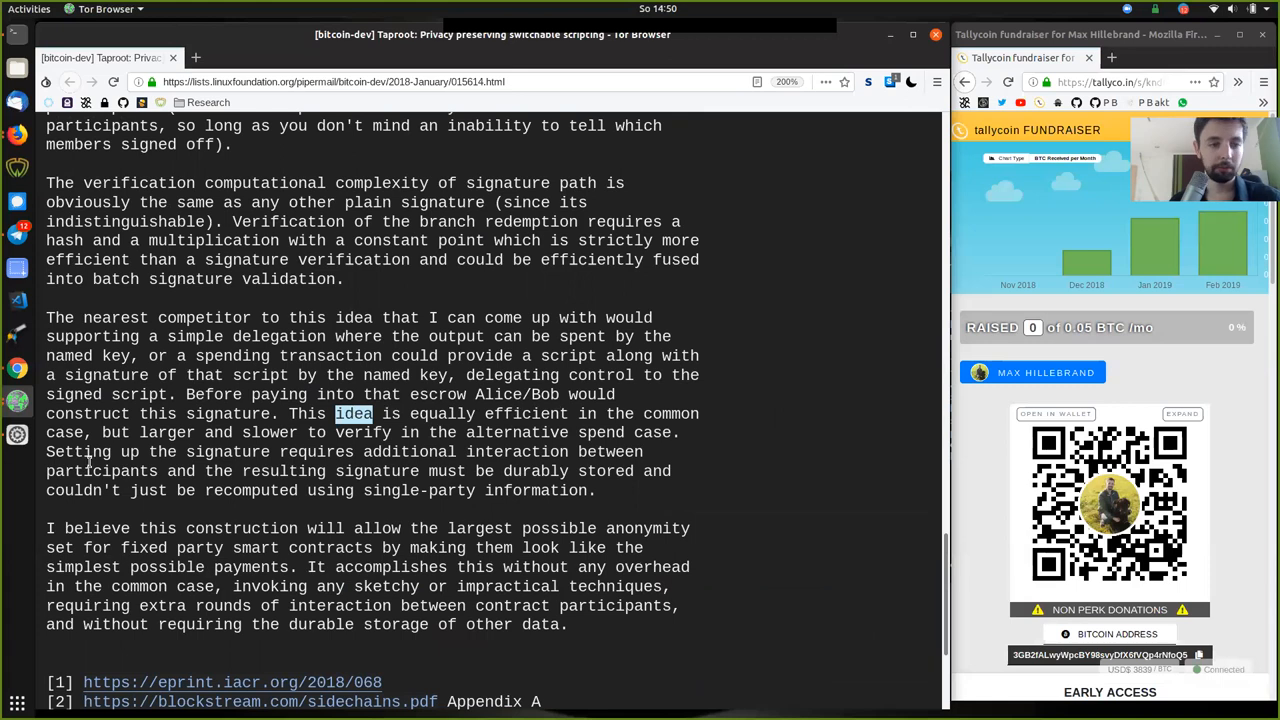
{"action": "double_click", "coordinate": [78, 452]}
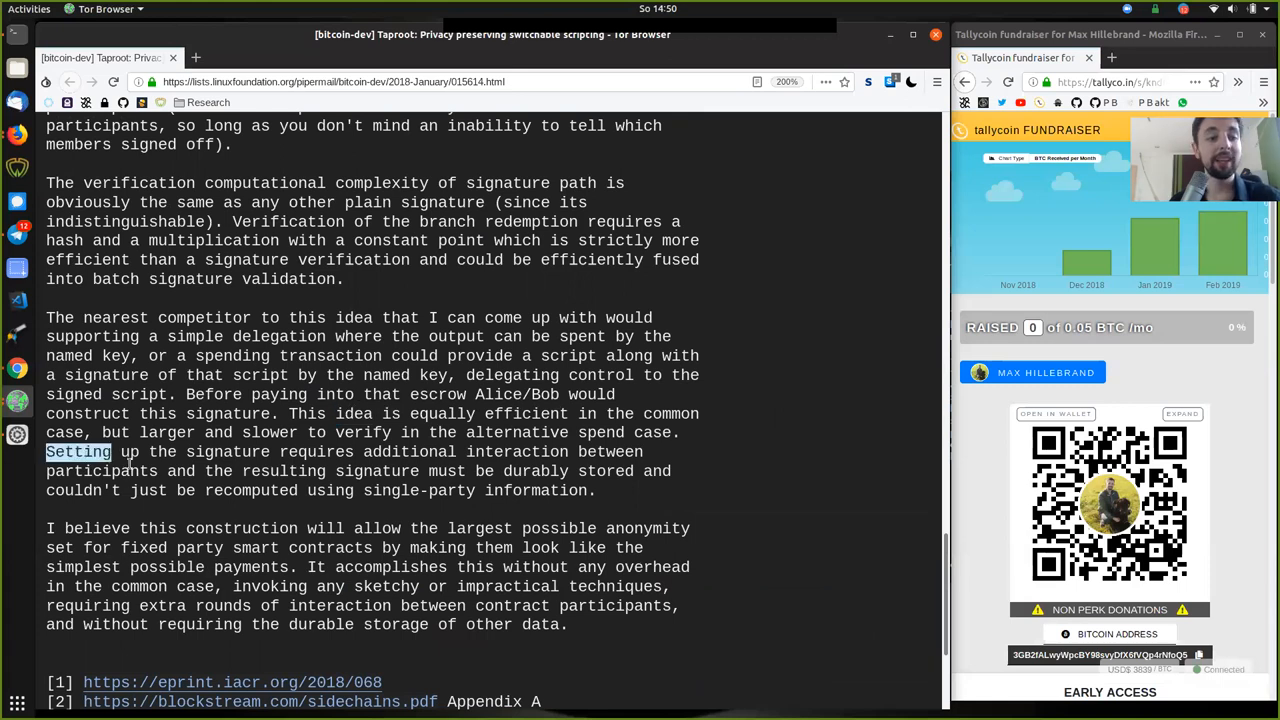
{"action": "left_click_drag", "start_coordinate": [46, 451], "coordinate": [352, 451]}
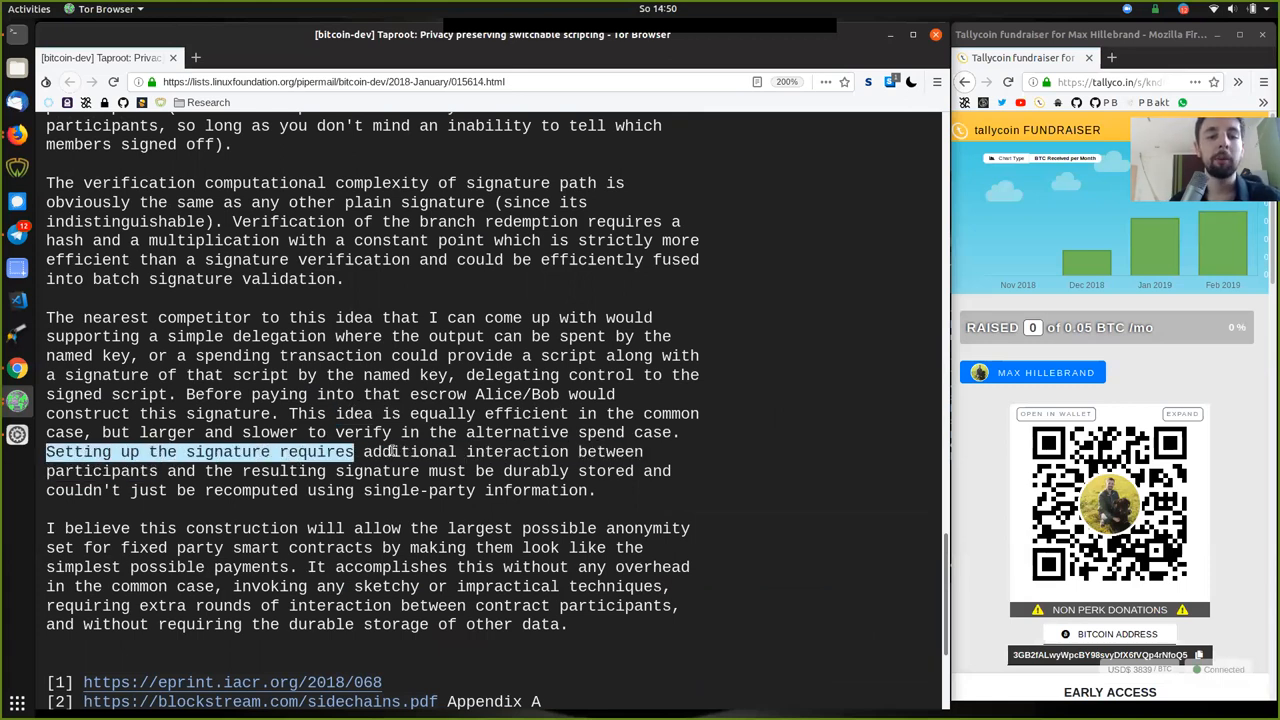
{"action": "double_click", "coordinate": [465, 452]}
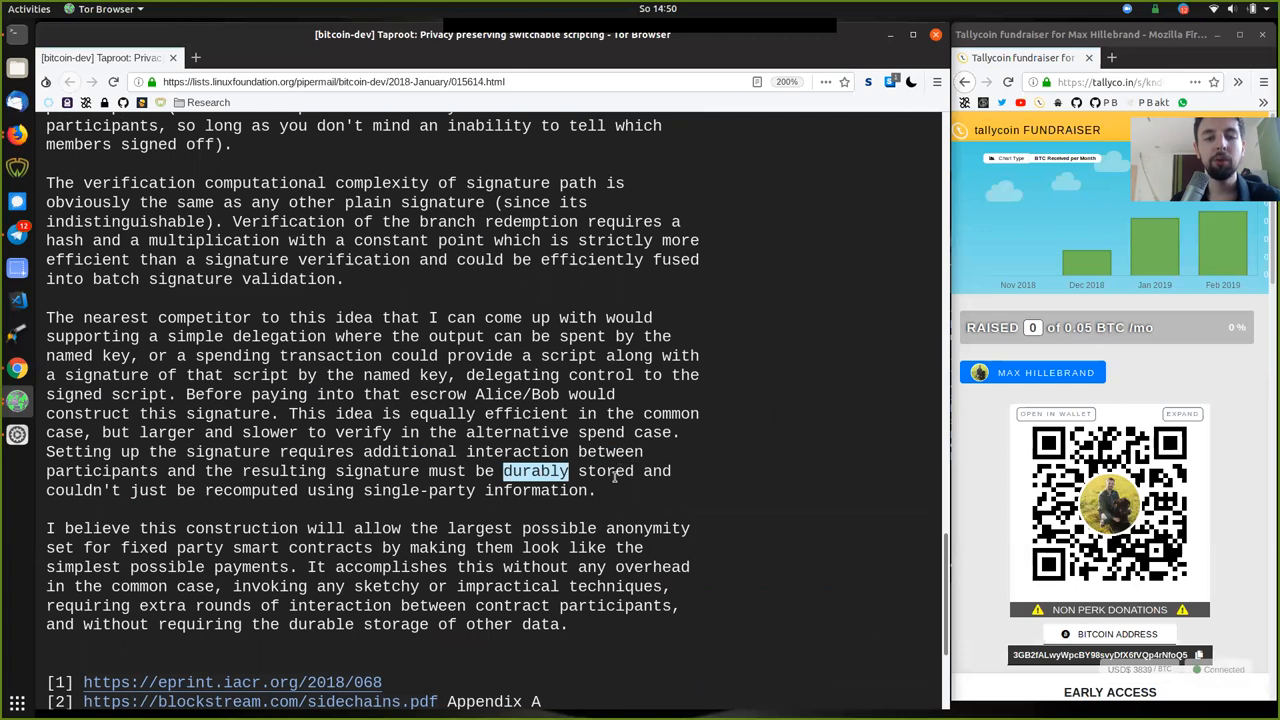
{"action": "double_click", "coordinate": [71, 490]}
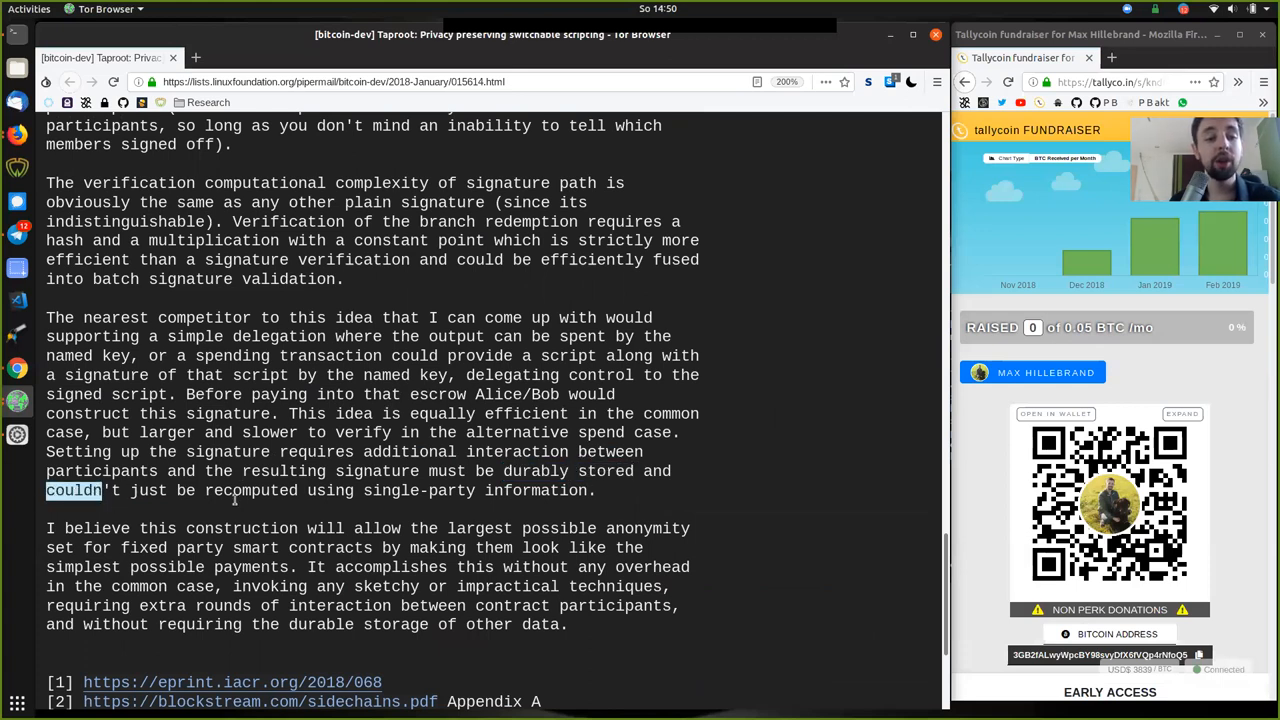
{"action": "double_click", "coordinate": [250, 490]}
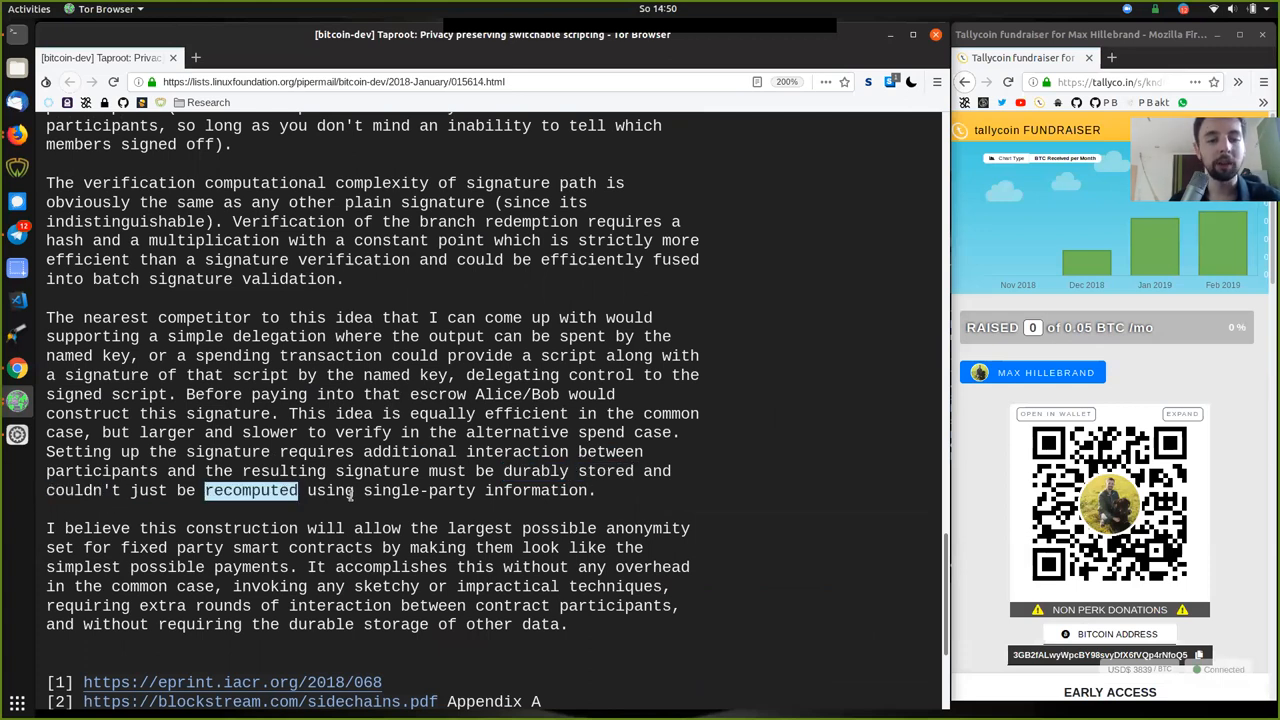
{"action": "double_click", "coordinate": [474, 490]}
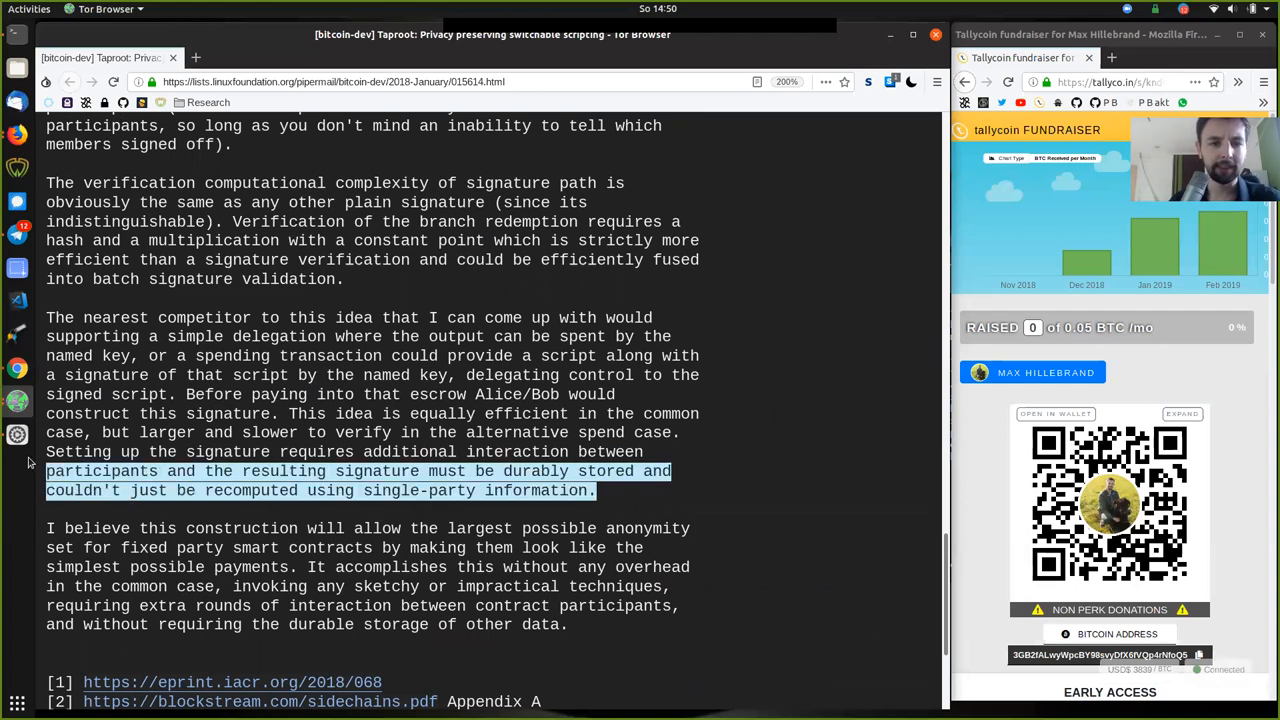
{"action": "left_click", "coordinate": [265, 451]}
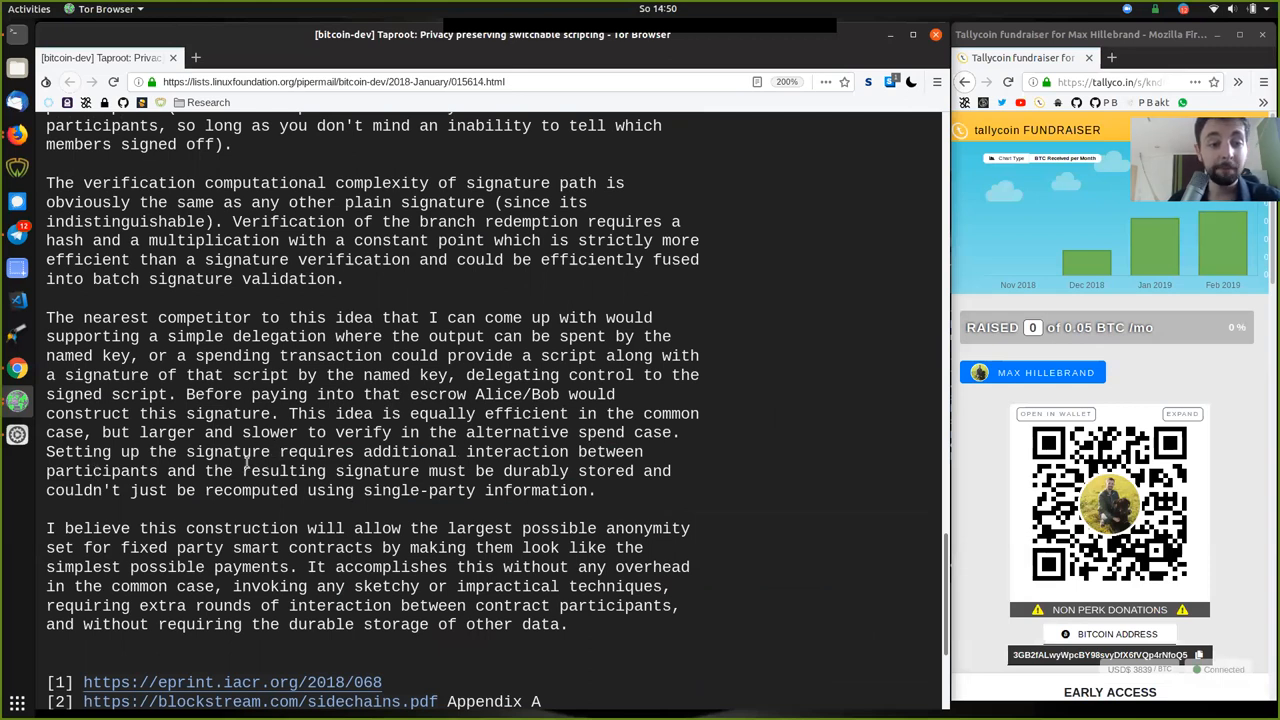
Step: Highlight key A in the formula and the timelock script contents, then scroll back down
{"action": "scroll", "scroll_direction": "up", "scroll_amount": 3}
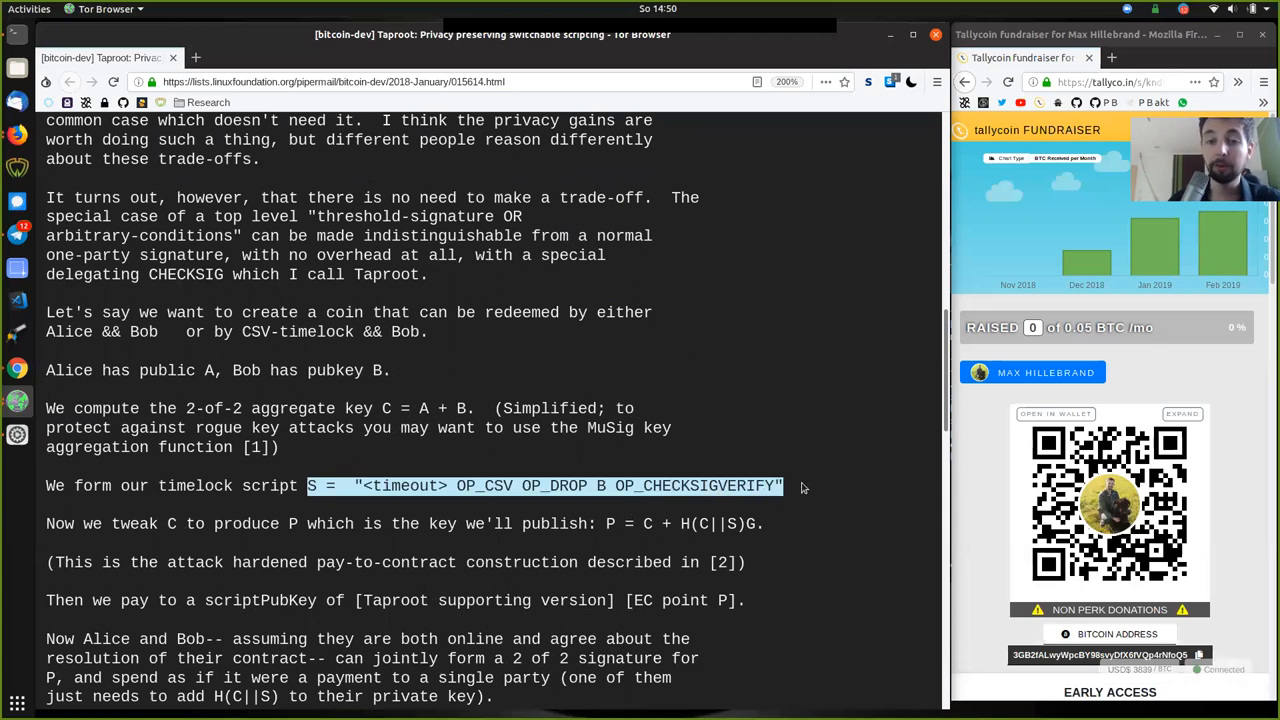
{"action": "mouse_move", "coordinate": [577, 494]}
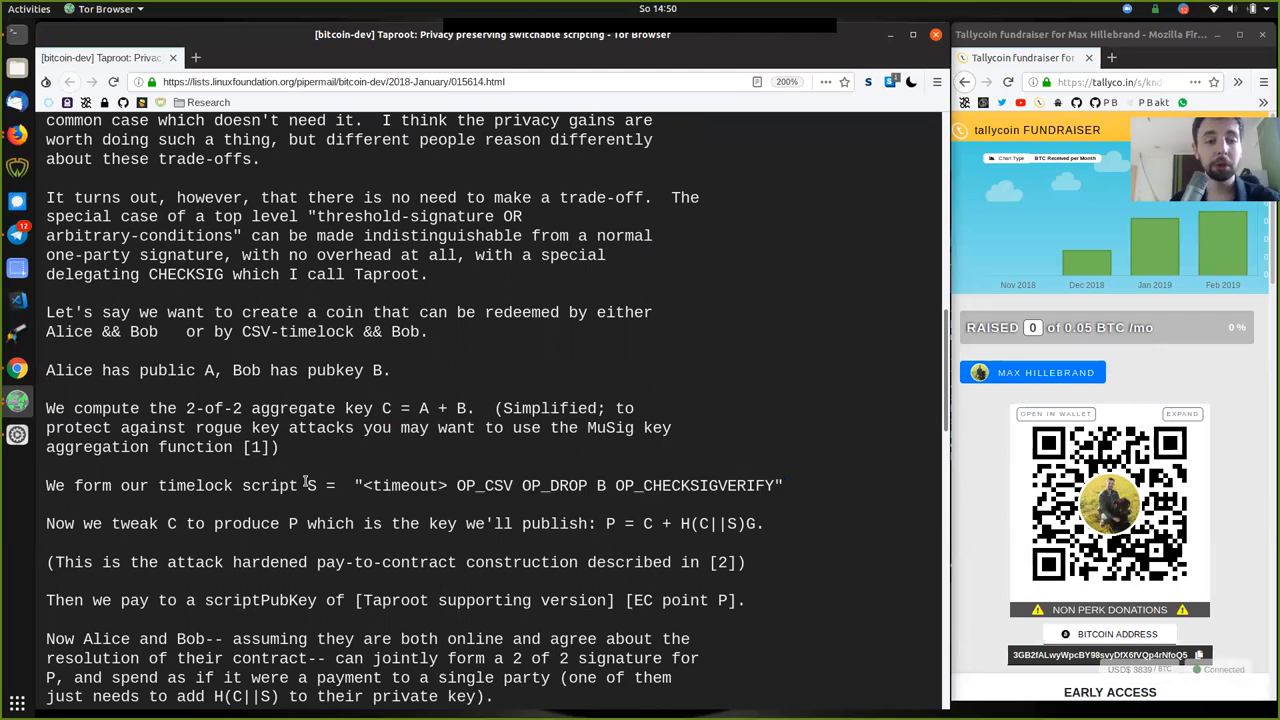
{"action": "double_click", "coordinate": [425, 408]}
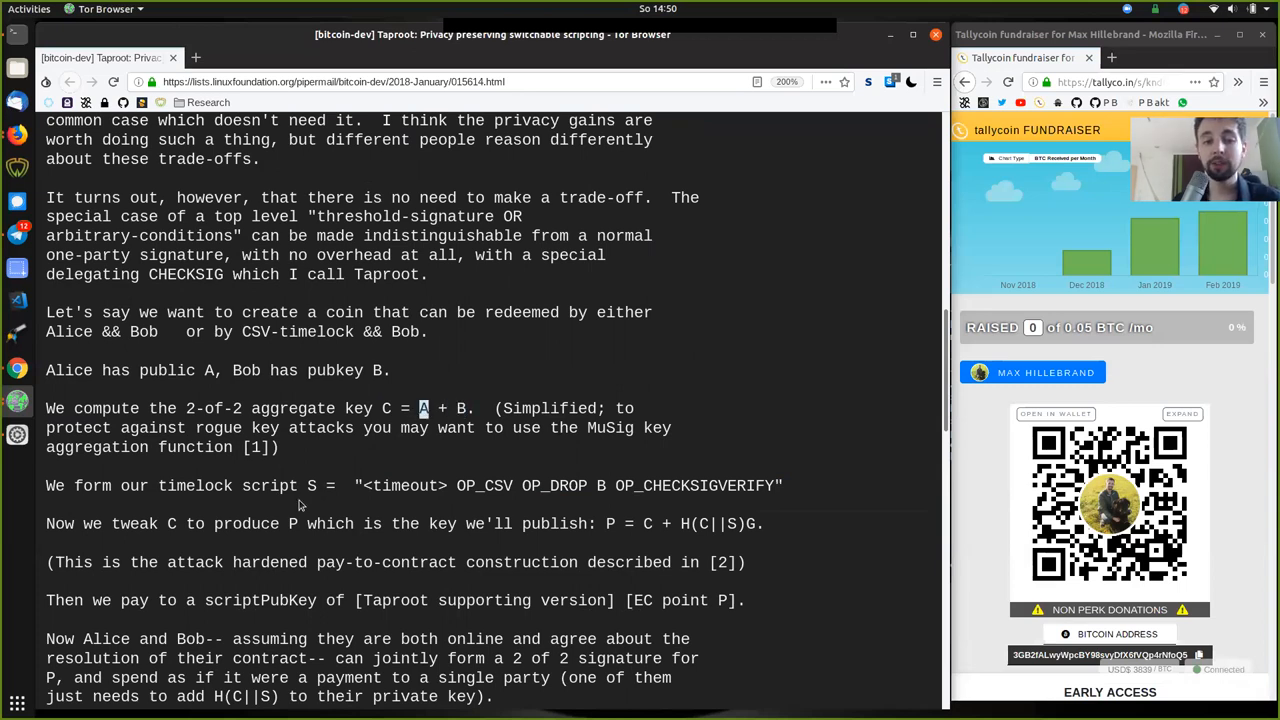
{"action": "mouse_move", "coordinate": [448, 170]}
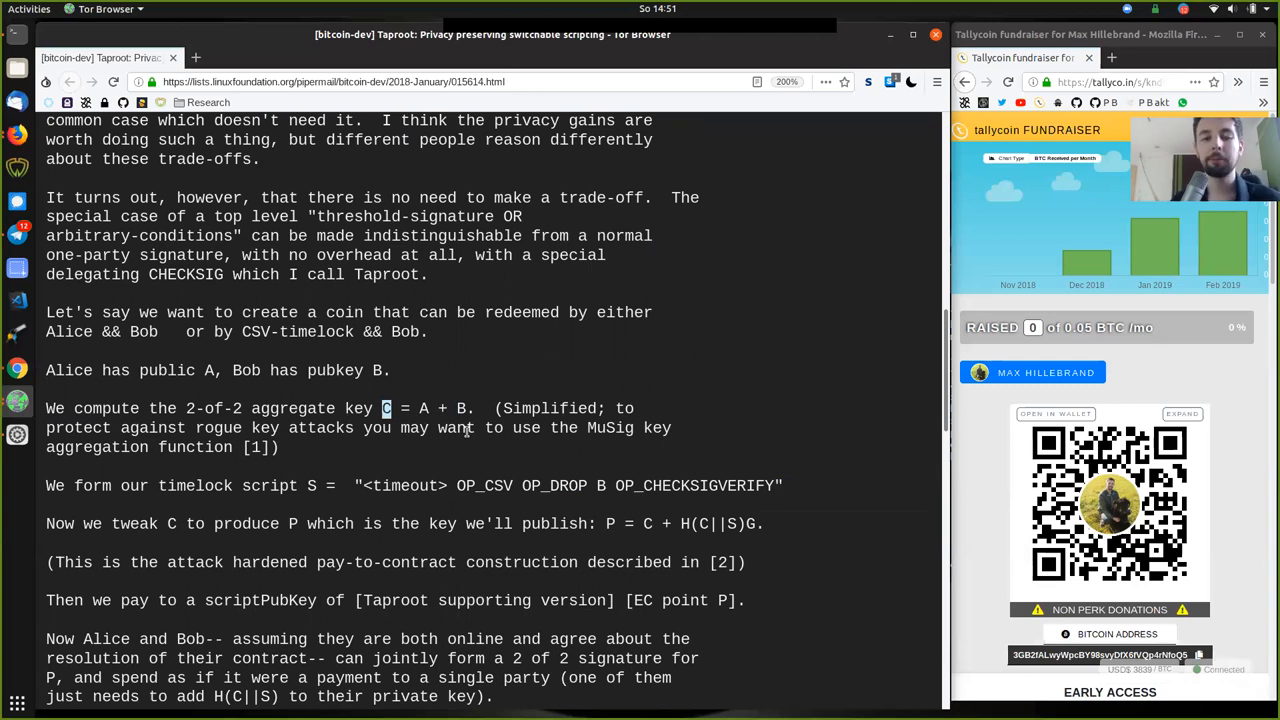
{"action": "mouse_move", "coordinate": [468, 453]}
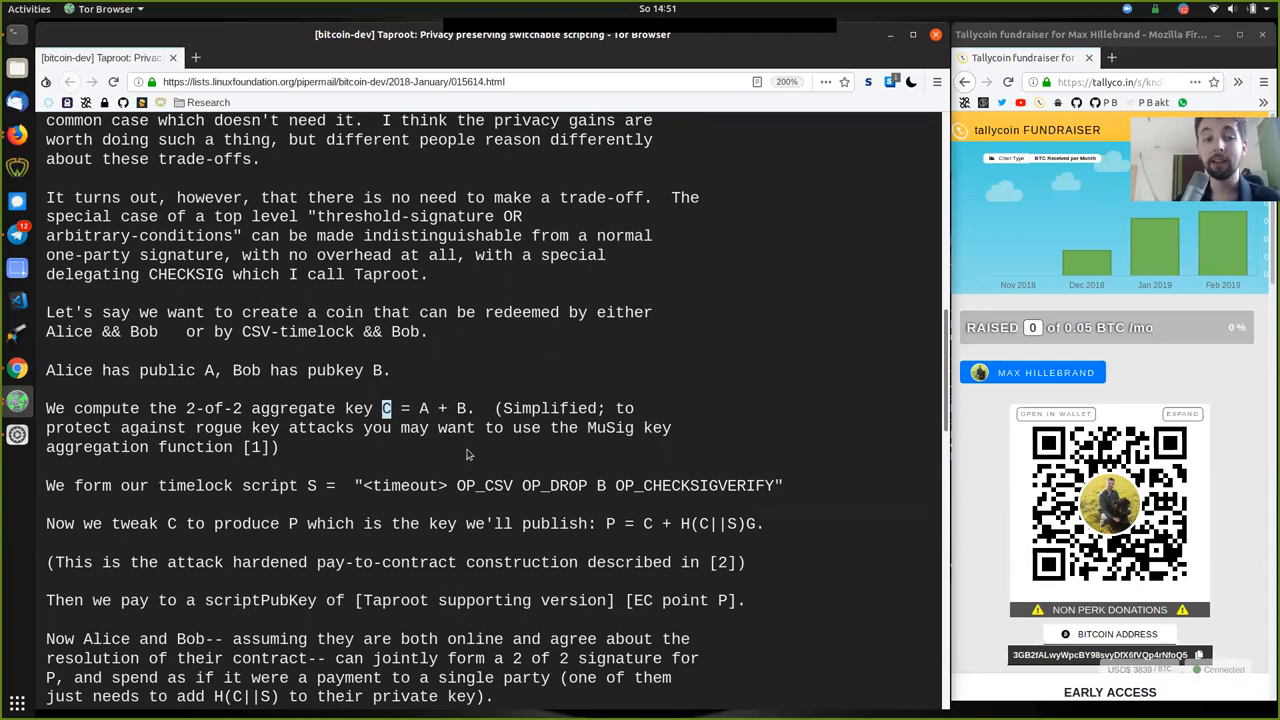
{"action": "scroll", "scroll_direction": "down", "scroll_amount": 3}
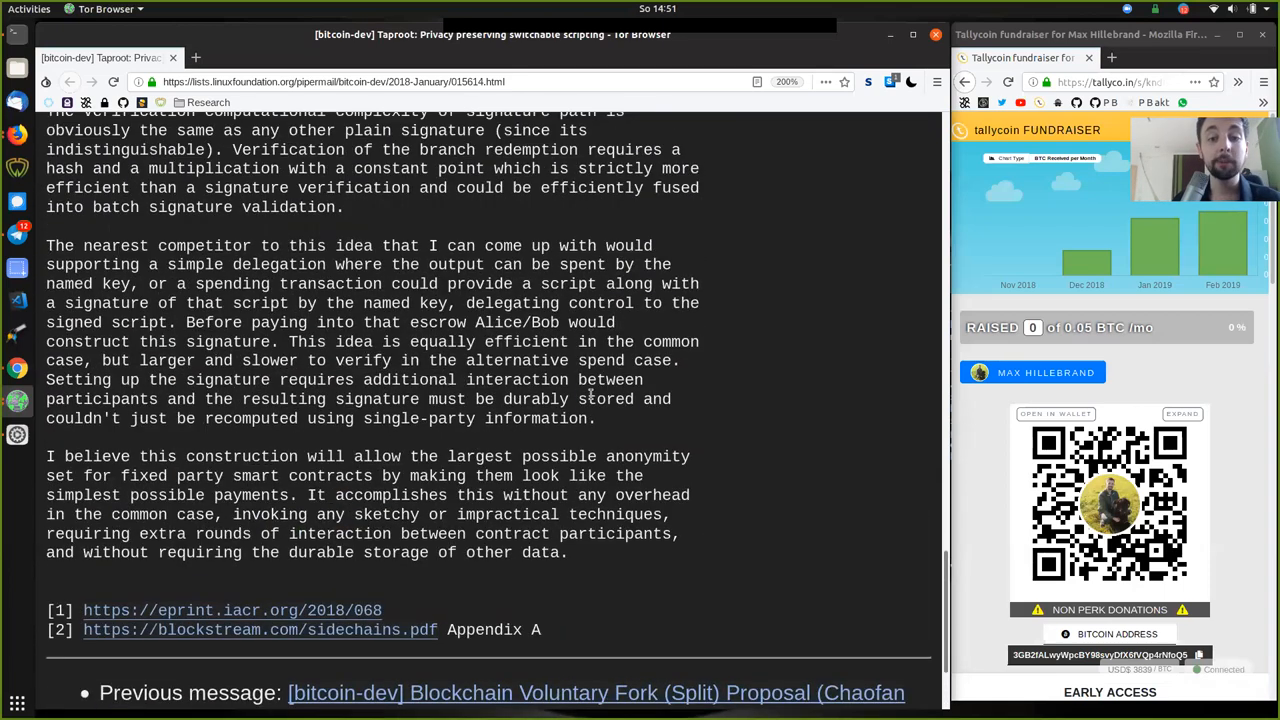
{"action": "scroll", "scroll_direction": "up", "scroll_amount": 3}
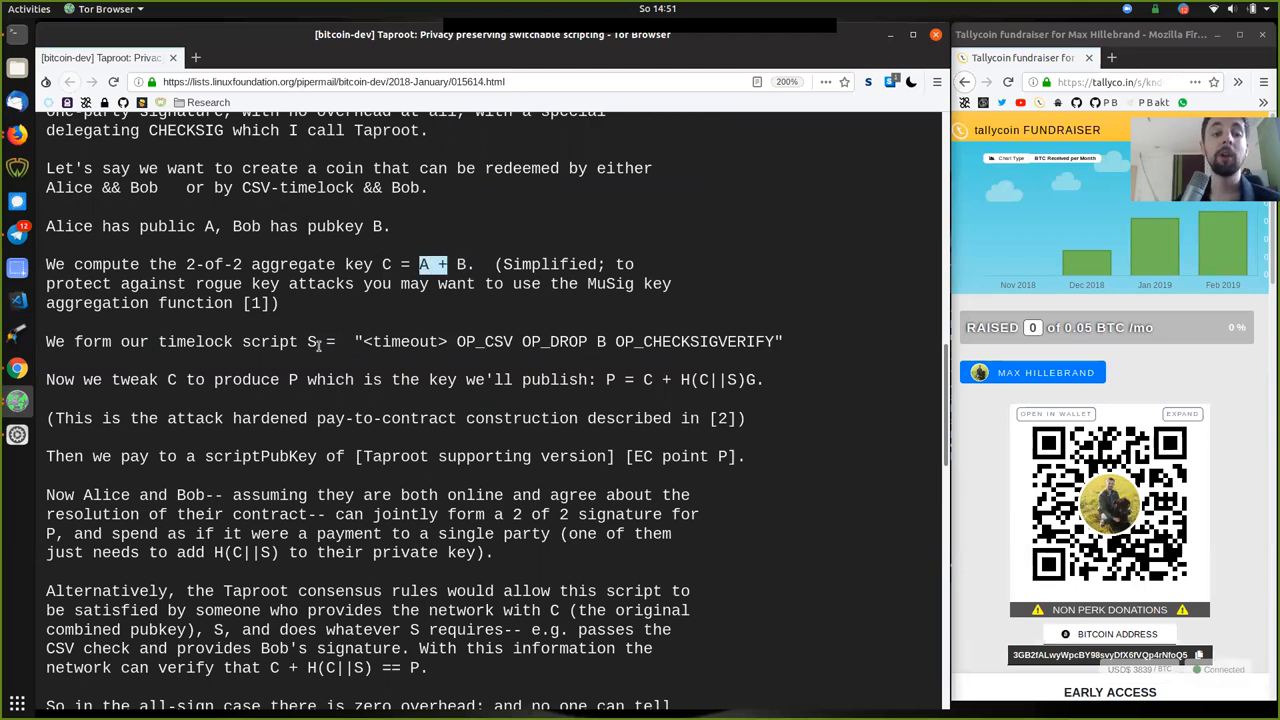
{"action": "left_click_drag", "start_coordinate": [360, 341], "coordinate": [770, 341]}
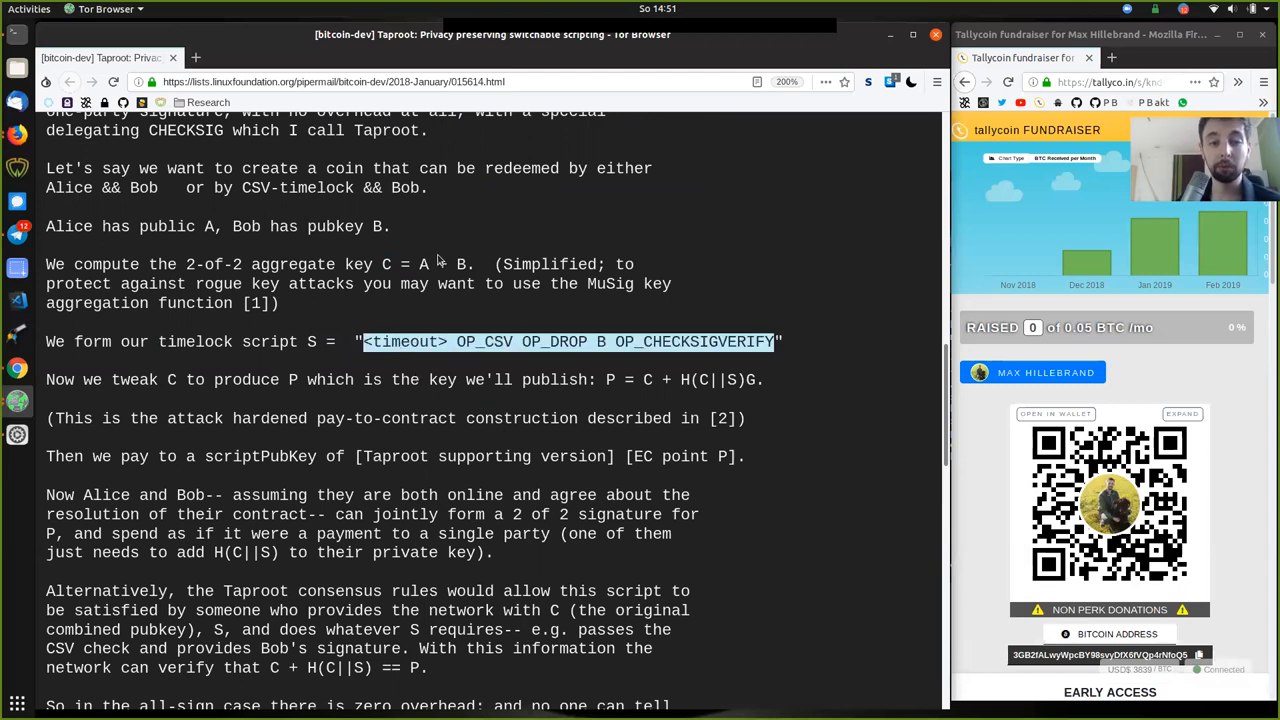
{"action": "mouse_move", "coordinate": [478, 314]}
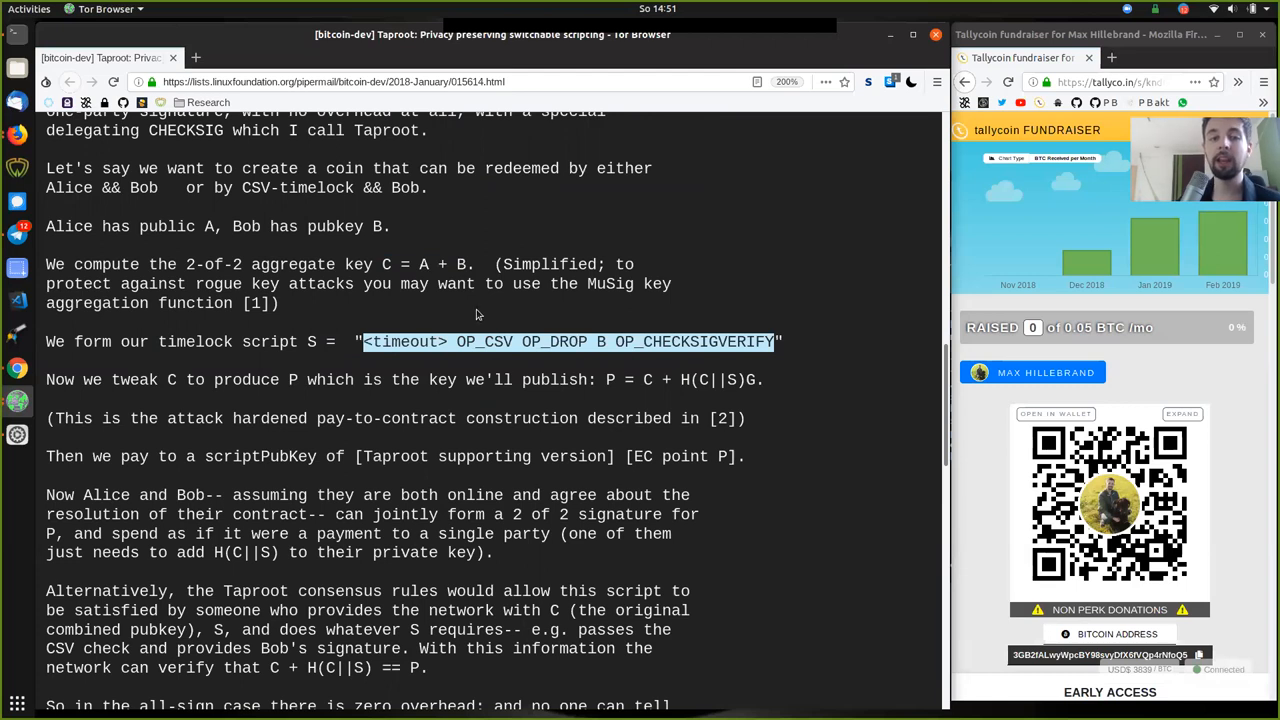
{"action": "mouse_move", "coordinate": [873, 345]}
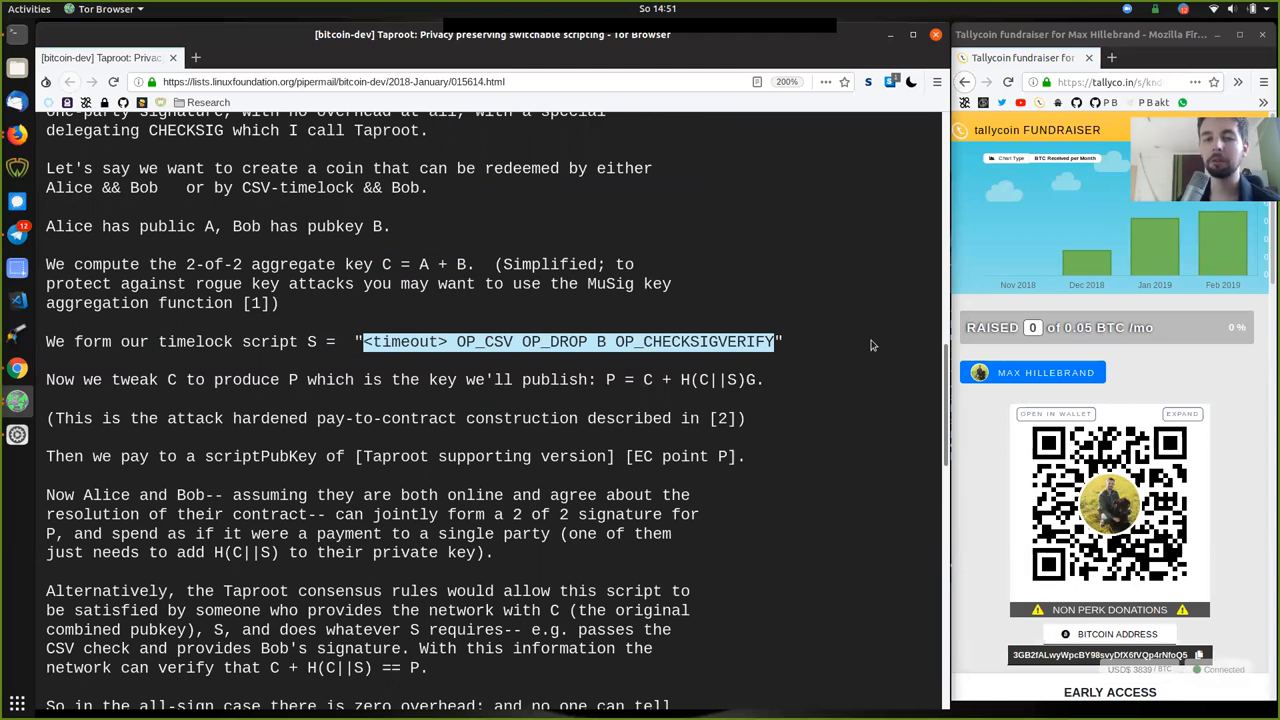
{"action": "scroll", "scroll_direction": "down", "scroll_amount": 3}
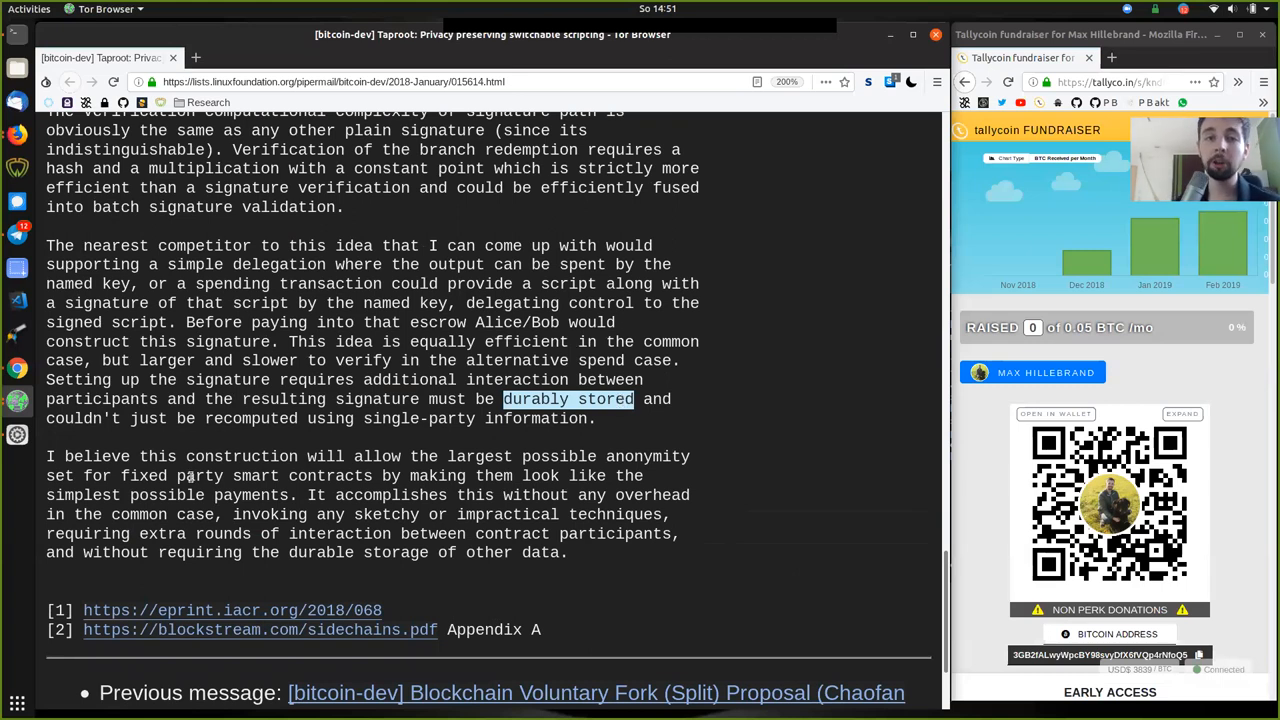
{"action": "mouse_move", "coordinate": [51, 447]}
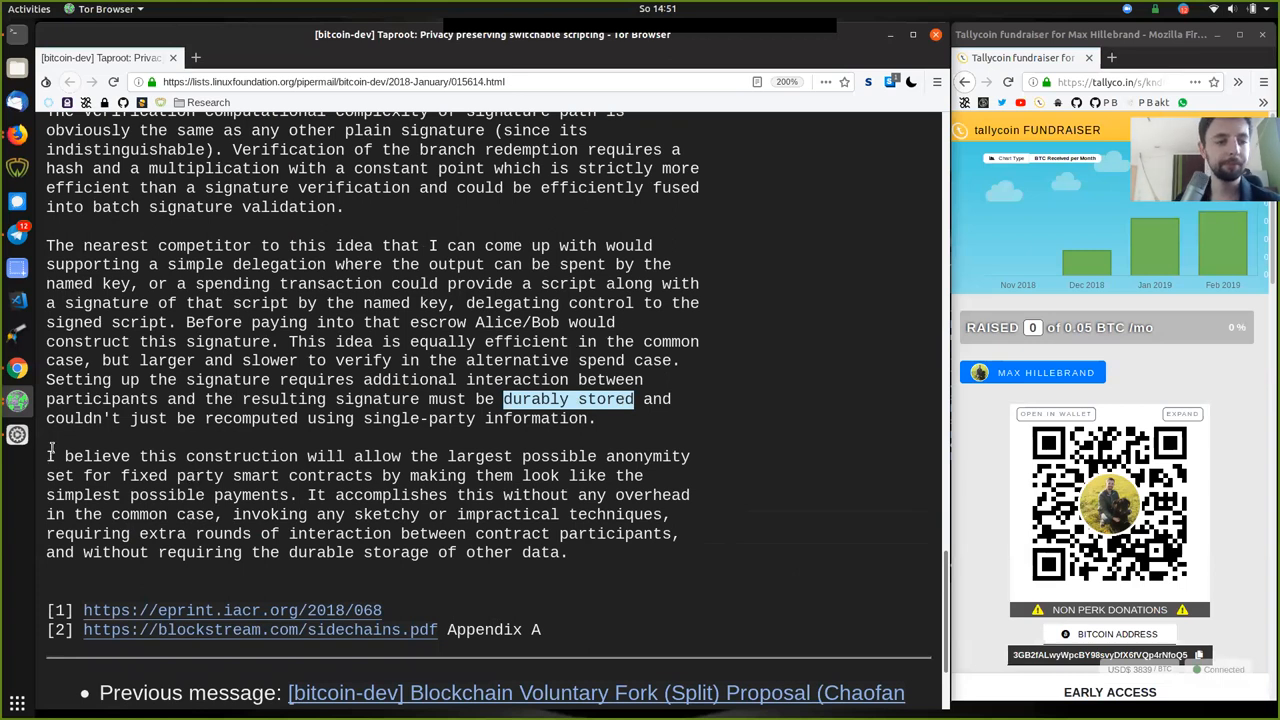
Step: Highlight 'largest possible anonymity' in the closing paragraph, then scroll up to the aggregate key line
{"action": "double_click", "coordinate": [241, 456]}
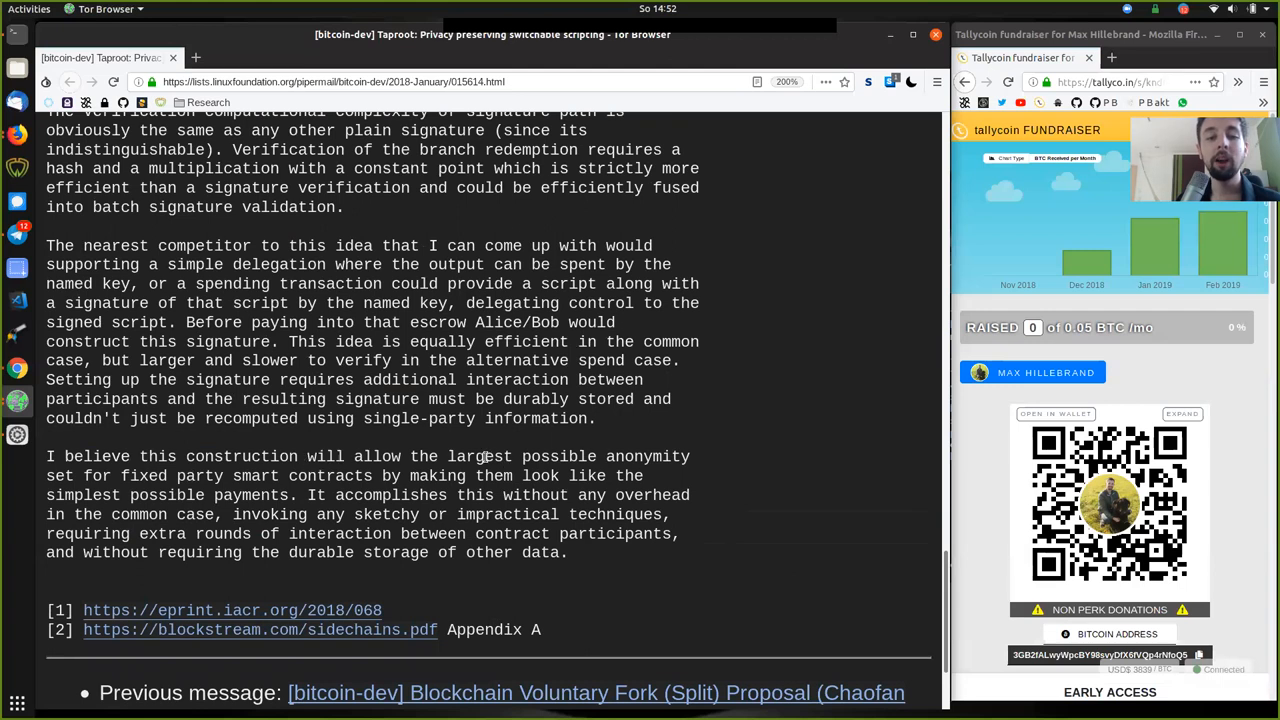
{"action": "double_click", "coordinate": [567, 456]}
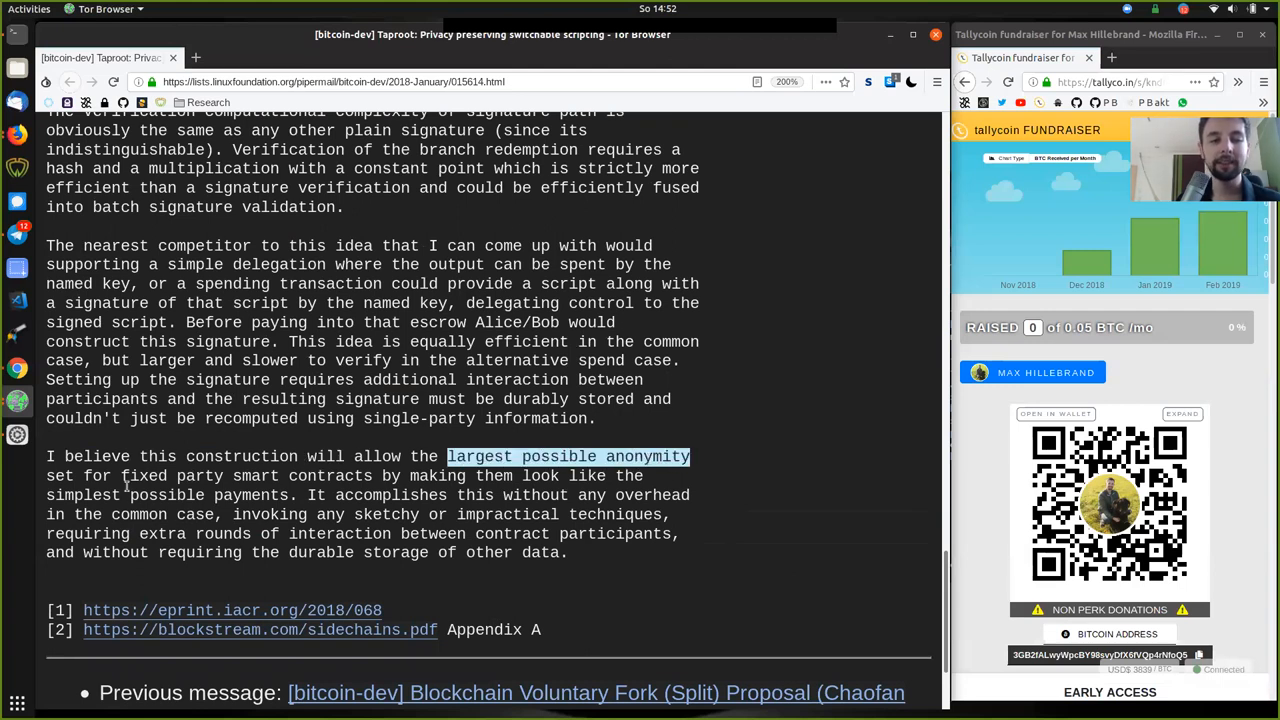
{"action": "double_click", "coordinate": [171, 475]}
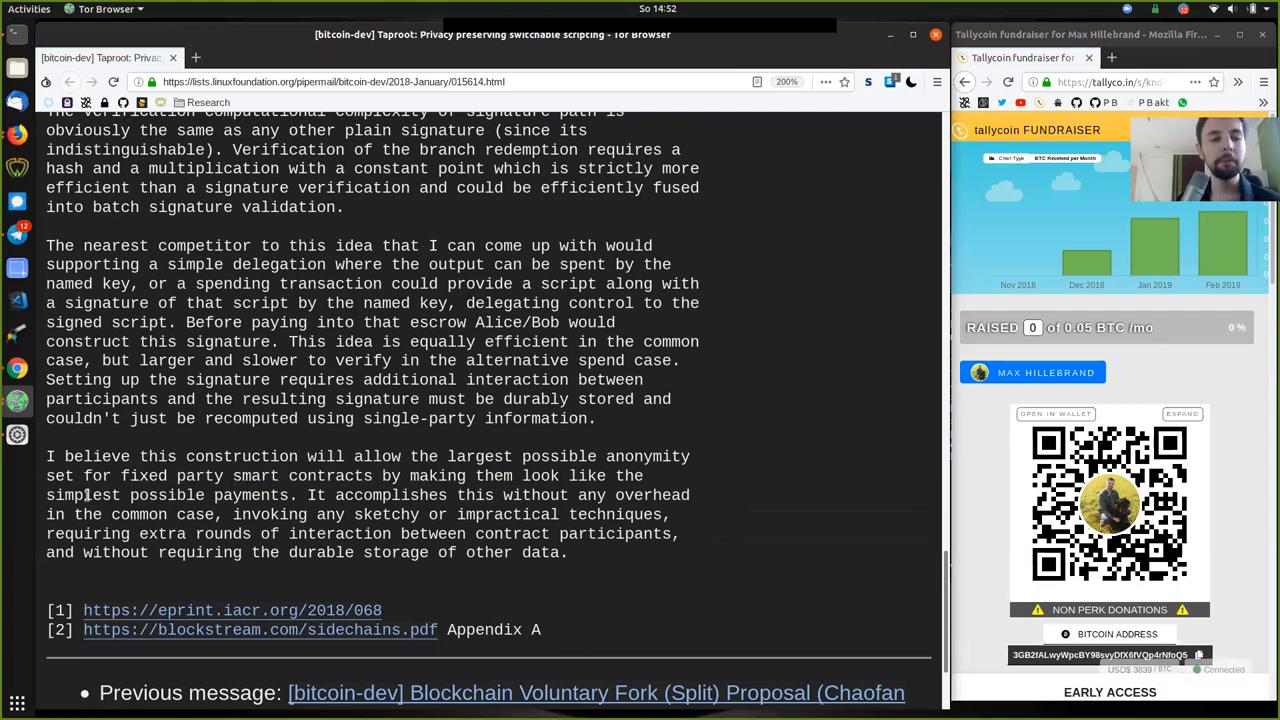
{"action": "double_click", "coordinate": [167, 495]}
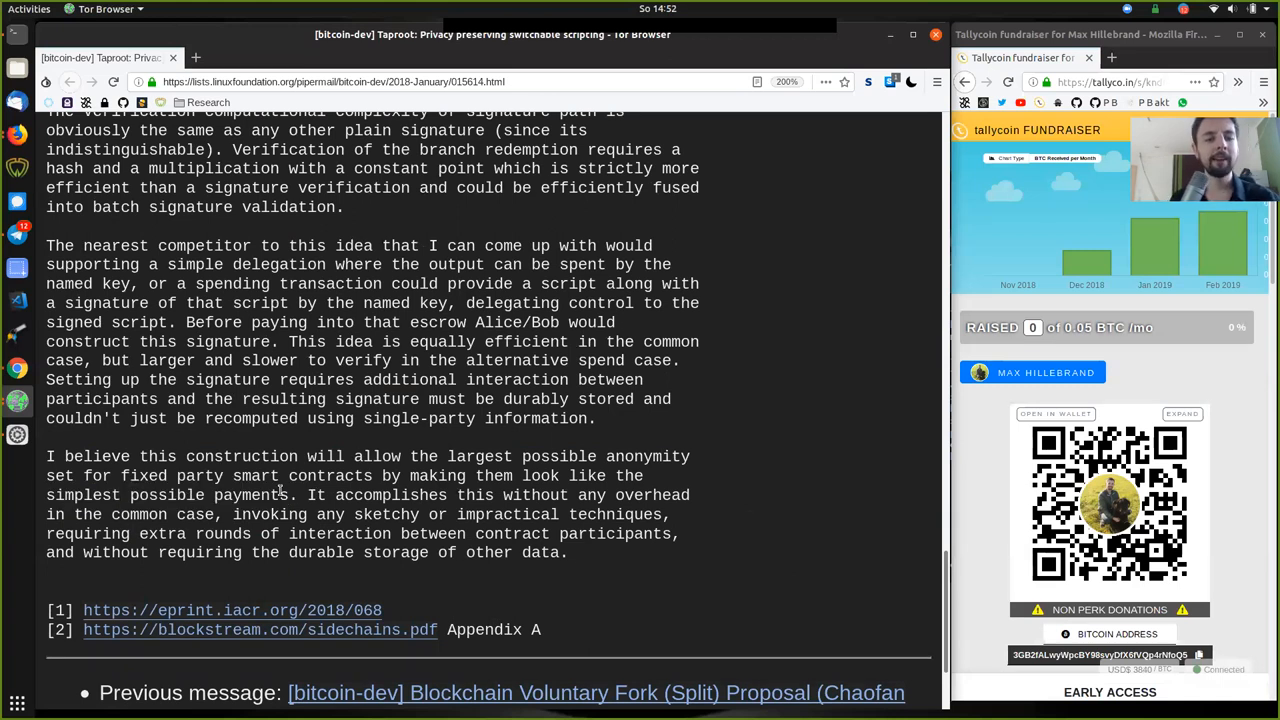
{"action": "double_click", "coordinate": [558, 456]}
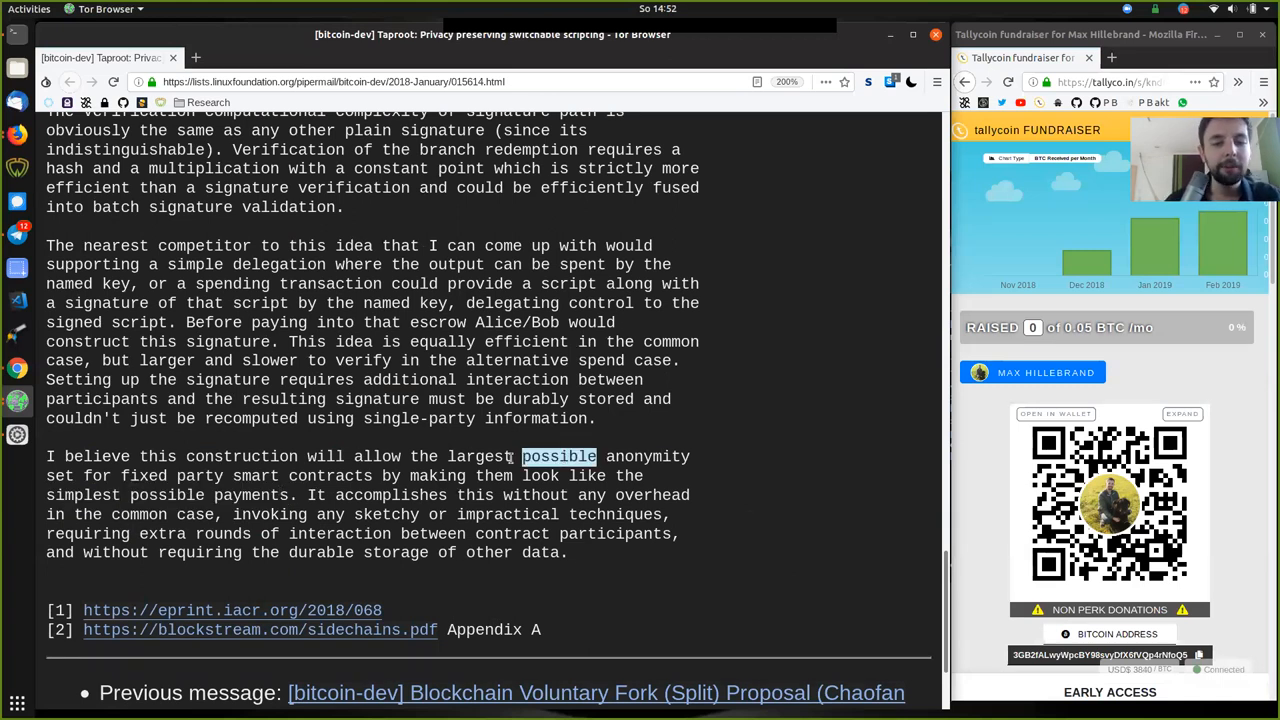
{"action": "left_click_drag", "start_coordinate": [522, 456], "coordinate": [690, 456]}
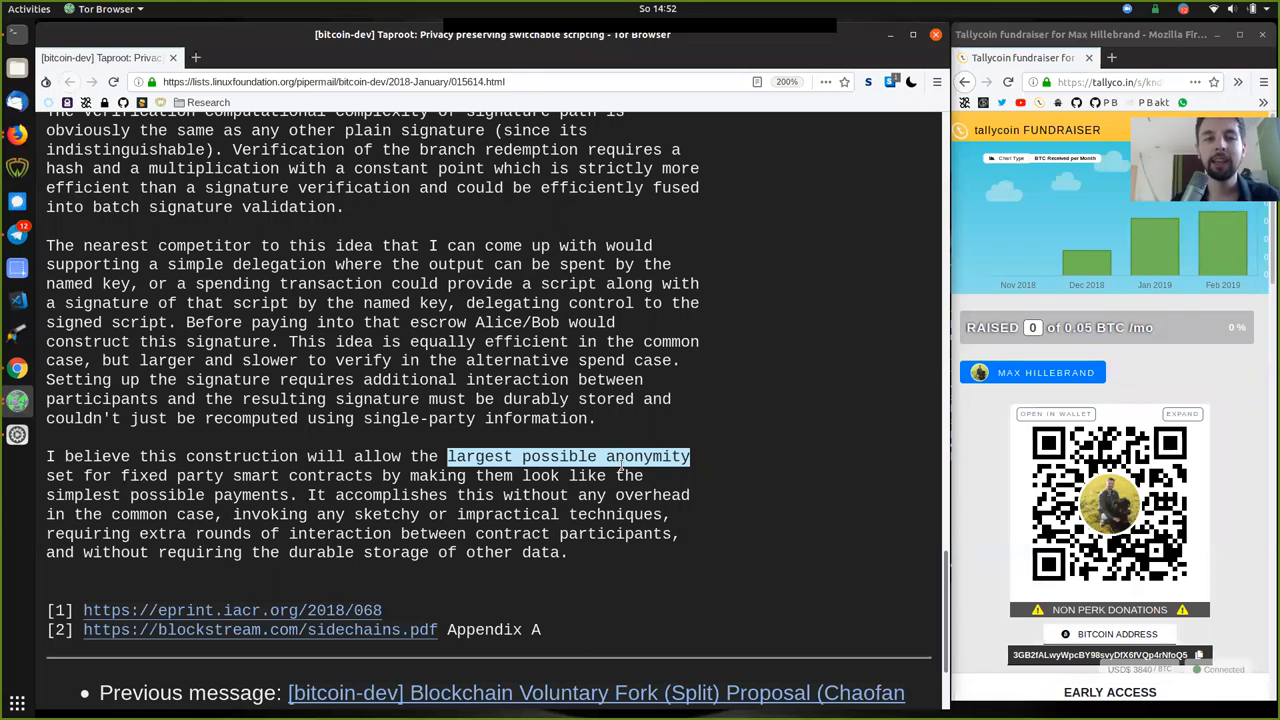
{"action": "scroll", "scroll_direction": "up", "scroll_amount": 3}
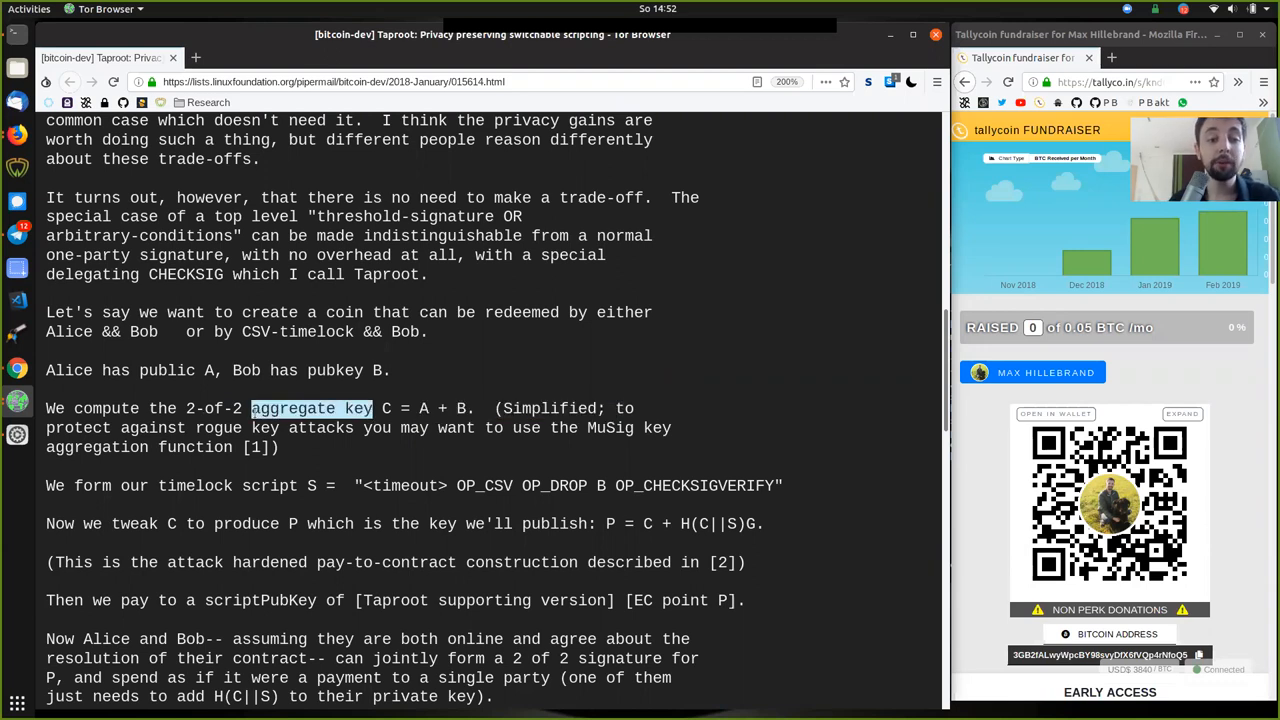
Step: Revisit the timelock script definition, then scroll down to the closing paragraph and references
{"action": "left_click", "coordinate": [385, 408]}
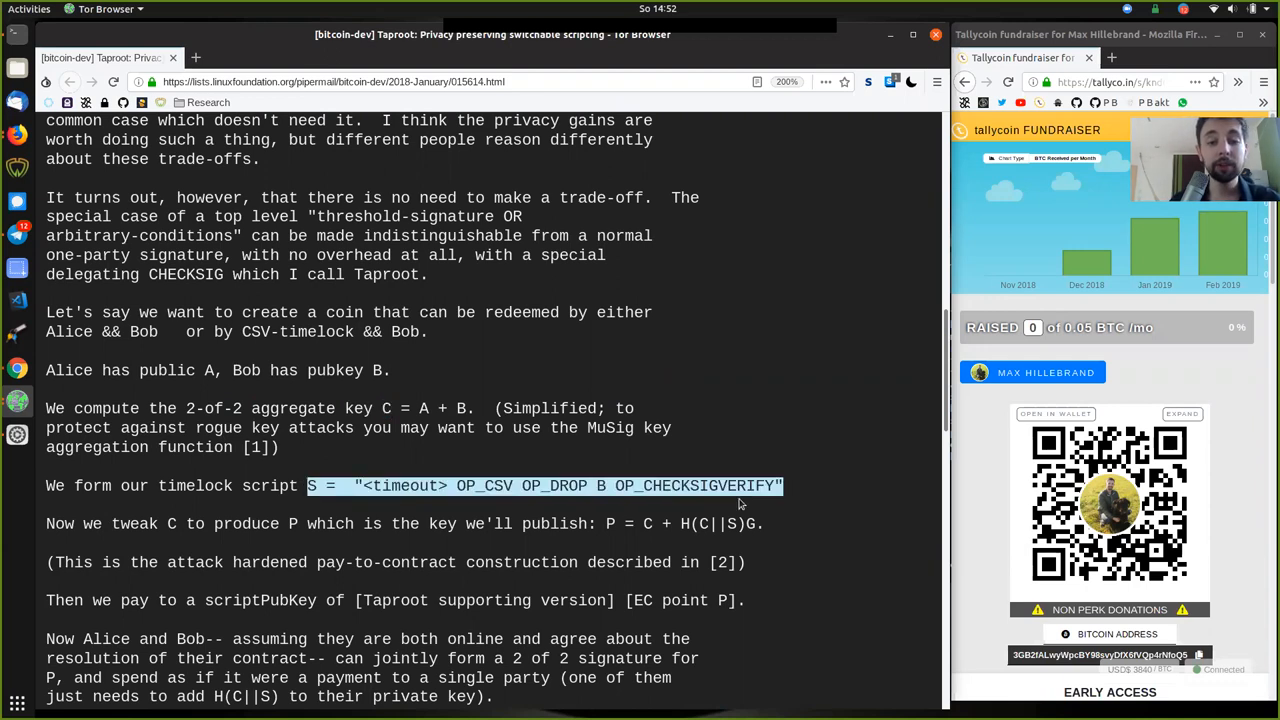
{"action": "mouse_move", "coordinate": [378, 502]}
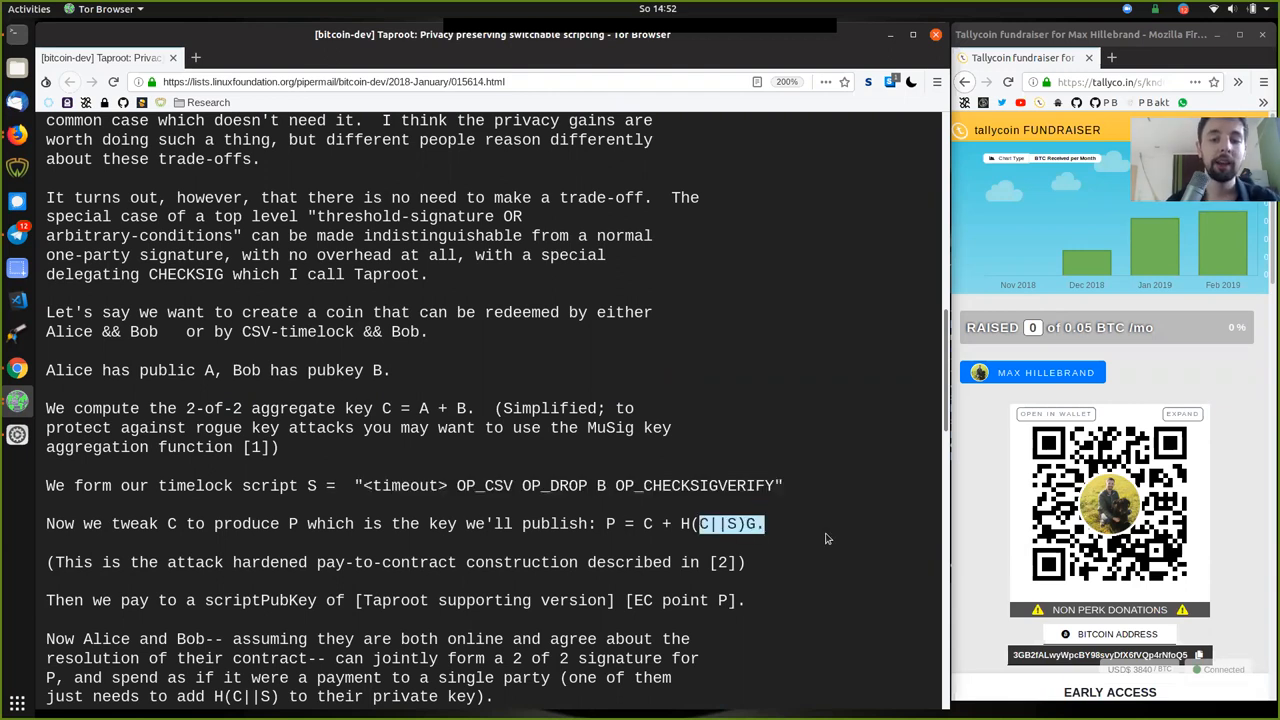
{"action": "mouse_move", "coordinate": [593, 538]}
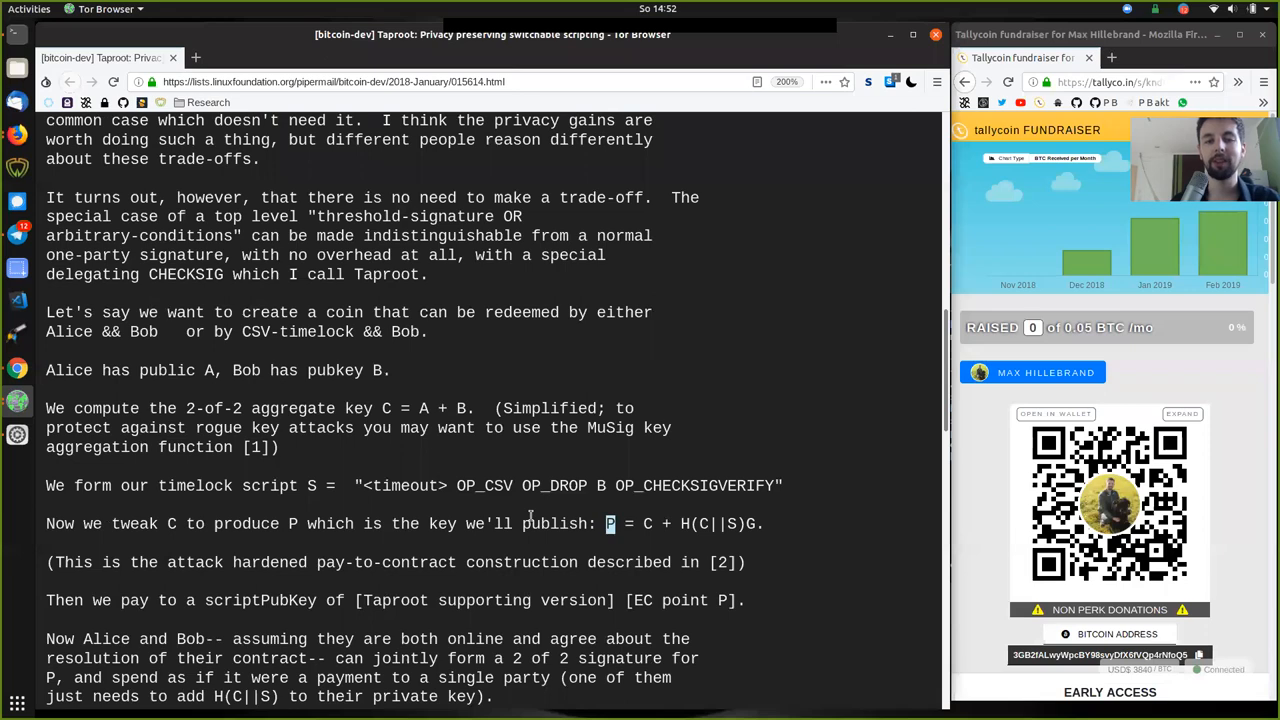
{"action": "scroll", "scroll_direction": "down", "scroll_amount": 3}
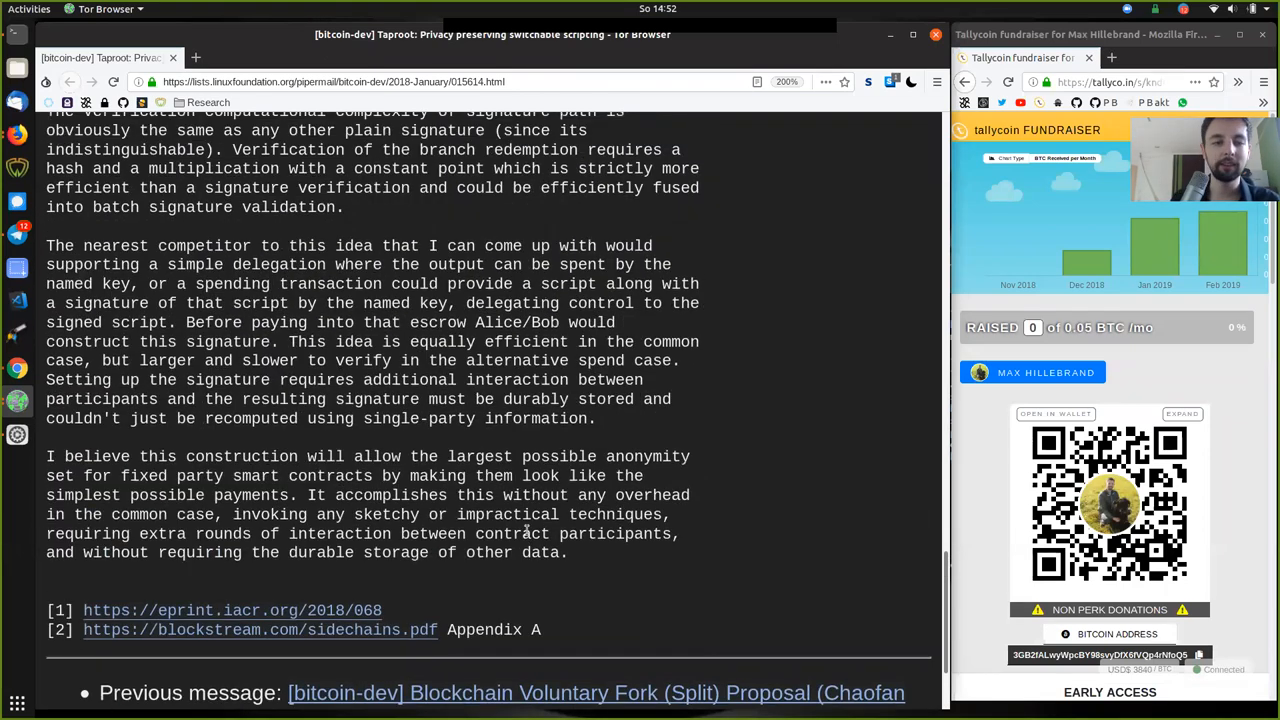
Step: Mark 'anonymity', 'without', 'common case', then 'invoking any sketchy or impractical techniques'
{"action": "double_click", "coordinate": [647, 528]}
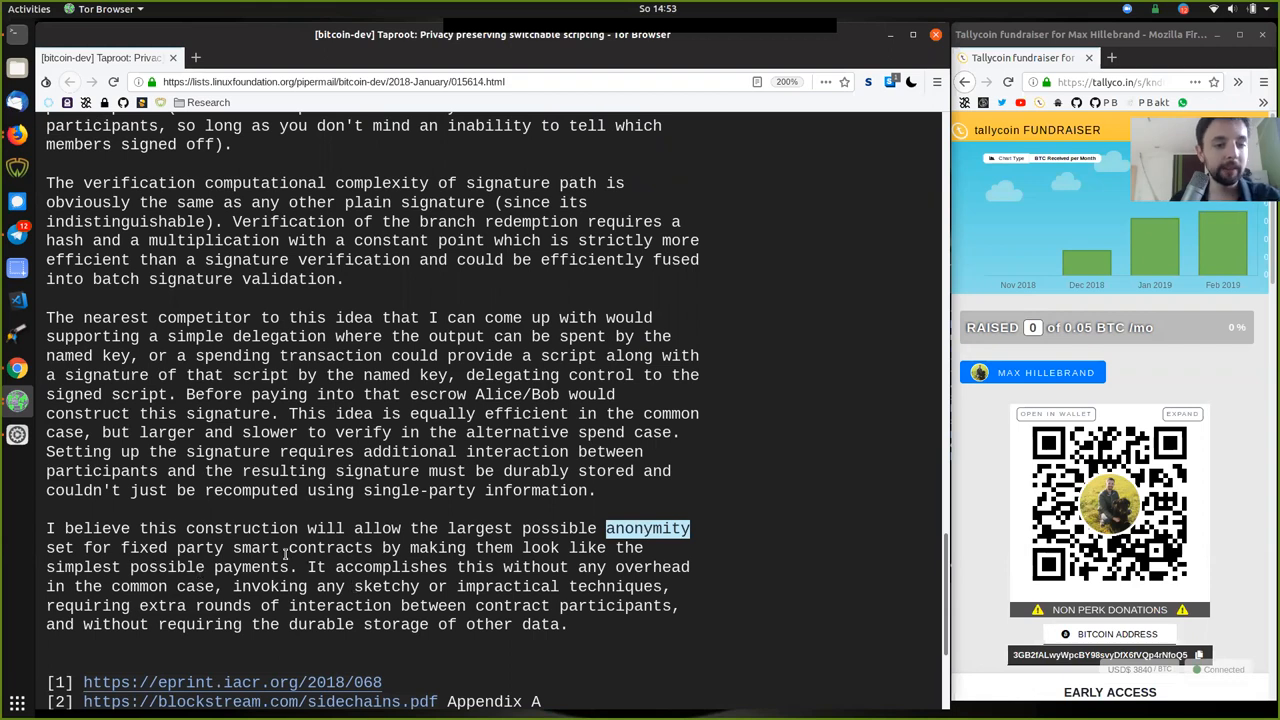
{"action": "double_click", "coordinate": [166, 567]}
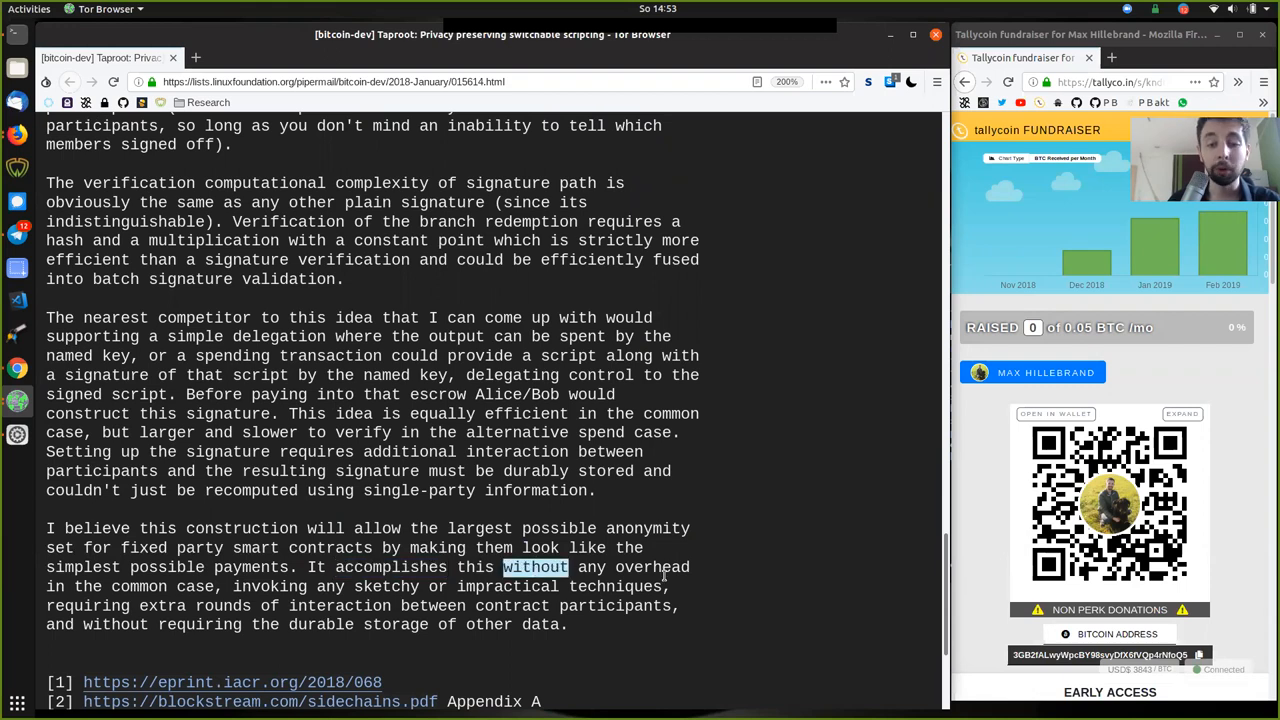
{"action": "double_click", "coordinate": [139, 586]}
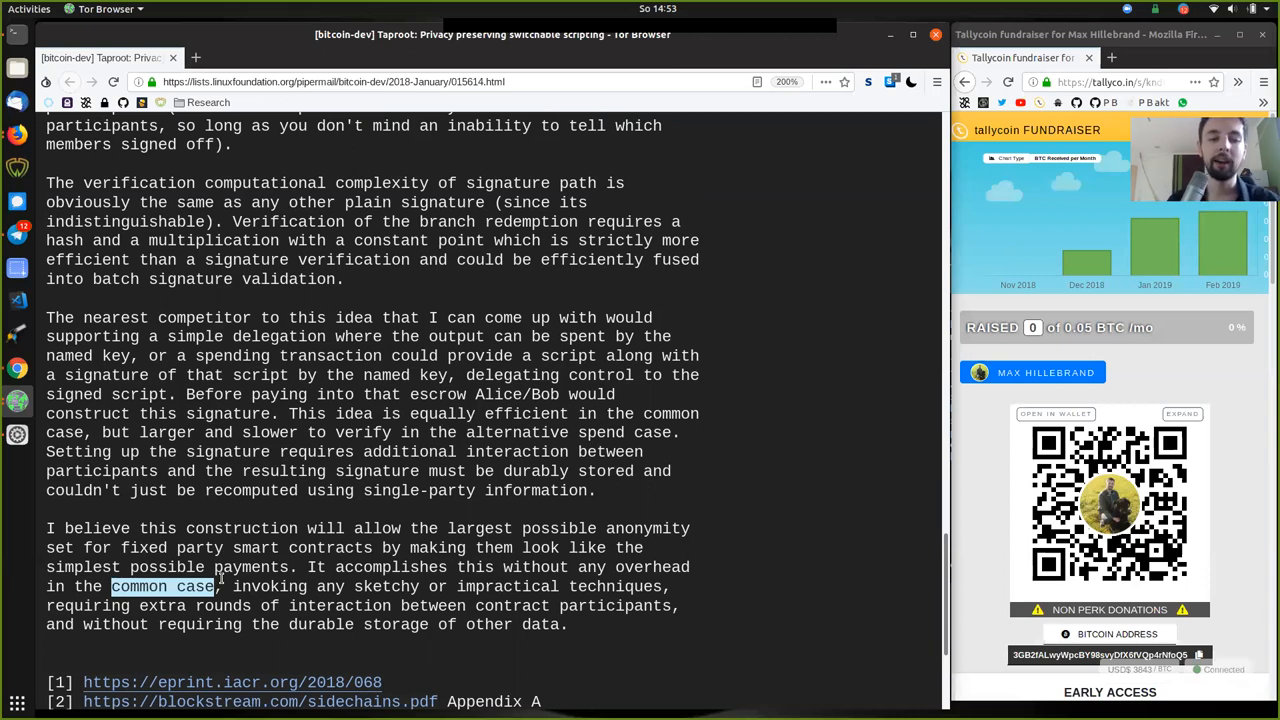
{"action": "double_click", "coordinate": [269, 586]}
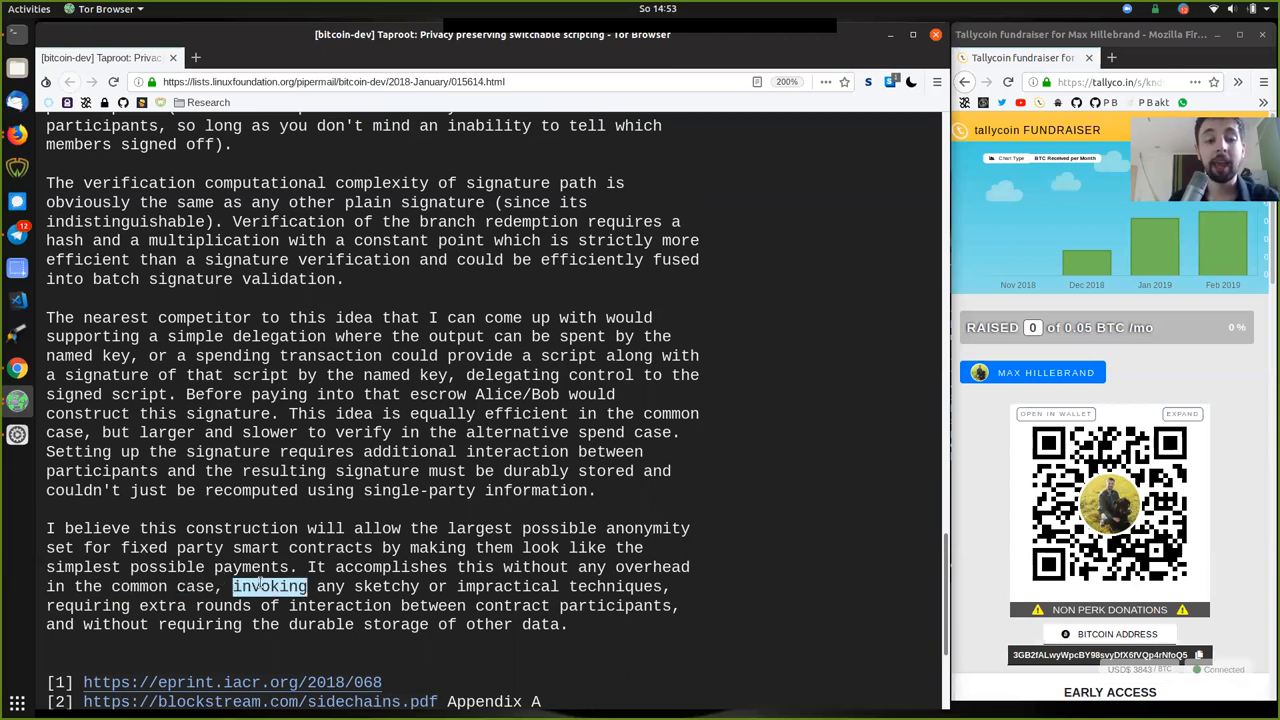
{"action": "double_click", "coordinate": [386, 586]}
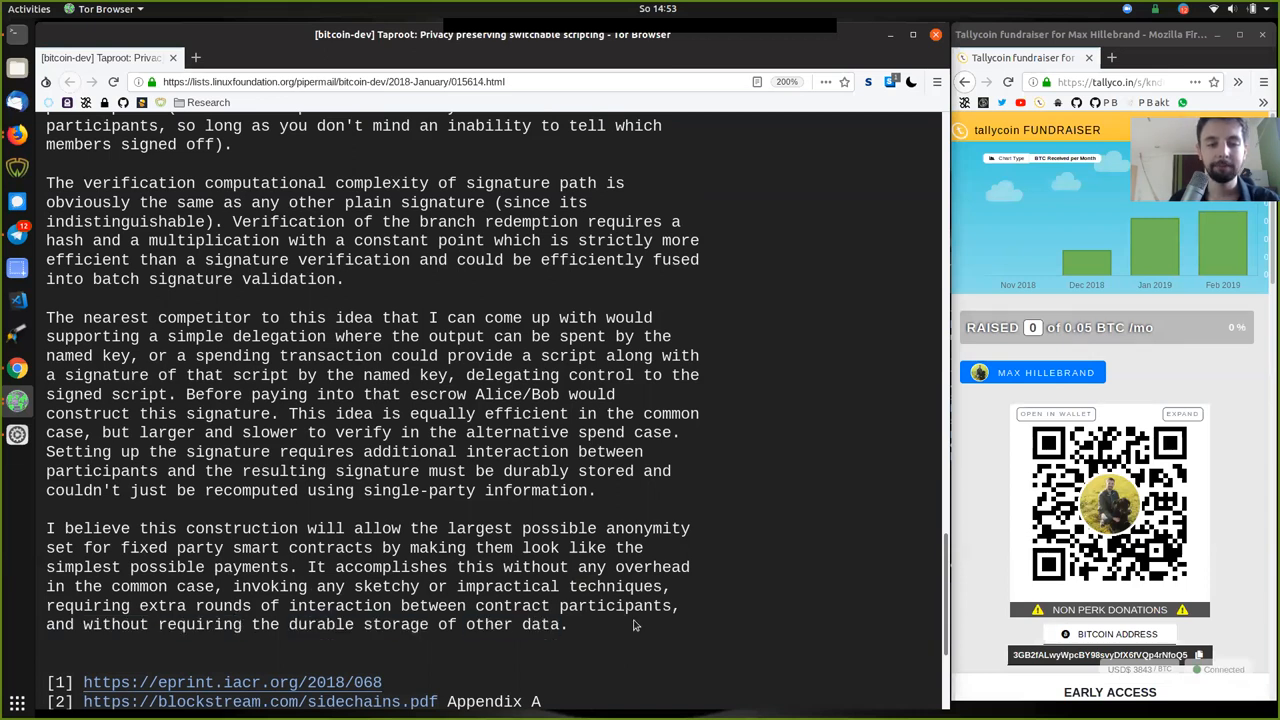
{"action": "mouse_move", "coordinate": [437, 558]}
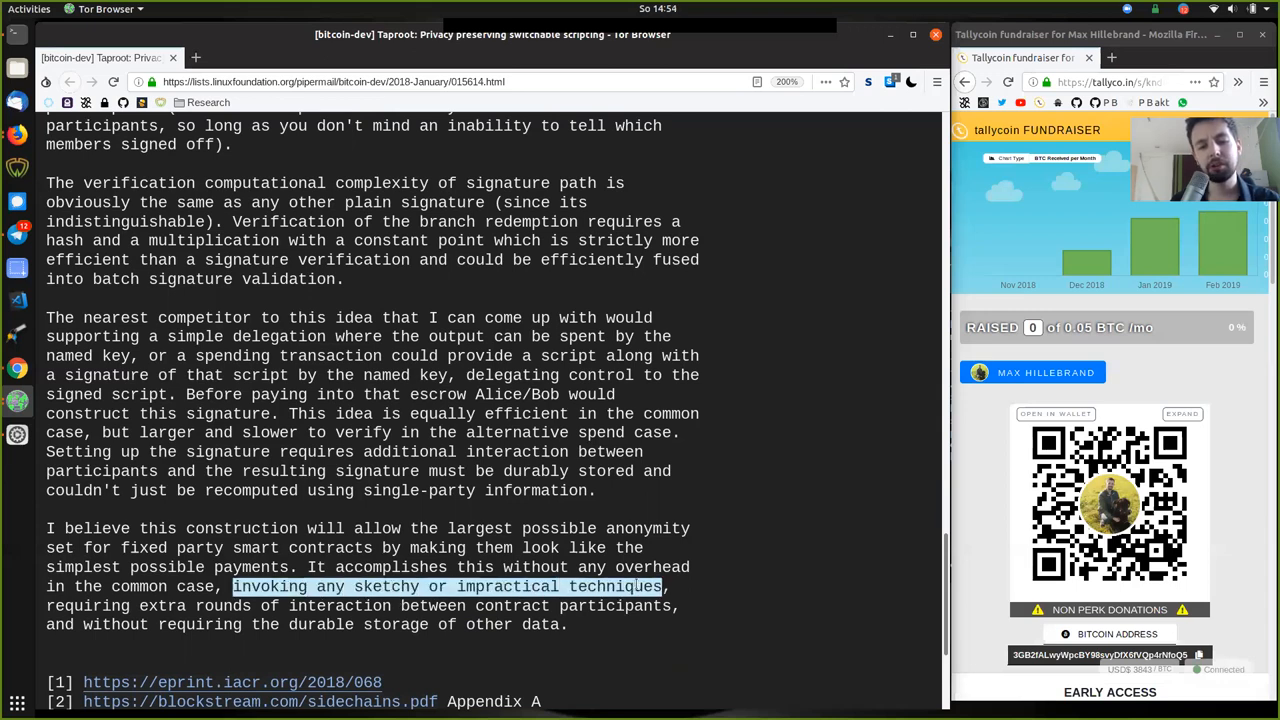
{"action": "mouse_move", "coordinate": [710, 625]}
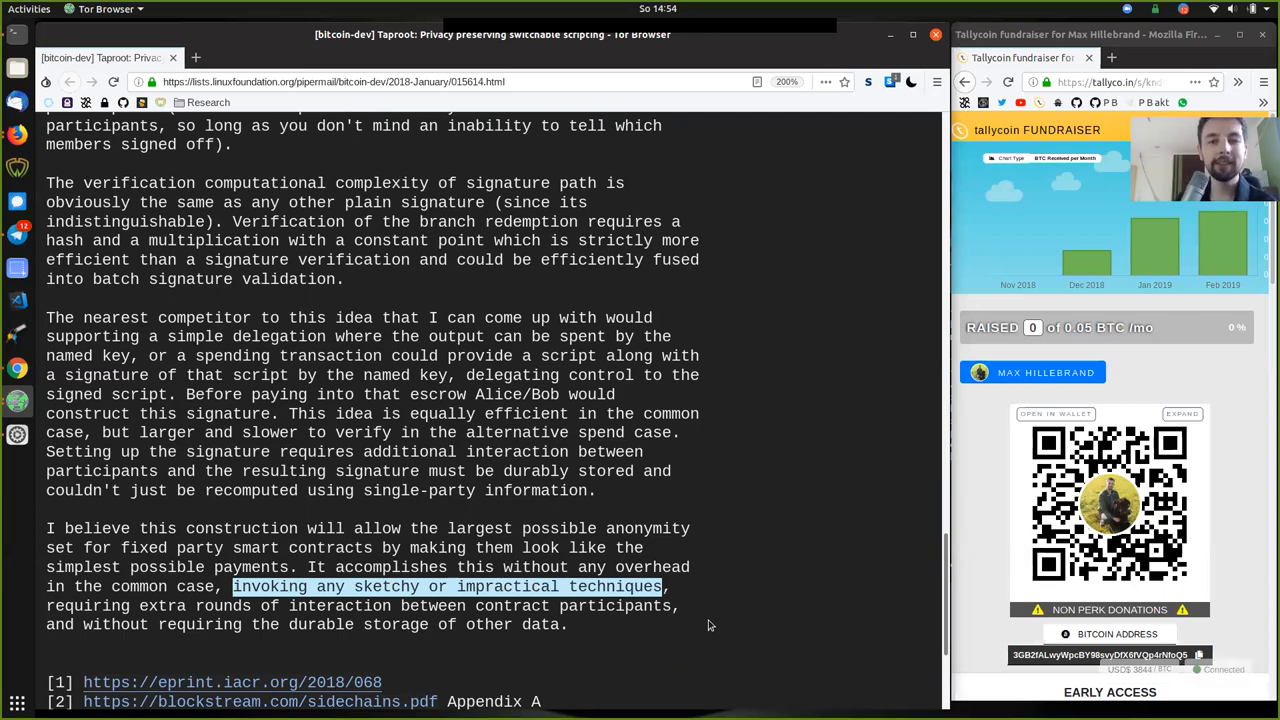
Step: Scroll back up to the tweak sentence and mark P = C + H(C||S)G
{"action": "scroll", "scroll_direction": "up", "scroll_amount": 3}
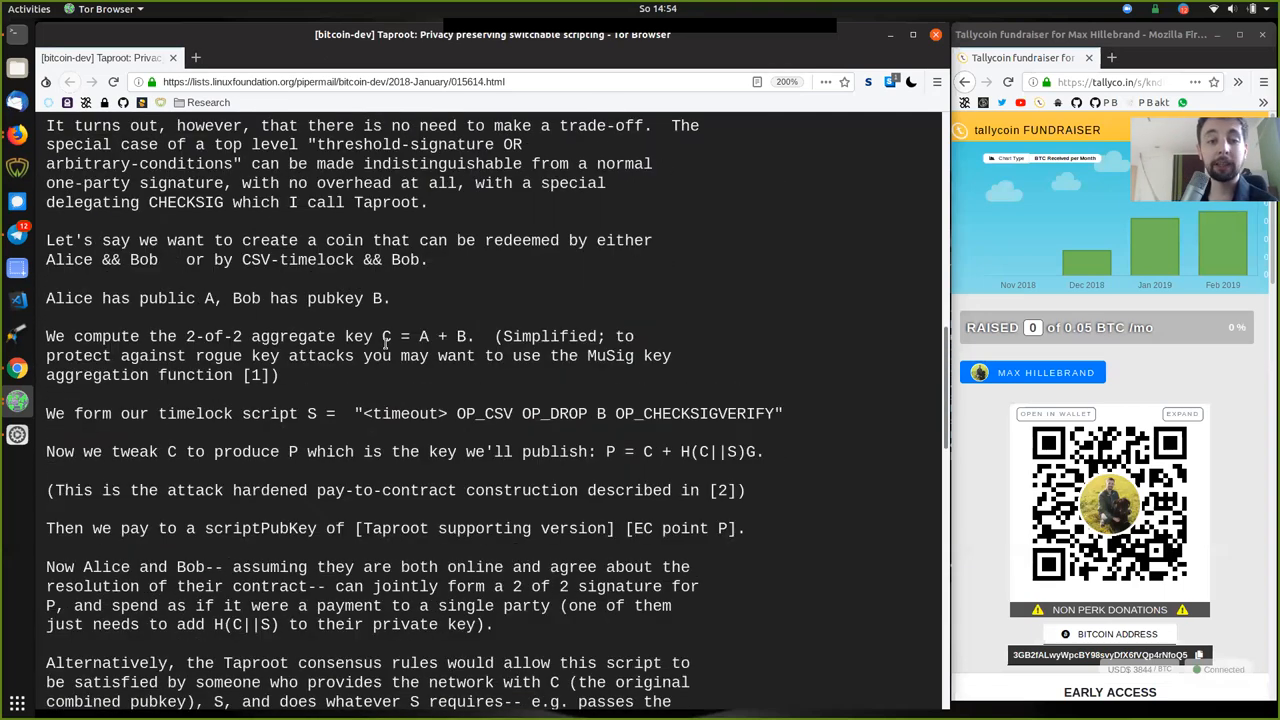
{"action": "double_click", "coordinate": [387, 336]}
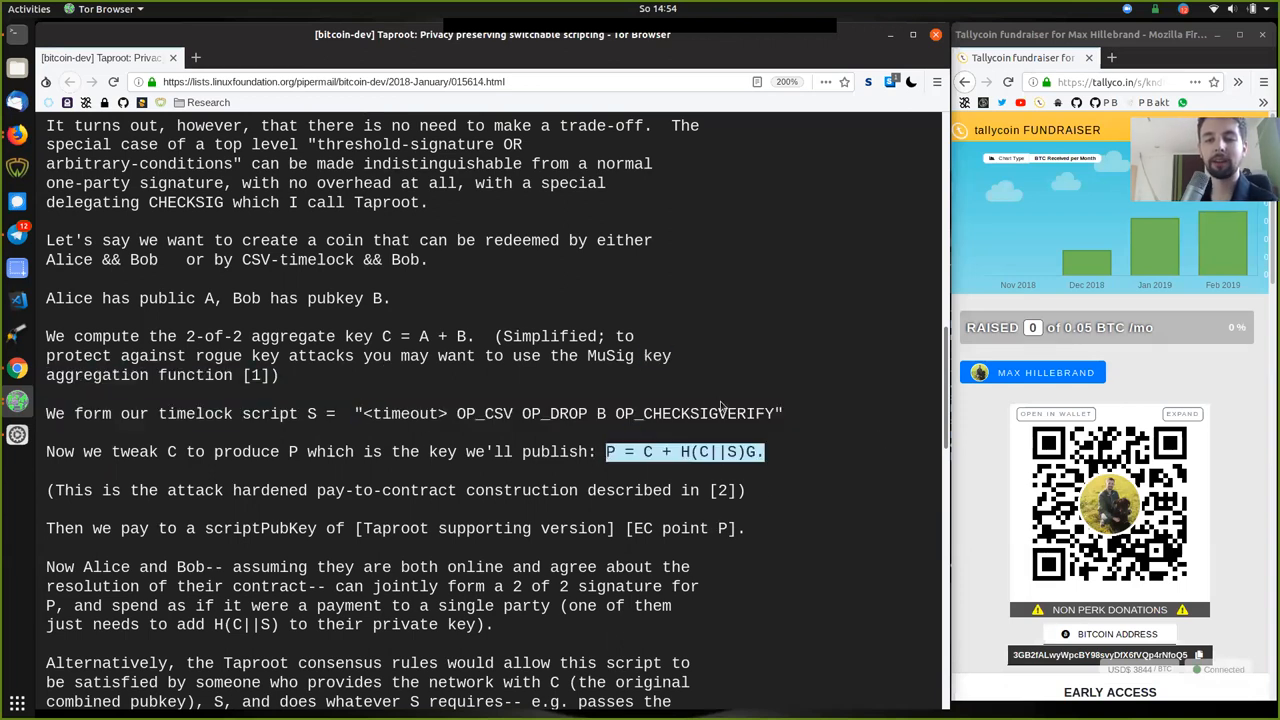
{"action": "mouse_move", "coordinate": [597, 504]}
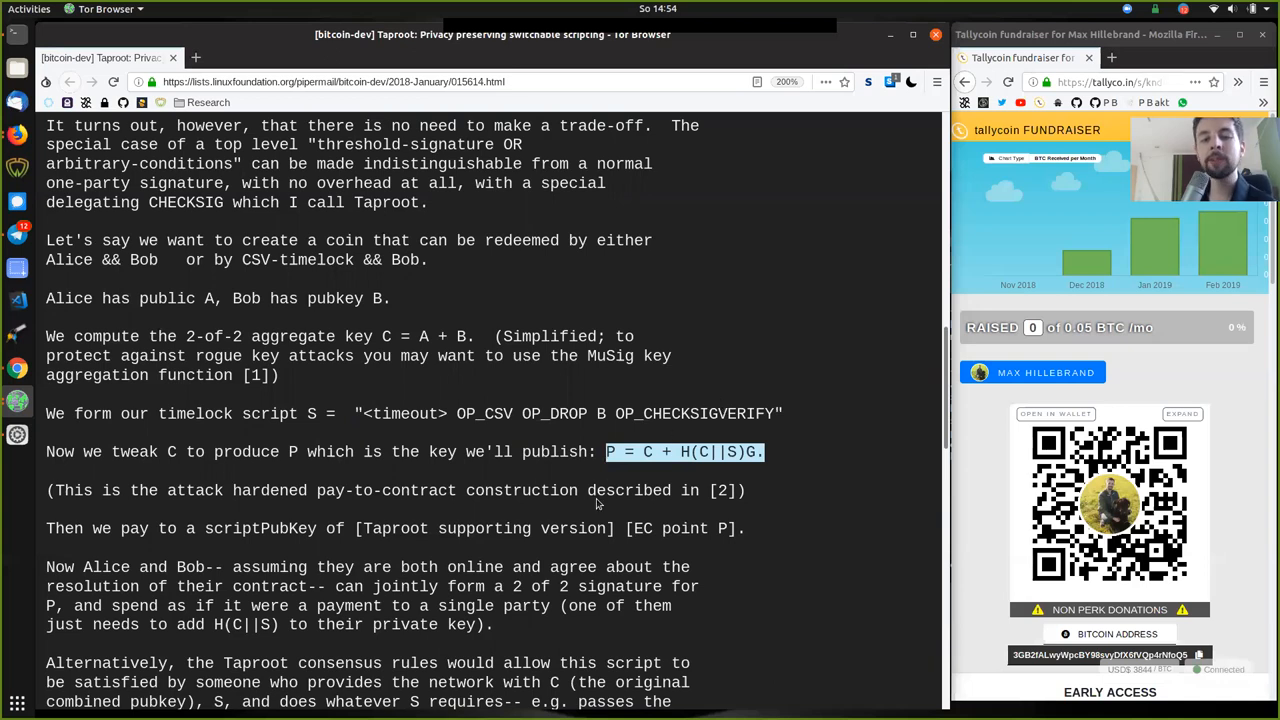
{"action": "mouse_move", "coordinate": [753, 439]}
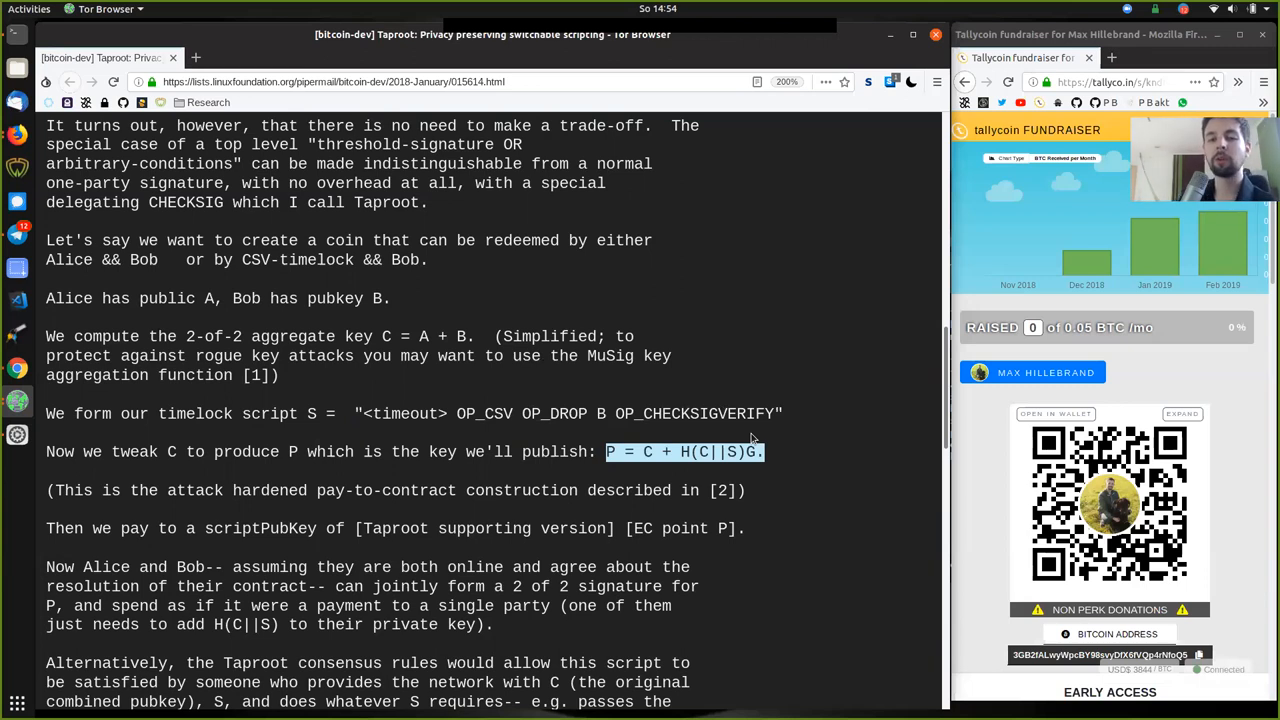
Step: Scroll to the end of the post and back up to the closing paragraph
{"action": "scroll", "scroll_direction": "down", "scroll_amount": 3}
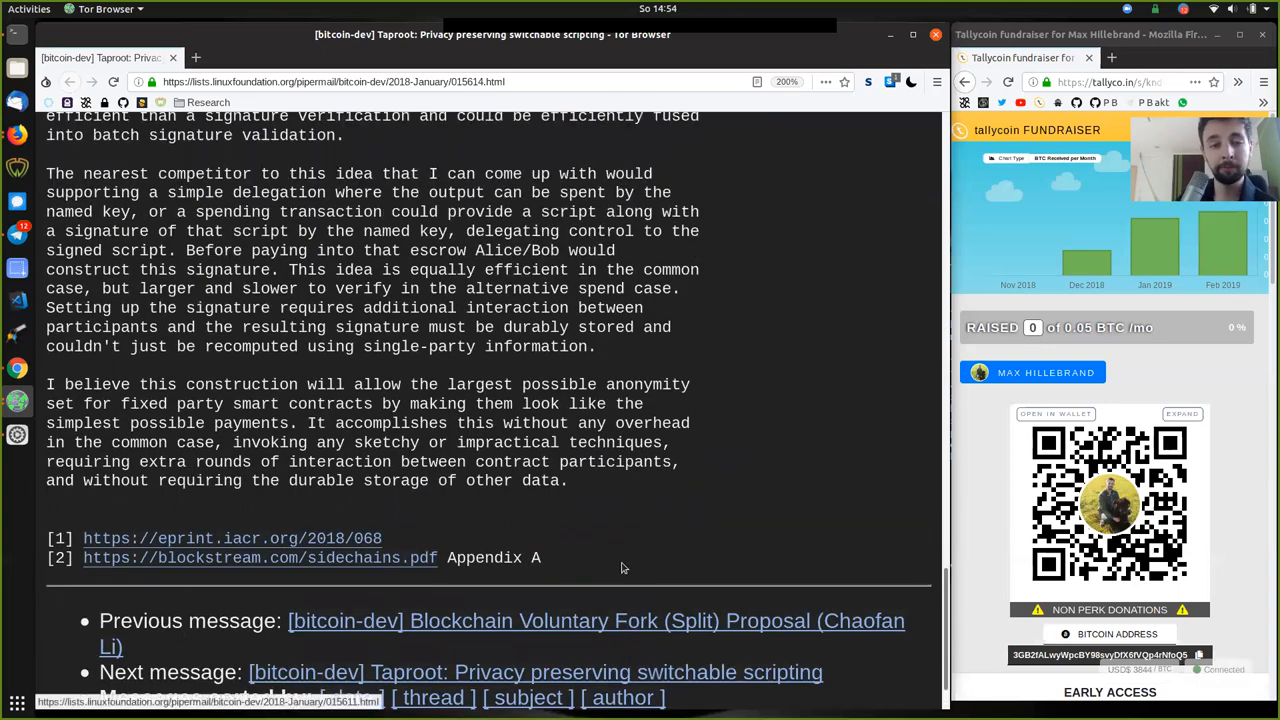
{"action": "mouse_move", "coordinate": [98, 470]}
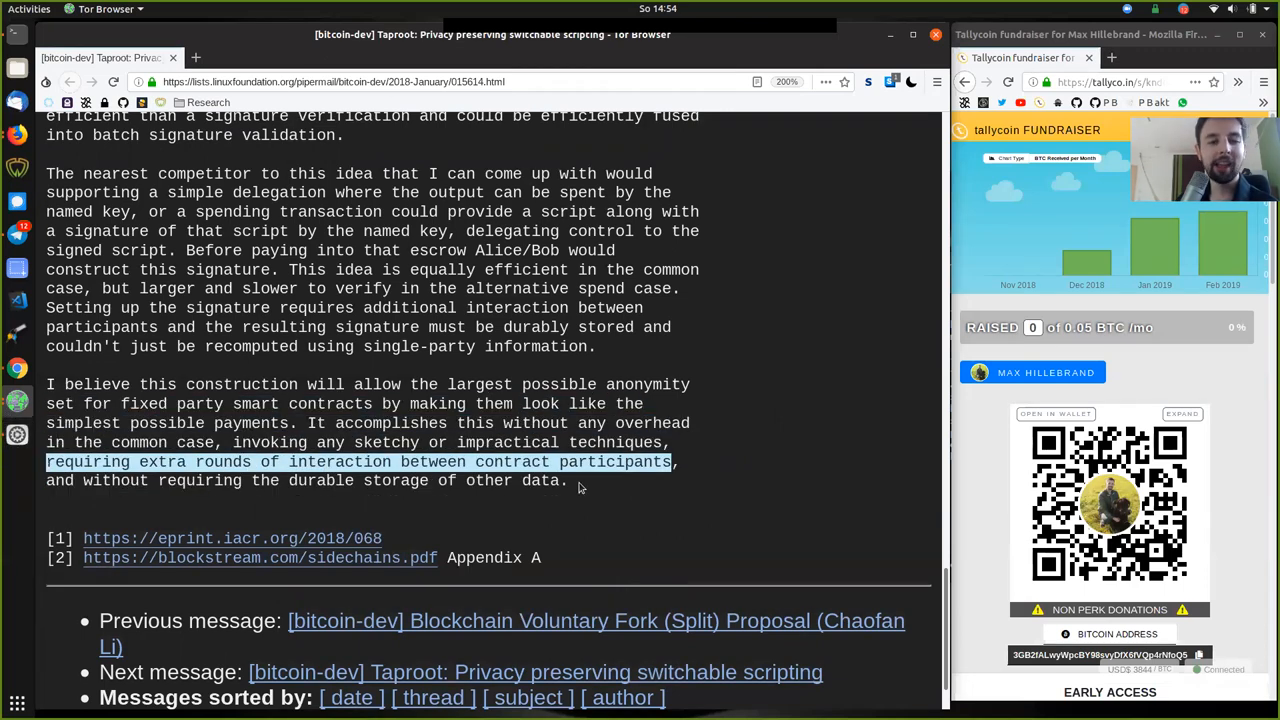
{"action": "scroll", "scroll_direction": "up", "scroll_amount": 3}
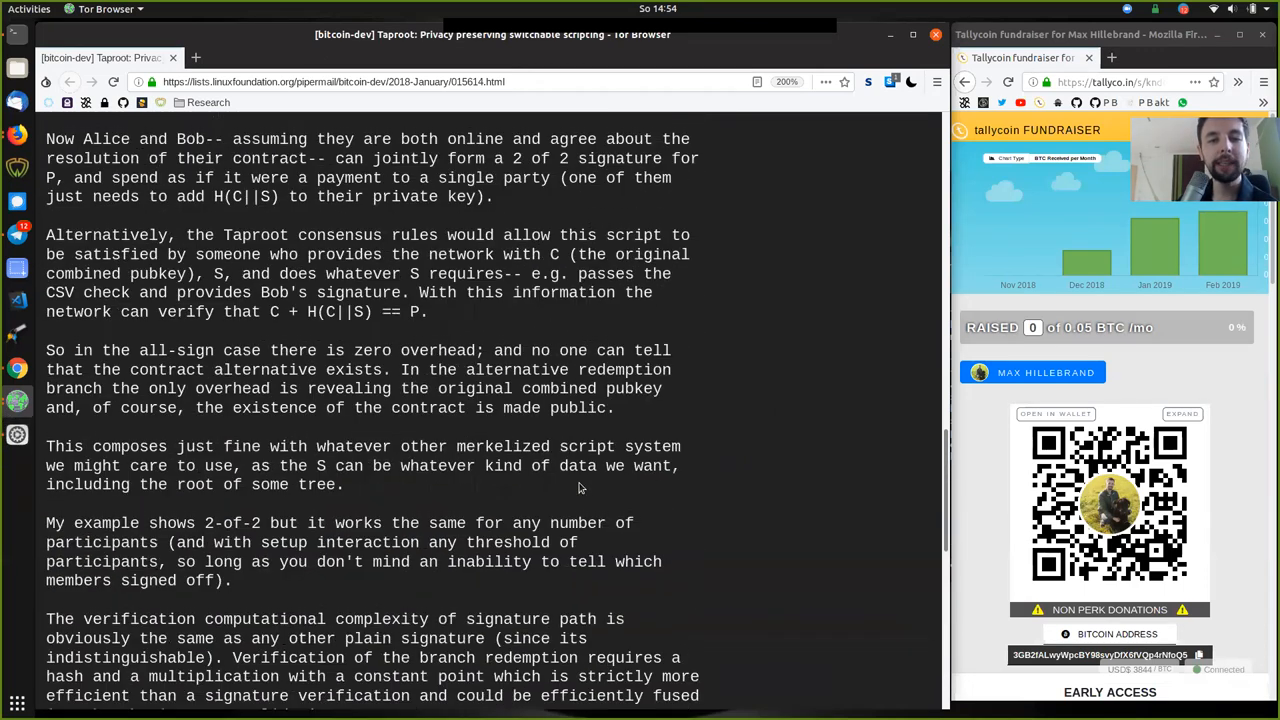
Step: Highlight 'Bob has pubkey B.' and the key A in the aggregate formula
{"action": "scroll", "scroll_direction": "up", "scroll_amount": 3}
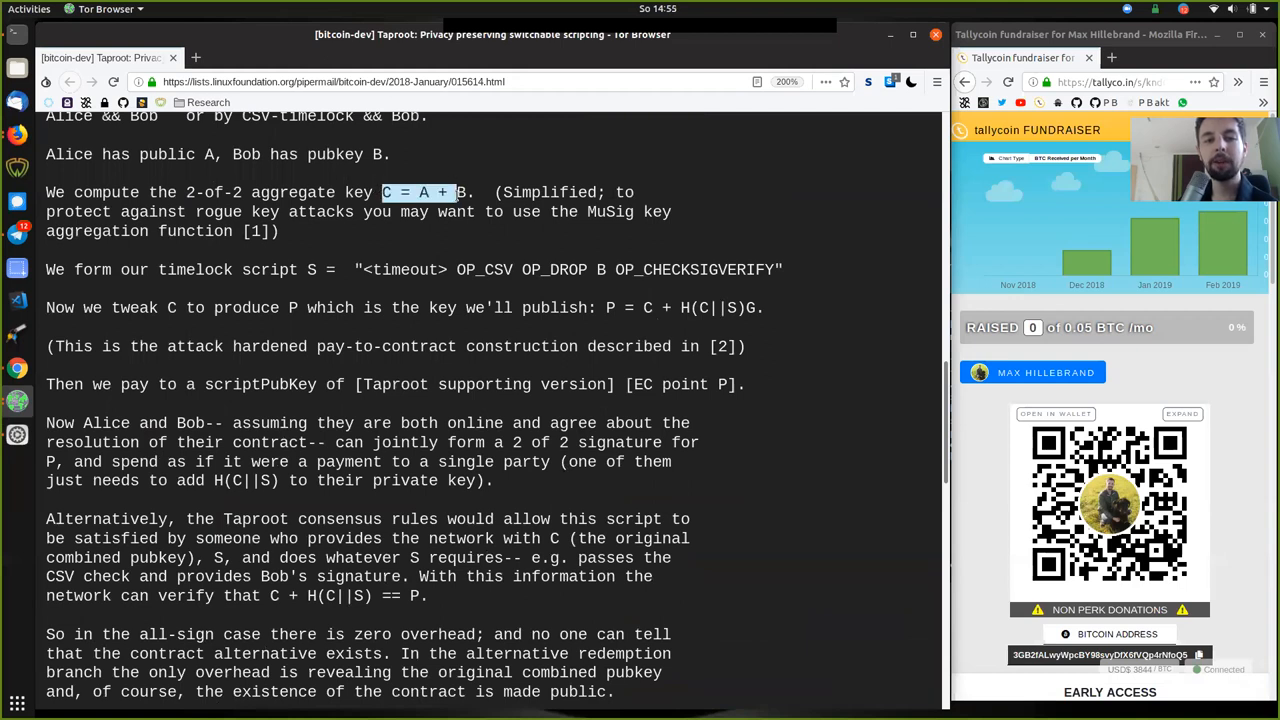
{"action": "left_click", "coordinate": [386, 192]}
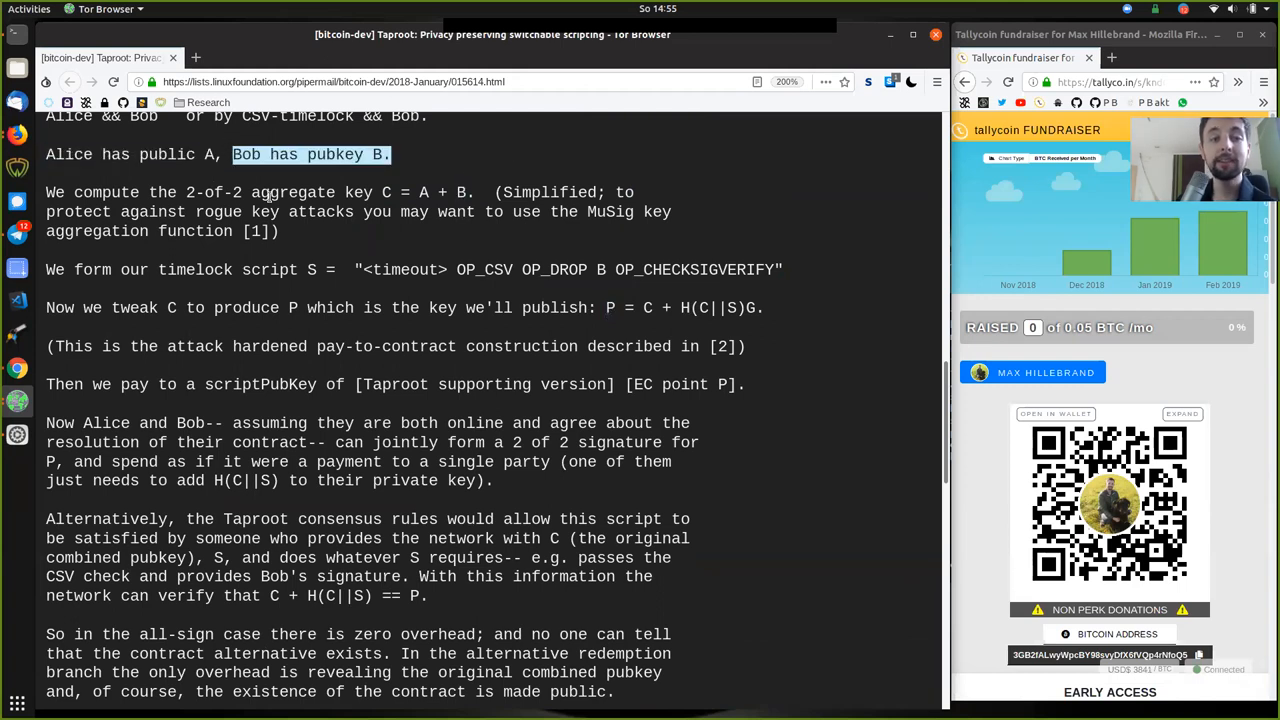
{"action": "scroll", "scroll_direction": "up", "scroll_amount": 3}
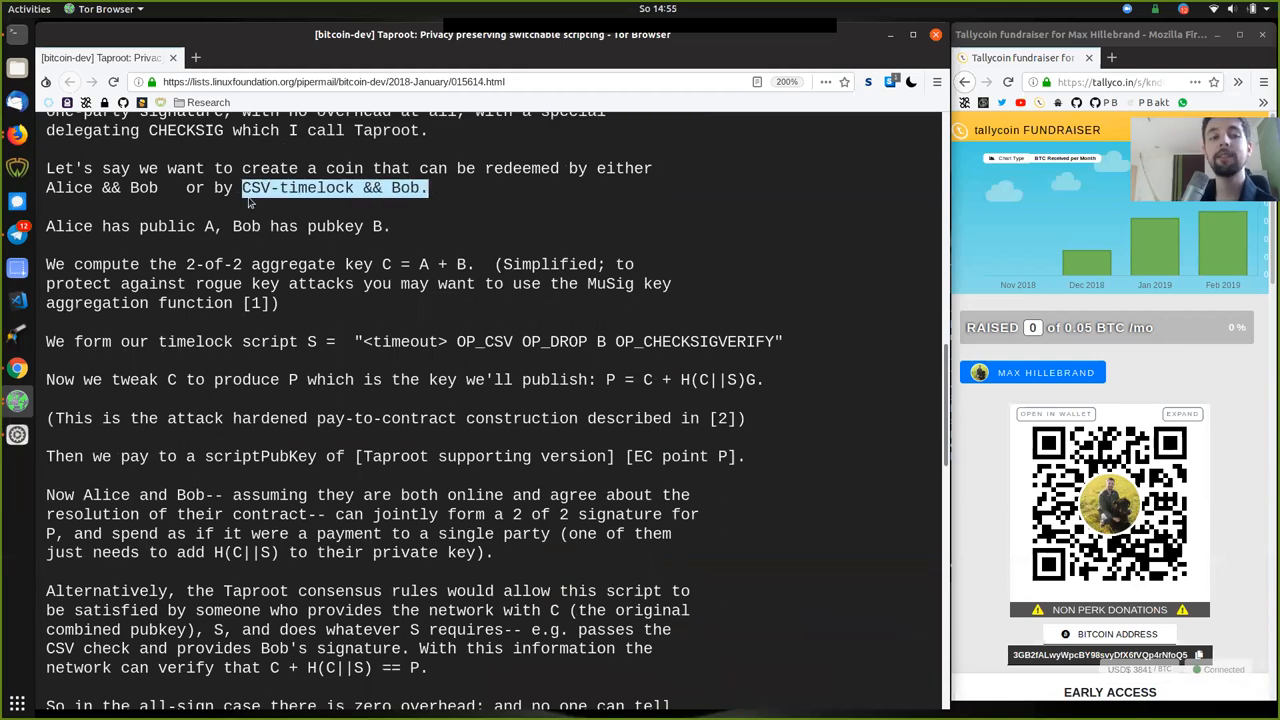
{"action": "left_click", "coordinate": [357, 341]}
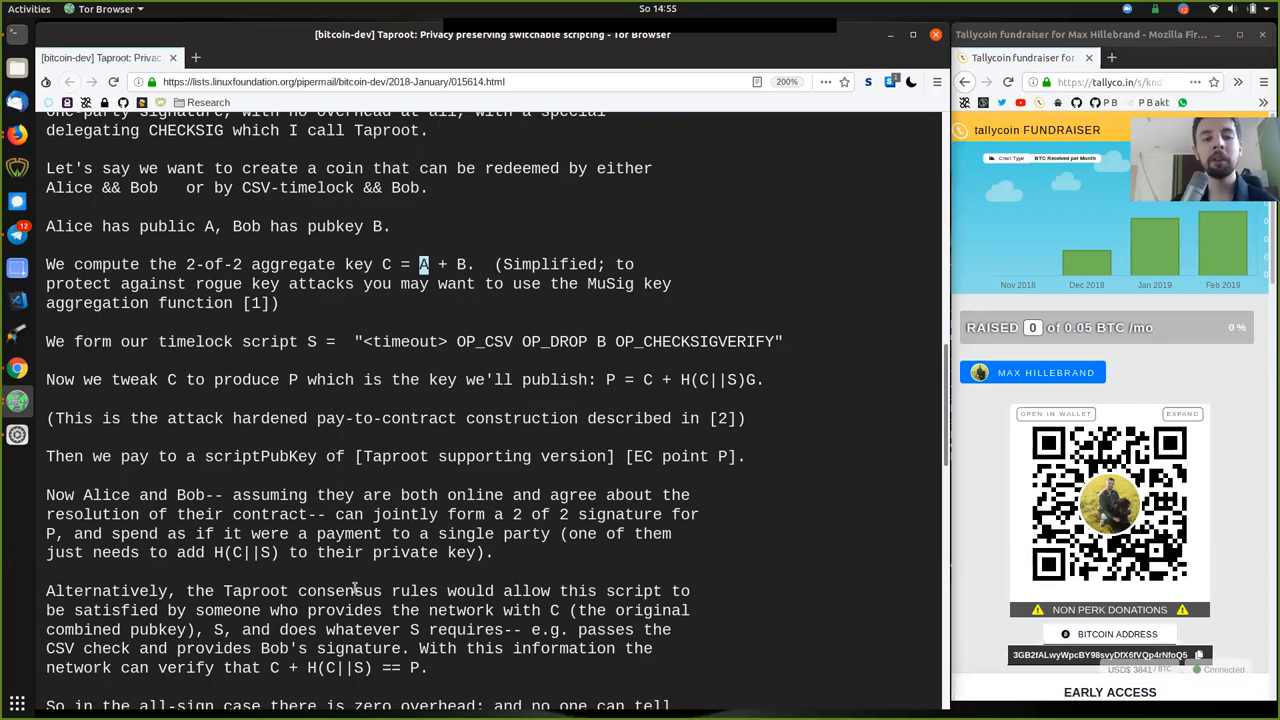
{"action": "mouse_move", "coordinate": [318, 333]}
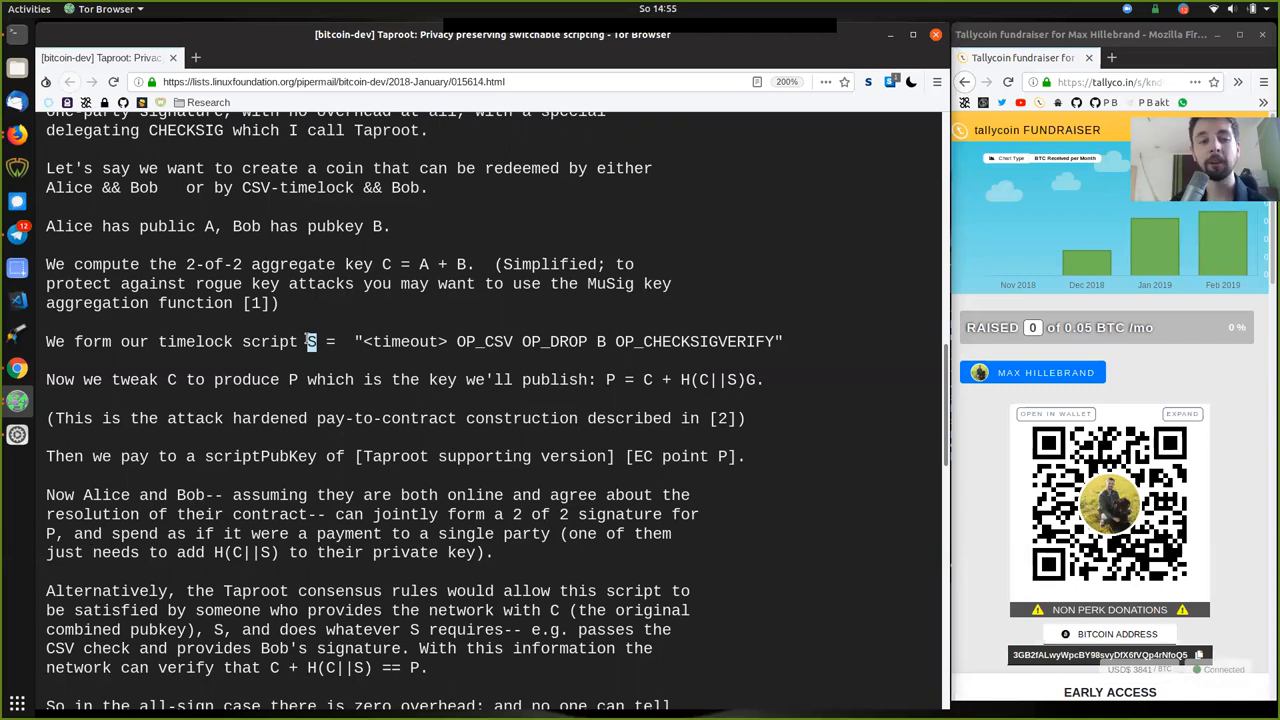
{"action": "mouse_move", "coordinate": [228, 428]}
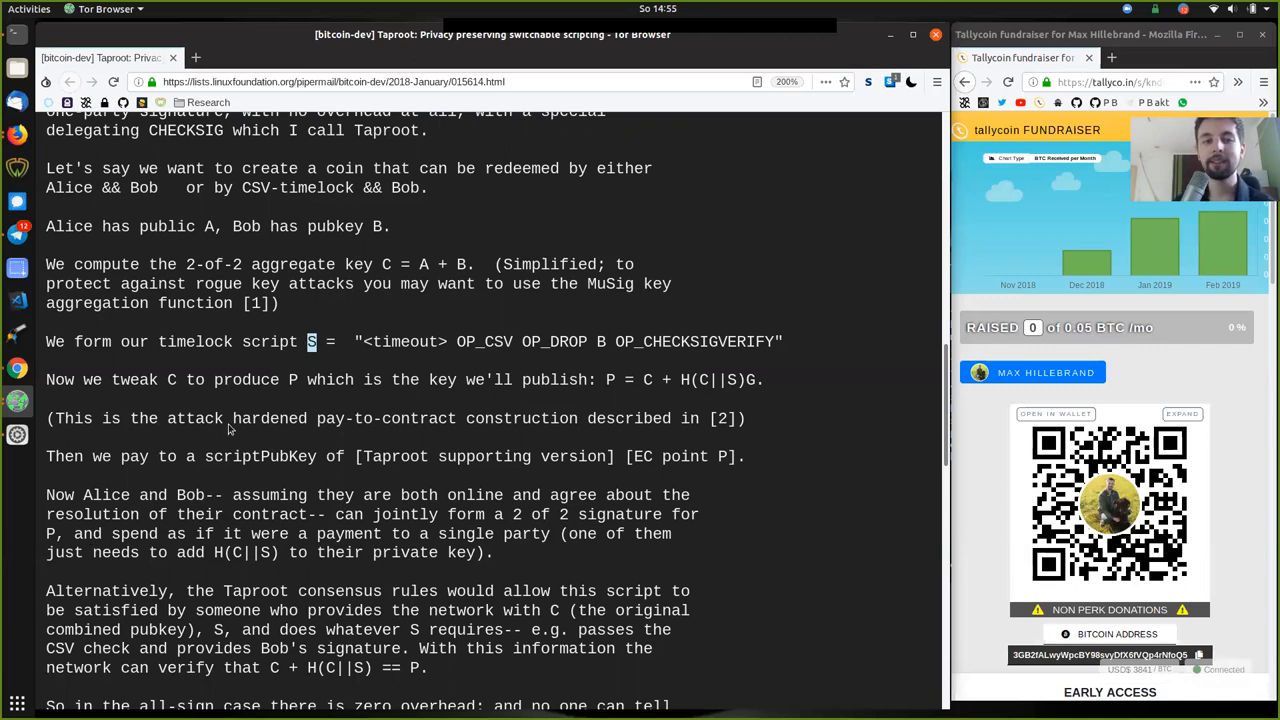
{"action": "mouse_move", "coordinate": [232, 452]}
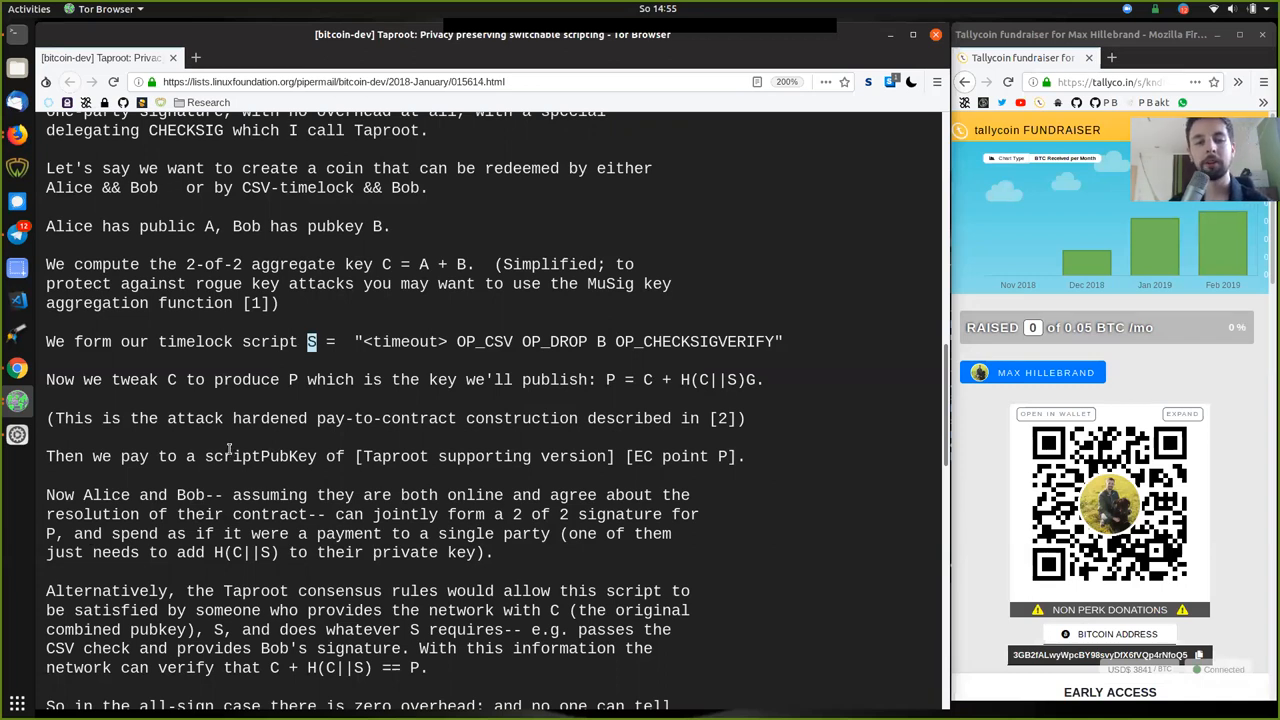
Step: Highlight the published key P and the aggregate A + B while scrolling the example
{"action": "scroll", "scroll_direction": "down", "scroll_amount": 3}
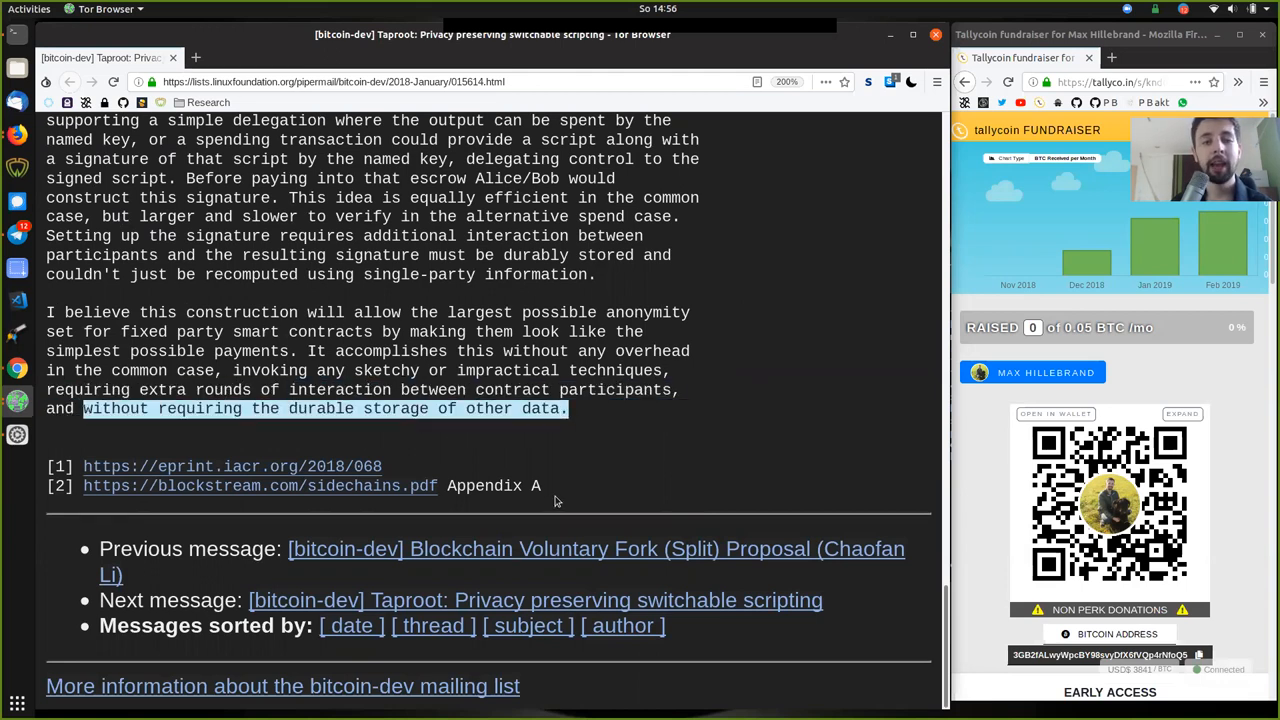
{"action": "scroll", "scroll_direction": "up", "scroll_amount": 3}
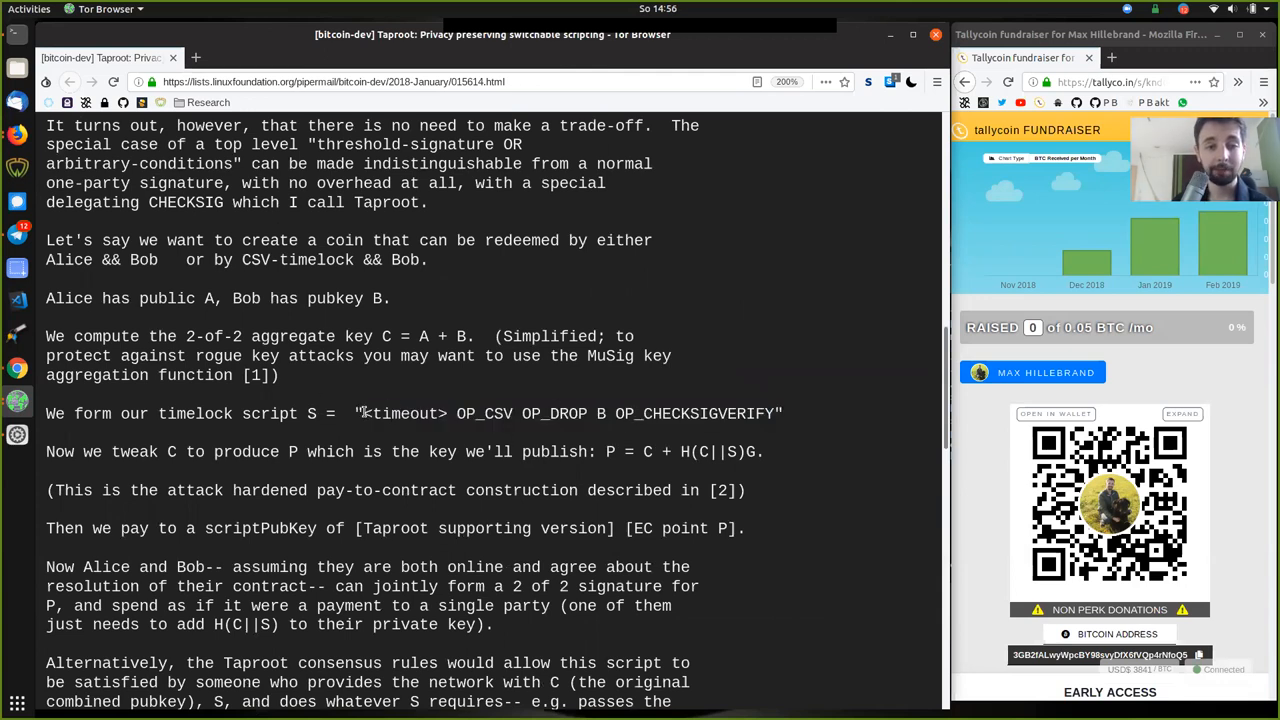
{"action": "double_click", "coordinate": [570, 413]}
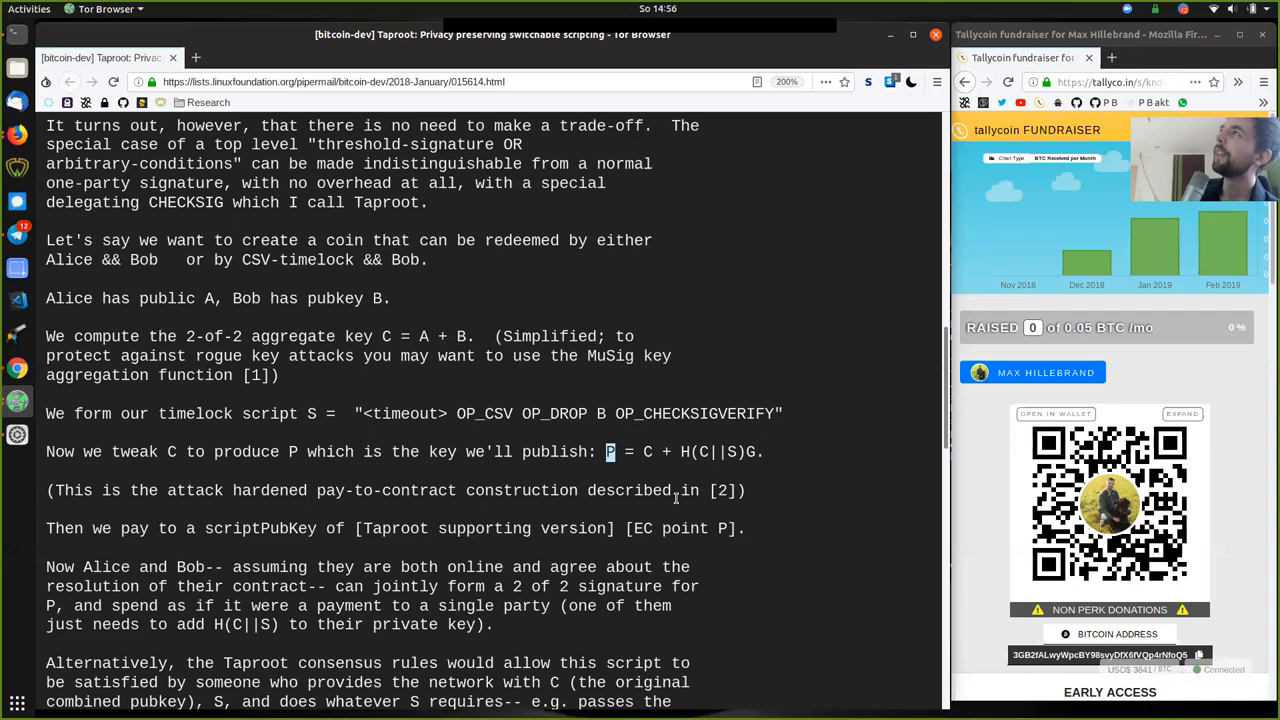
{"action": "scroll", "scroll_direction": "down", "scroll_amount": 3}
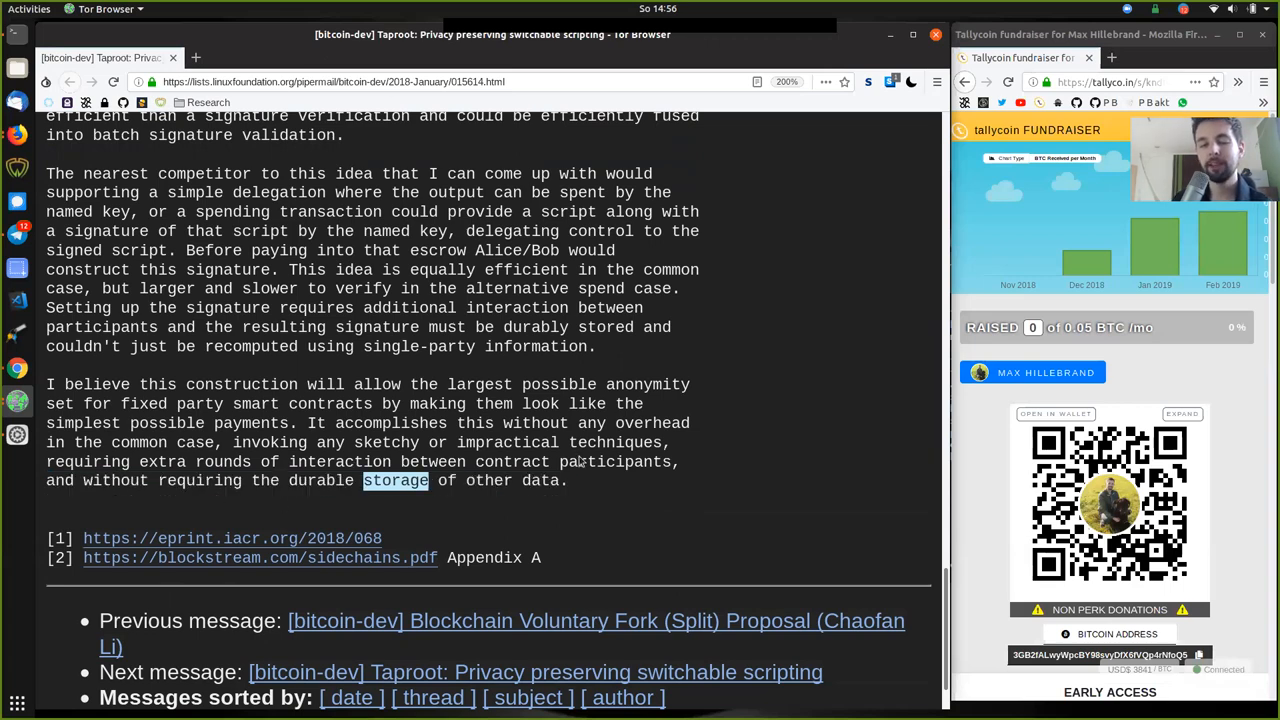
{"action": "scroll", "scroll_direction": "up", "scroll_amount": 3}
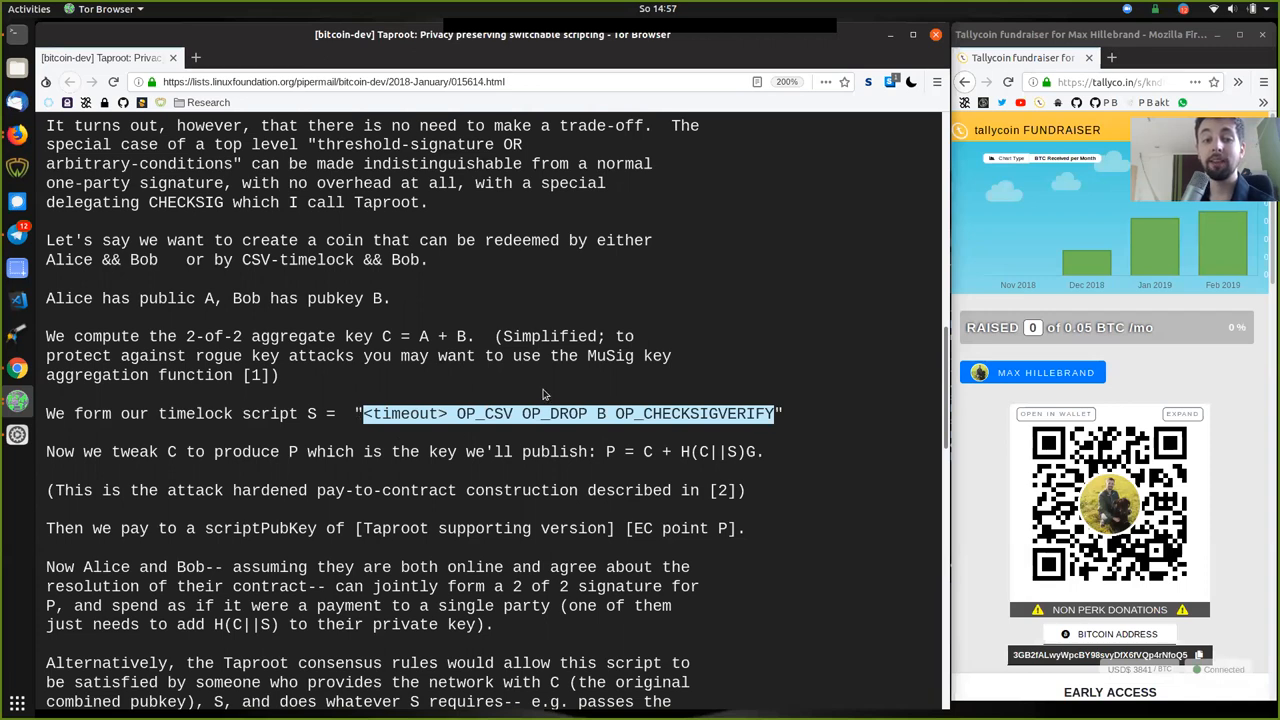
{"action": "mouse_move", "coordinate": [315, 408]}
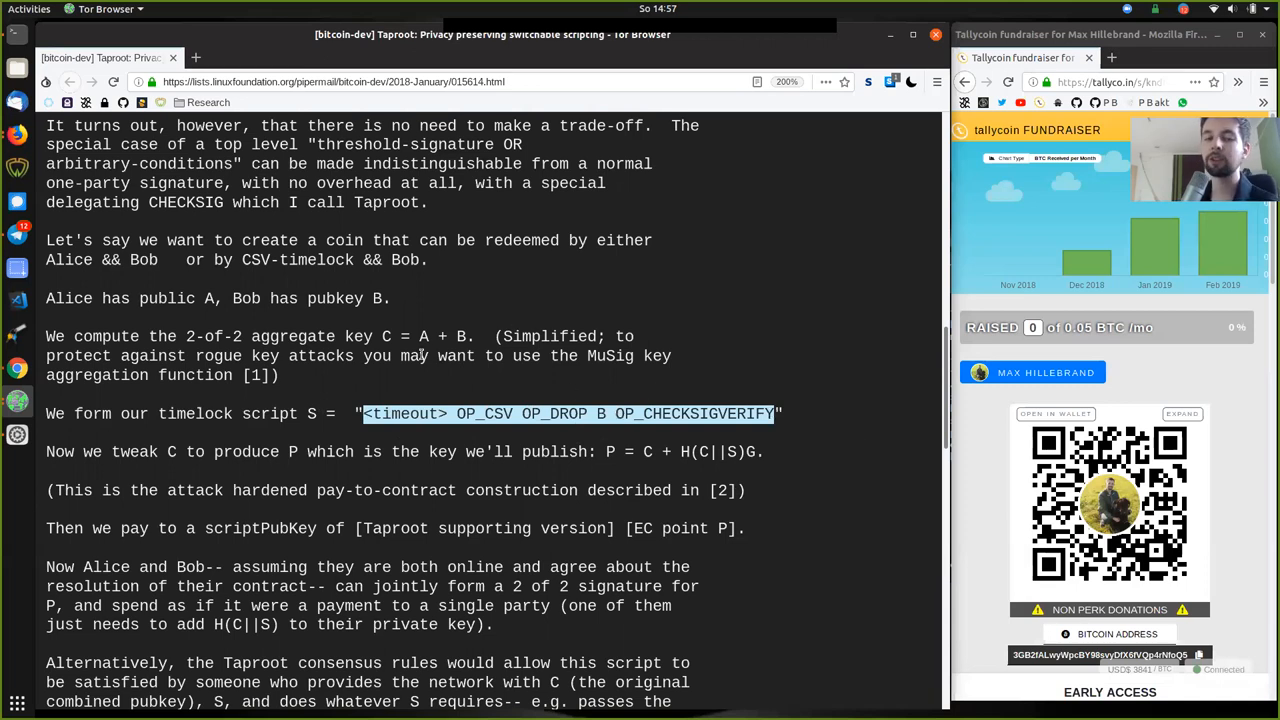
{"action": "left_click", "coordinate": [375, 414]}
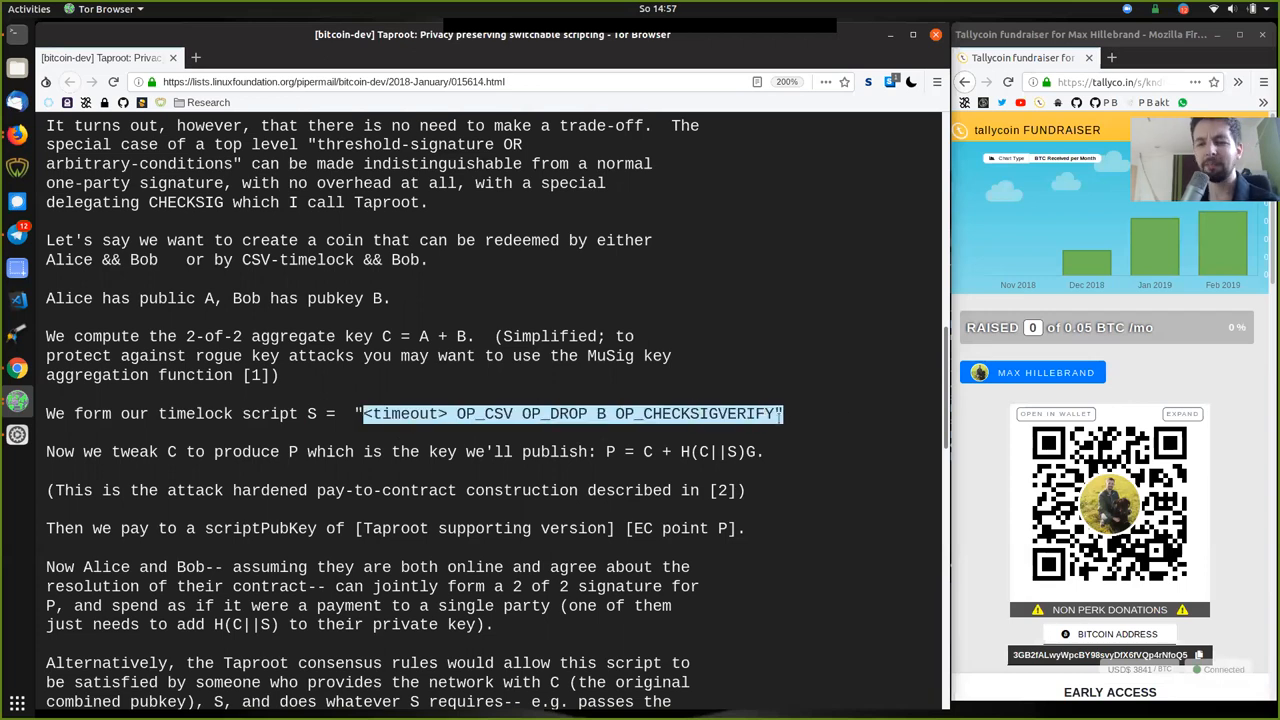
{"action": "mouse_move", "coordinate": [442, 329]}
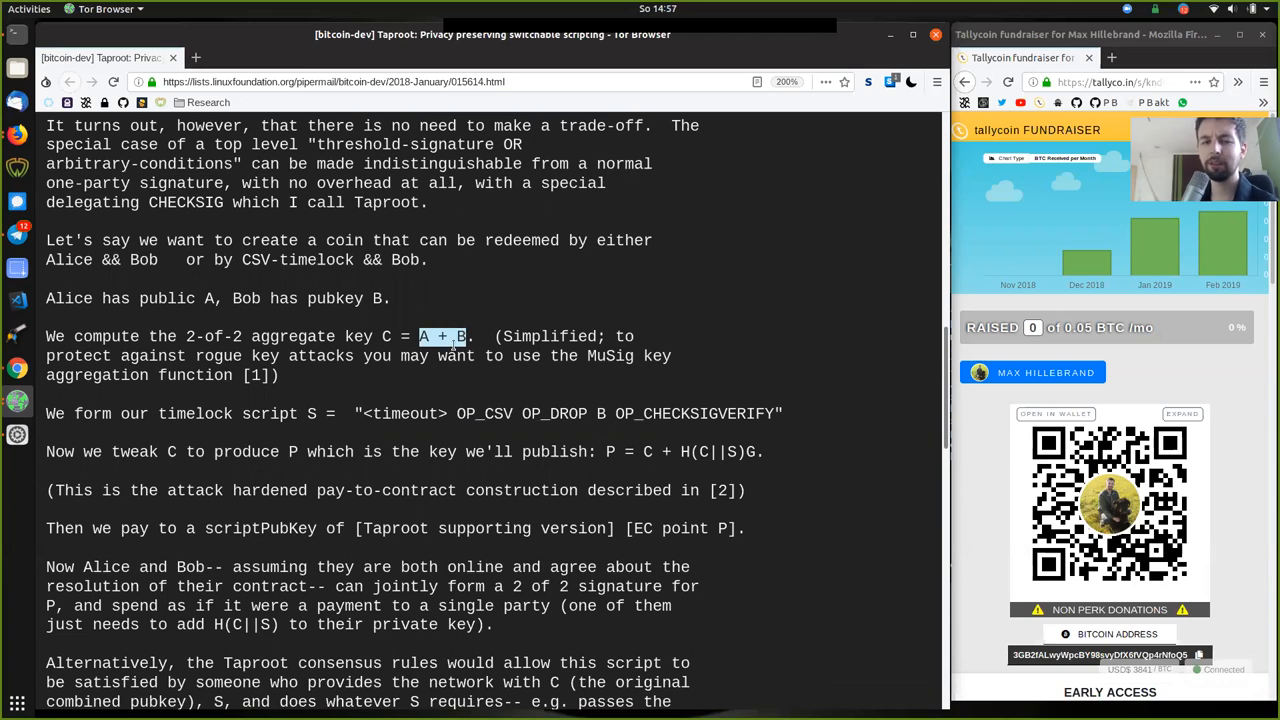
{"action": "scroll", "scroll_direction": "down", "scroll_amount": 3}
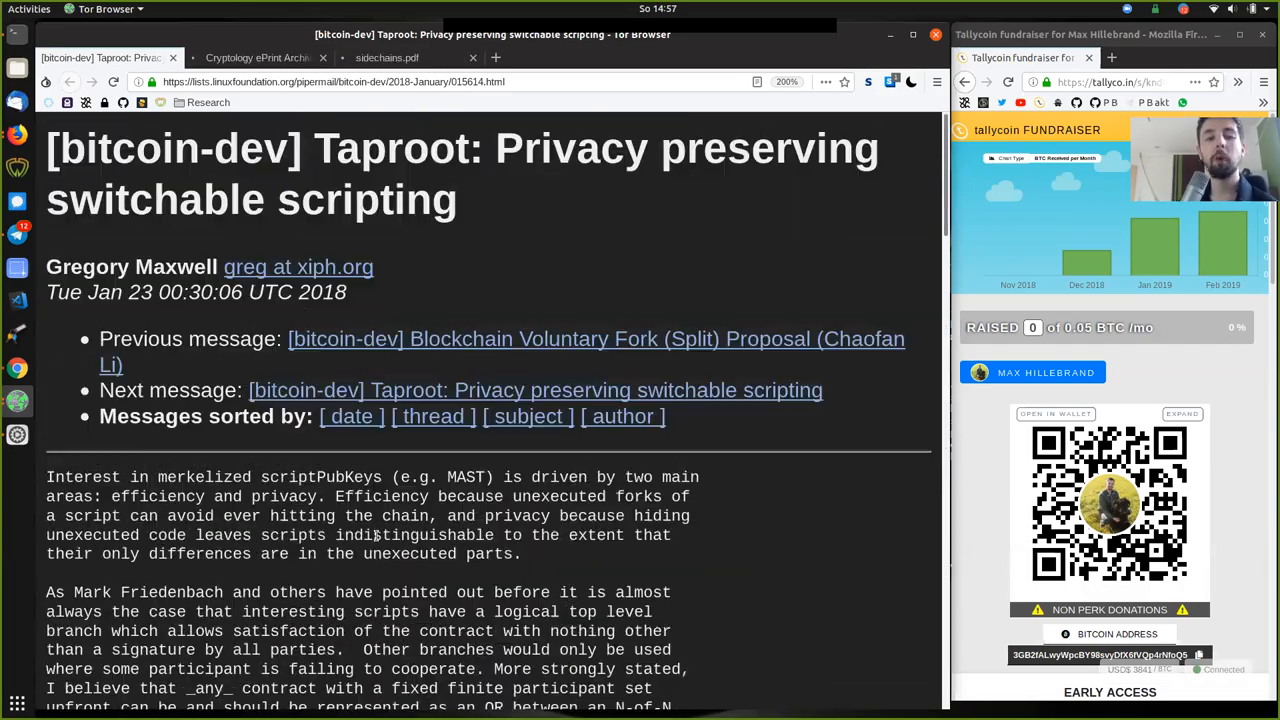
{"action": "scroll", "scroll_direction": "down", "scroll_amount": 3}
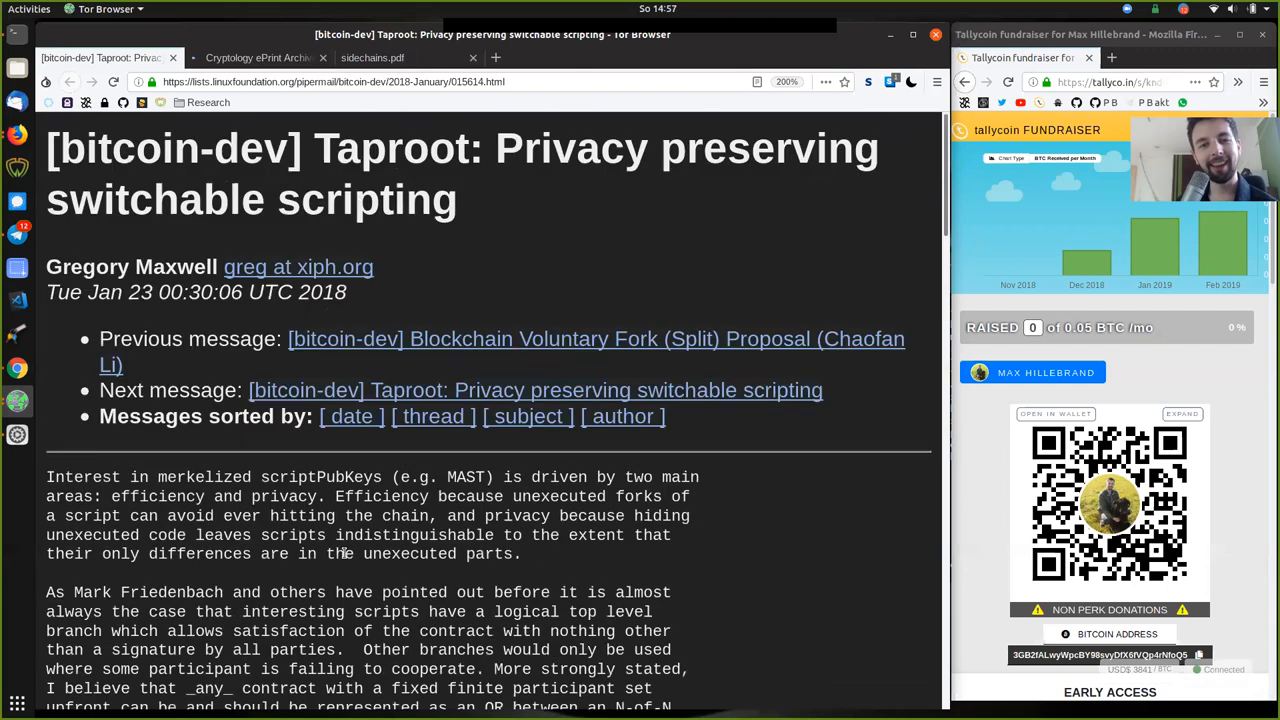
{"action": "left_click", "coordinate": [255, 57]}
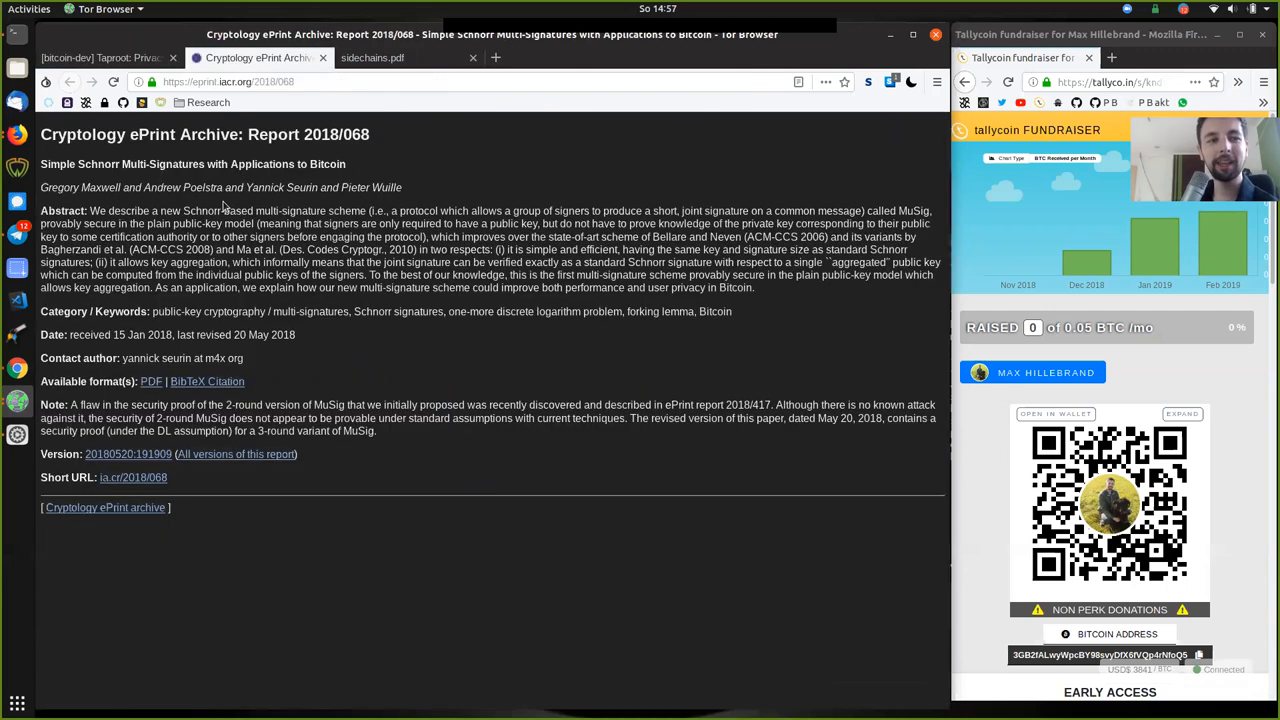
{"action": "left_click", "coordinate": [100, 57]}
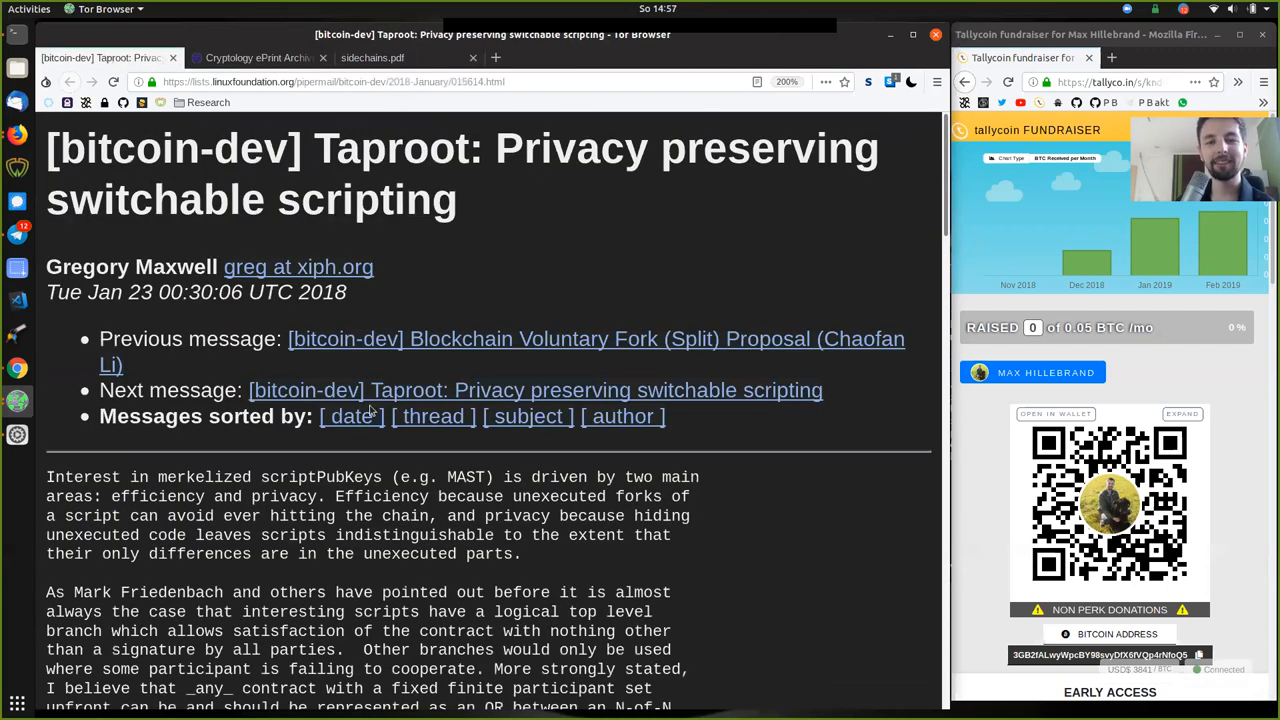
{"action": "mouse_move", "coordinate": [105, 283]}
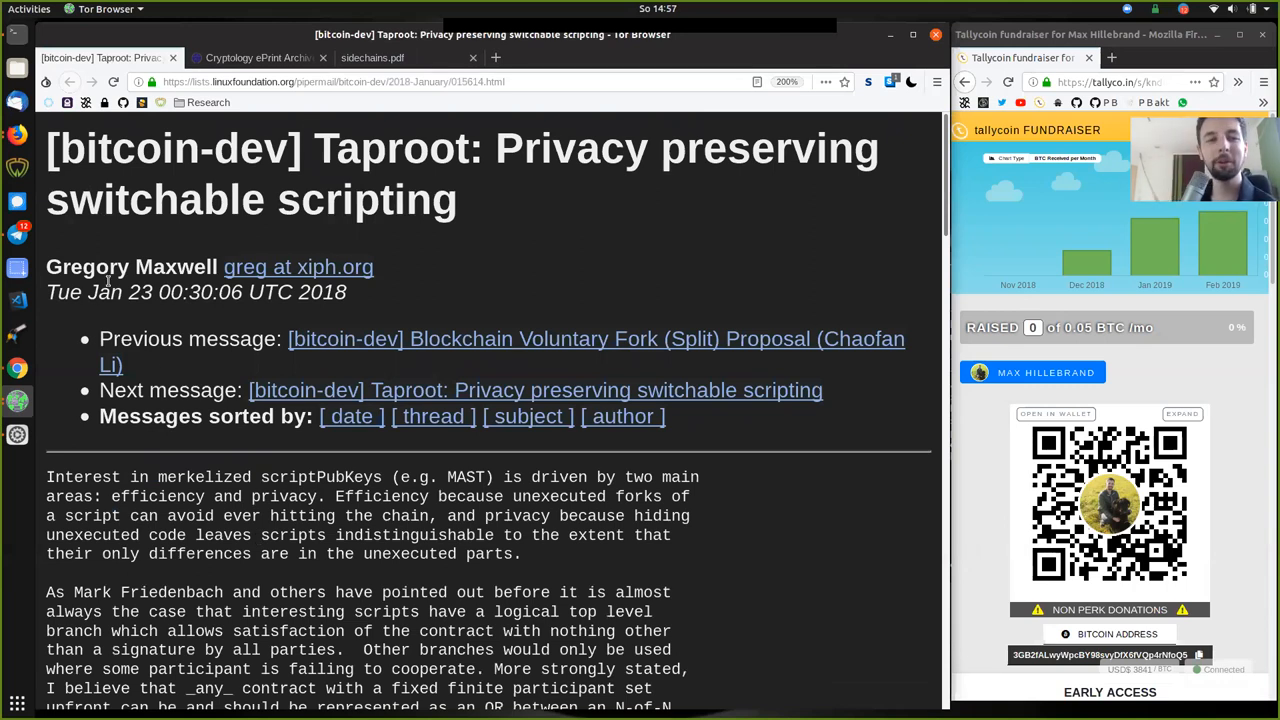
{"action": "mouse_move", "coordinate": [260, 57]}
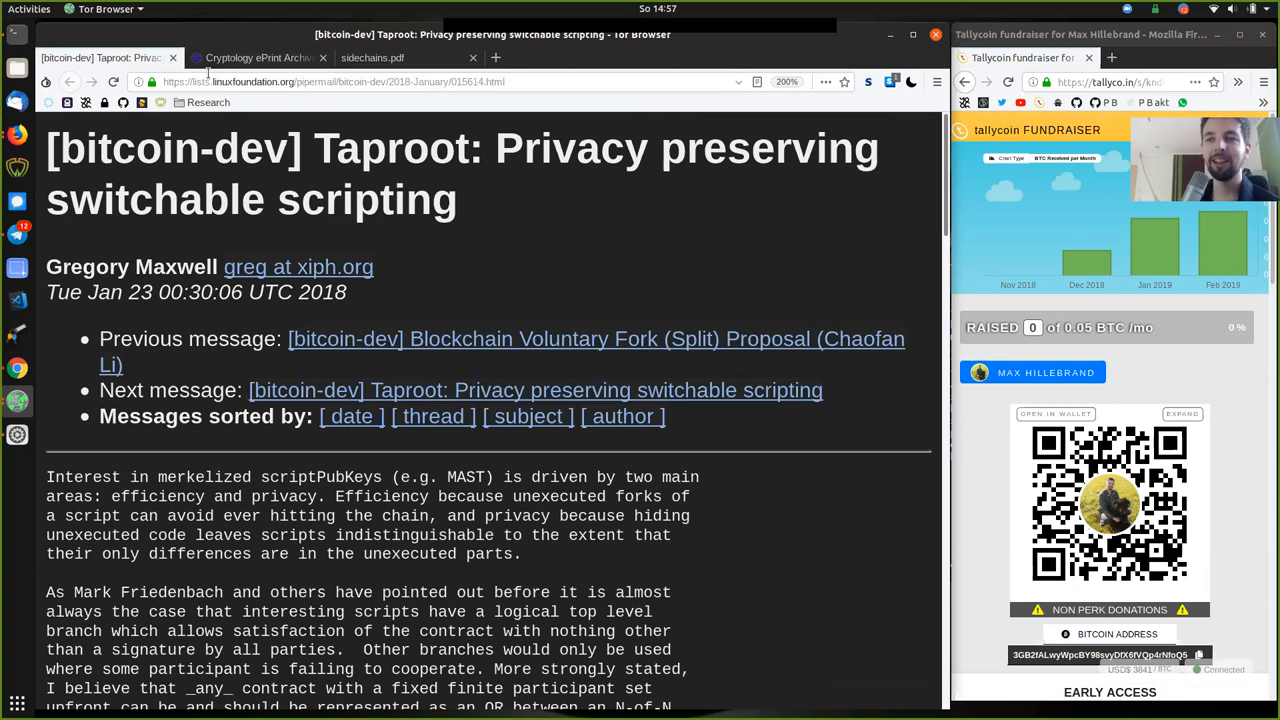
{"action": "mouse_move", "coordinate": [258, 57]}
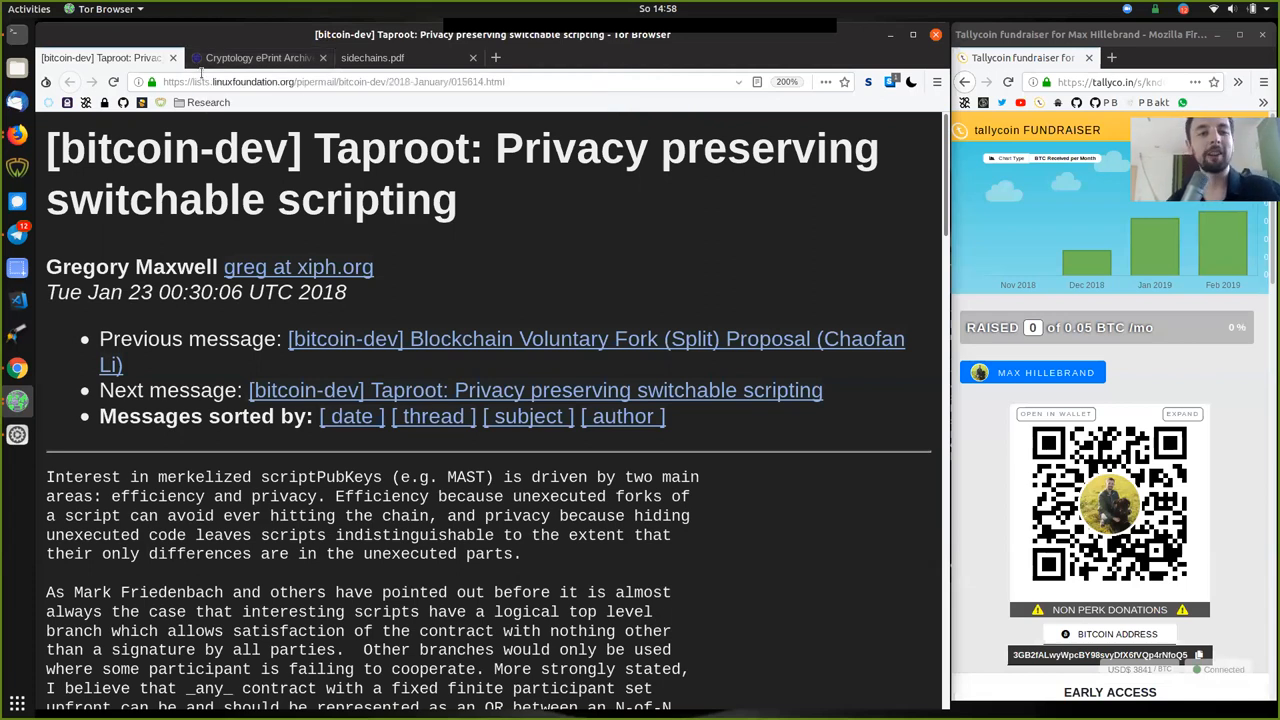
{"action": "mouse_move", "coordinate": [258, 30]}
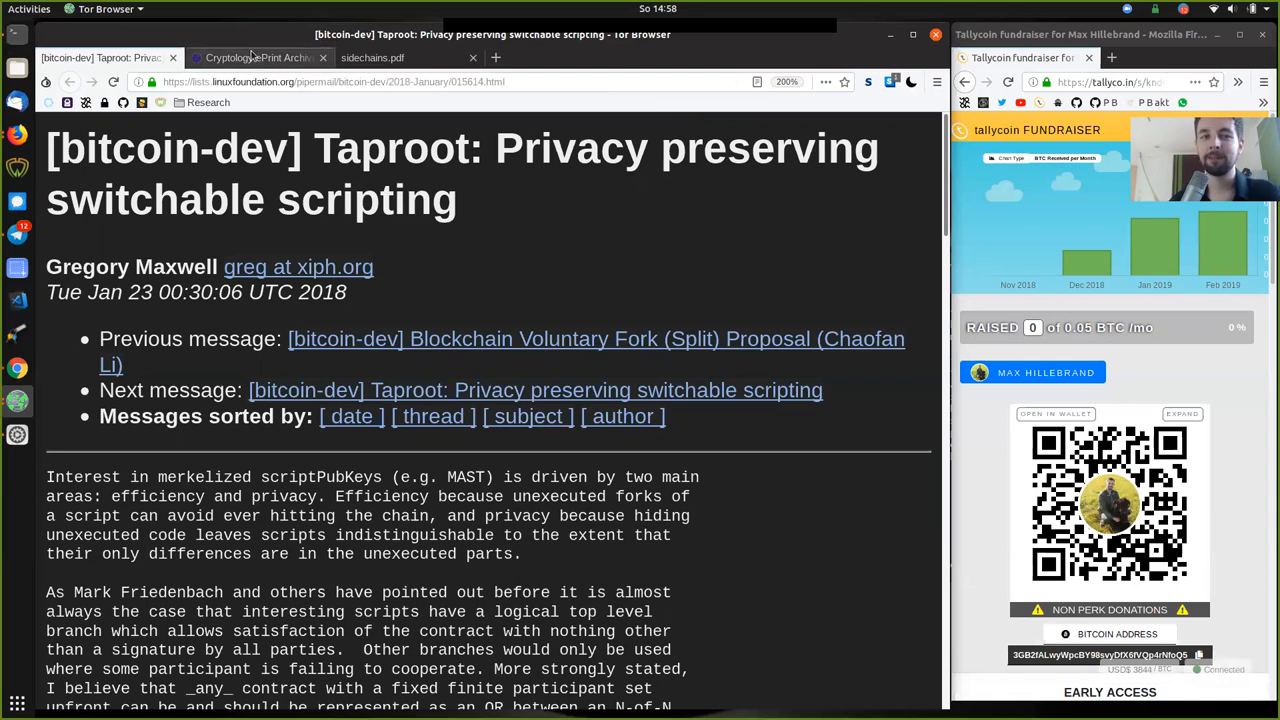
Step: On the MuSig ePrint tab, mark title words, then the Maxwell, Poelstra, Seurin, Wuille author line
{"action": "left_click", "coordinate": [255, 57]}
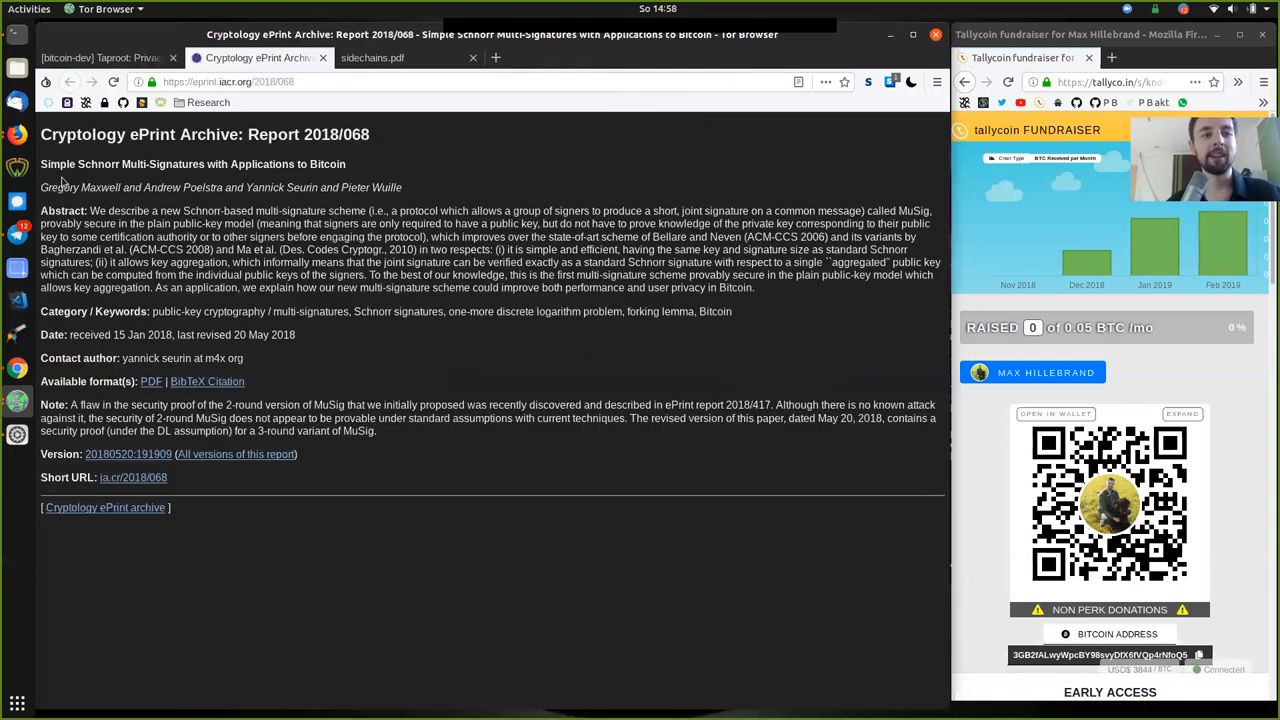
{"action": "mouse_move", "coordinate": [428, 192]}
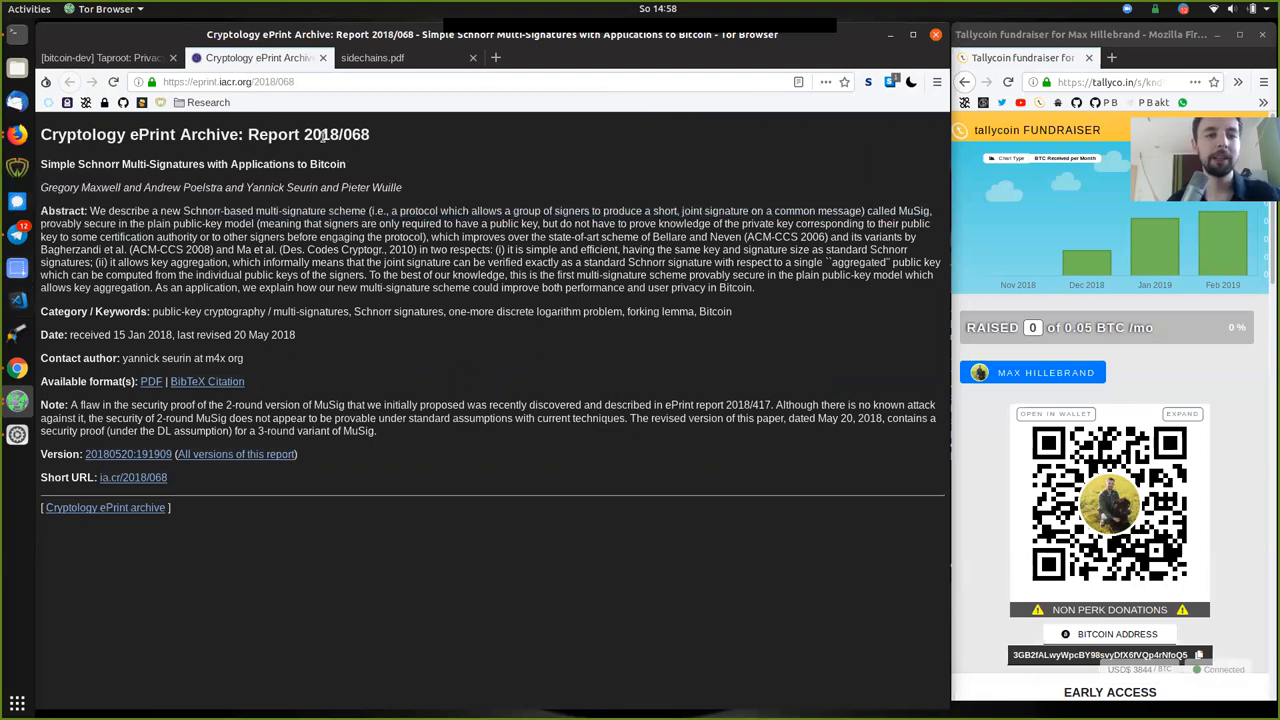
{"action": "double_click", "coordinate": [58, 164]}
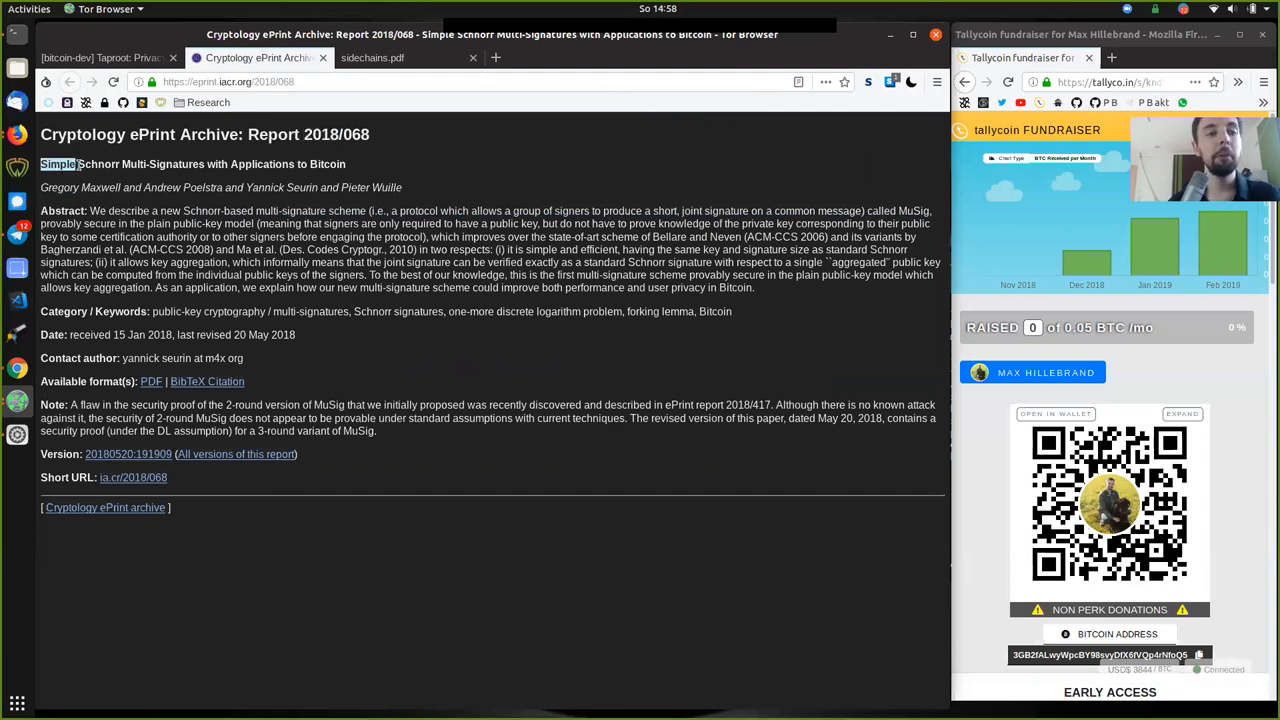
{"action": "double_click", "coordinate": [262, 164]}
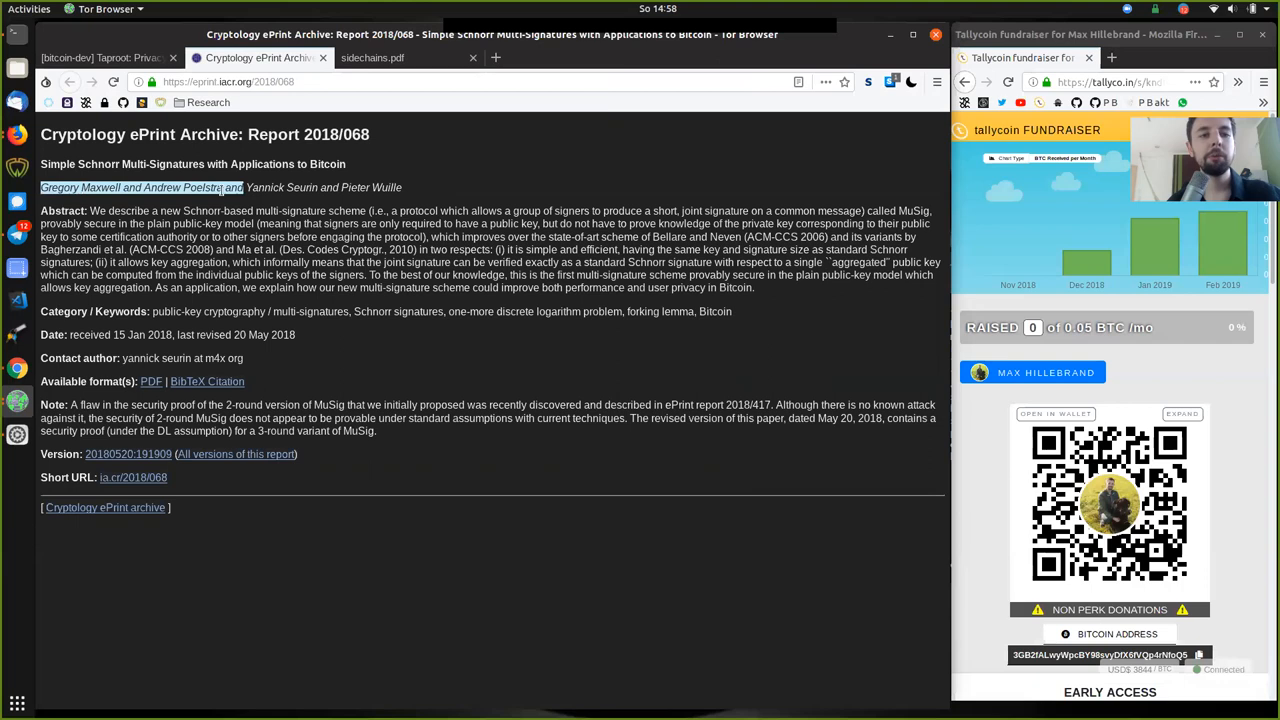
{"action": "double_click", "coordinate": [281, 187]}
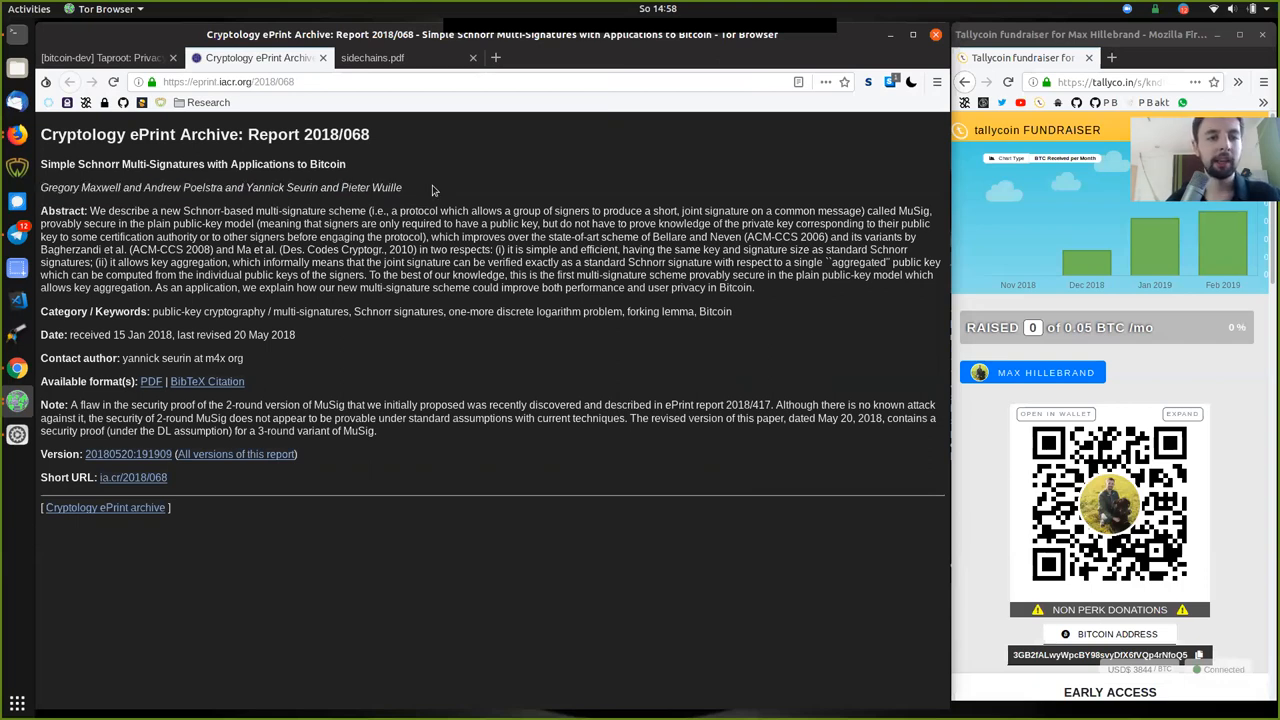
{"action": "triple_click", "coordinate": [220, 187]}
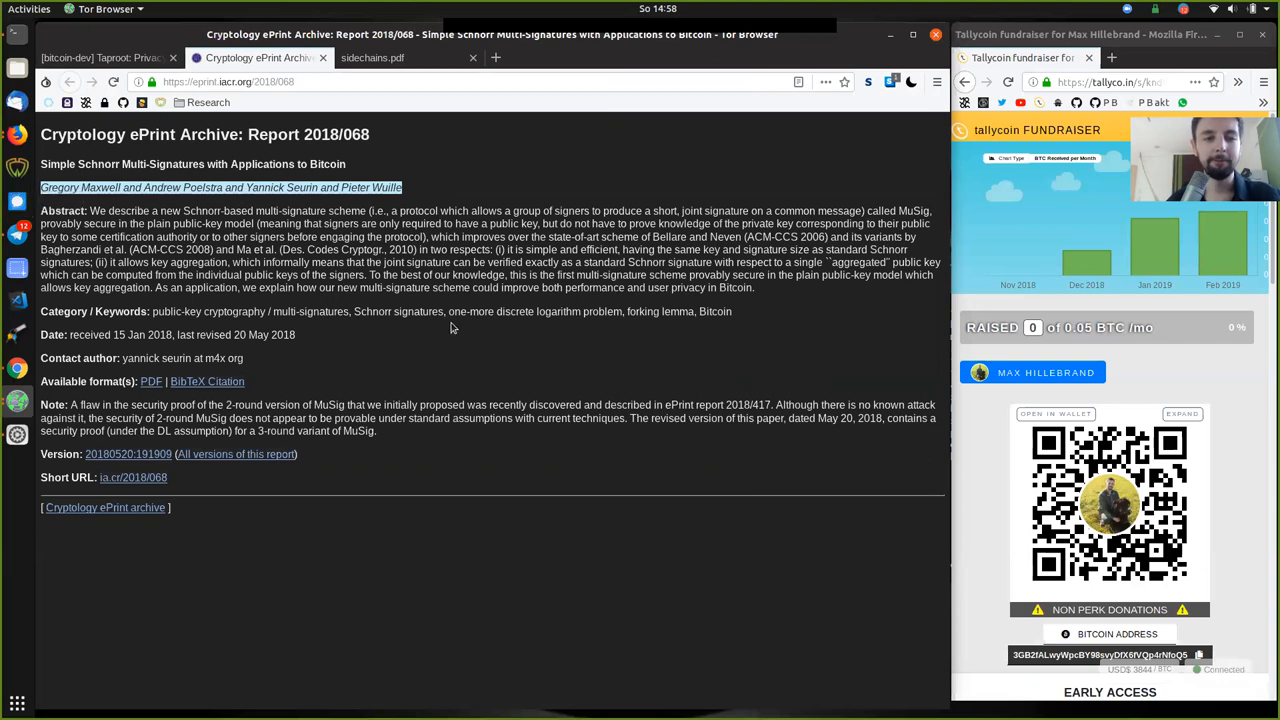
{"action": "mouse_move", "coordinate": [413, 117]}
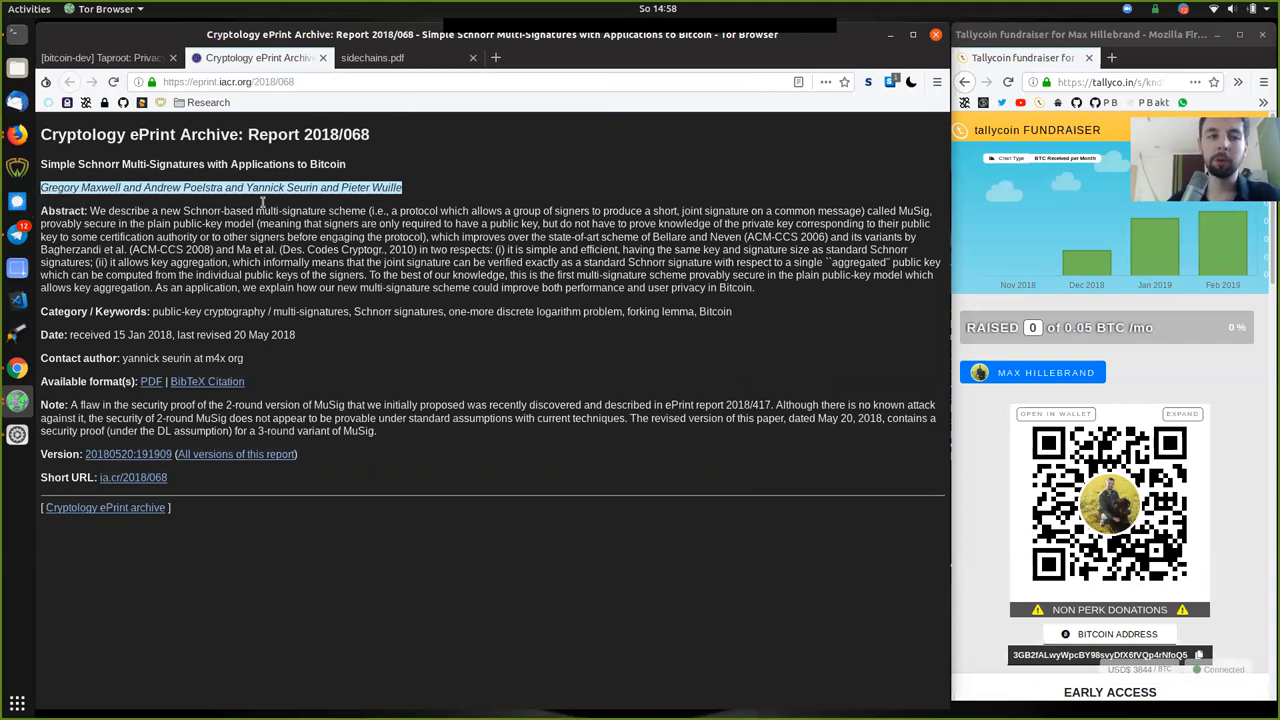
{"action": "mouse_move", "coordinate": [308, 274]}
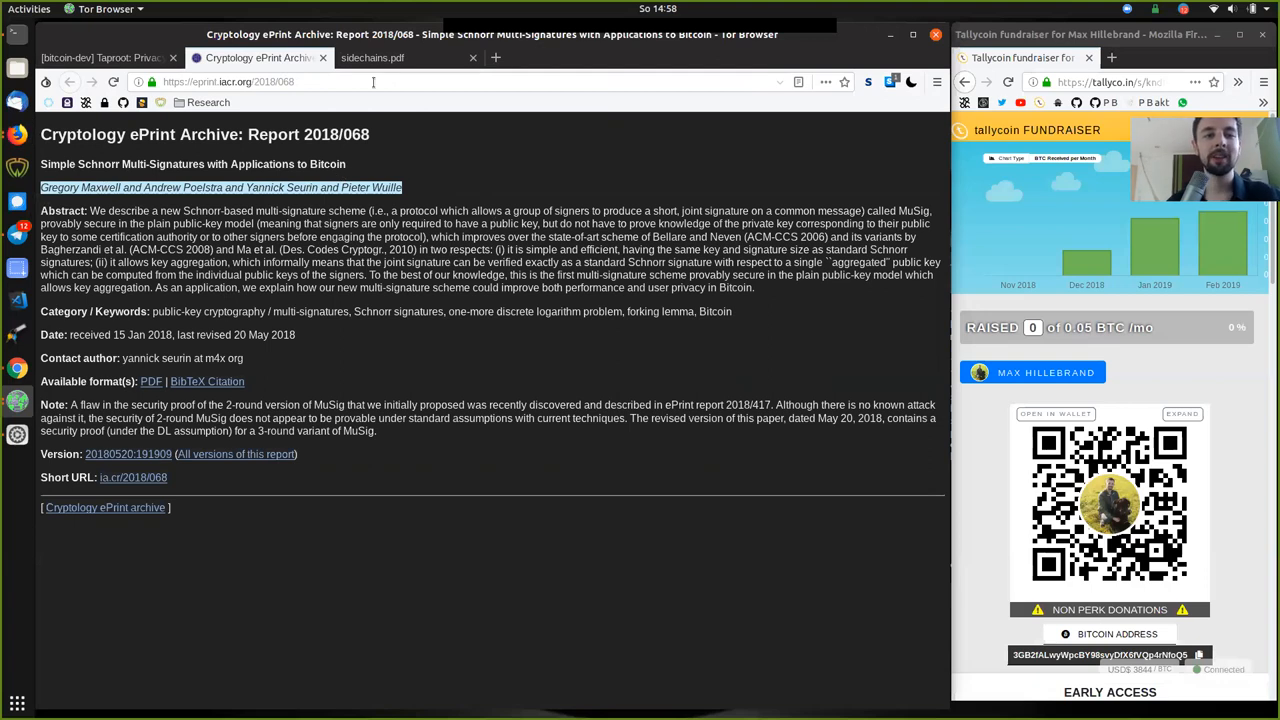
{"action": "mouse_move", "coordinate": [385, 57]}
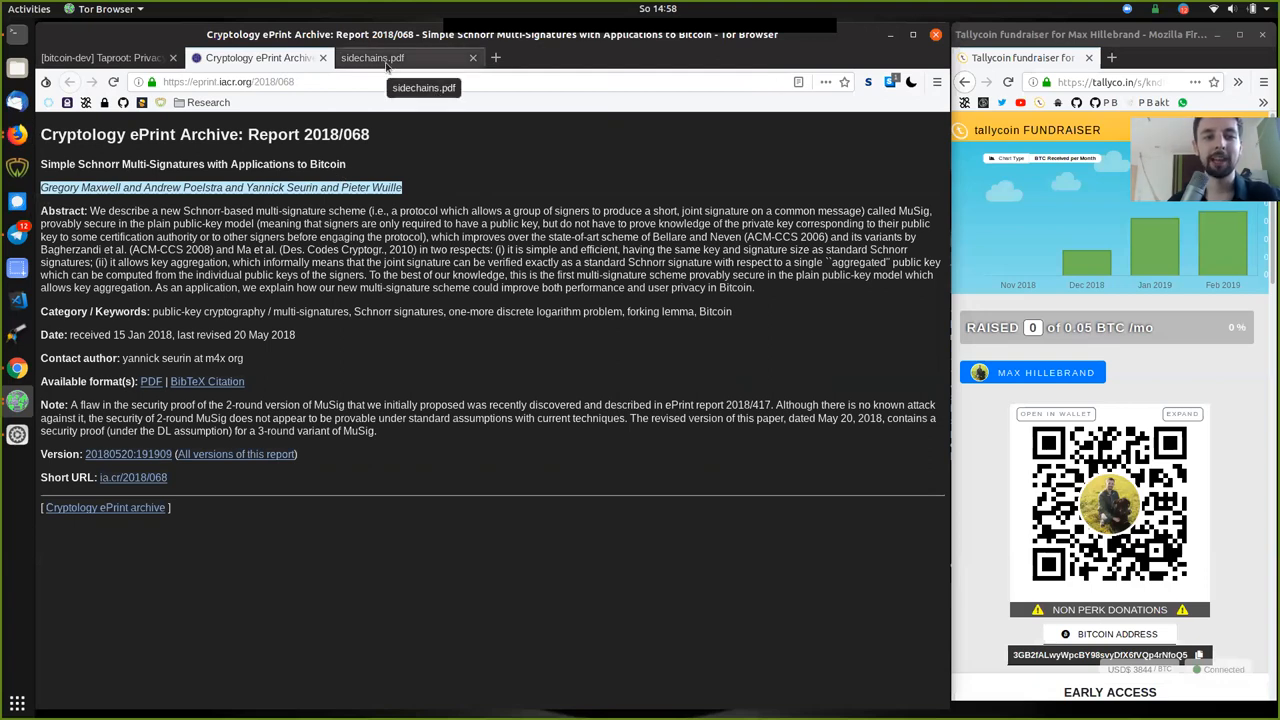
Step: Switch to the sidechains.pdf tab and mark the 2014 date under the authors
{"action": "left_click", "coordinate": [410, 57]}
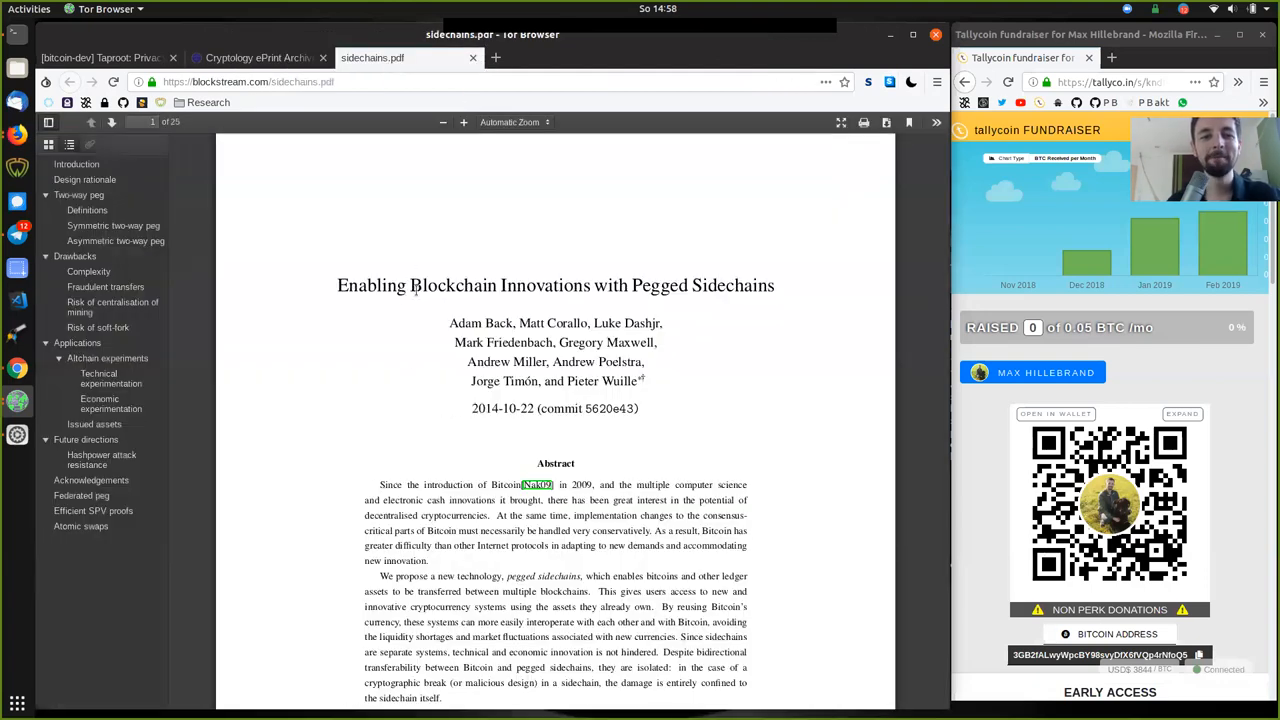
{"action": "mouse_move", "coordinate": [387, 243]}
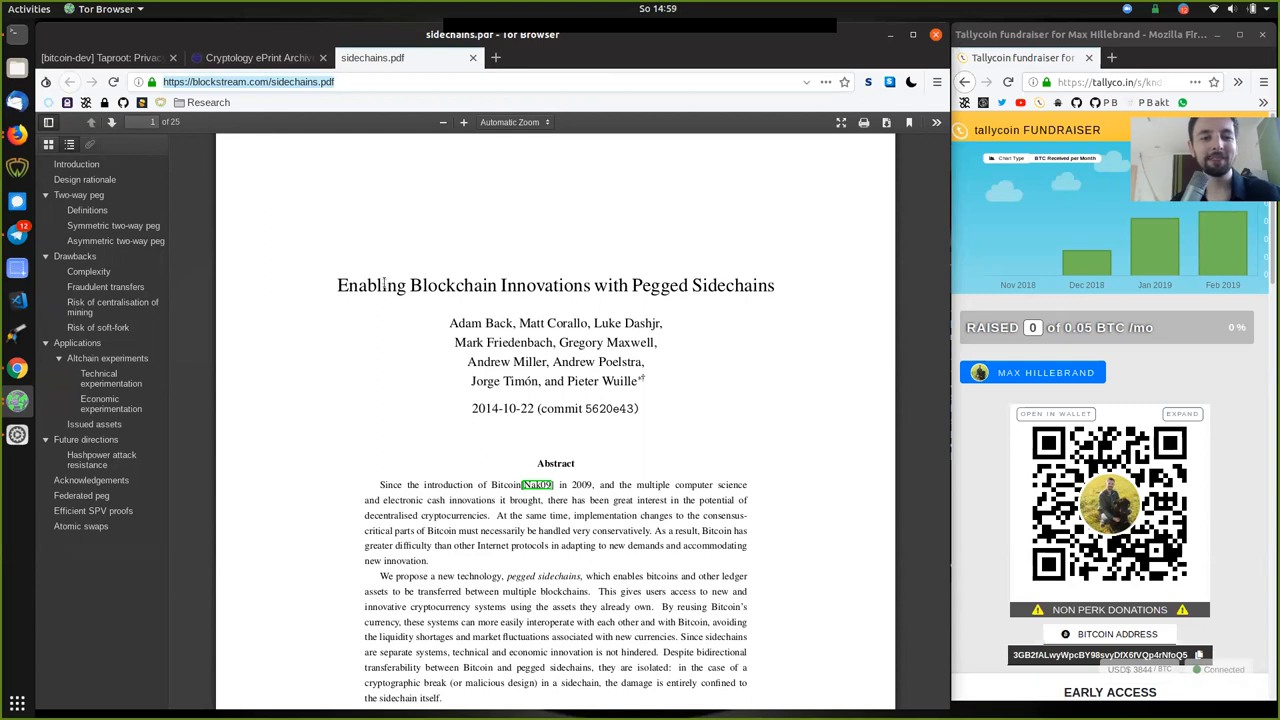
{"action": "double_click", "coordinate": [451, 285]}
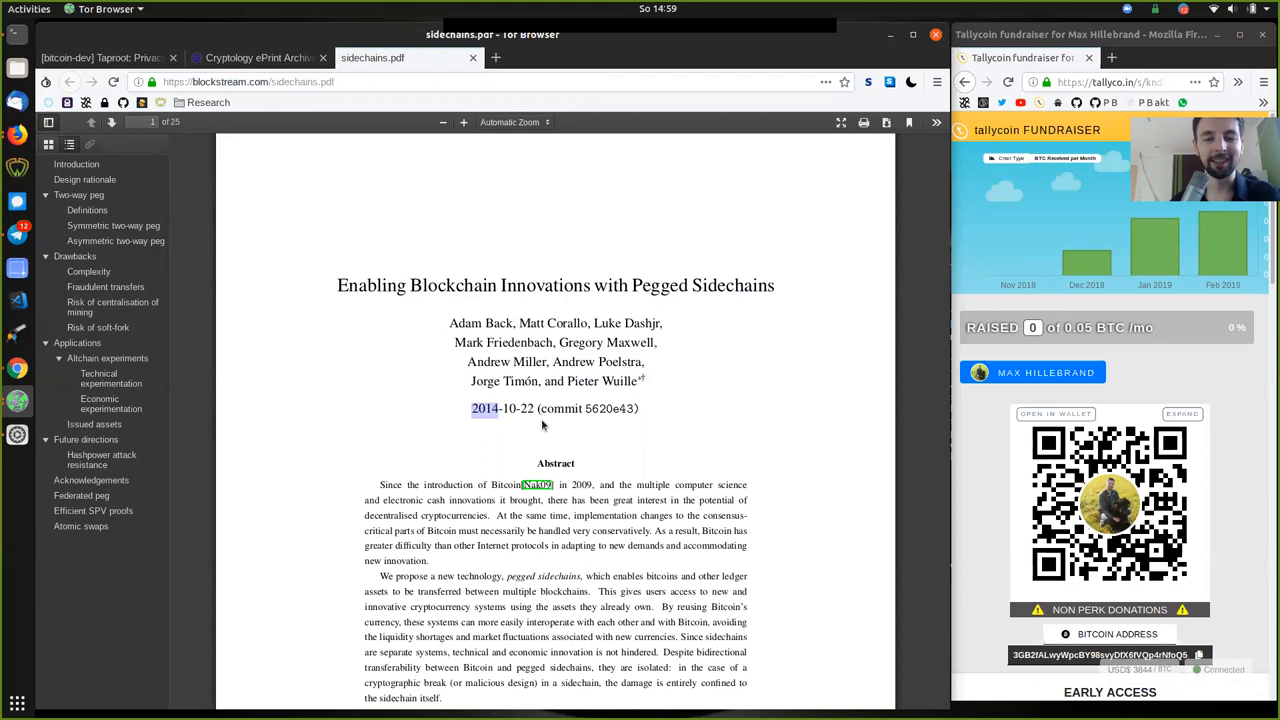
{"action": "mouse_move", "coordinate": [462, 480]}
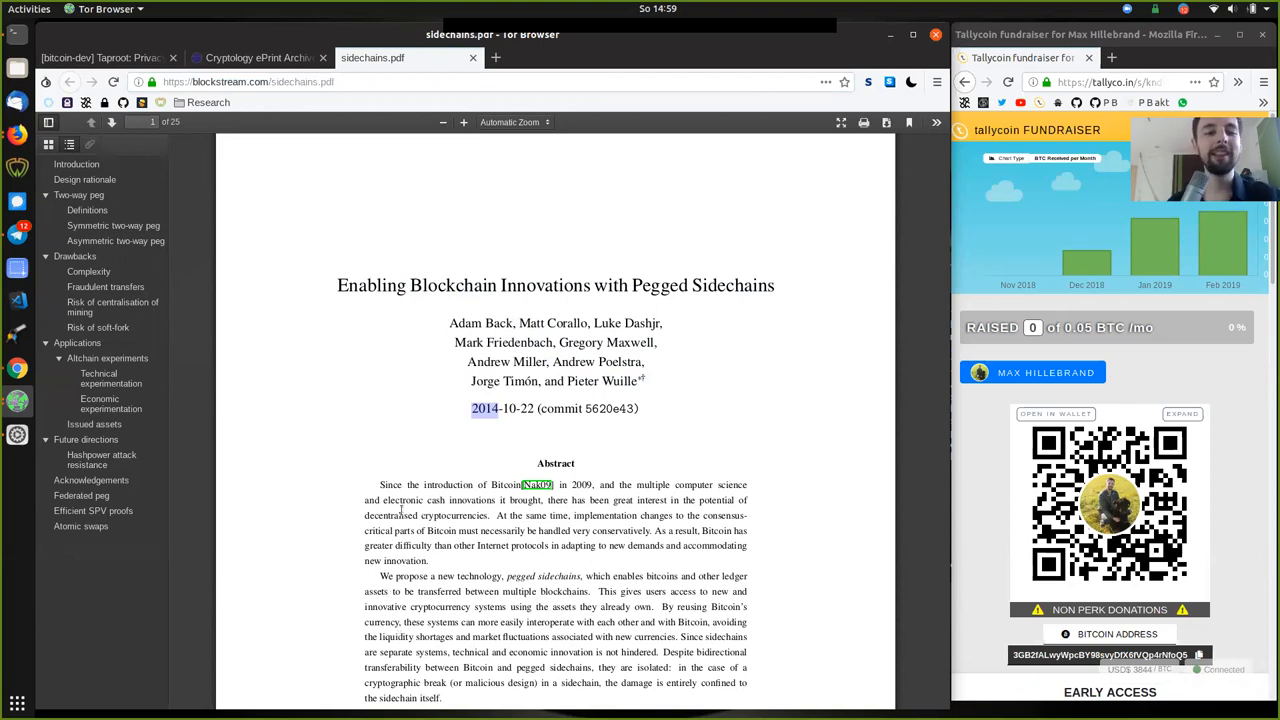
{"action": "mouse_move", "coordinate": [480, 97]}
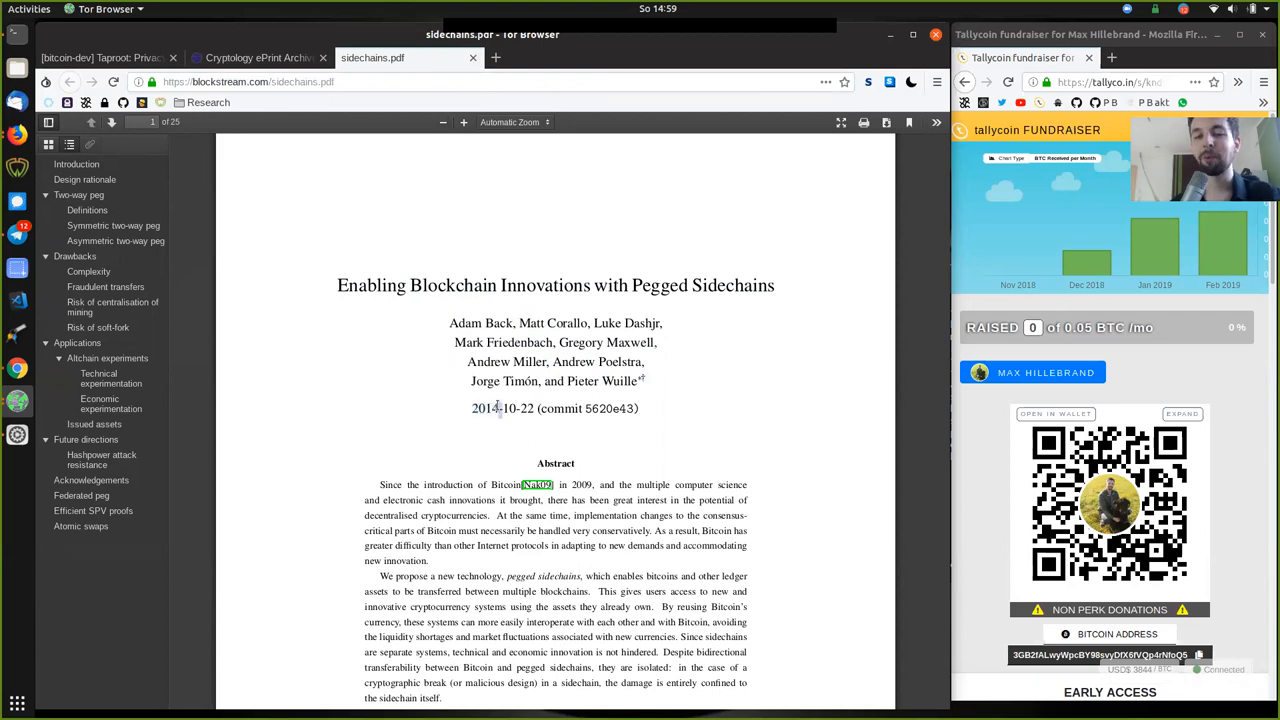
{"action": "mouse_move", "coordinate": [735, 323]}
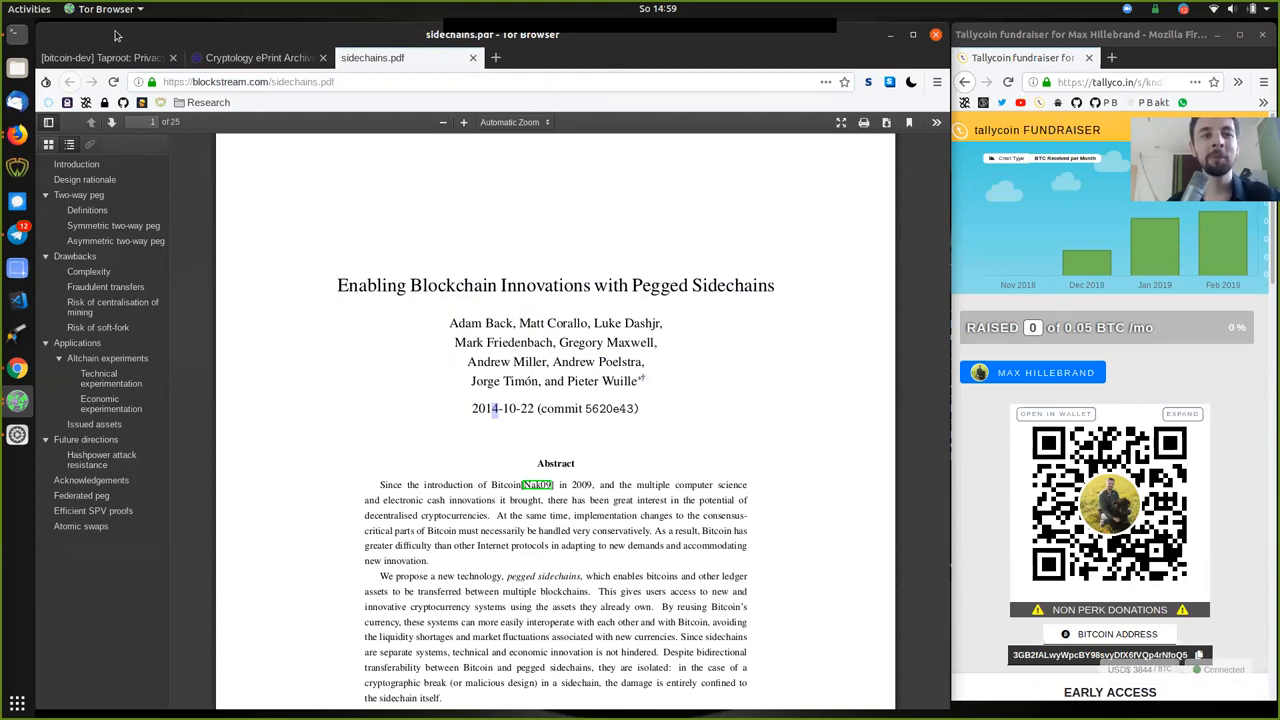
Step: Back on the Taproot tab, highlight the post date and scroll through the post
{"action": "left_click", "coordinate": [100, 57]}
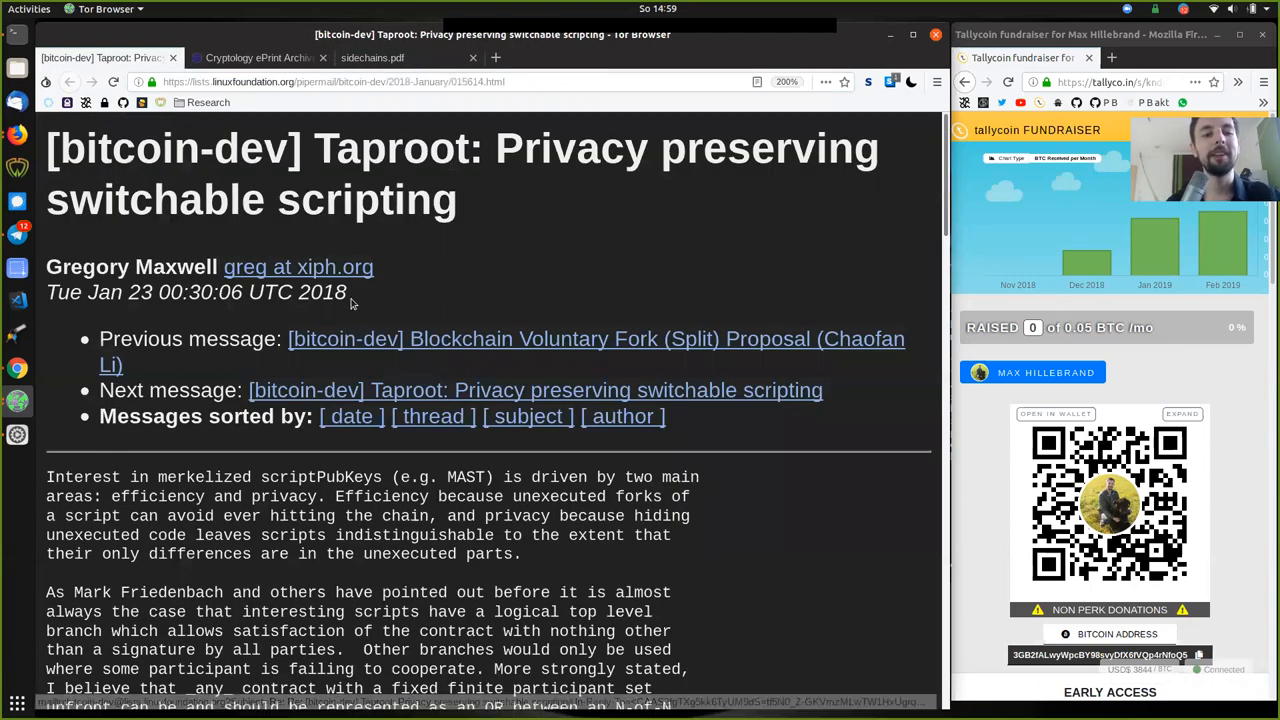
{"action": "triple_click", "coordinate": [196, 291]}
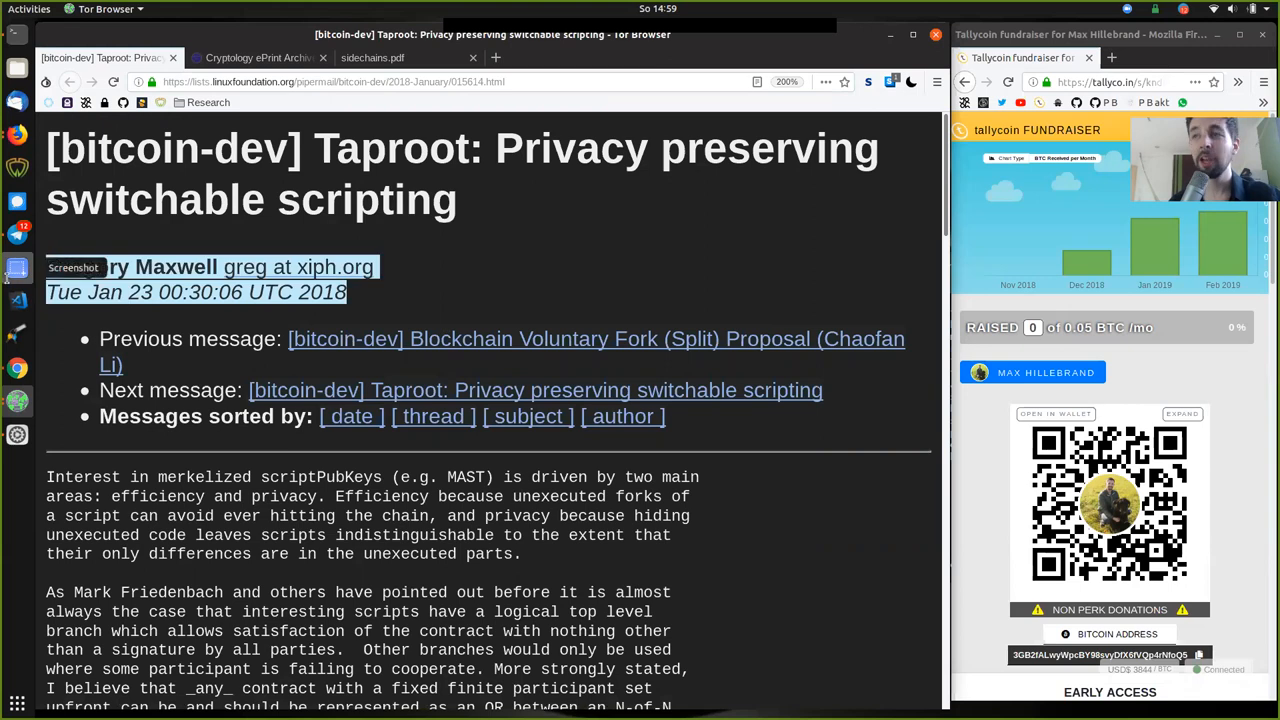
{"action": "left_click", "coordinate": [490, 273]}
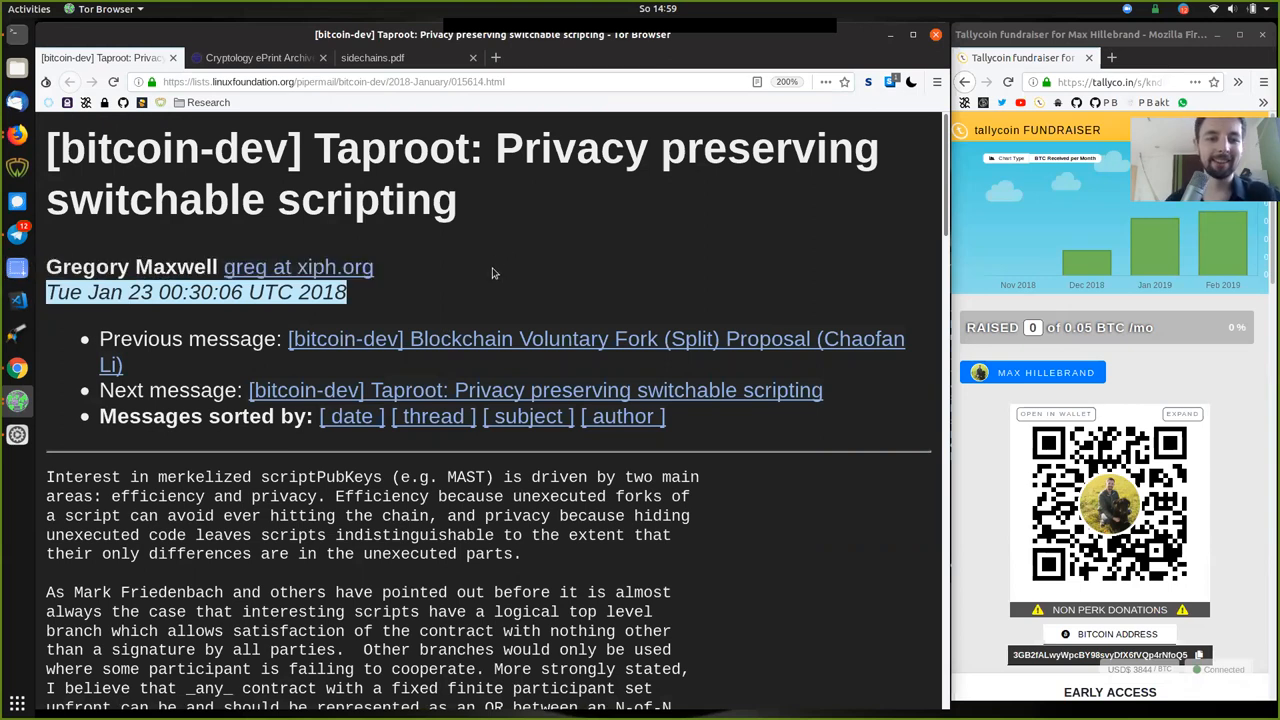
{"action": "scroll", "scroll_direction": "down", "scroll_amount": 3}
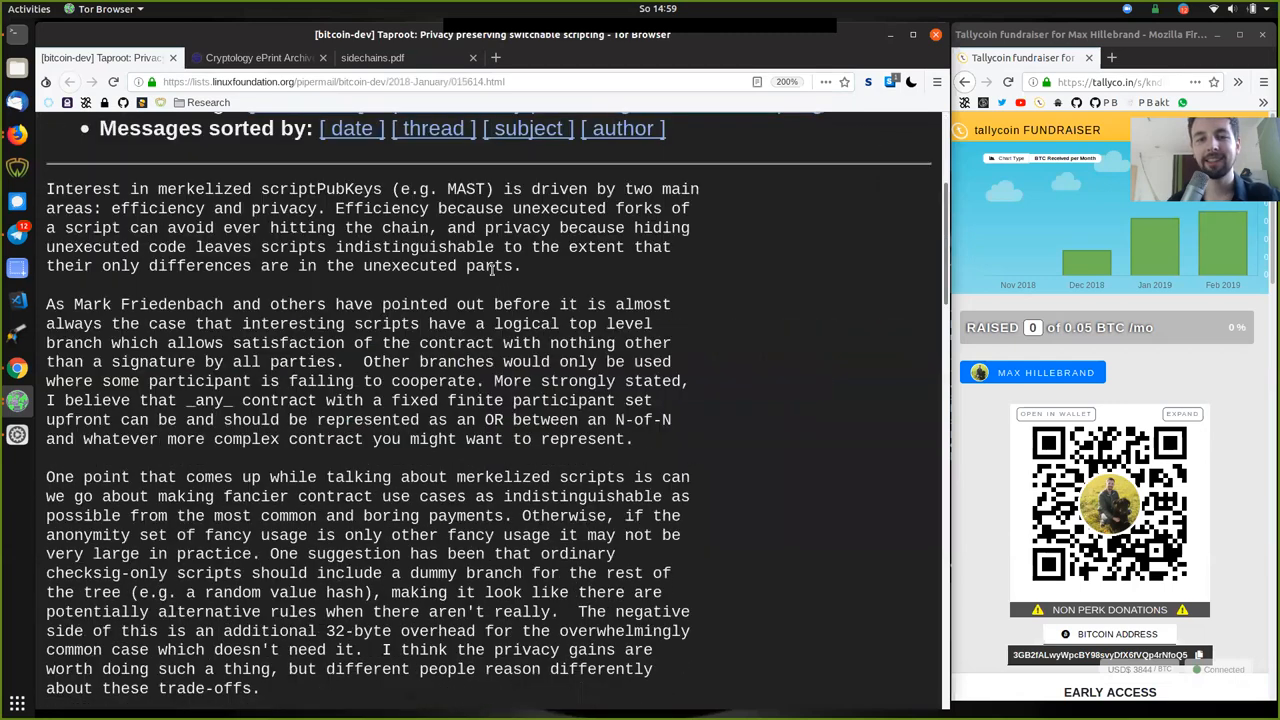
{"action": "scroll", "scroll_direction": "down", "scroll_amount": 3}
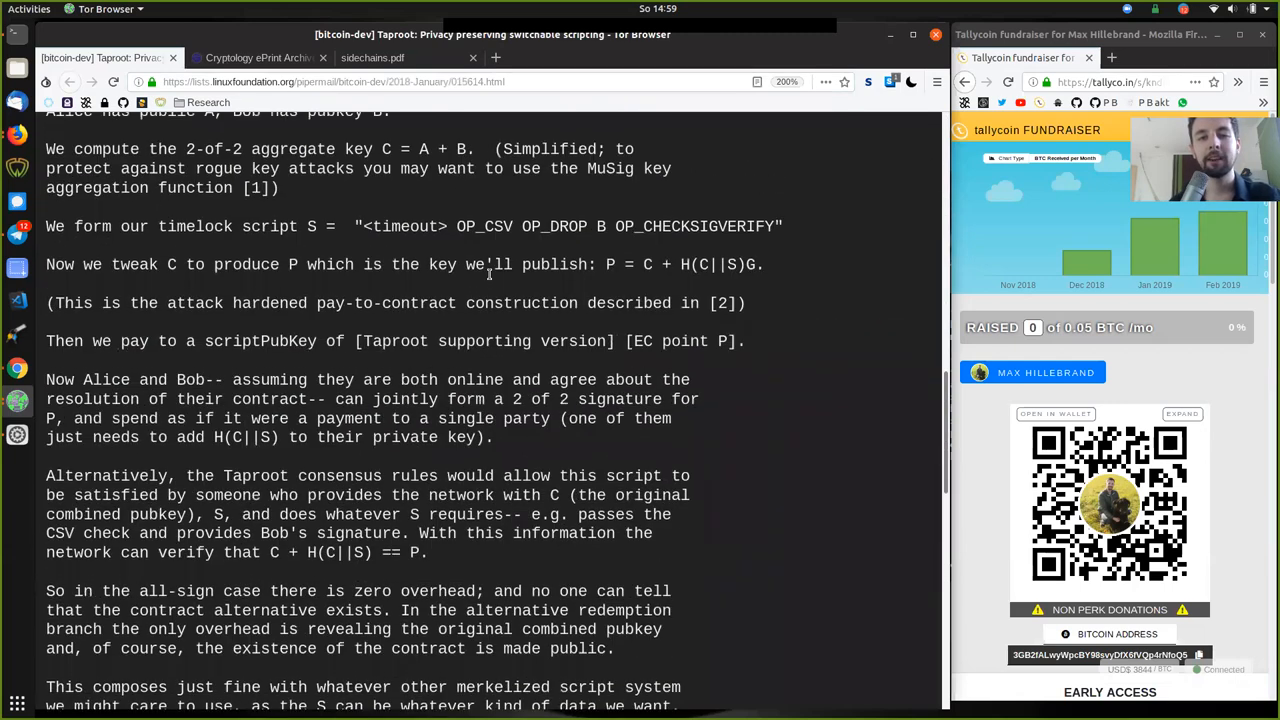
{"action": "scroll", "scroll_direction": "up", "scroll_amount": 3}
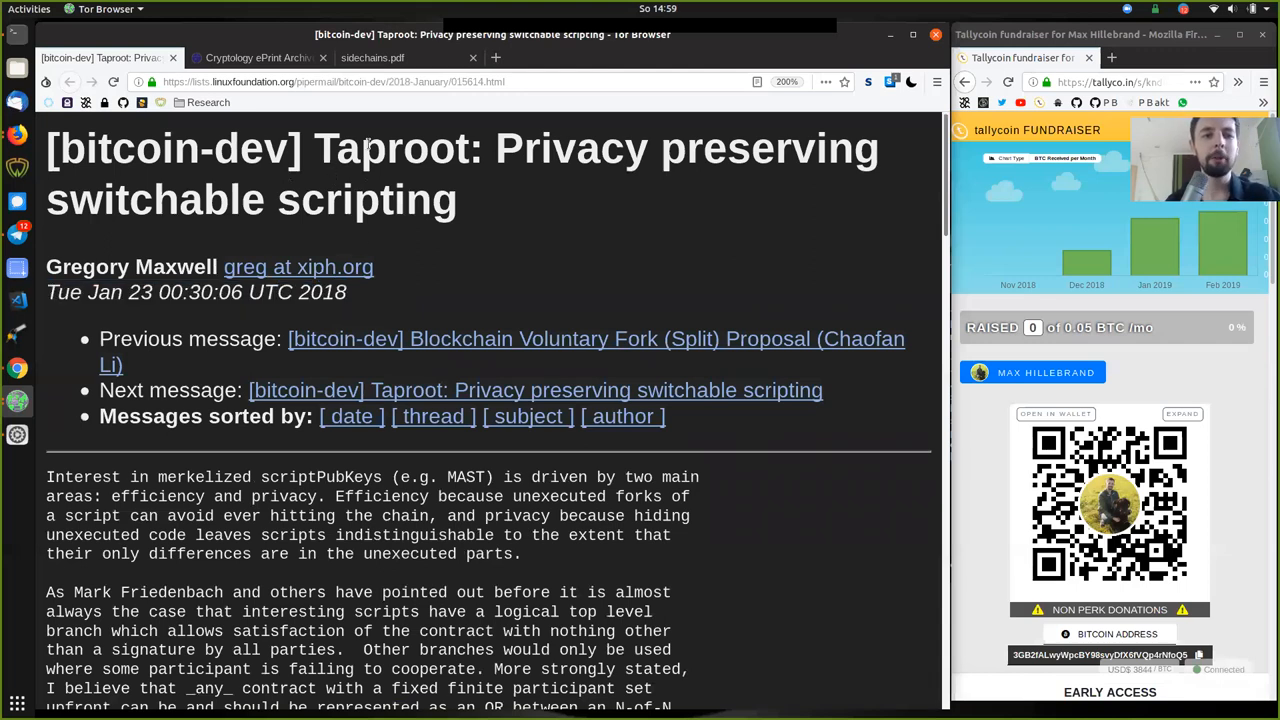
Step: Highlight 'Taproot' and the full post title, ending with 'Taproot' marked
{"action": "double_click", "coordinate": [390, 148]}
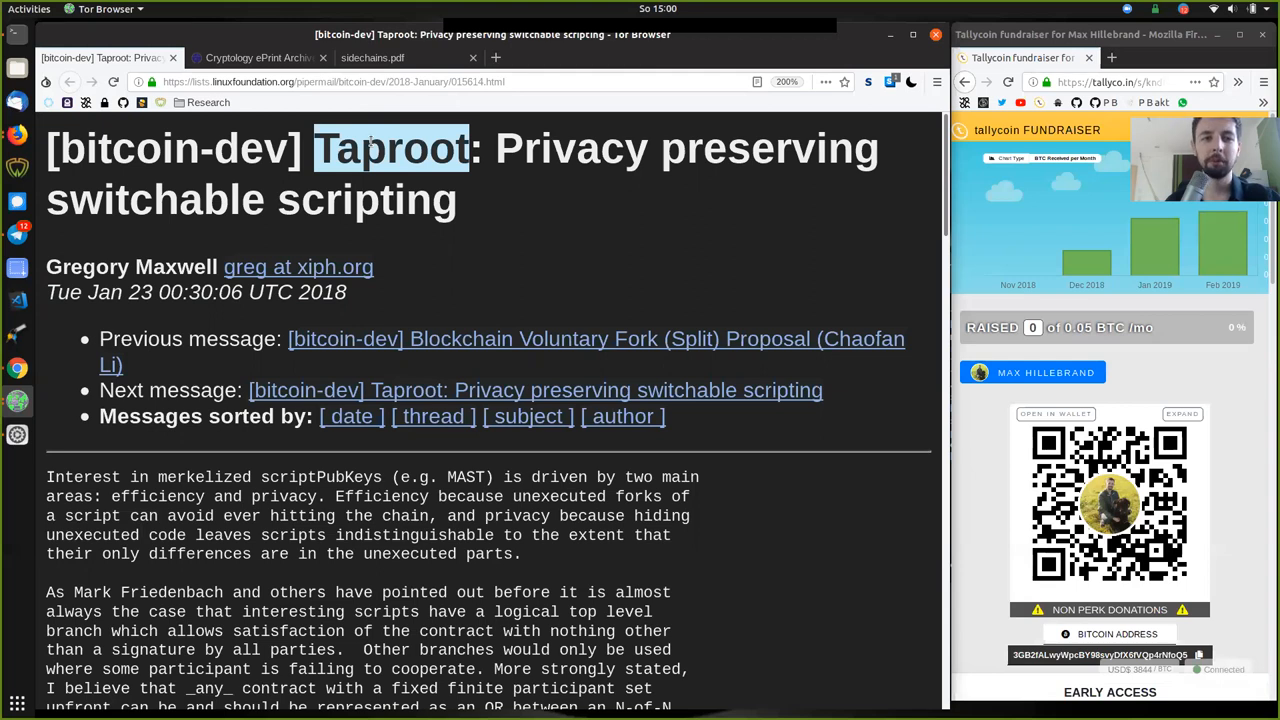
{"action": "double_click", "coordinate": [366, 199]}
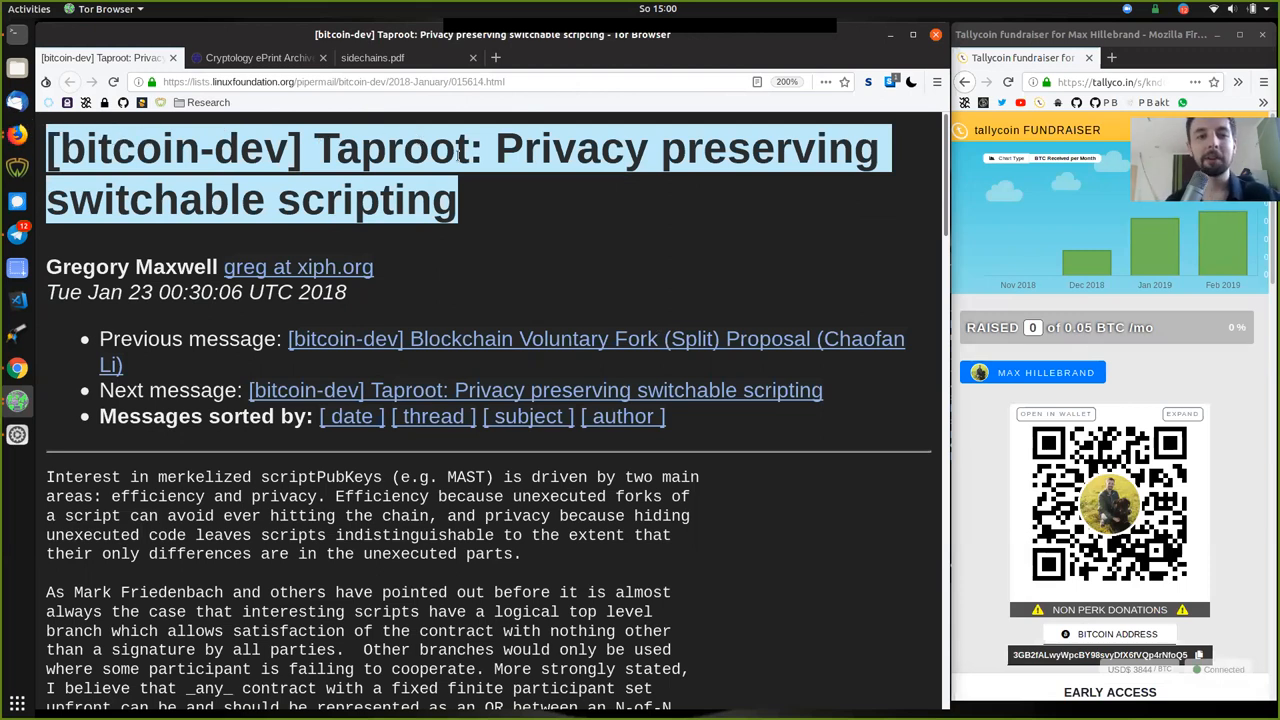
{"action": "double_click", "coordinate": [390, 148]}
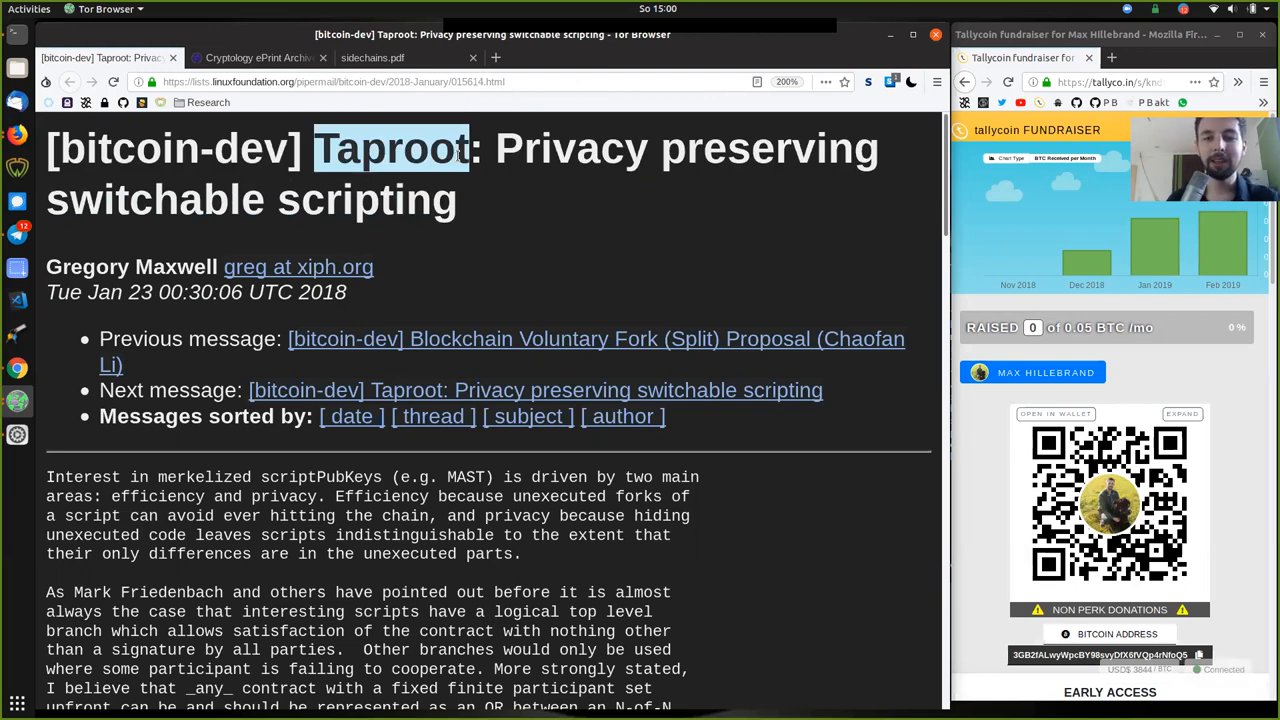